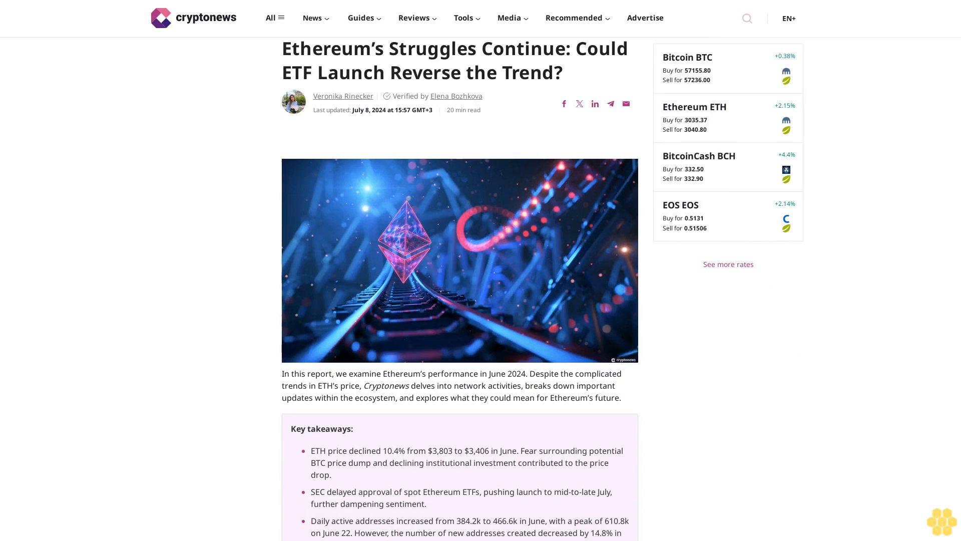
scroll("down", 3)
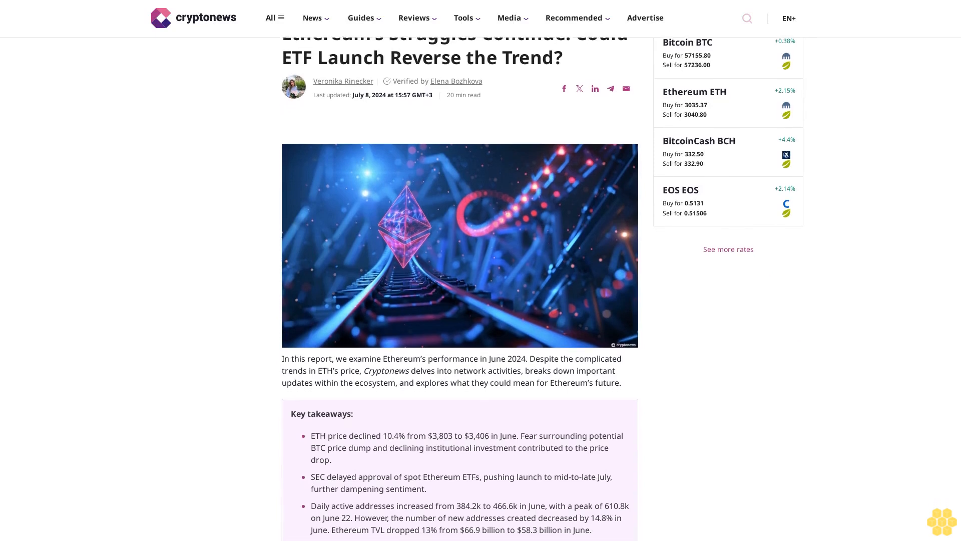
scroll("down", 3)
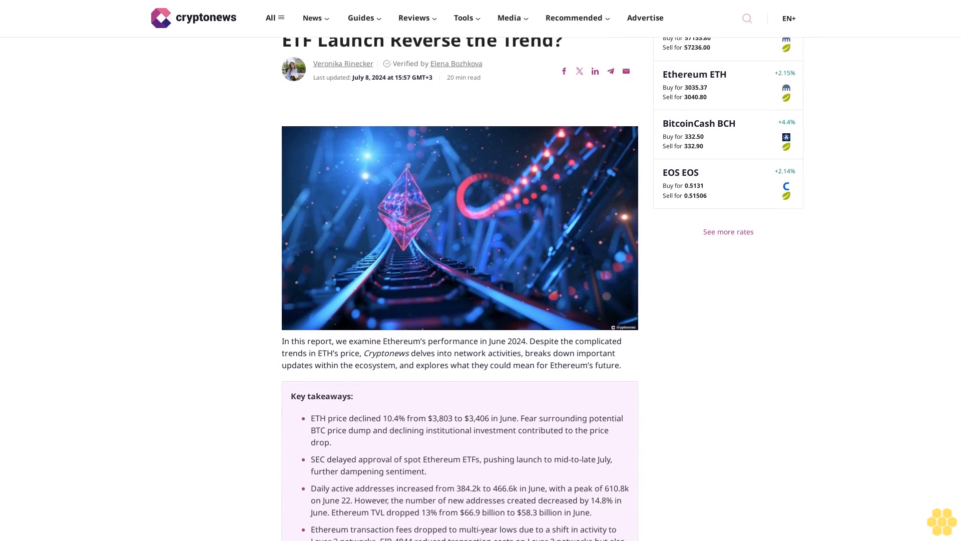
scroll("down", 3)
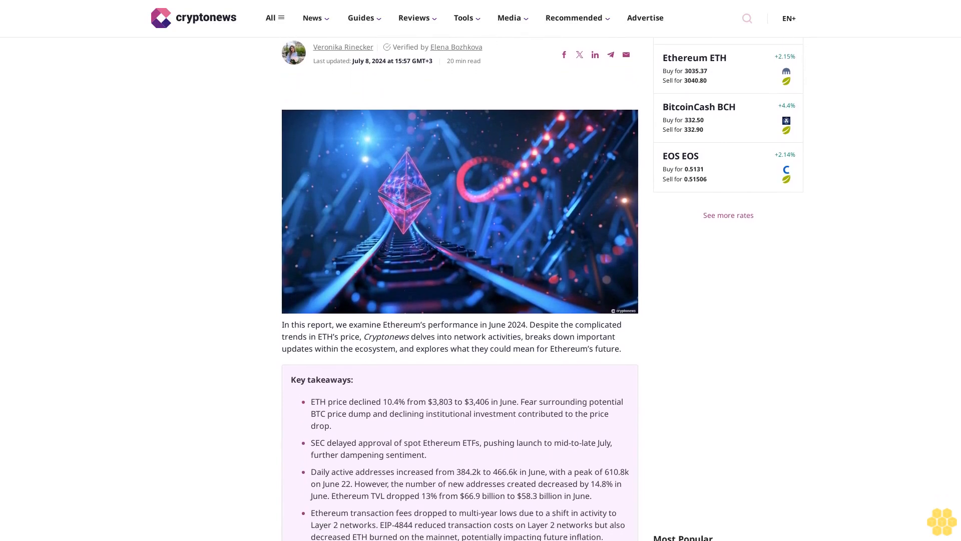
scroll("down", 3)
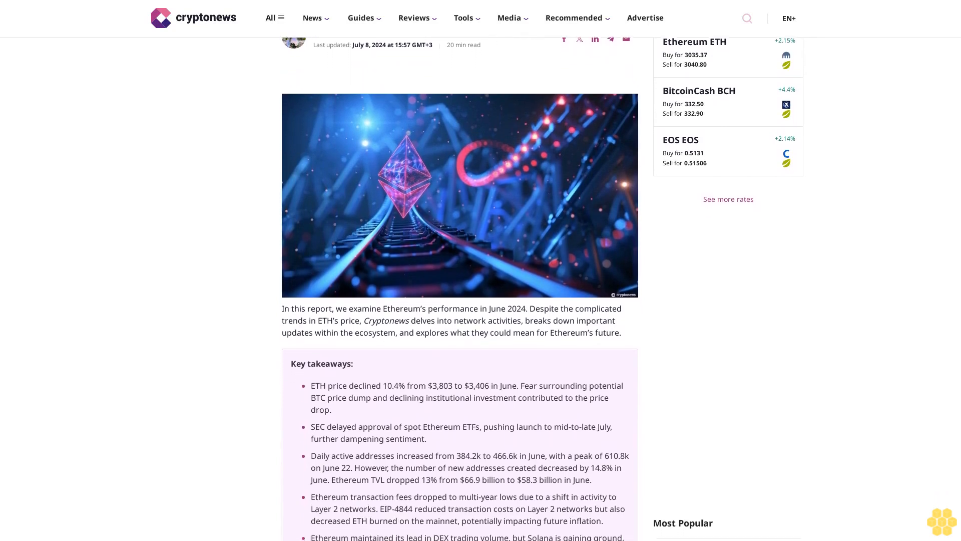
scroll("down", 3)
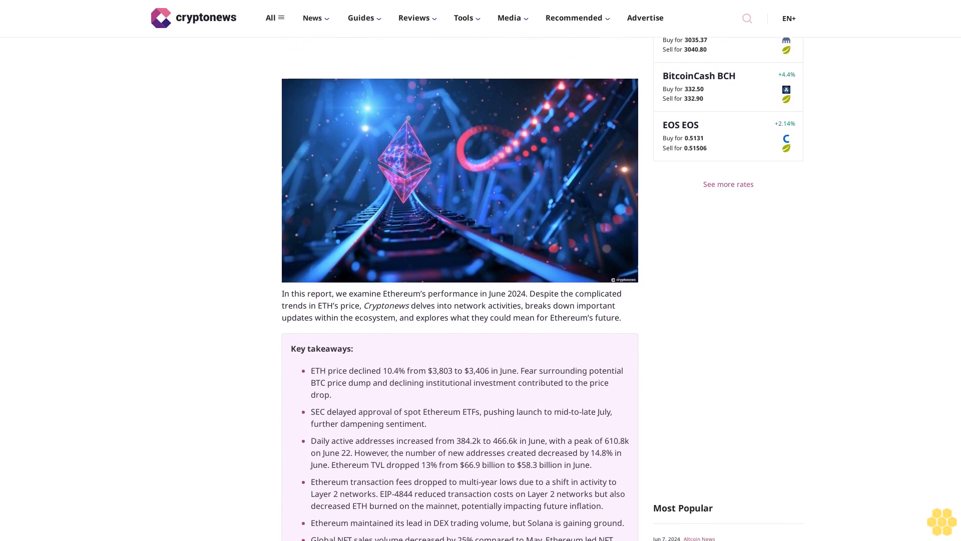
scroll("down", 3)
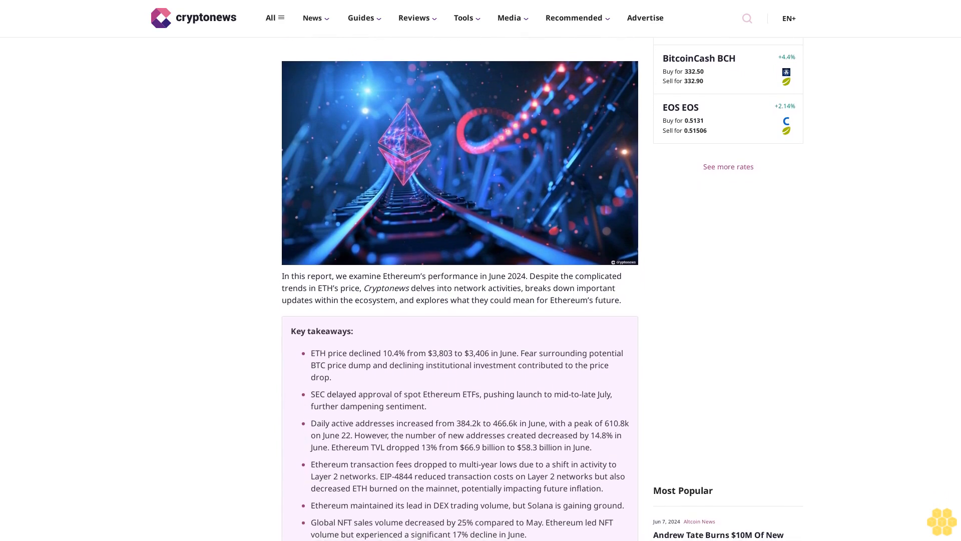
scroll("down", 3)
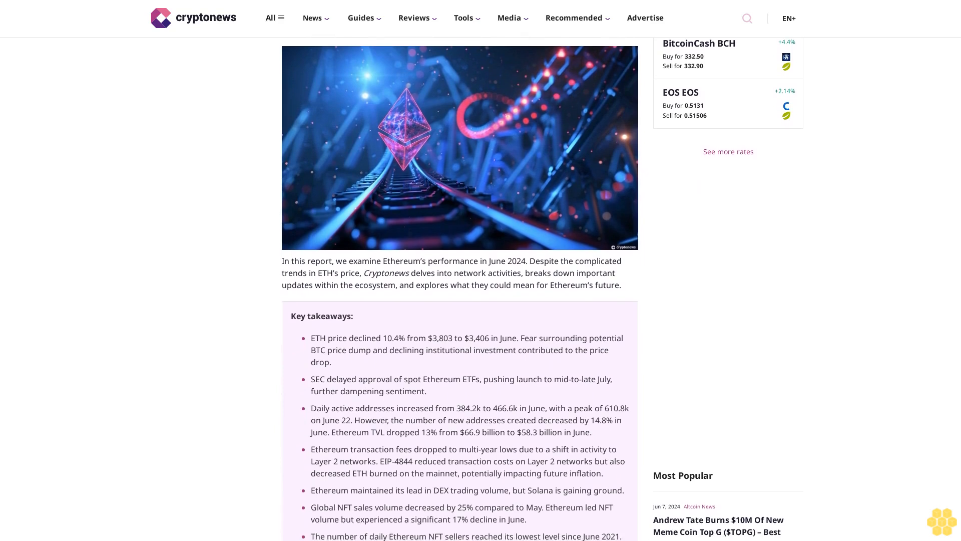
scroll("down", 3)
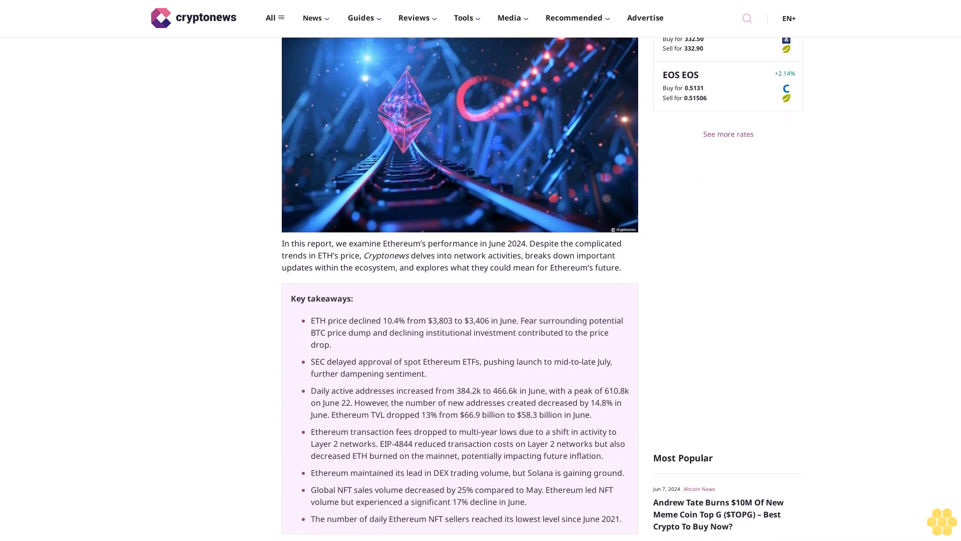
scroll("down", 3)
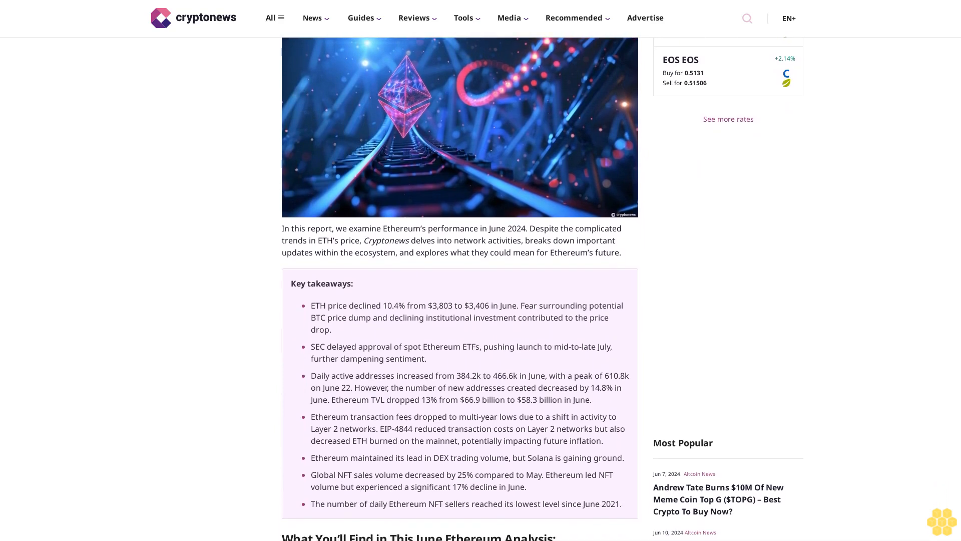
scroll("down", 3)
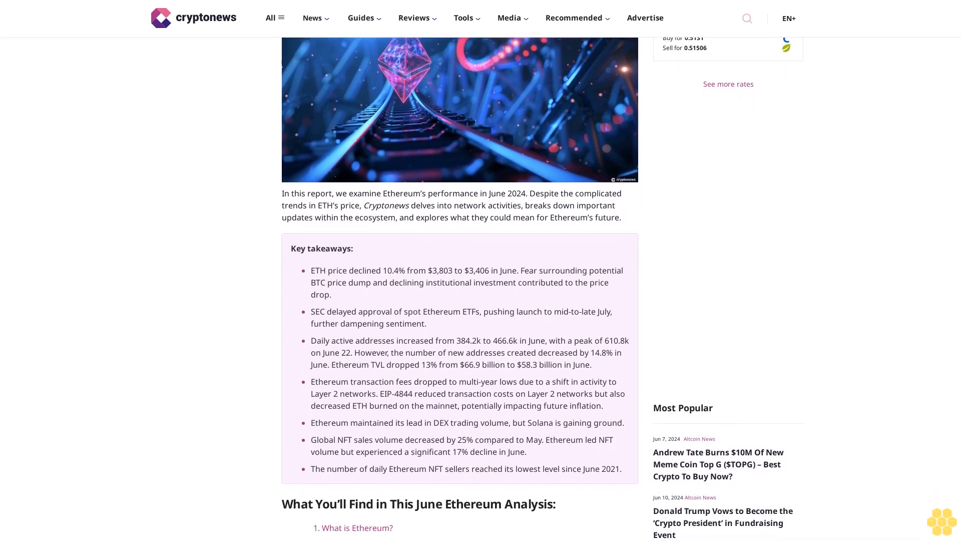
scroll("down", 3)
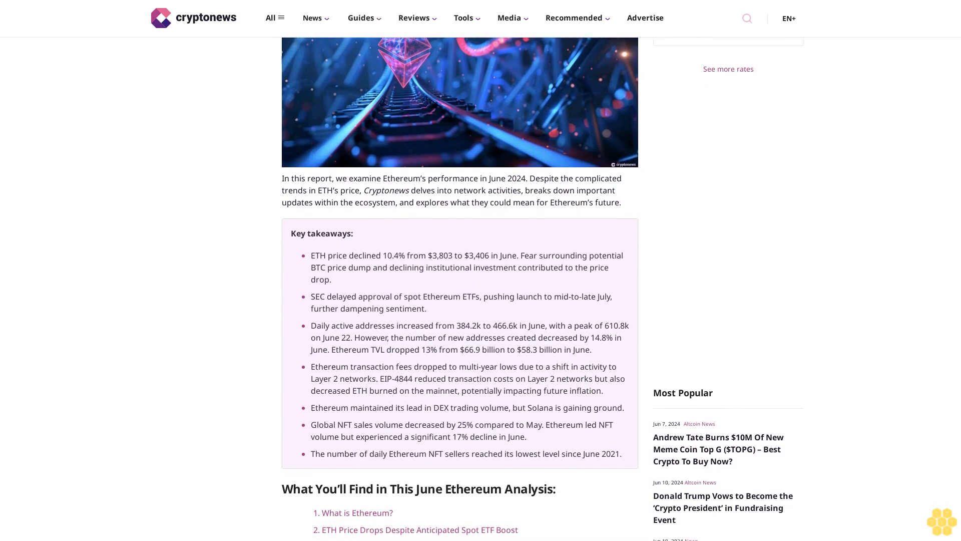
scroll("down", 3)
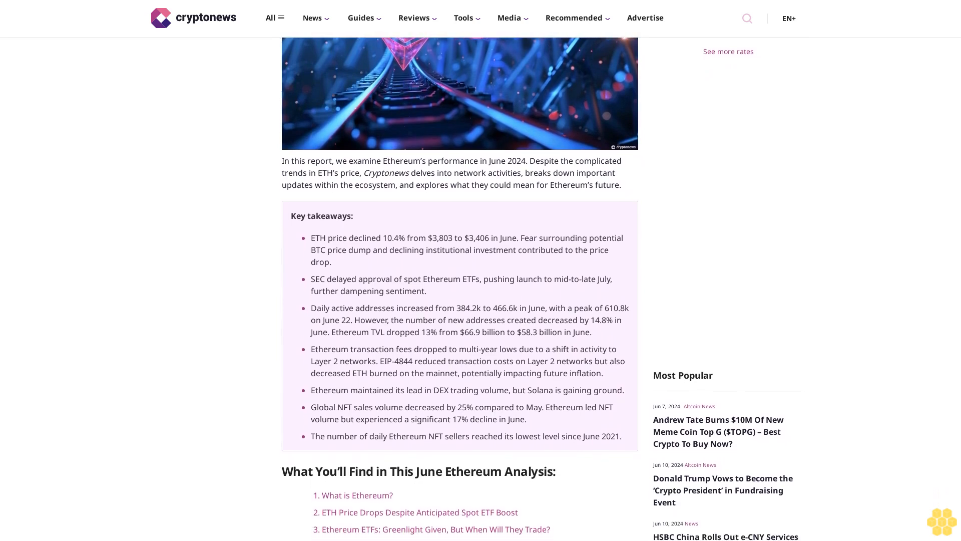
scroll("down", 3)
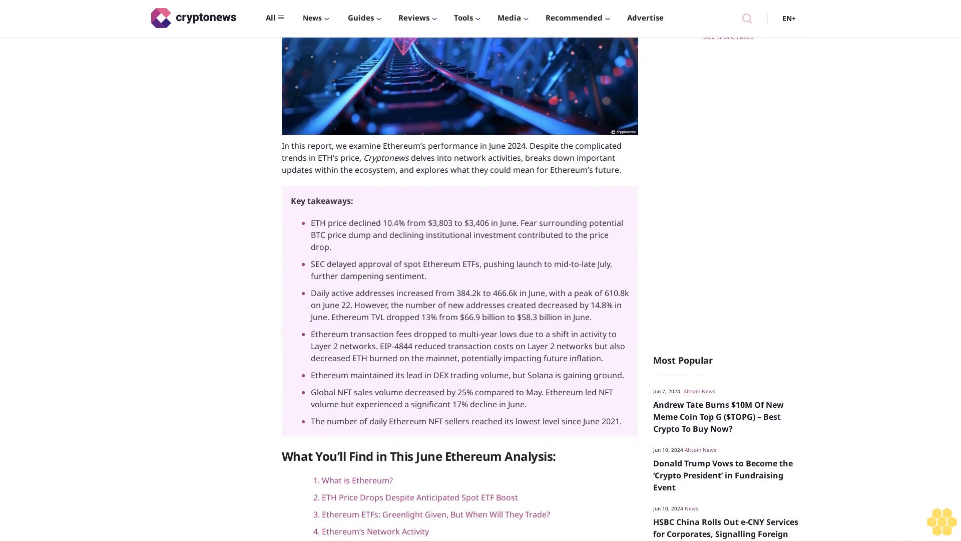
scroll("down", 3)
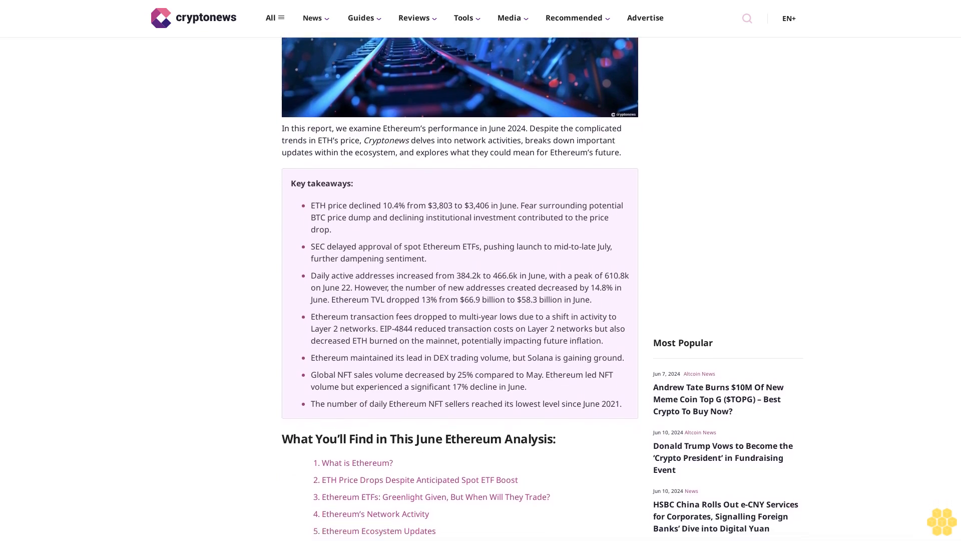
scroll("down", 3)
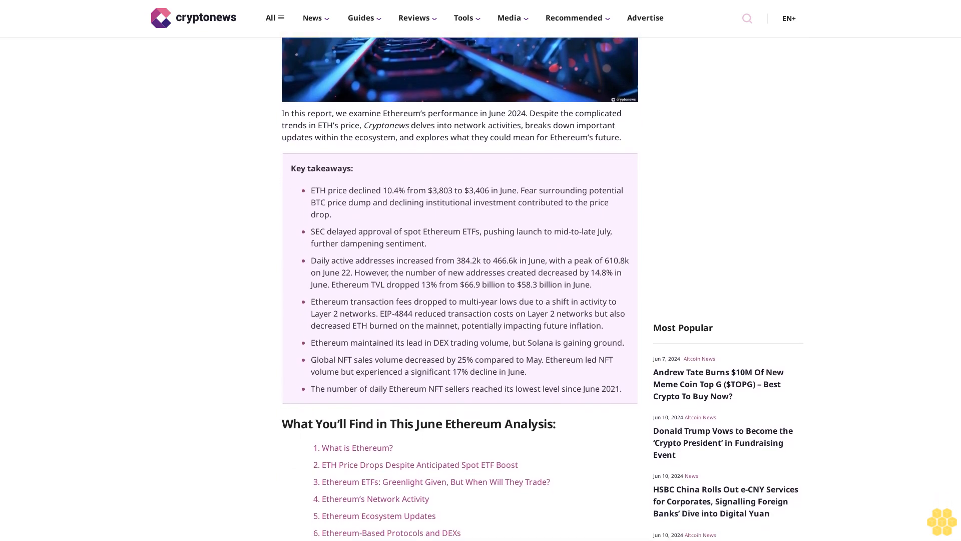
scroll("down", 3)
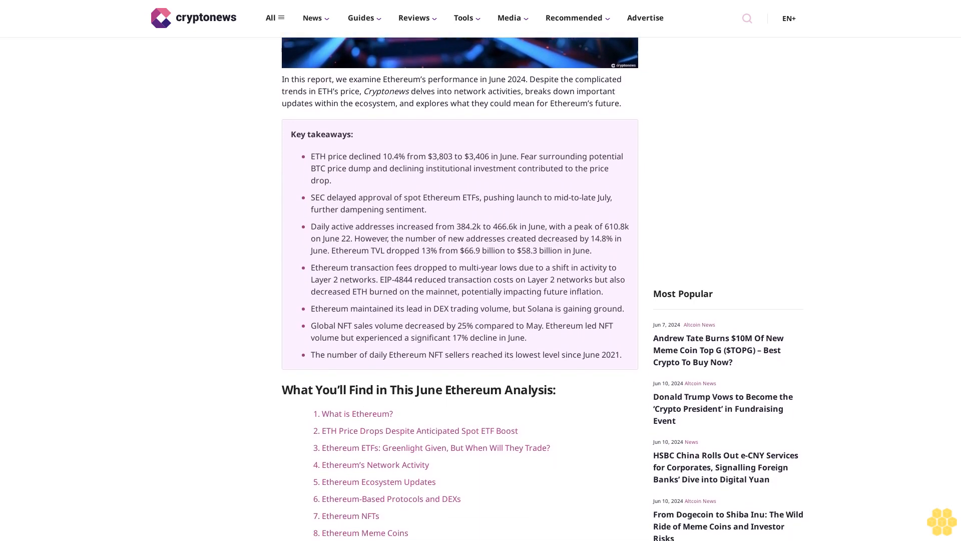
scroll("down", 3)
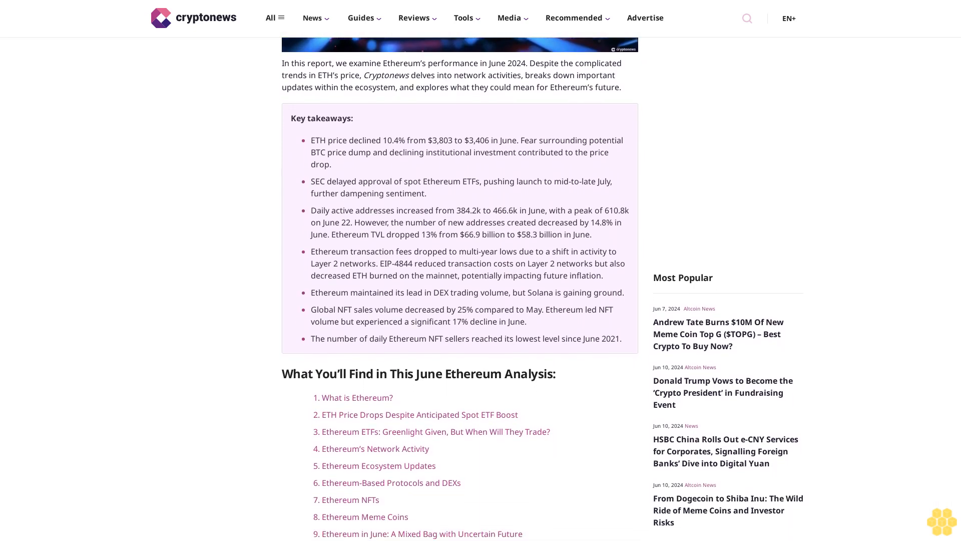
scroll("down", 3)
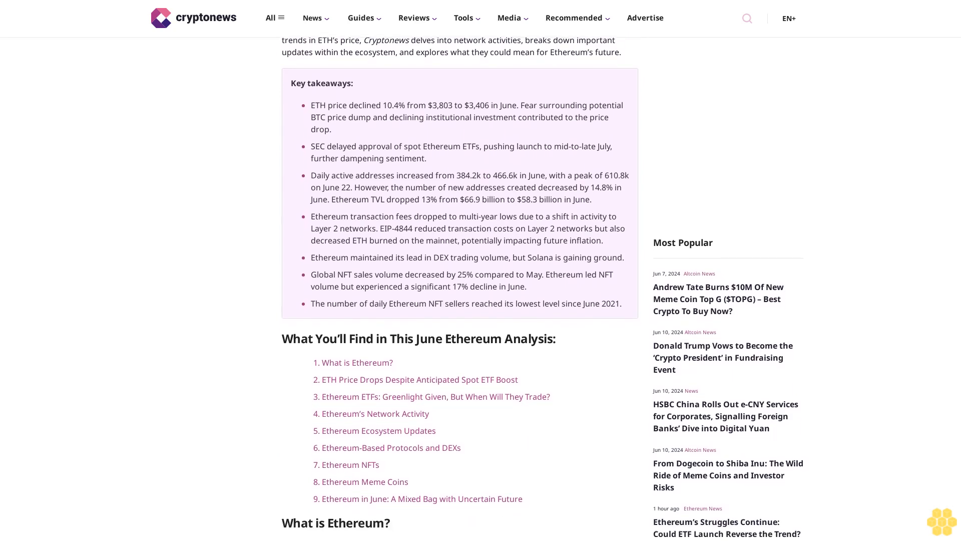
scroll("down", 3)
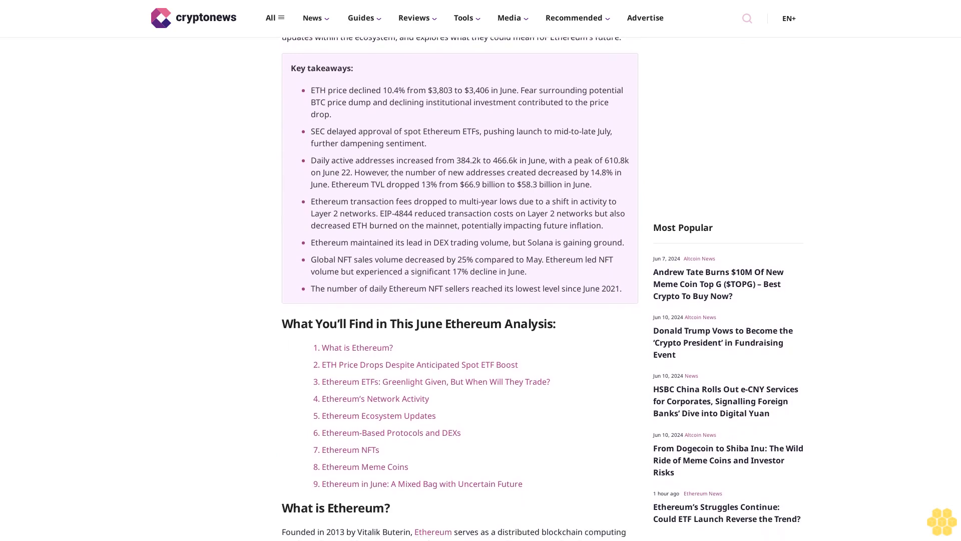
scroll("down", 3)
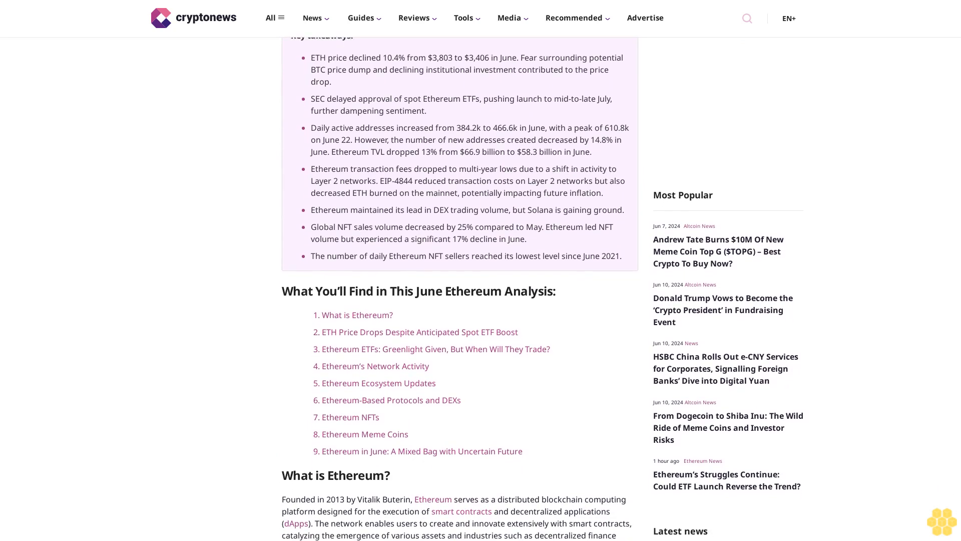
scroll("down", 3)
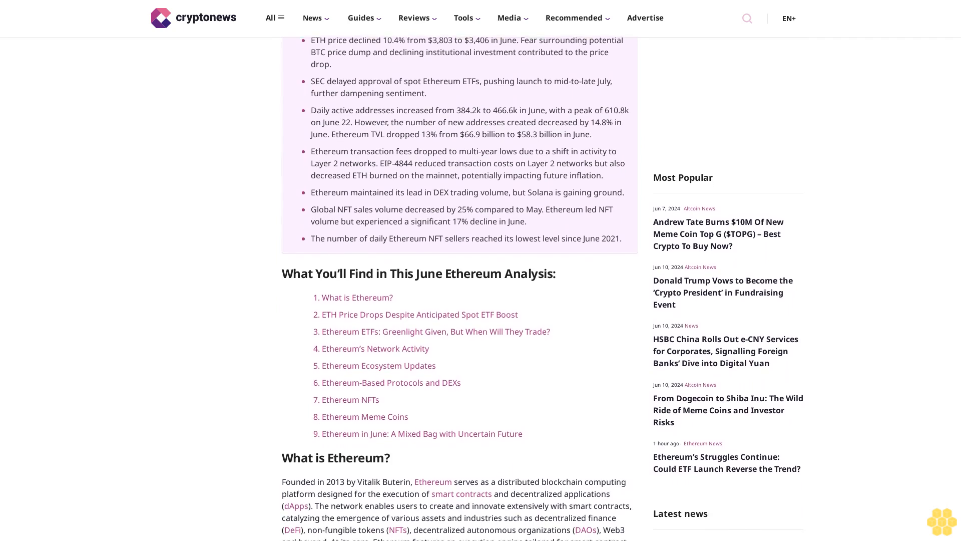
scroll("down", 3)
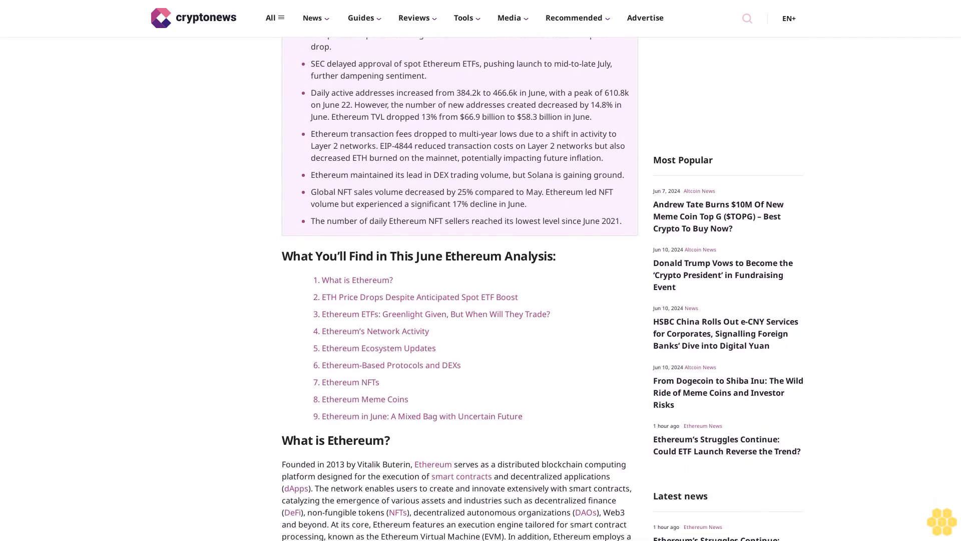
scroll("down", 3)
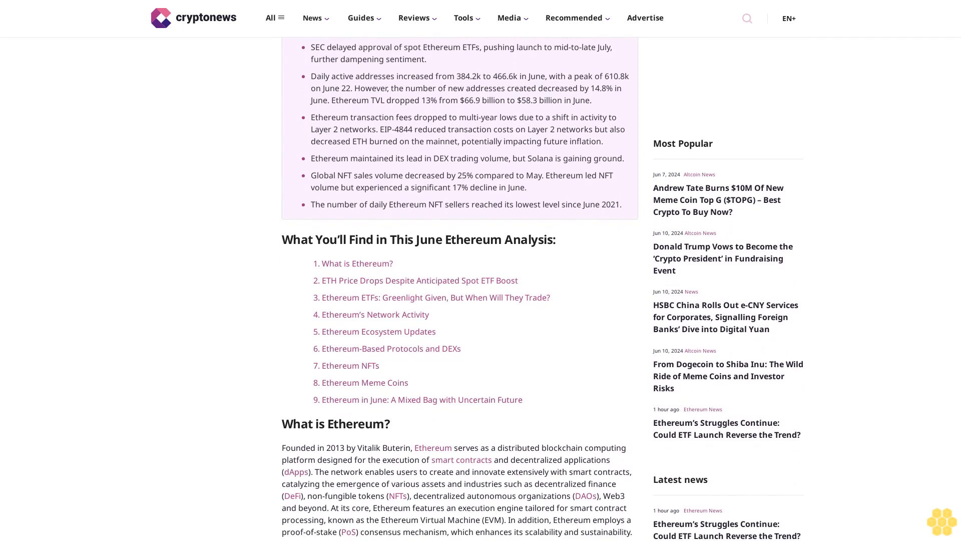
scroll("down", 3)
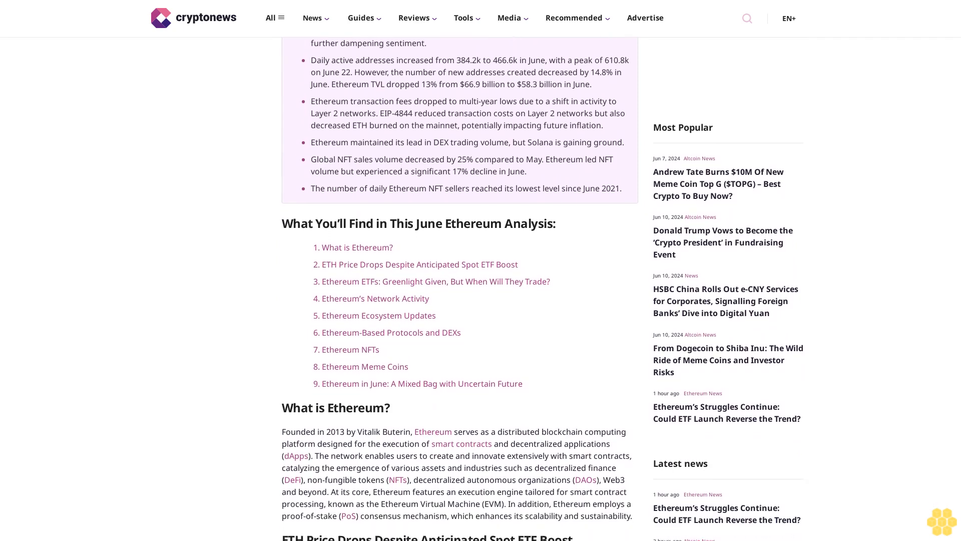
scroll("down", 3)
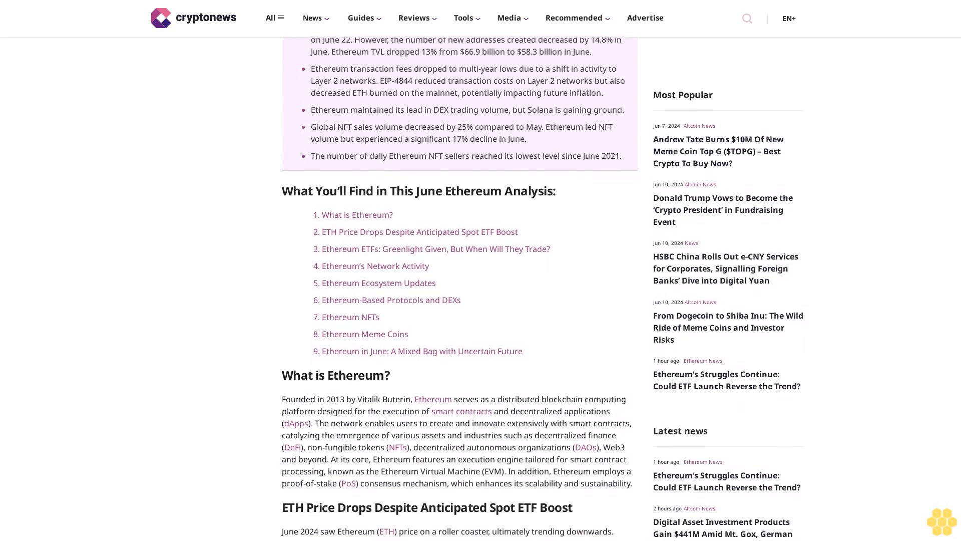
scroll("down", 3)
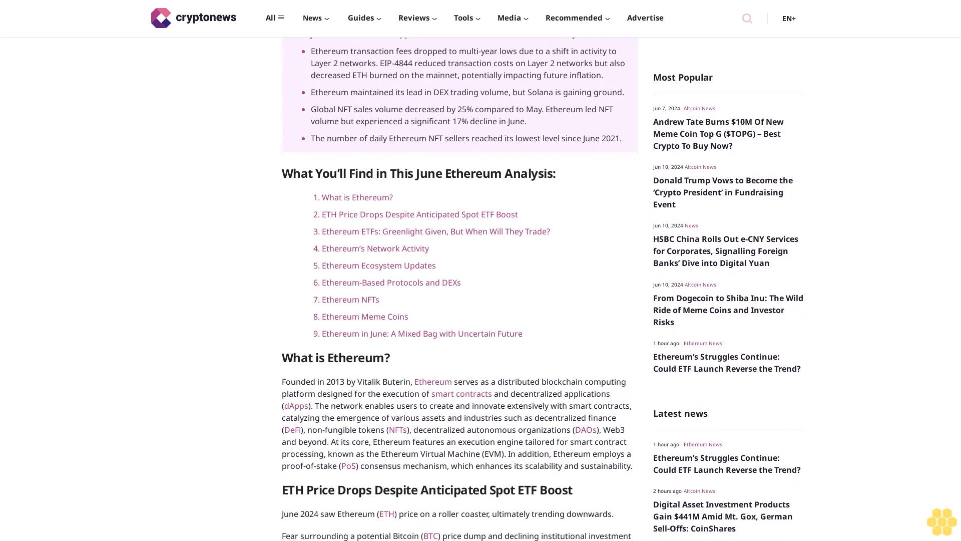
scroll("down", 3)
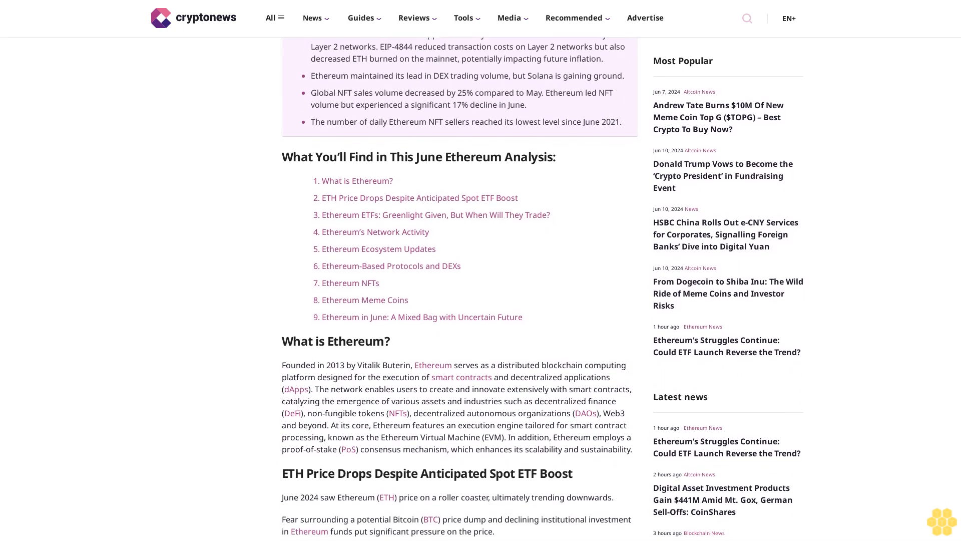
scroll("down", 3)
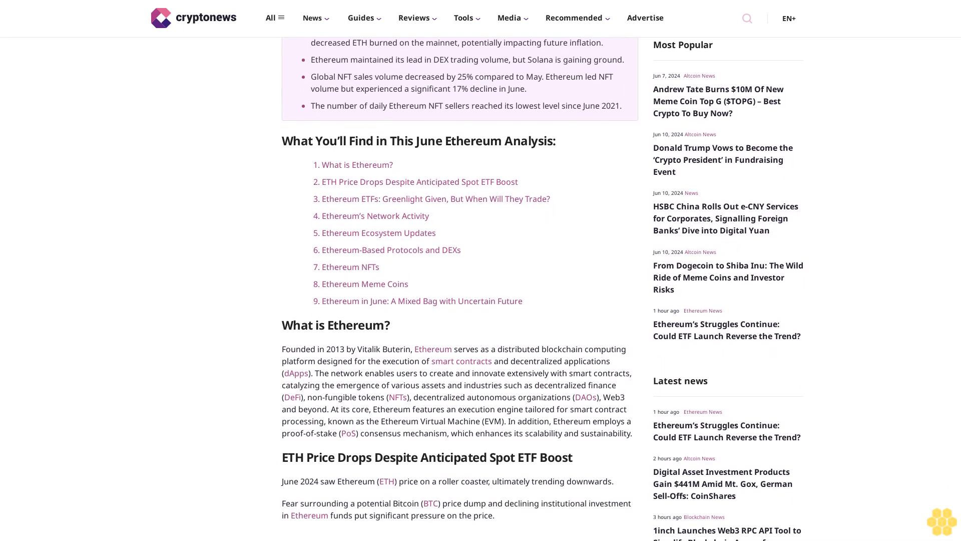
scroll("down", 3)
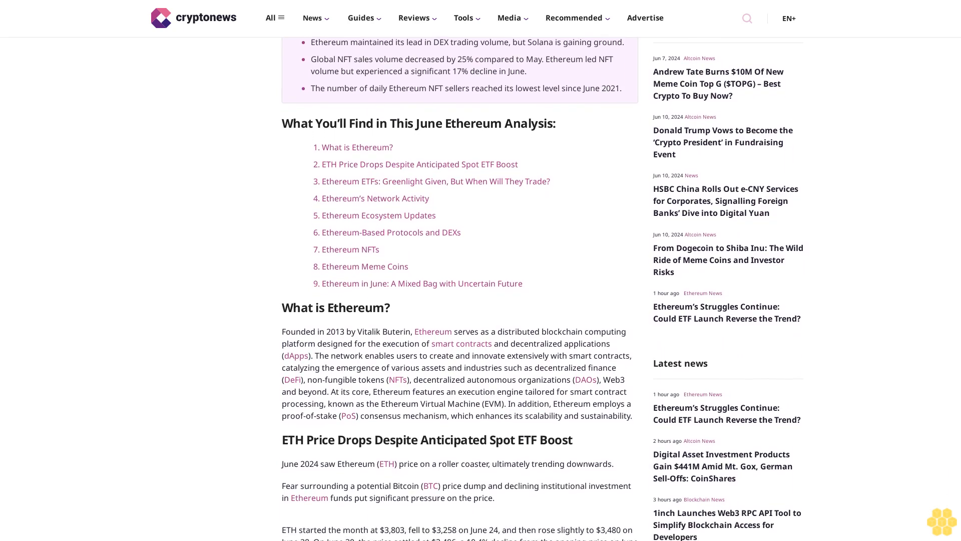
scroll("down", 3)
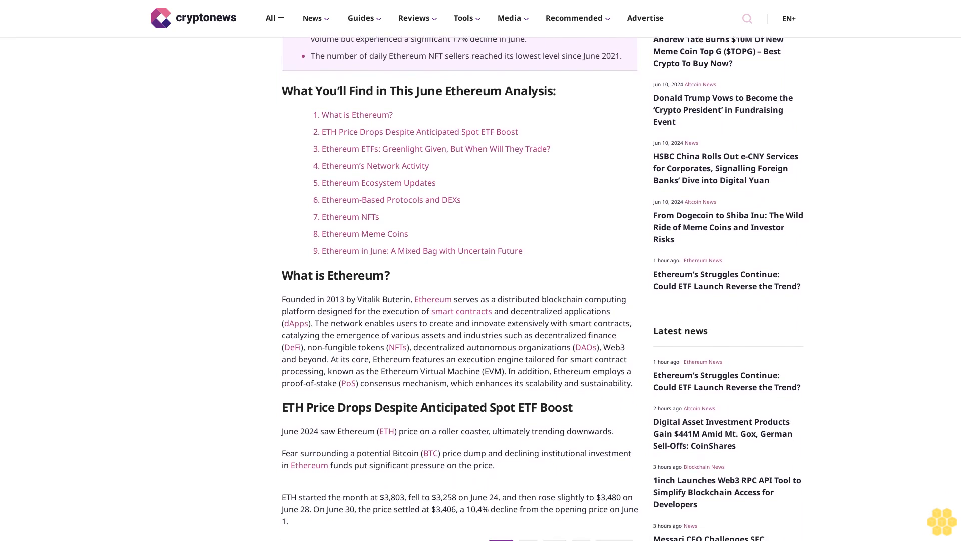
scroll("down", 3)
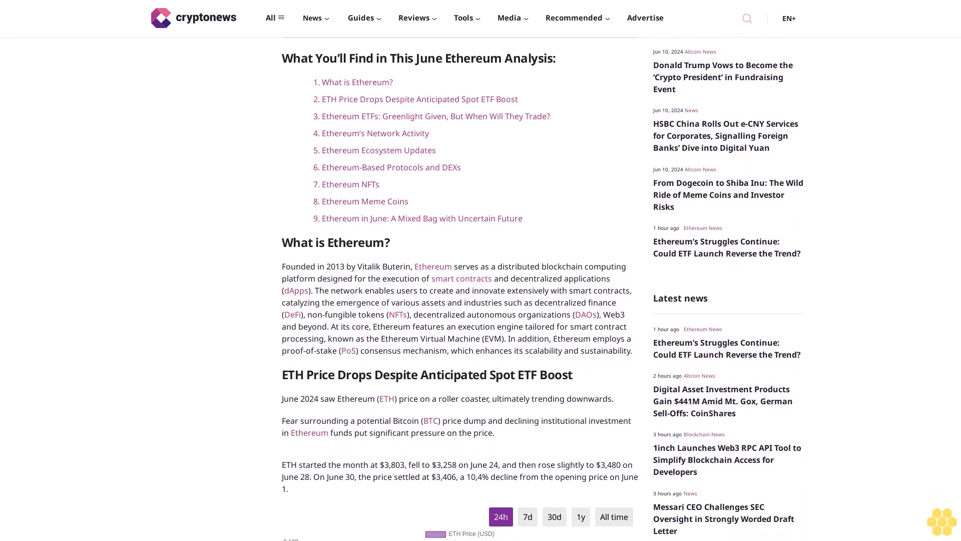
scroll("down", 3)
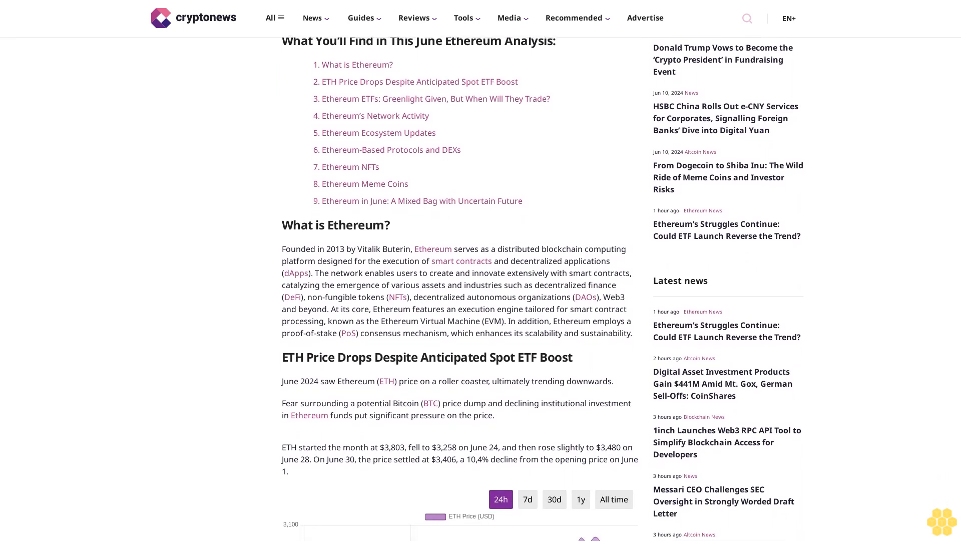
scroll("down", 3)
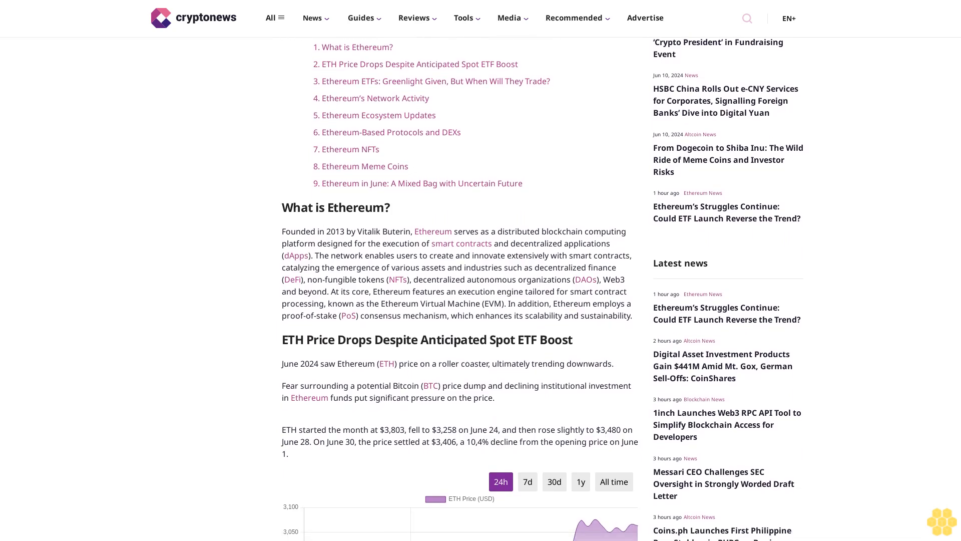
scroll("down", 3)
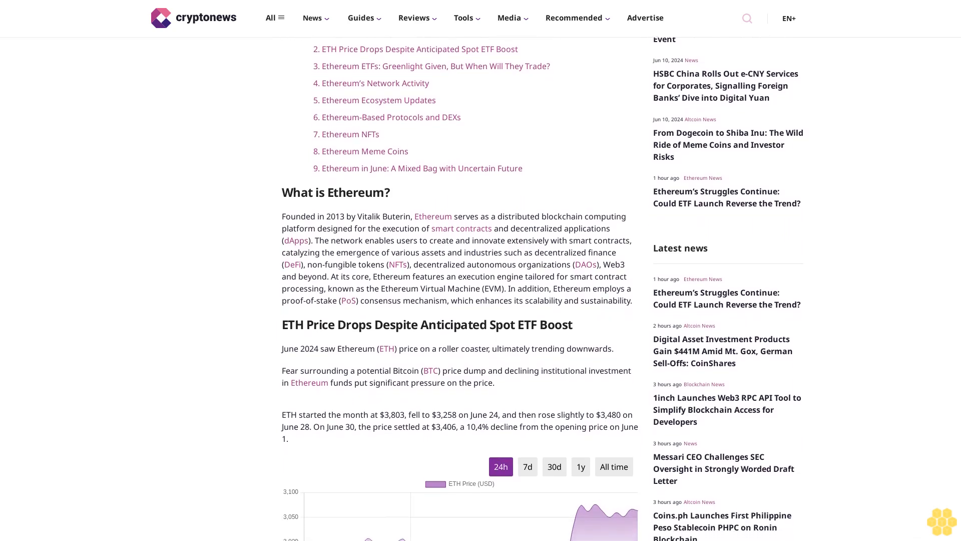
scroll("down", 3)
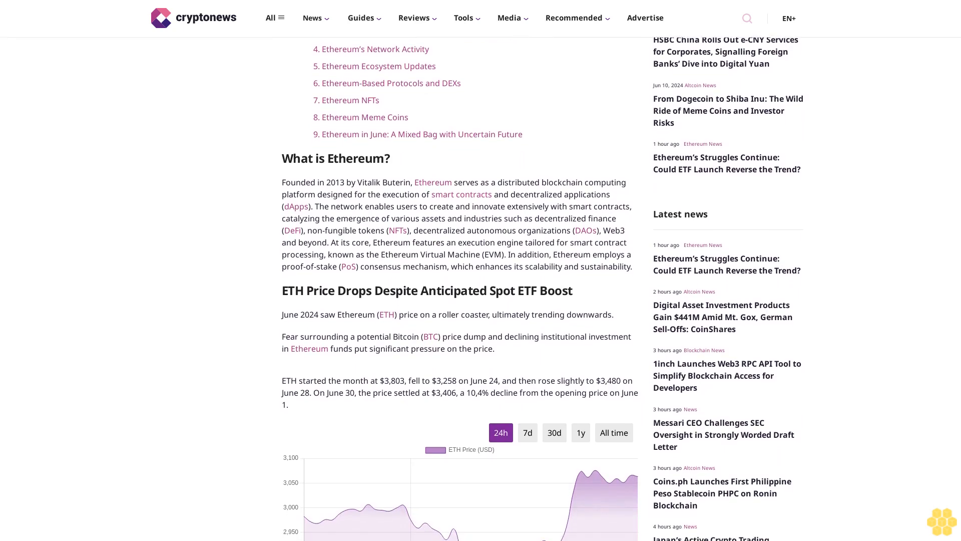
scroll("down", 3)
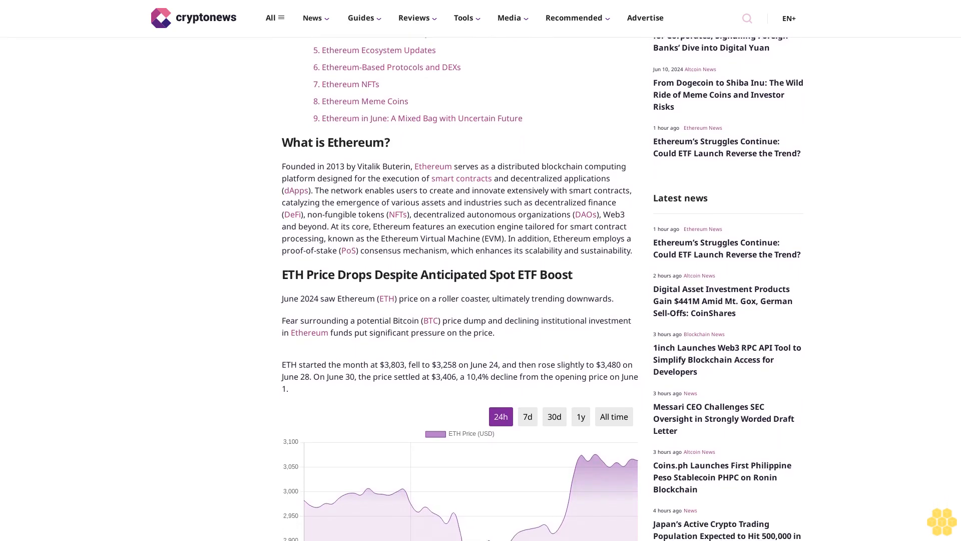
scroll("down", 3)
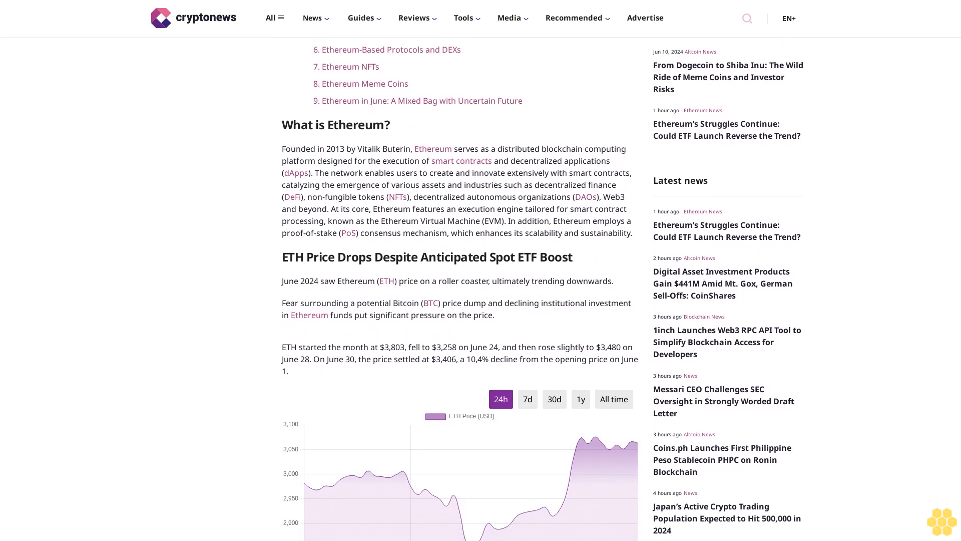
scroll("down", 3)
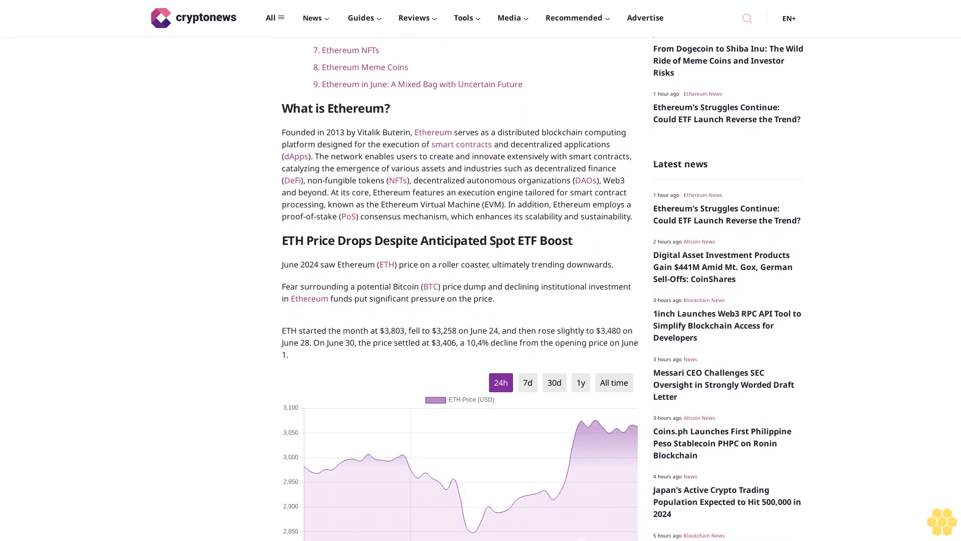
scroll("down", 3)
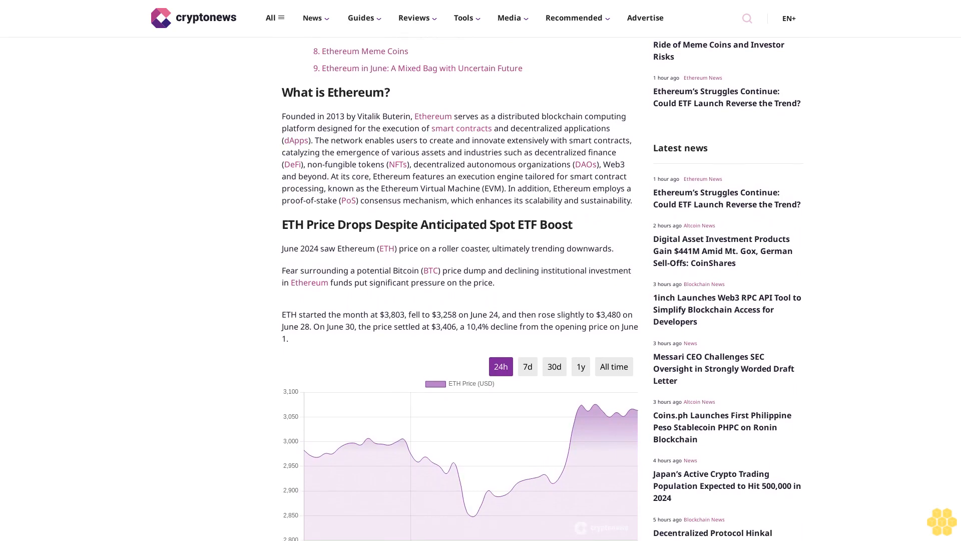
scroll("down", 3)
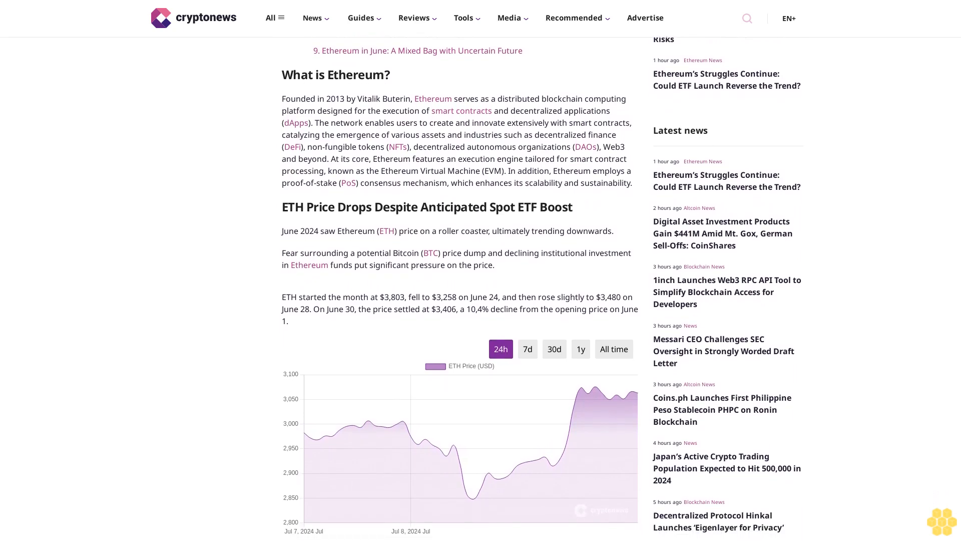
scroll("down", 3)
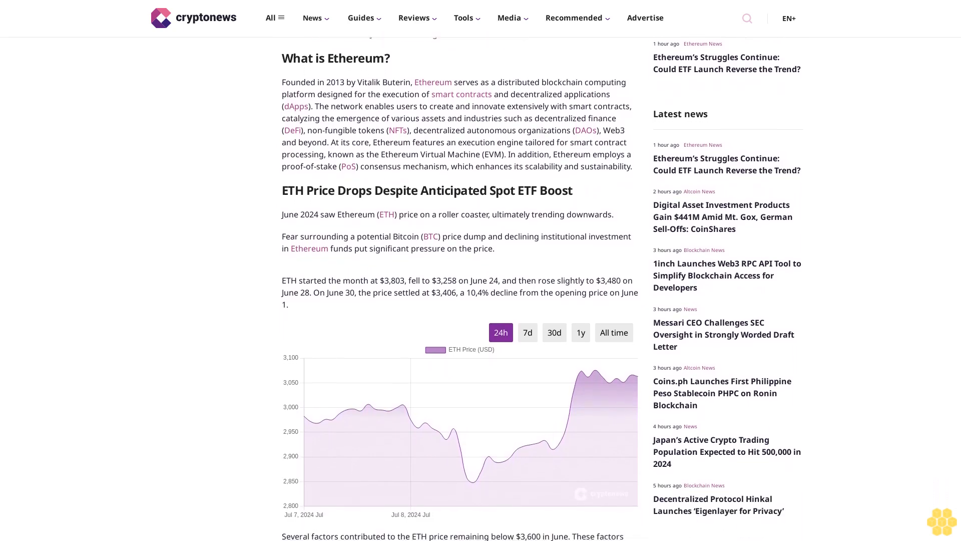
scroll("down", 3)
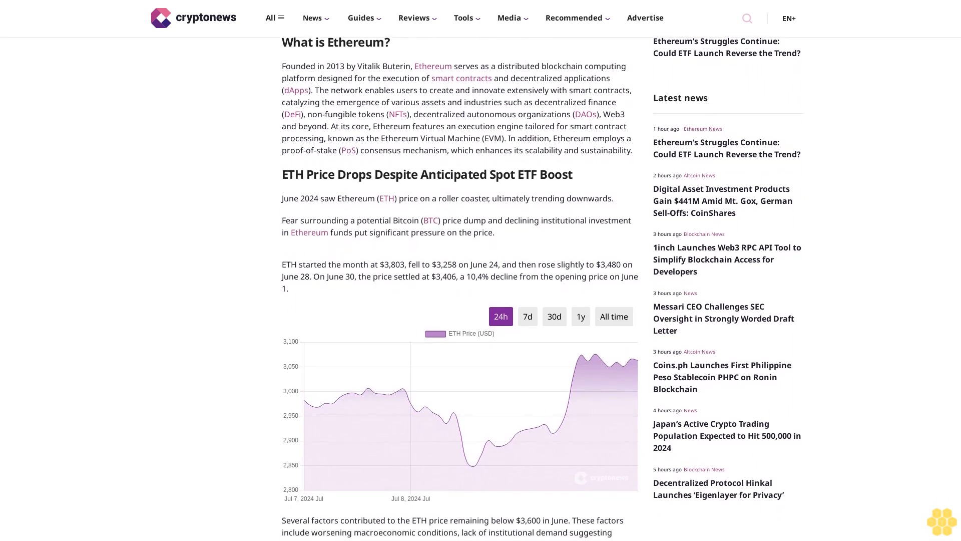
scroll("down", 3)
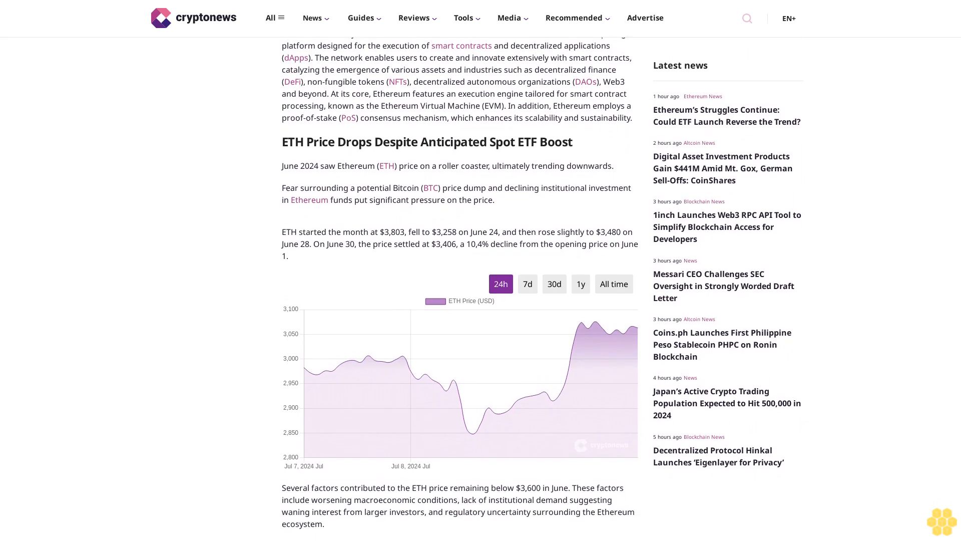
scroll("down", 3)
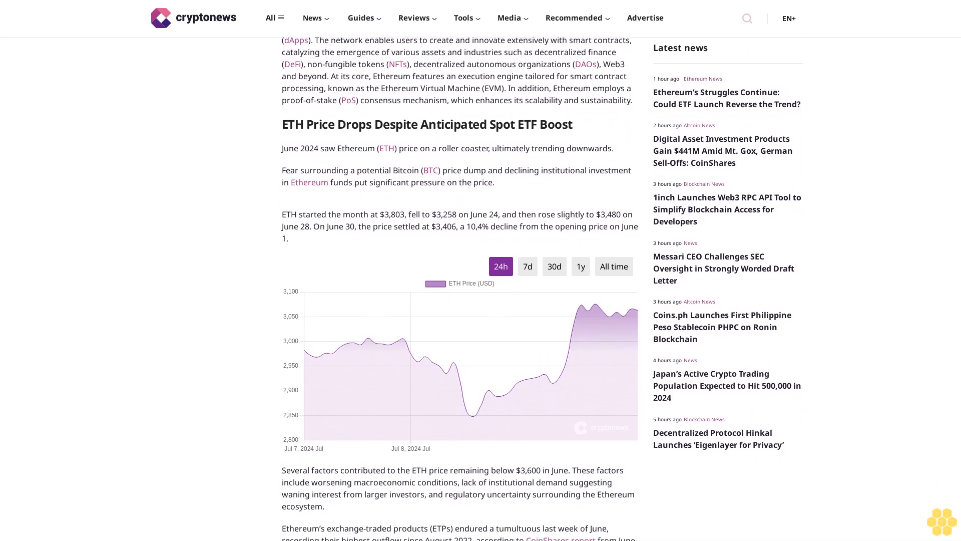
scroll("down", 3)
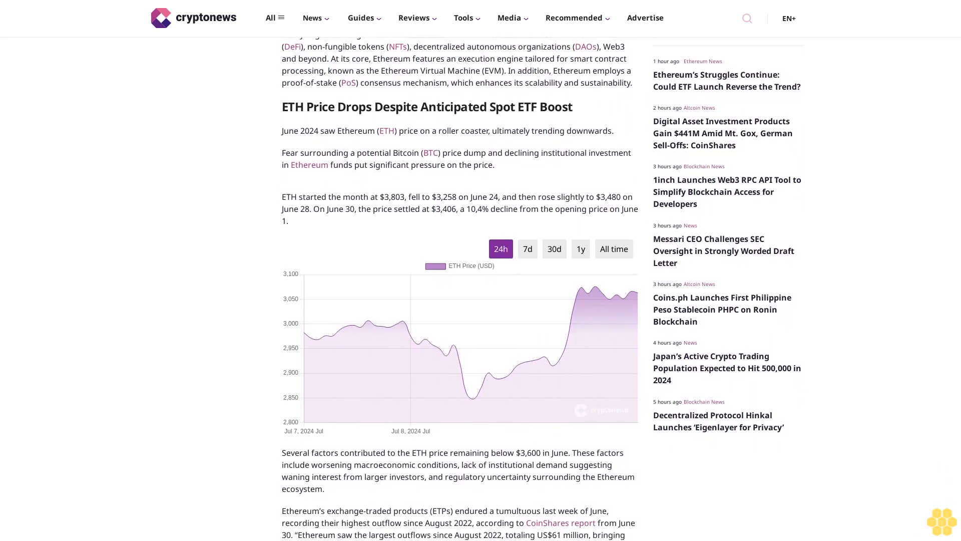
scroll("down", 3)
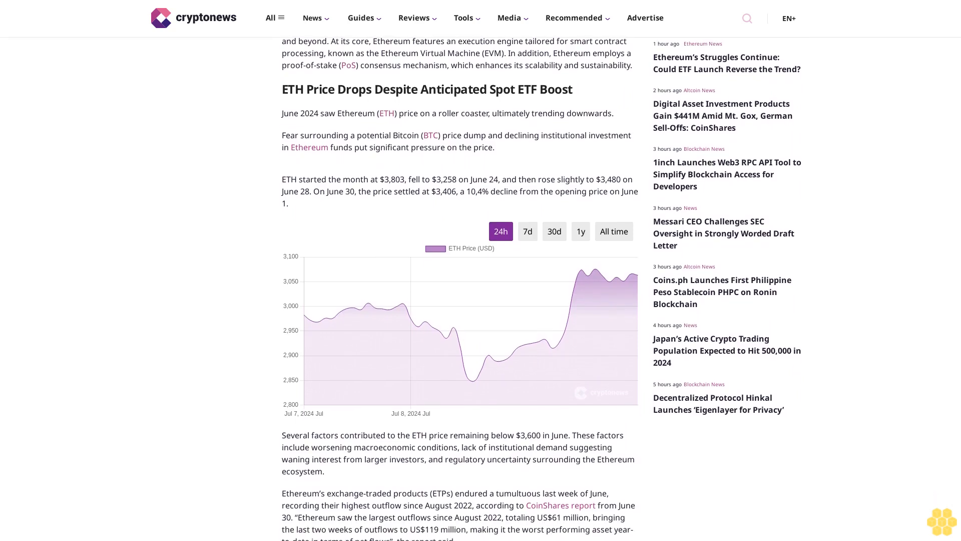
scroll("down", 3)
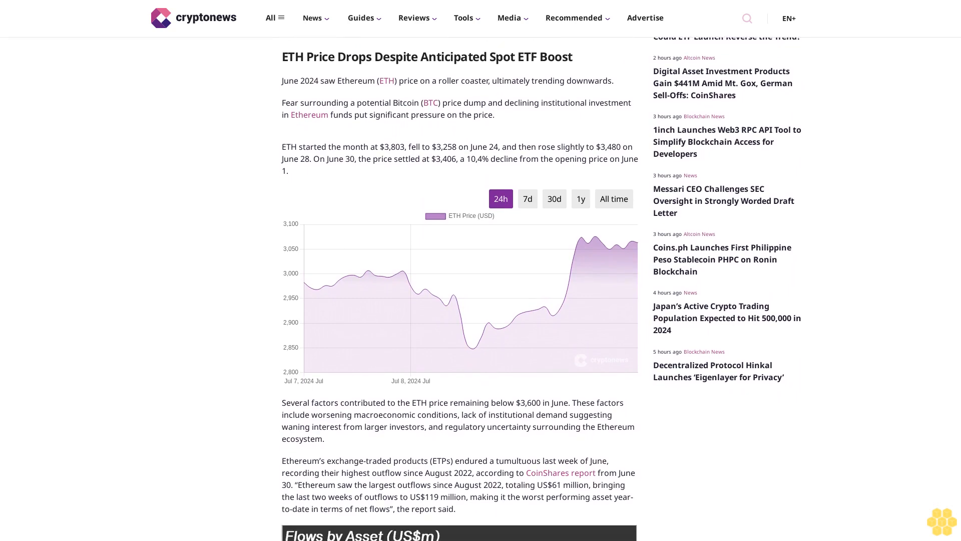
scroll("down", 3)
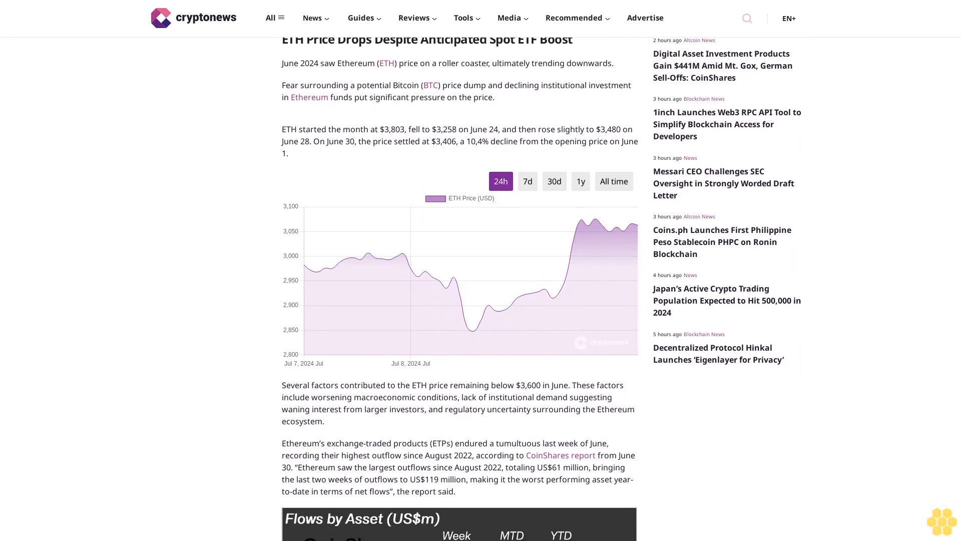
scroll("down", 3)
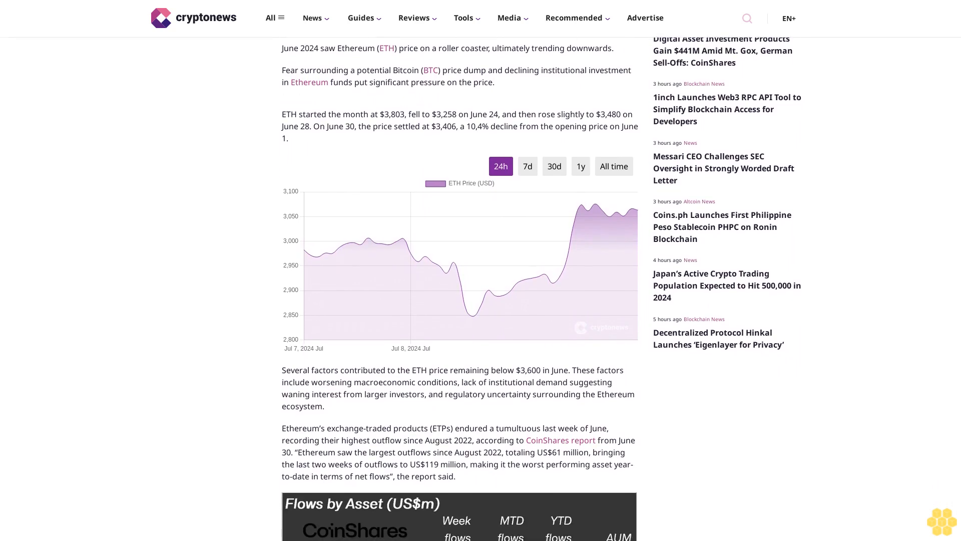
scroll("down", 3)
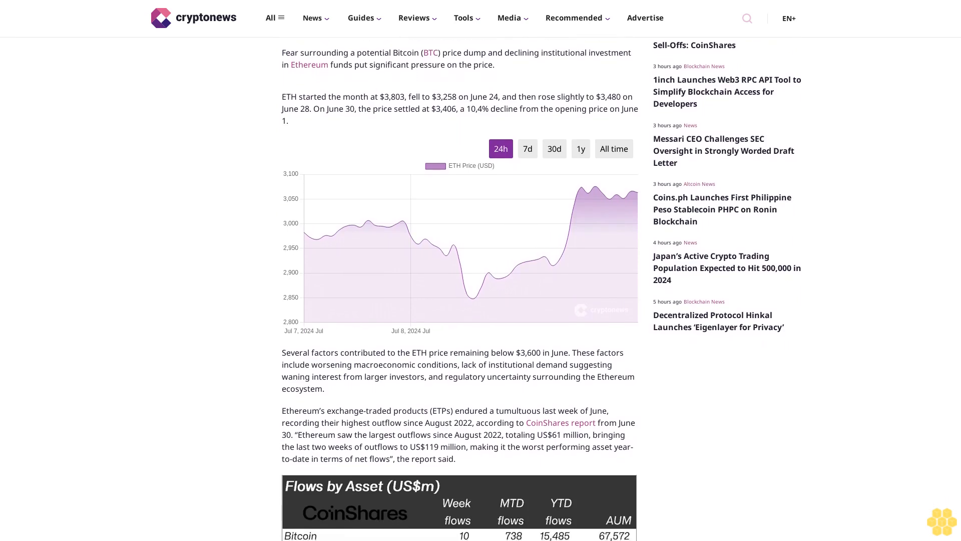
scroll("down", 3)
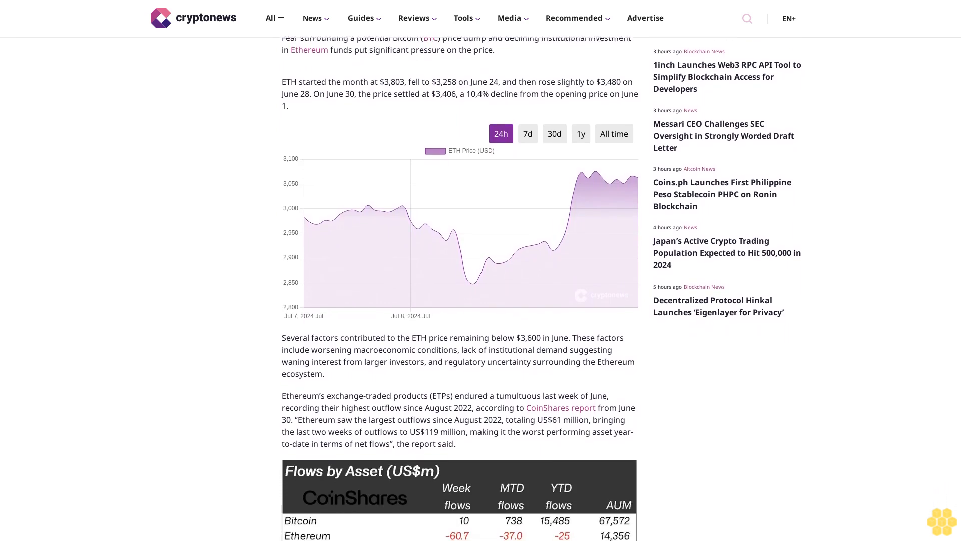
scroll("down", 3)
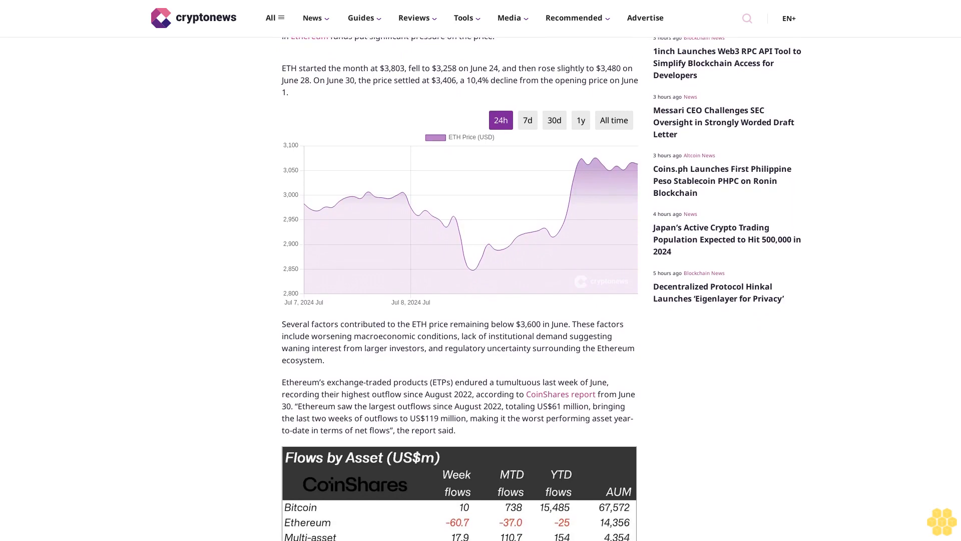
scroll("down", 3)
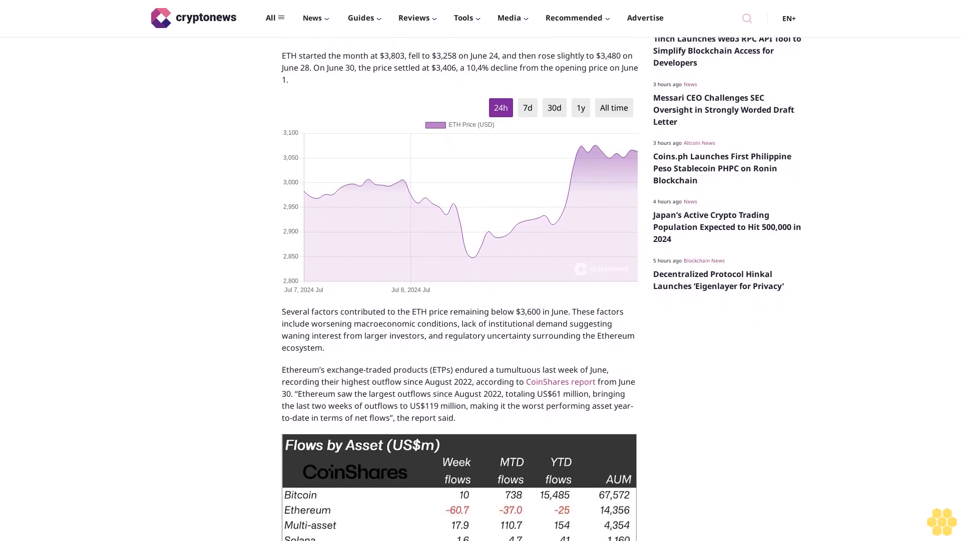
scroll("down", 3)
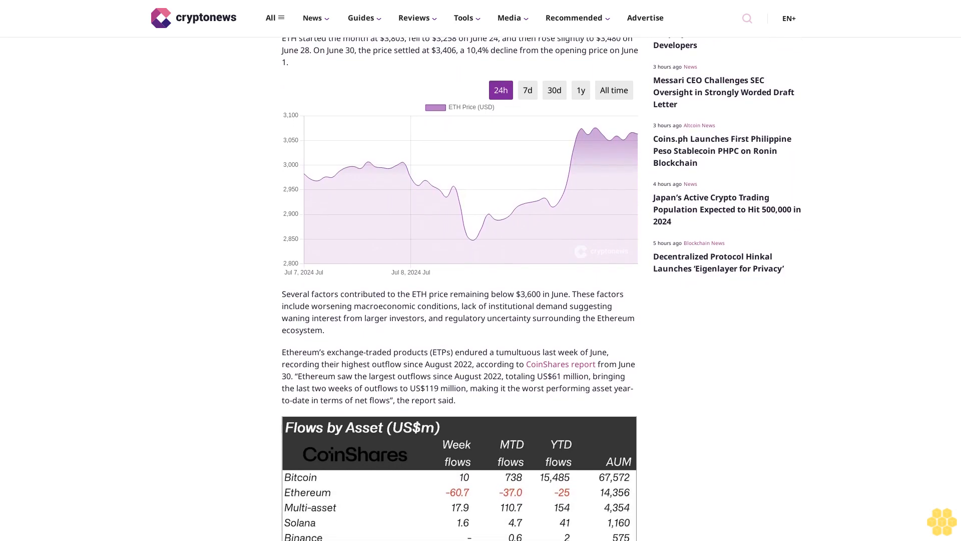
scroll("down", 3)
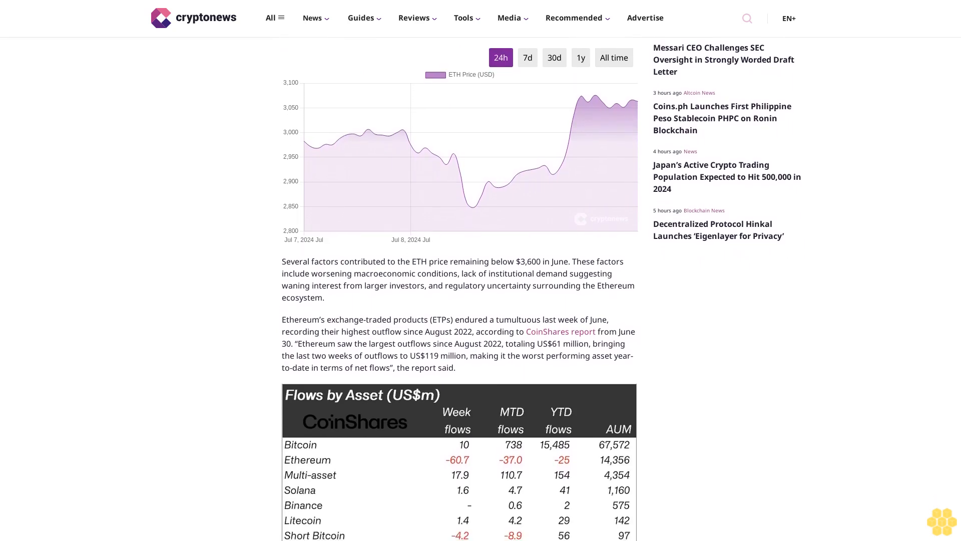
scroll("down", 3)
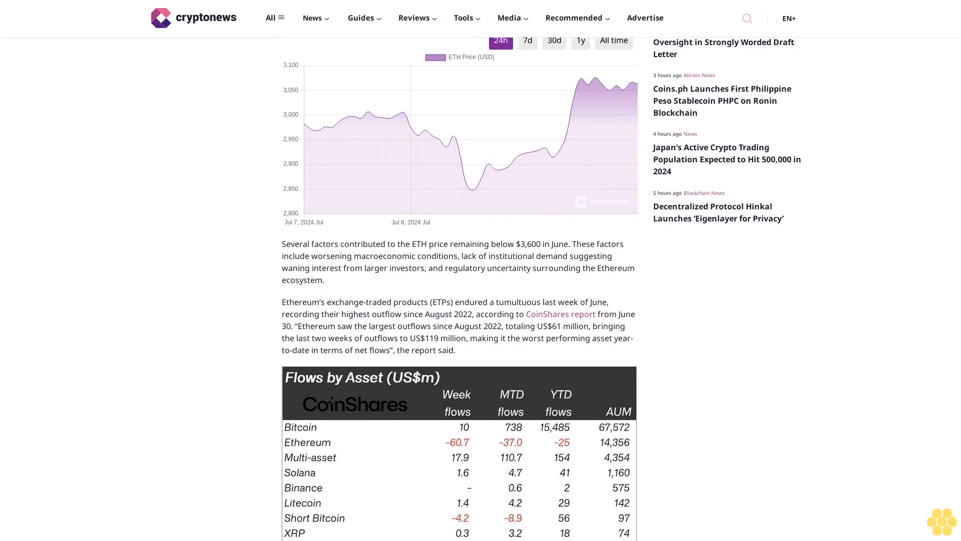
scroll("down", 3)
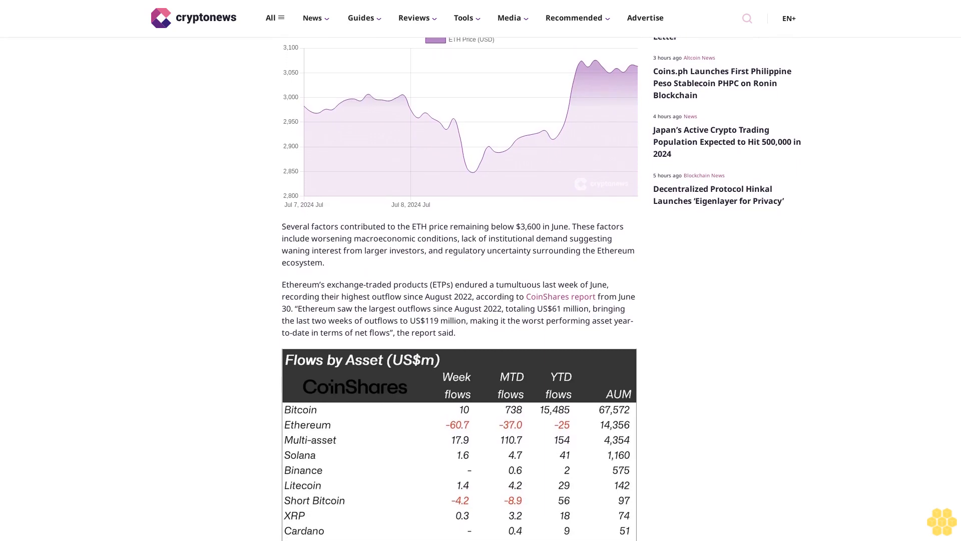
scroll("down", 3)
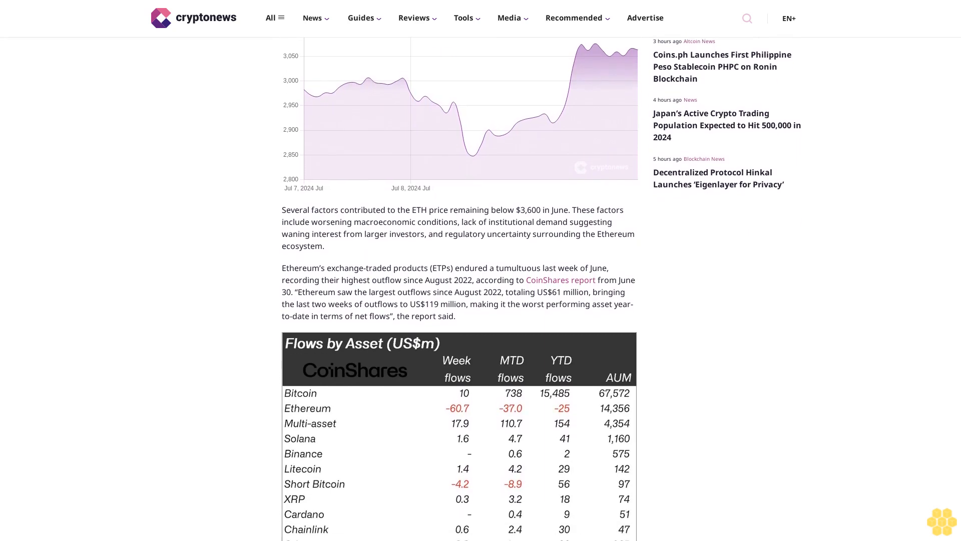
scroll("down", 3)
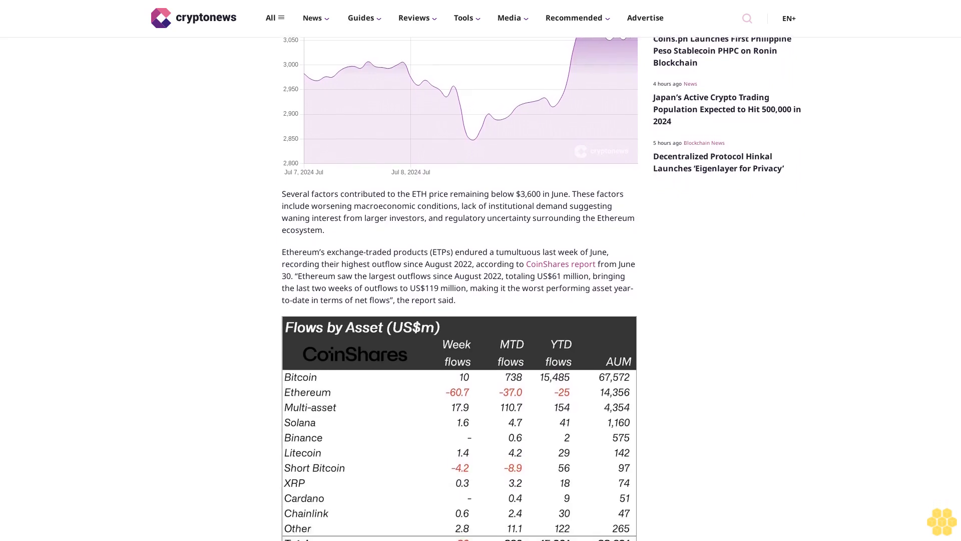
scroll("down", 3)
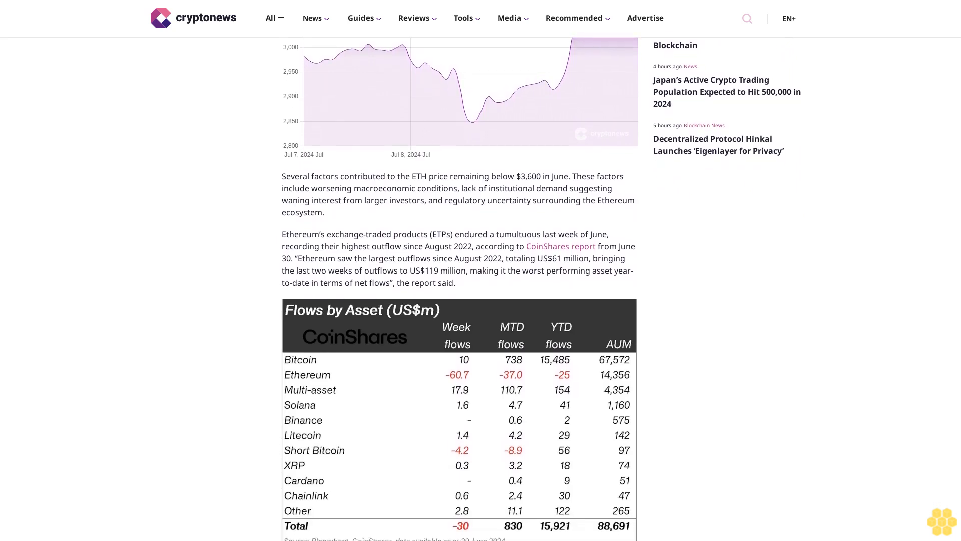
scroll("down", 3)
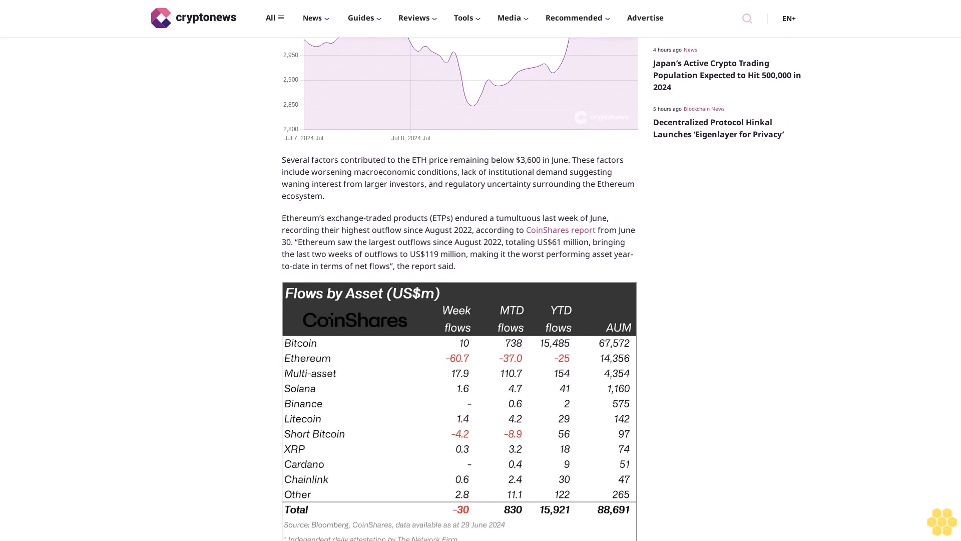
scroll("down", 3)
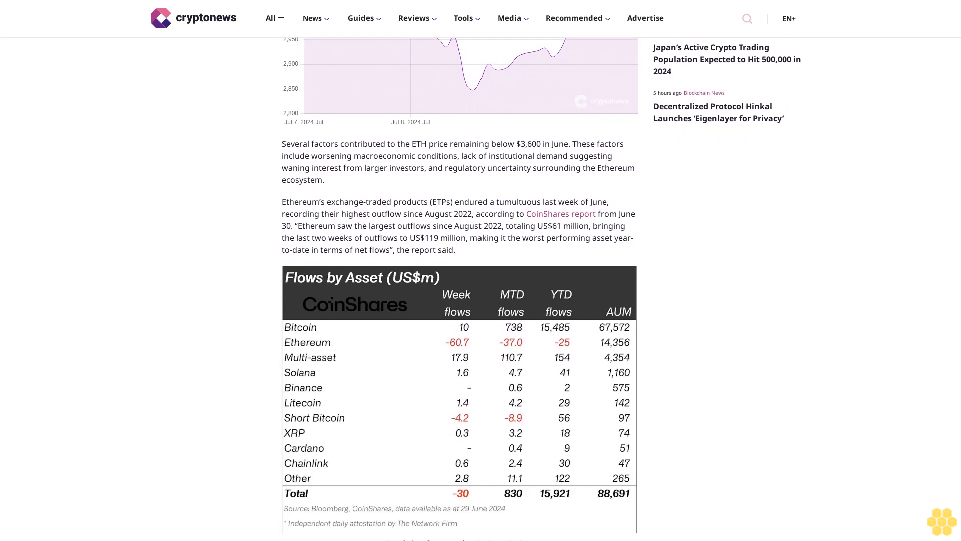
scroll("down", 3)
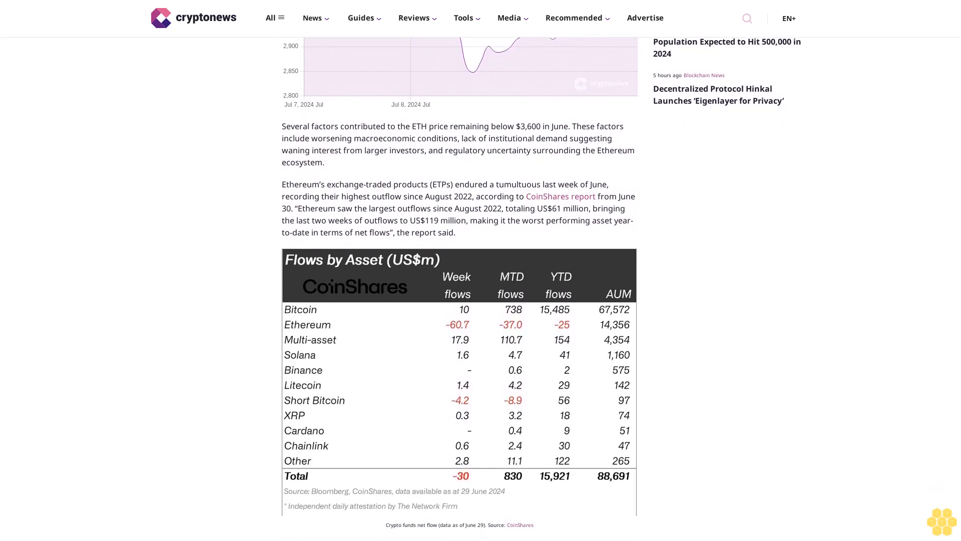
scroll("down", 3)
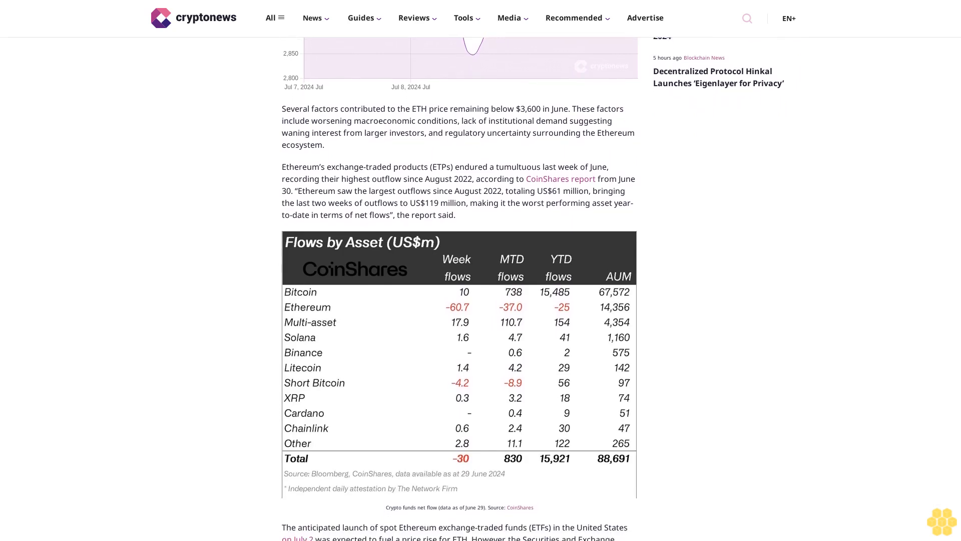
scroll("down", 3)
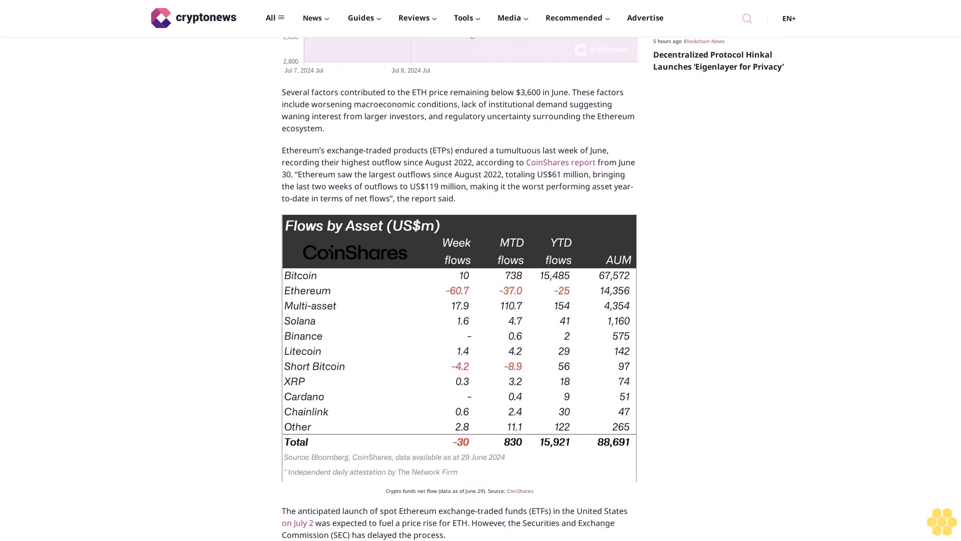
scroll("down", 3)
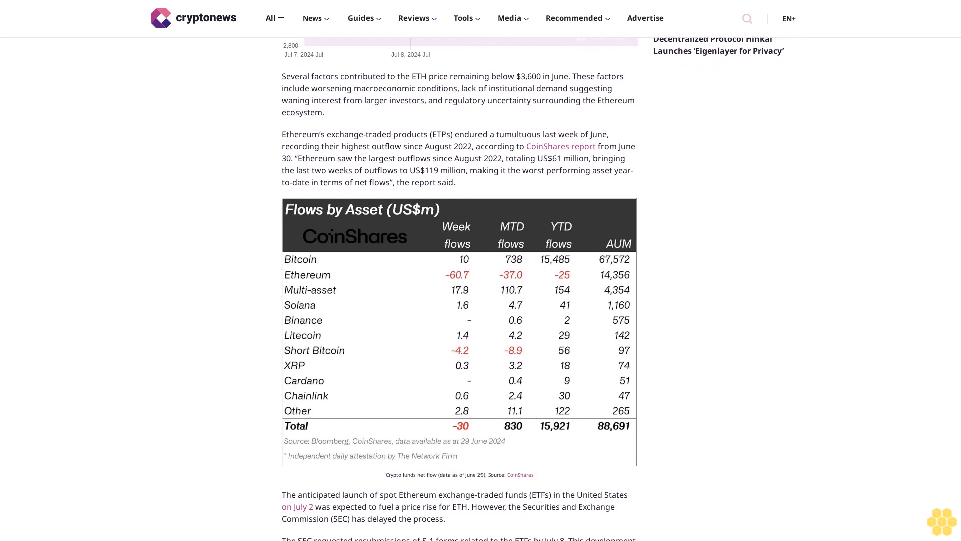
scroll("down", 3)
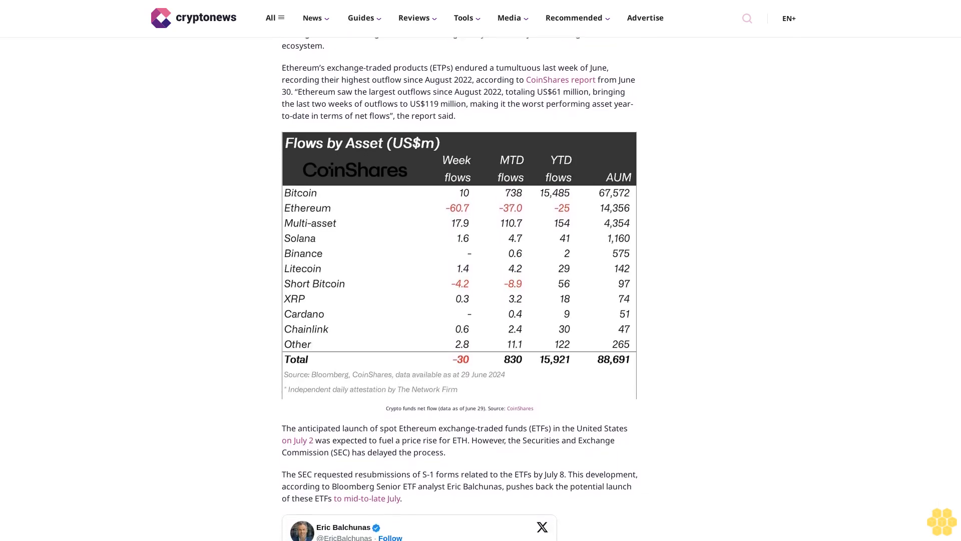
scroll("down", 3)
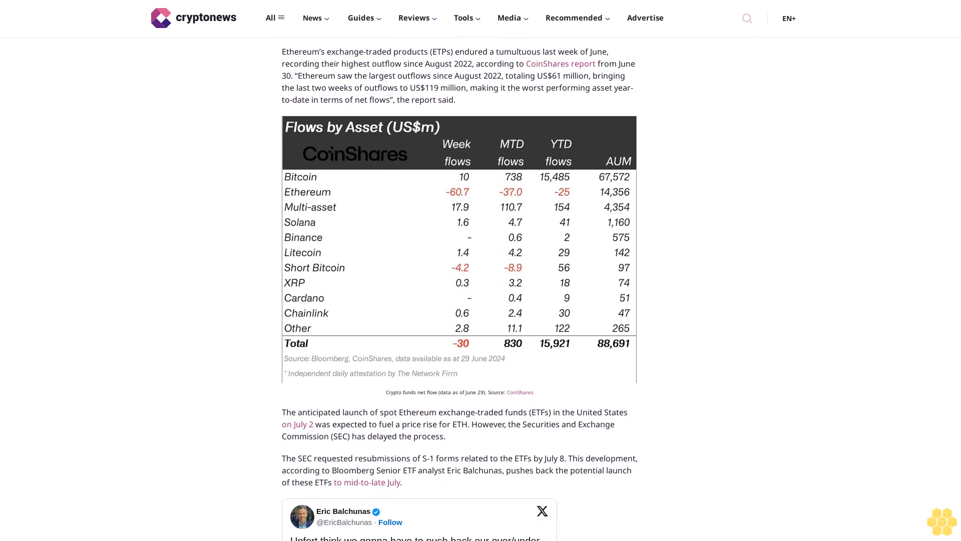
scroll("down", 3)
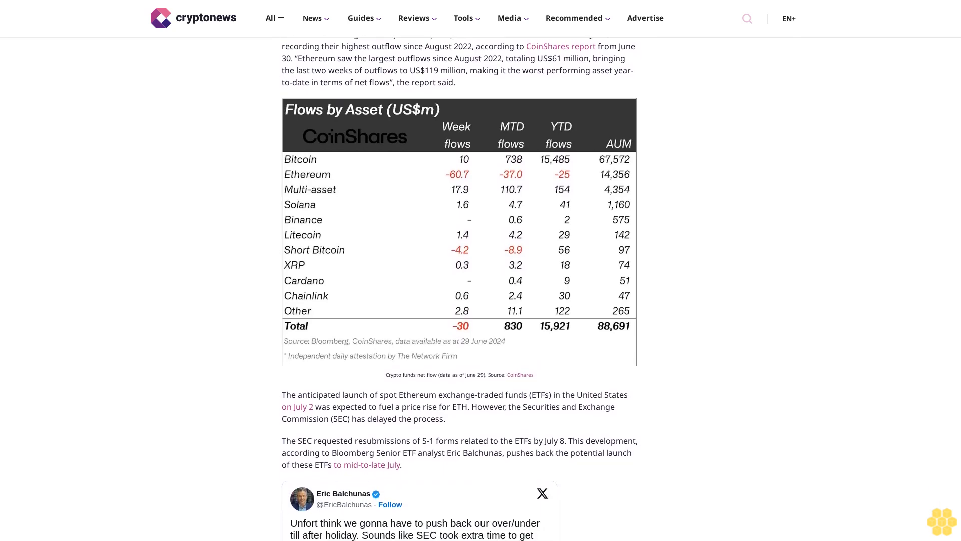
scroll("down", 3)
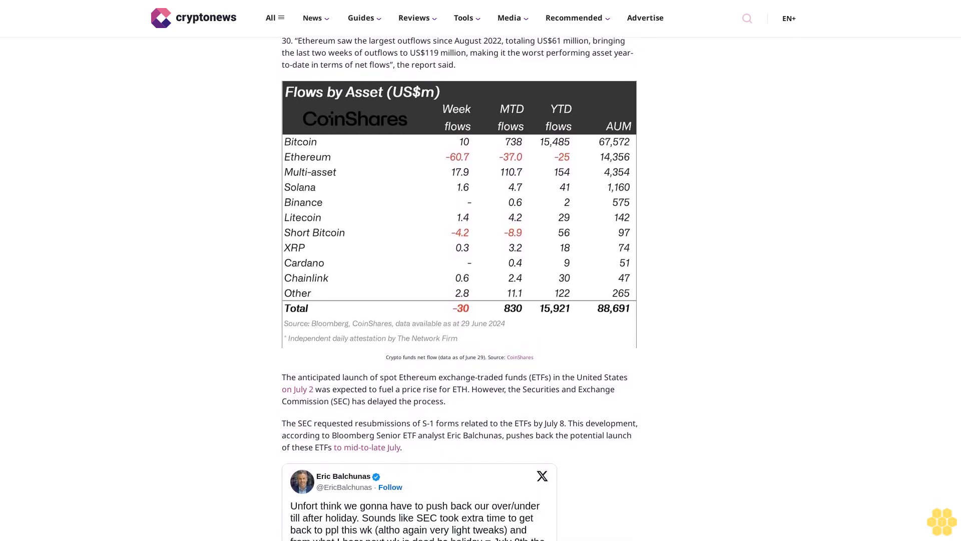
scroll("down", 3)
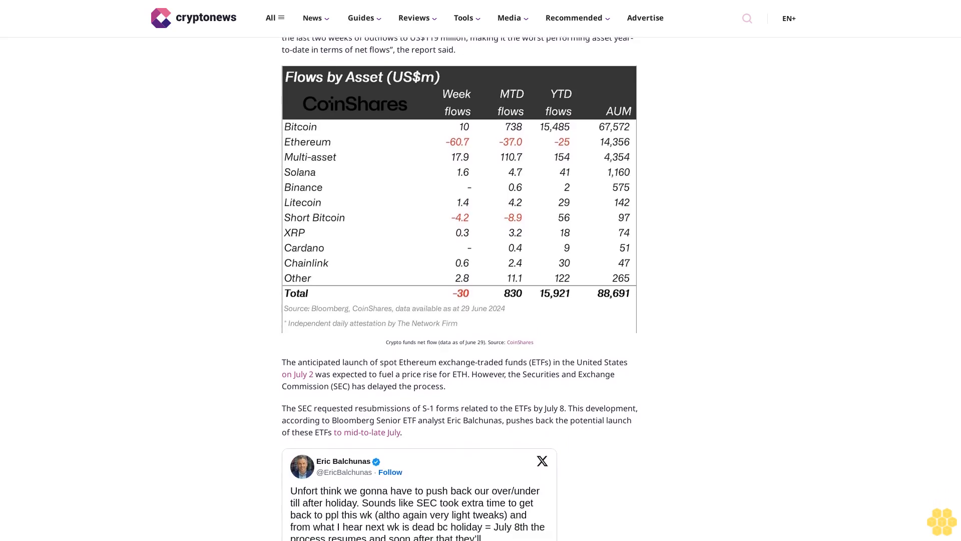
scroll("down", 3)
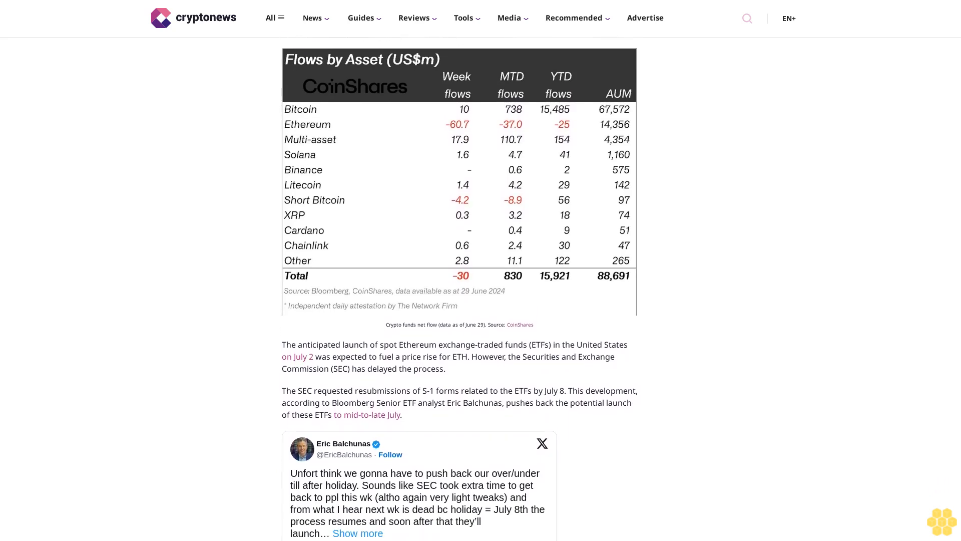
scroll("down", 3)
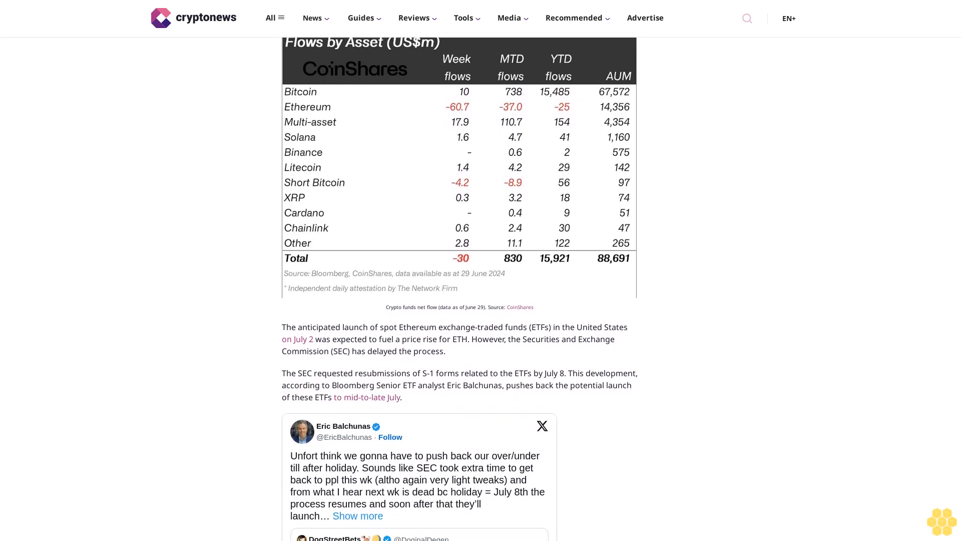
scroll("down", 3)
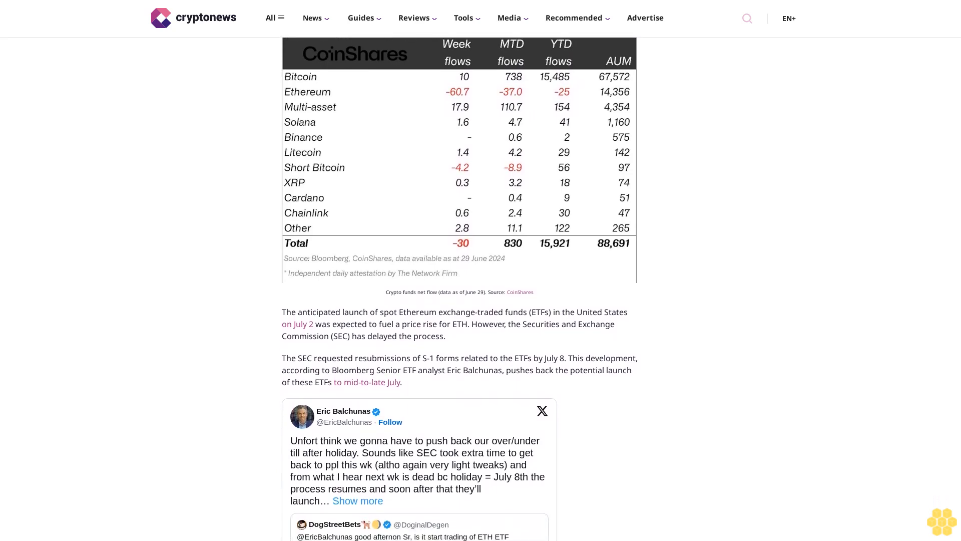
scroll("down", 3)
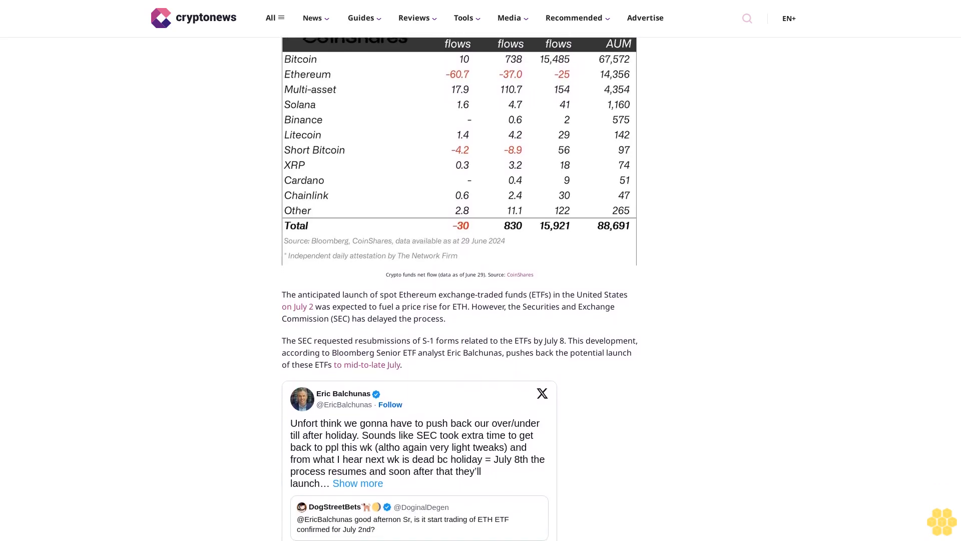
scroll("down", 3)
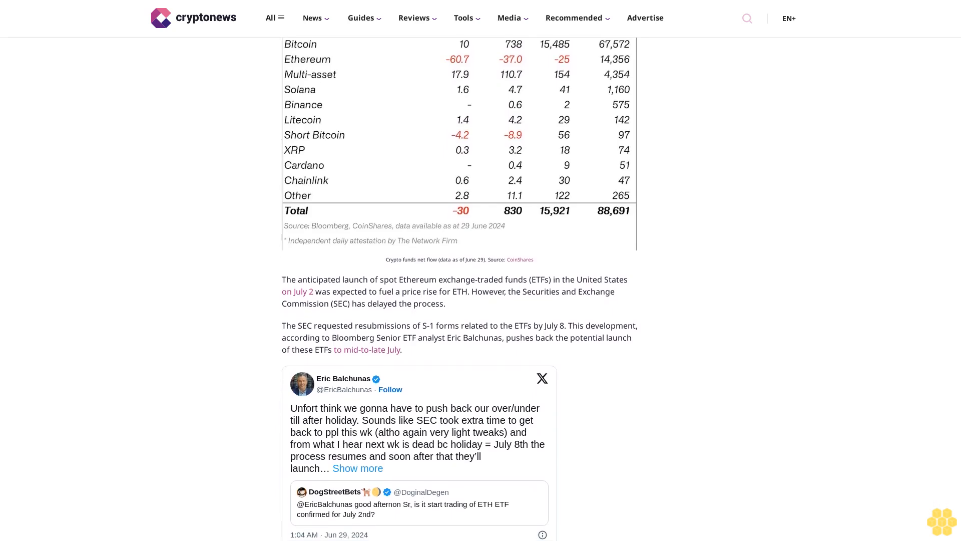
scroll("down", 3)
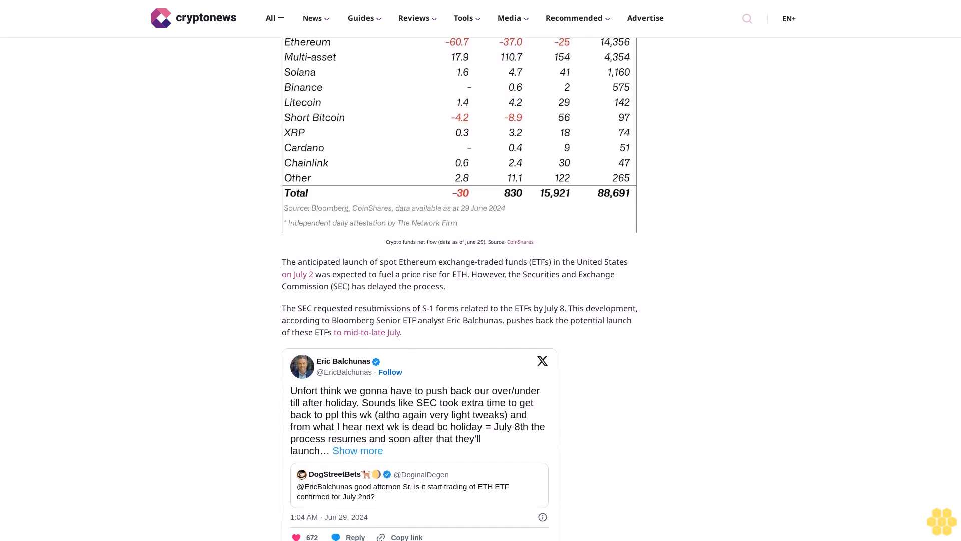
scroll("down", 3)
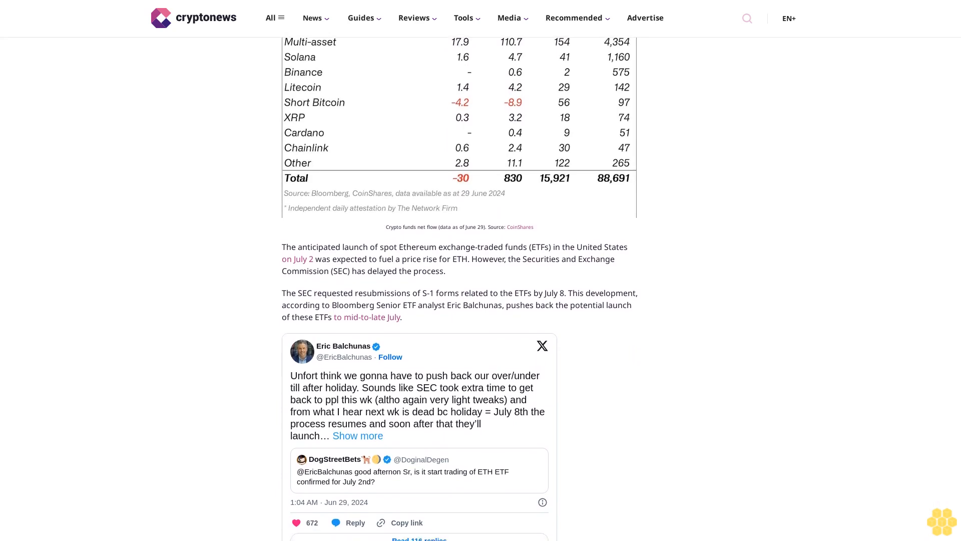
scroll("down", 3)
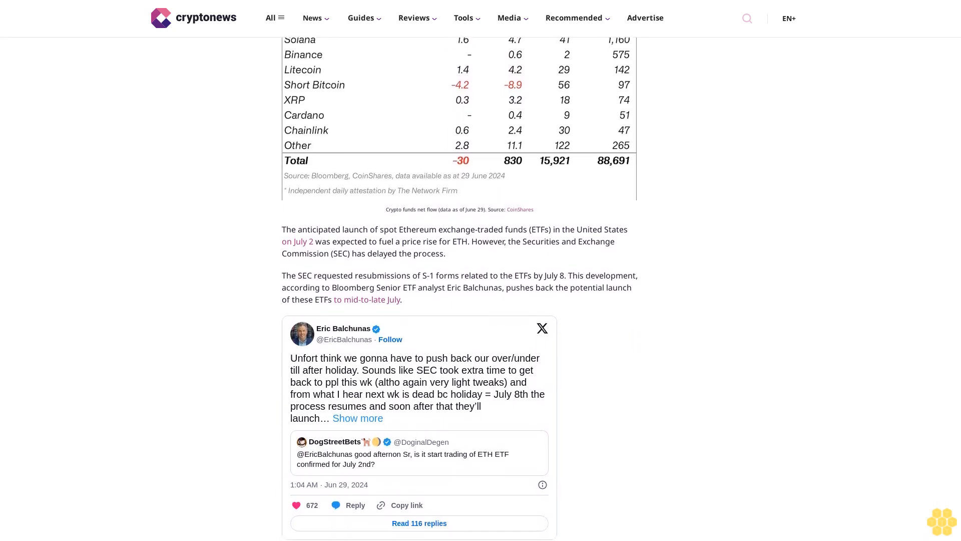
scroll("down", 3)
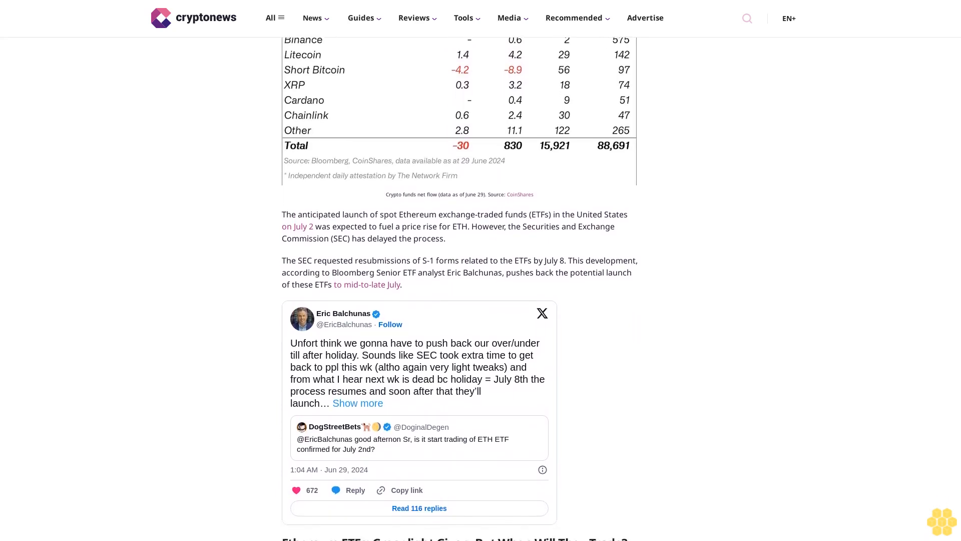
scroll("down", 3)
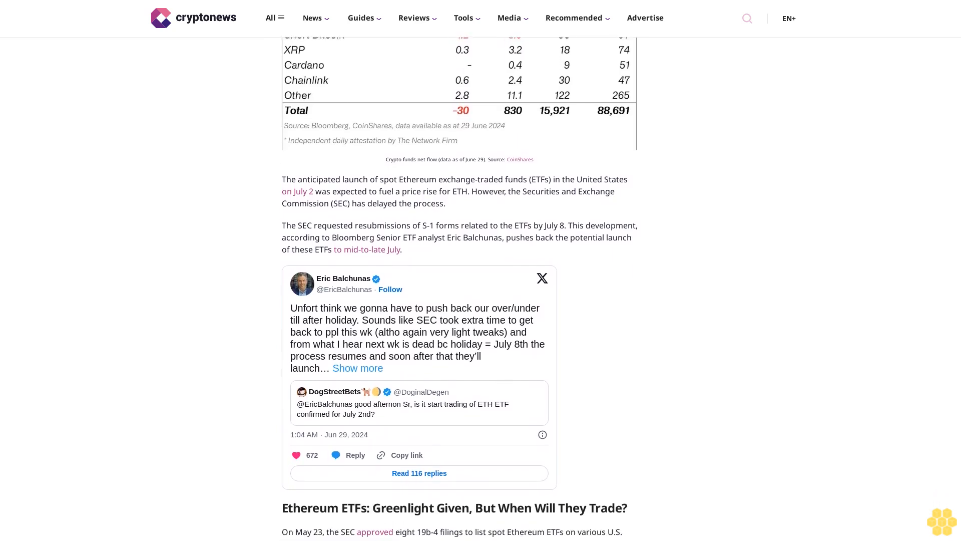
scroll("down", 3)
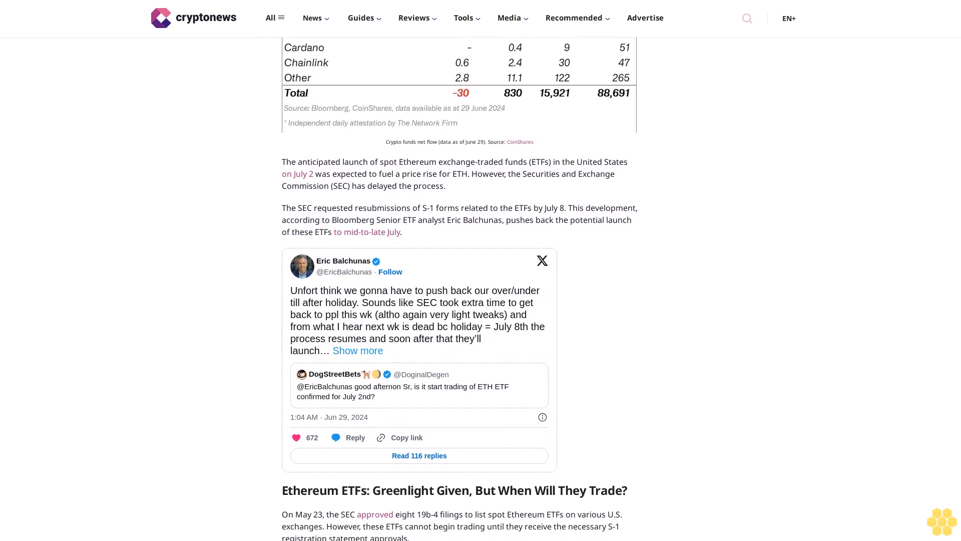
scroll("down", 3)
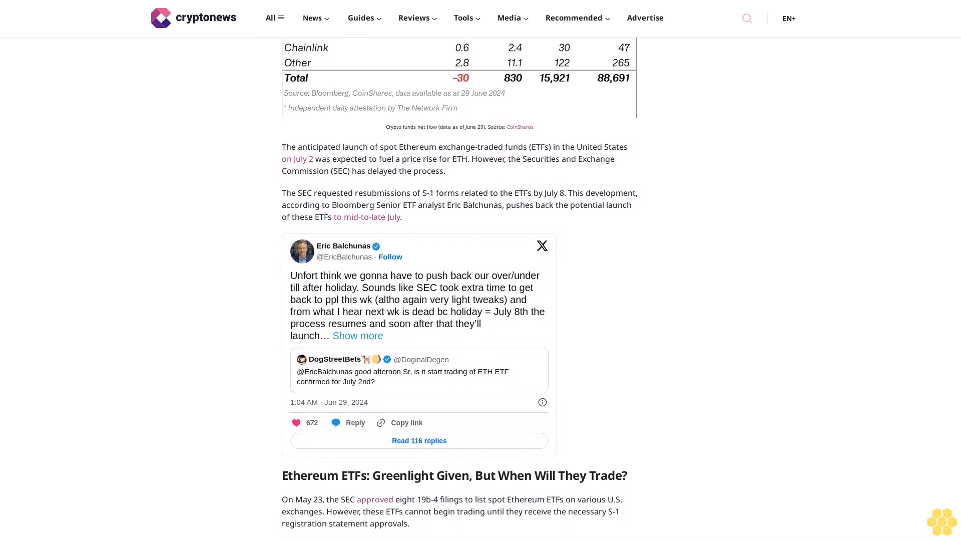
scroll("down", 3)
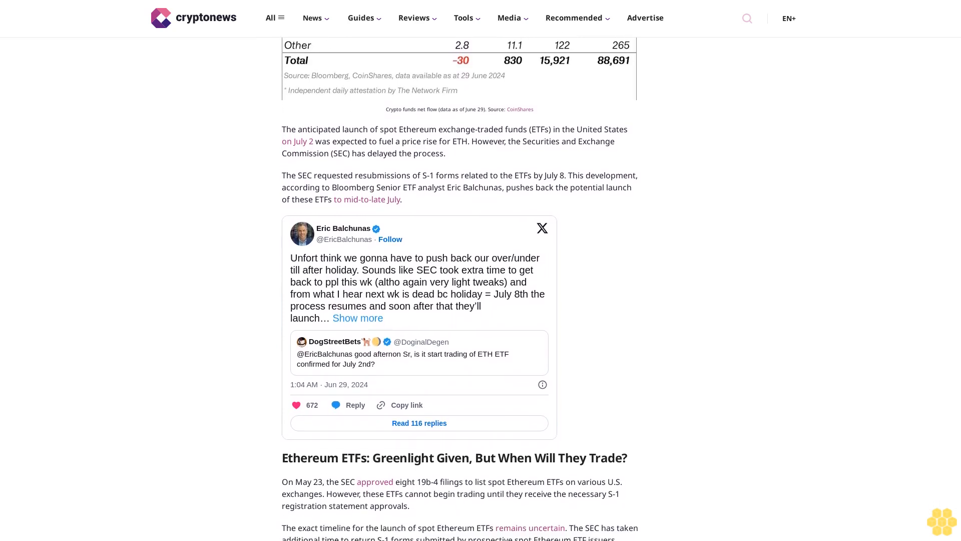
scroll("down", 3)
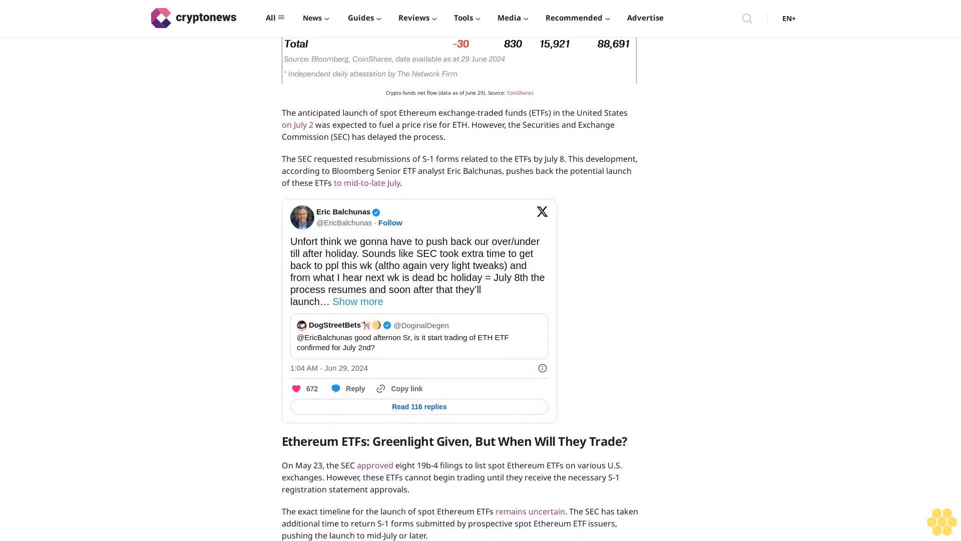
scroll("down", 3)
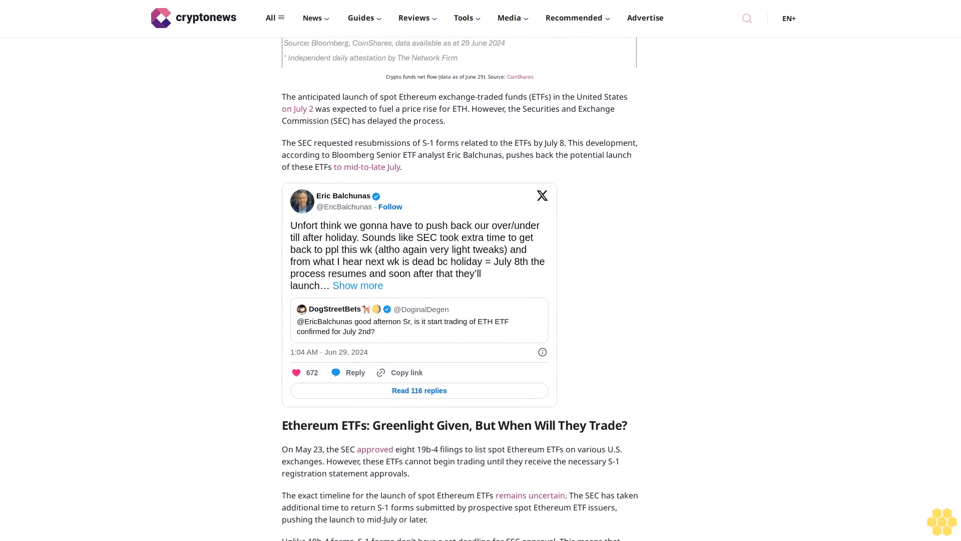
scroll("down", 3)
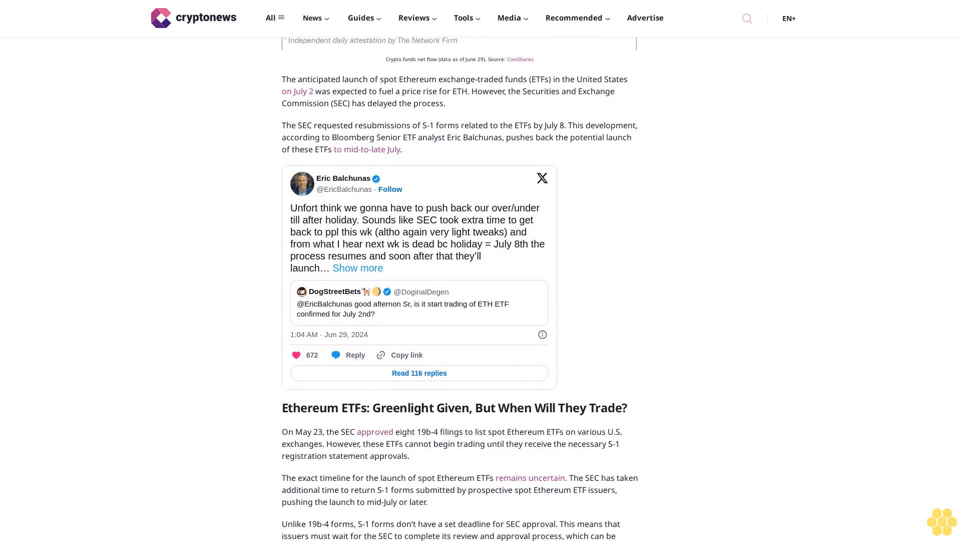
scroll("down", 3)
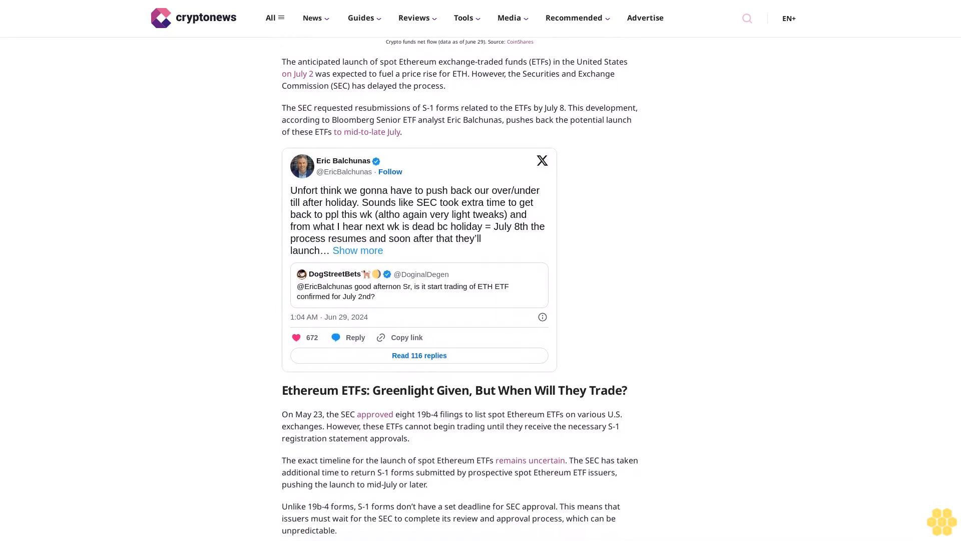
scroll("down", 3)
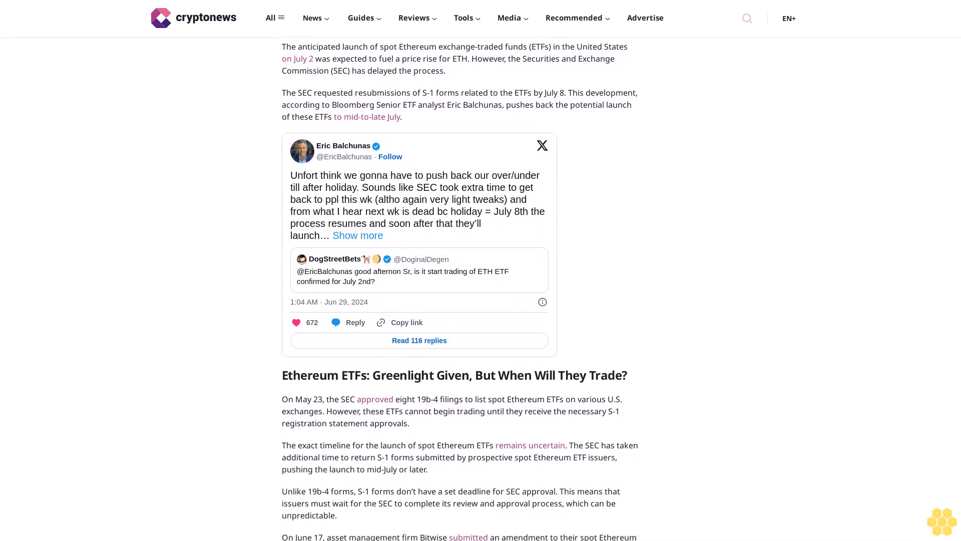
scroll("down", 3)
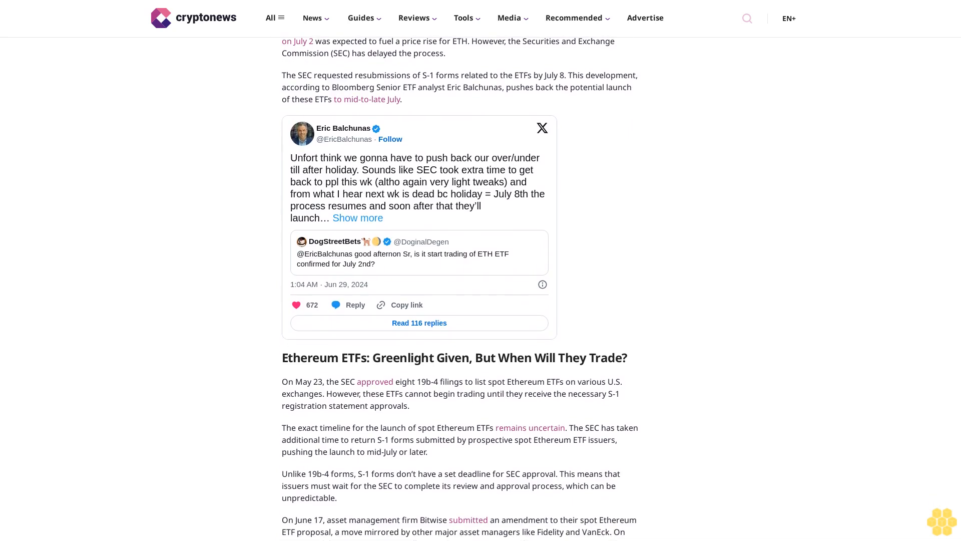
scroll("down", 3)
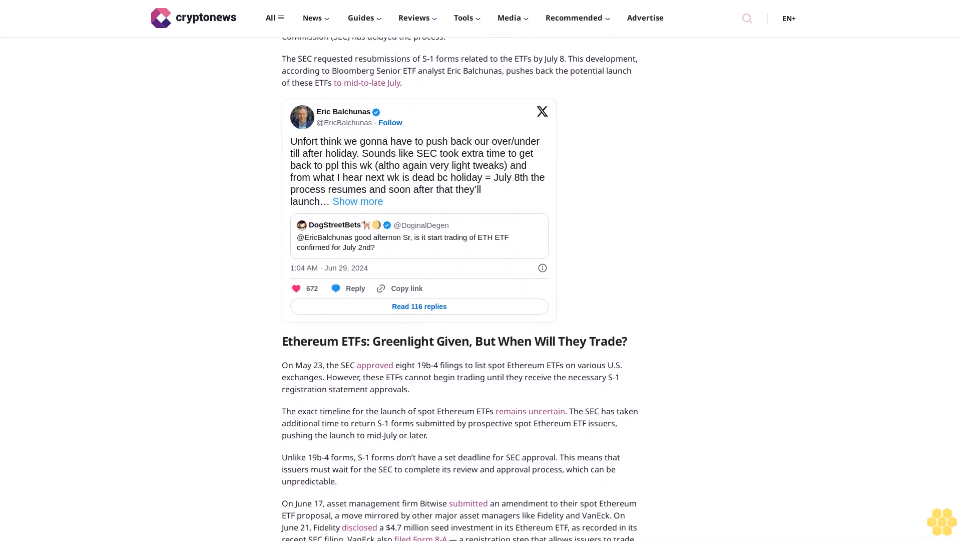
scroll("down", 3)
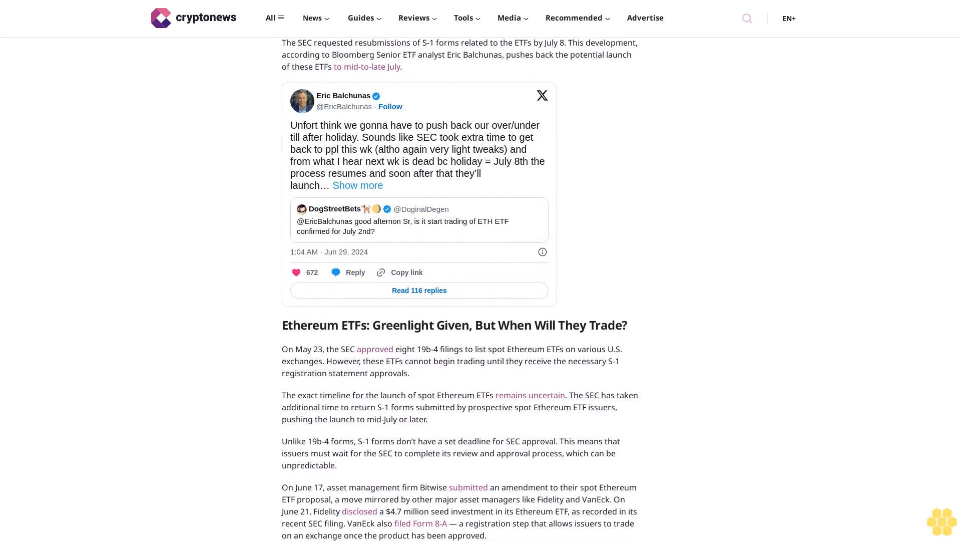
scroll("down", 3)
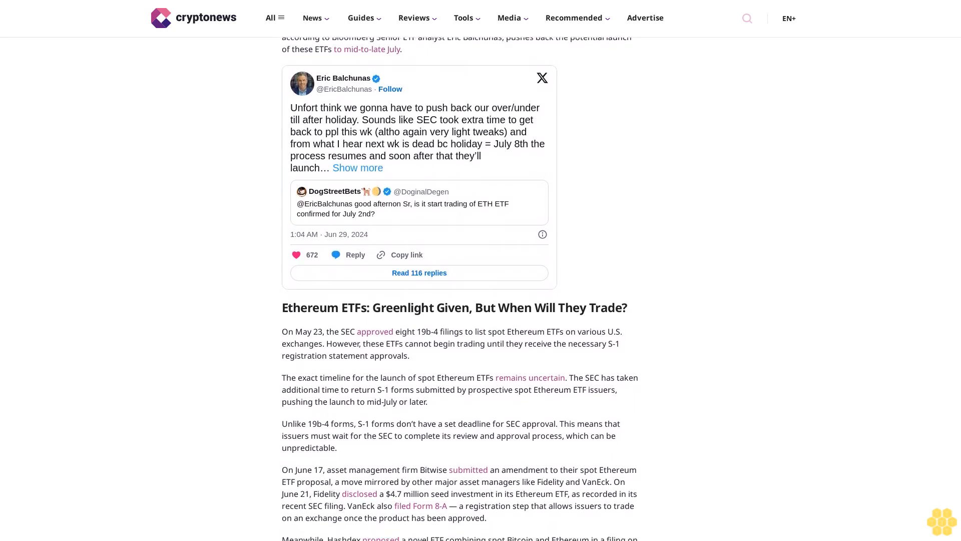
scroll("down", 3)
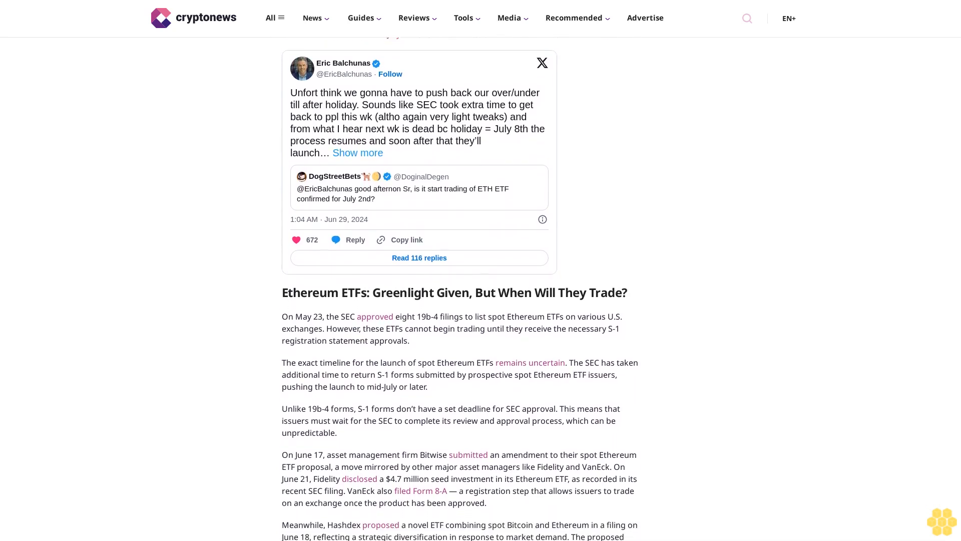
scroll("down", 3)
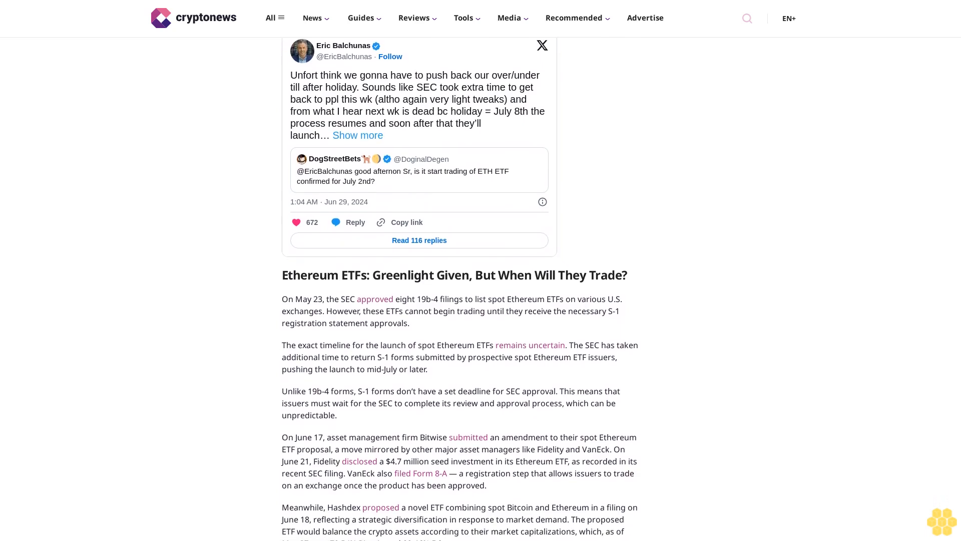
scroll("down", 3)
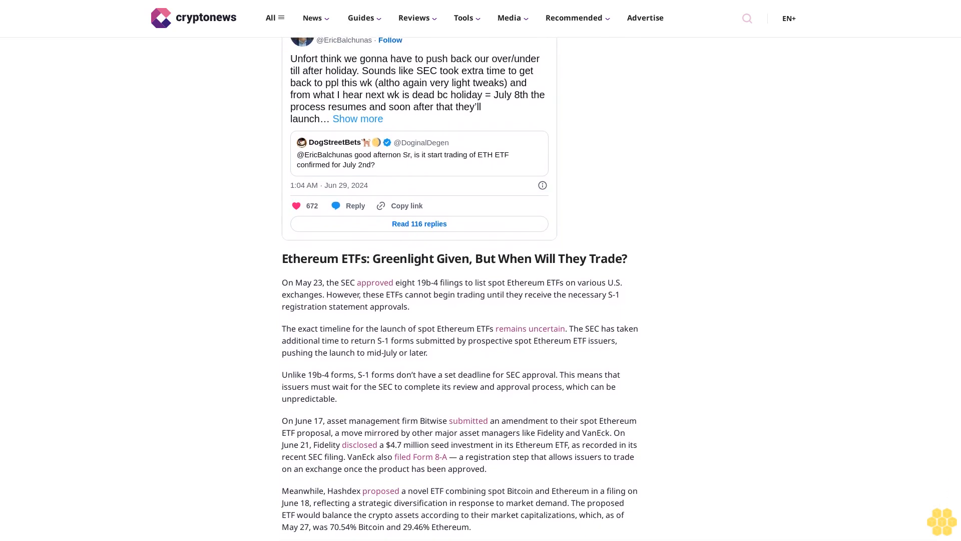
scroll("down", 3)
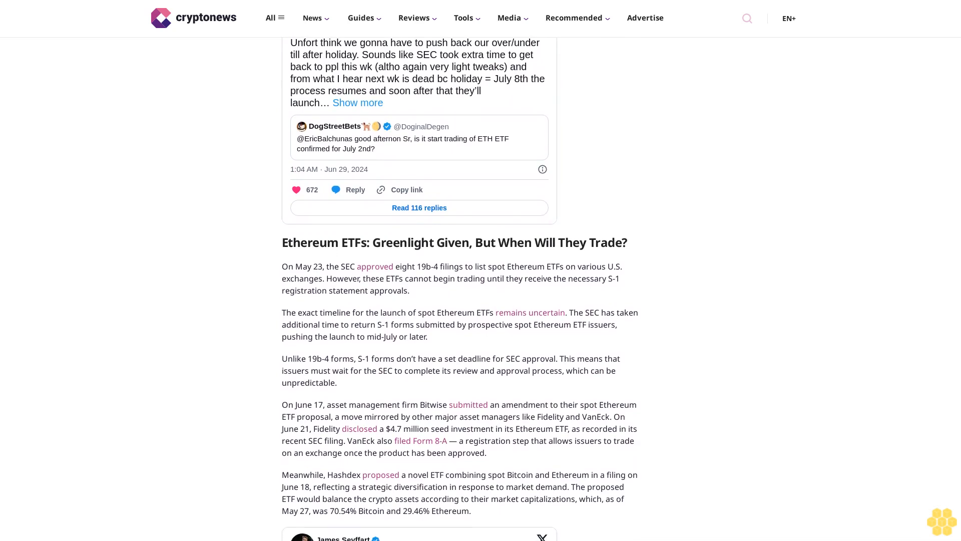
scroll("down", 3)
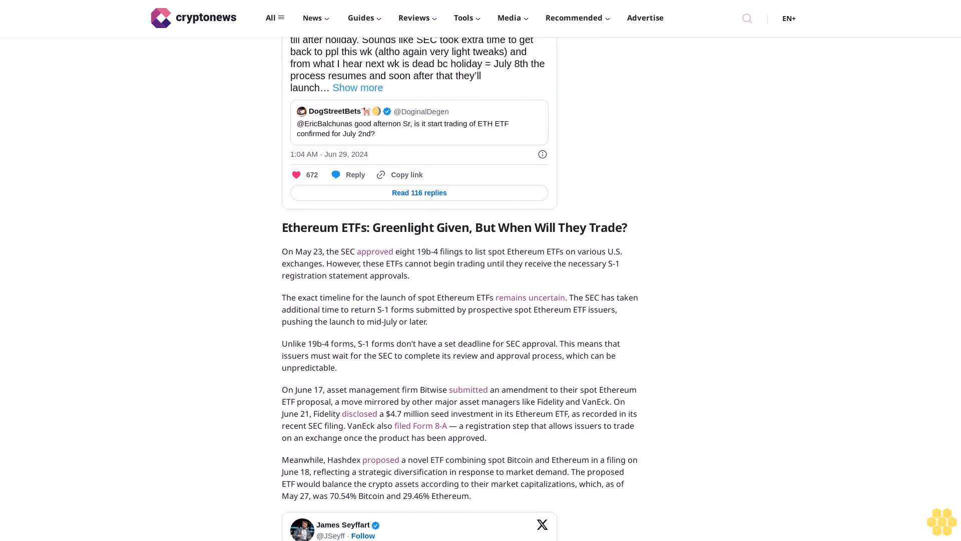
scroll("down", 3)
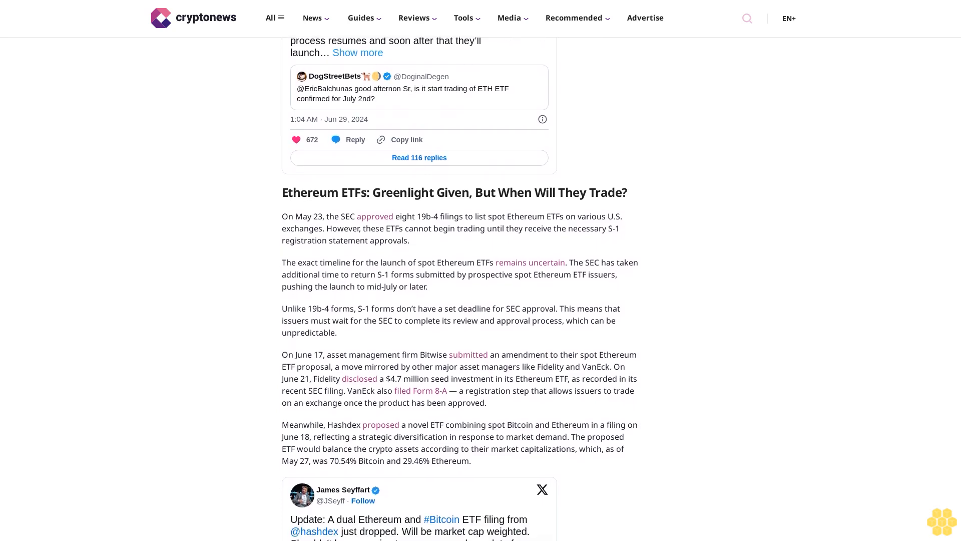
scroll("down", 3)
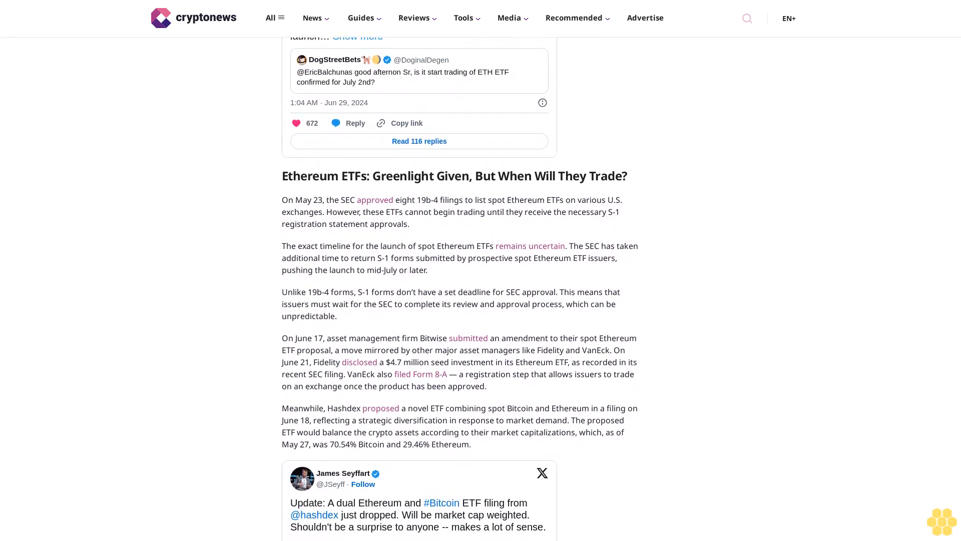
scroll("down", 3)
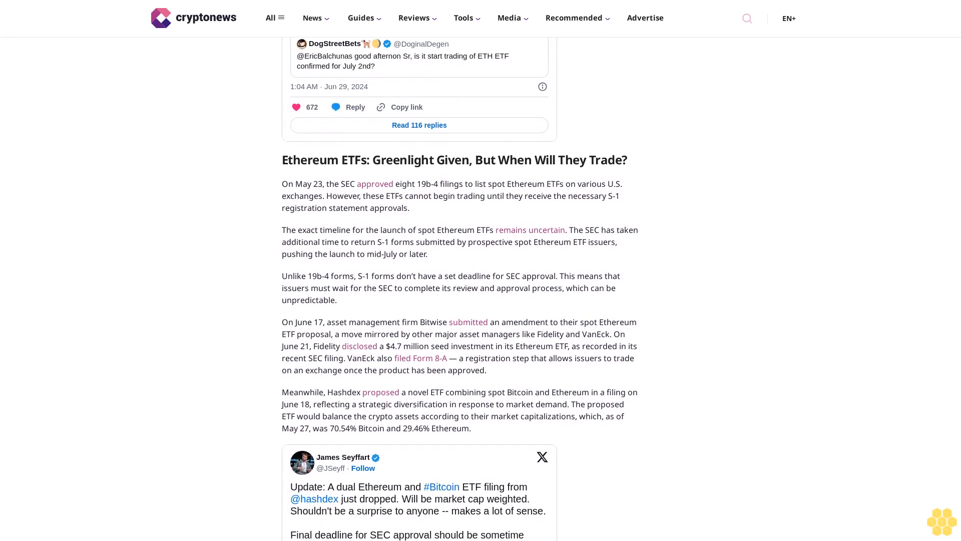
scroll("down", 3)
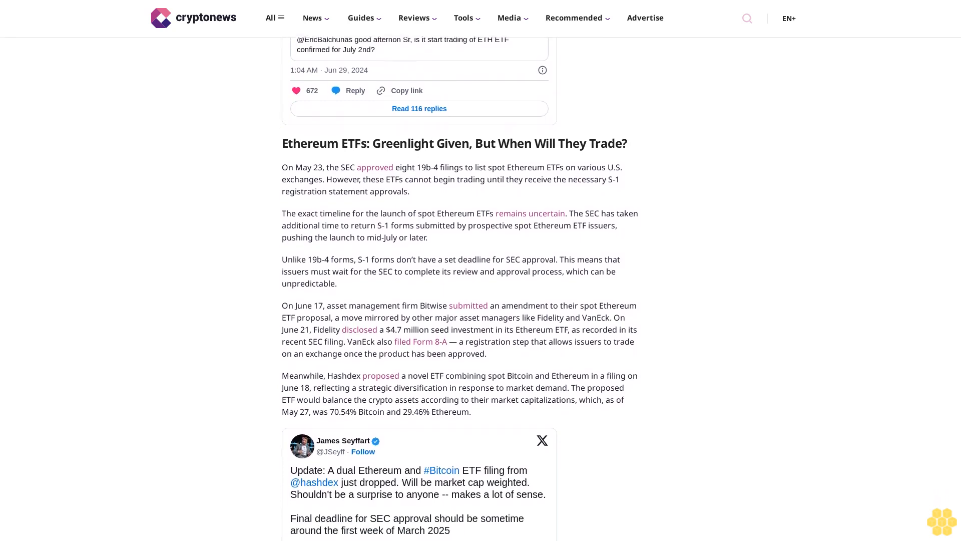
scroll("down", 3)
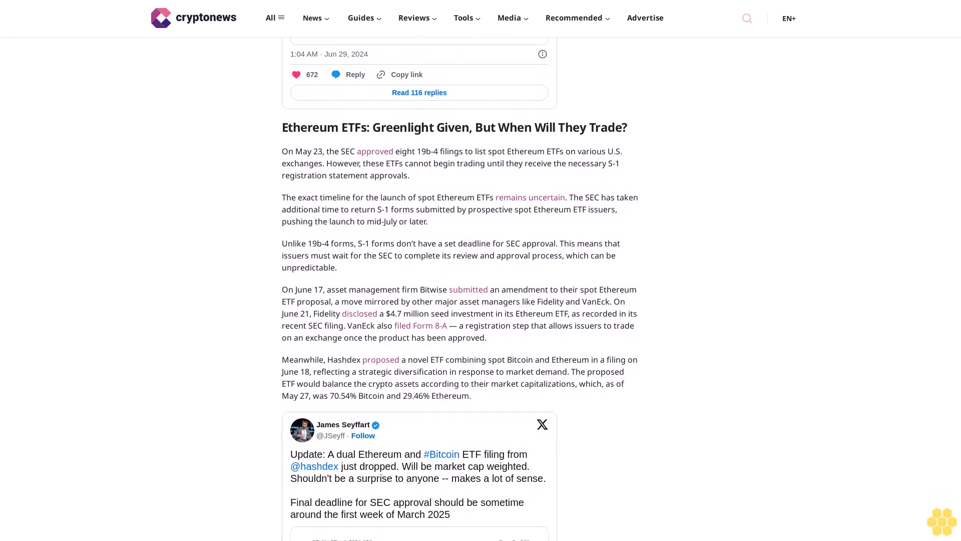
scroll("down", 3)
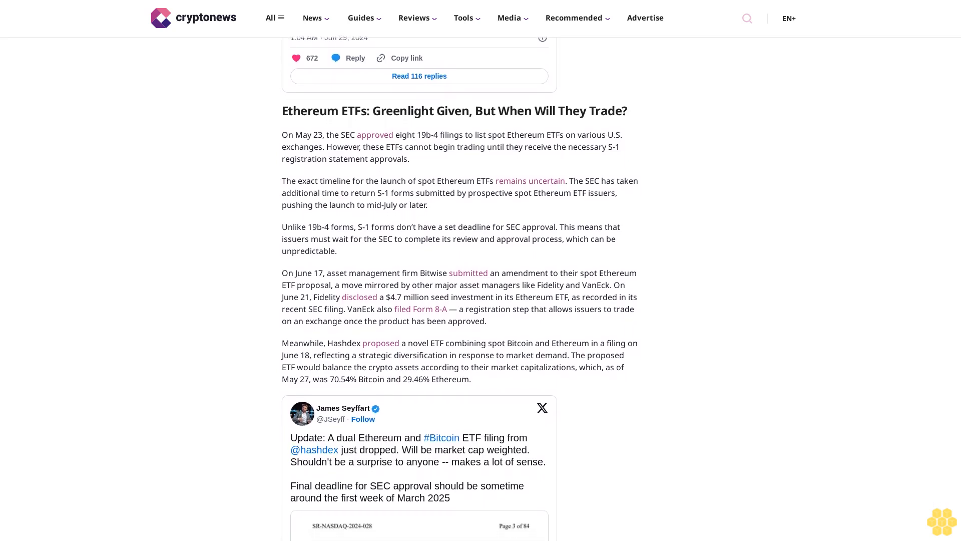
scroll("down", 3)
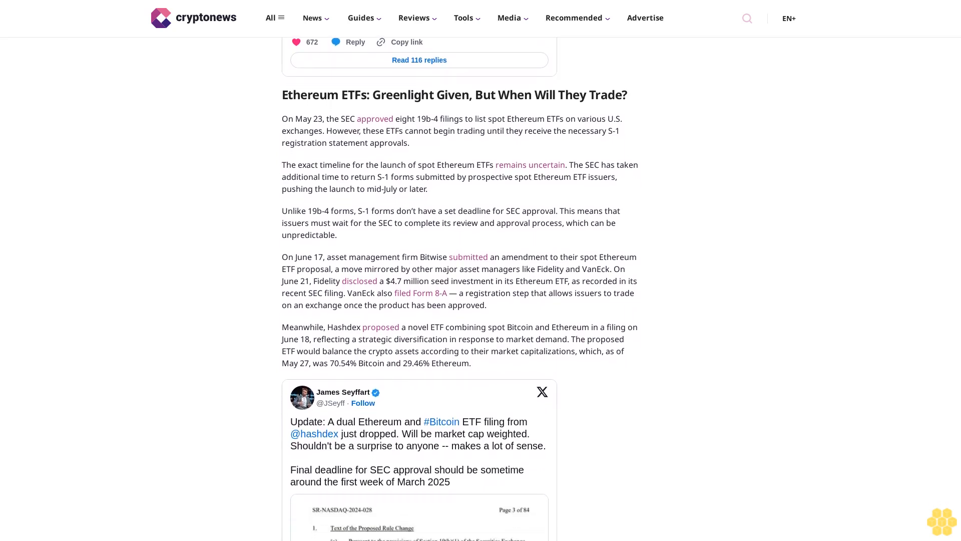
scroll("down", 3)
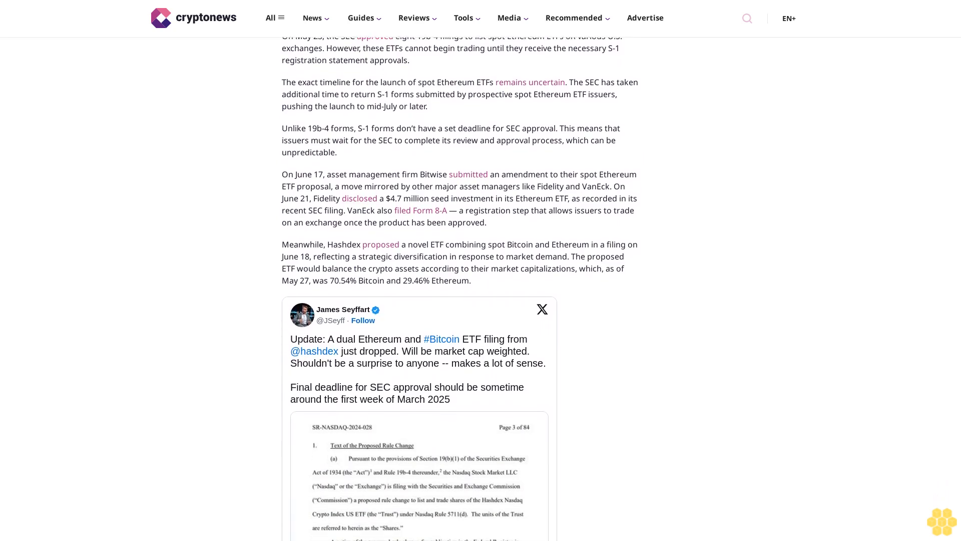
scroll("down", 3)
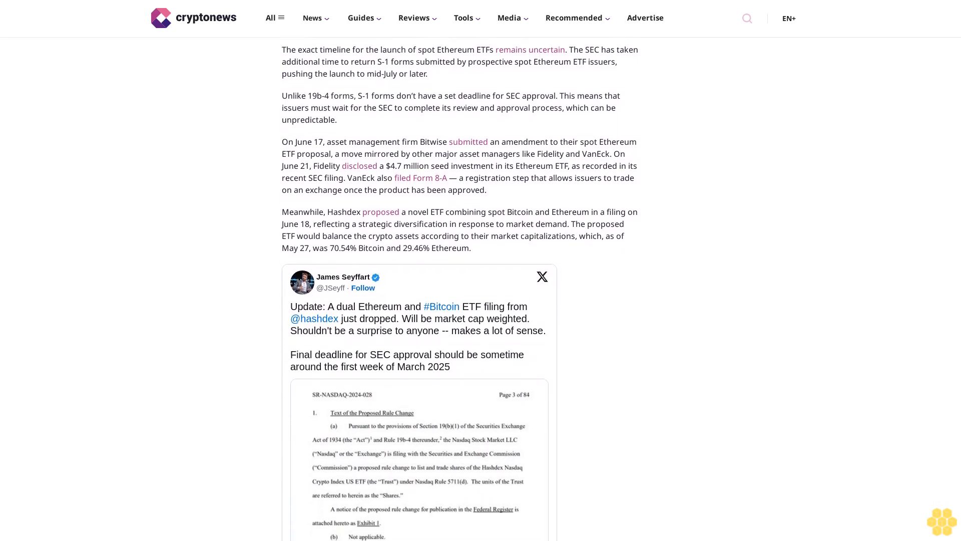
scroll("down", 3)
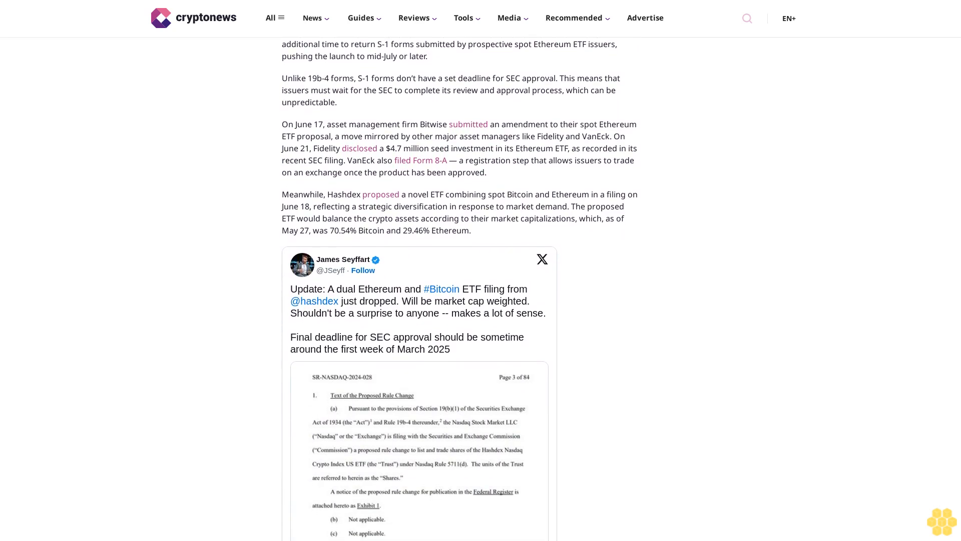
scroll("down", 3)
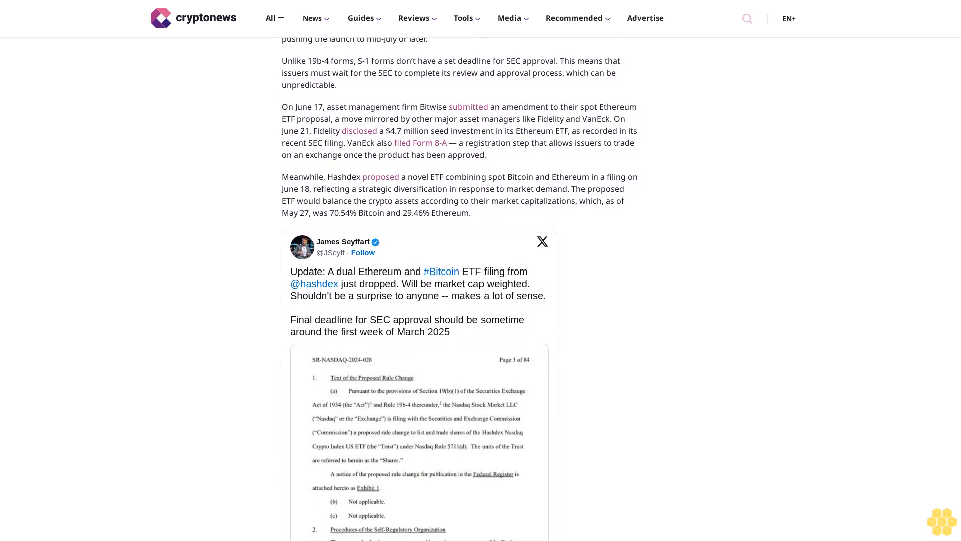
scroll("down", 3)
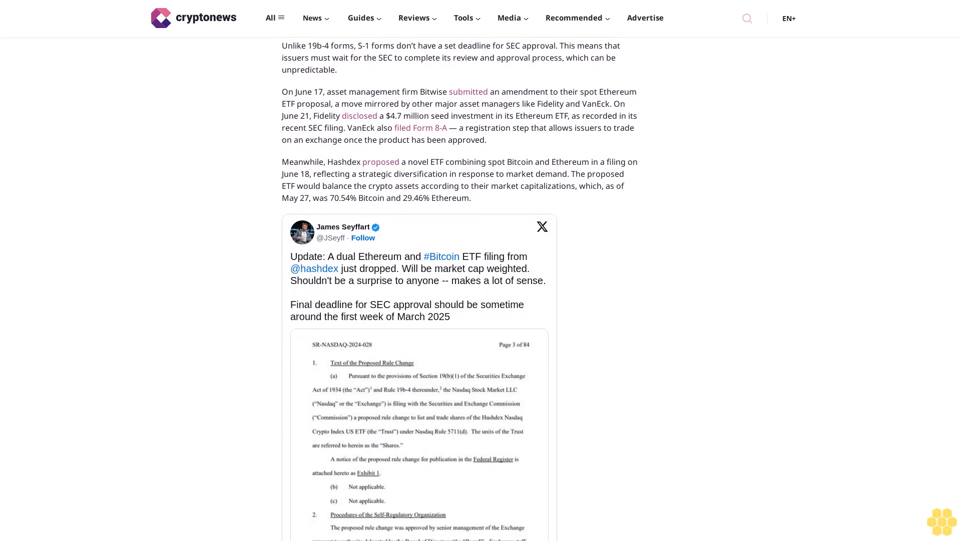
scroll("down", 3)
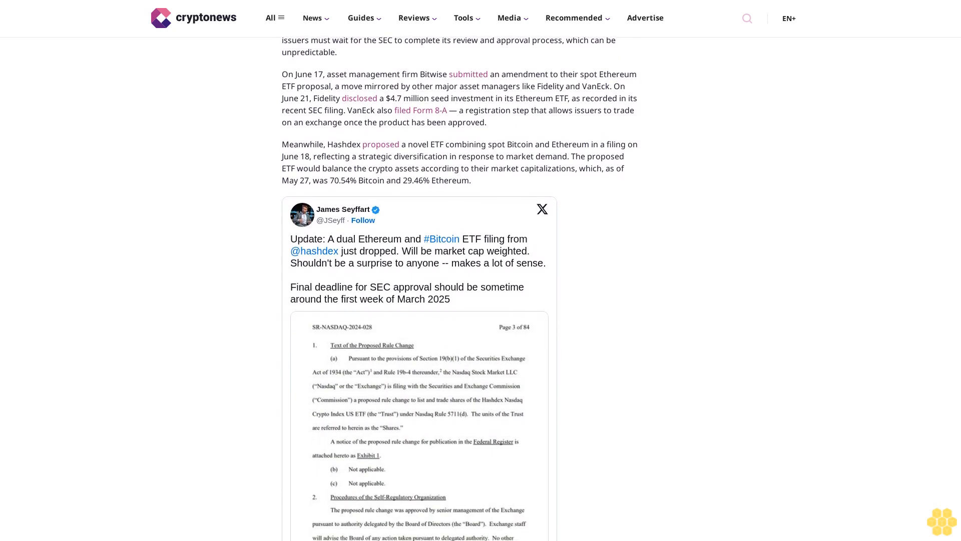
scroll("down", 3)
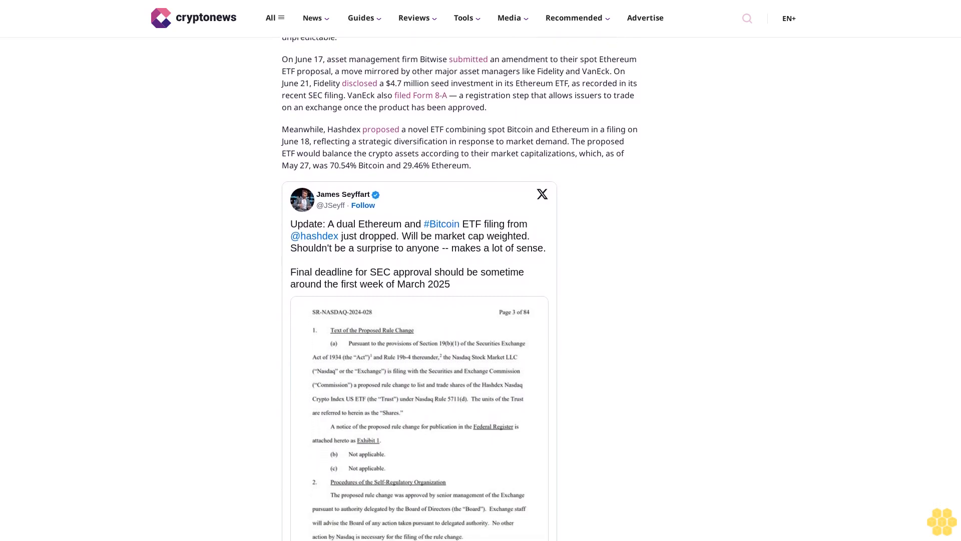
scroll("down", 3)
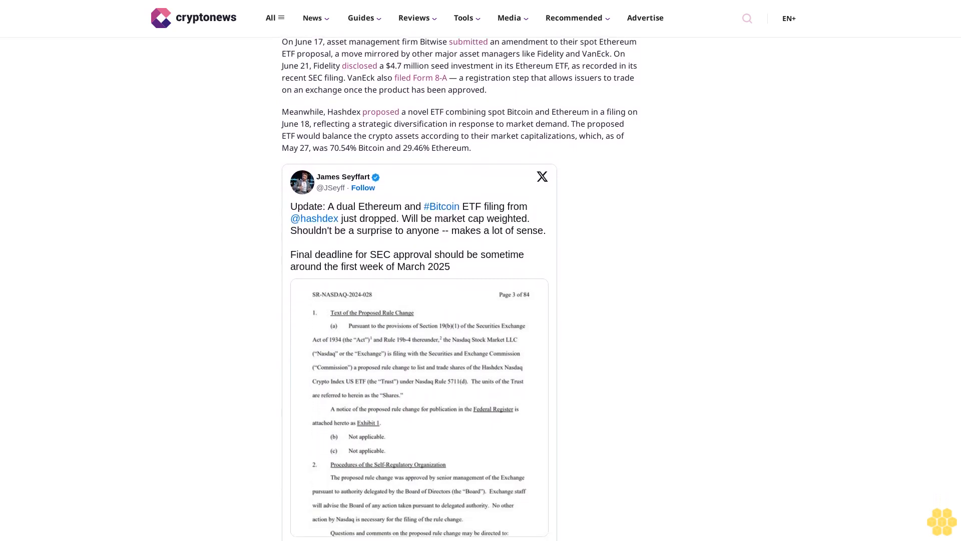
scroll("down", 3)
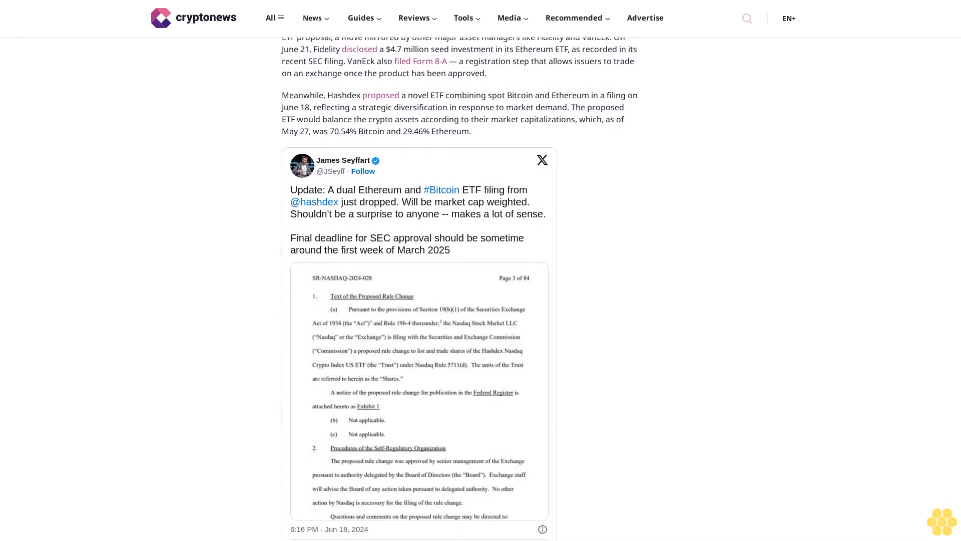
scroll("down", 3)
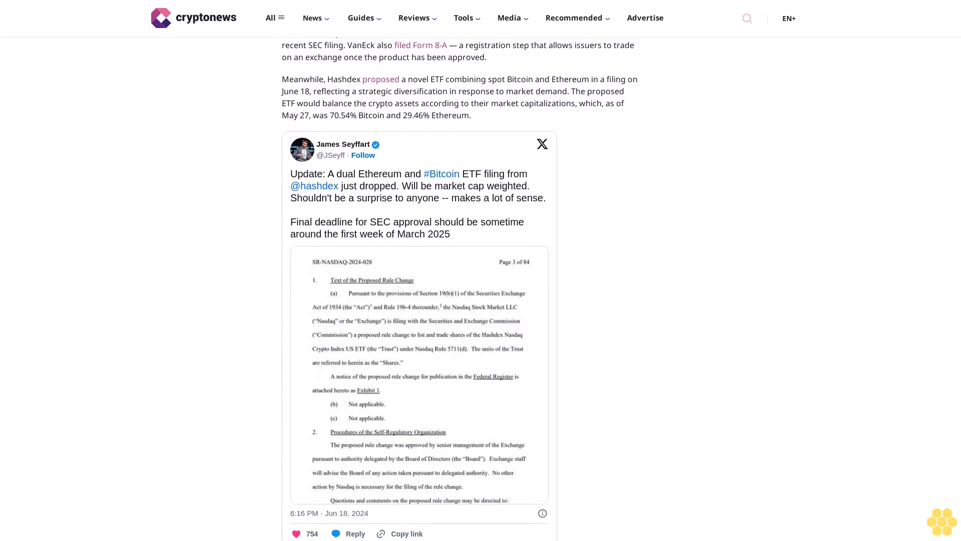
scroll("down", 3)
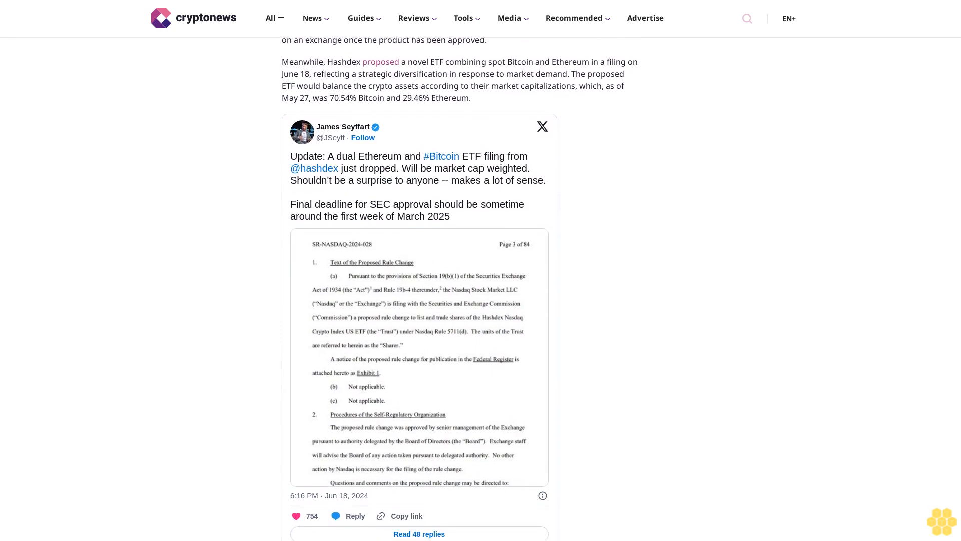
scroll("down", 3)
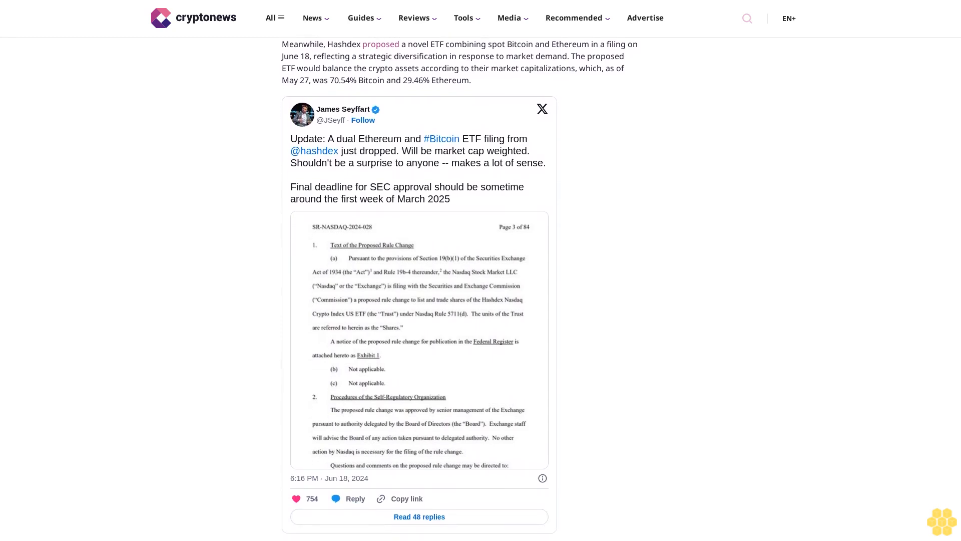
scroll("down", 3)
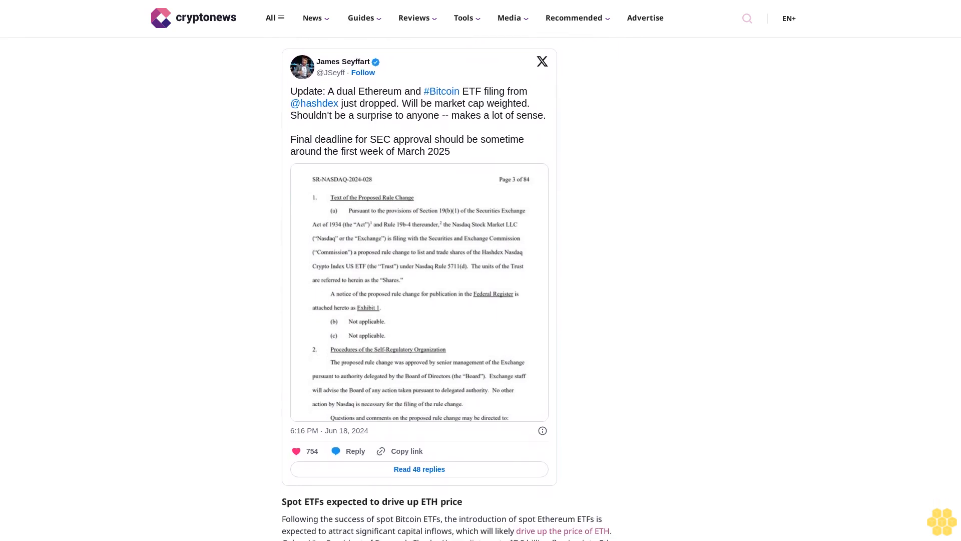
scroll("down", 3)
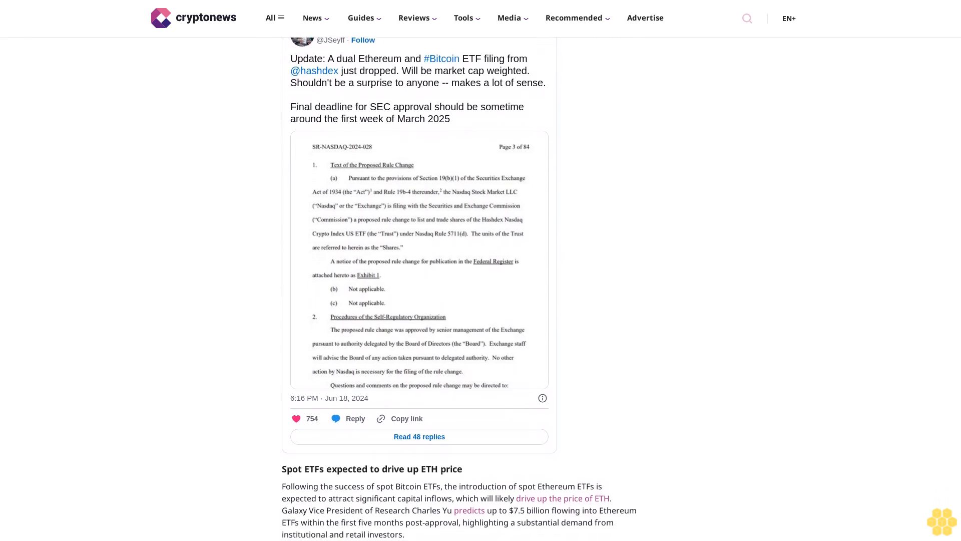
scroll("down", 3)
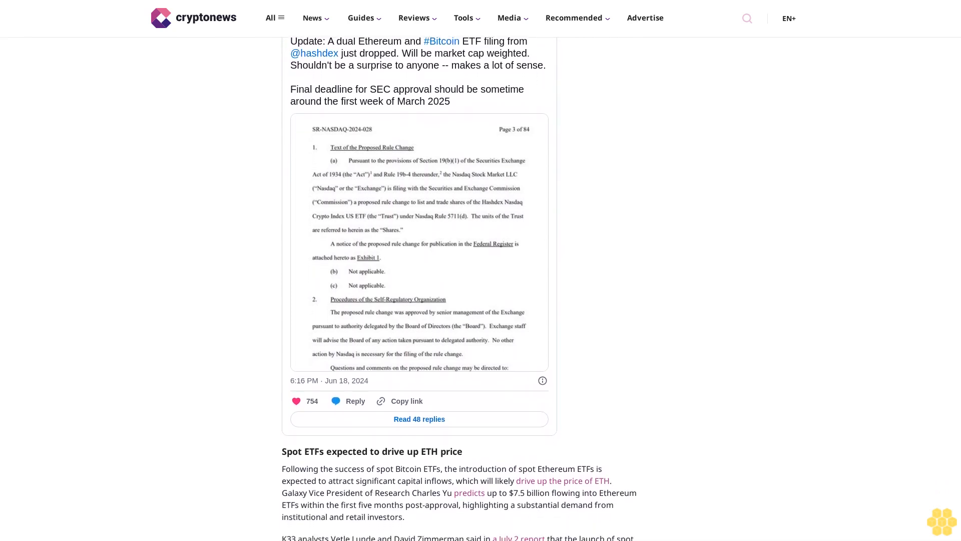
scroll("down", 3)
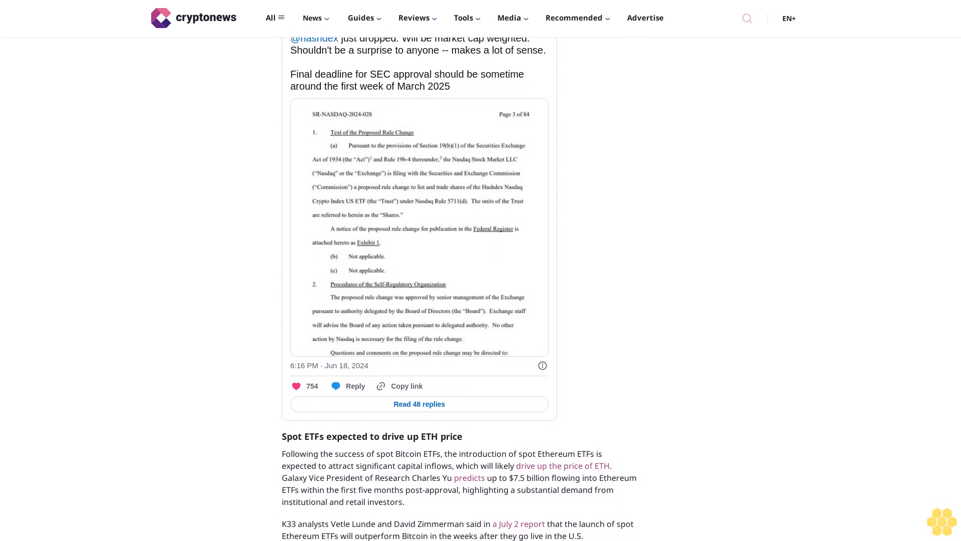
scroll("down", 3)
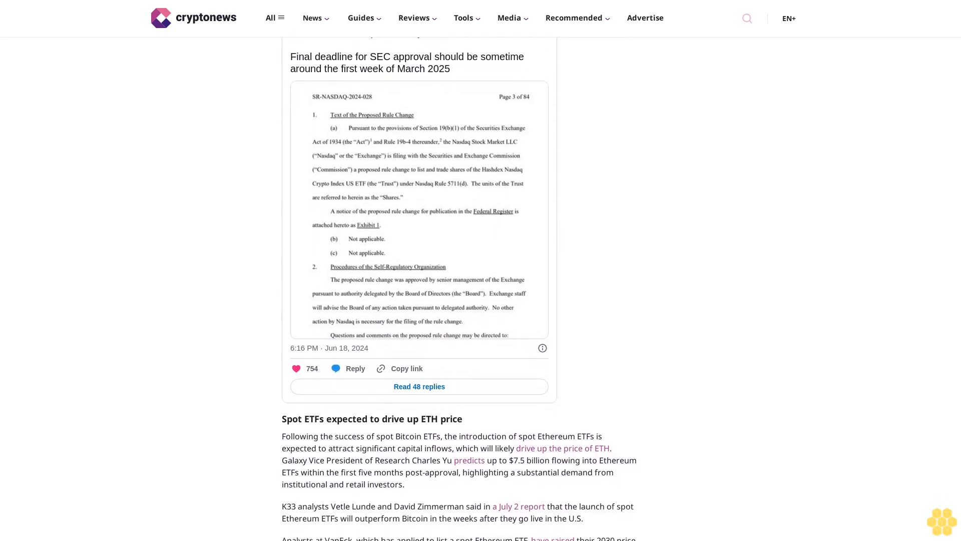
scroll("down", 3)
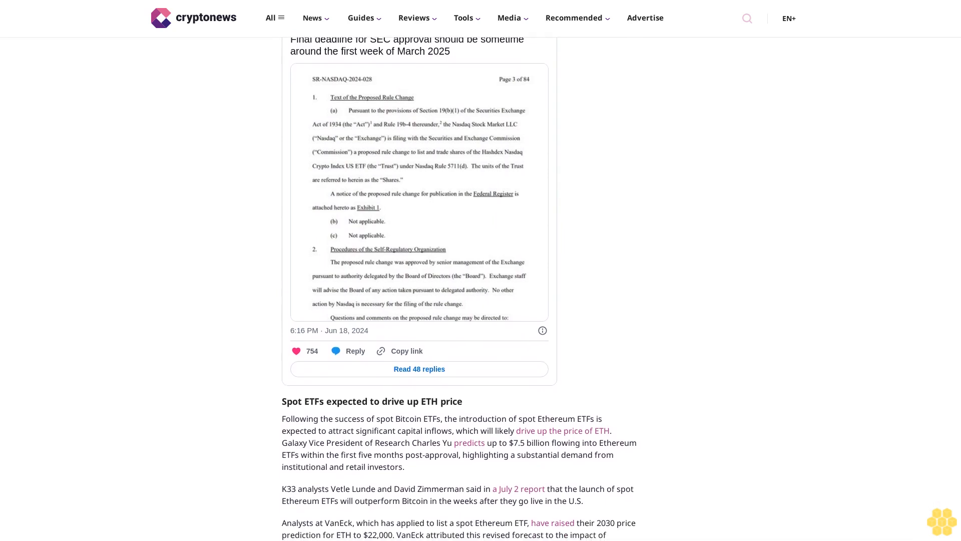
scroll("down", 3)
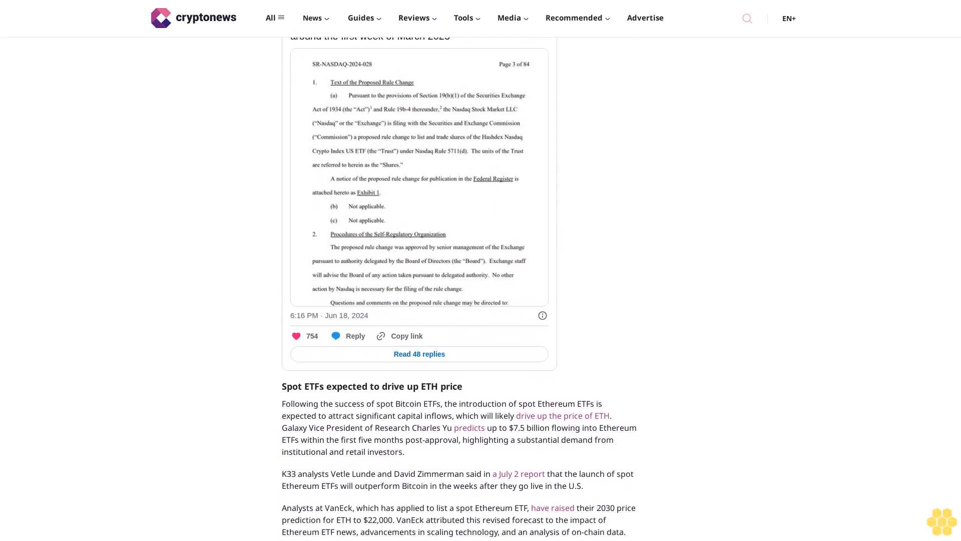
scroll("down", 3)
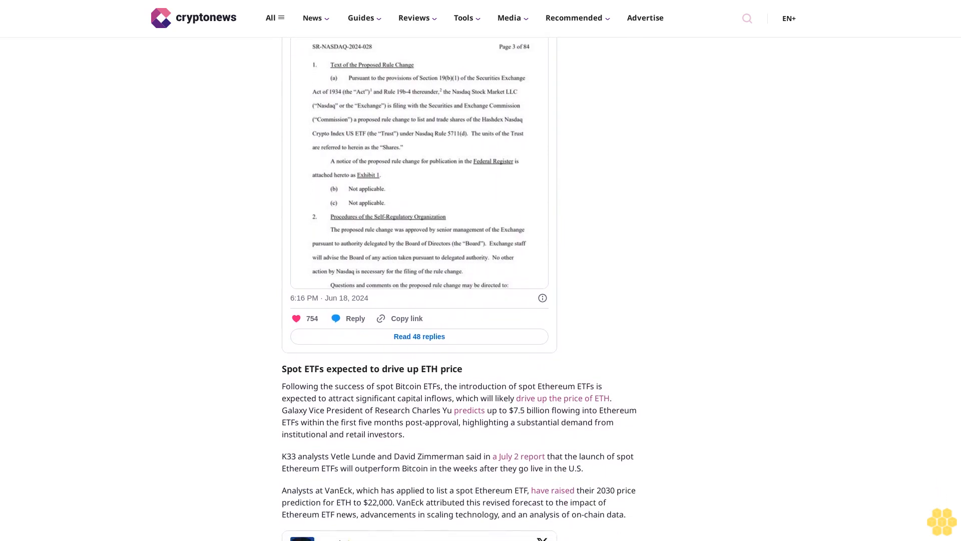
scroll("down", 3)
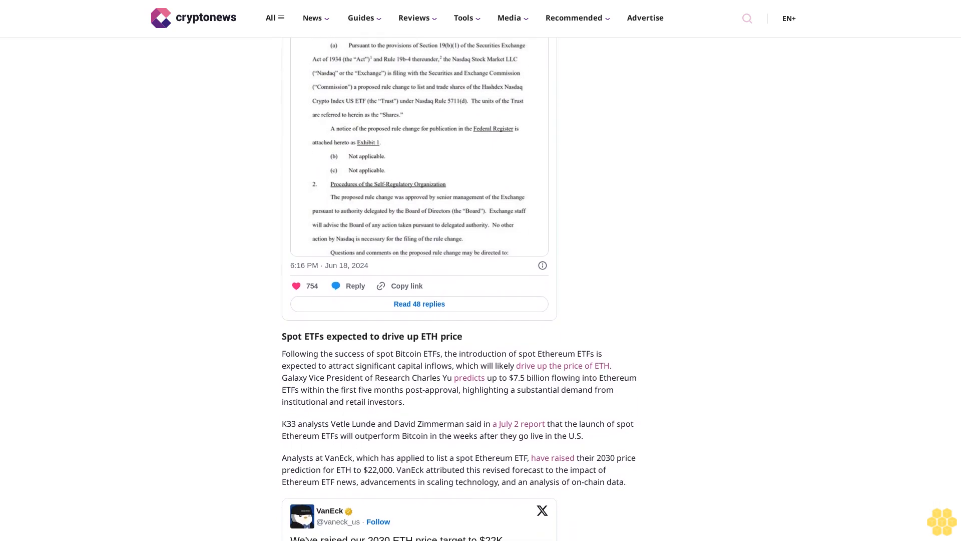
scroll("down", 3)
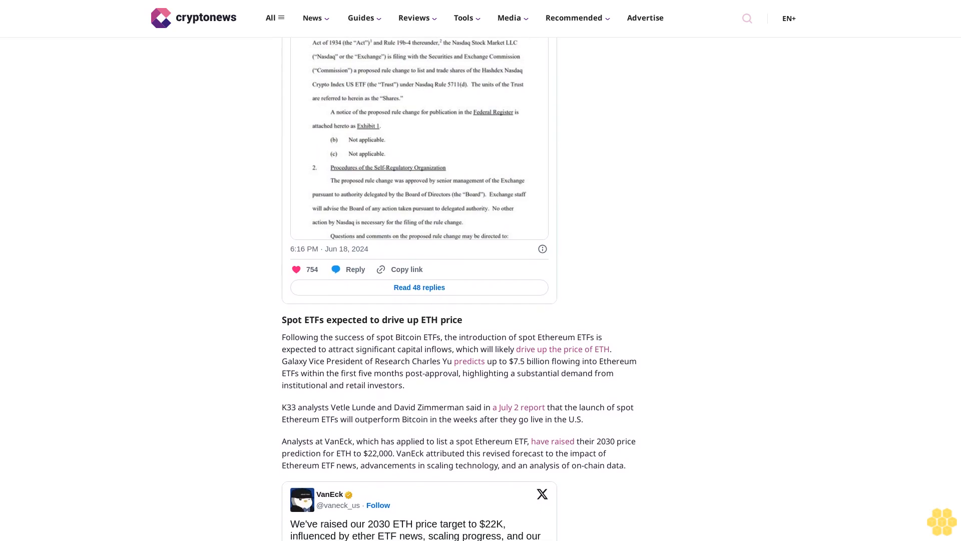
scroll("down", 3)
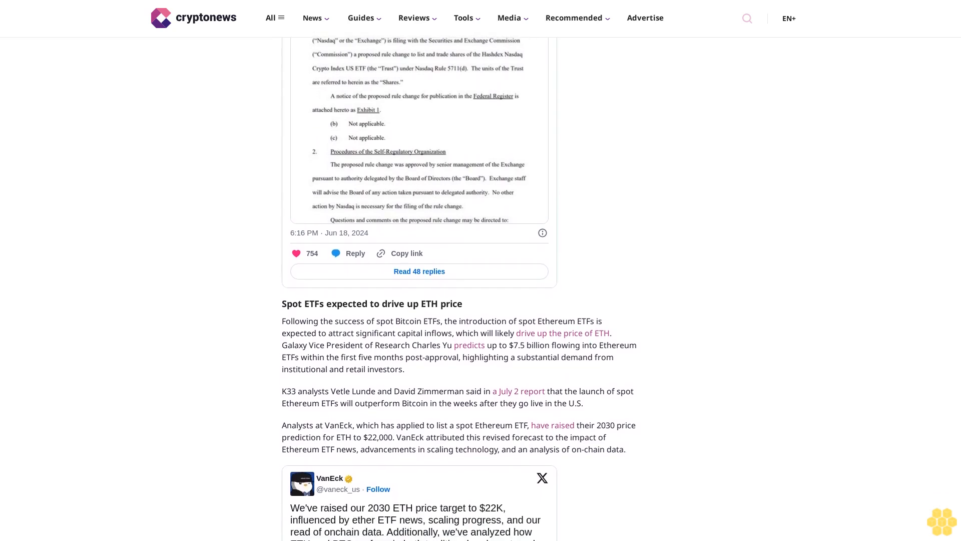
scroll("down", 3)
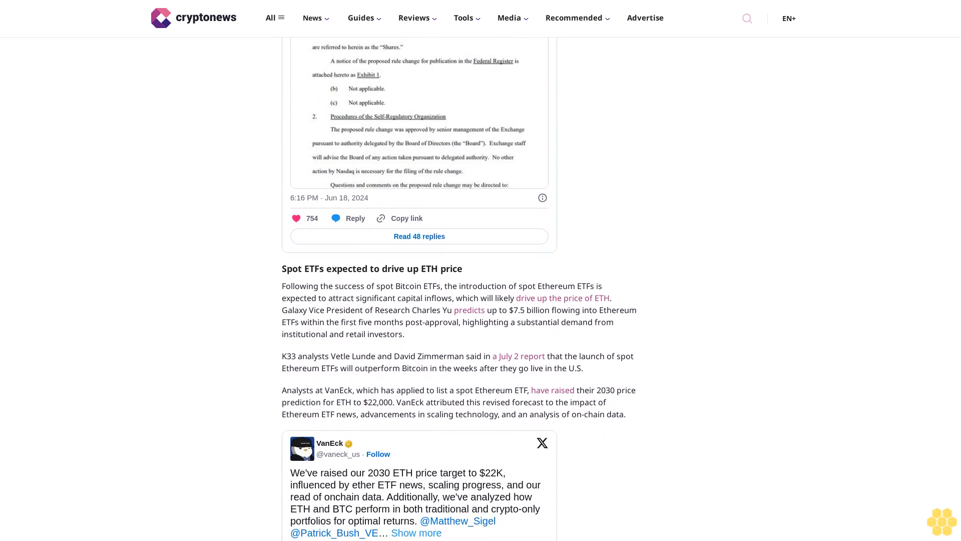
scroll("down", 3)
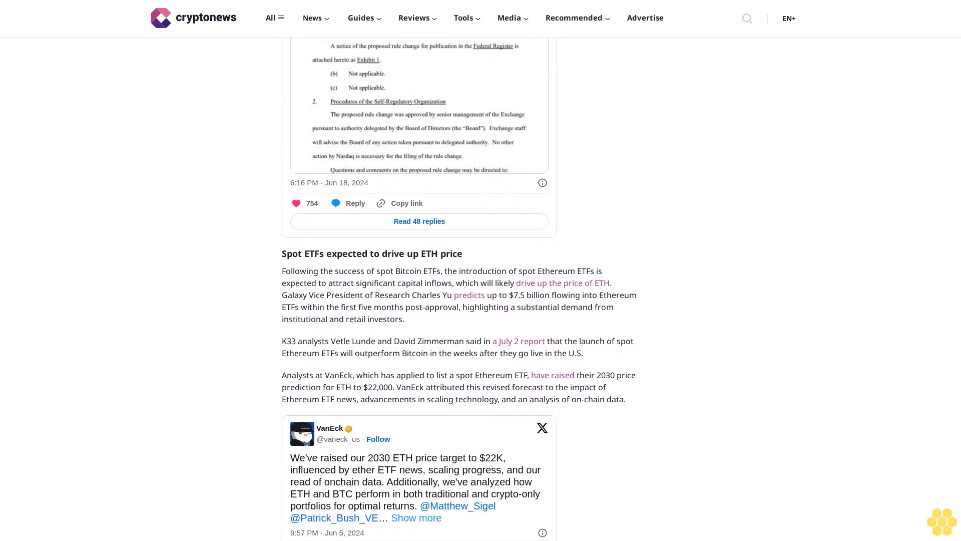
scroll("down", 3)
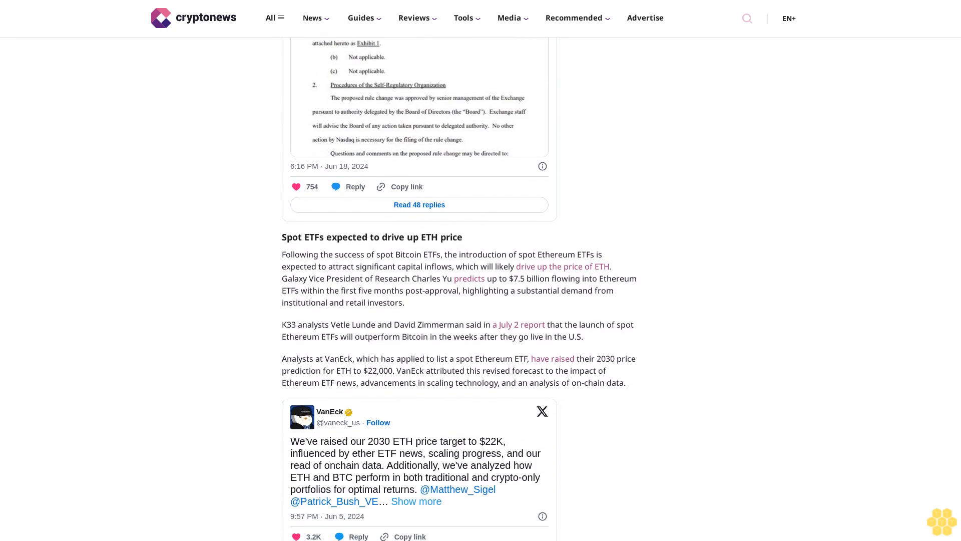
scroll("down", 3)
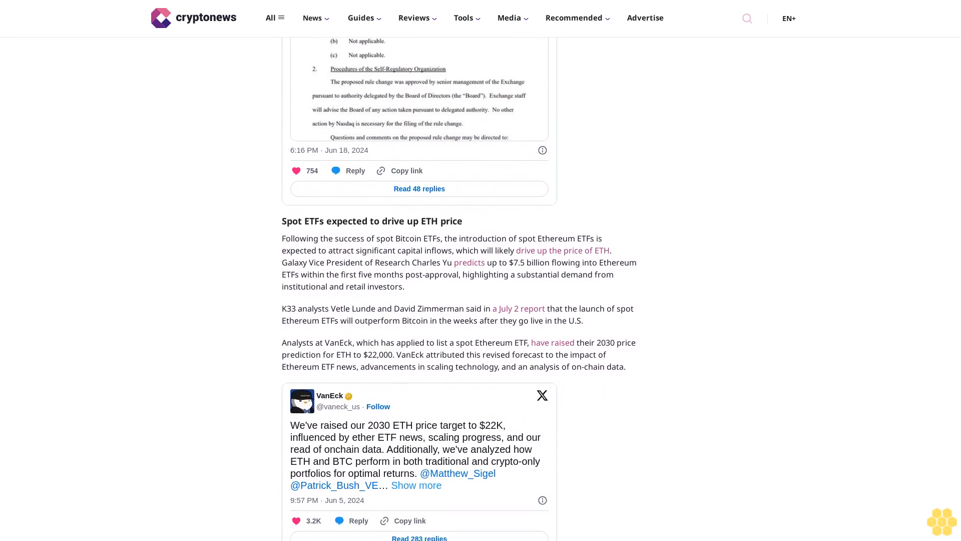
scroll("down", 3)
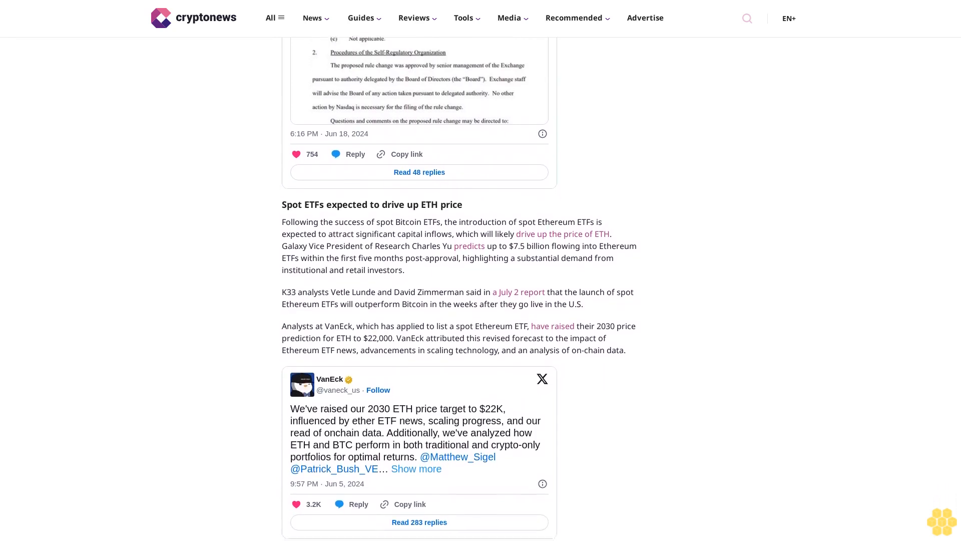
scroll("down", 3)
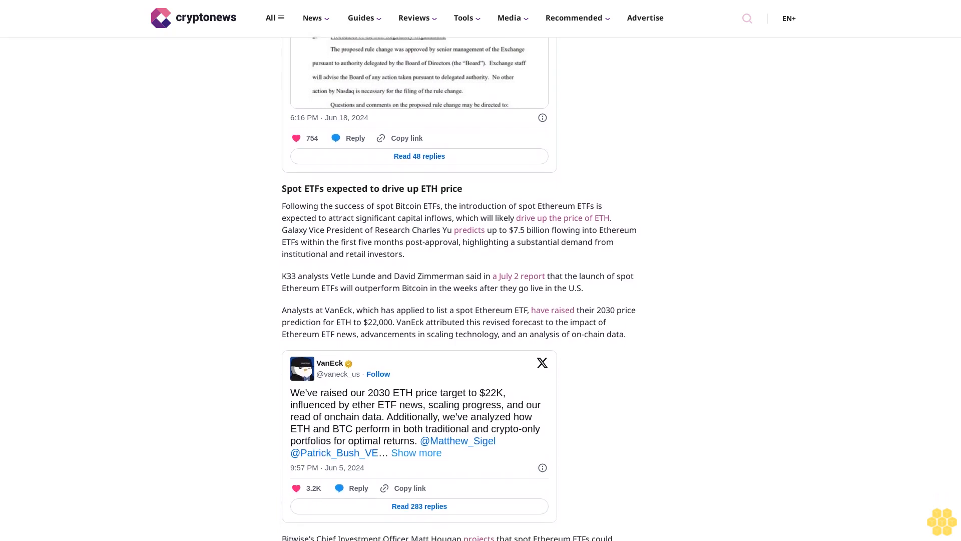
scroll("down", 3)
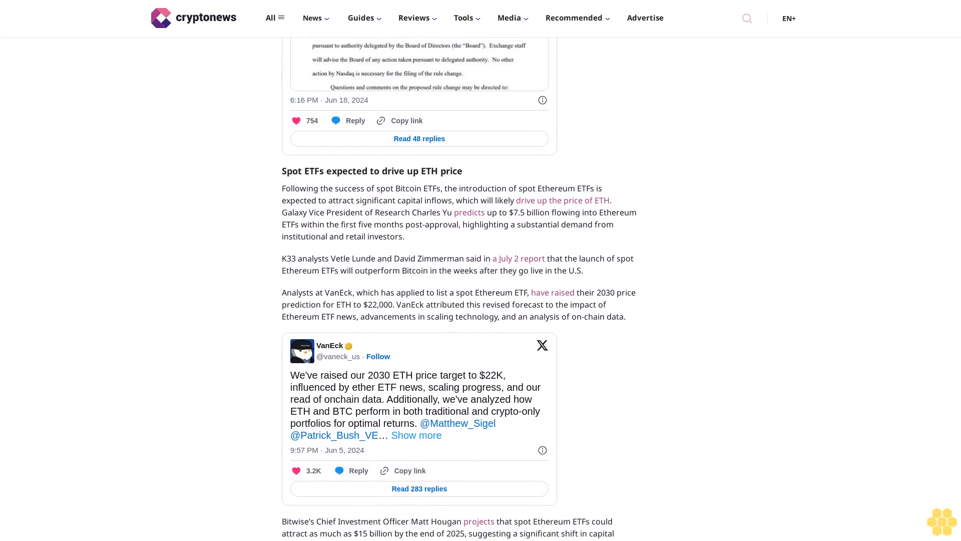
scroll("down", 3)
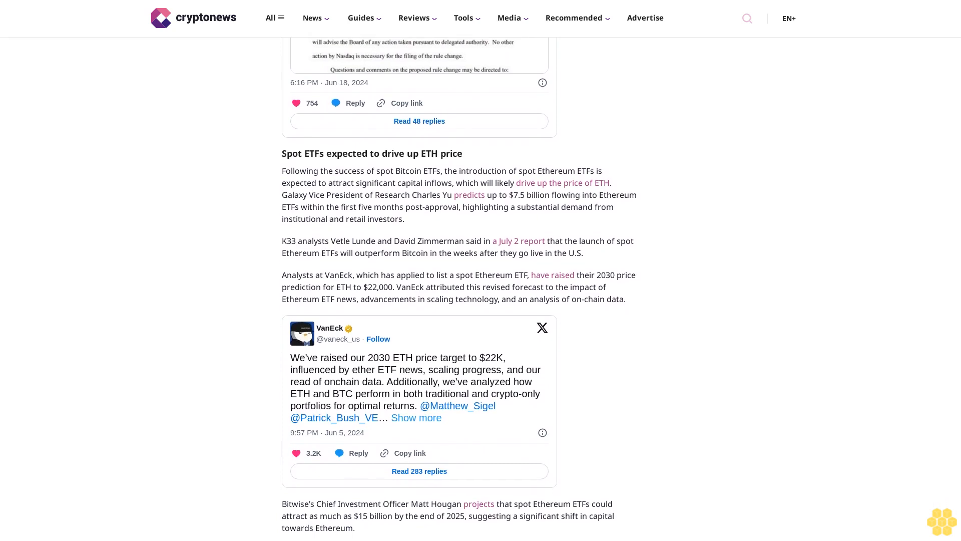
scroll("down", 3)
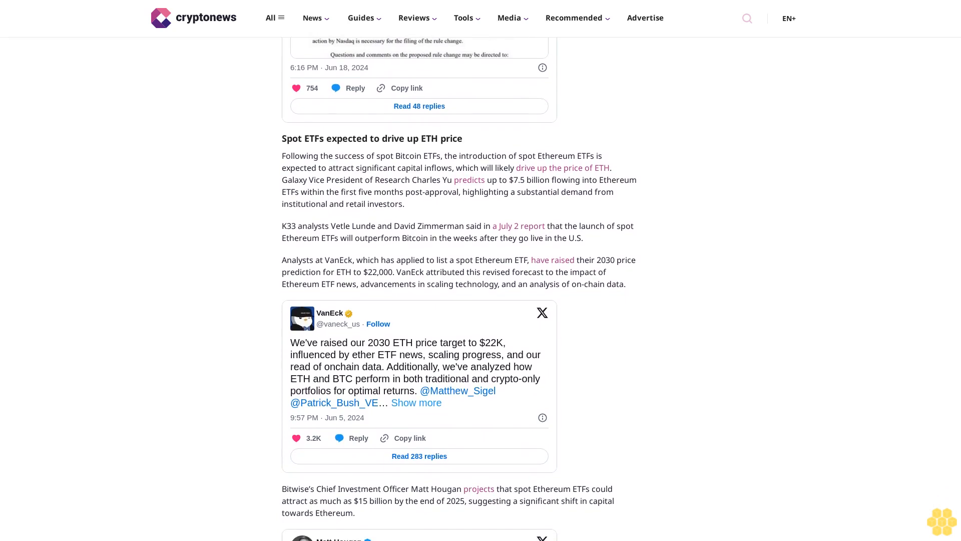
scroll("down", 3)
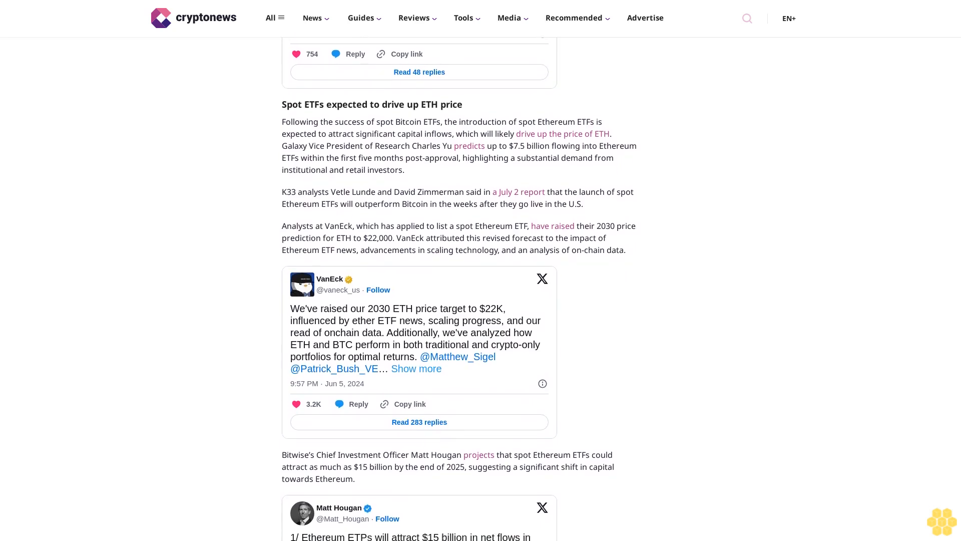
scroll("down", 3)
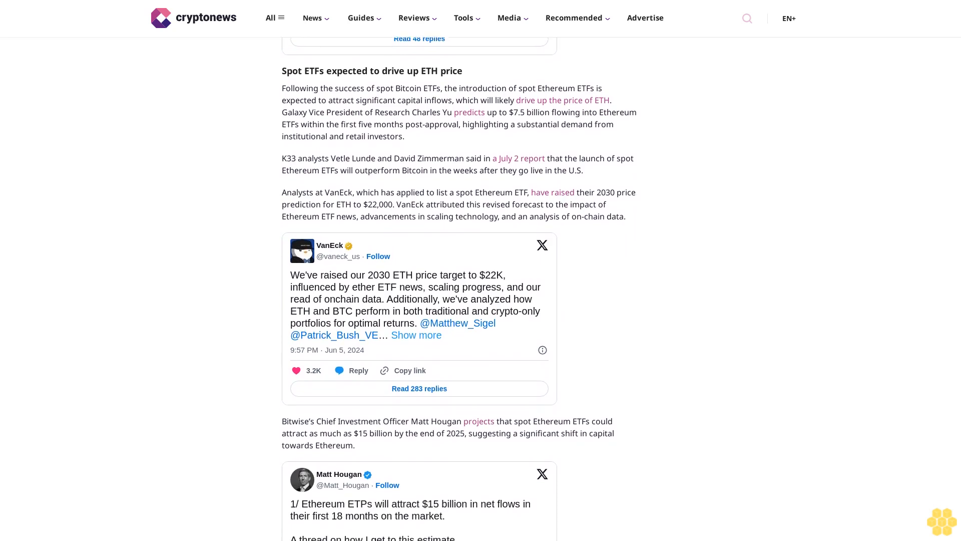
scroll("down", 3)
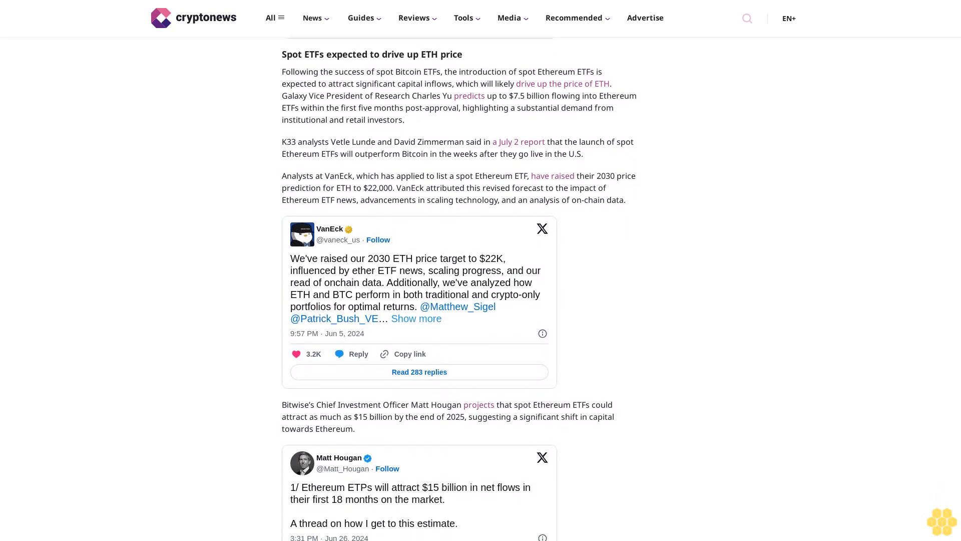
scroll("down", 3)
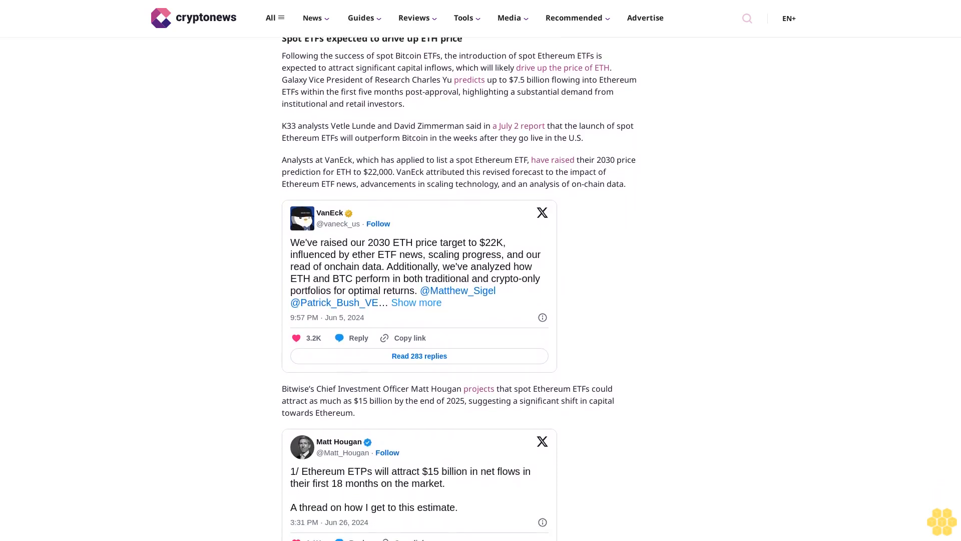
scroll("down", 3)
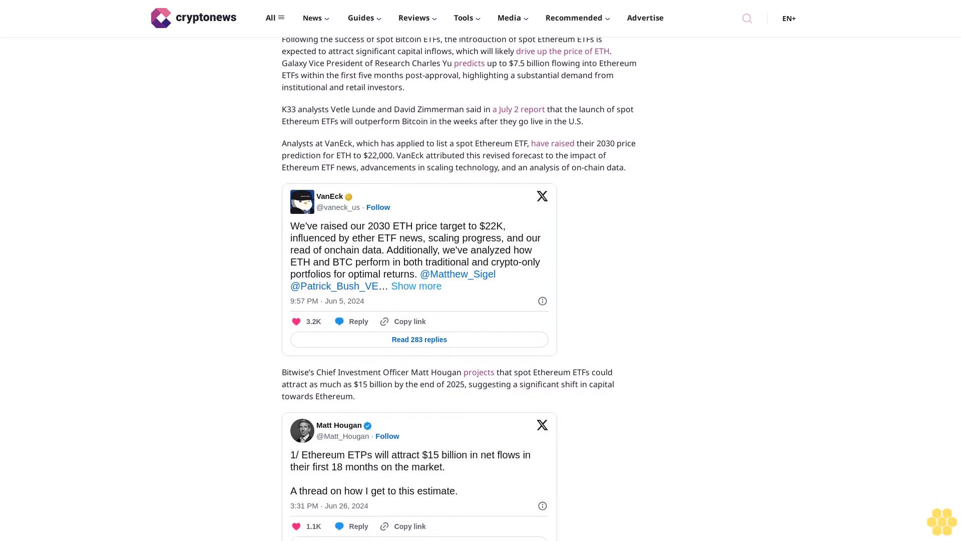
scroll("down", 3)
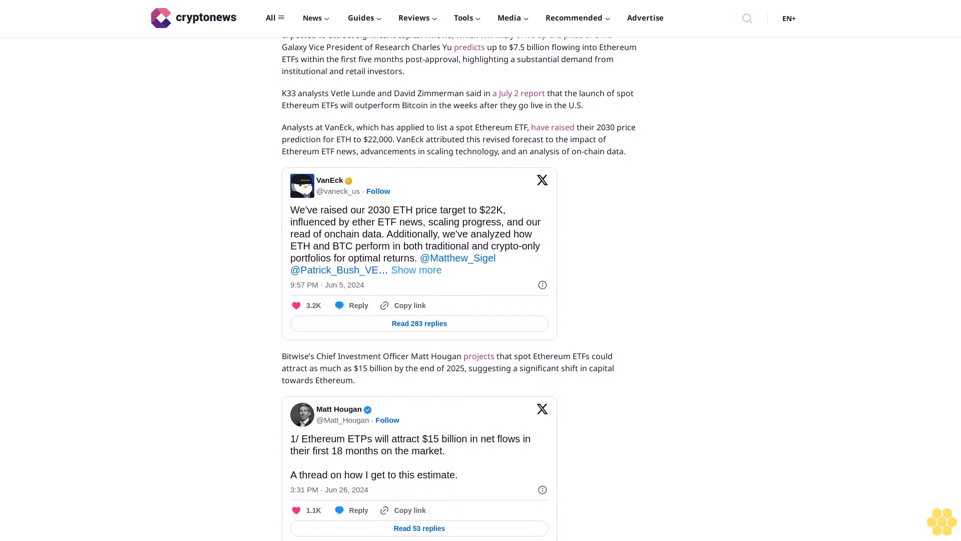
scroll("down", 3)
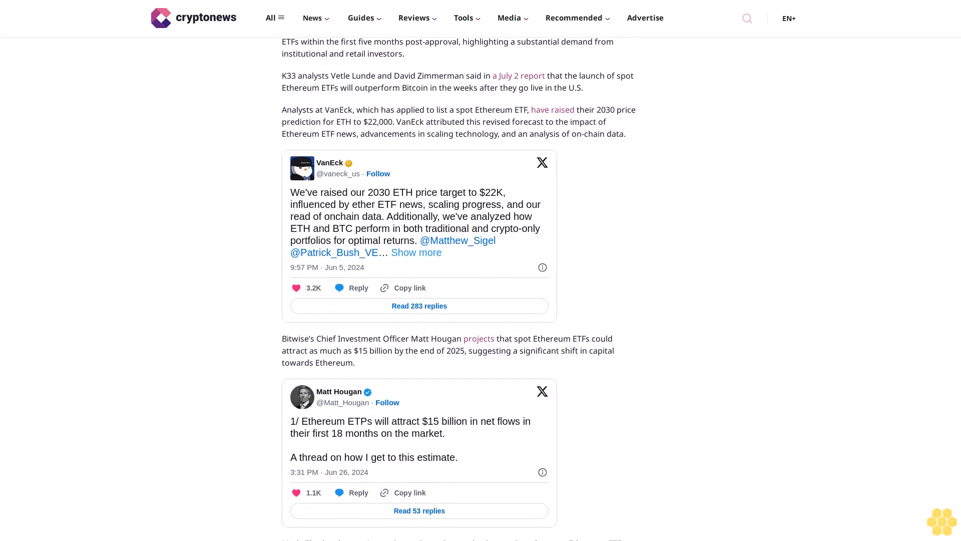
scroll("down", 3)
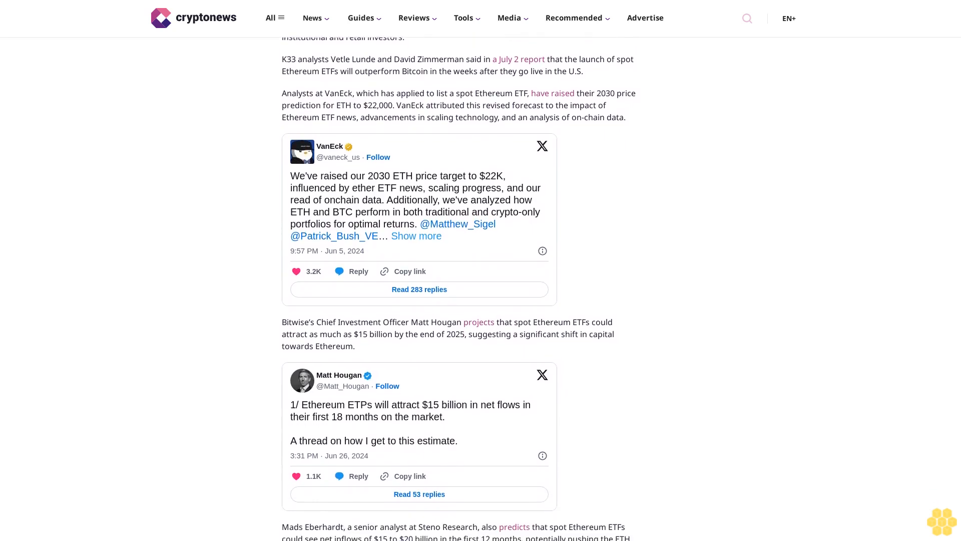
scroll("down", 3)
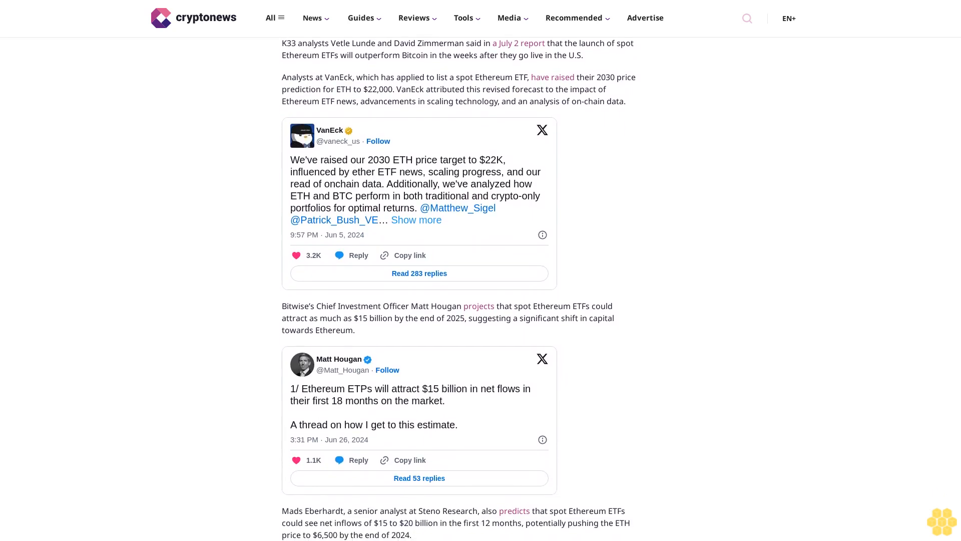
scroll("down", 3)
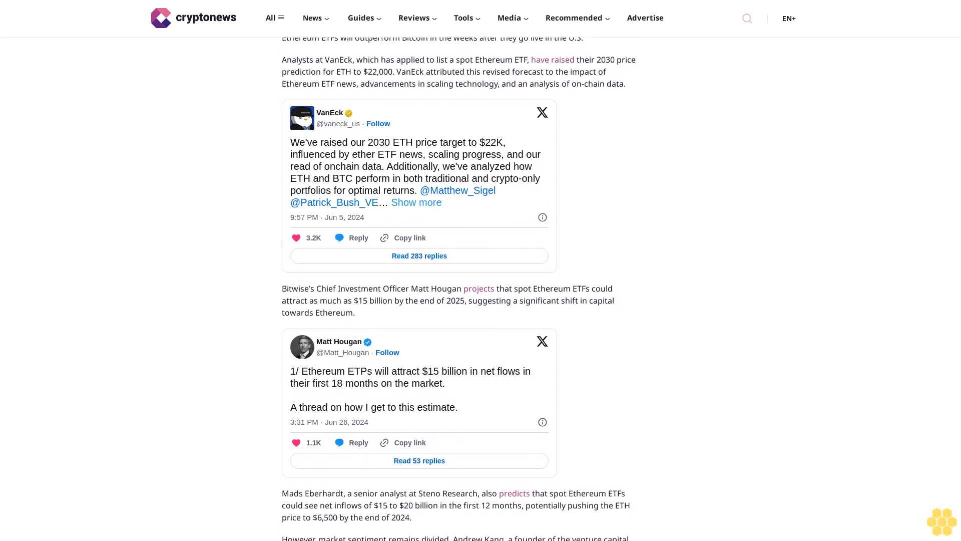
scroll("down", 3)
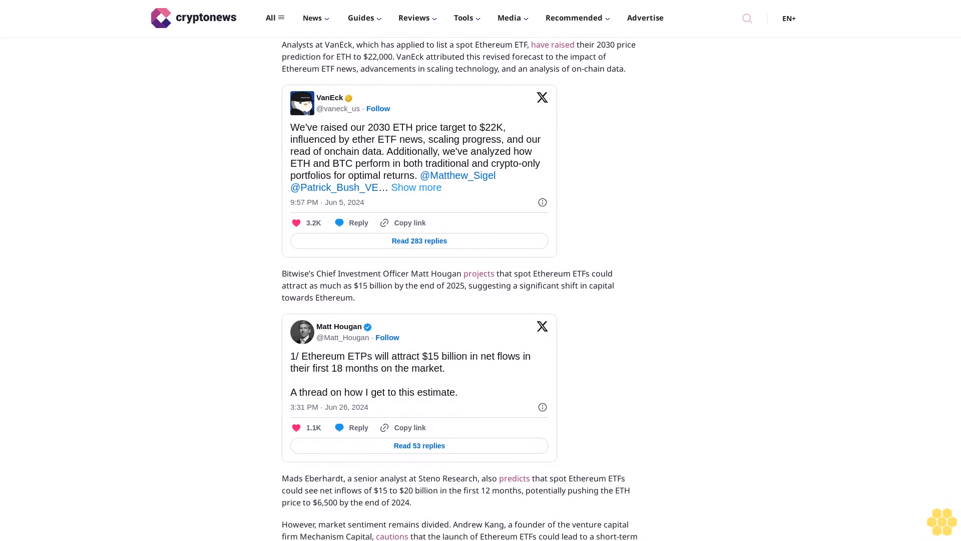
scroll("down", 3)
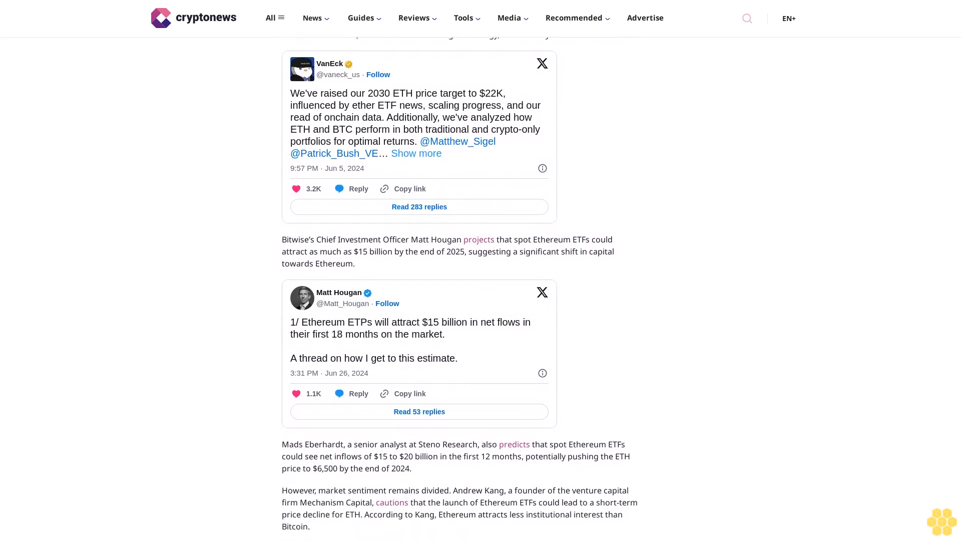
scroll("down", 3)
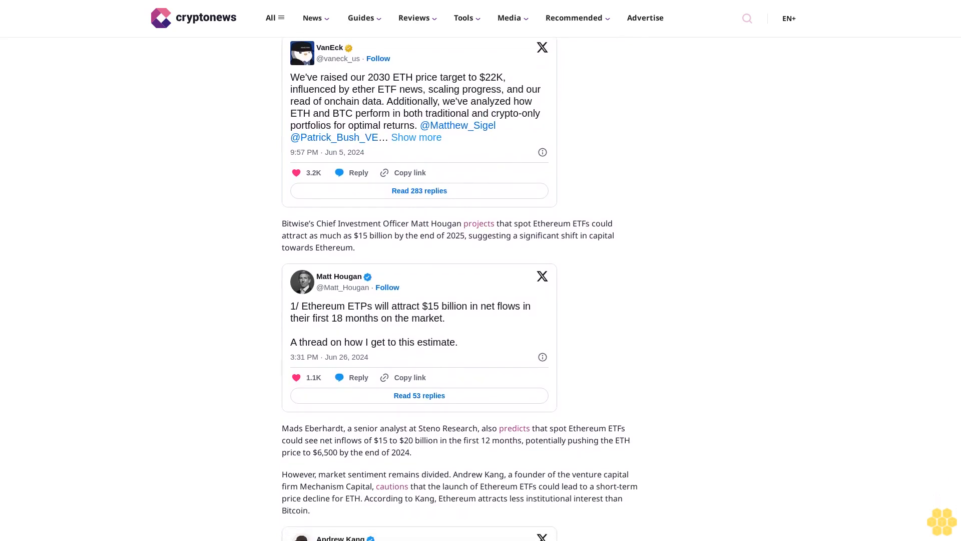
scroll("down", 3)
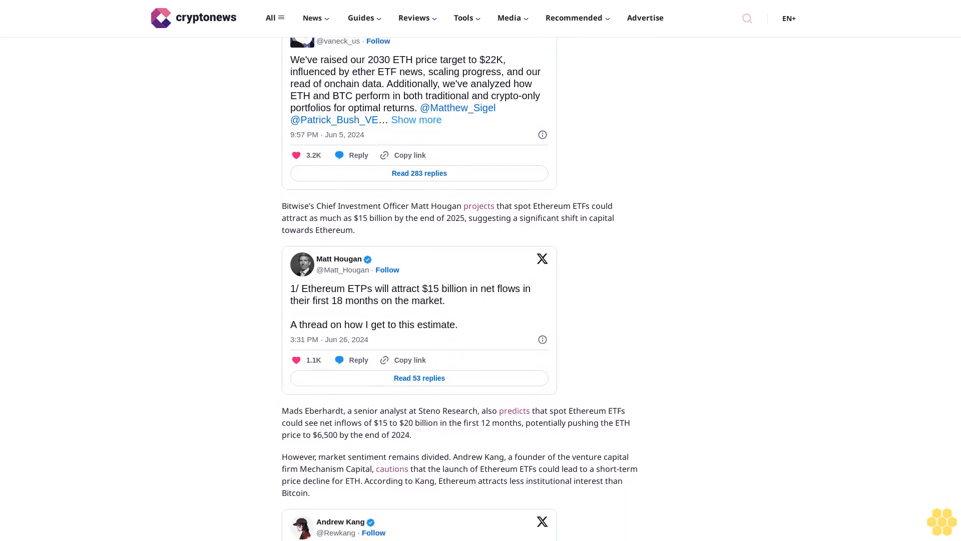
scroll("down", 3)
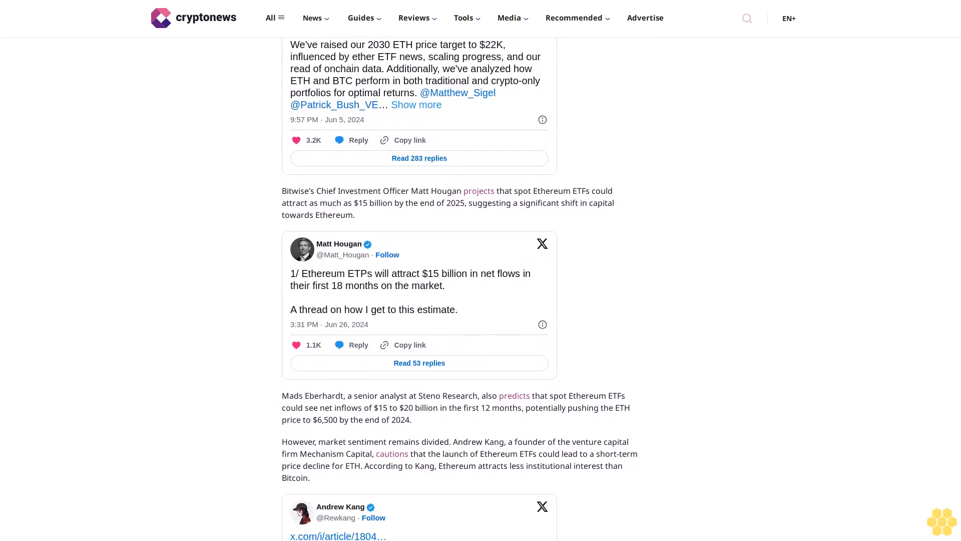
scroll("down", 3)
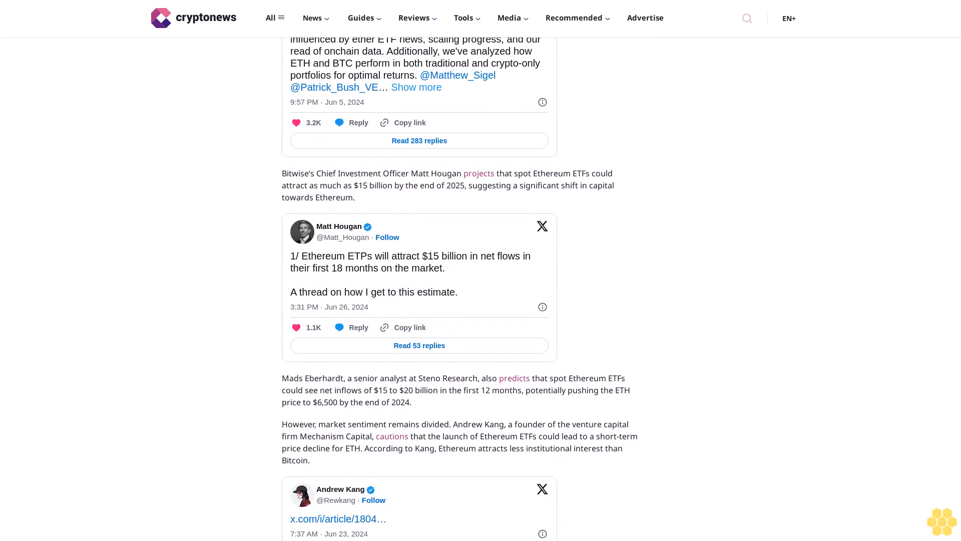
scroll("down", 3)
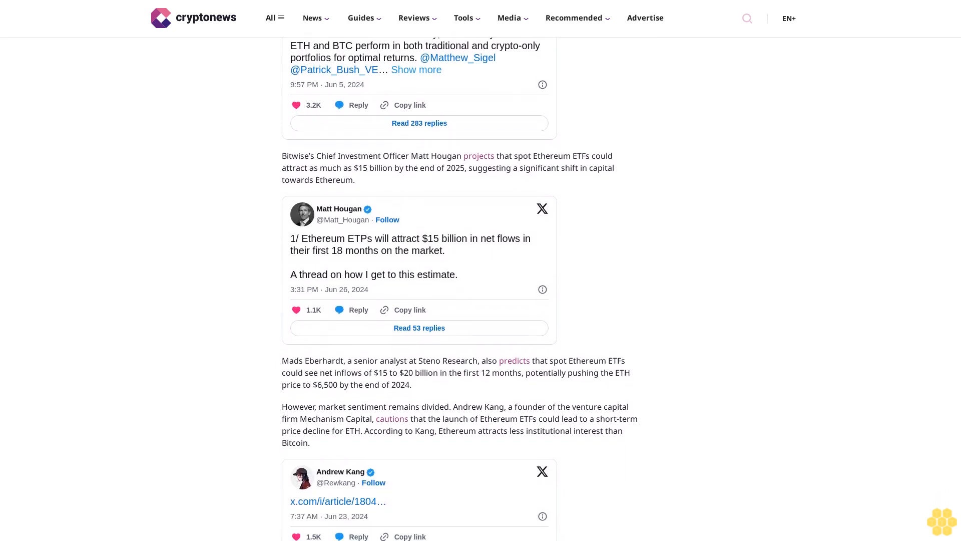
scroll("down", 3)
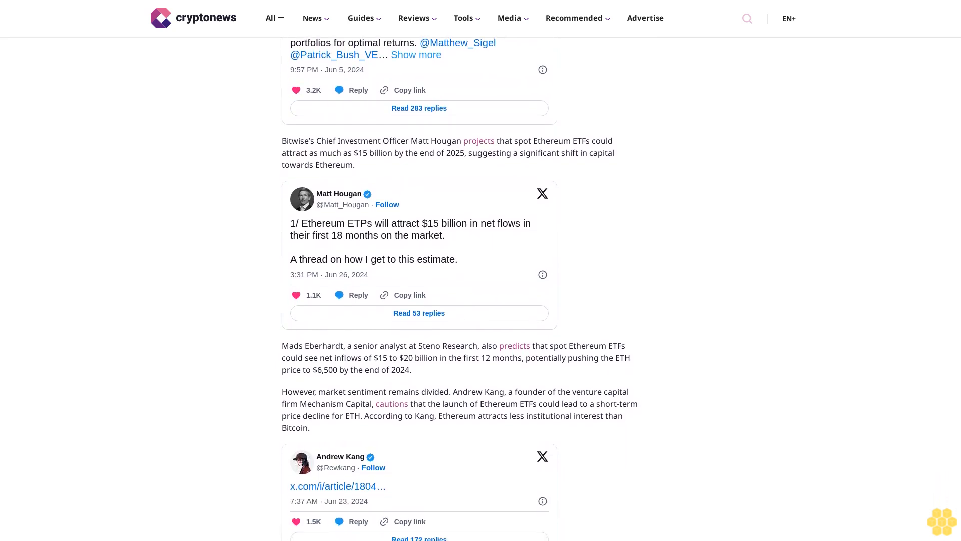
scroll("down", 3)
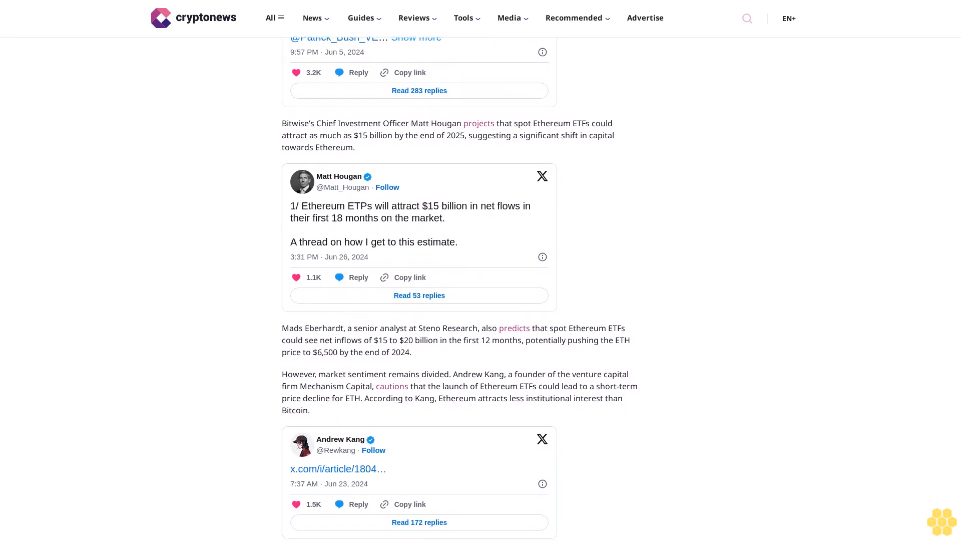
scroll("down", 3)
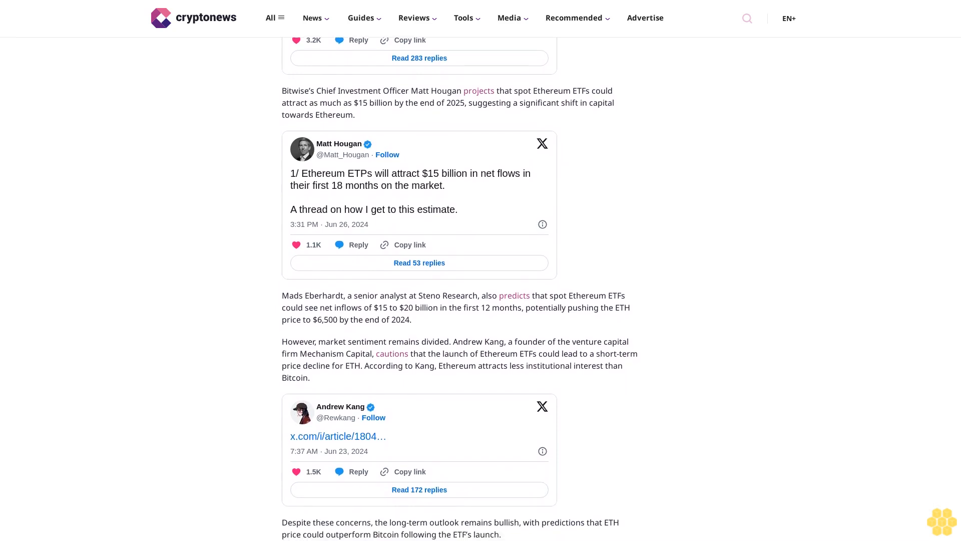
scroll("down", 3)
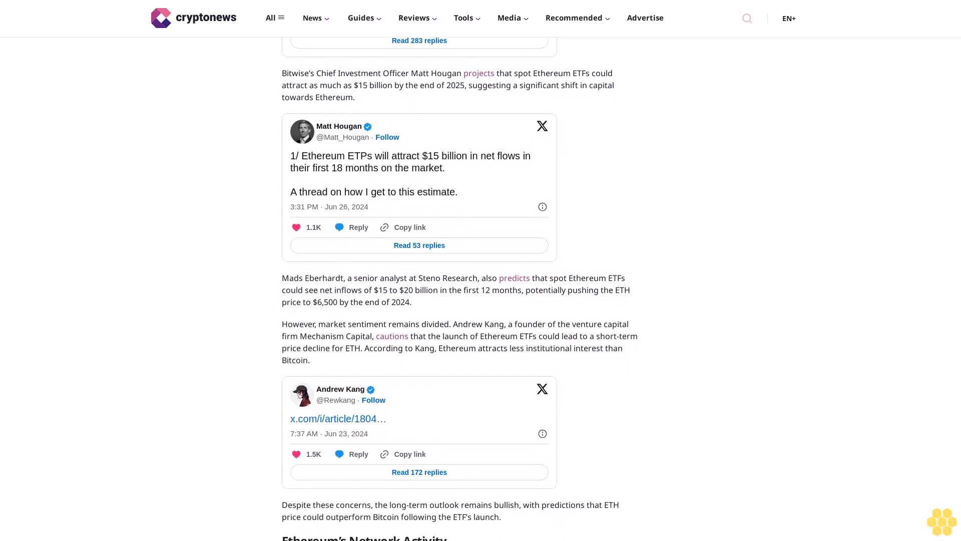
scroll("down", 3)
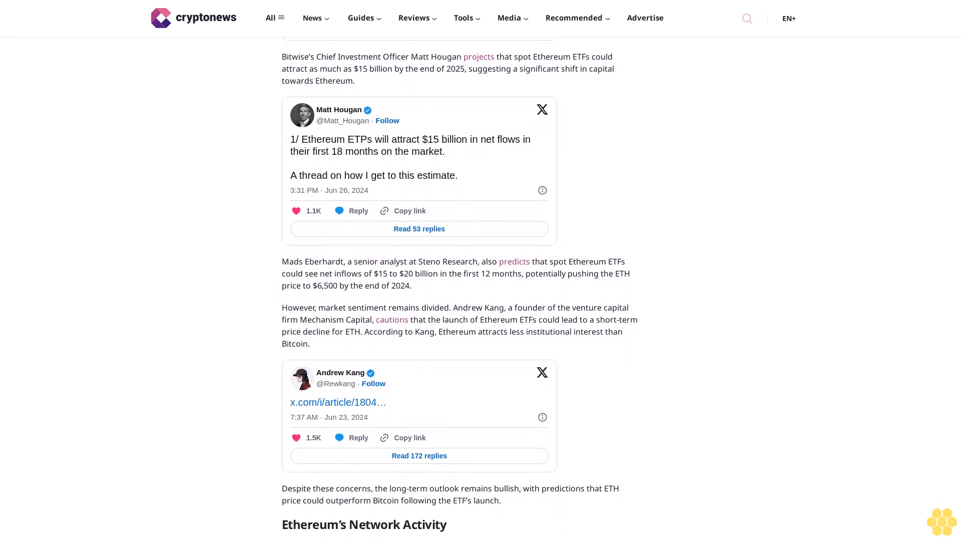
scroll("down", 3)
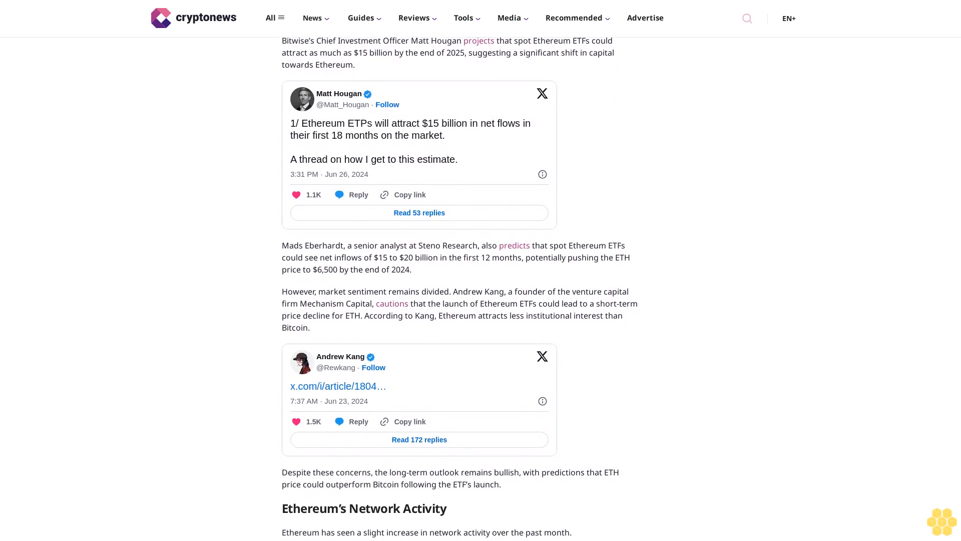
scroll("down", 3)
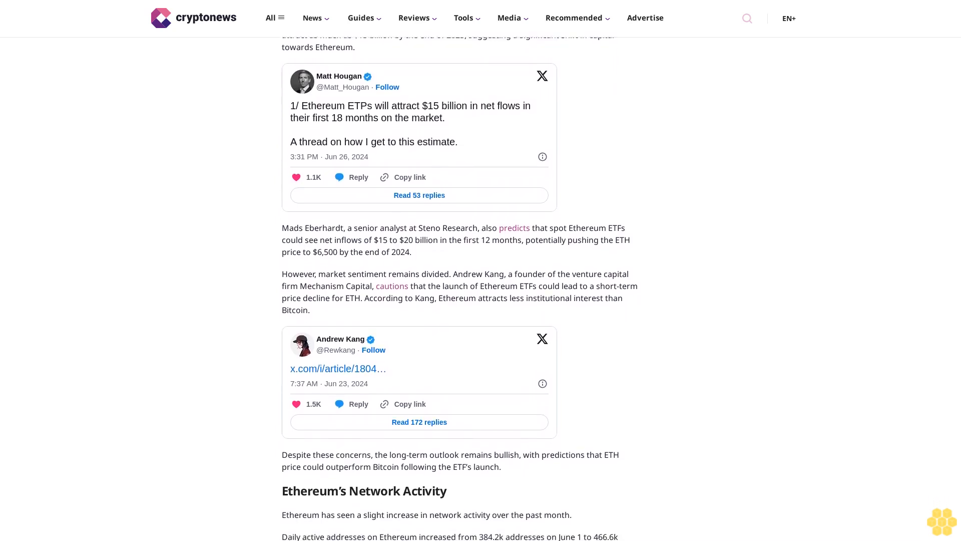
scroll("down", 3)
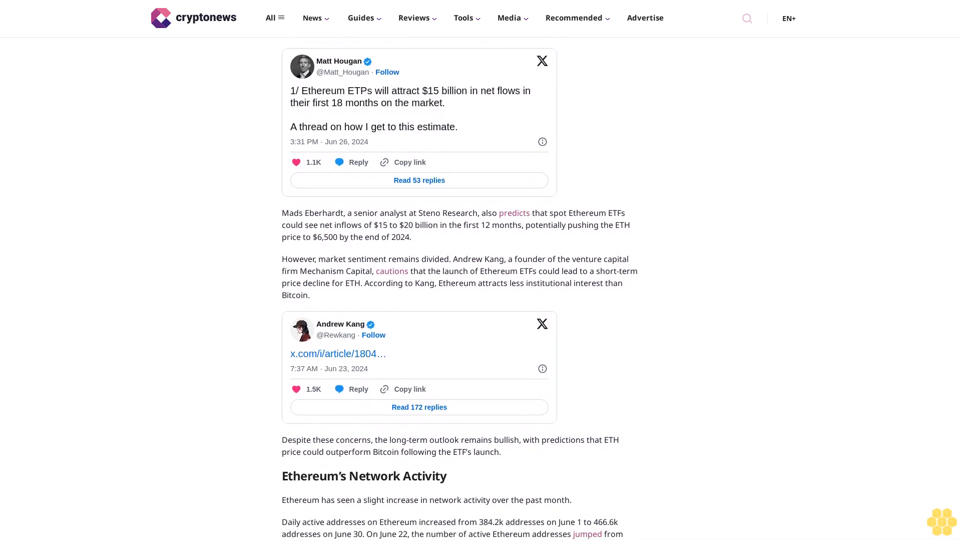
scroll("down", 3)
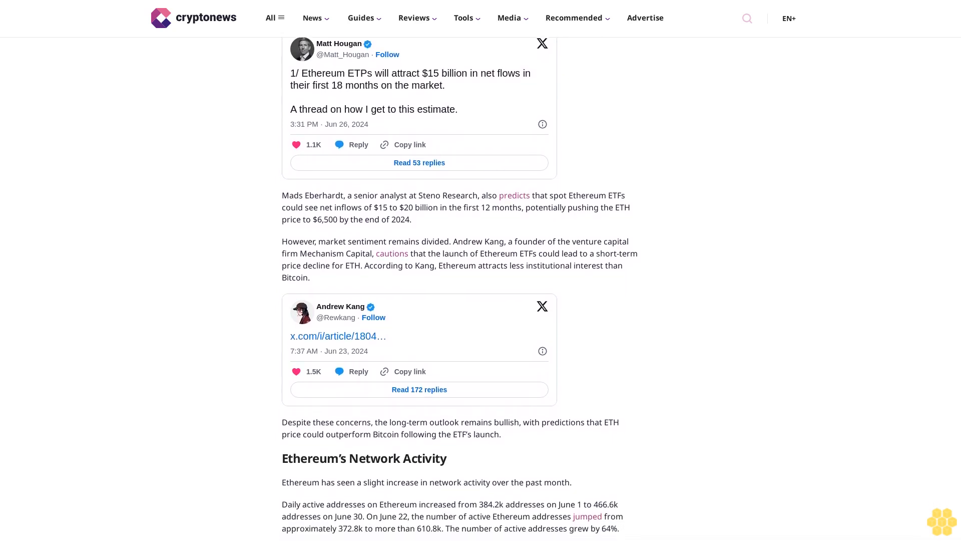
scroll("down", 3)
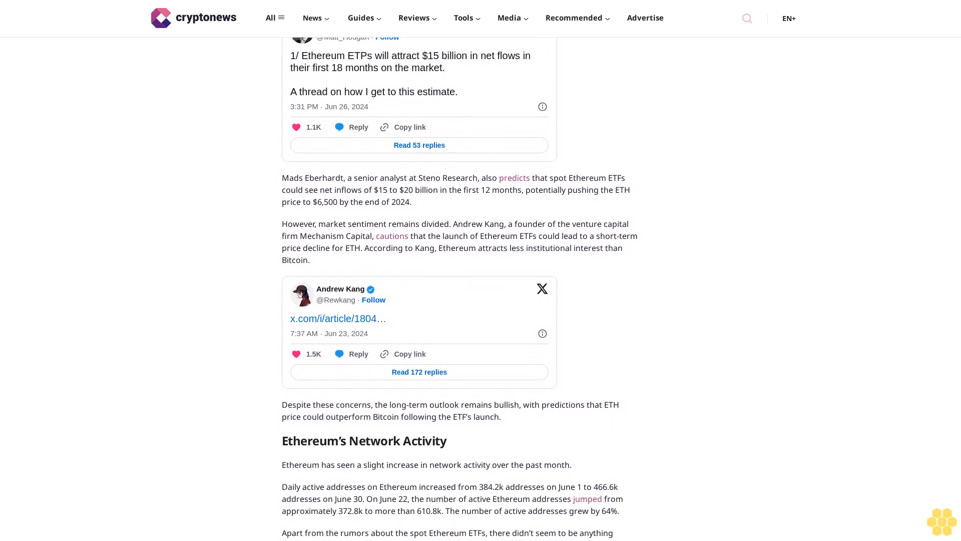
scroll("down", 3)
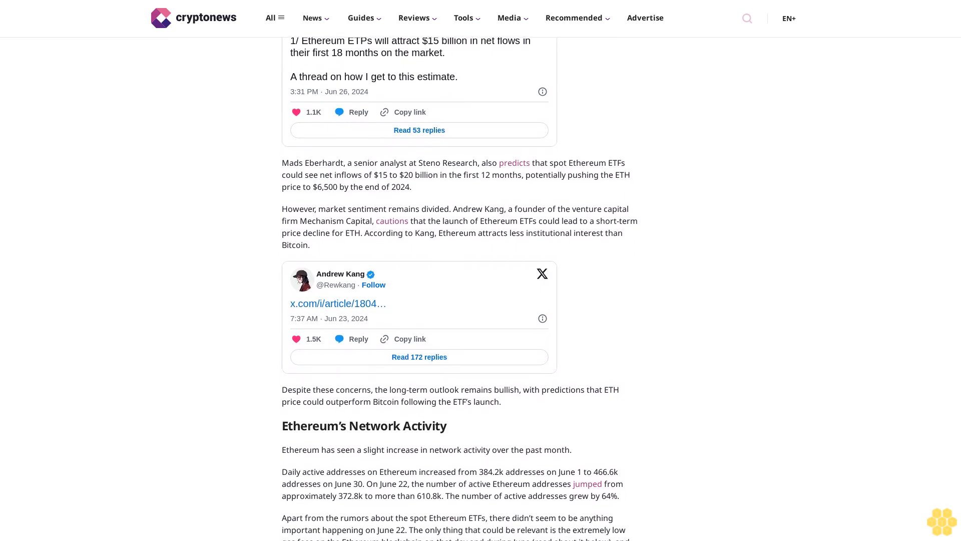
scroll("down", 3)
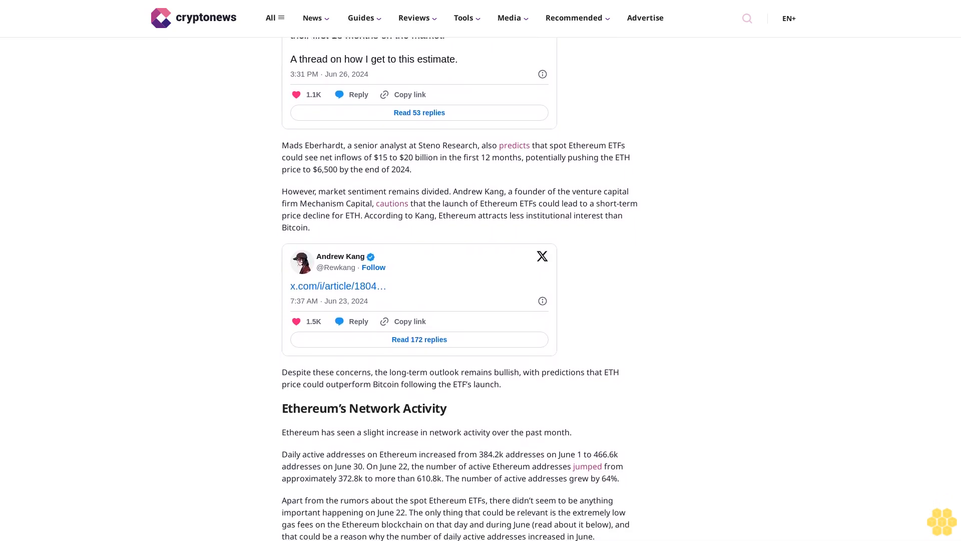
scroll("down", 3)
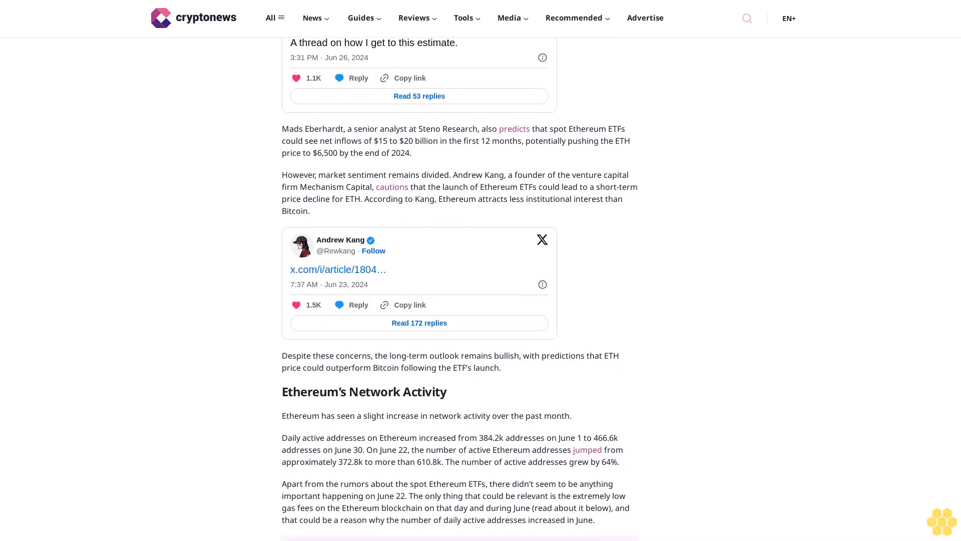
scroll("down", 3)
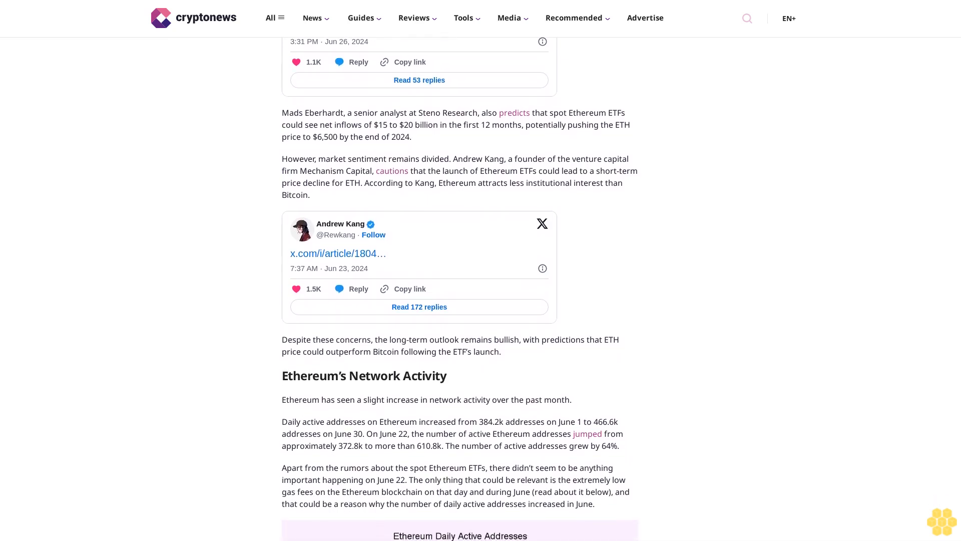
scroll("down", 3)
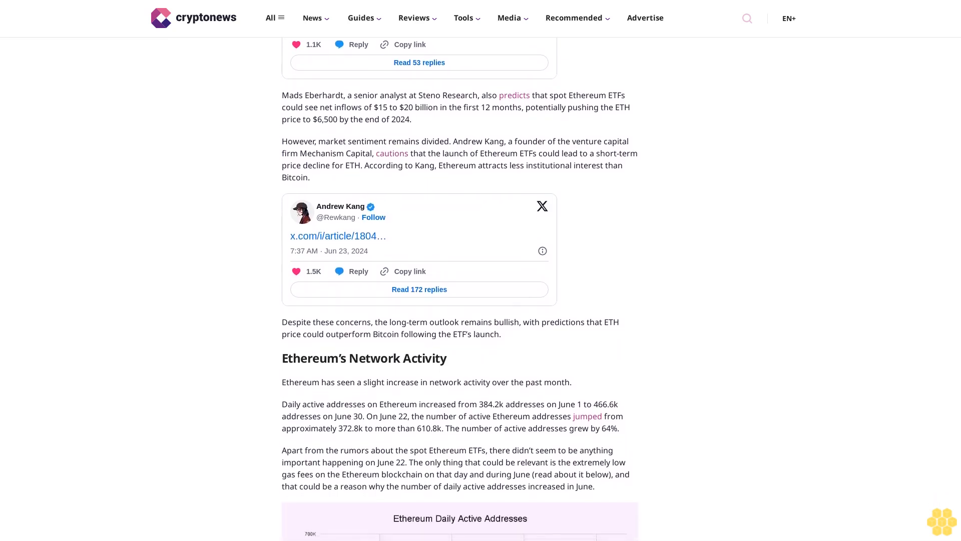
scroll("down", 3)
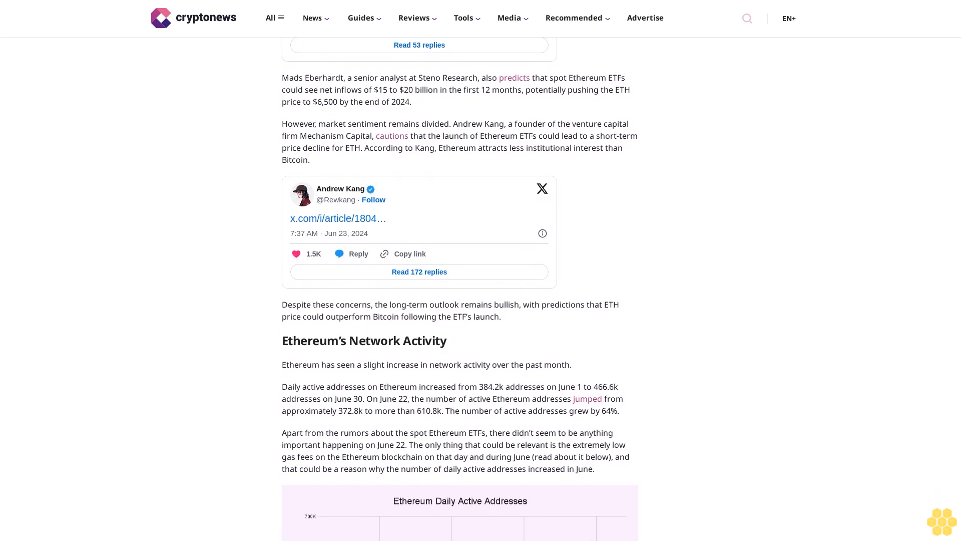
scroll("down", 3)
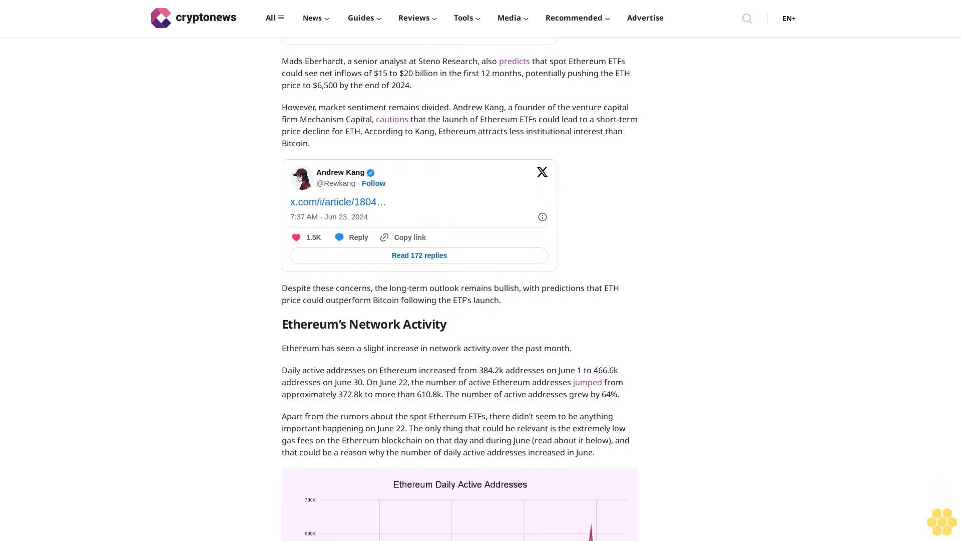
scroll("down", 3)
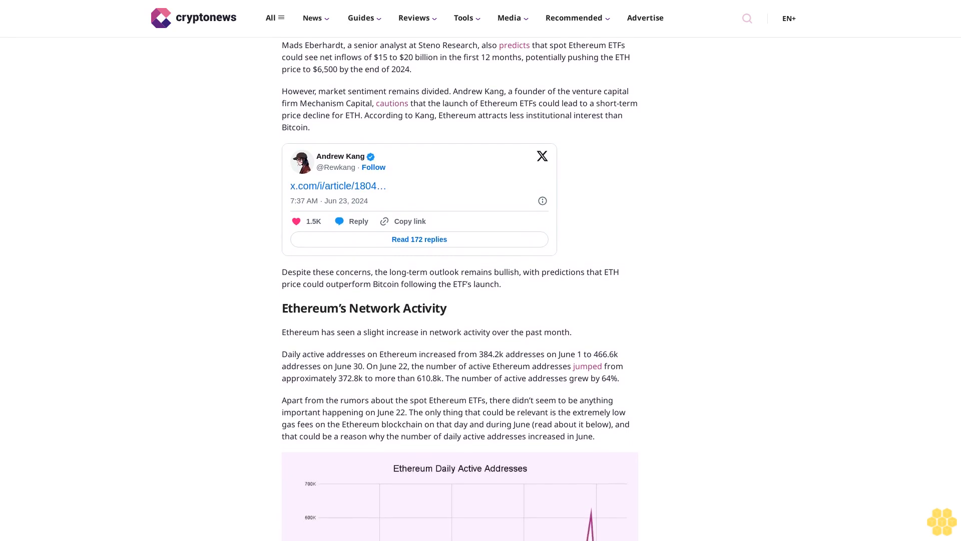
scroll("down", 3)
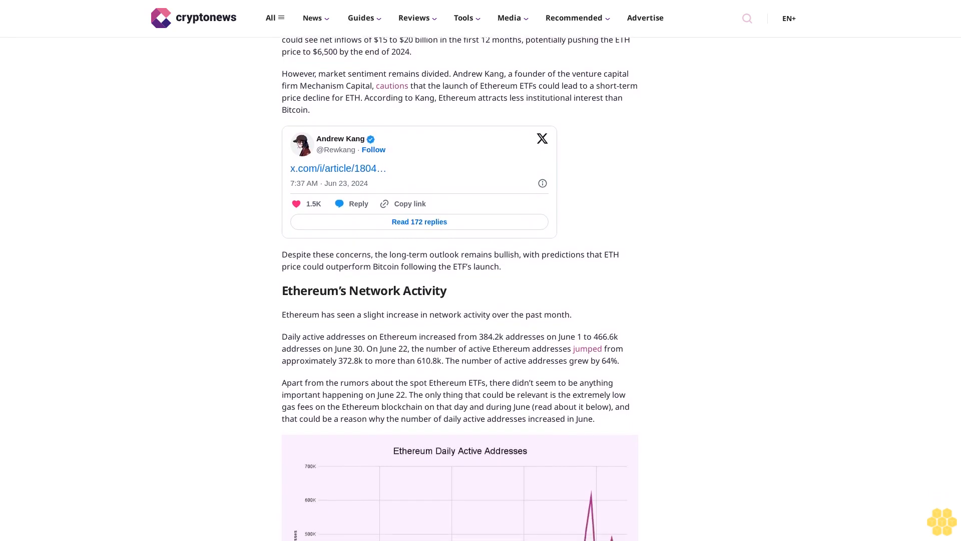
scroll("down", 3)
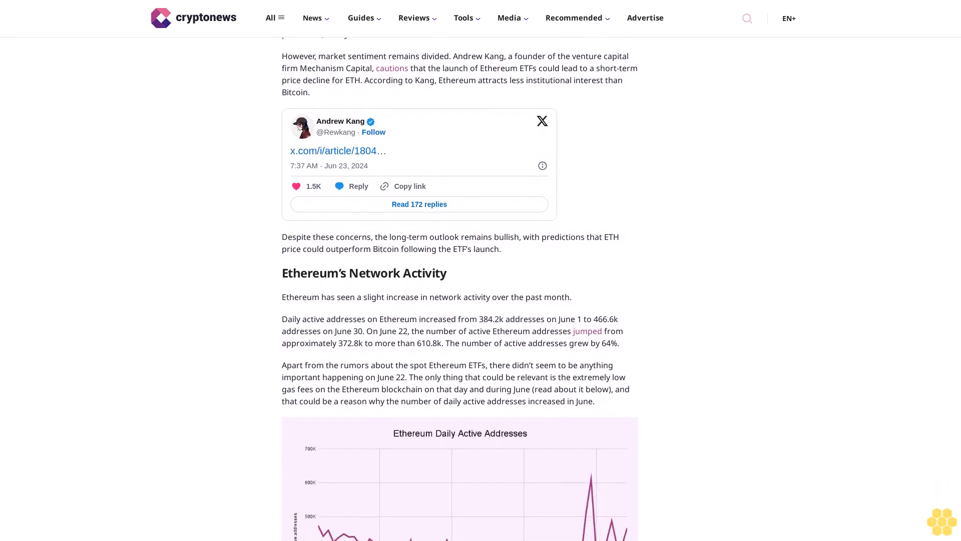
scroll("down", 3)
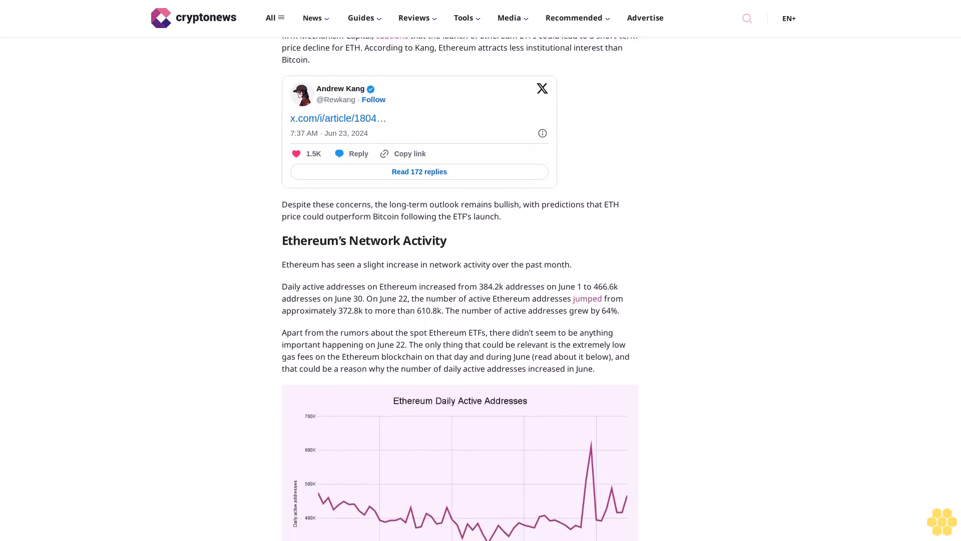
scroll("down", 3)
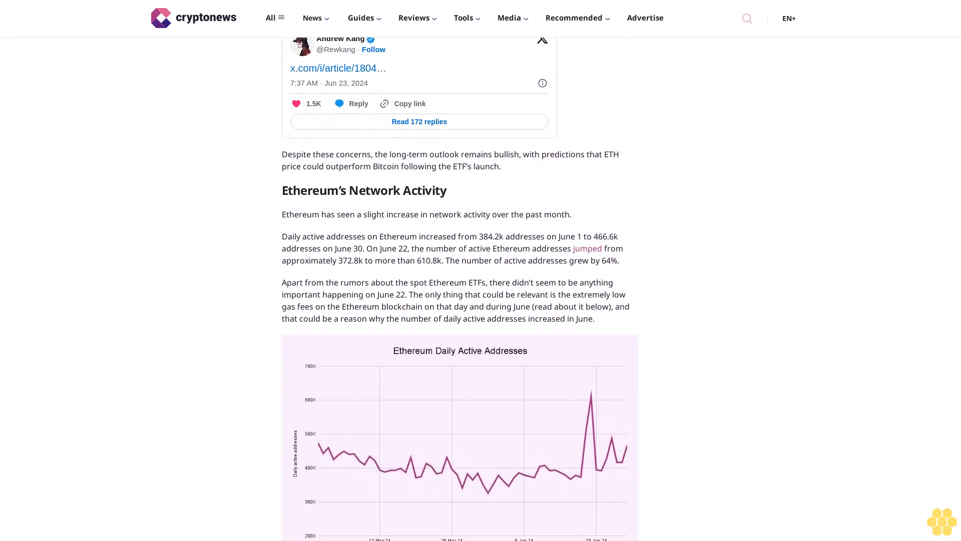
scroll("down", 3)
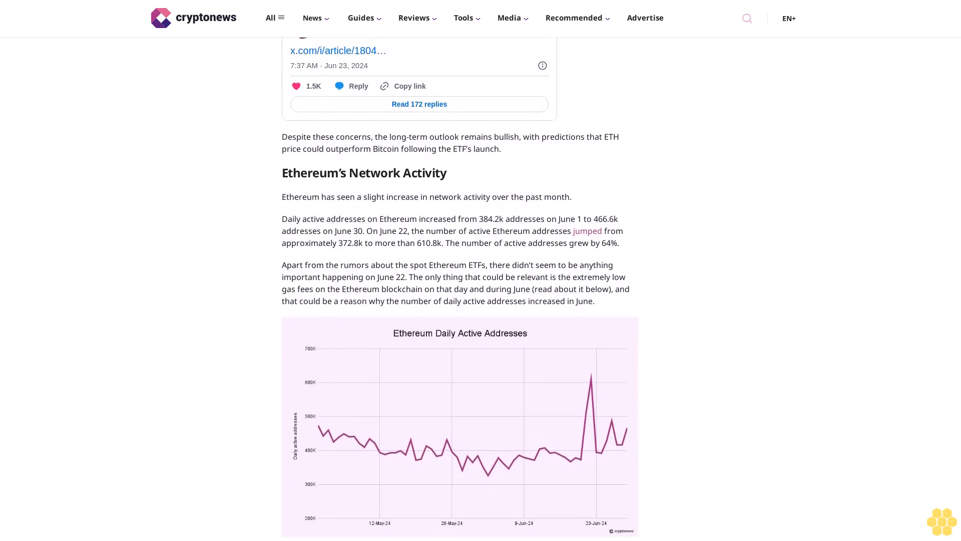
scroll("down", 3)
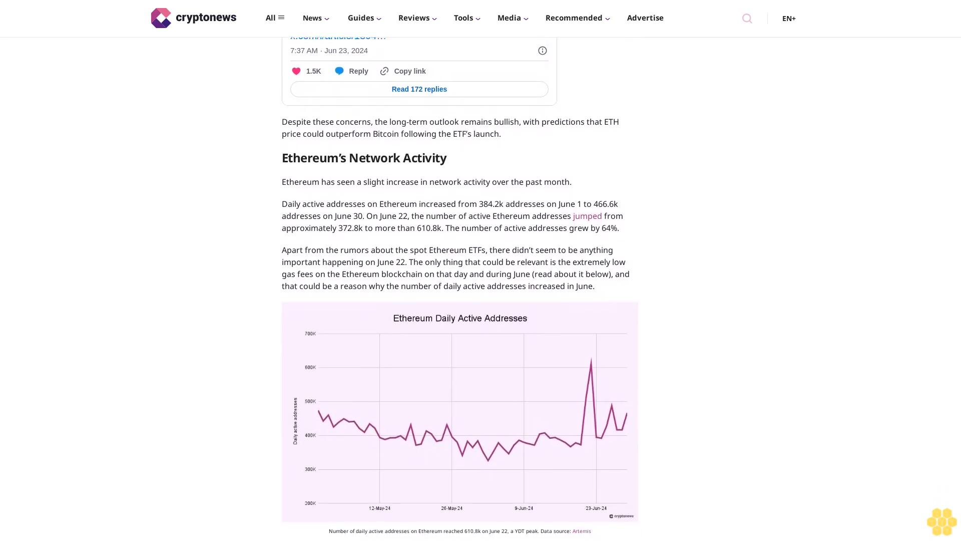
scroll("down", 3)
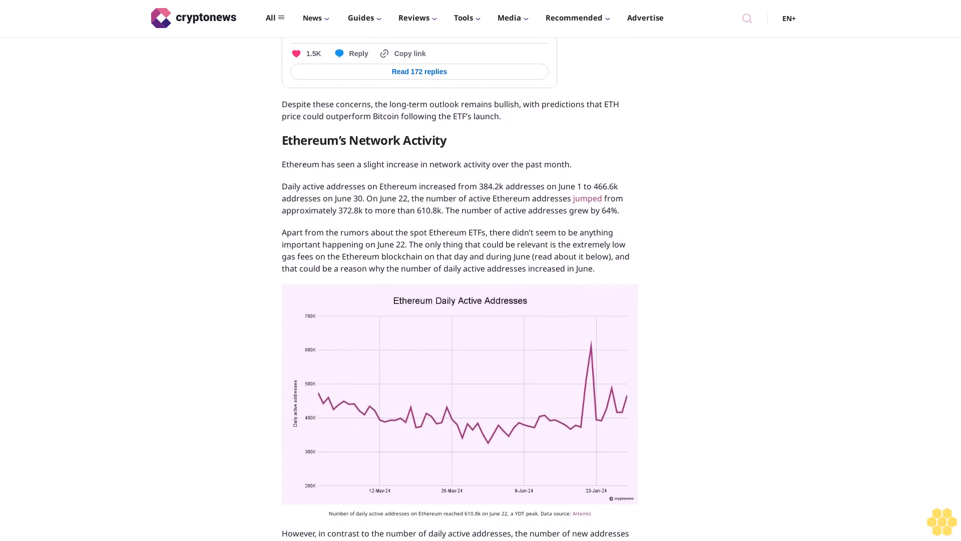
scroll("down", 3)
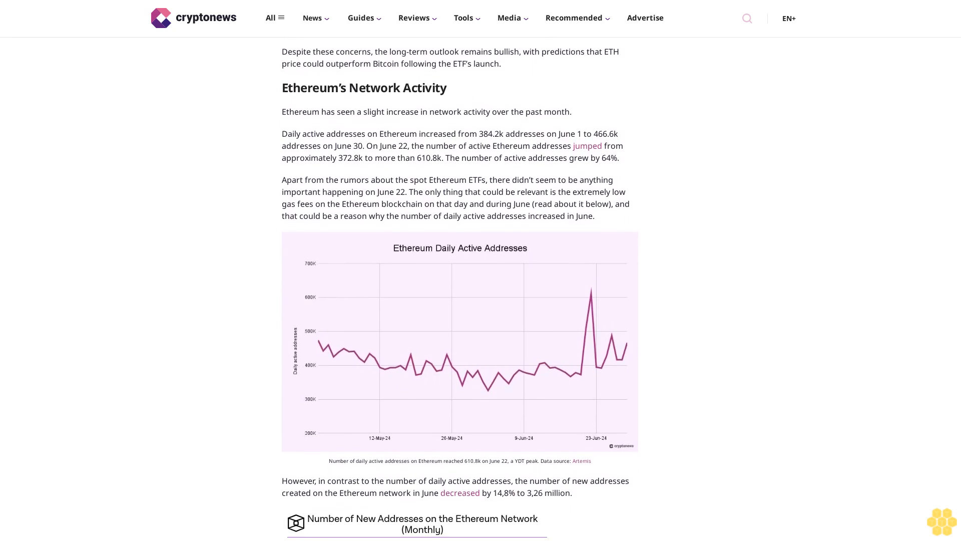
scroll("down", 3)
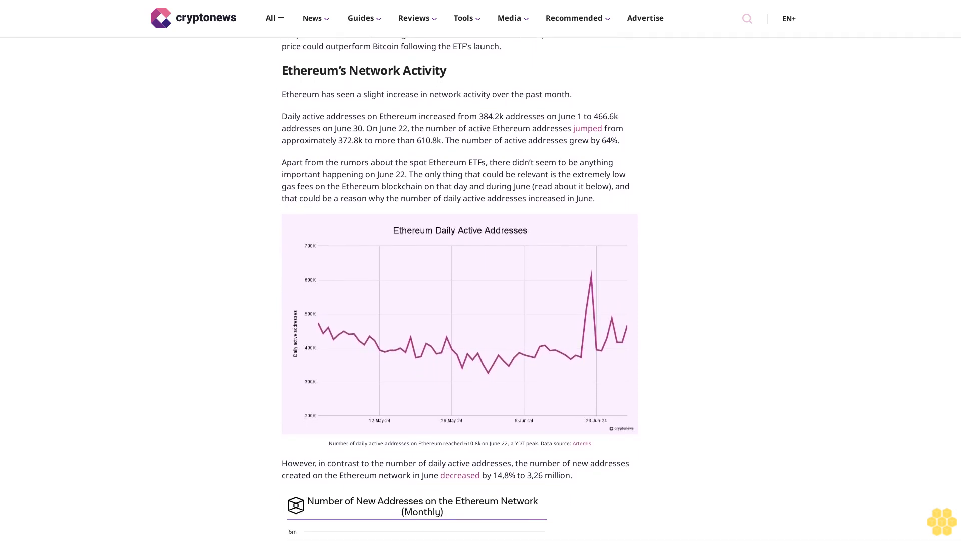
scroll("down", 3)
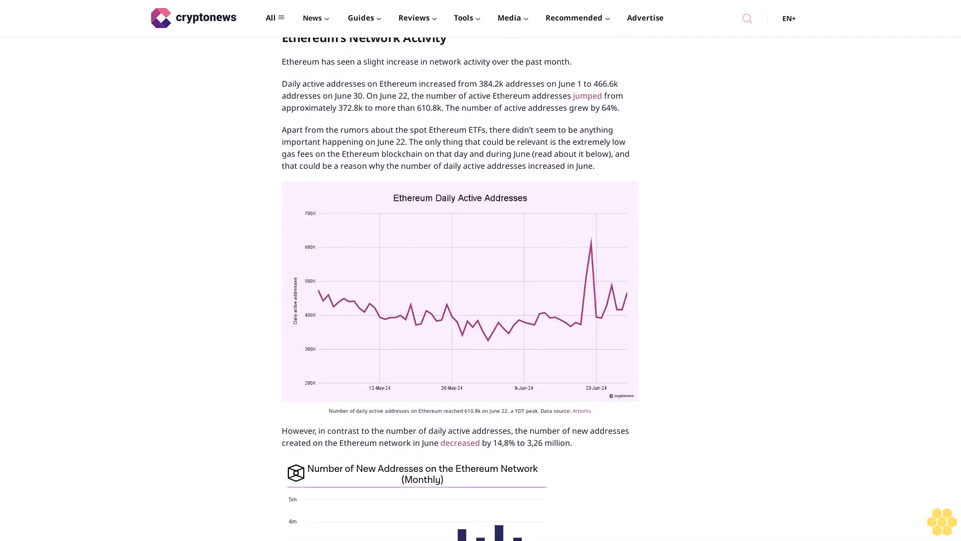
scroll("down", 3)
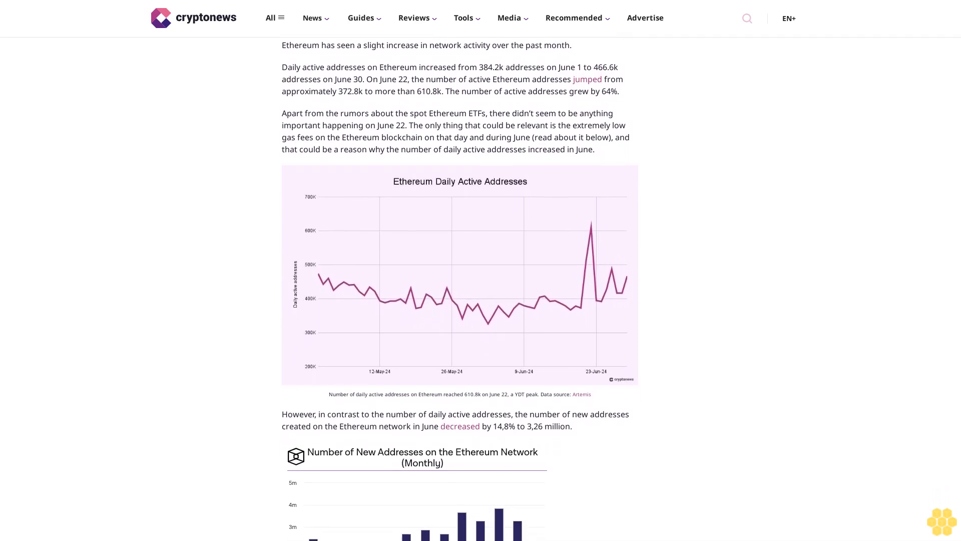
scroll("down", 3)
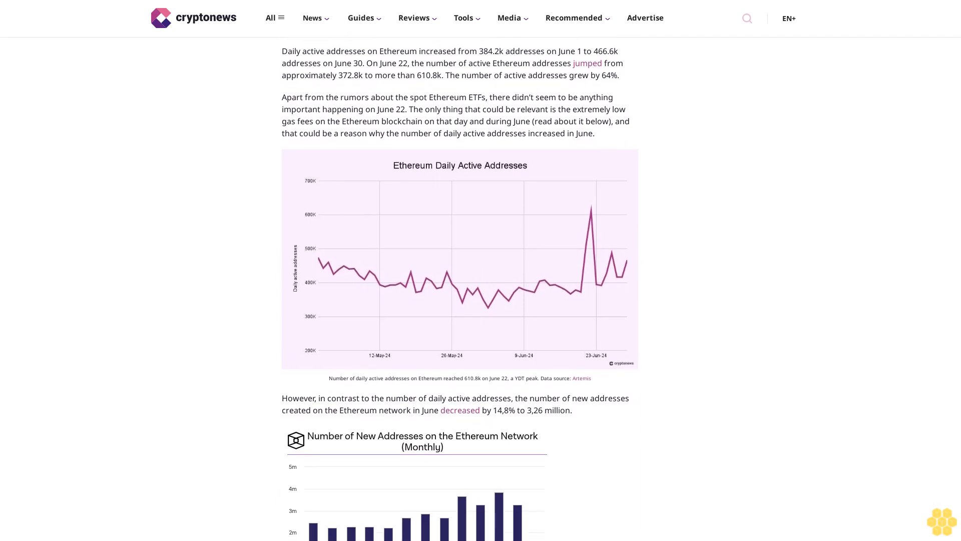
scroll("down", 3)
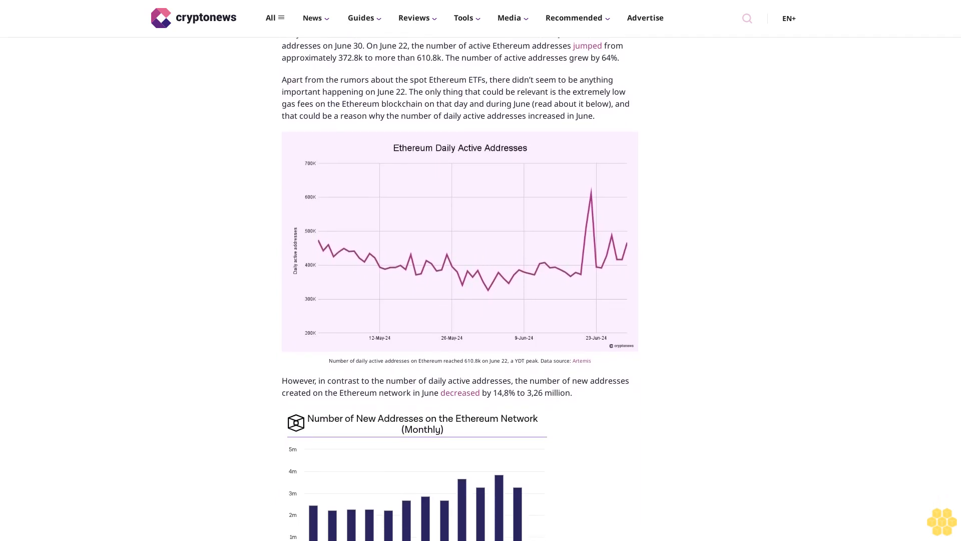
scroll("down", 3)
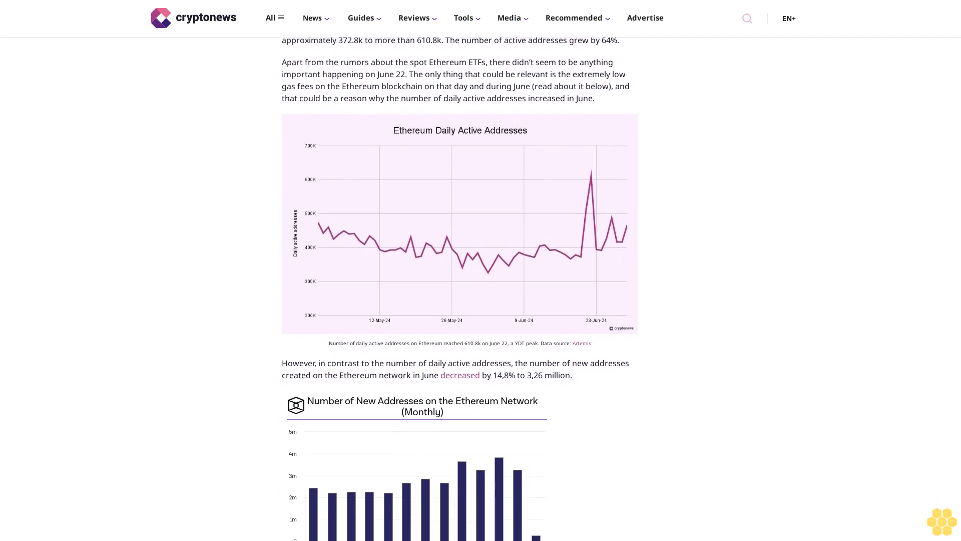
scroll("down", 3)
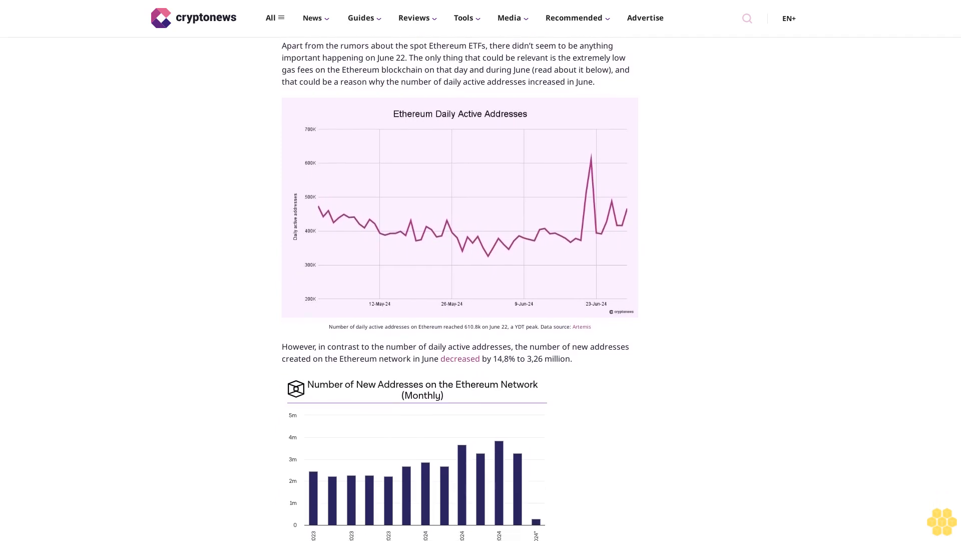
scroll("down", 3)
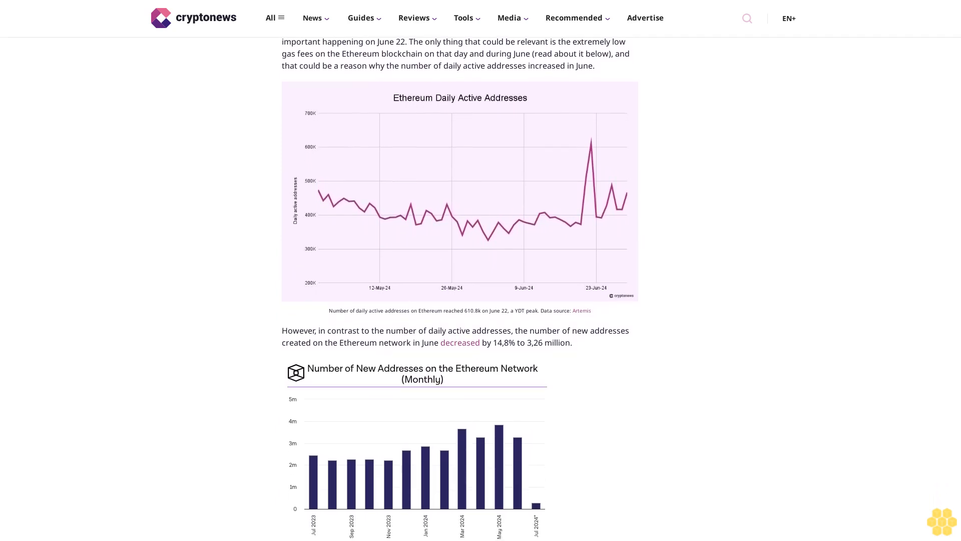
scroll("down", 3)
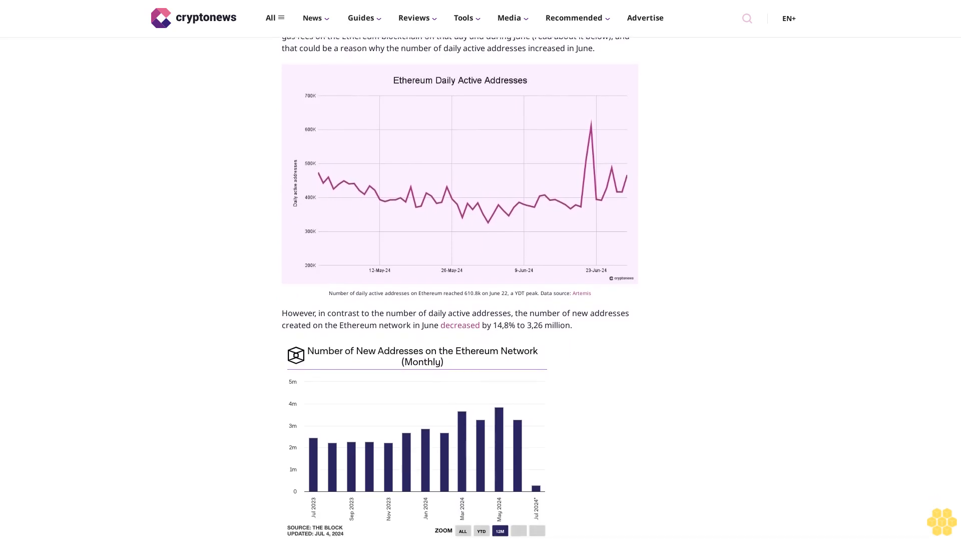
scroll("down", 3)
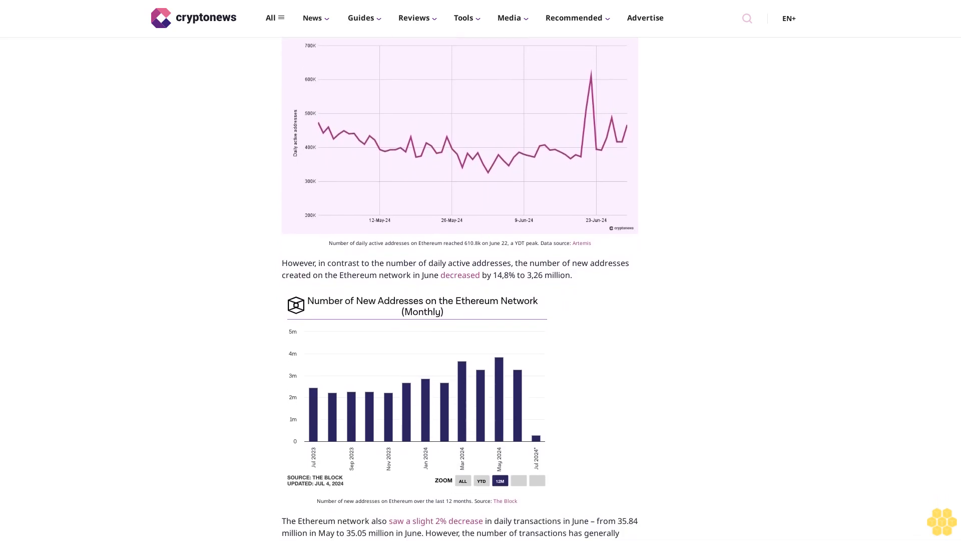
scroll("down", 3)
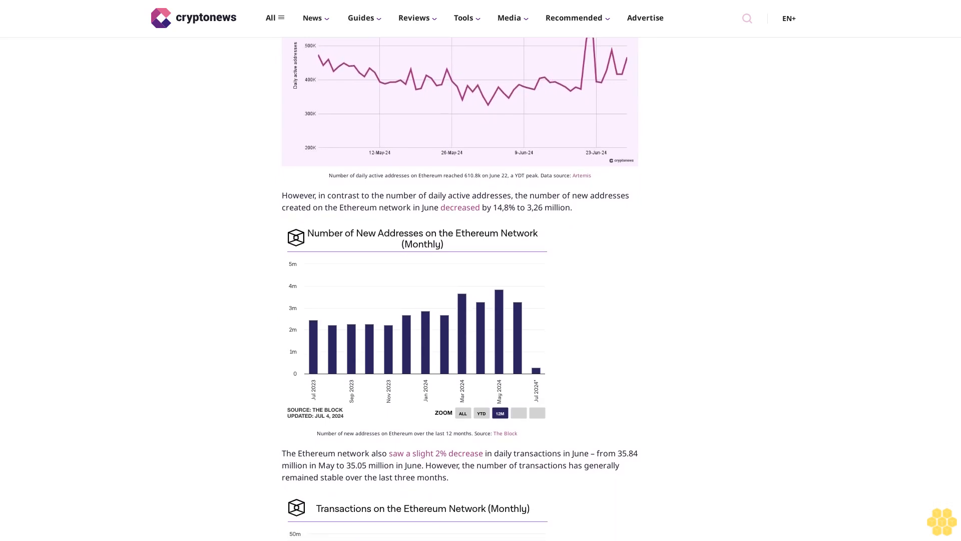
scroll("down", 3)
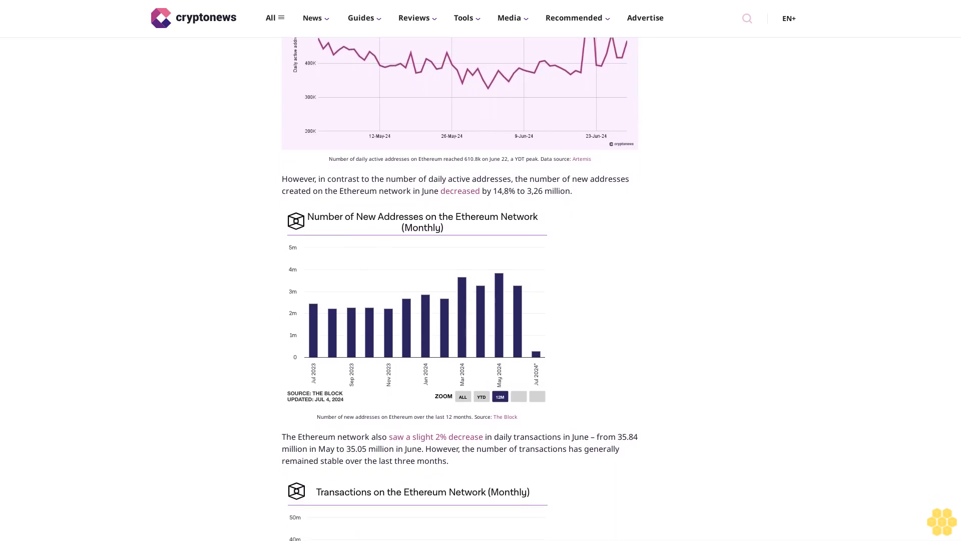
scroll("down", 3)
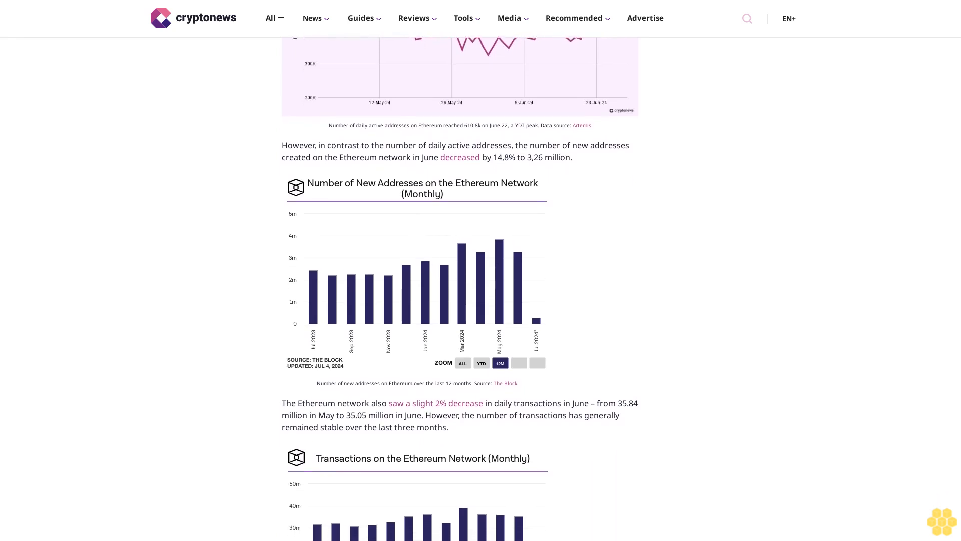
scroll("down", 3)
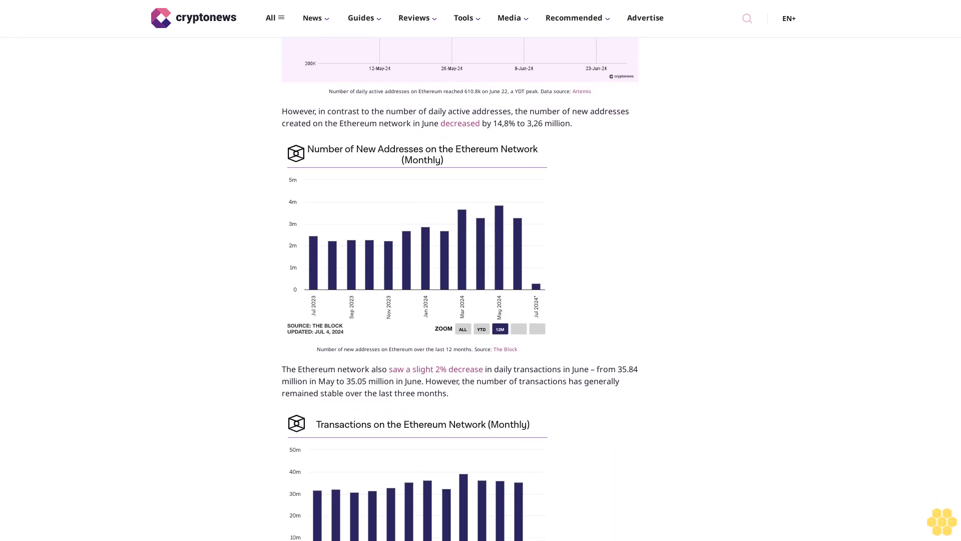
scroll("down", 3)
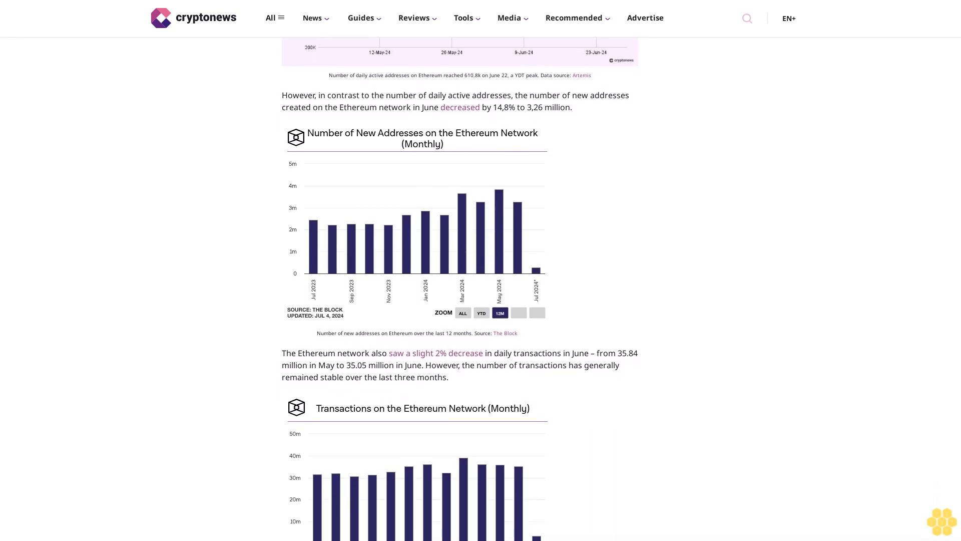
scroll("down", 3)
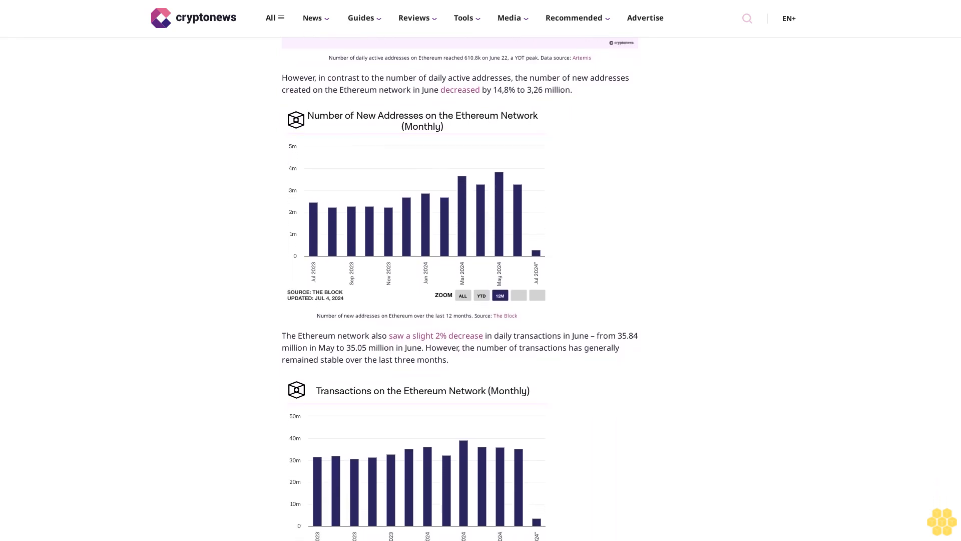
scroll("down", 3)
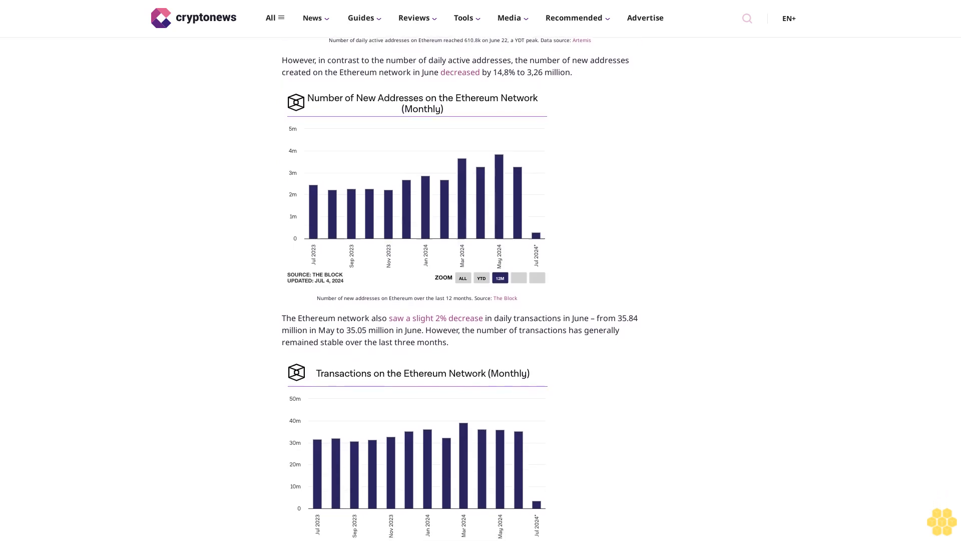
scroll("down", 3)
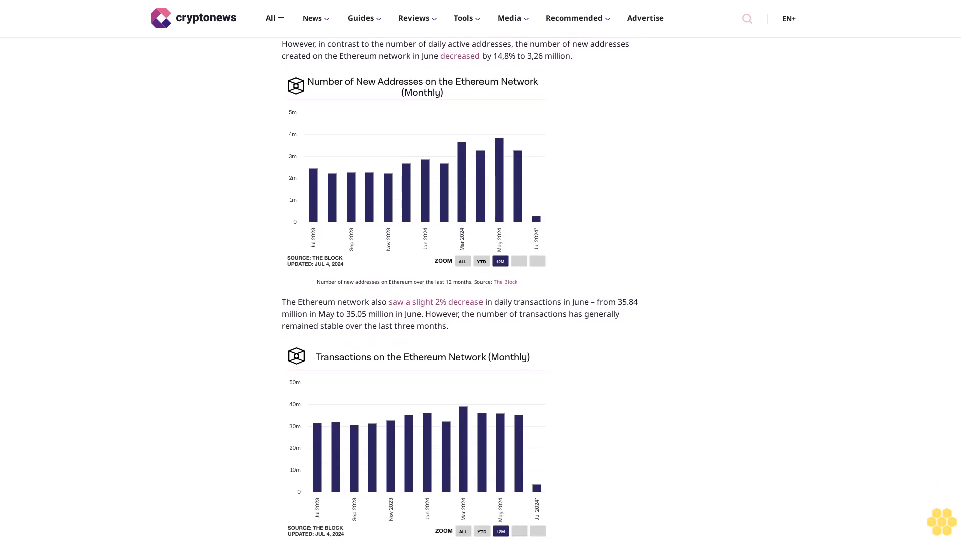
scroll("down", 3)
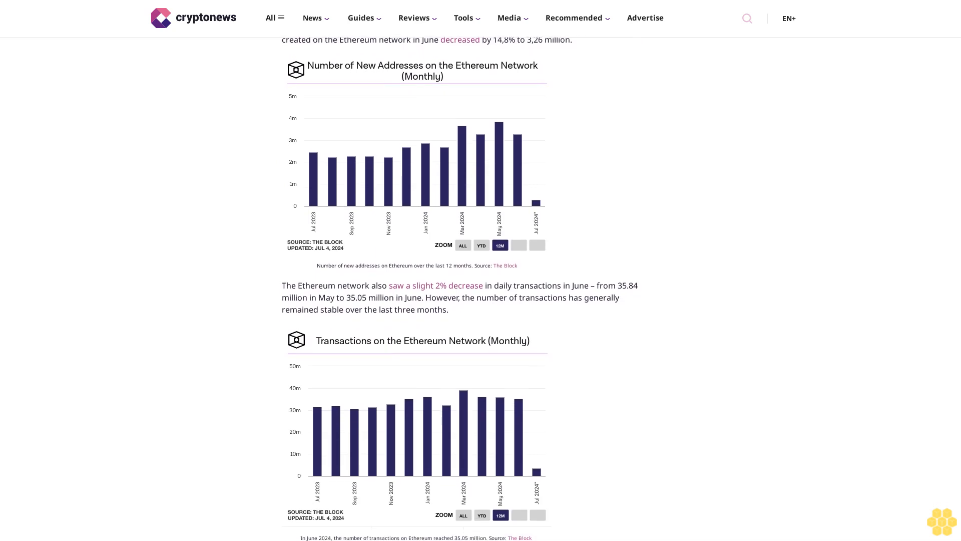
scroll("down", 3)
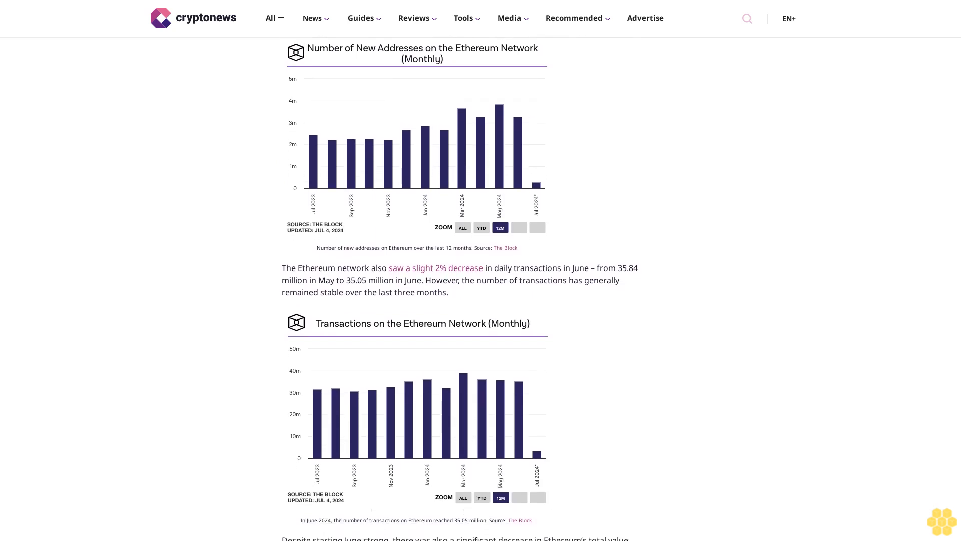
scroll("down", 3)
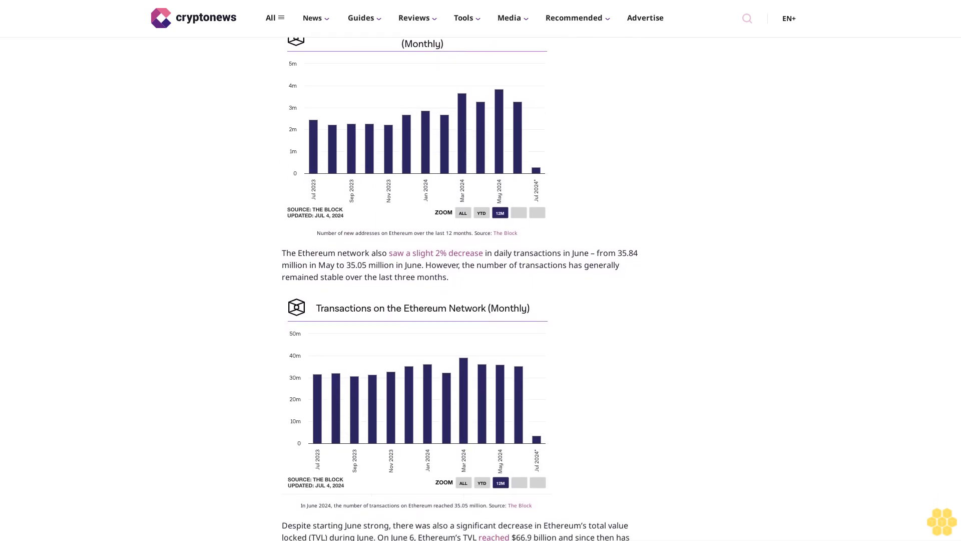
scroll("down", 3)
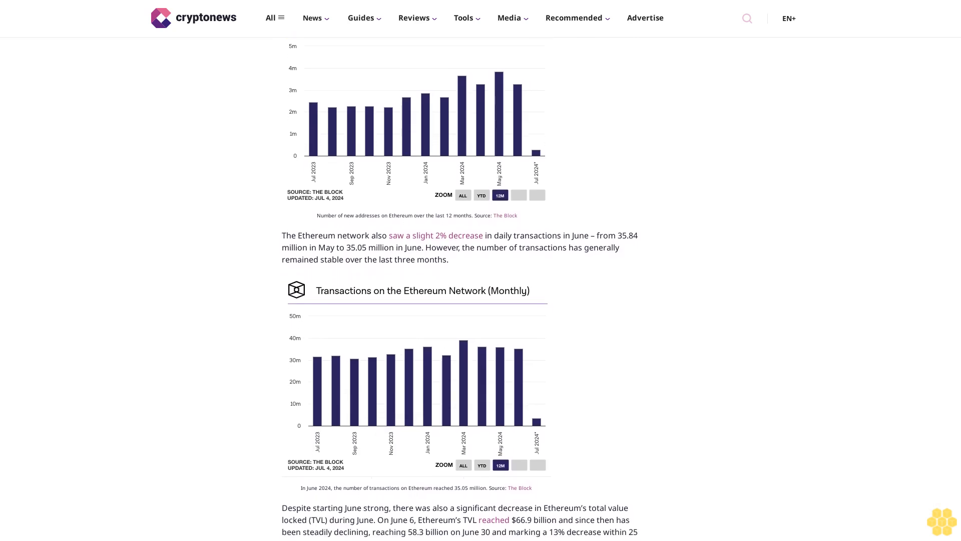
scroll("down", 3)
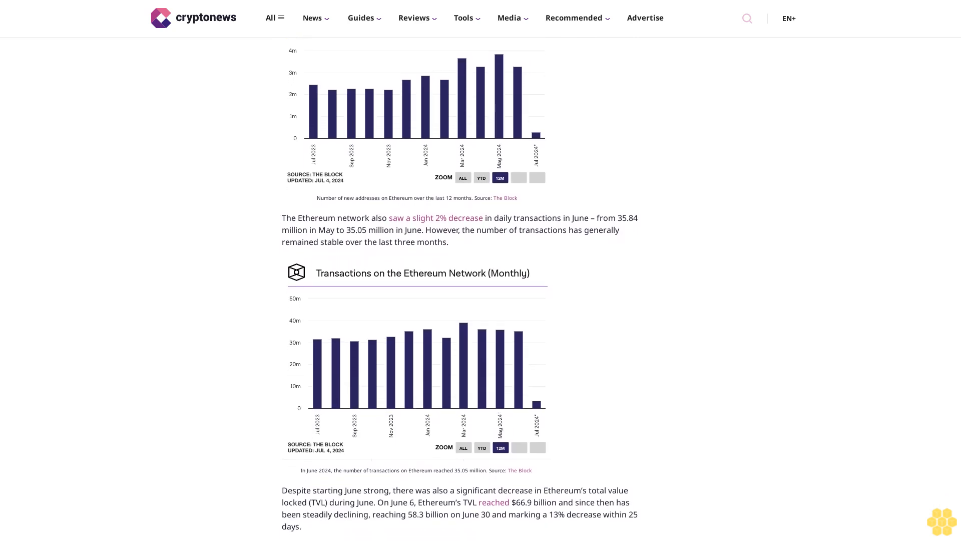
scroll("down", 3)
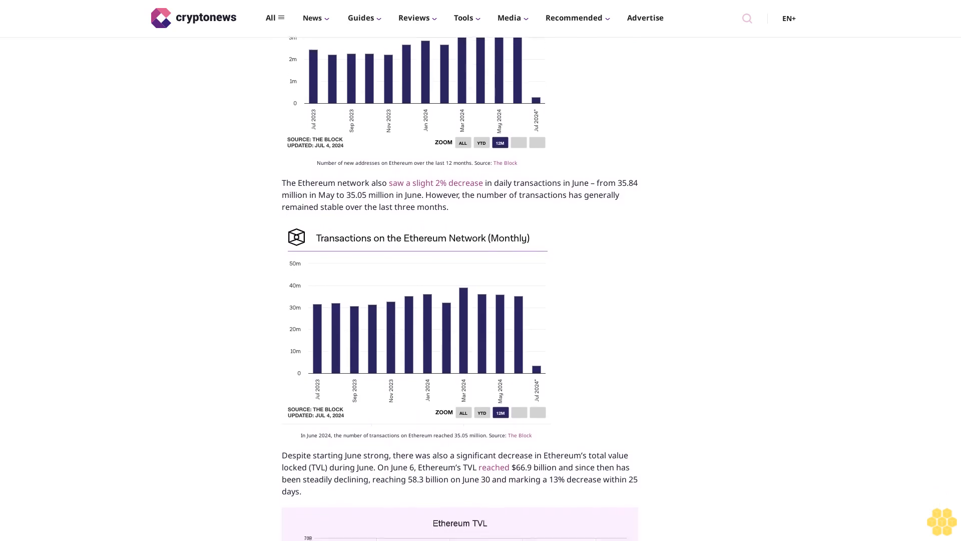
scroll("down", 3)
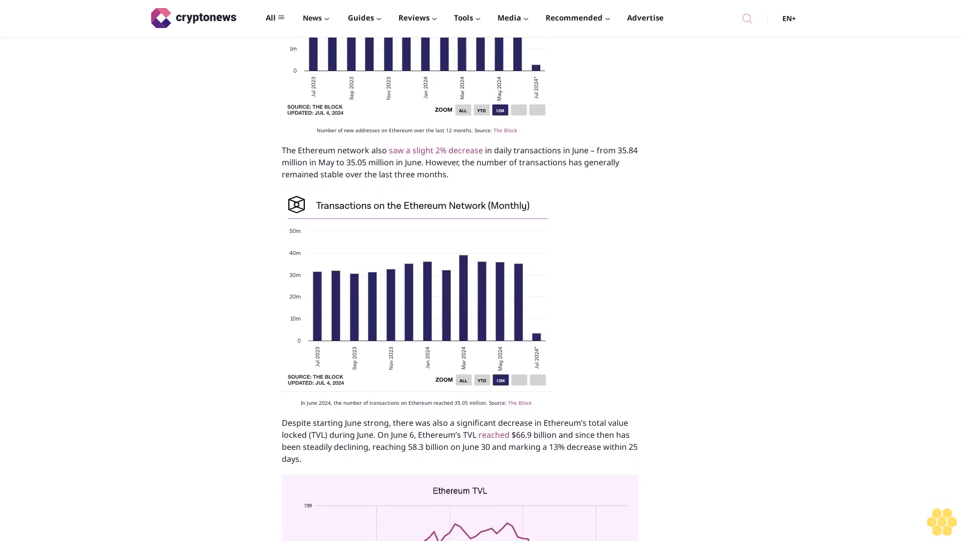
scroll("down", 3)
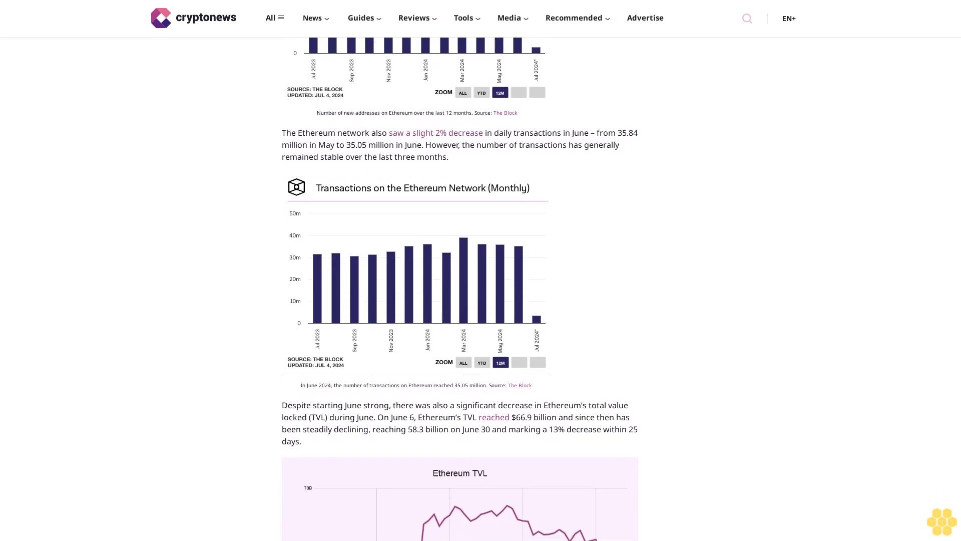
scroll("down", 3)
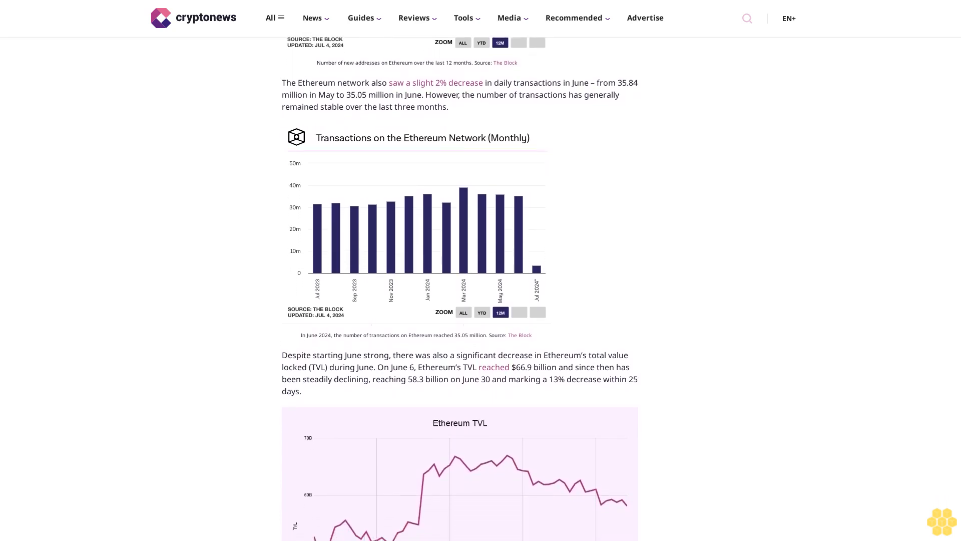
scroll("down", 3)
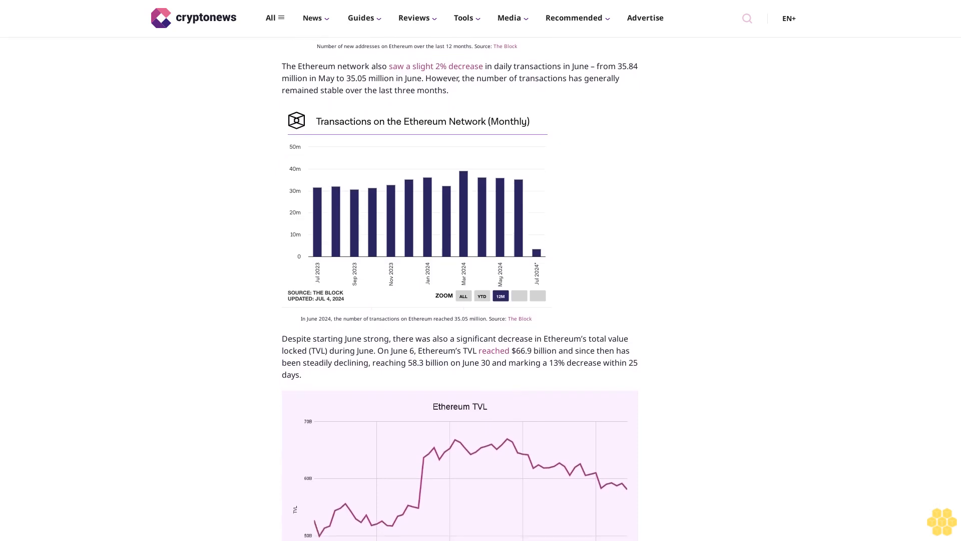
scroll("down", 3)
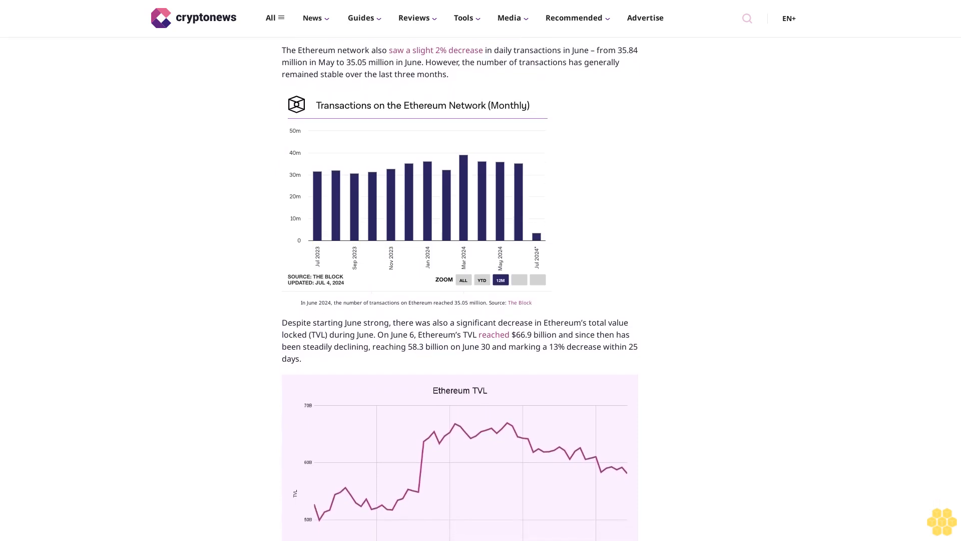
scroll("down", 3)
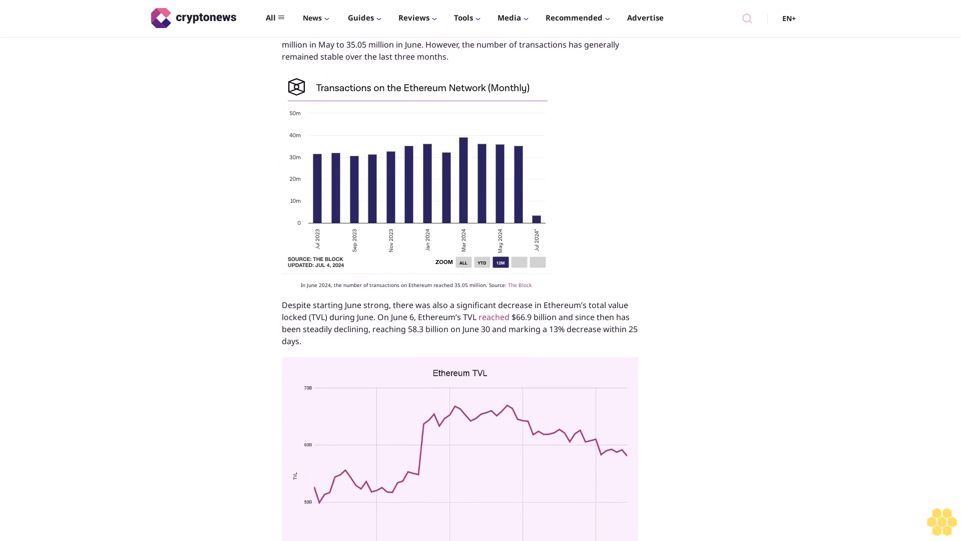
scroll("down", 3)
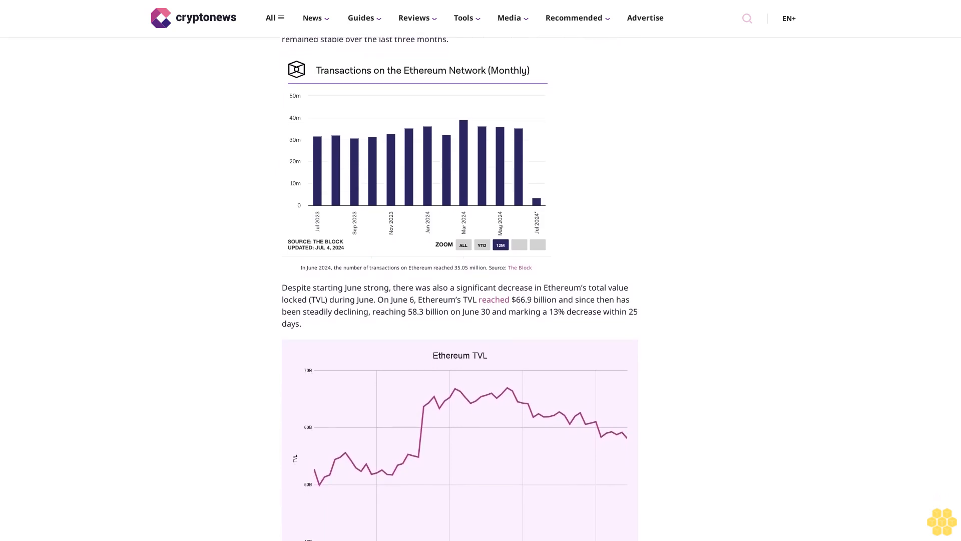
scroll("down", 3)
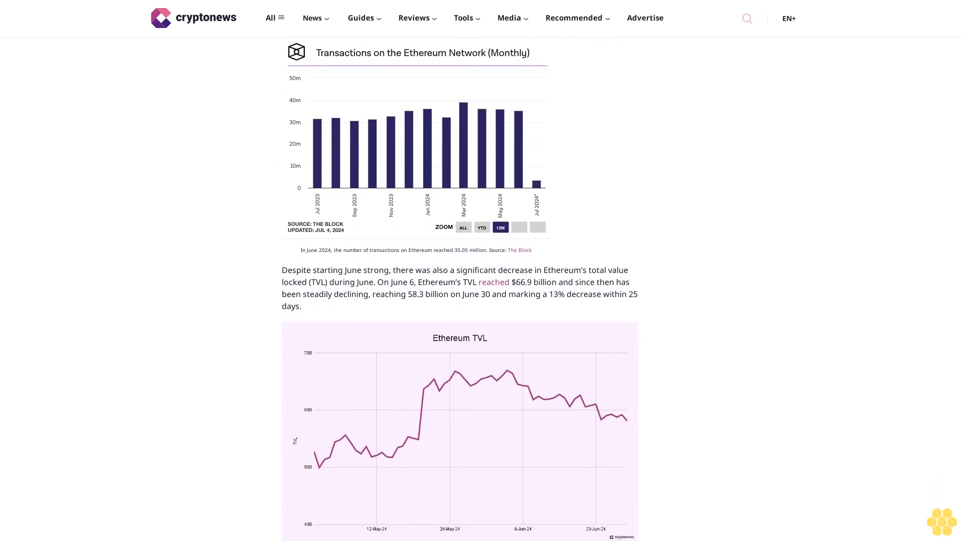
scroll("down", 3)
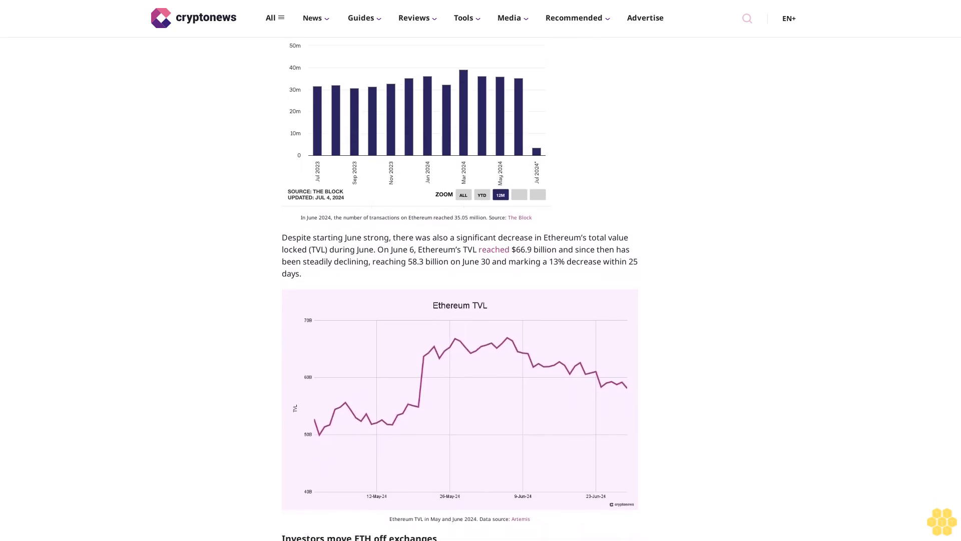
scroll("down", 3)
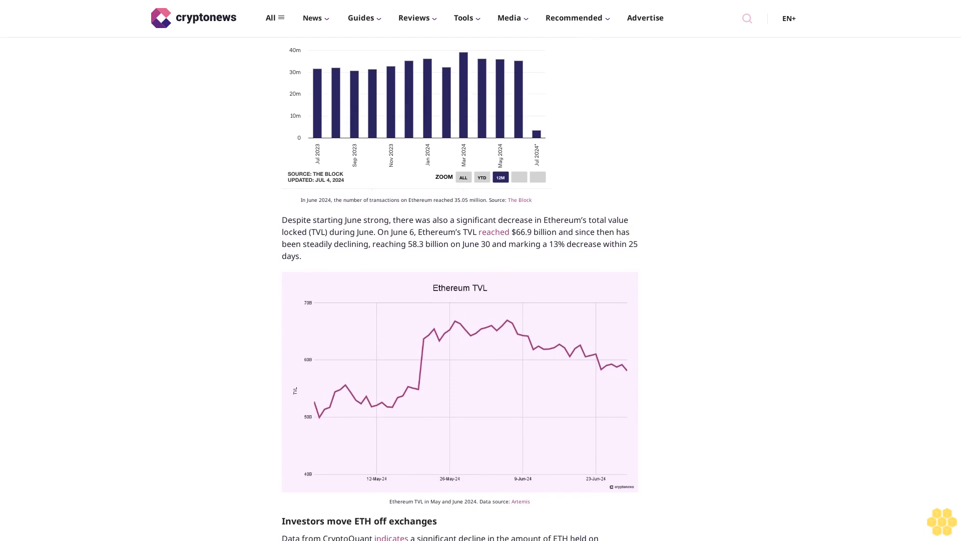
scroll("down", 3)
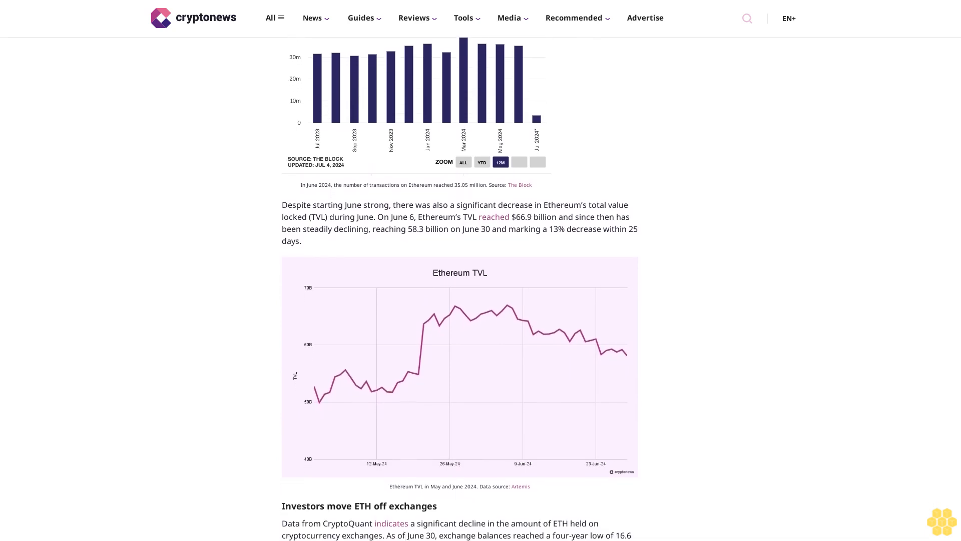
scroll("down", 3)
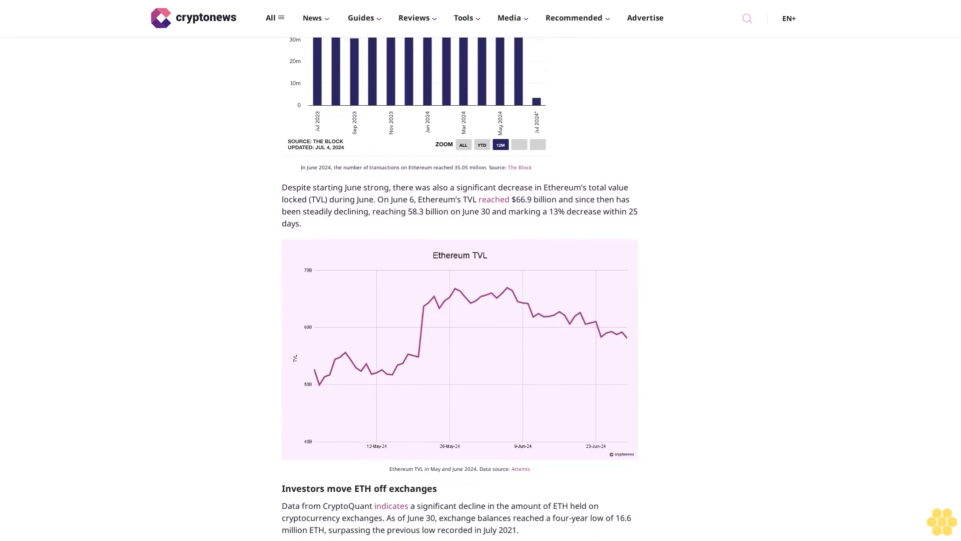
scroll("down", 3)
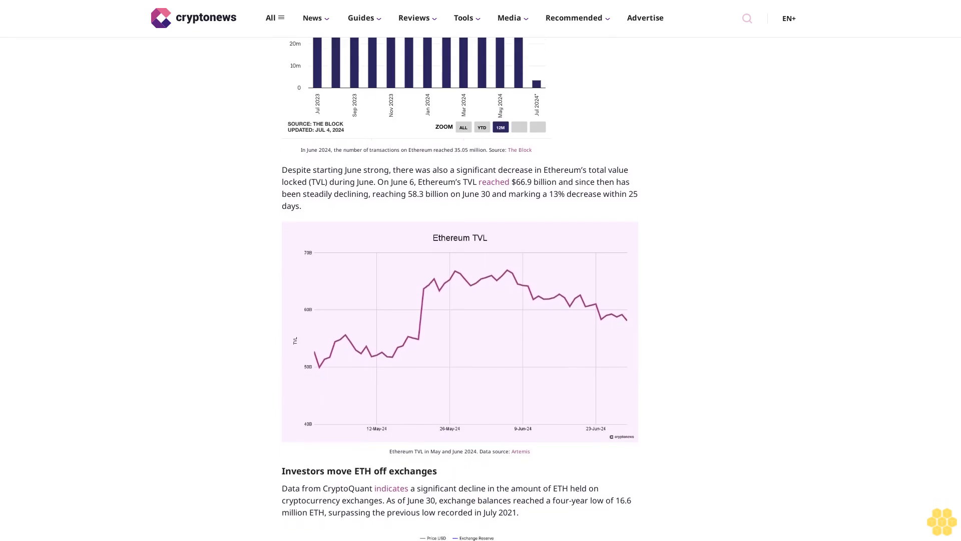
scroll("down", 3)
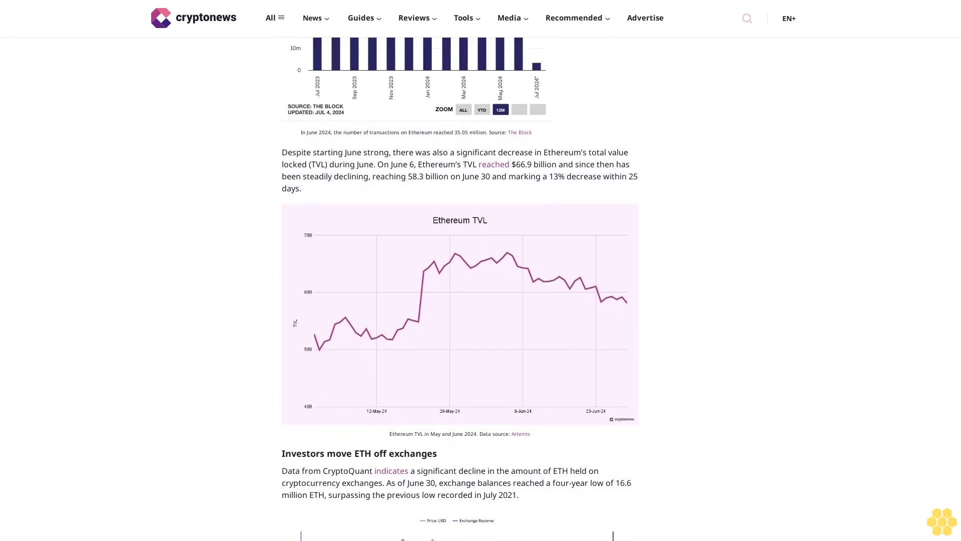
scroll("down", 3)
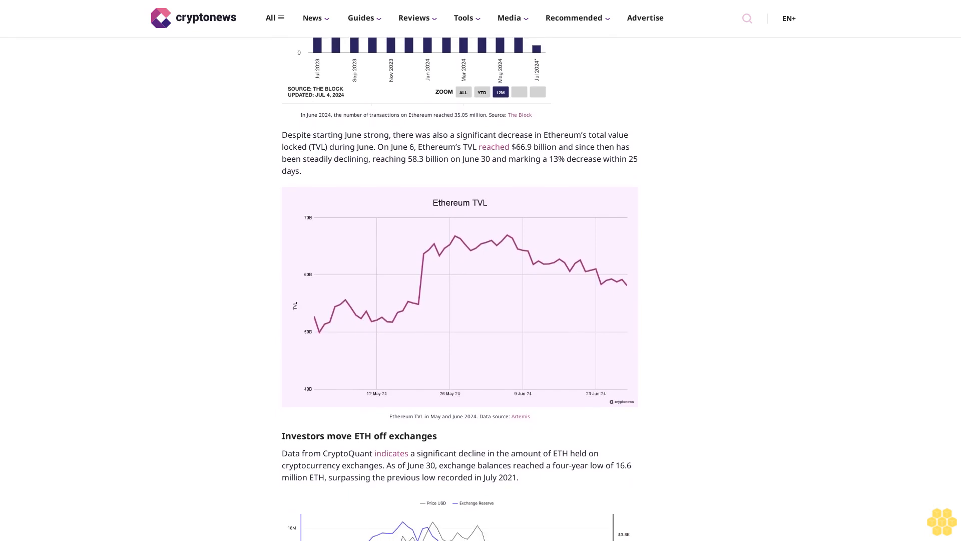
scroll("down", 3)
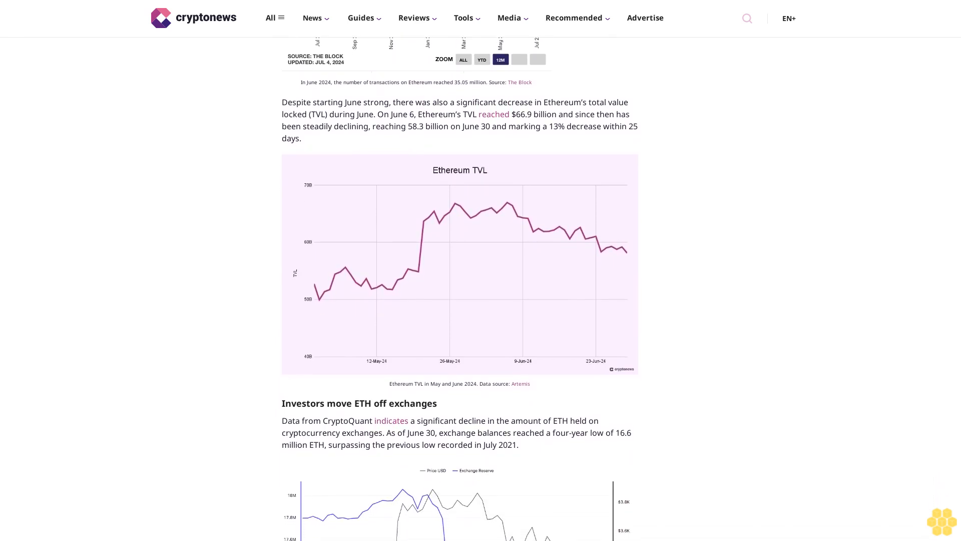
scroll("down", 3)
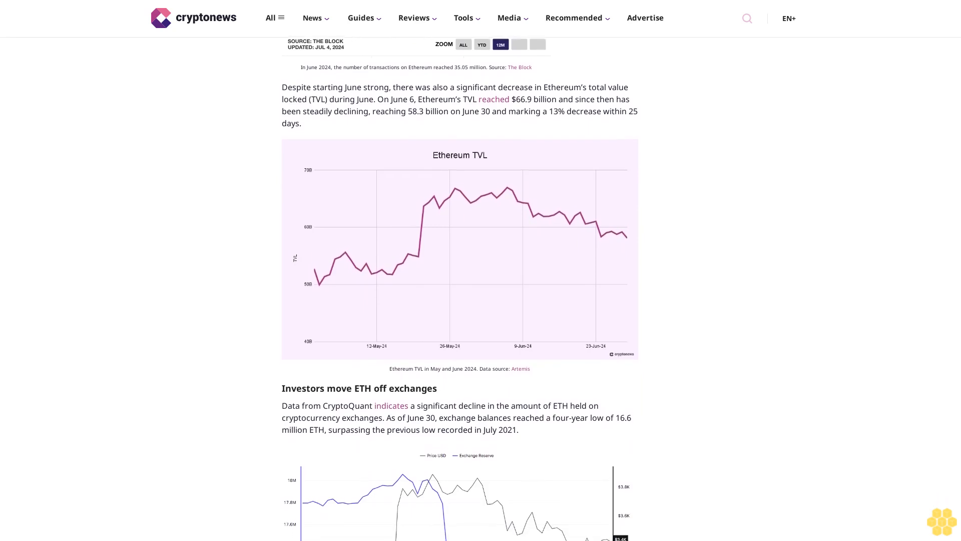
scroll("down", 3)
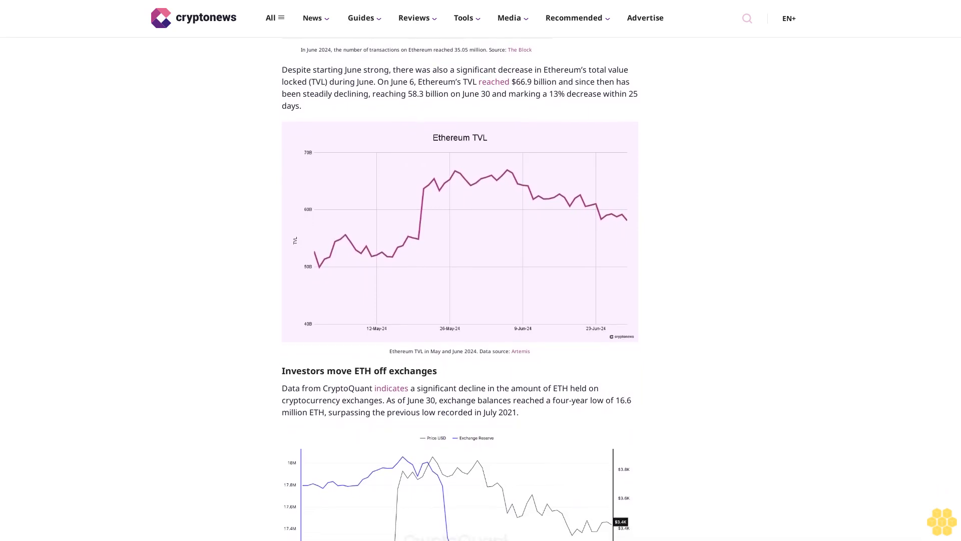
scroll("down", 3)
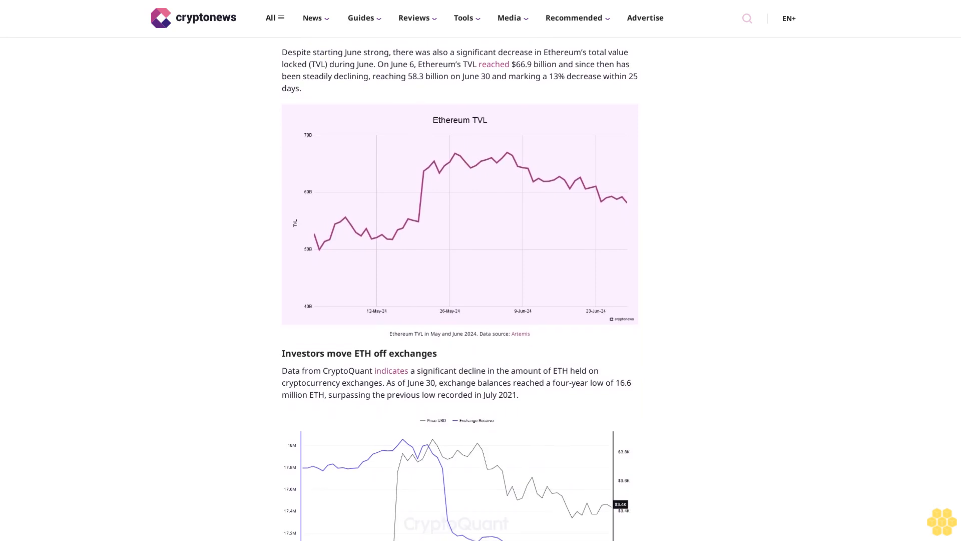
scroll("down", 3)
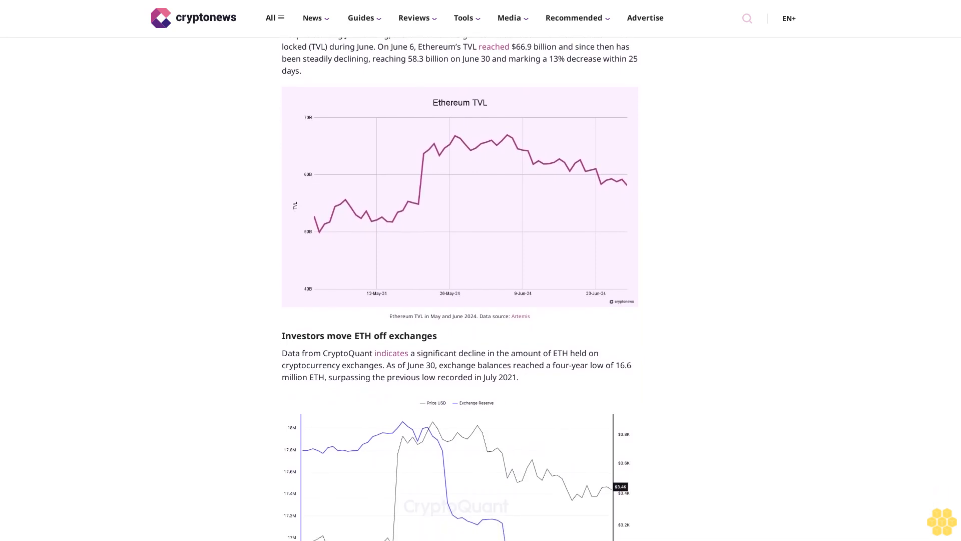
scroll("down", 3)
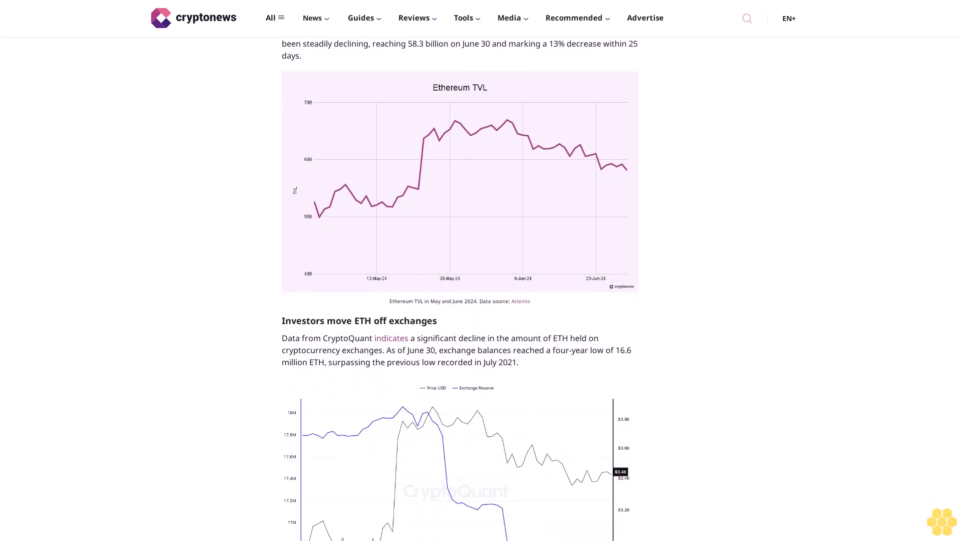
scroll("down", 3)
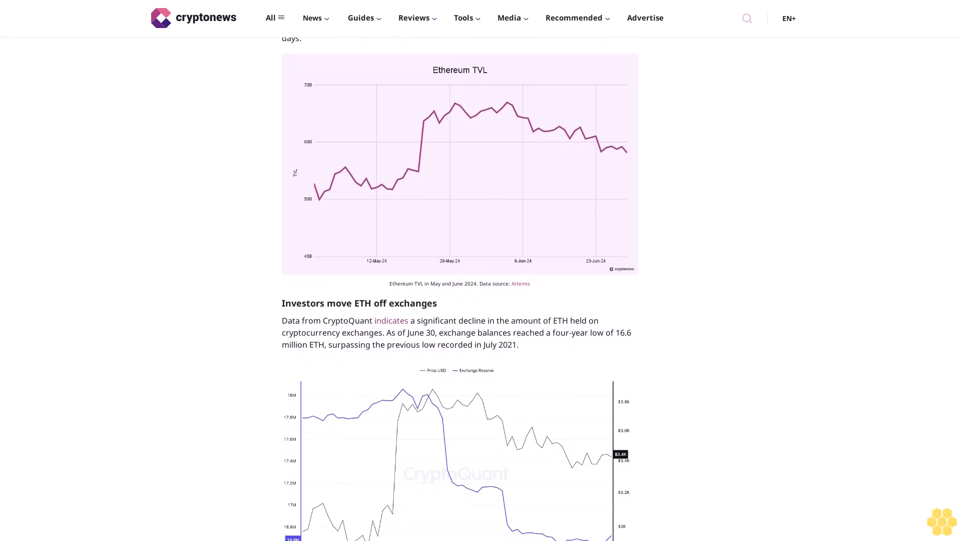
scroll("down", 3)
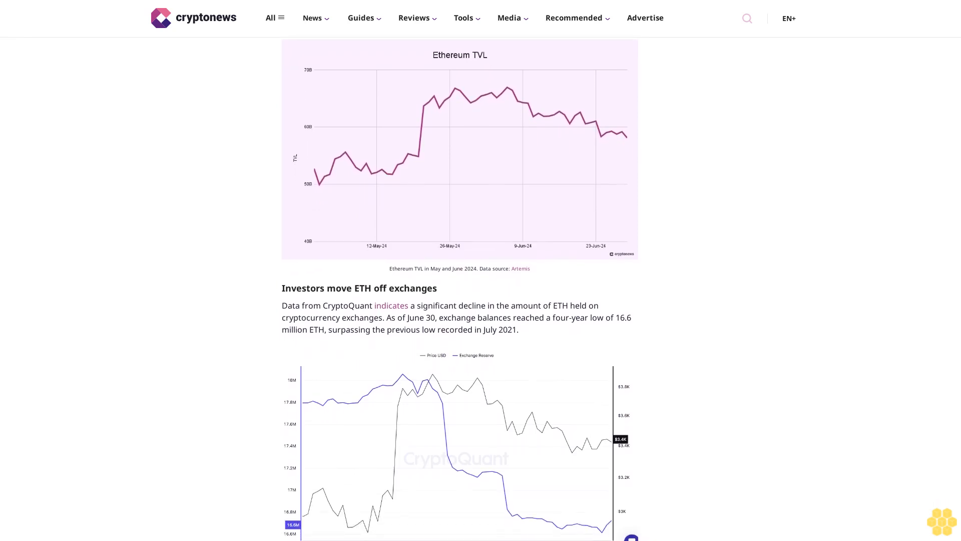
scroll("down", 3)
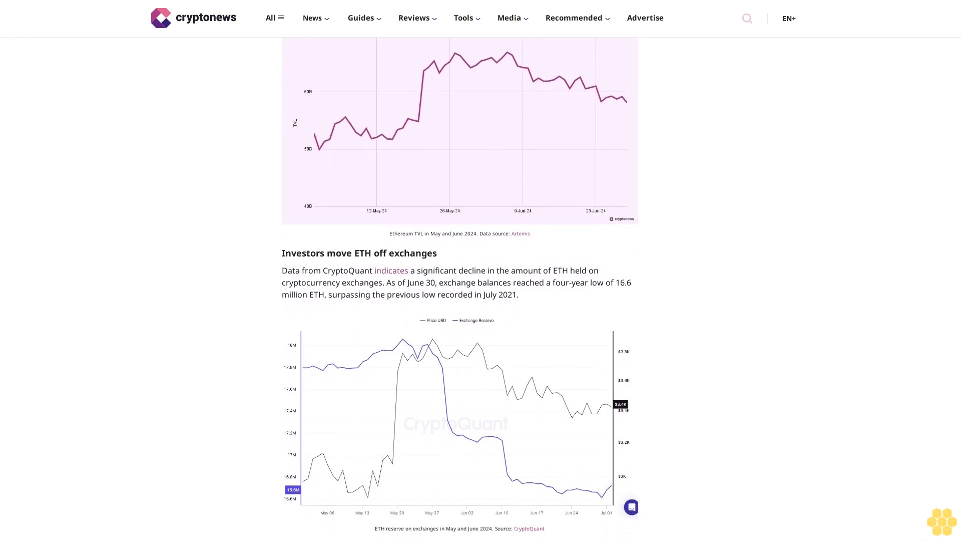
scroll("down", 3)
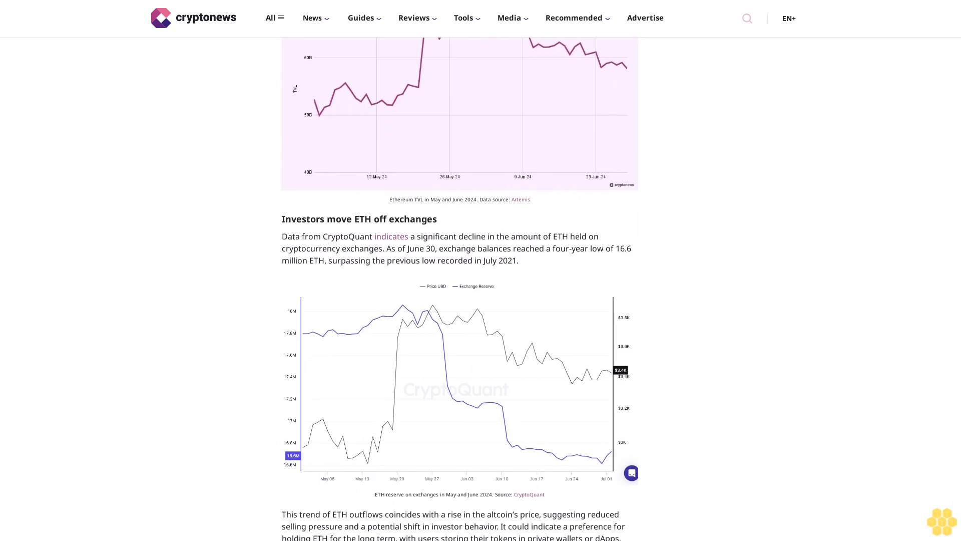
scroll("down", 3)
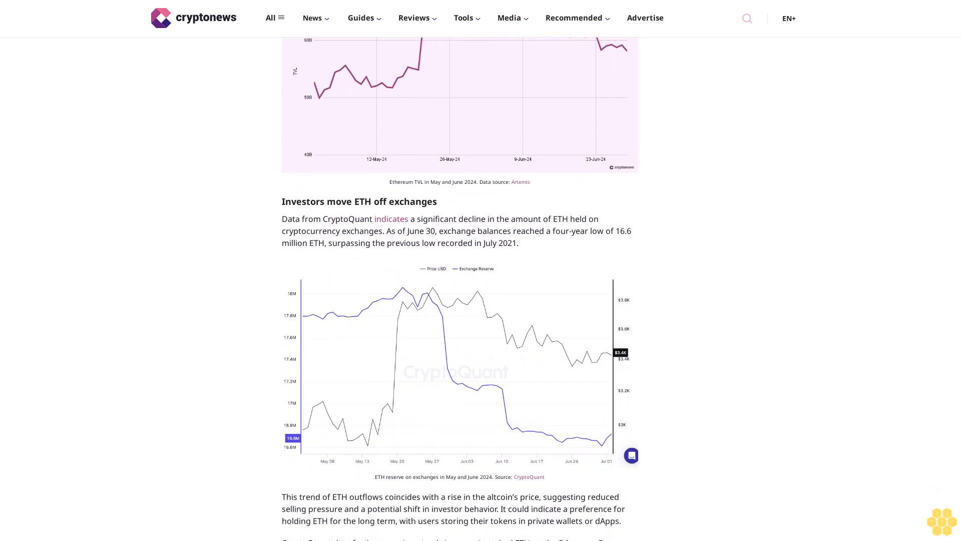
scroll("down", 3)
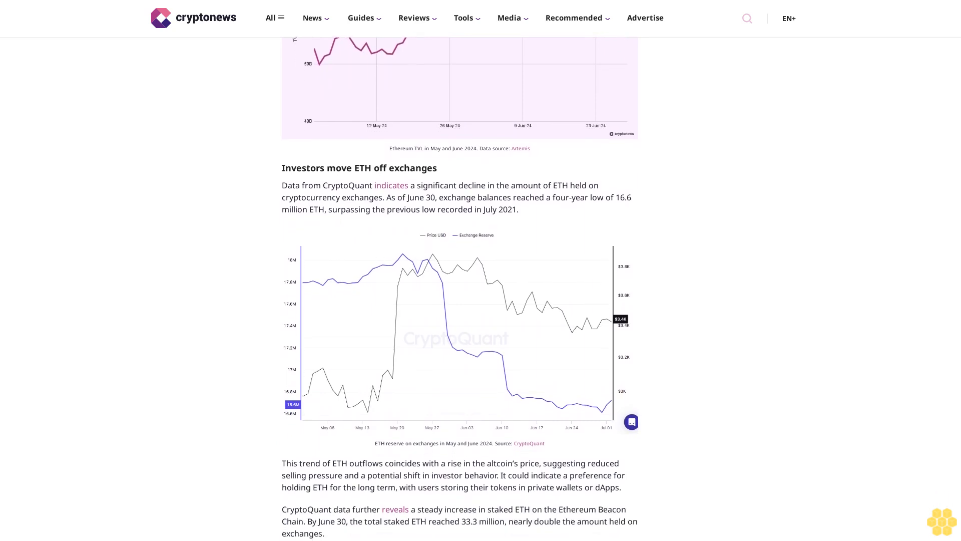
scroll("down", 3)
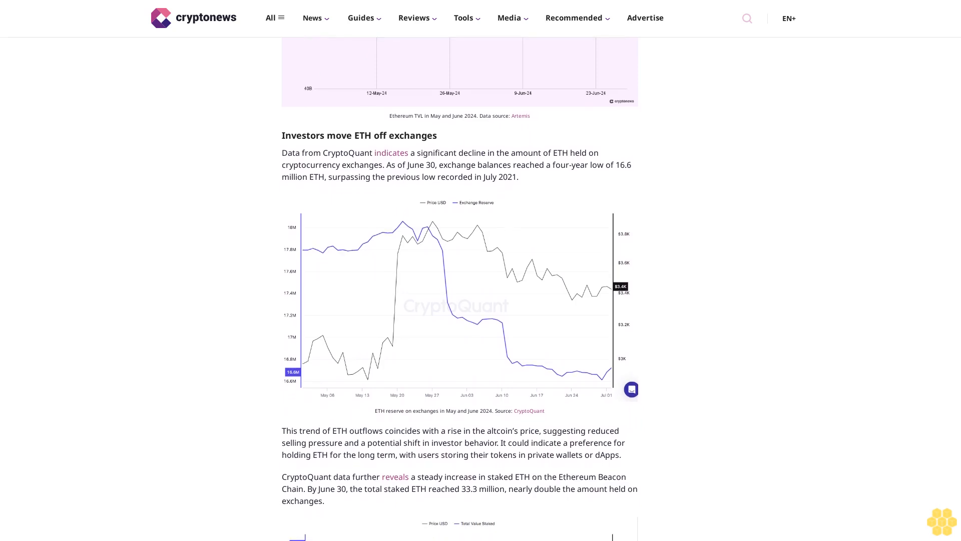
scroll("down", 3)
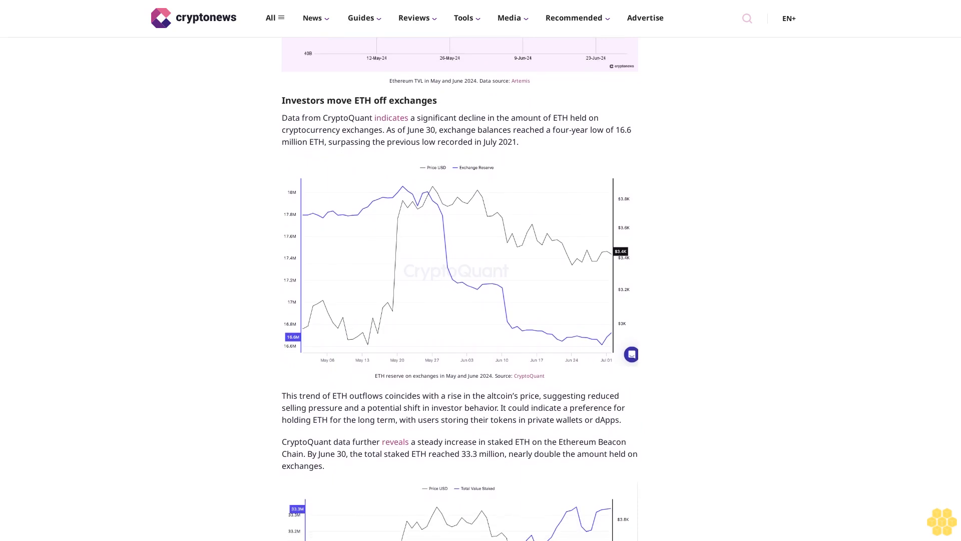
scroll("down", 3)
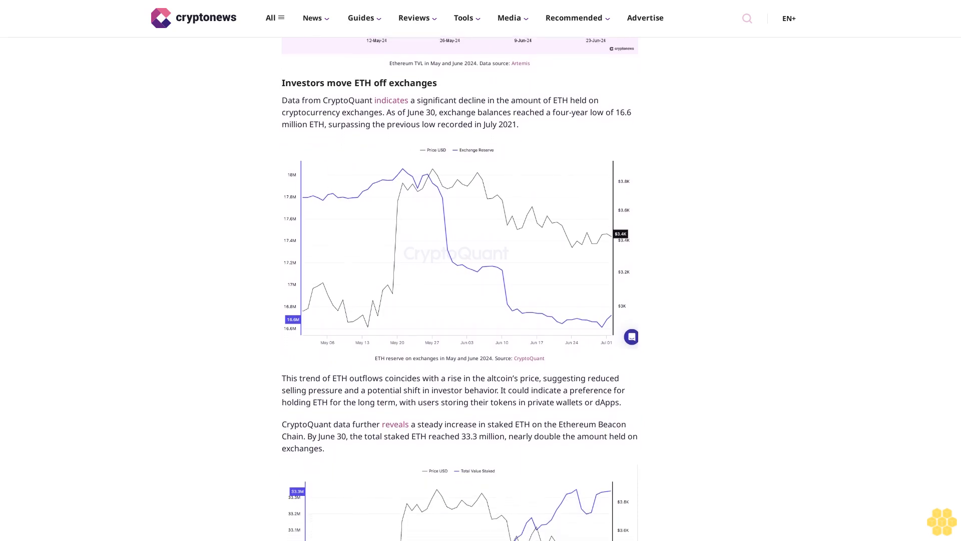
scroll("down", 3)
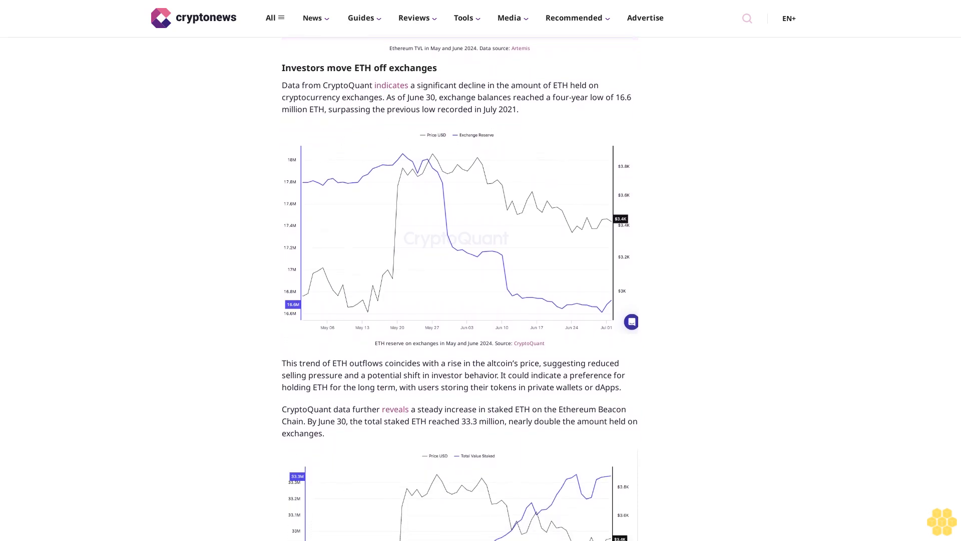
scroll("down", 3)
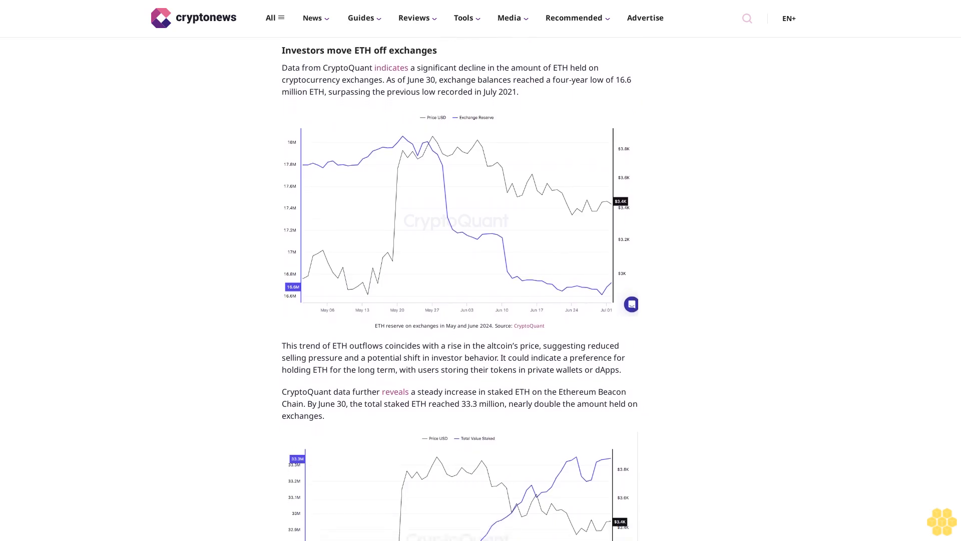
scroll("down", 3)
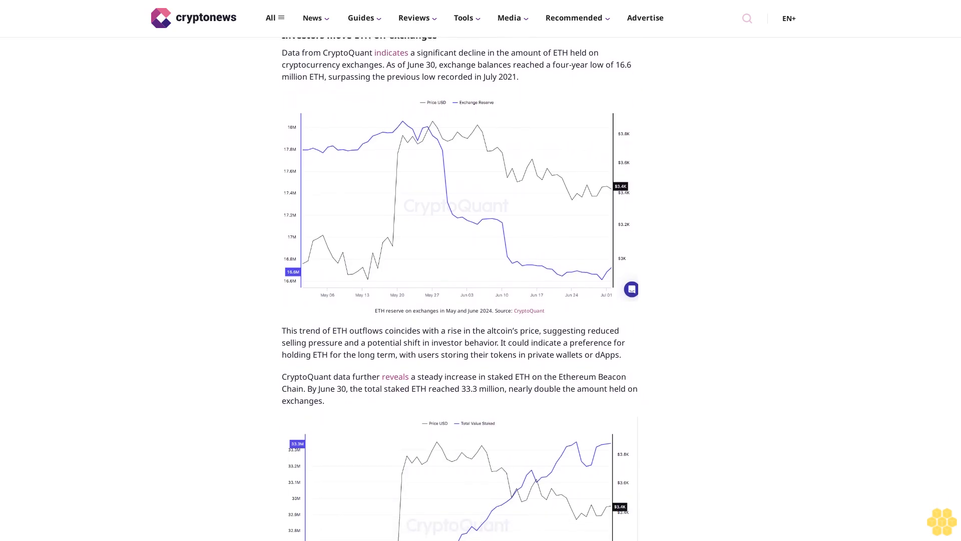
scroll("down", 3)
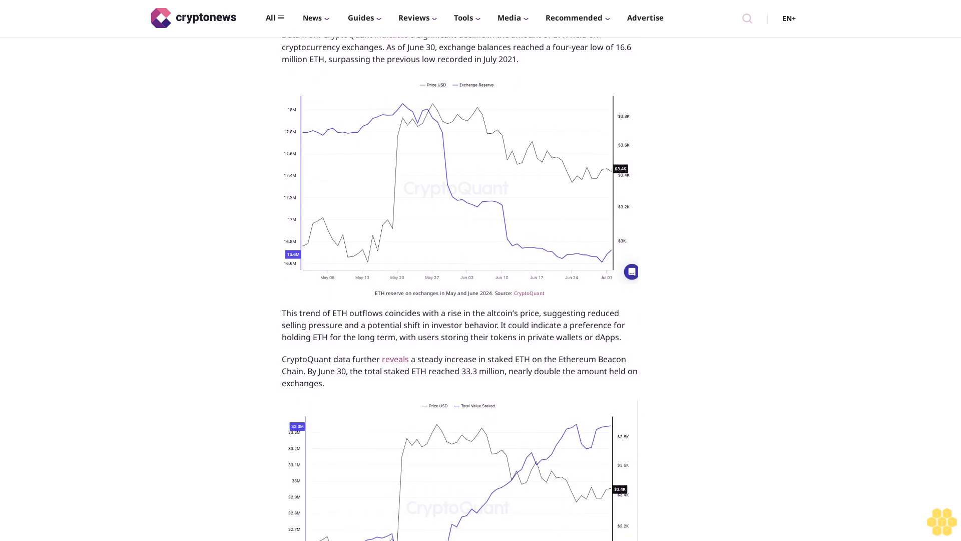
scroll("down", 3)
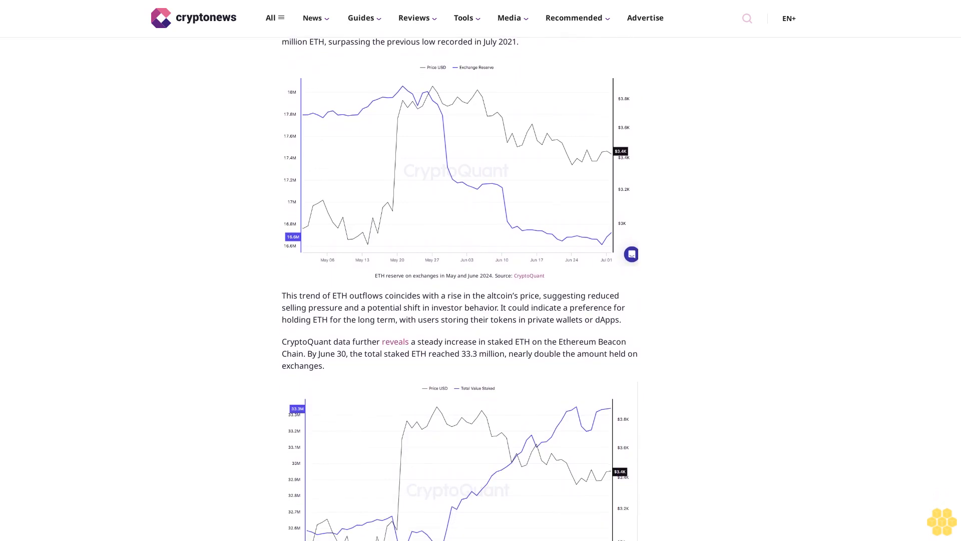
scroll("down", 3)
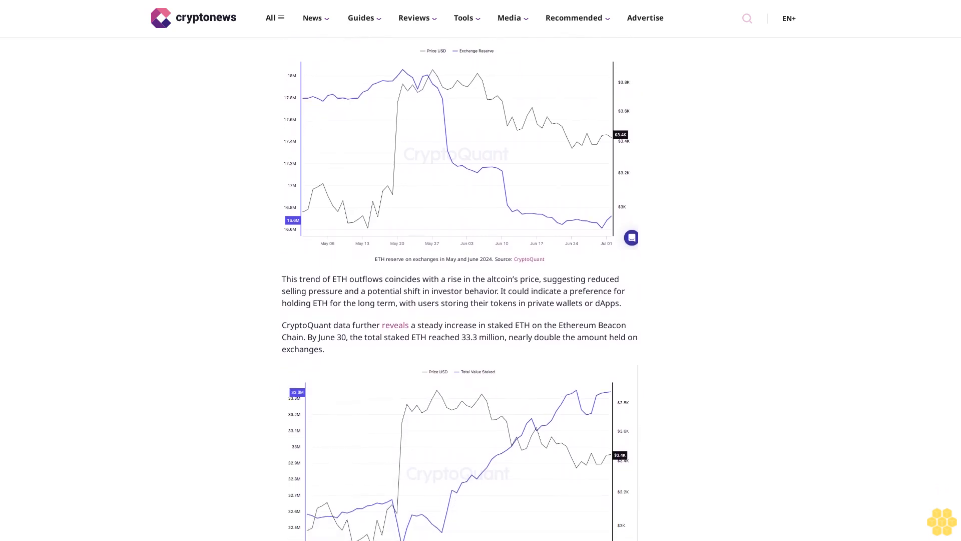
scroll("down", 3)
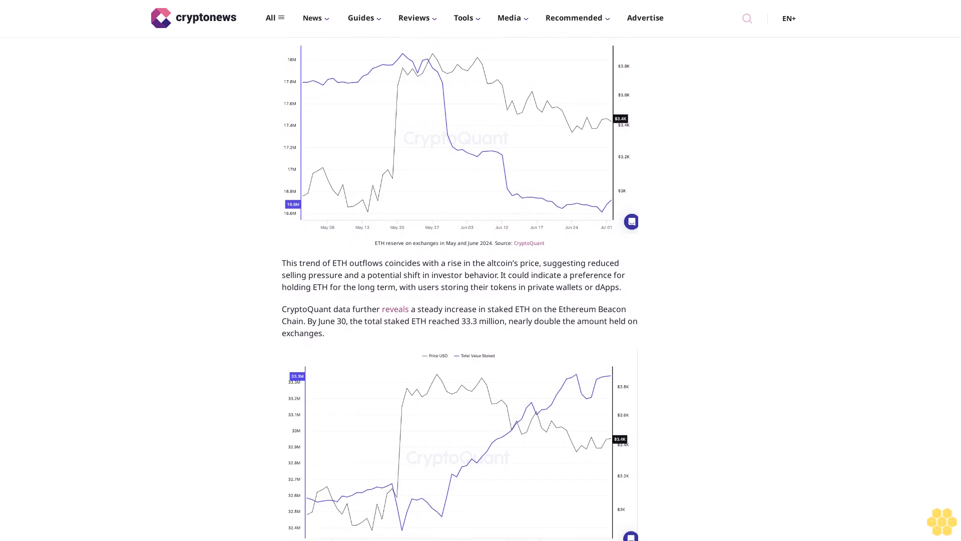
scroll("down", 3)
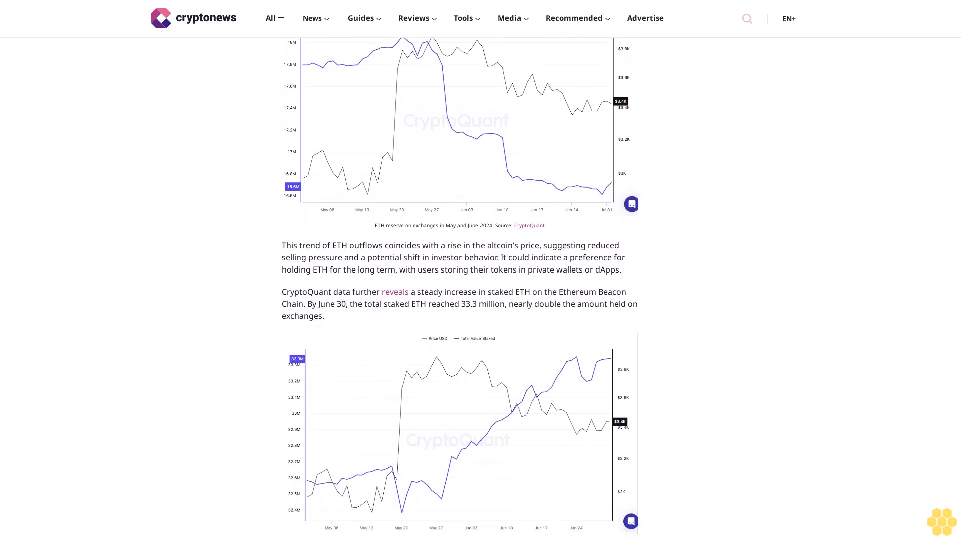
scroll("down", 3)
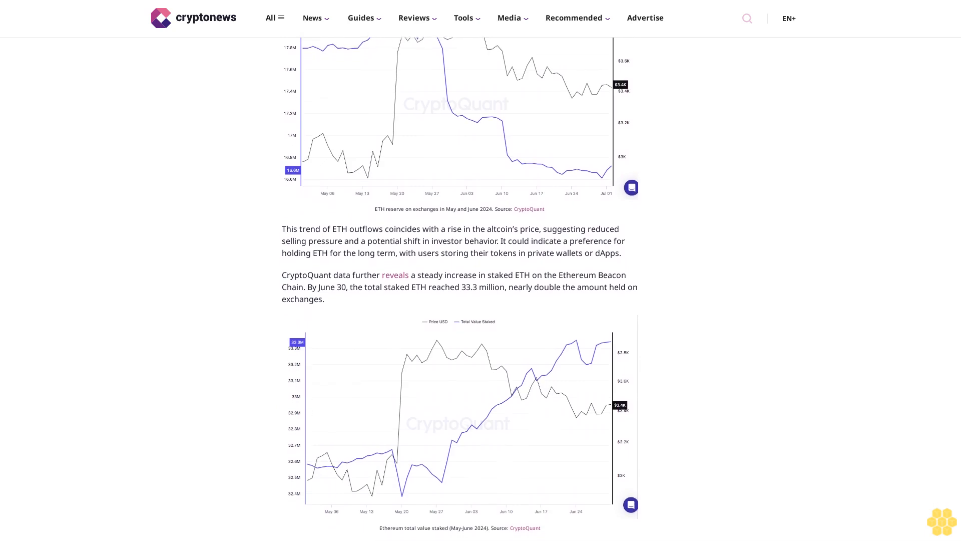
scroll("down", 3)
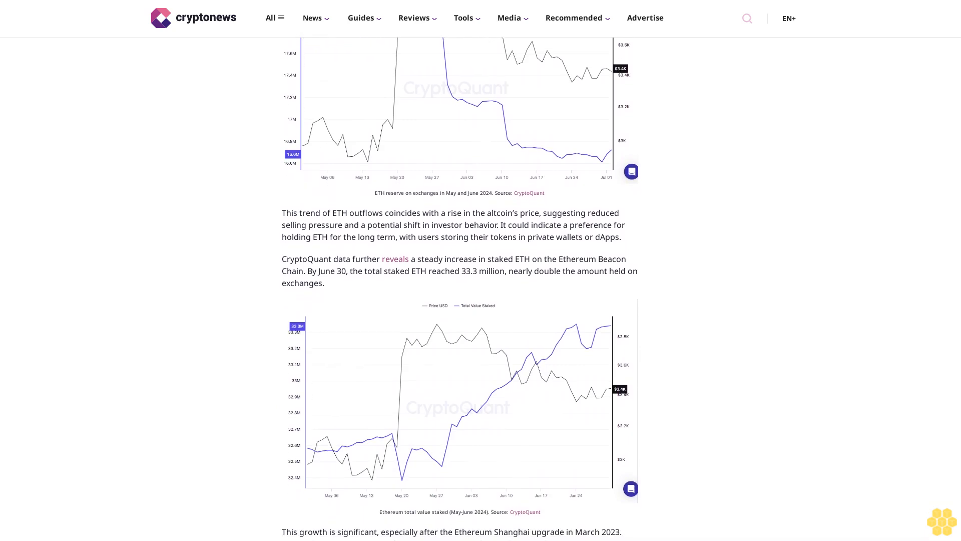
scroll("down", 3)
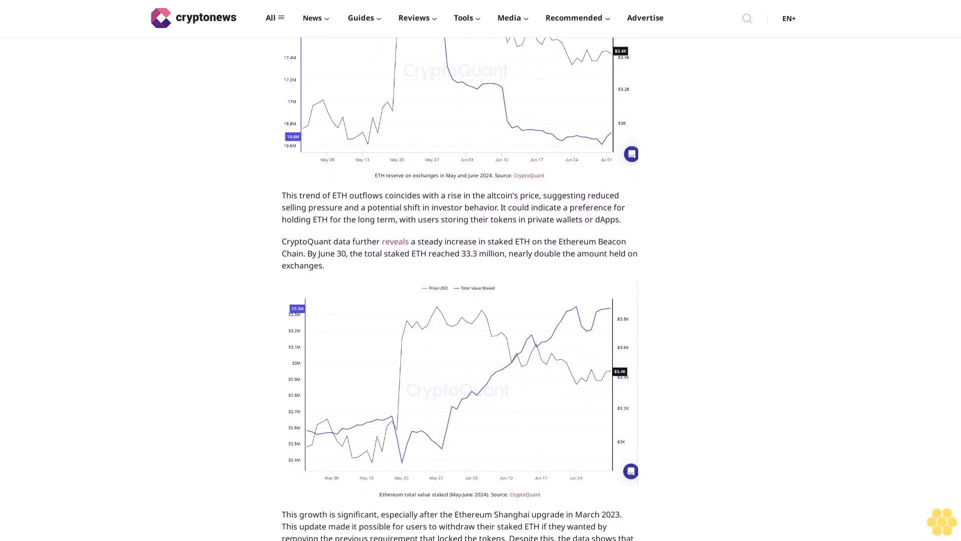
scroll("down", 3)
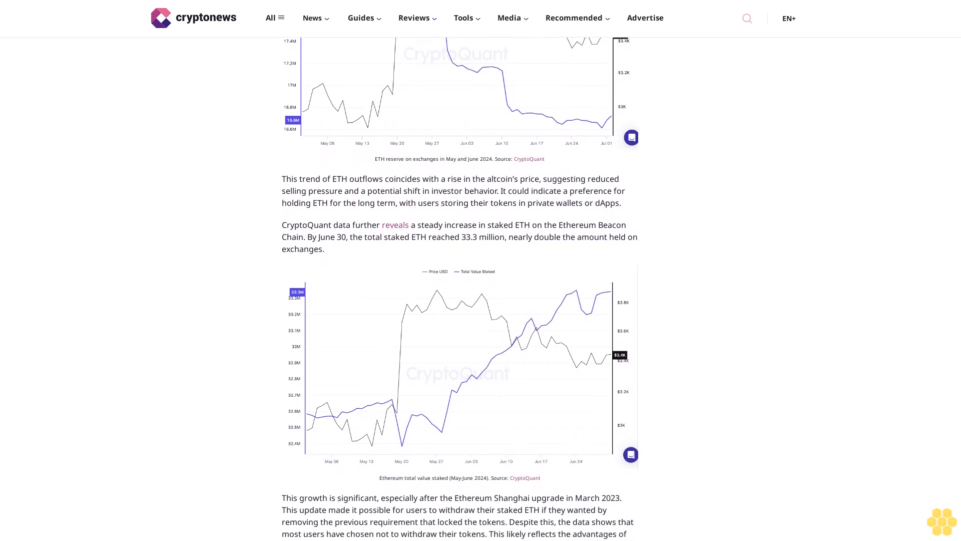
scroll("down", 3)
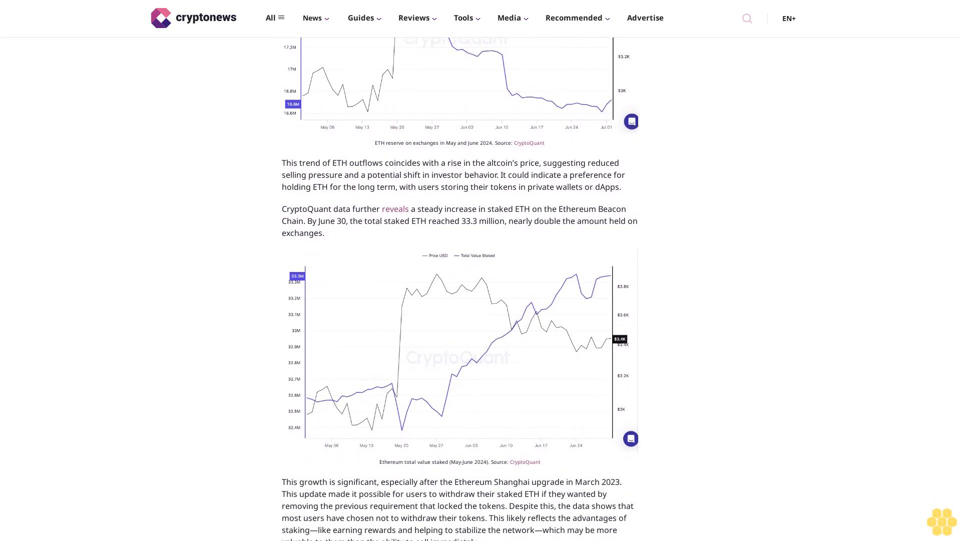
scroll("down", 3)
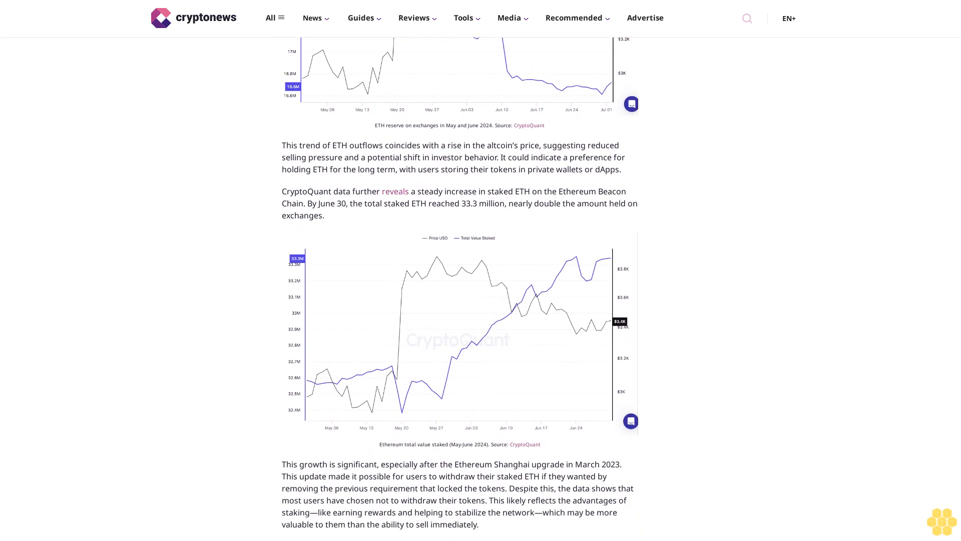
scroll("down", 3)
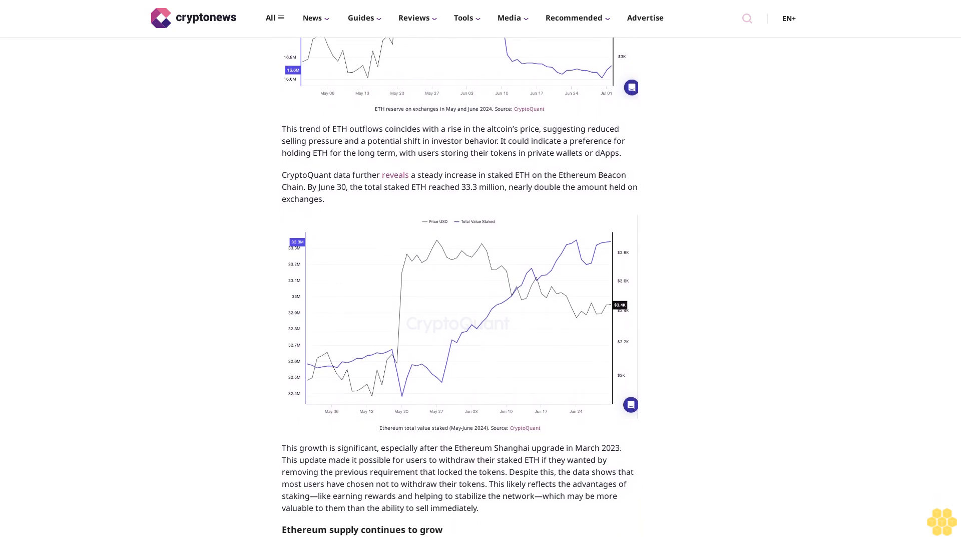
scroll("down", 3)
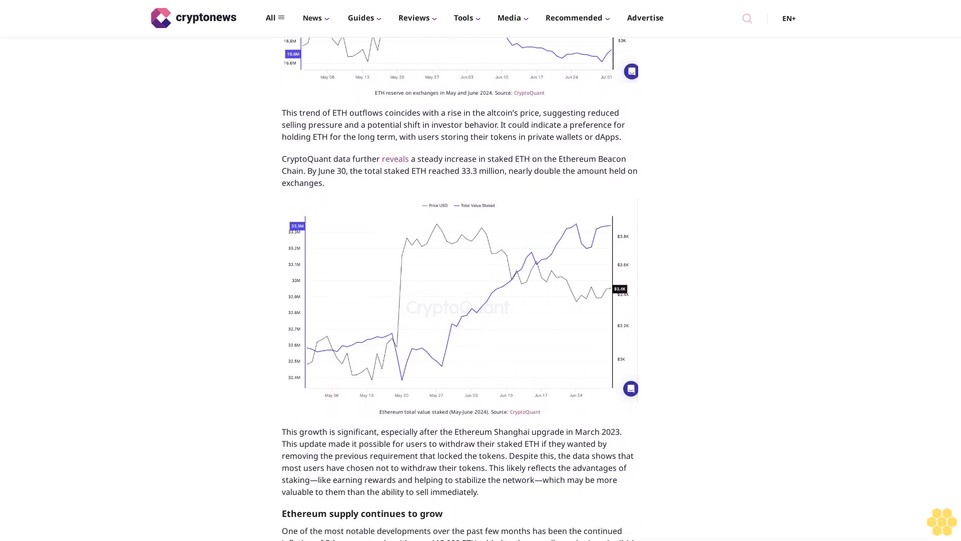
scroll("down", 3)
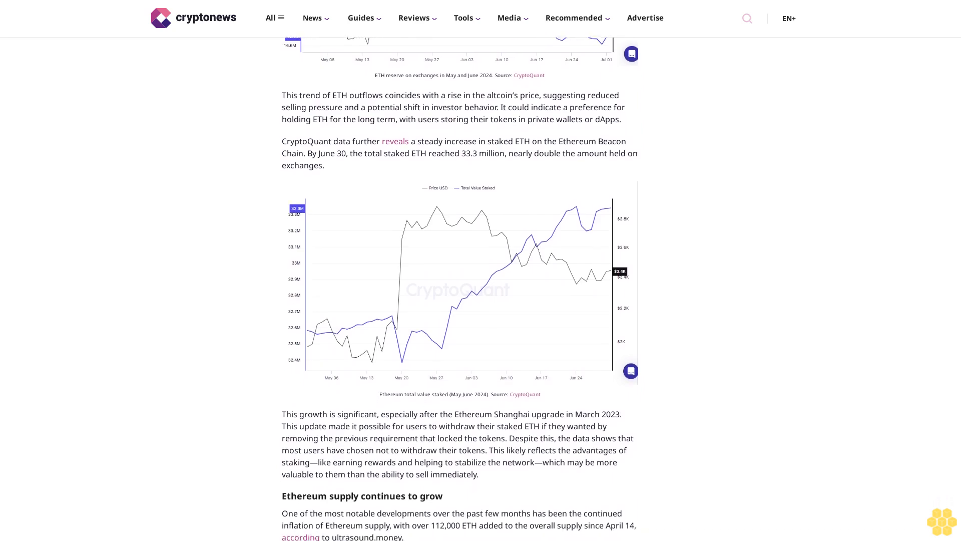
scroll("down", 3)
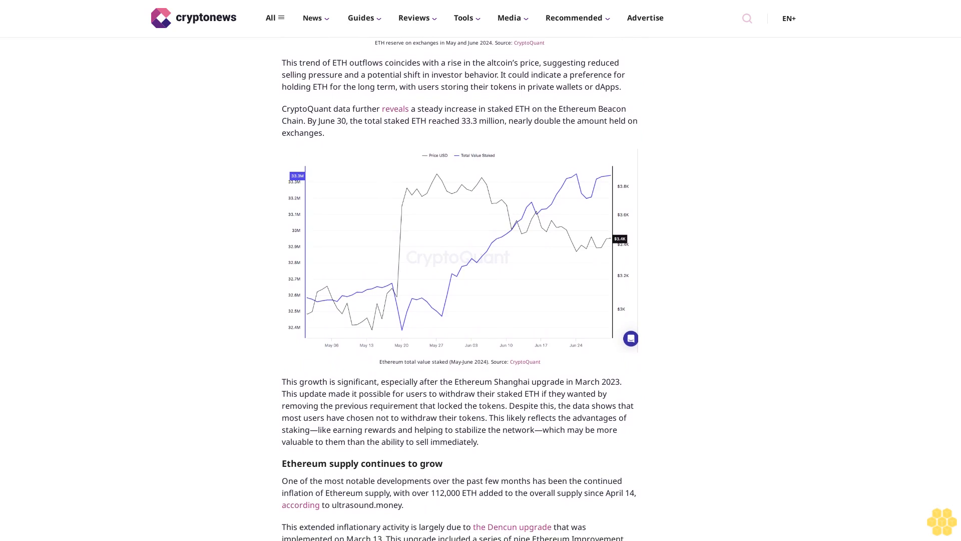
scroll("down", 3)
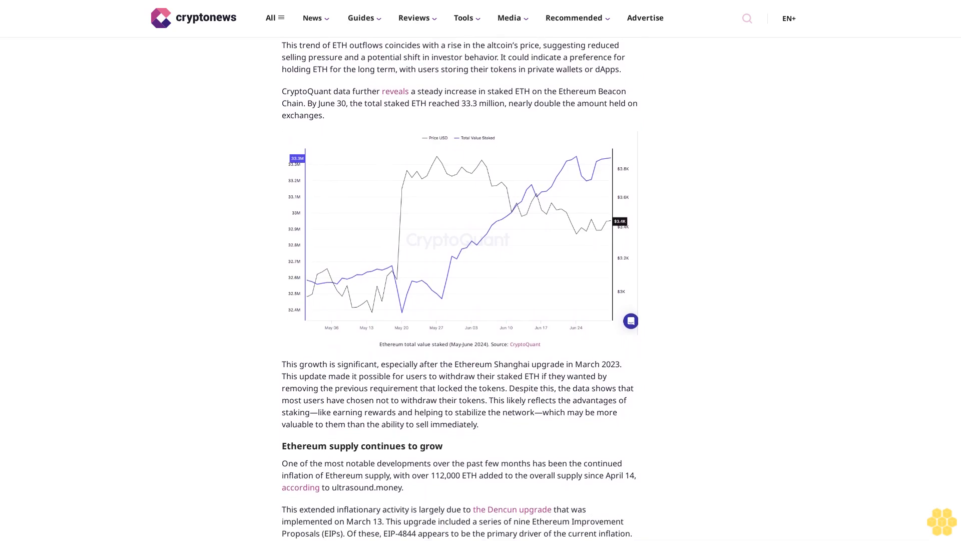
scroll("down", 3)
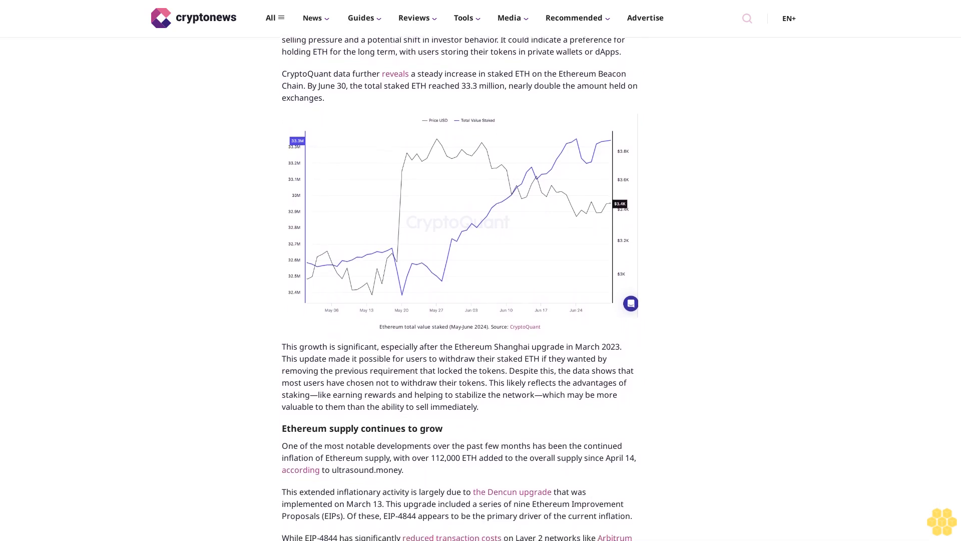
scroll("down", 3)
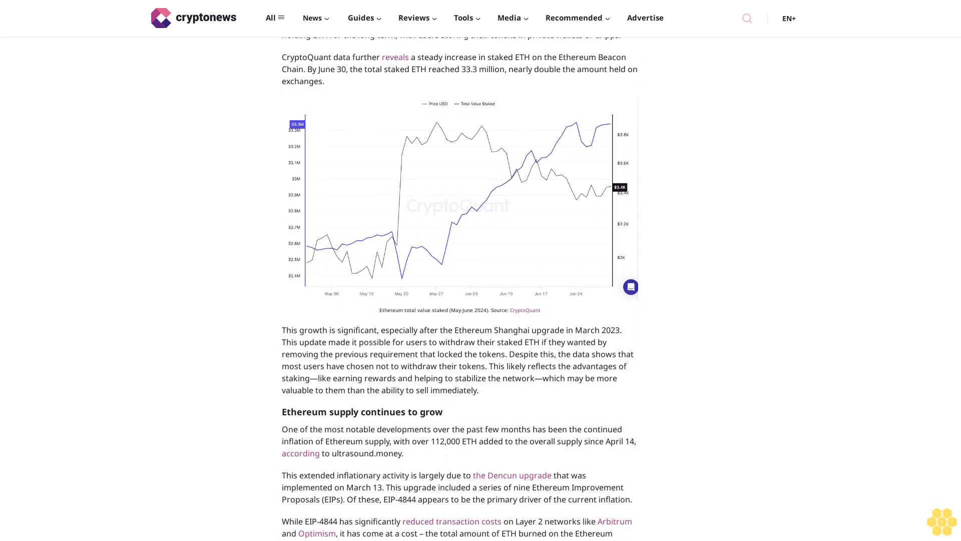
scroll("down", 3)
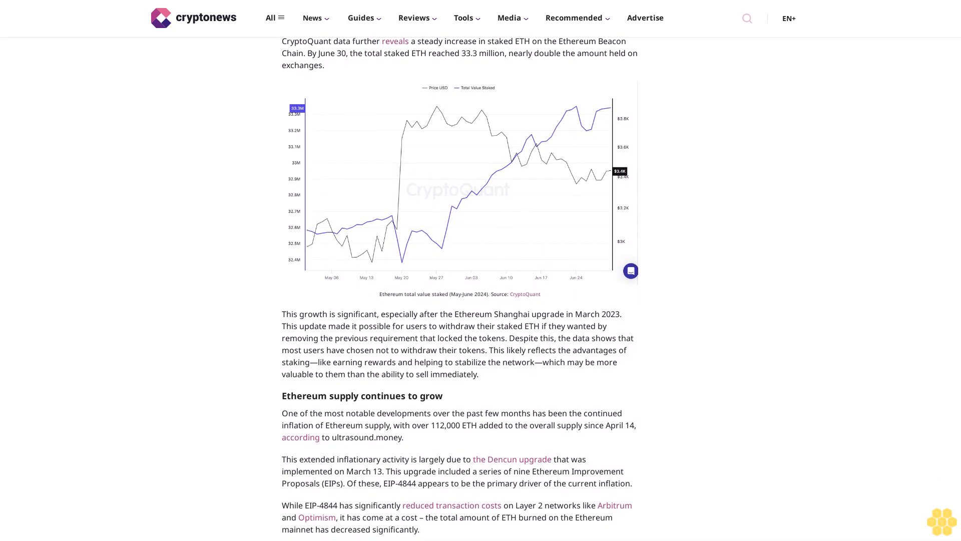
scroll("down", 3)
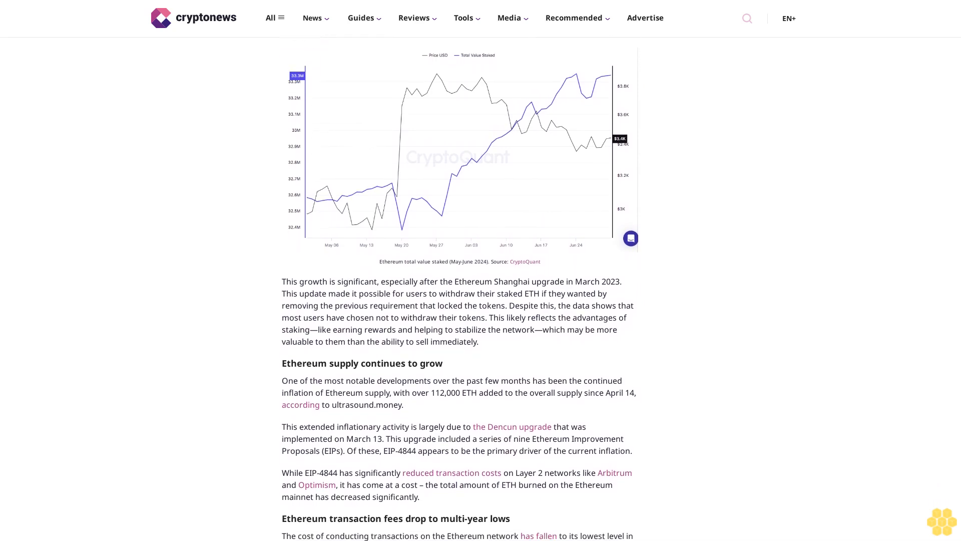
scroll("down", 3)
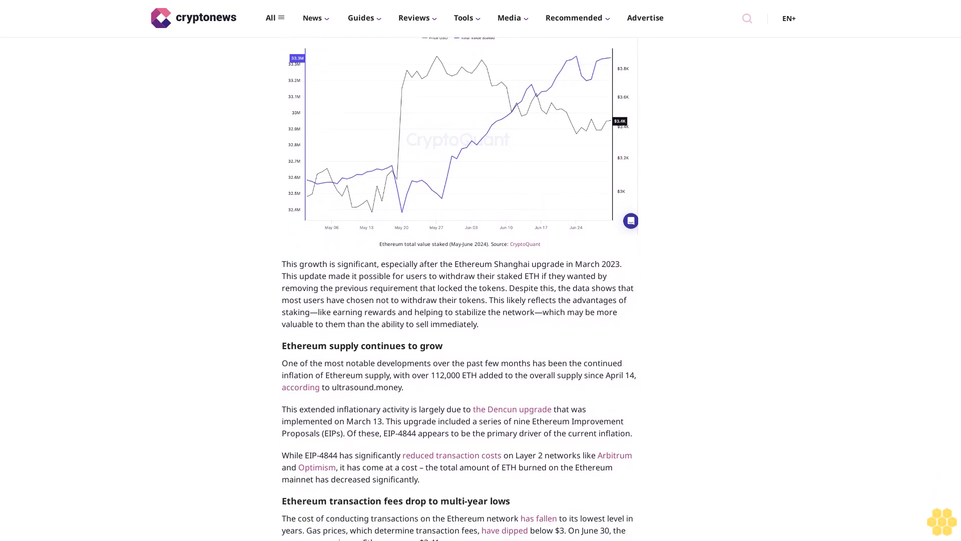
scroll("down", 3)
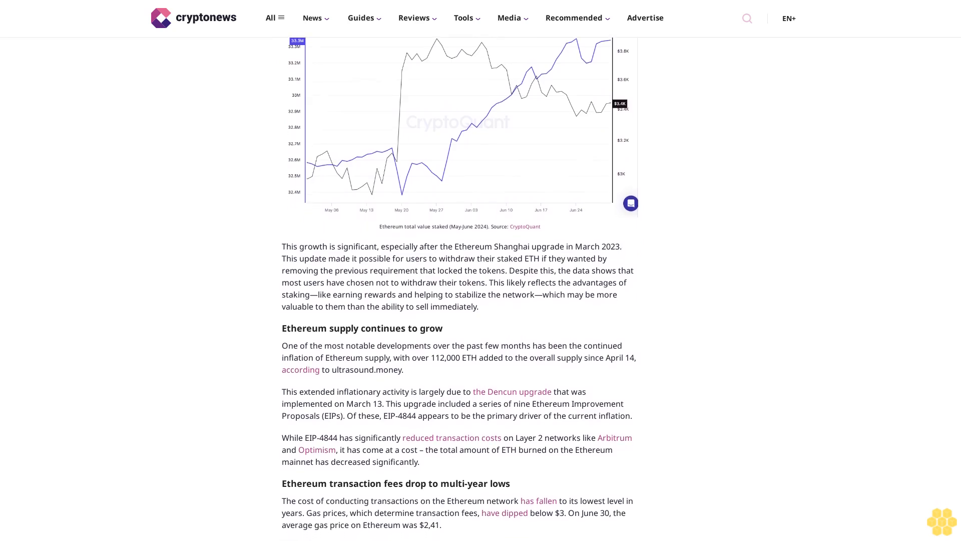
scroll("down", 3)
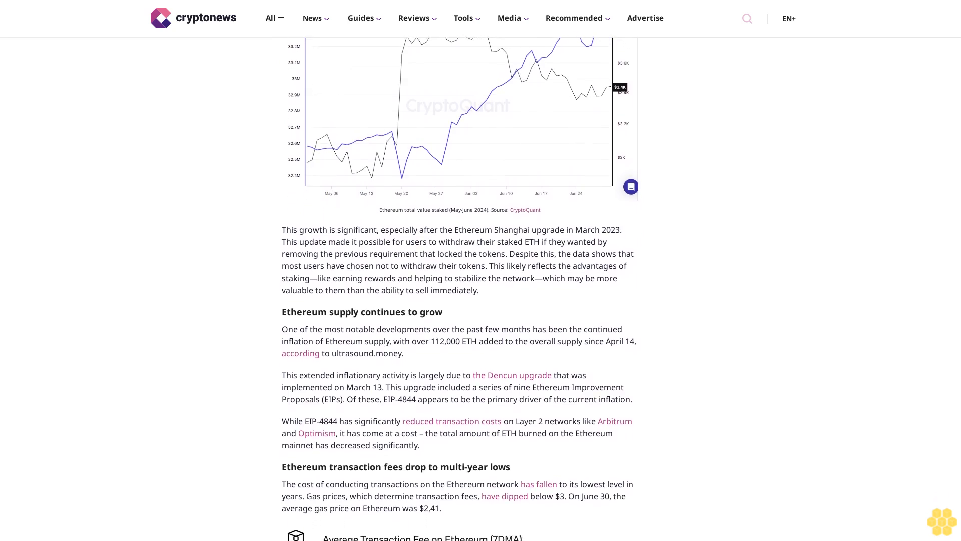
scroll("down", 3)
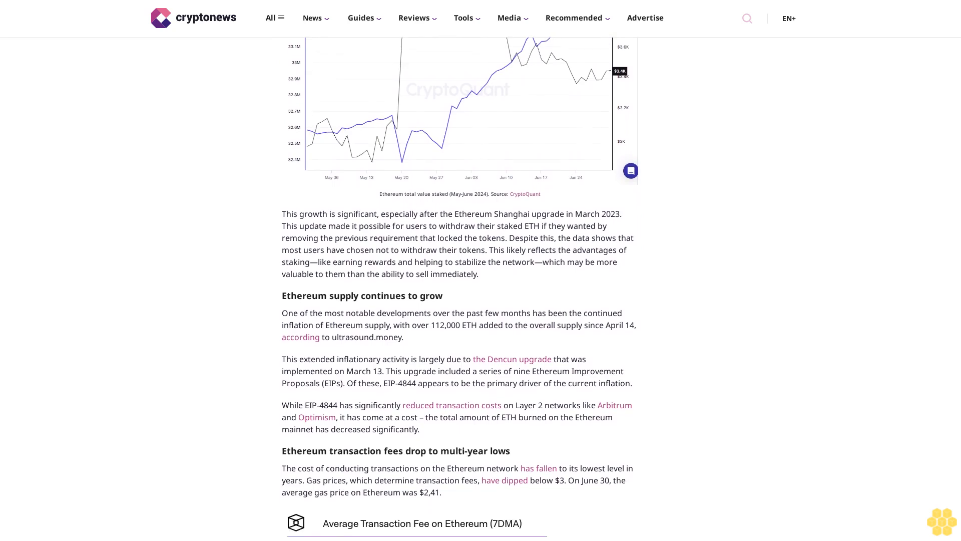
scroll("down", 3)
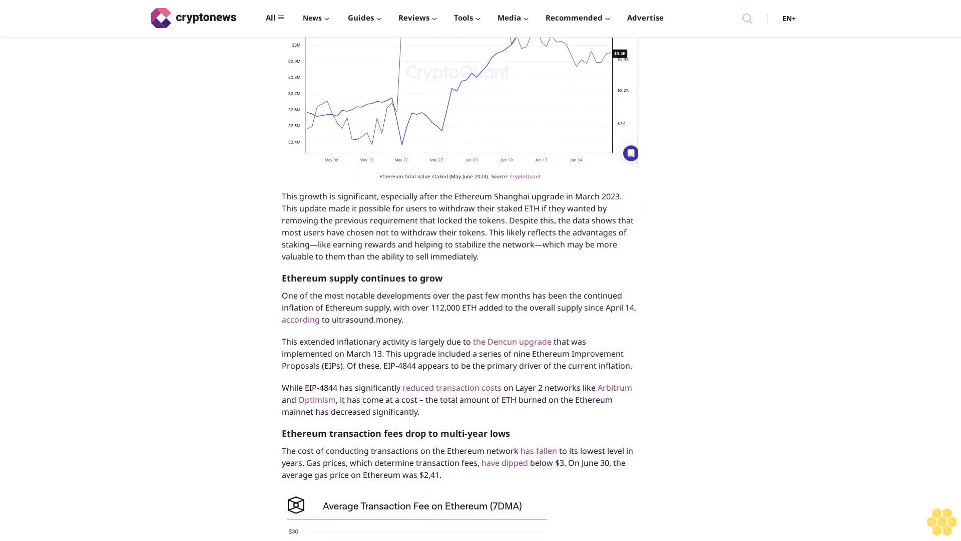
scroll("down", 3)
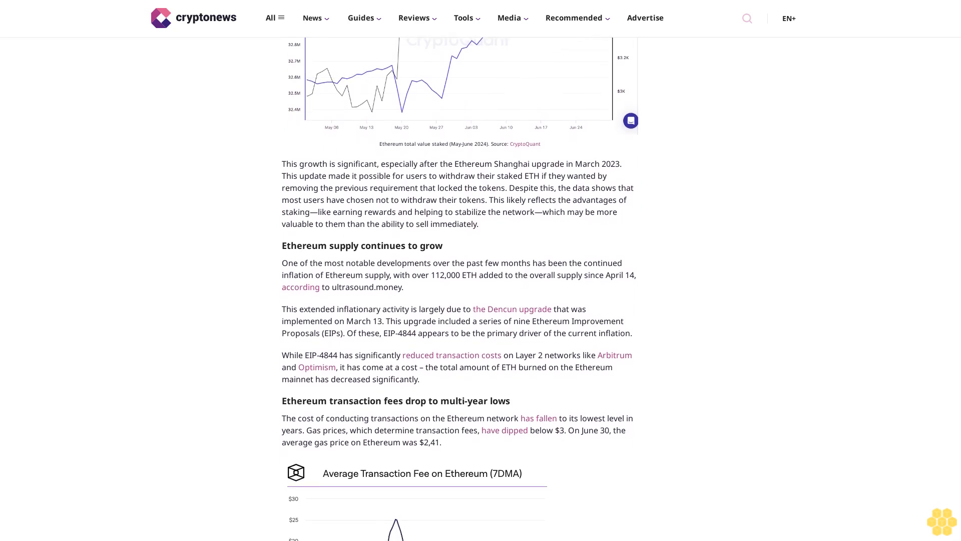
scroll("down", 3)
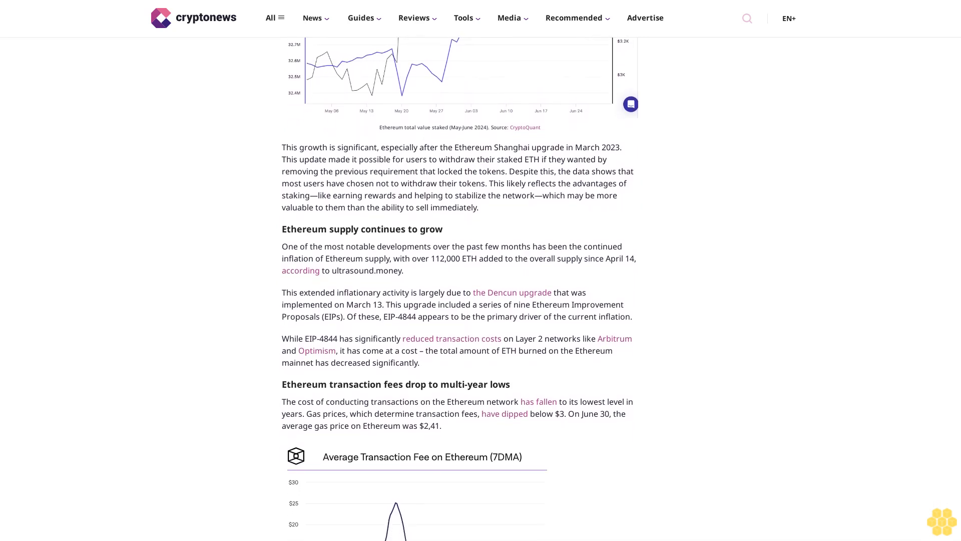
scroll("down", 3)
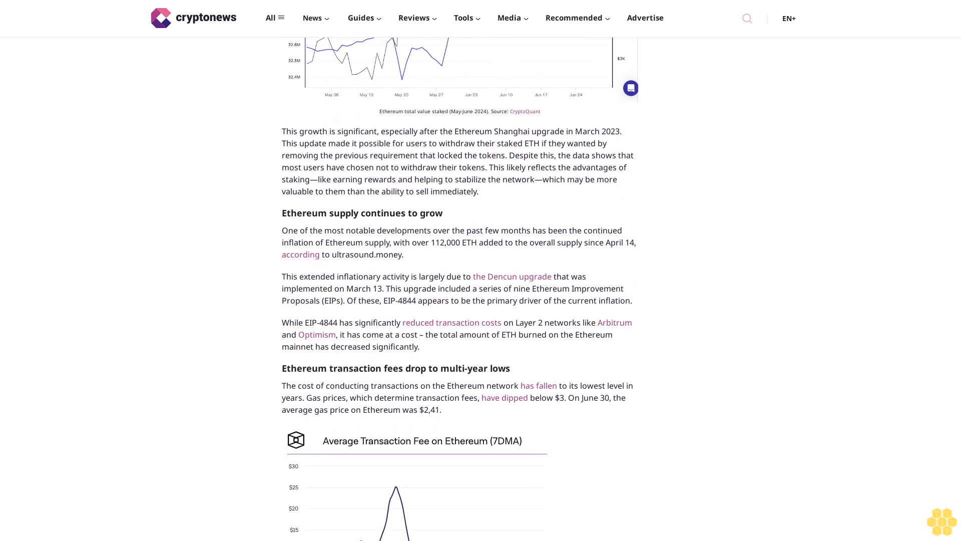
scroll("down", 3)
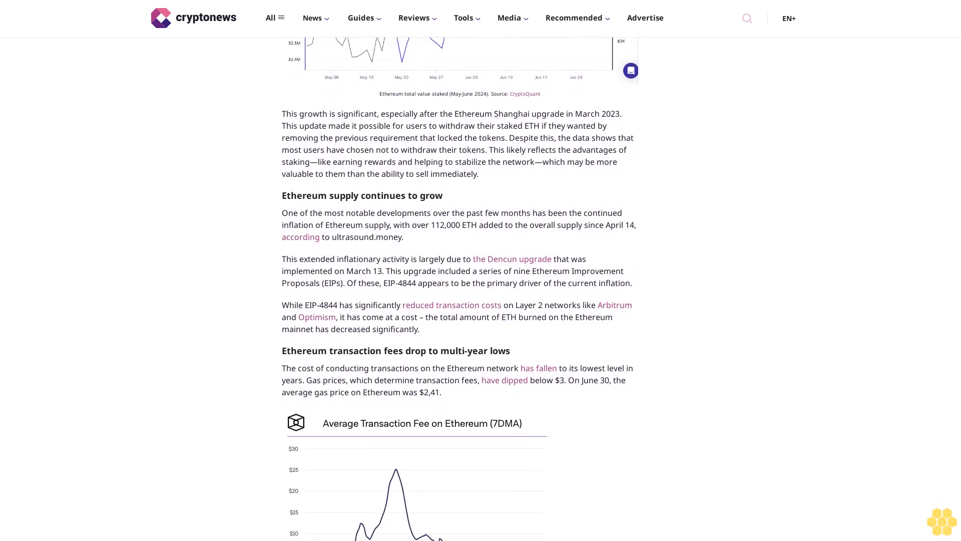
scroll("down", 3)
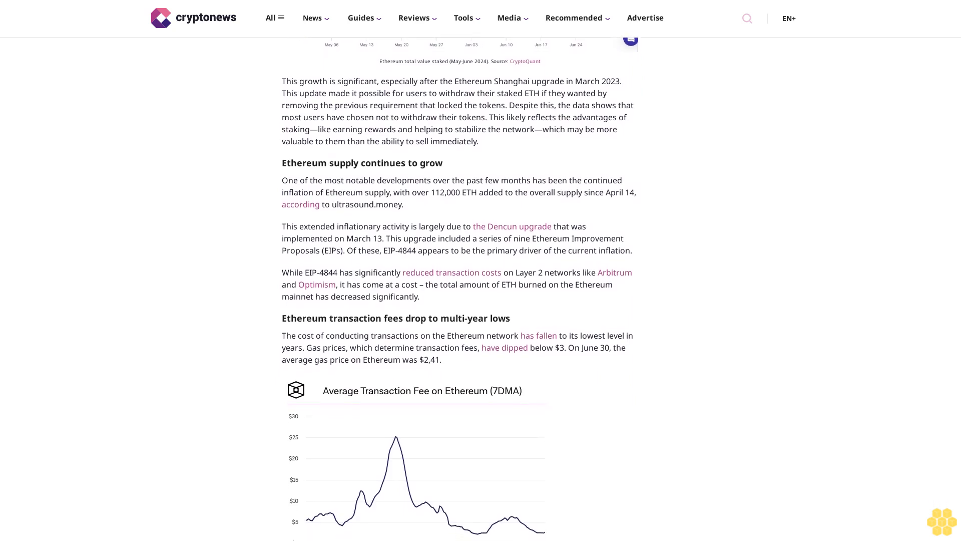
scroll("down", 3)
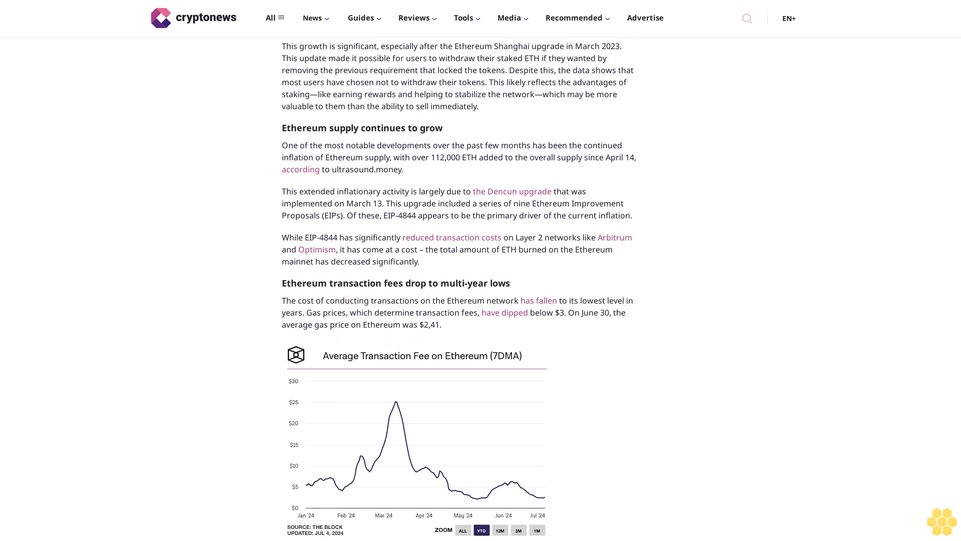
scroll("down", 3)
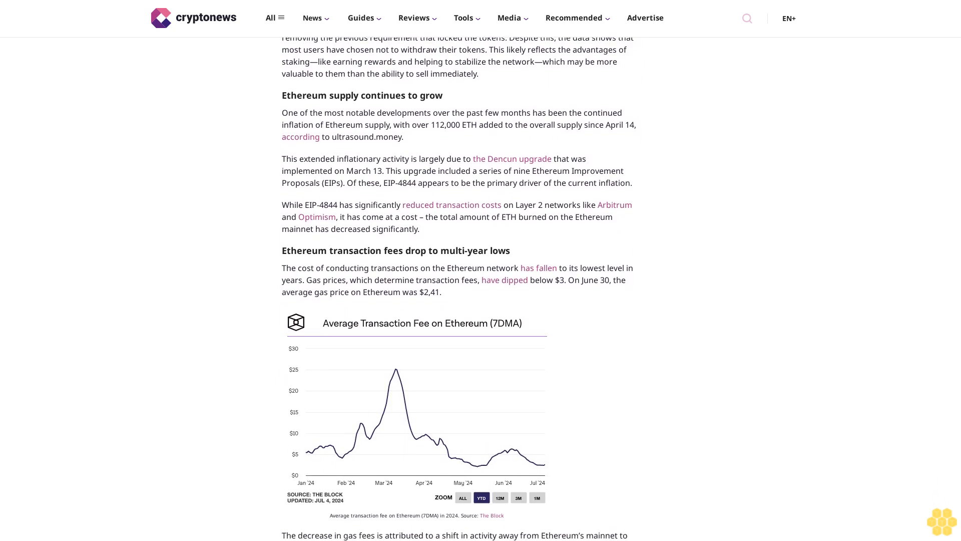
scroll("down", 3)
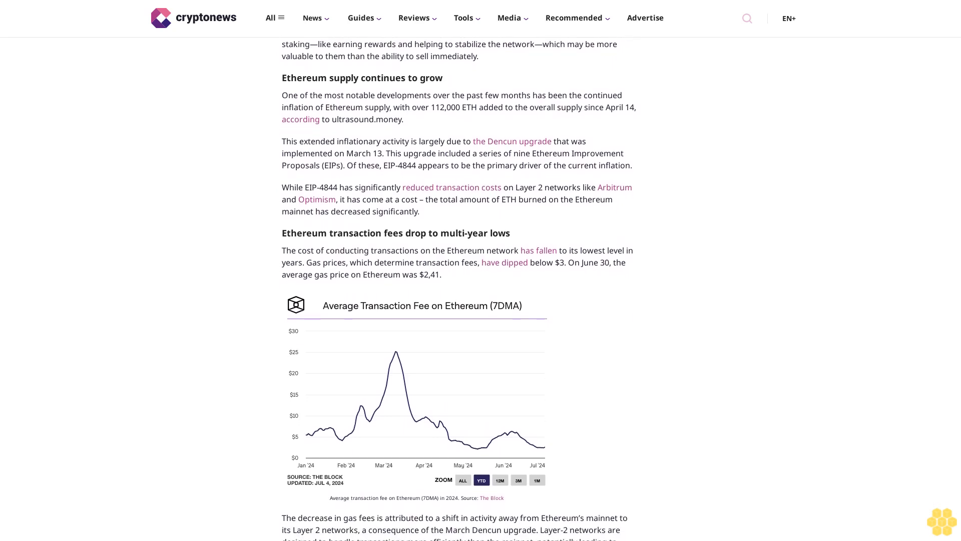
scroll("down", 3)
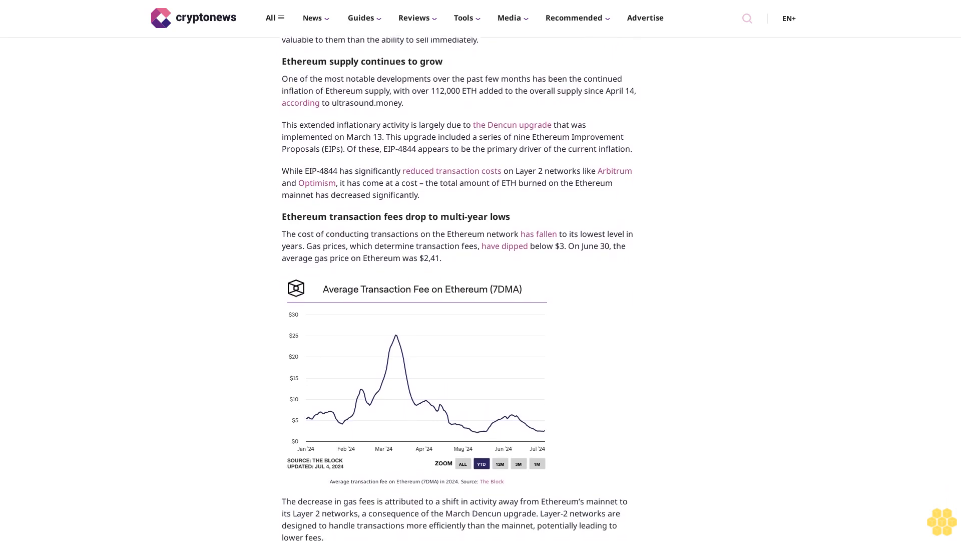
scroll("down", 3)
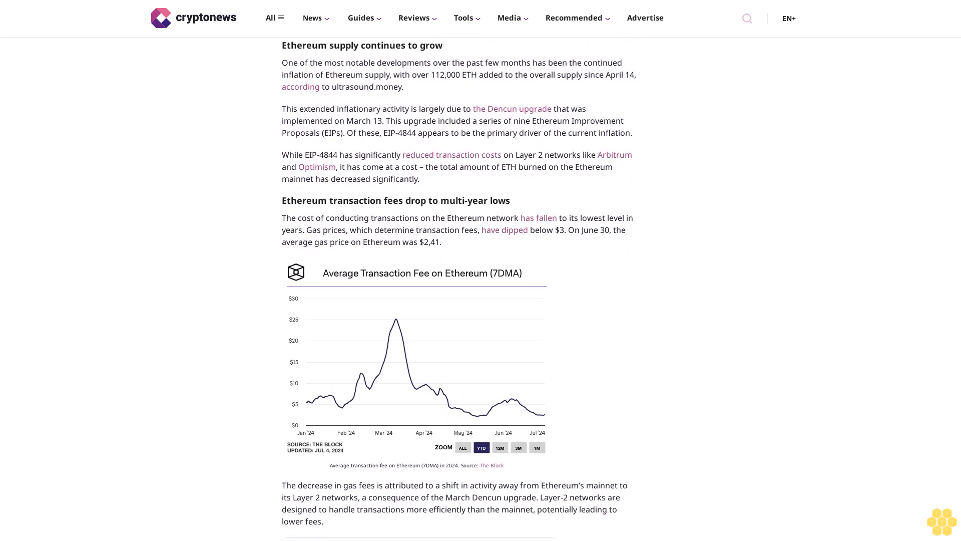
scroll("down", 3)
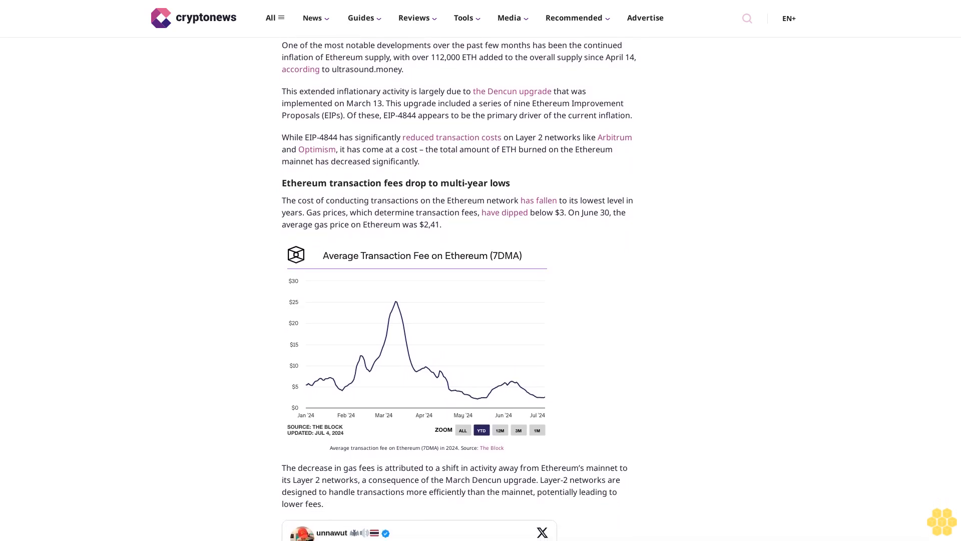
scroll("down", 3)
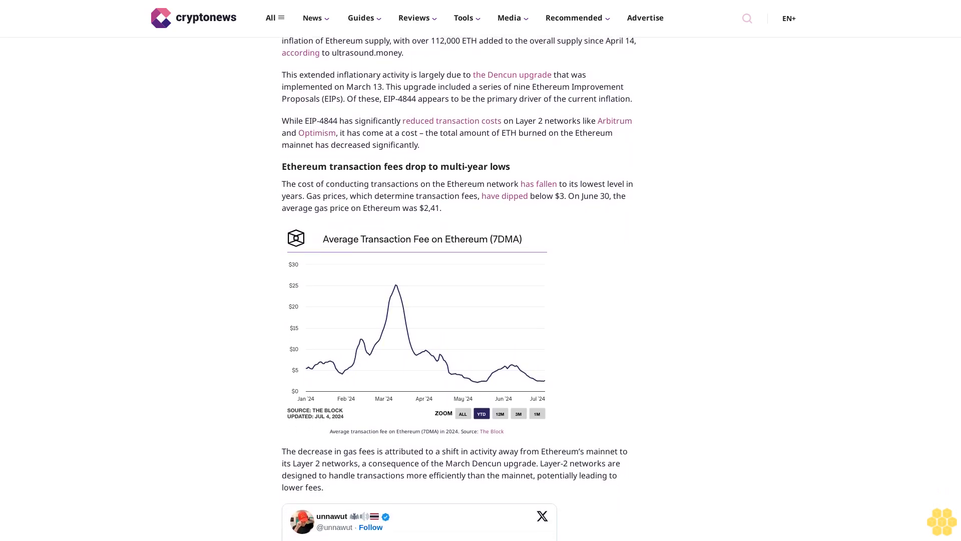
scroll("down", 3)
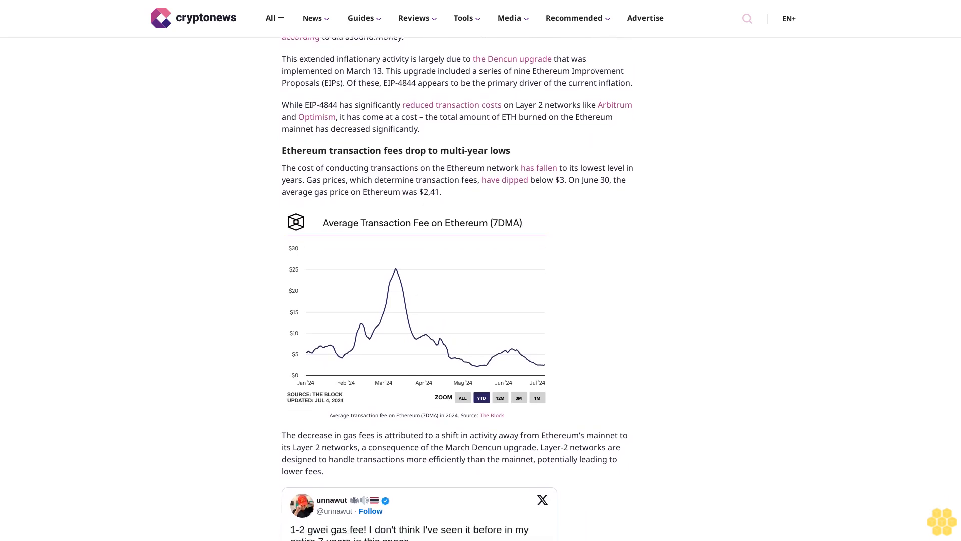
scroll("down", 3)
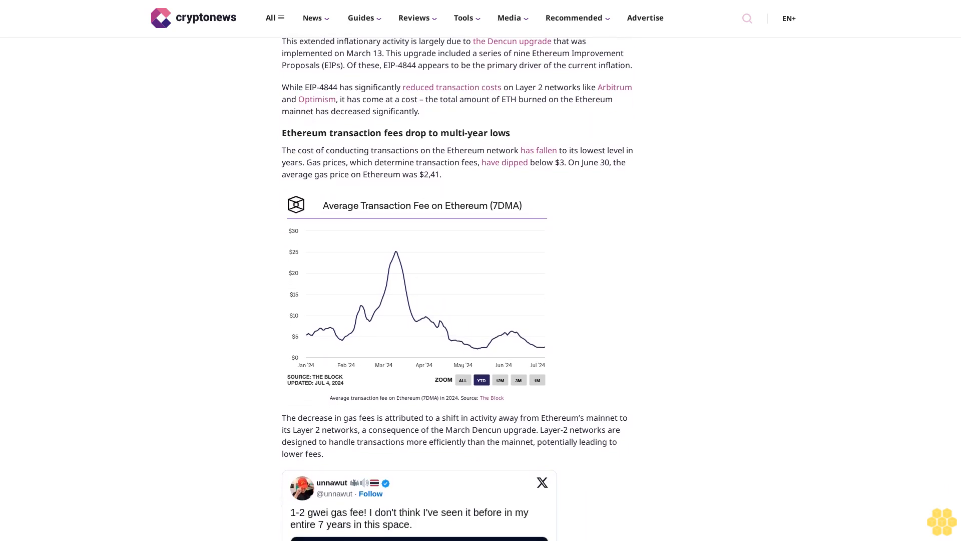
scroll("down", 3)
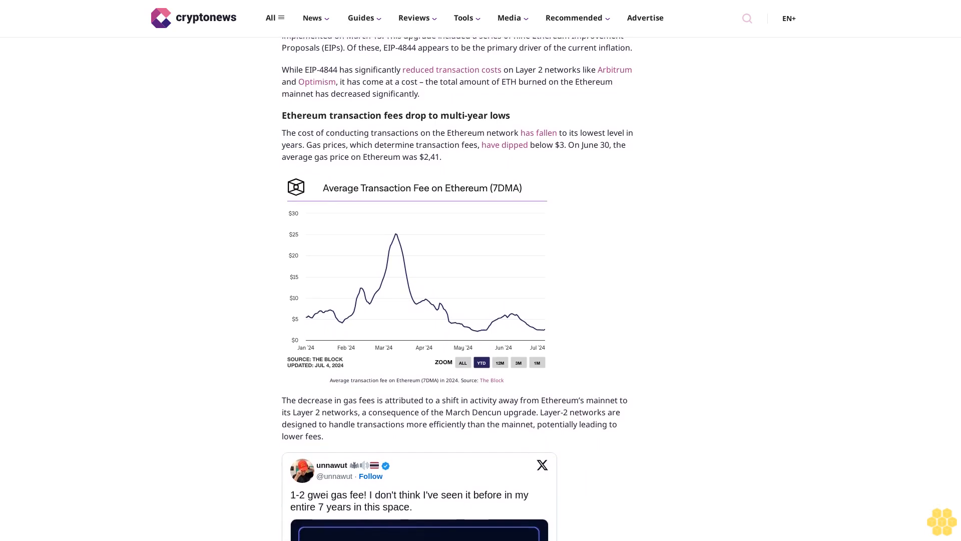
scroll("down", 3)
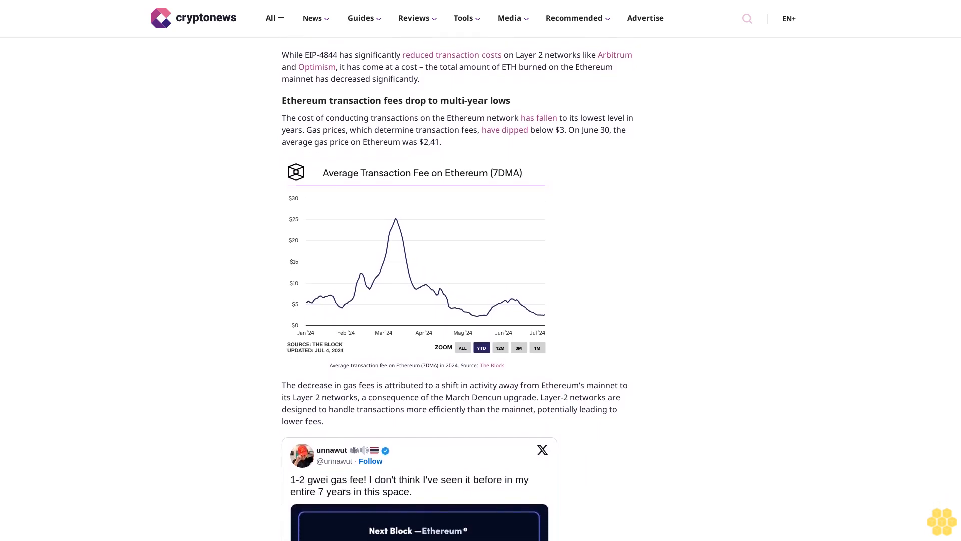
scroll("down", 3)
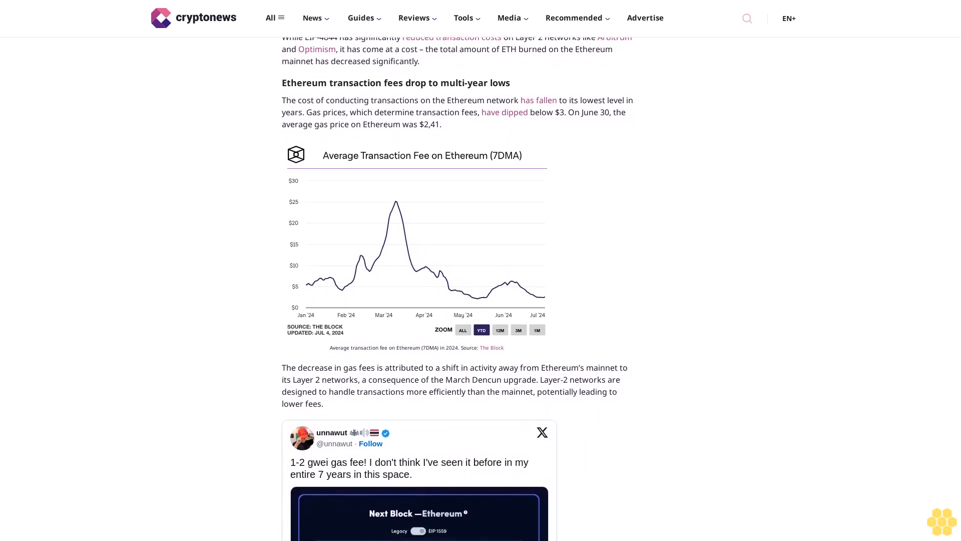
scroll("down", 3)
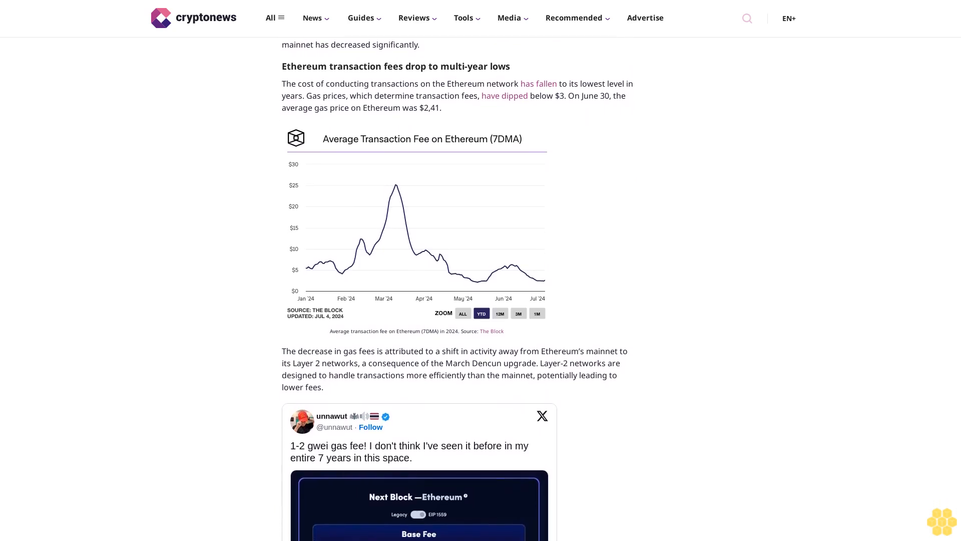
scroll("down", 3)
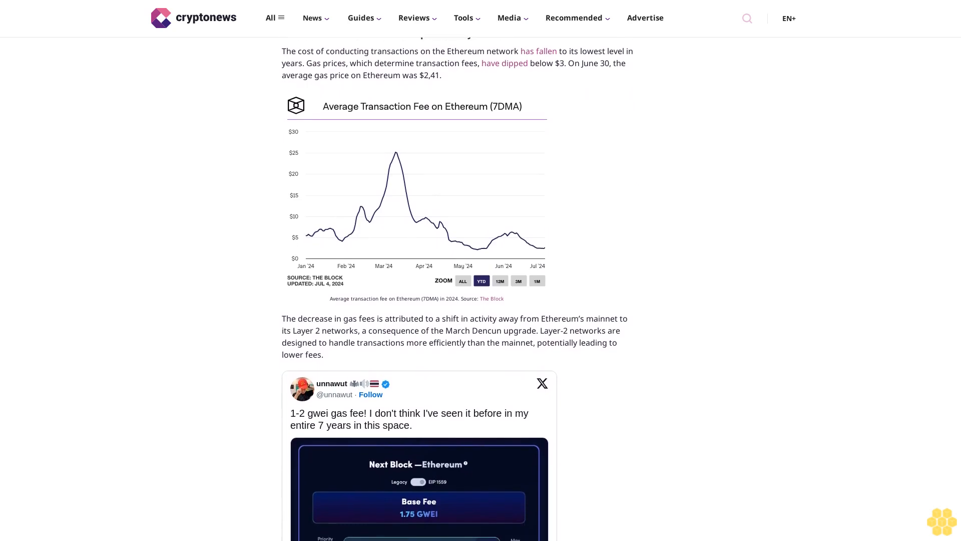
scroll("down", 3)
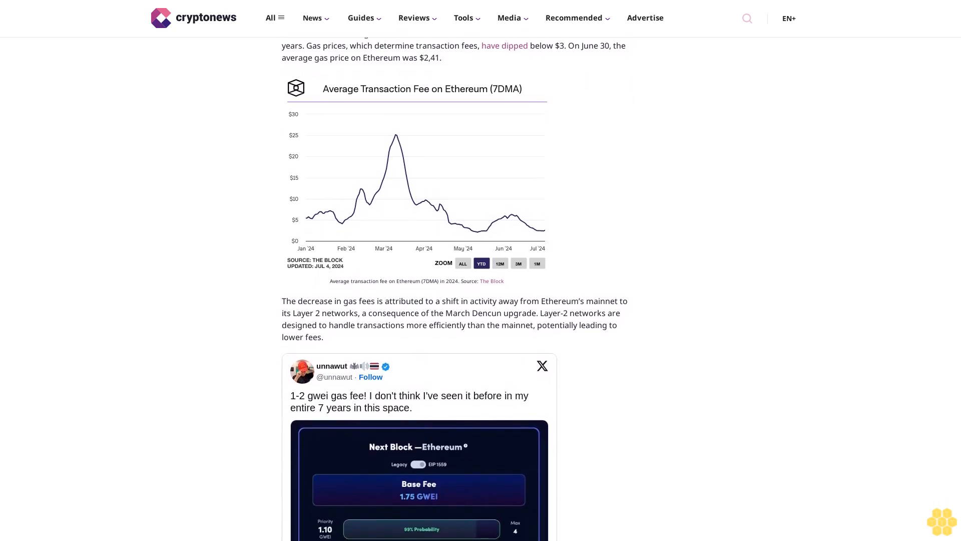
scroll("down", 3)
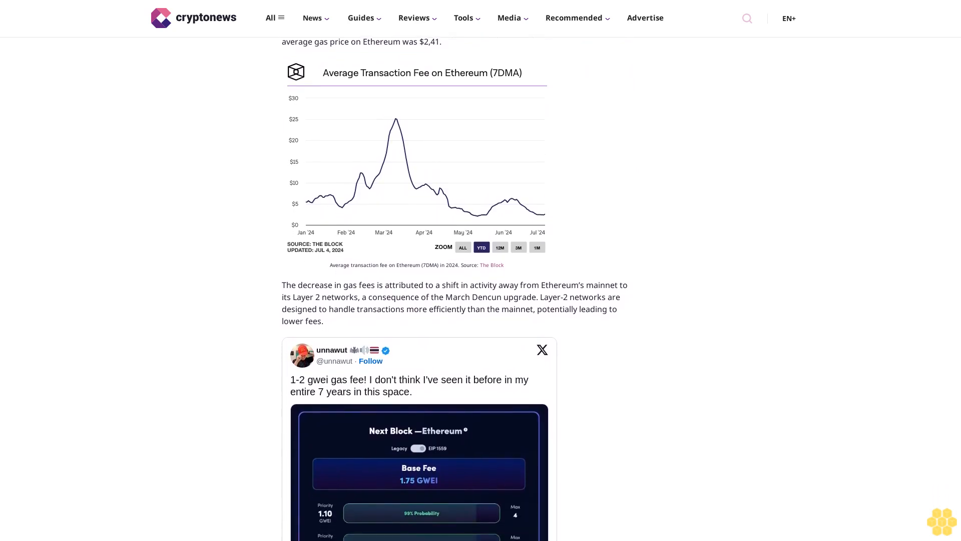
scroll("down", 3)
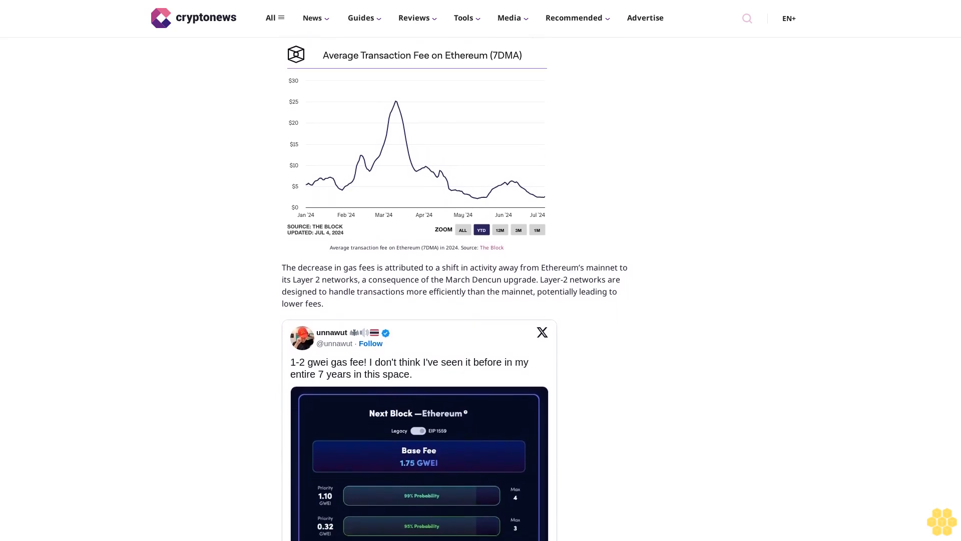
scroll("down", 3)
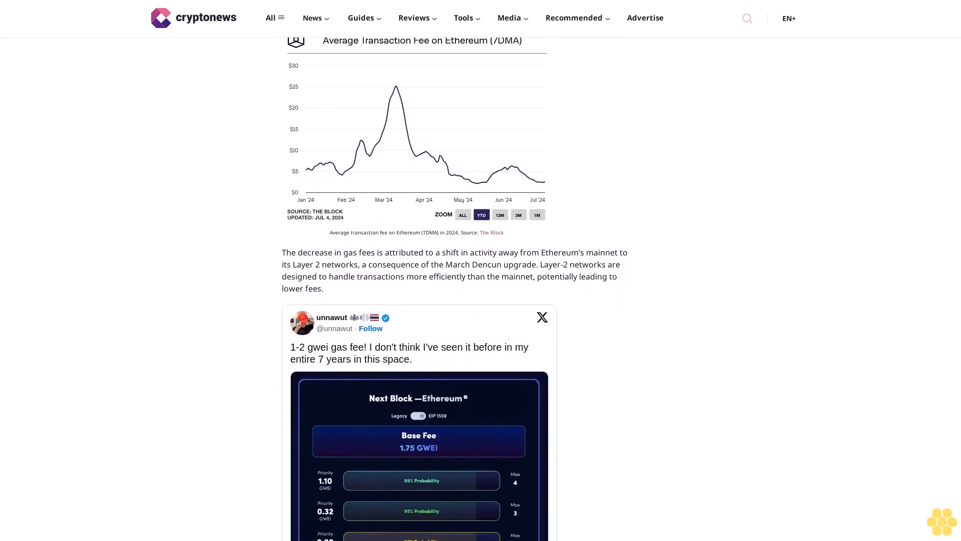
scroll("down", 3)
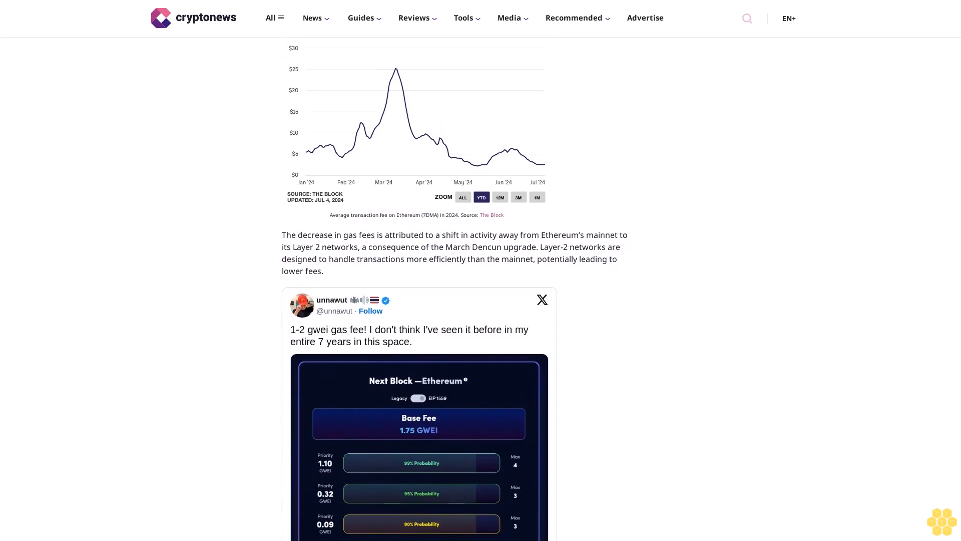
scroll("down", 3)
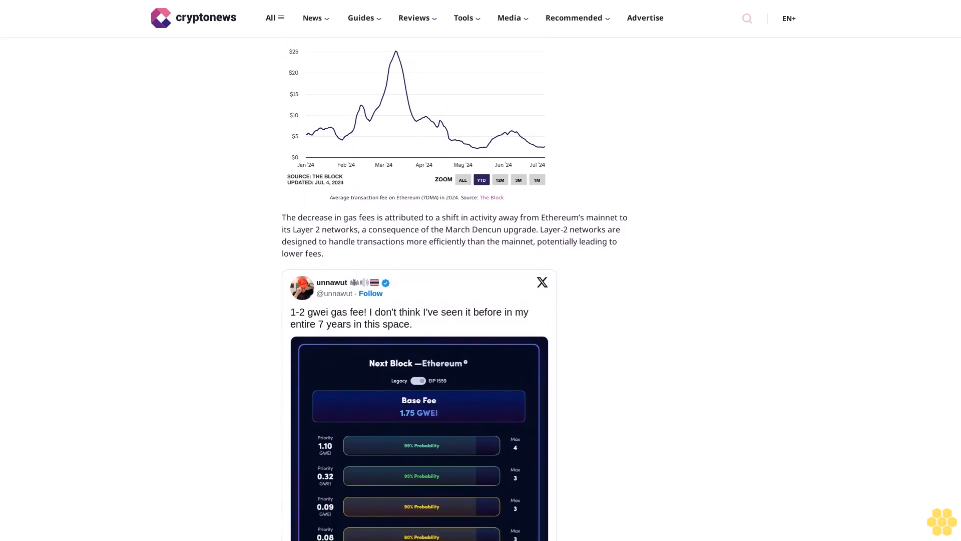
scroll("down", 3)
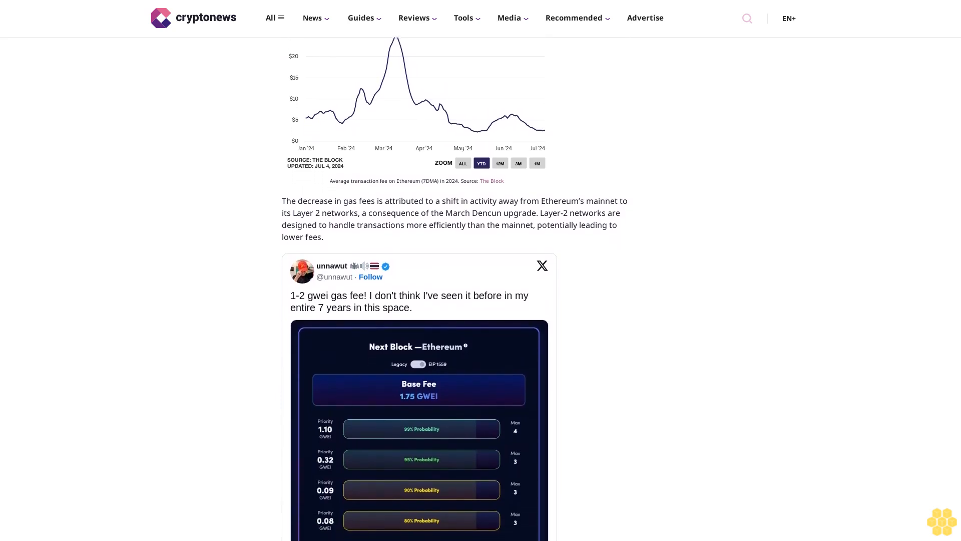
scroll("down", 3)
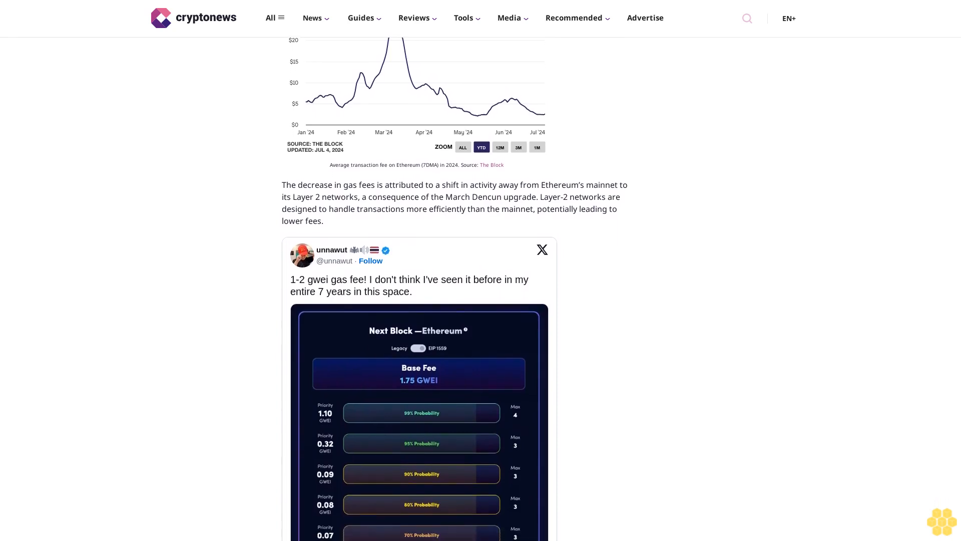
scroll("down", 3)
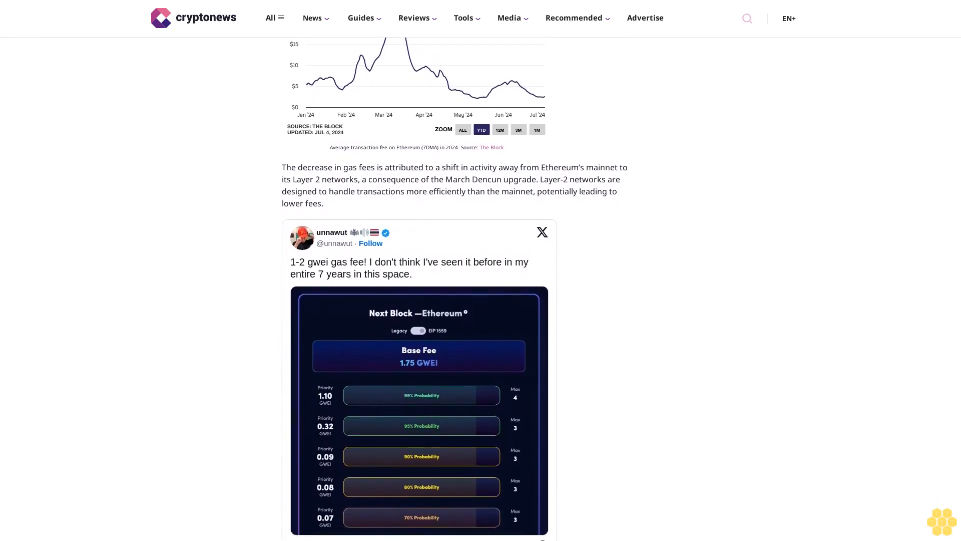
scroll("down", 3)
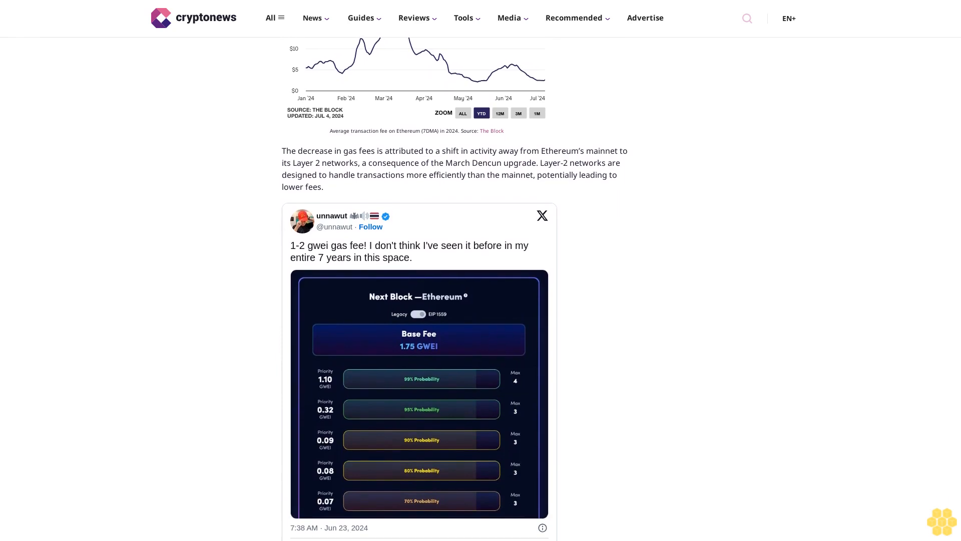
scroll("down", 3)
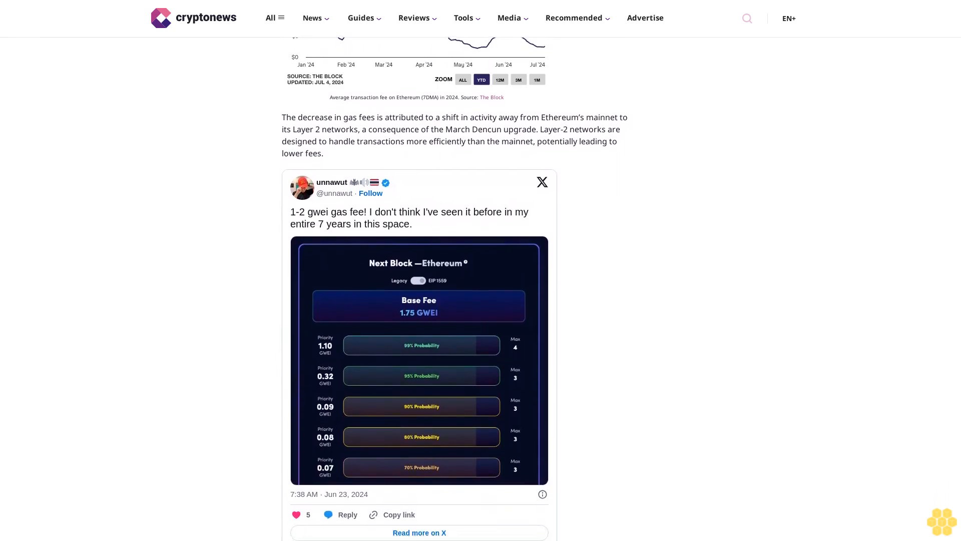
scroll("down", 3)
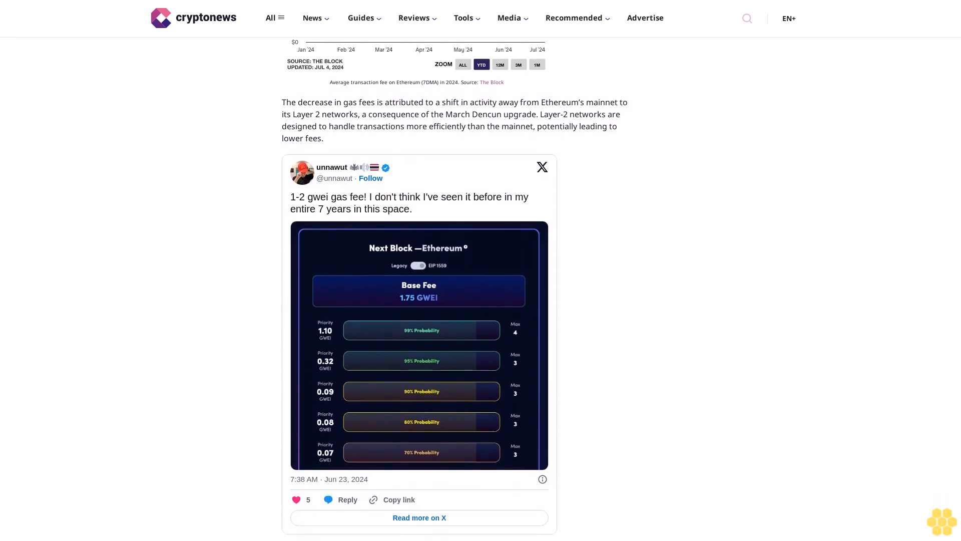
scroll("down", 3)
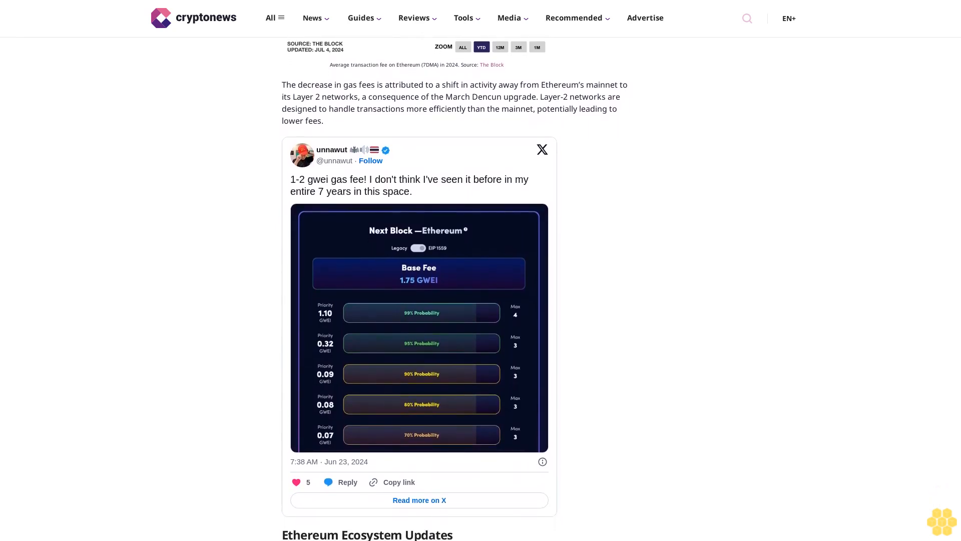
scroll("down", 3)
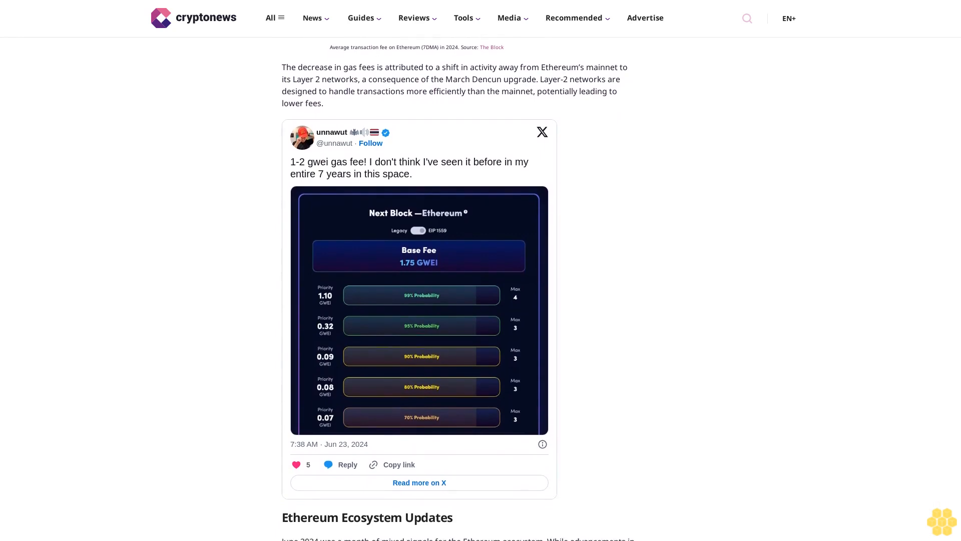
scroll("down", 3)
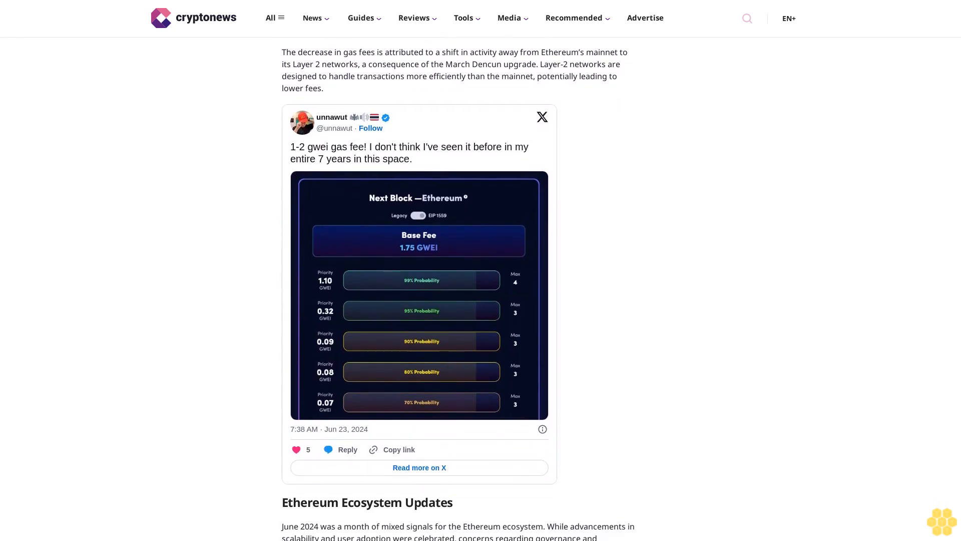
scroll("down", 3)
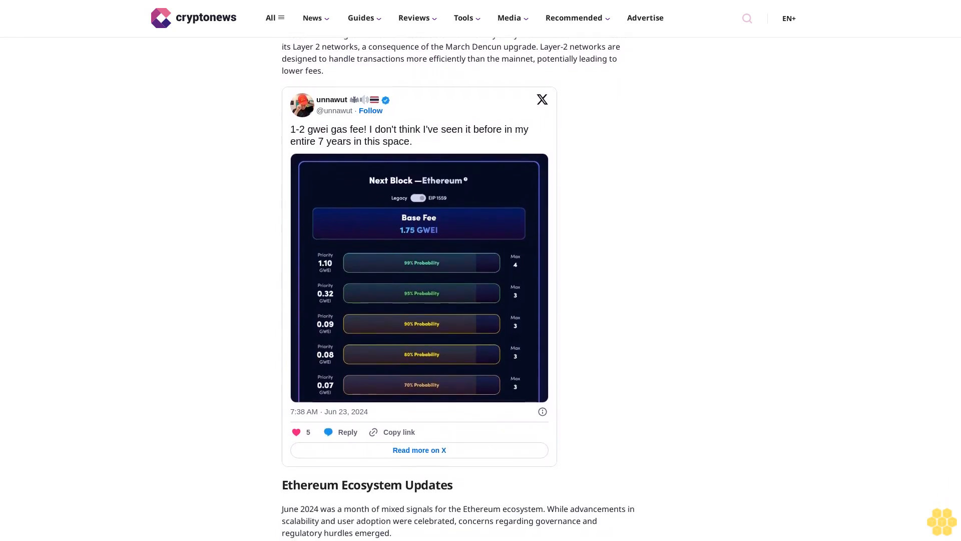
scroll("down", 3)
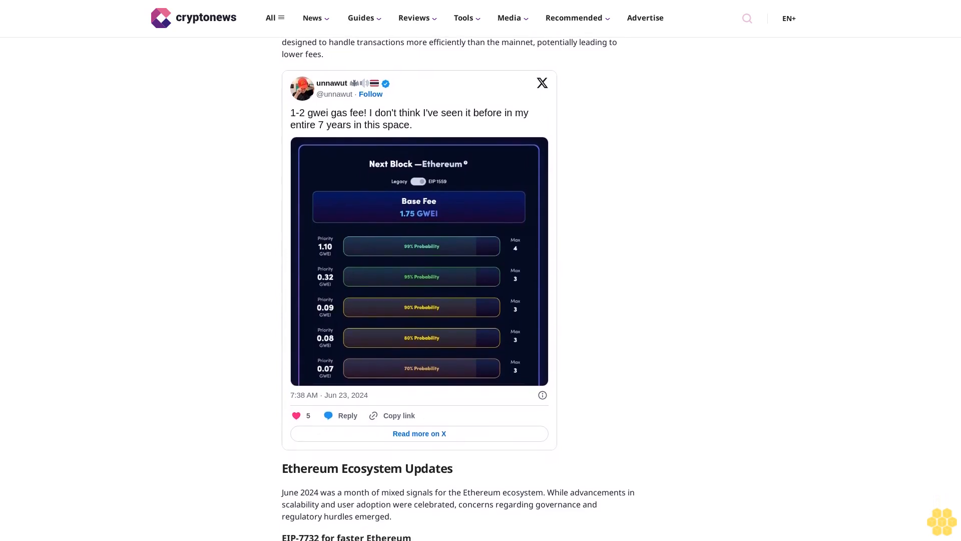
scroll("down", 3)
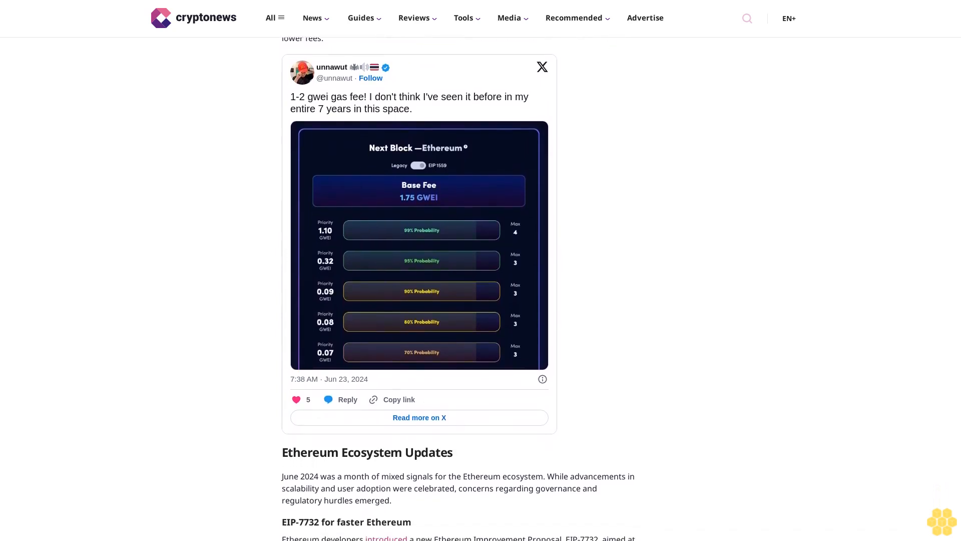
scroll("down", 3)
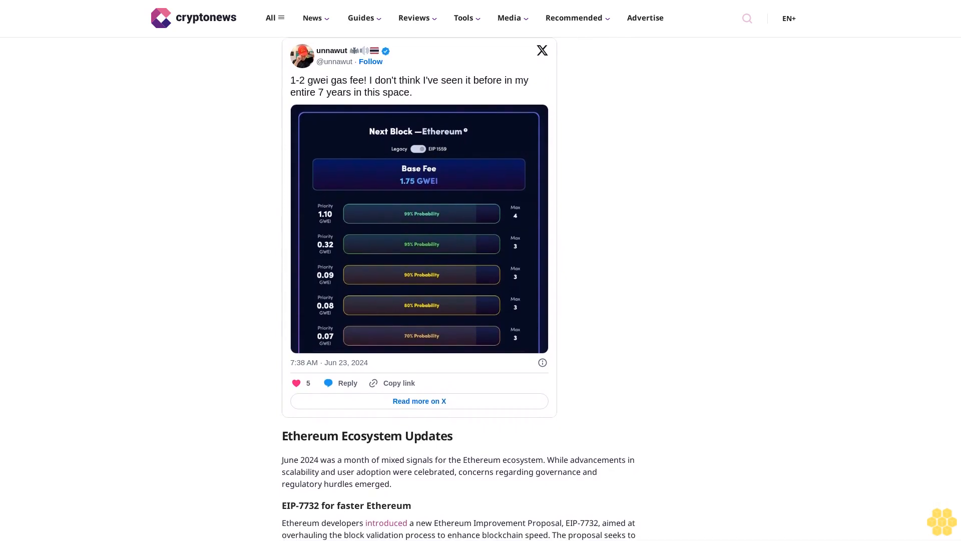
scroll("down", 3)
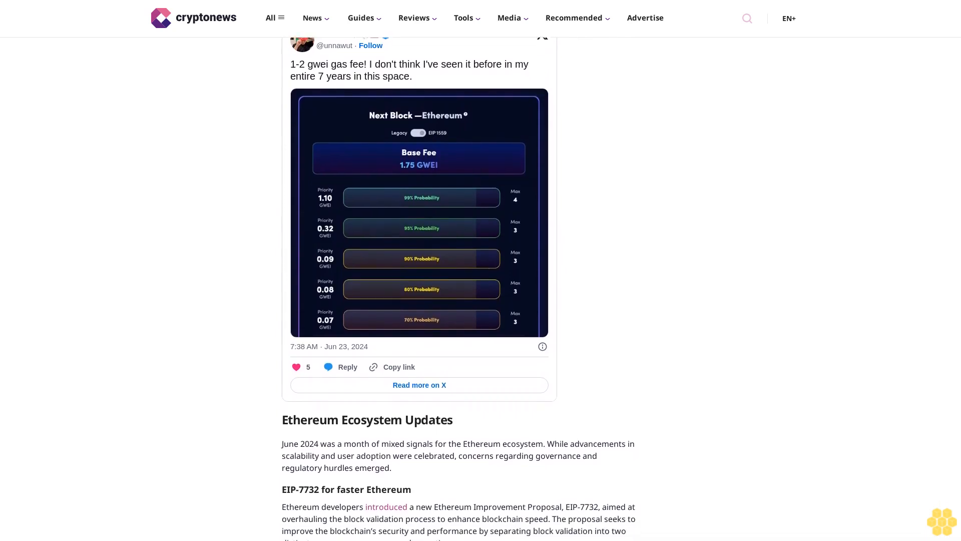
scroll("down", 3)
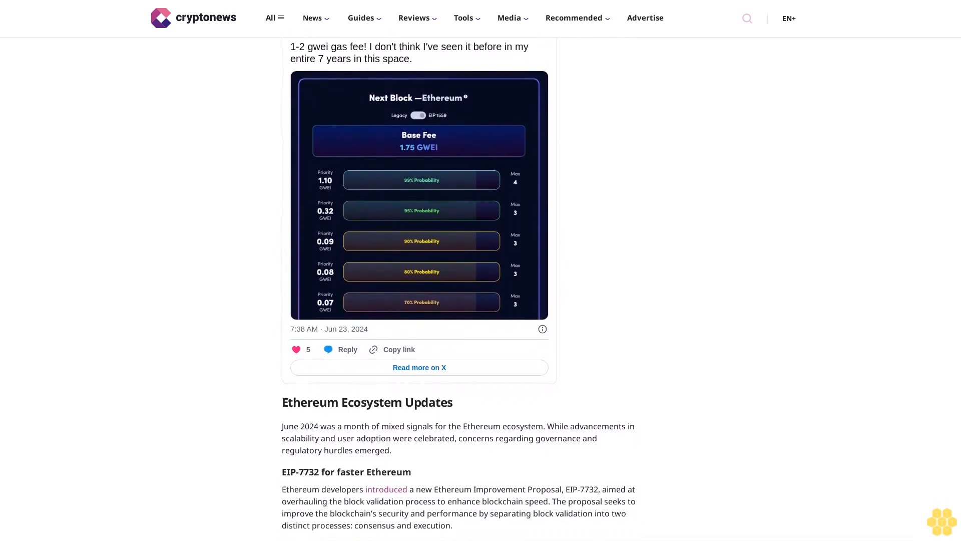
scroll("down", 3)
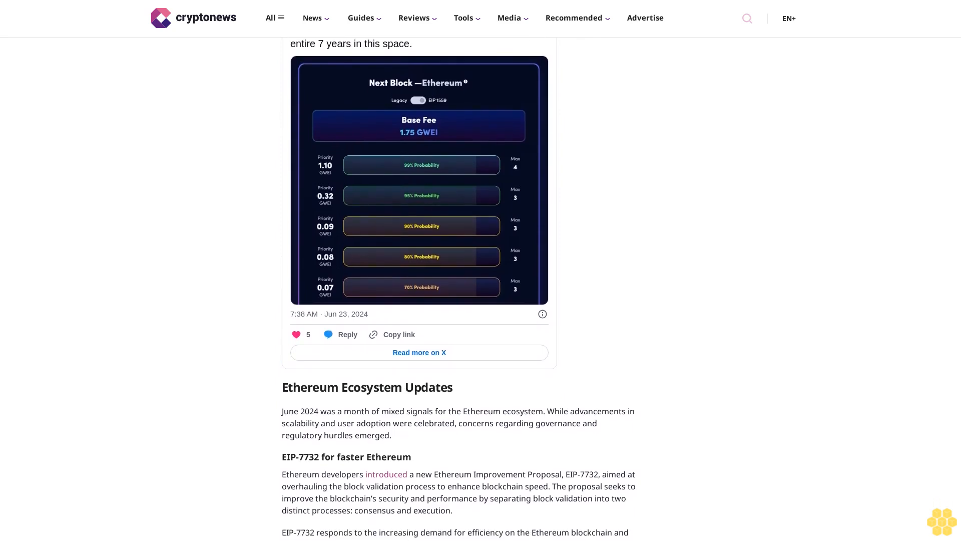
scroll("down", 3)
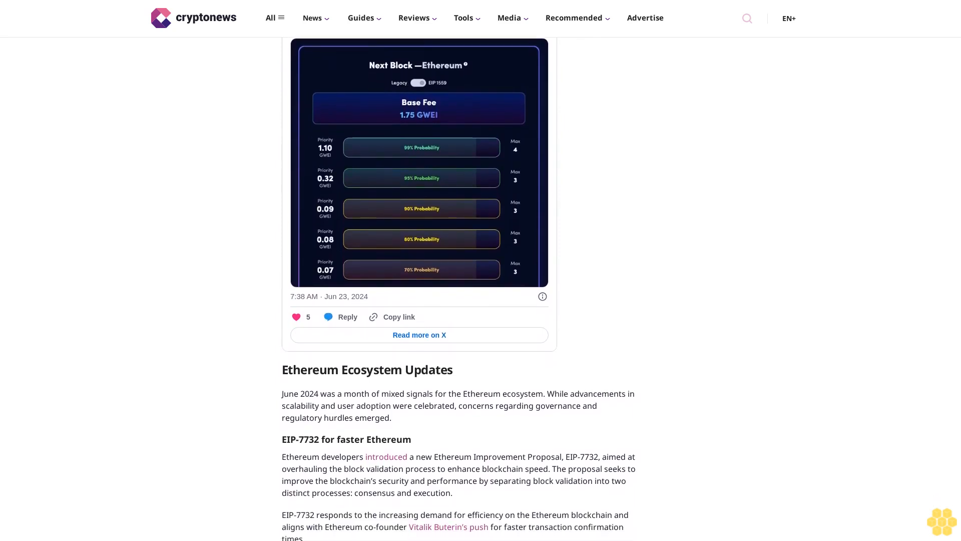
scroll("down", 3)
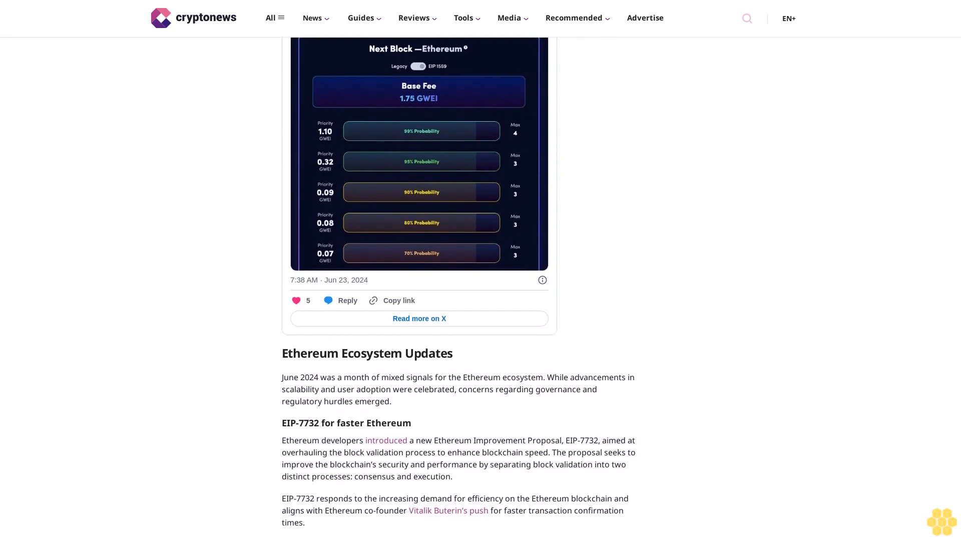
scroll("down", 3)
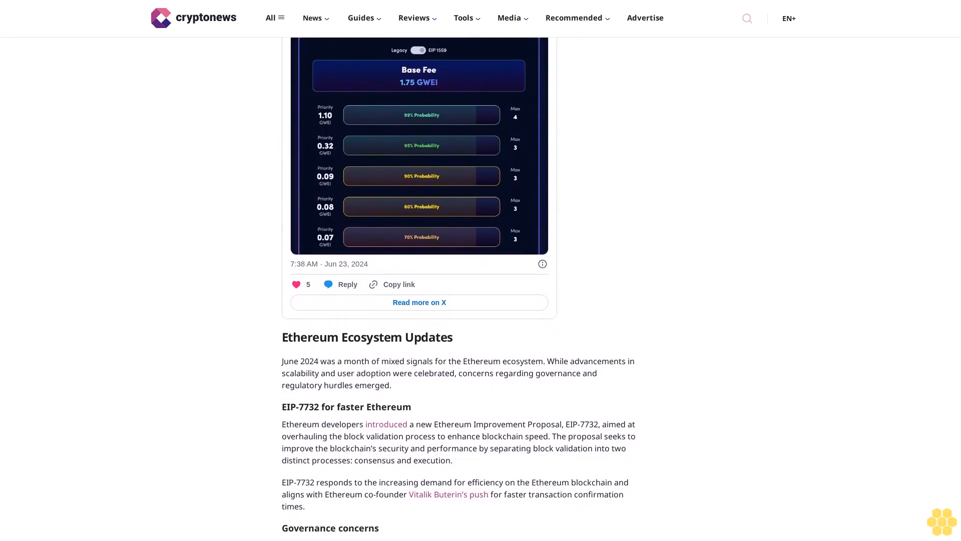
scroll("down", 3)
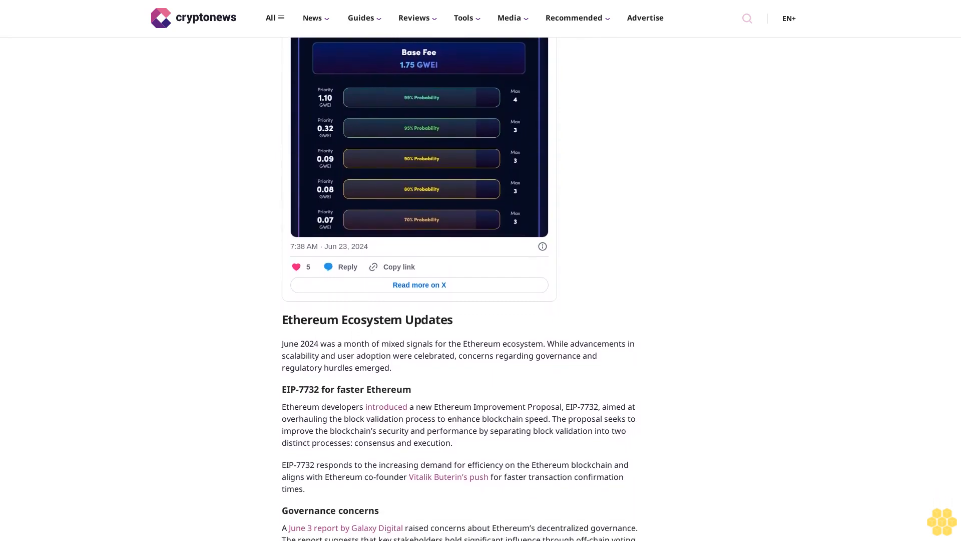
scroll("down", 3)
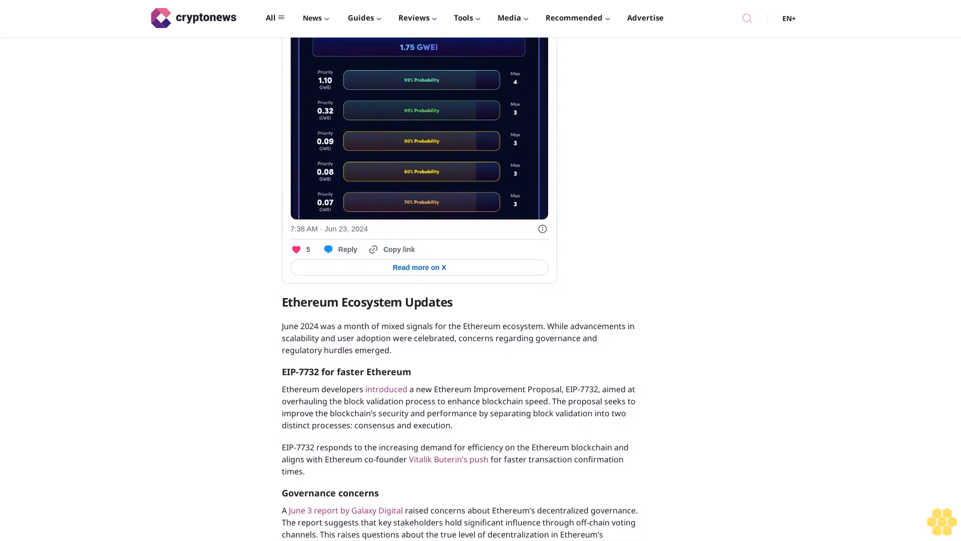
scroll("down", 3)
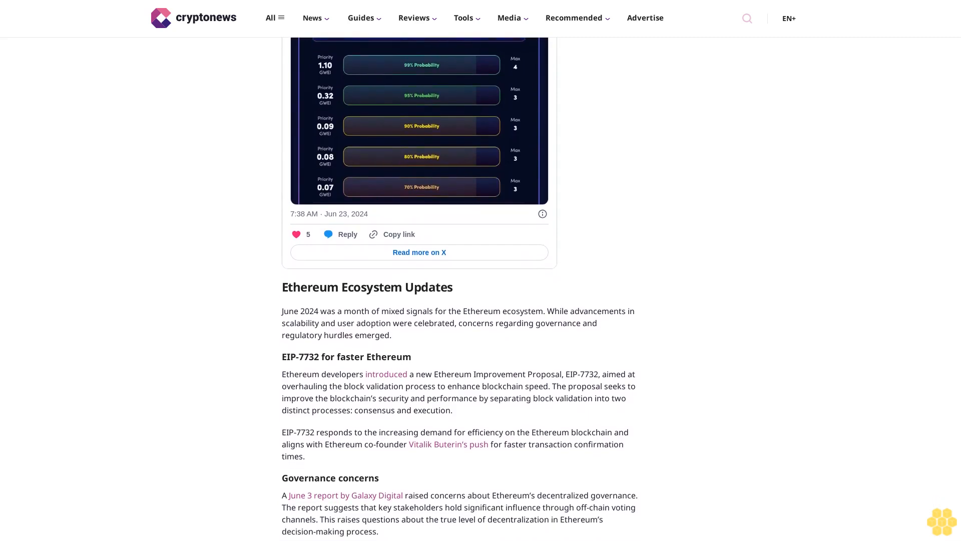
scroll("down", 3)
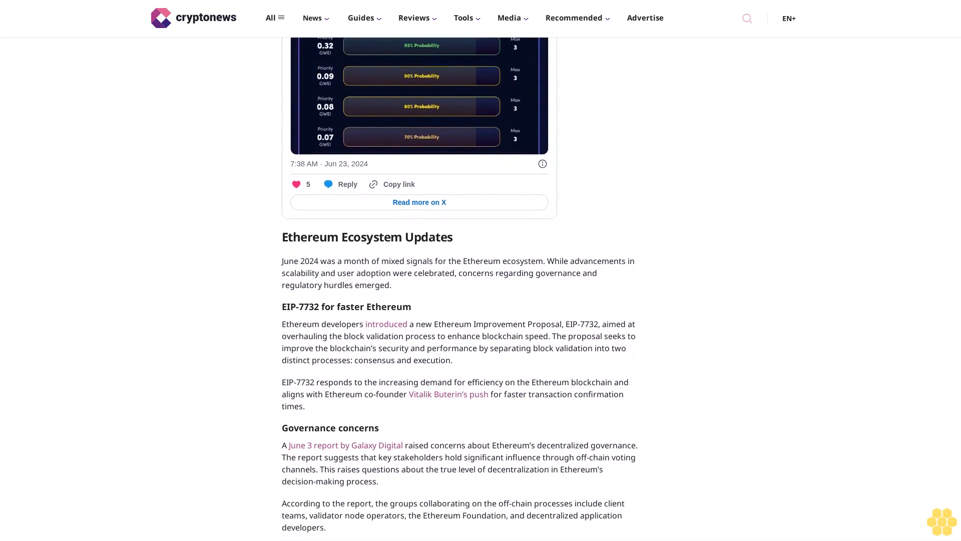
scroll("down", 3)
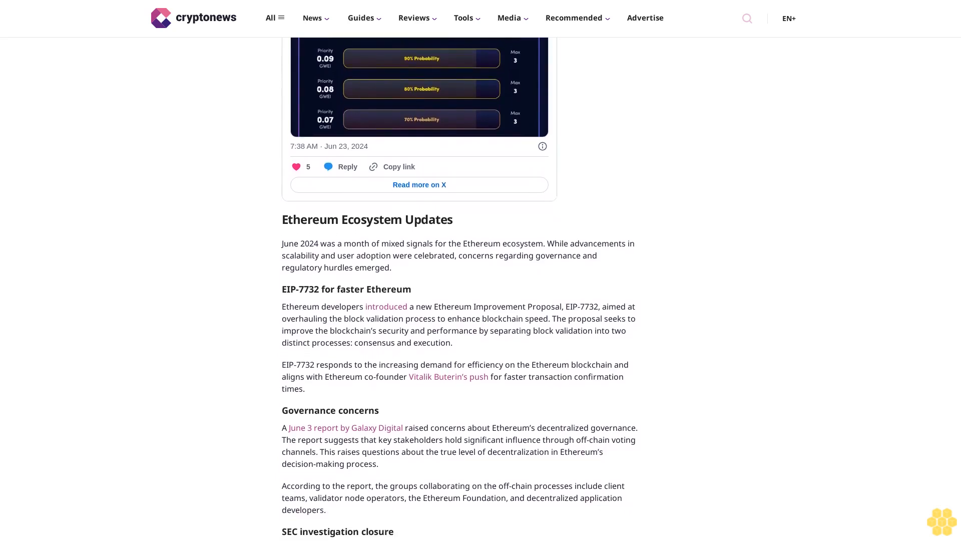
scroll("down", 3)
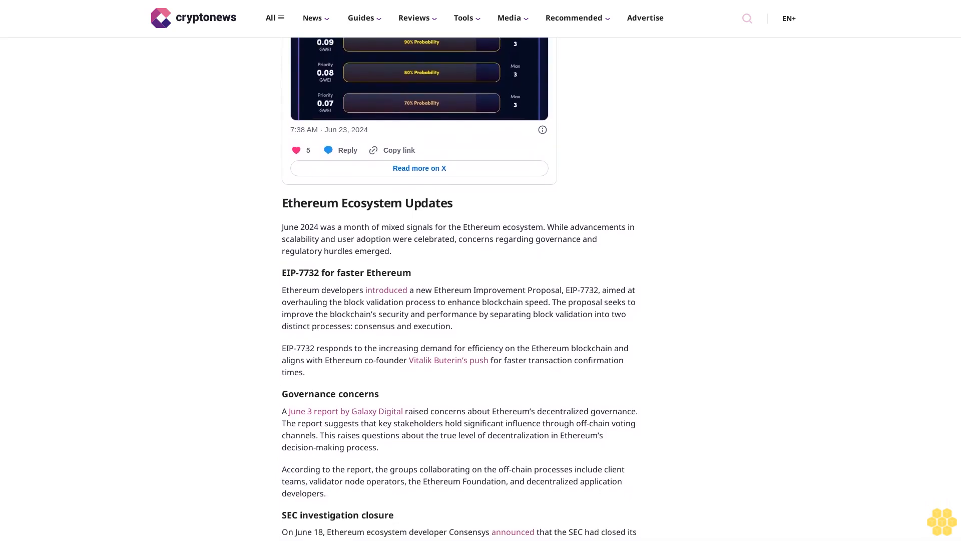
scroll("down", 3)
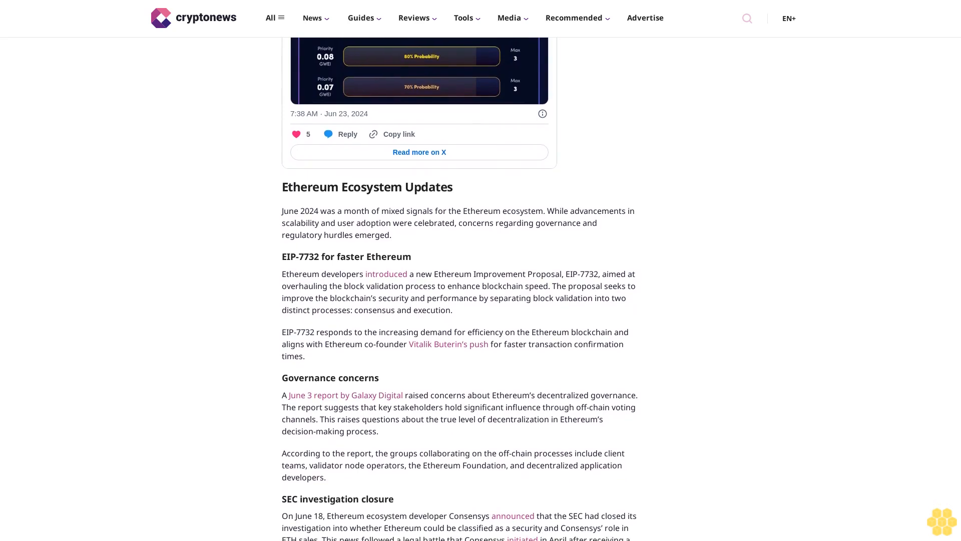
scroll("down", 3)
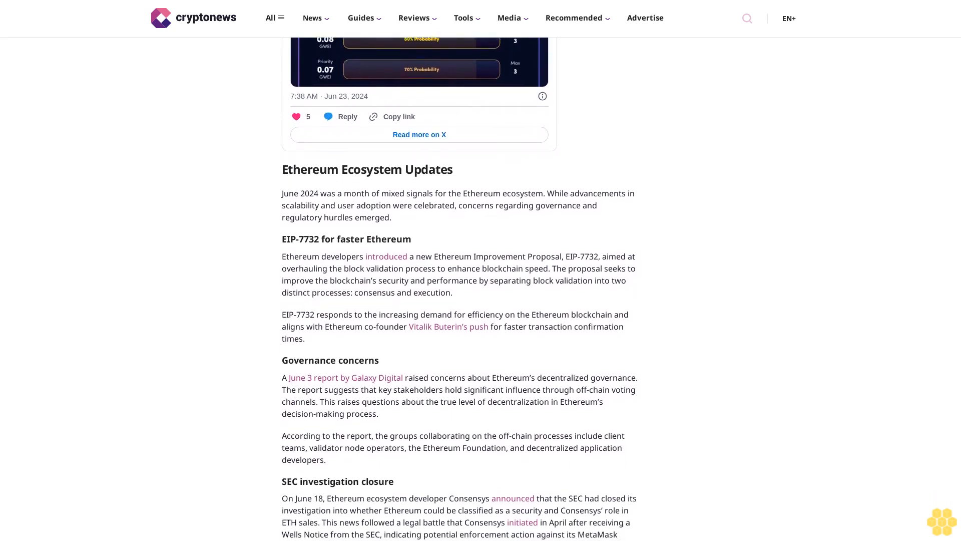
scroll("down", 3)
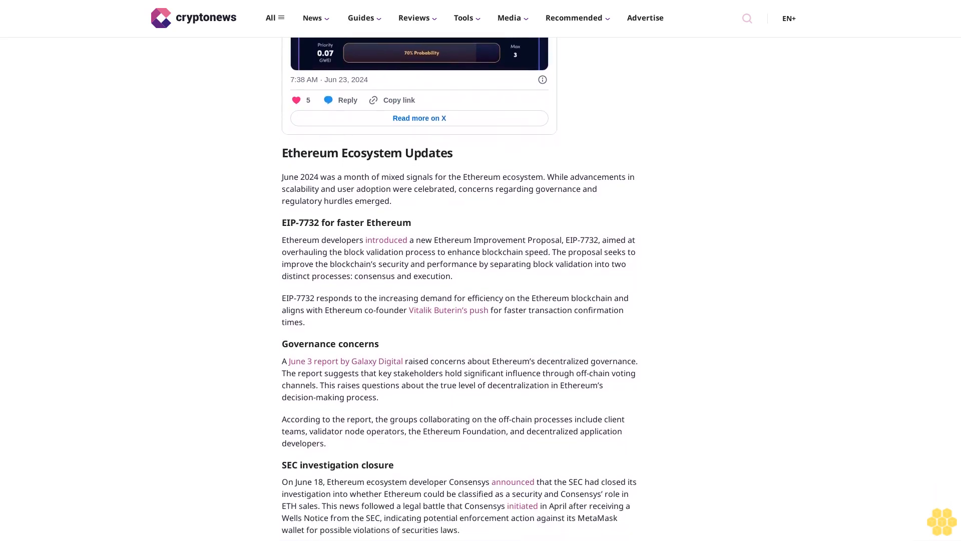
scroll("down", 3)
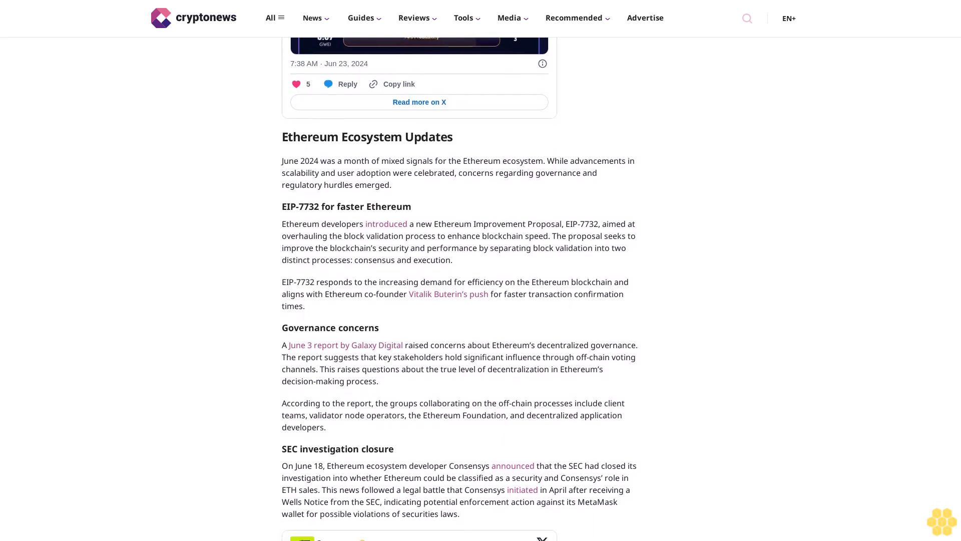
scroll("down", 3)
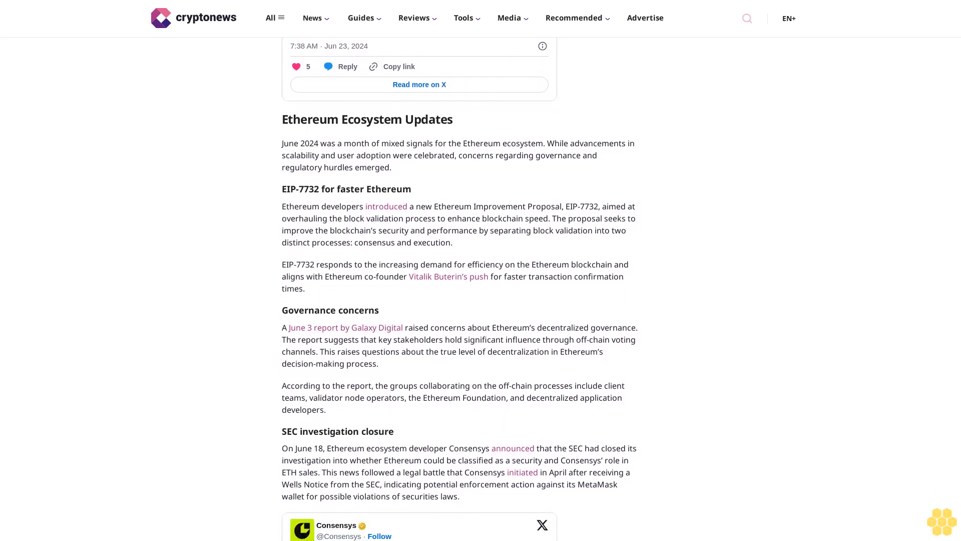
scroll("down", 3)
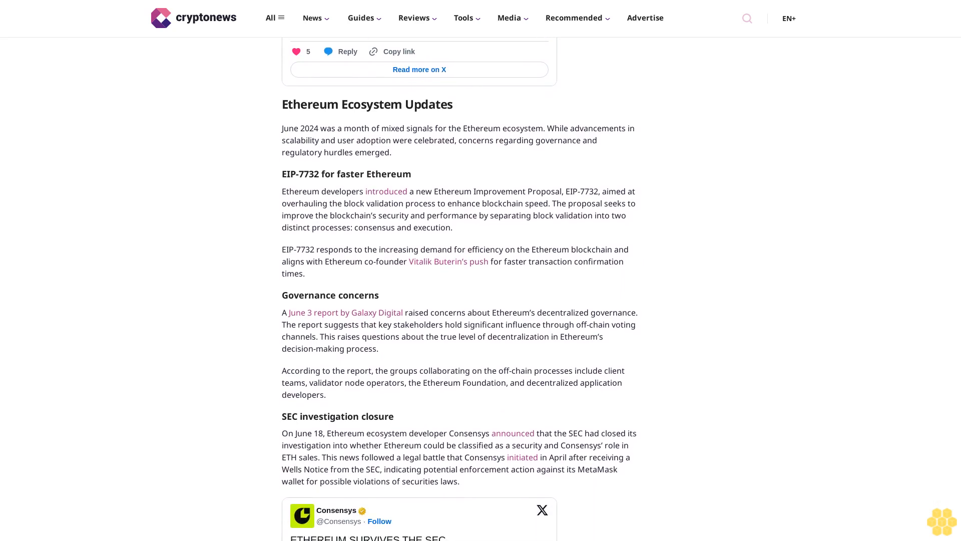
scroll("down", 3)
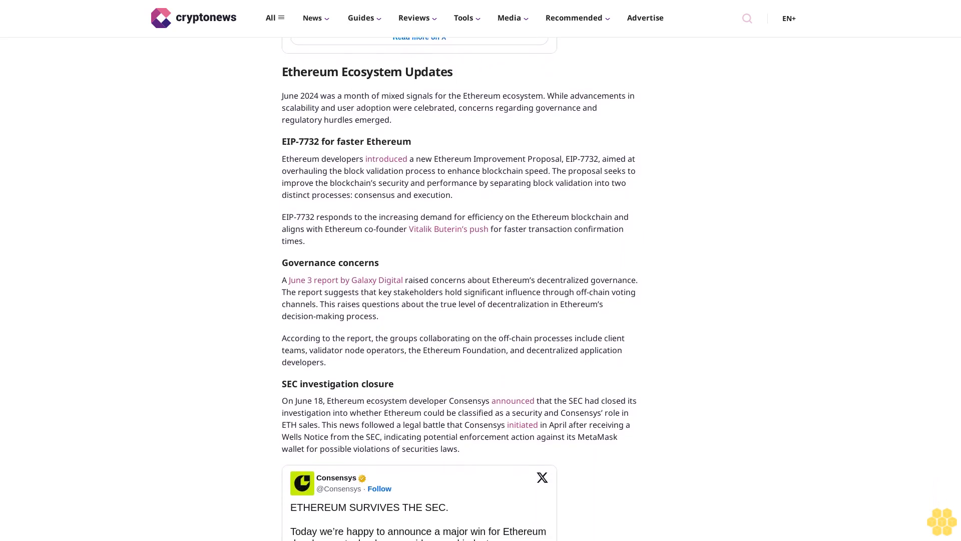
scroll("down", 3)
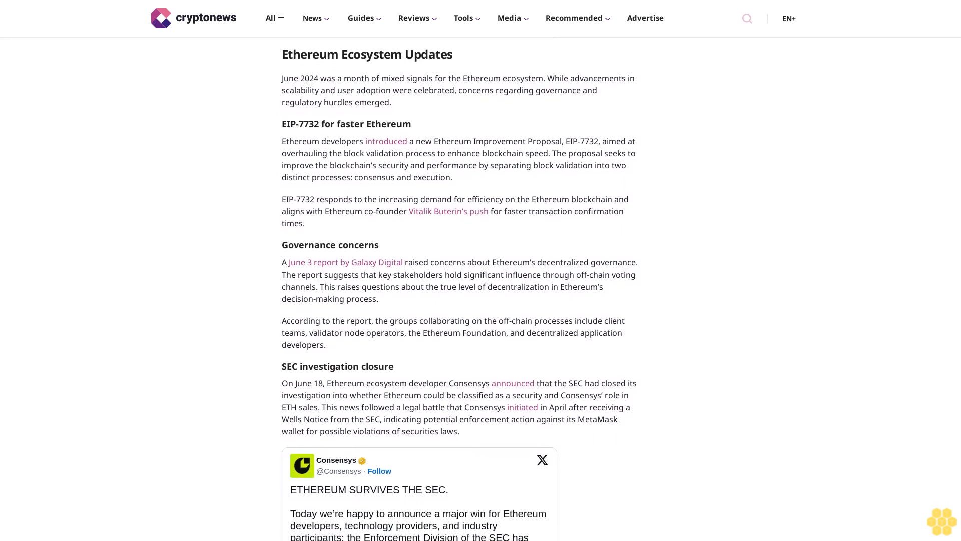
scroll("down", 3)
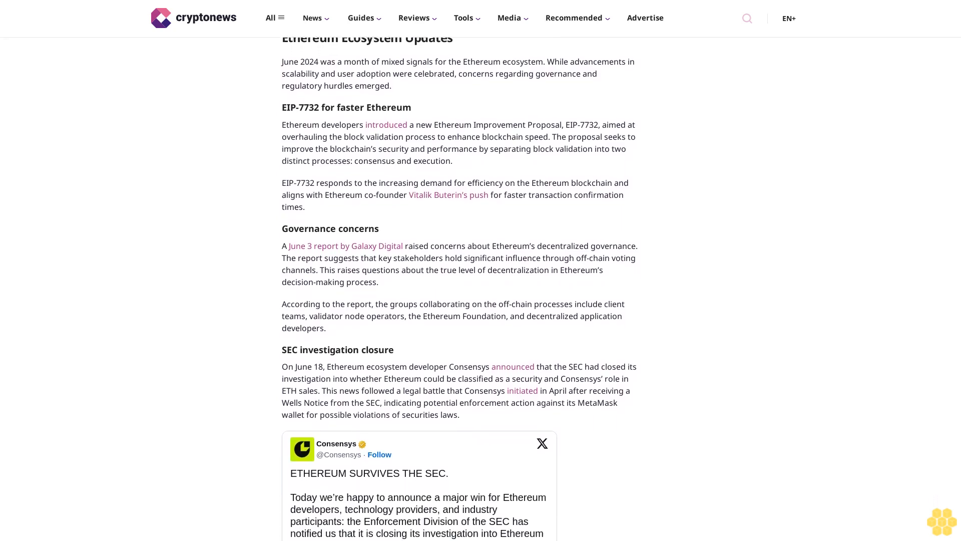
scroll("down", 3)
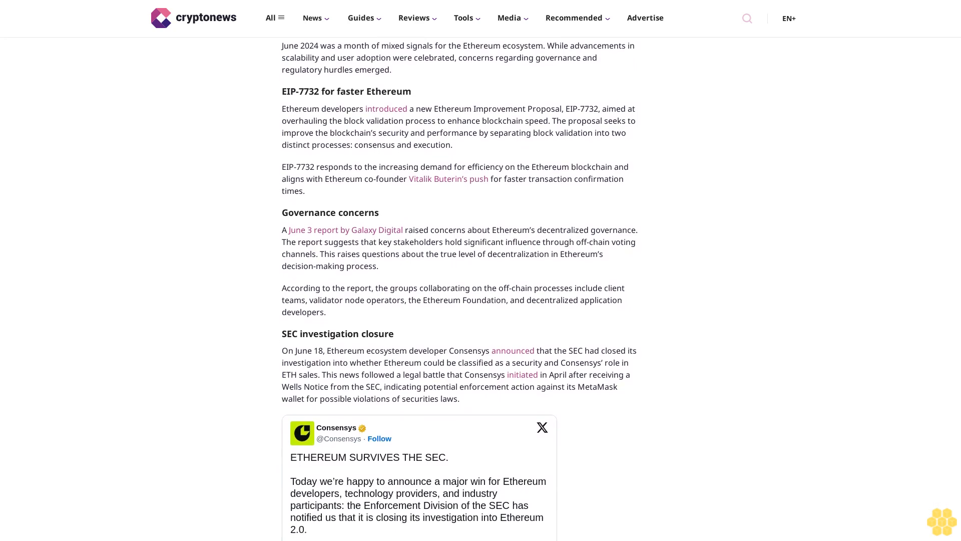
scroll("down", 3)
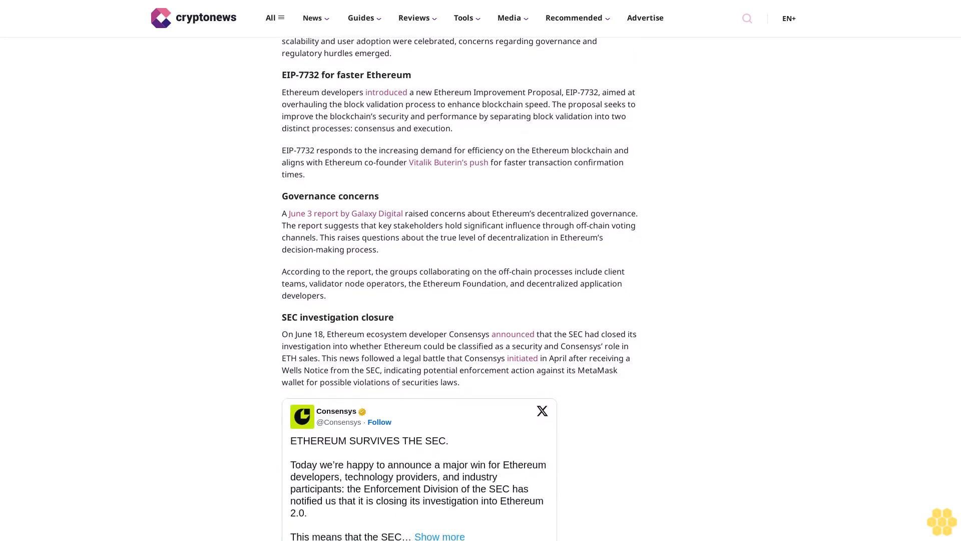
scroll("down", 3)
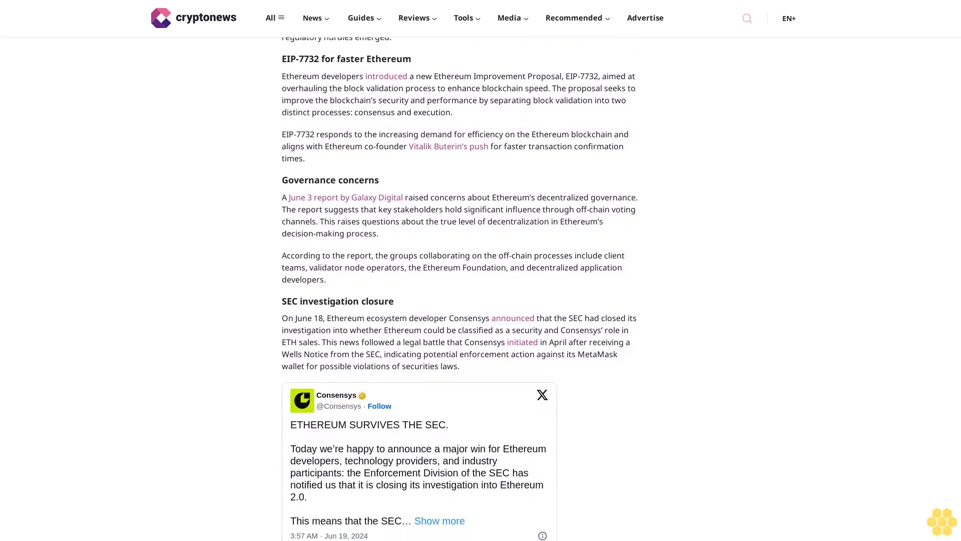
scroll("down", 3)
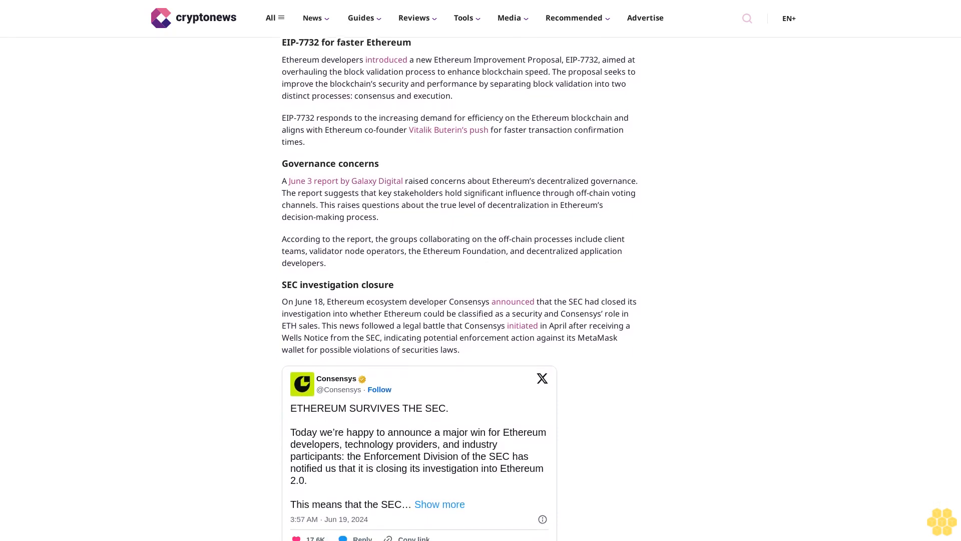
scroll("down", 3)
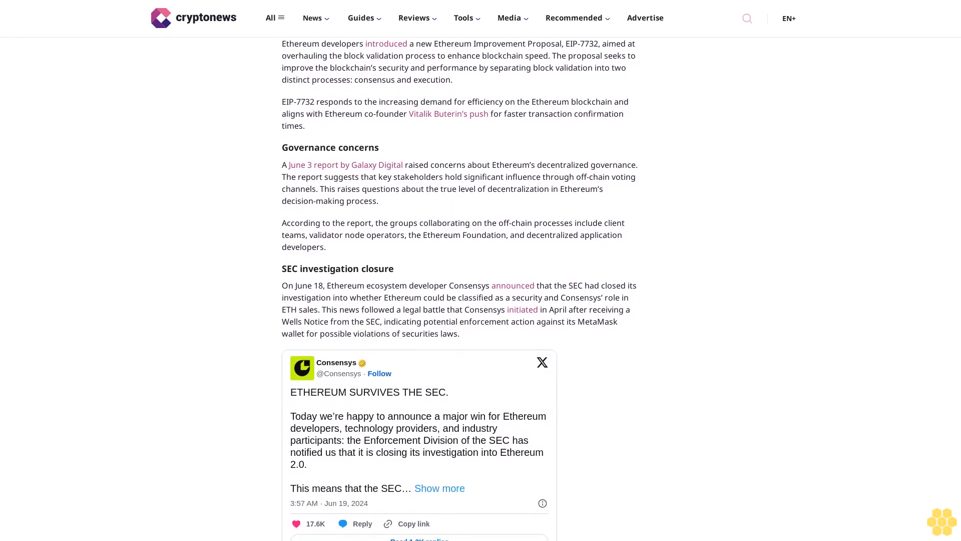
scroll("down", 3)
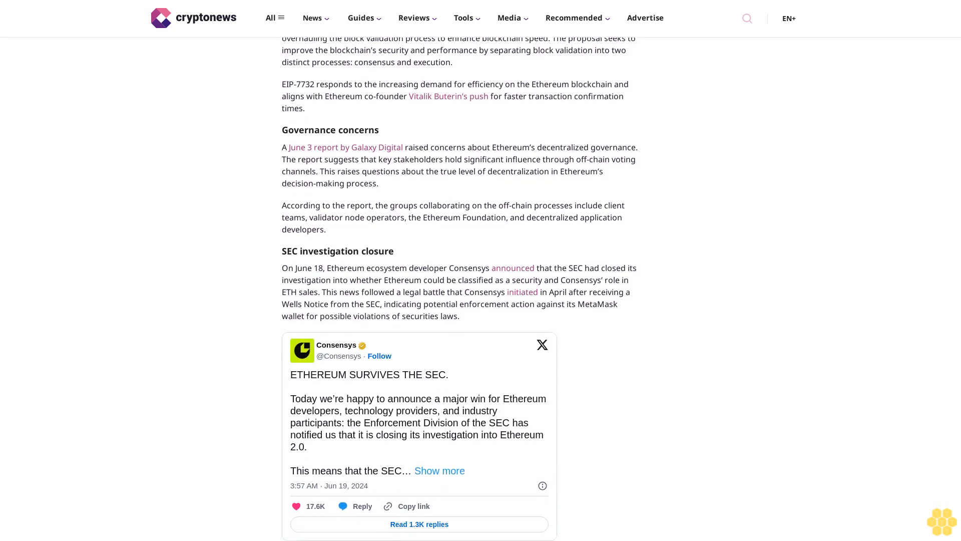
scroll("down", 3)
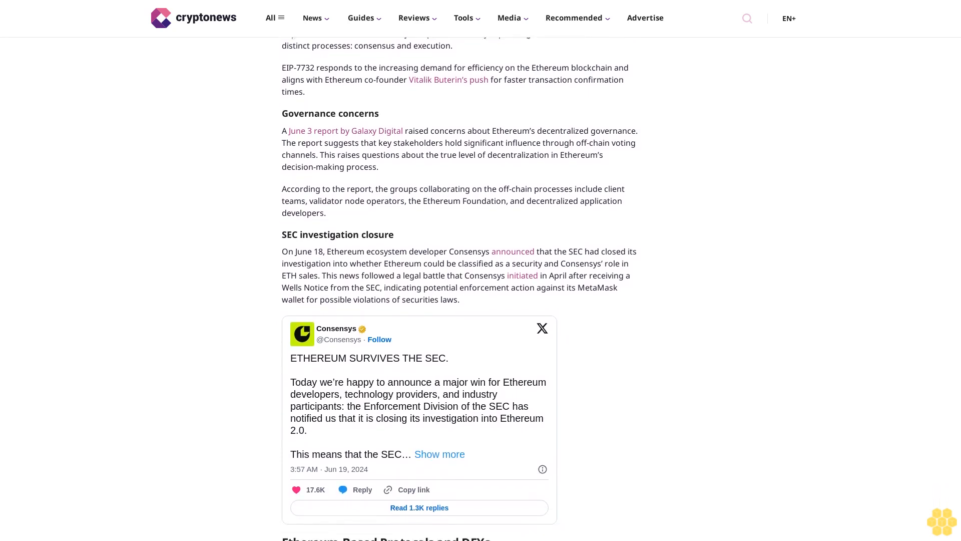
scroll("down", 3)
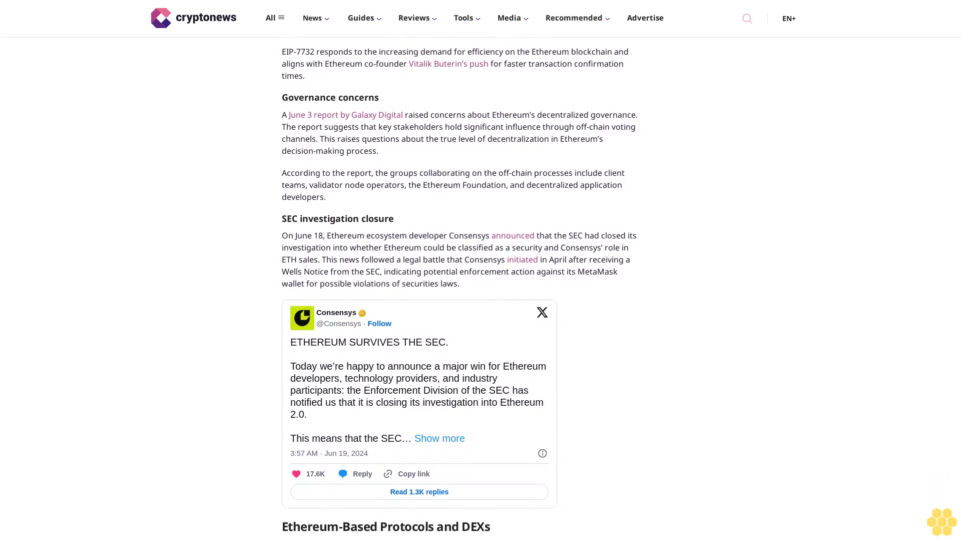
scroll("down", 3)
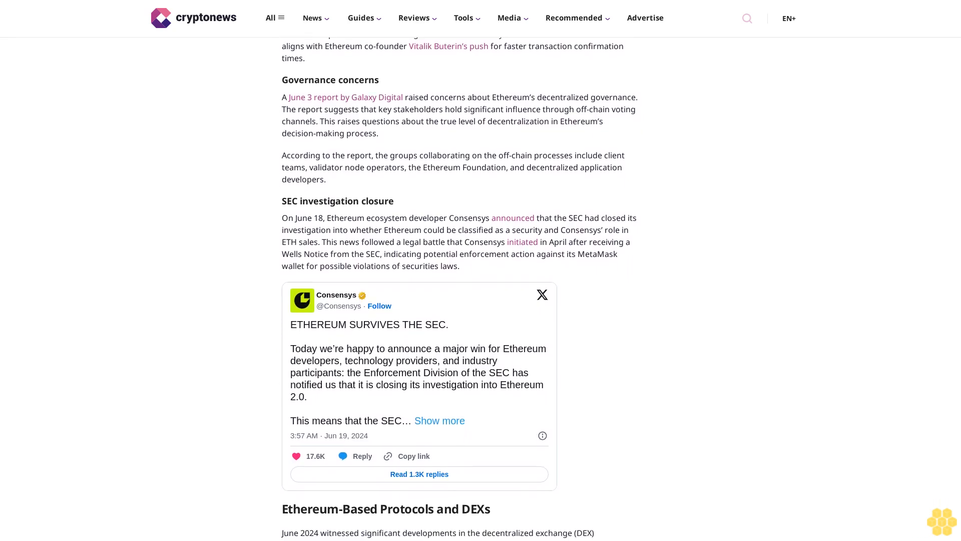
scroll("down", 3)
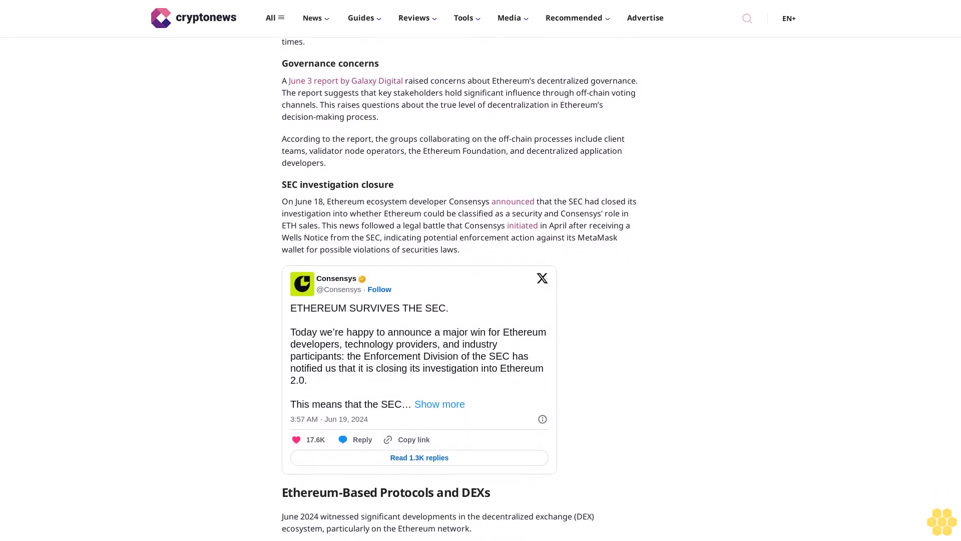
scroll("down", 3)
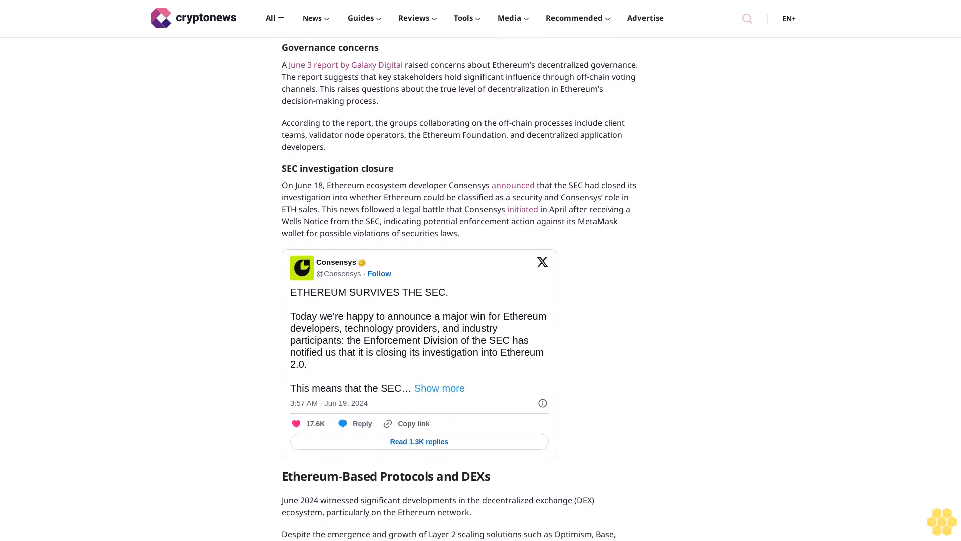
scroll("down", 3)
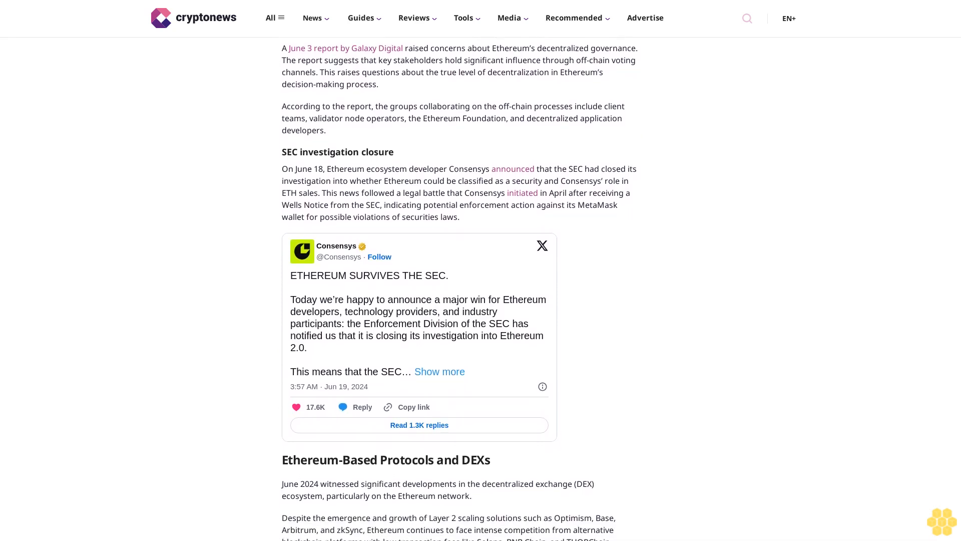
scroll("down", 3)
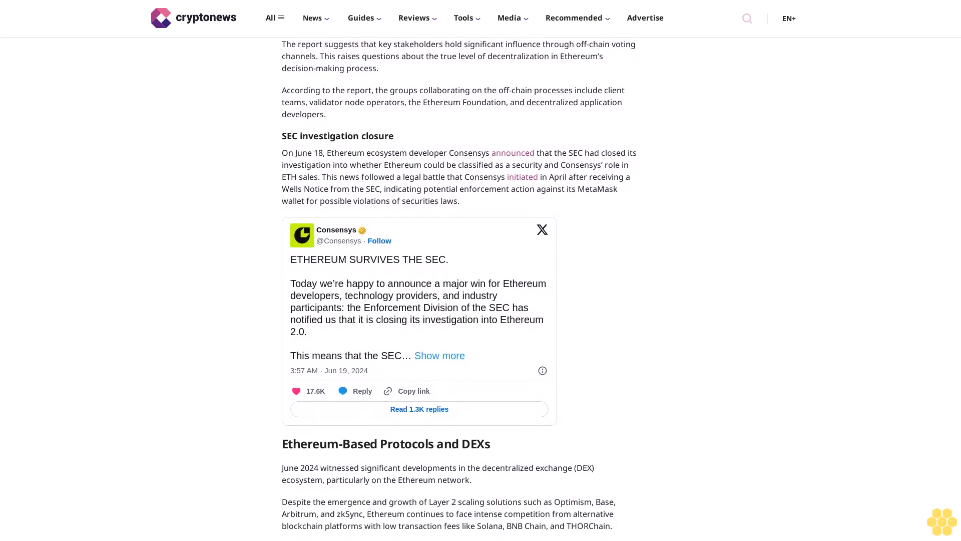
scroll("down", 3)
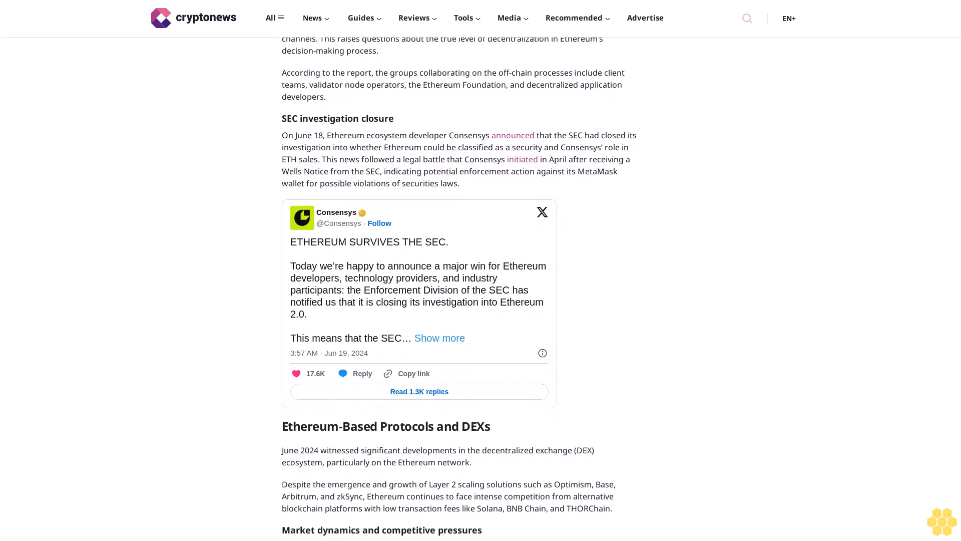
scroll("down", 3)
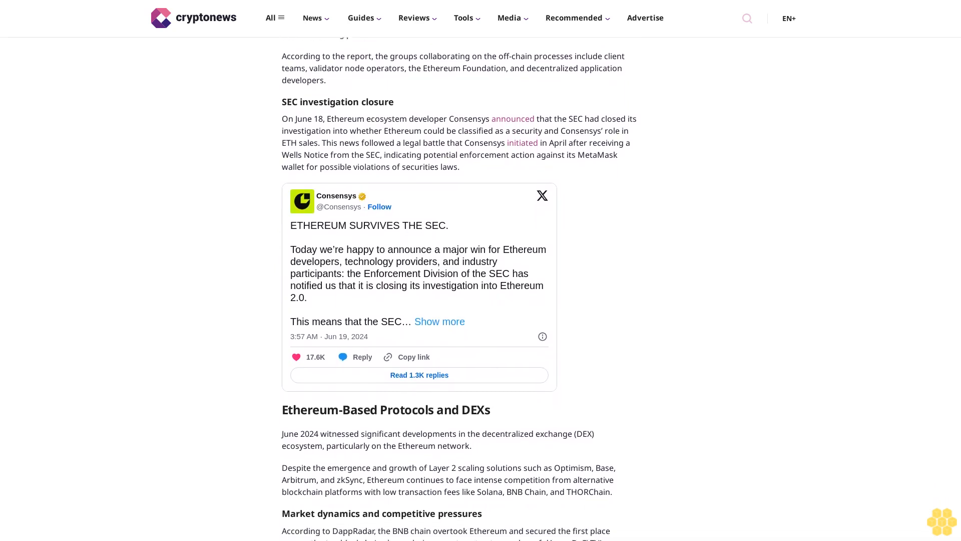
scroll("down", 3)
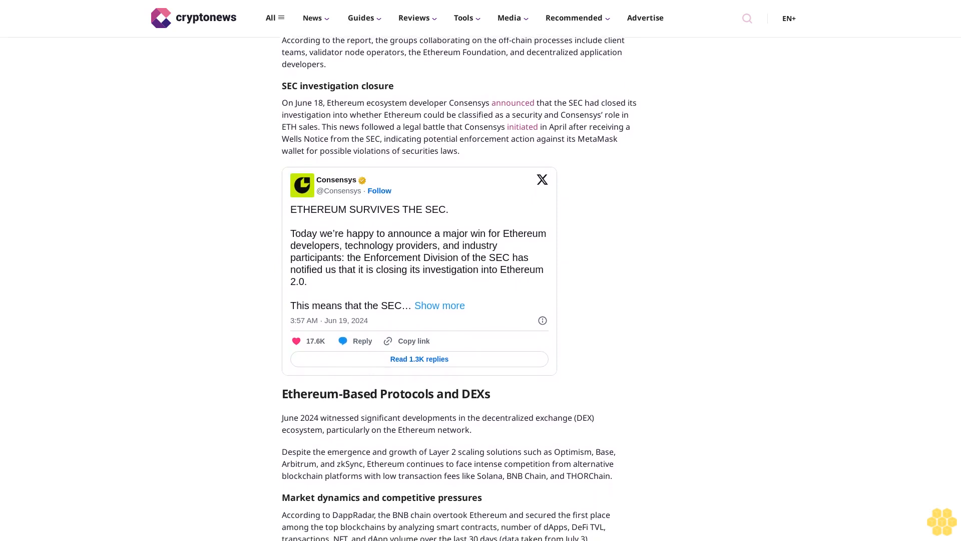
scroll("down", 3)
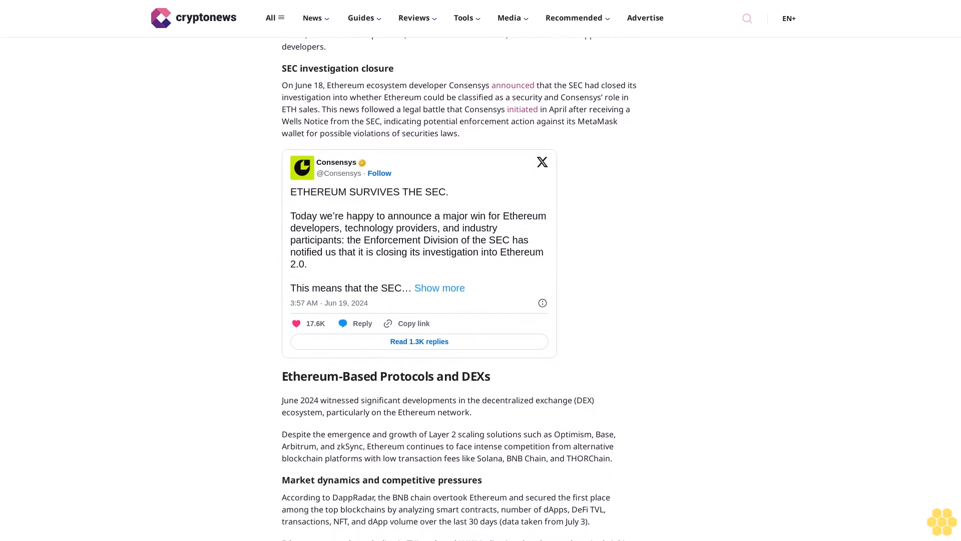
scroll("down", 3)
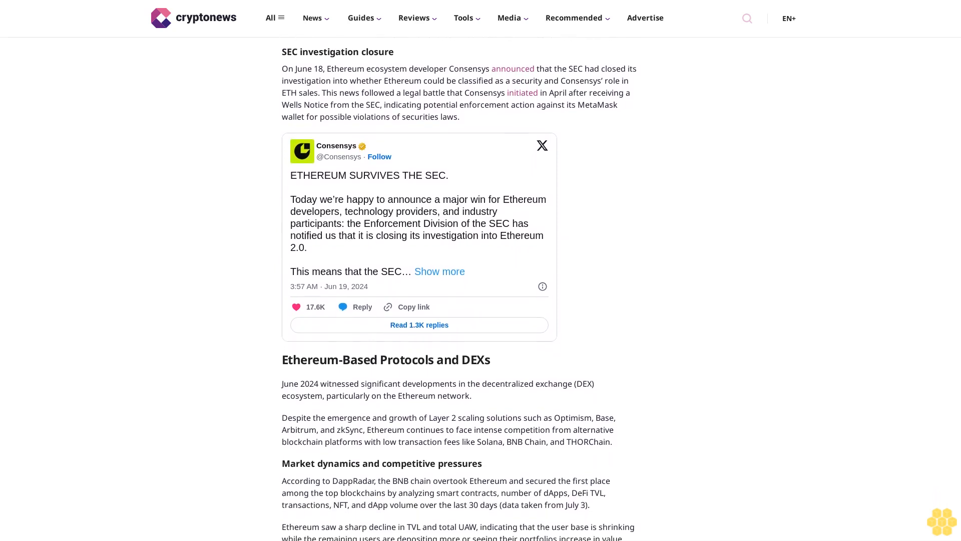
scroll("down", 3)
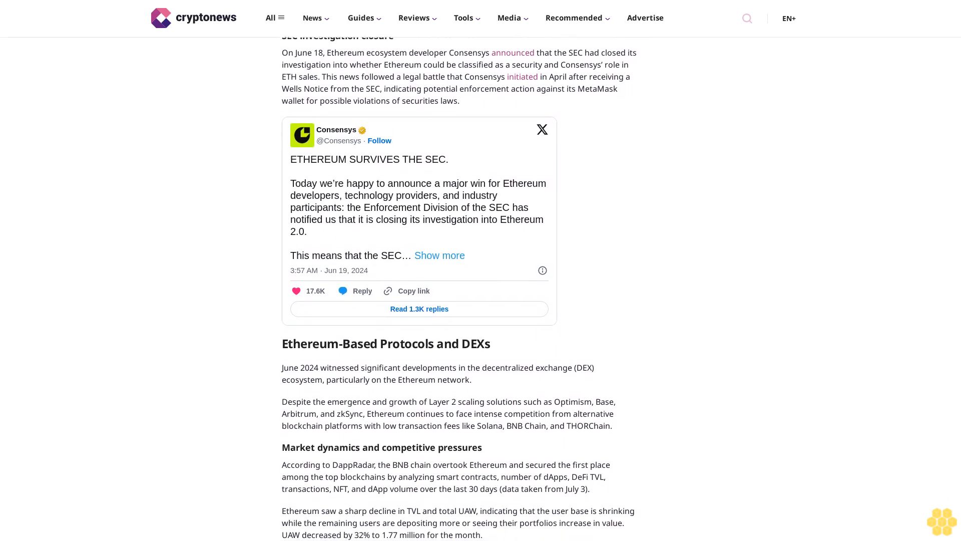
scroll("down", 3)
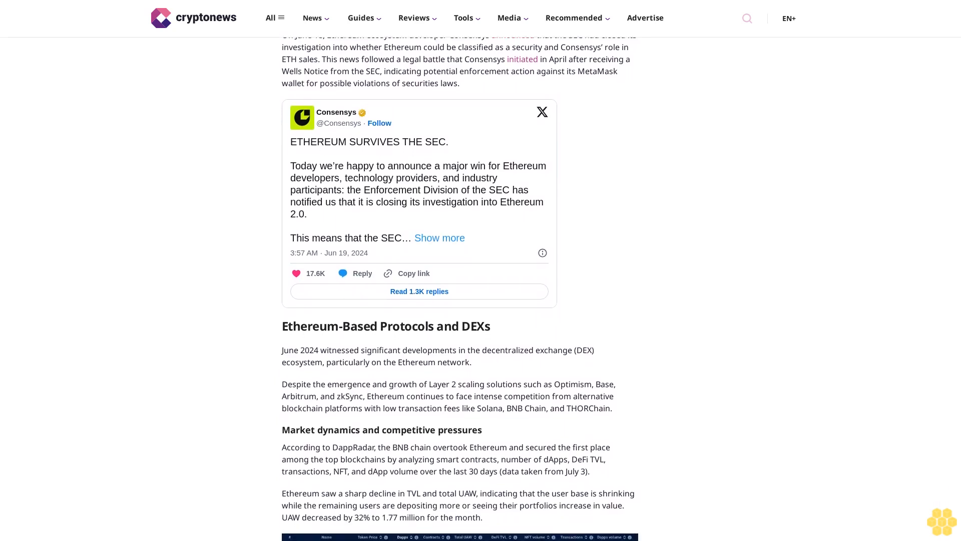
scroll("down", 3)
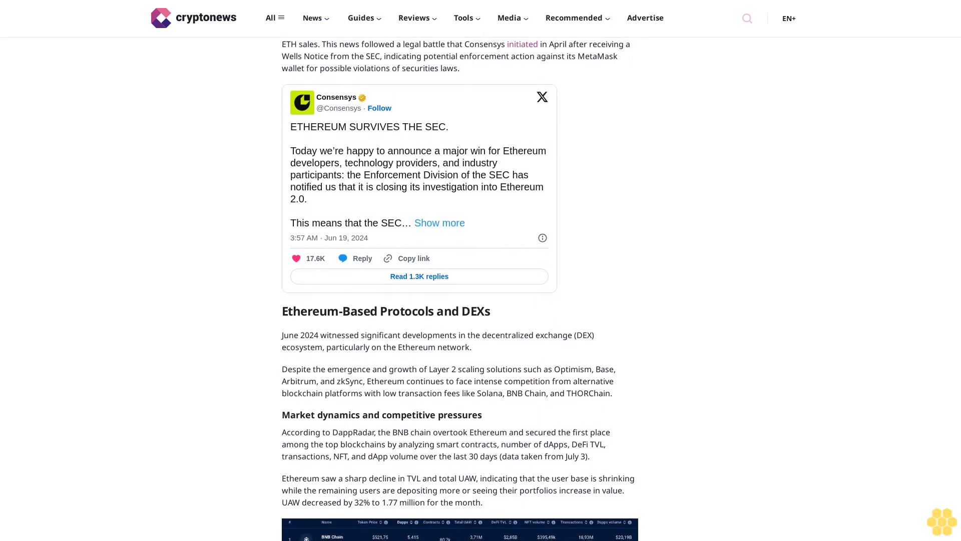
scroll("down", 3)
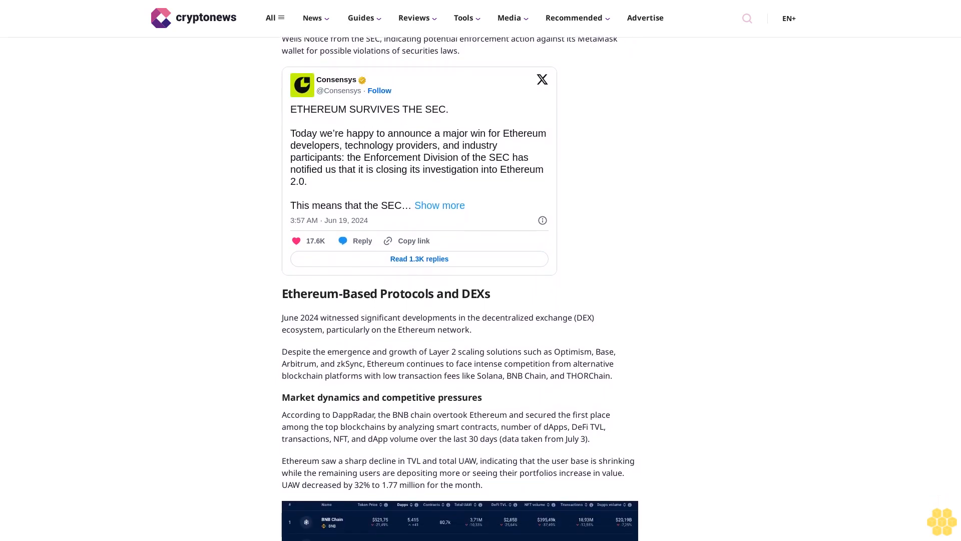
scroll("down", 3)
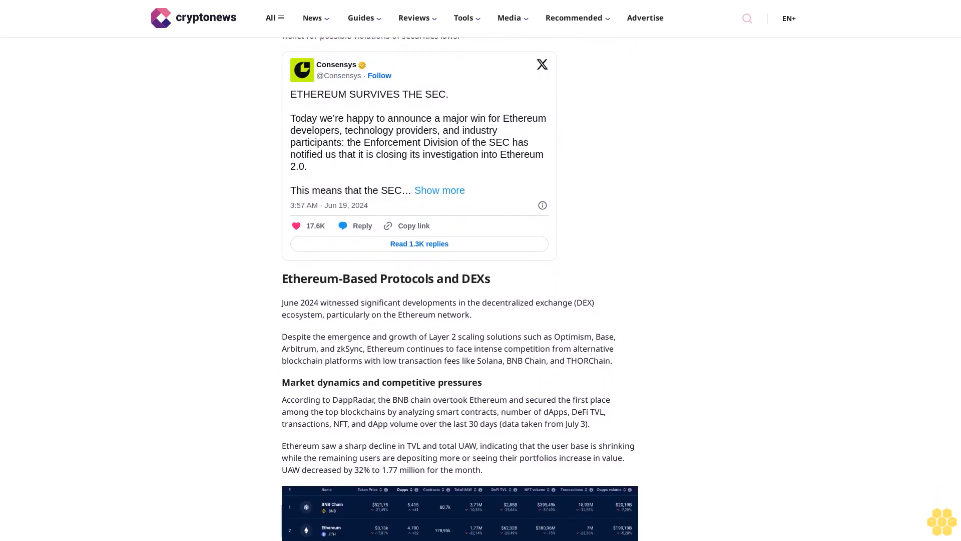
scroll("down", 3)
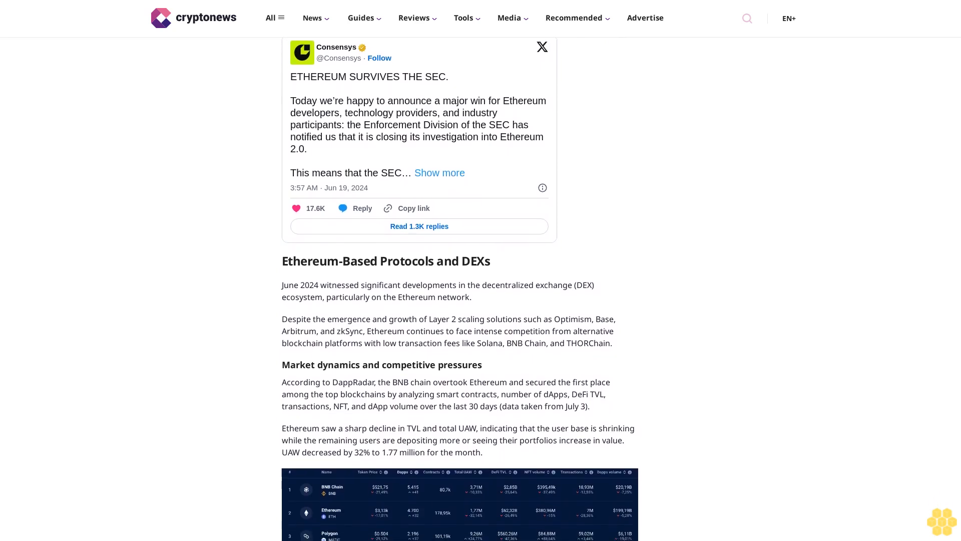
scroll("down", 3)
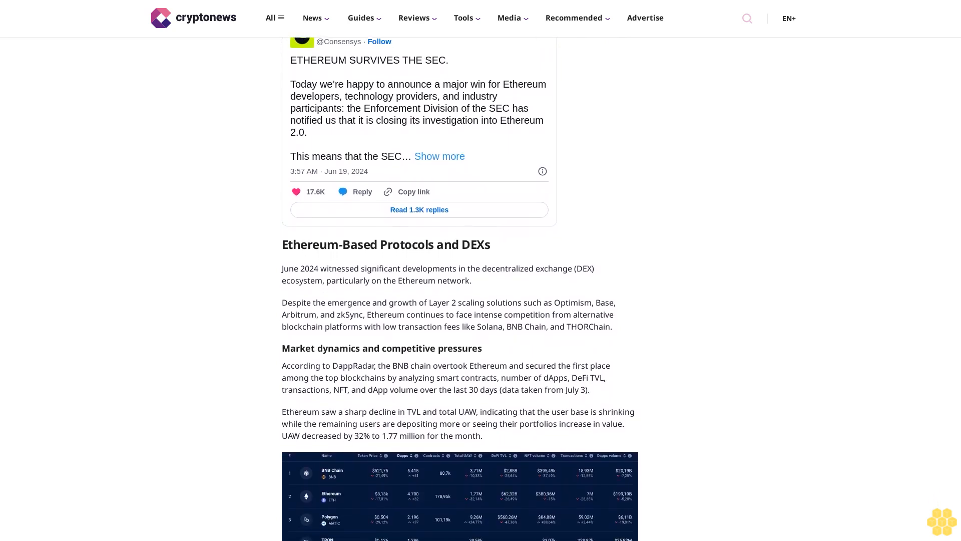
scroll("down", 3)
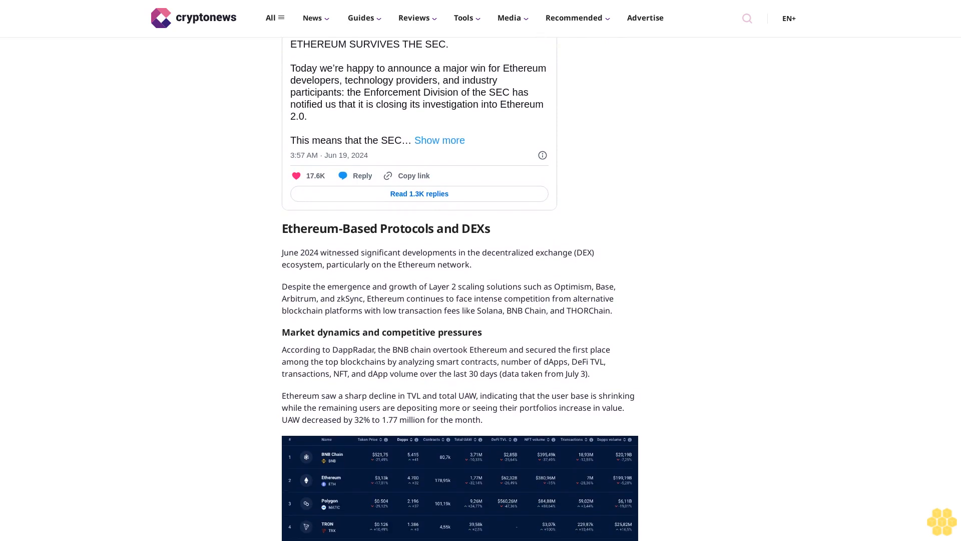
scroll("down", 3)
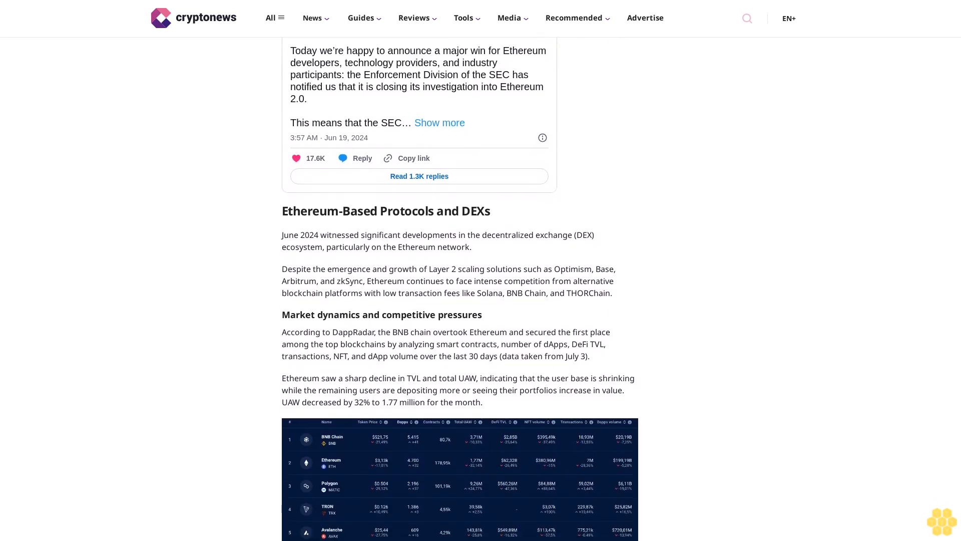
scroll("down", 3)
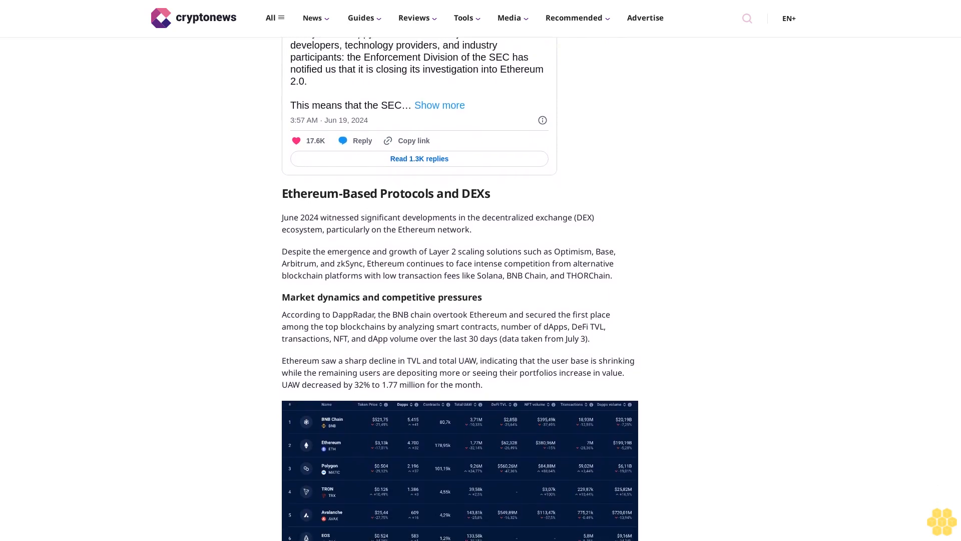
scroll("down", 3)
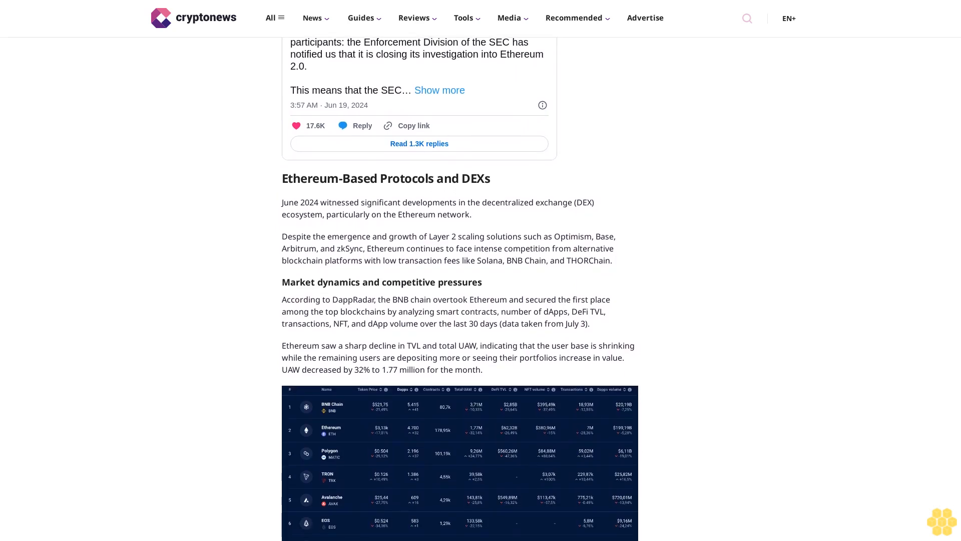
scroll("down", 3)
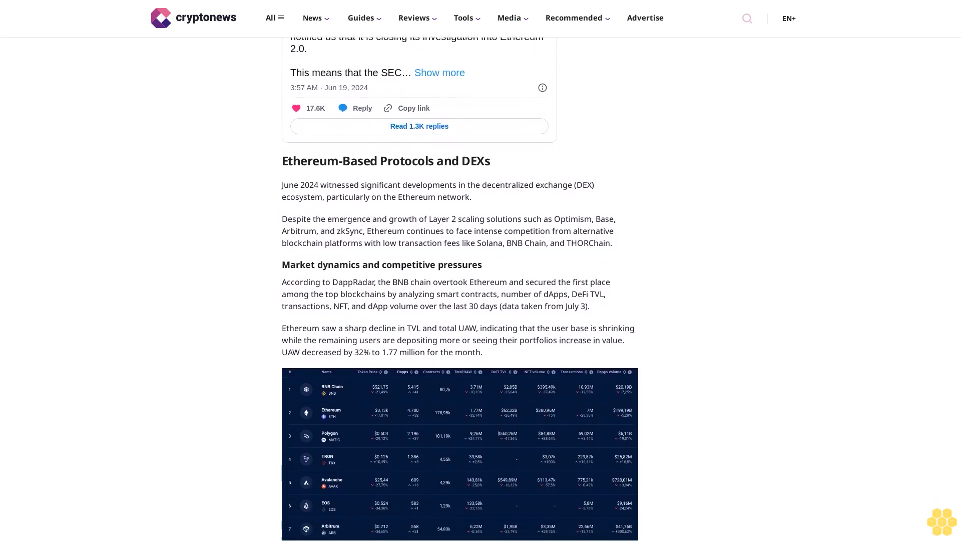
scroll("down", 3)
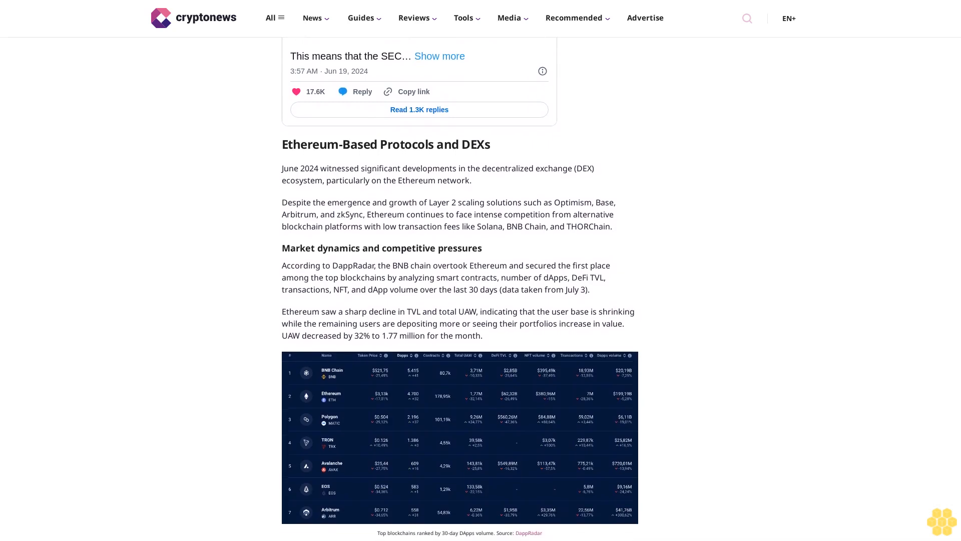
scroll("down", 3)
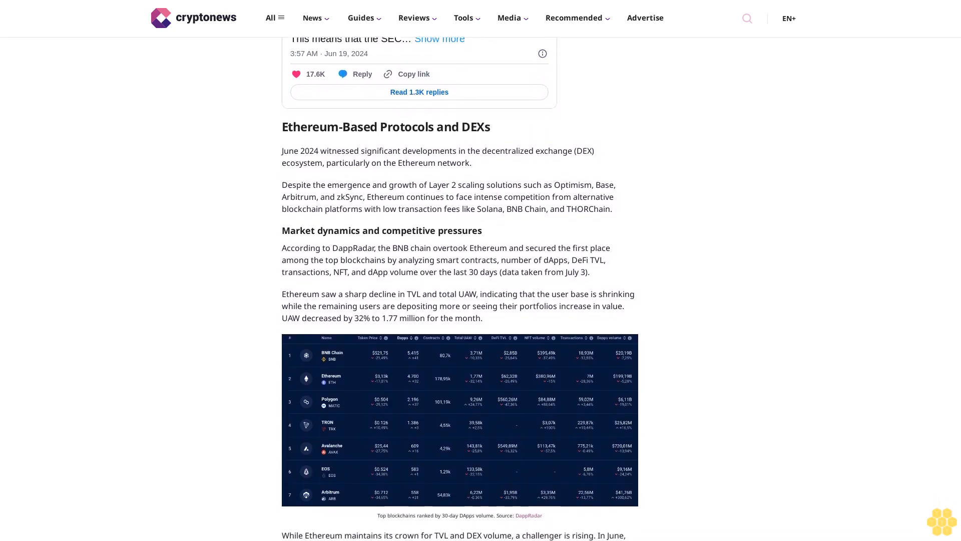
scroll("down", 3)
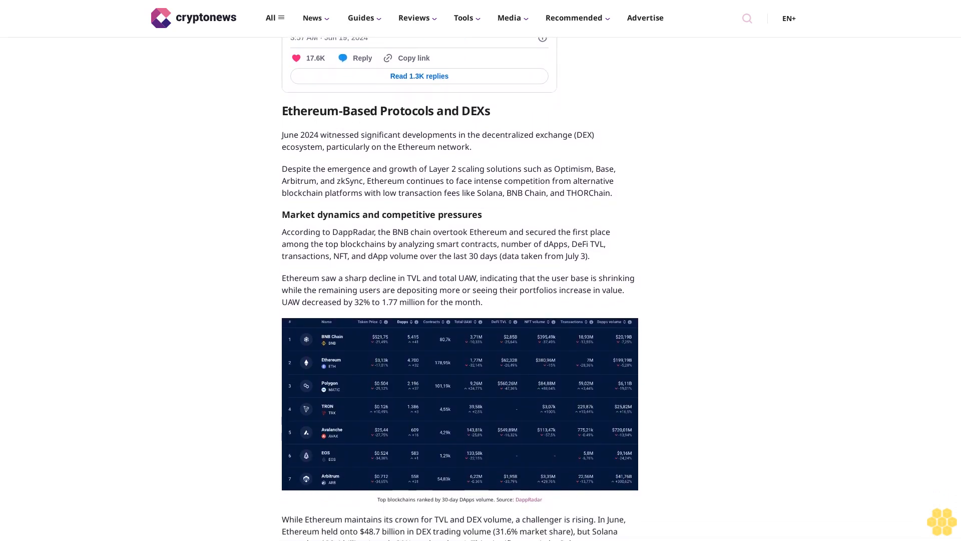
scroll("down", 3)
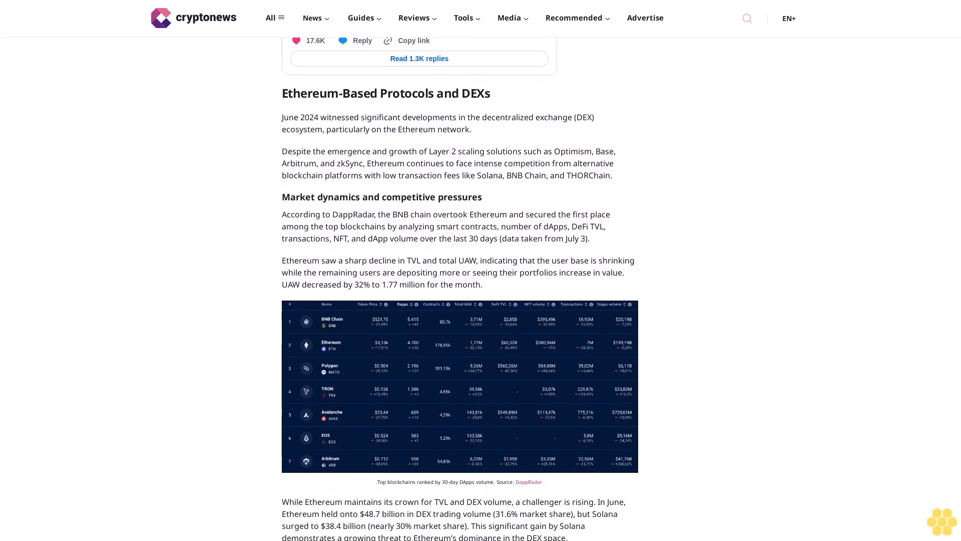
scroll("down", 3)
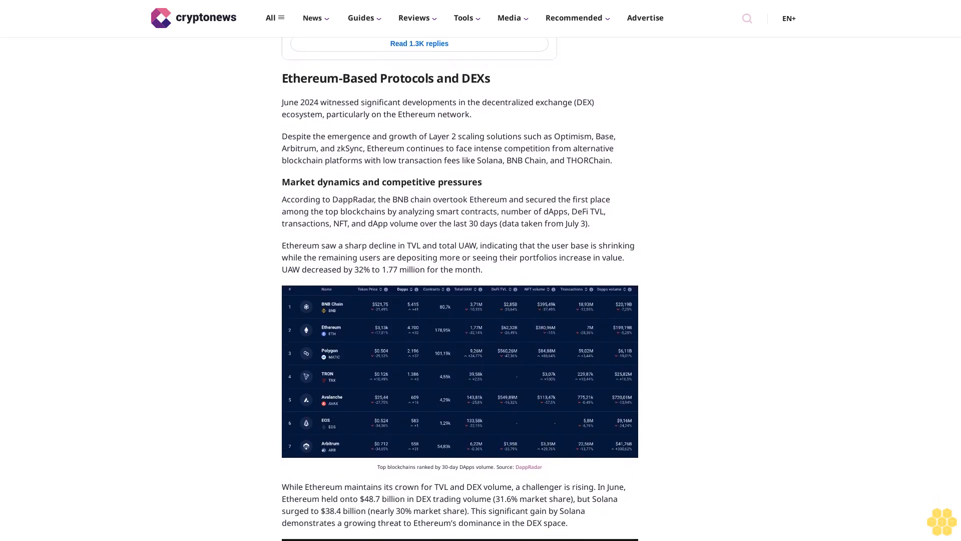
scroll("down", 3)
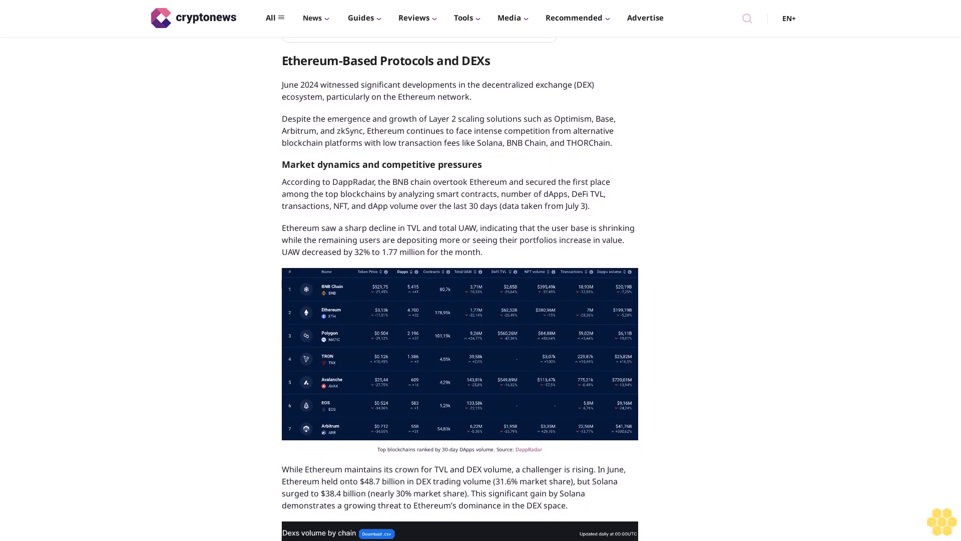
scroll("down", 3)
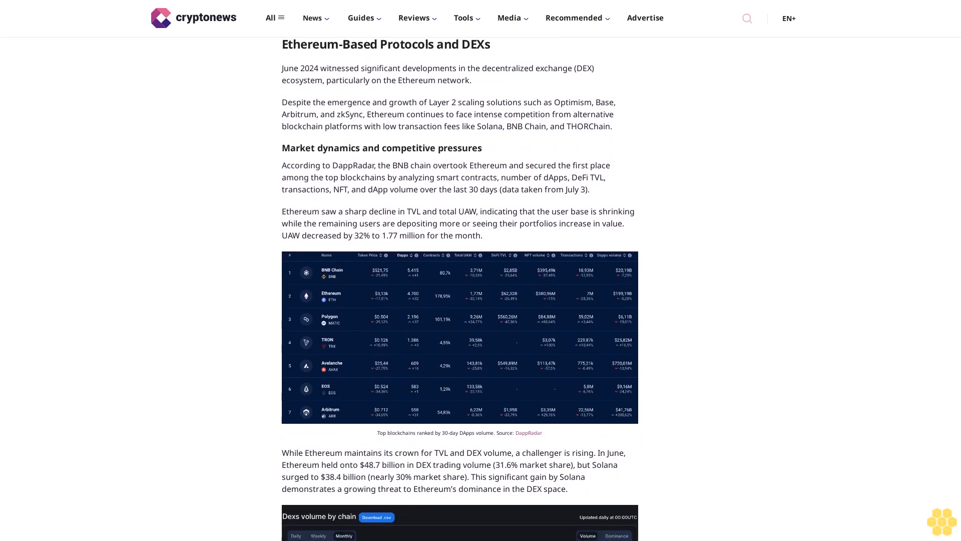
scroll("down", 3)
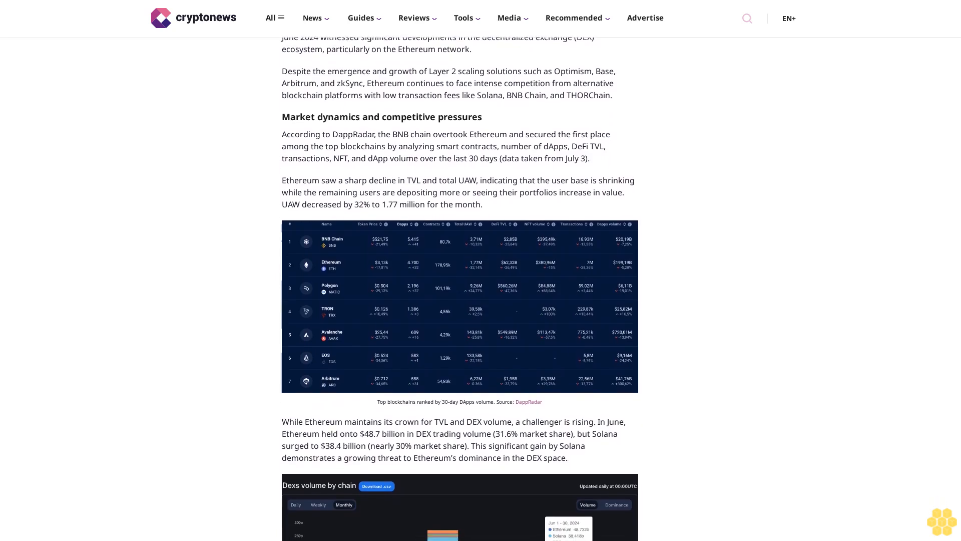
scroll("down", 3)
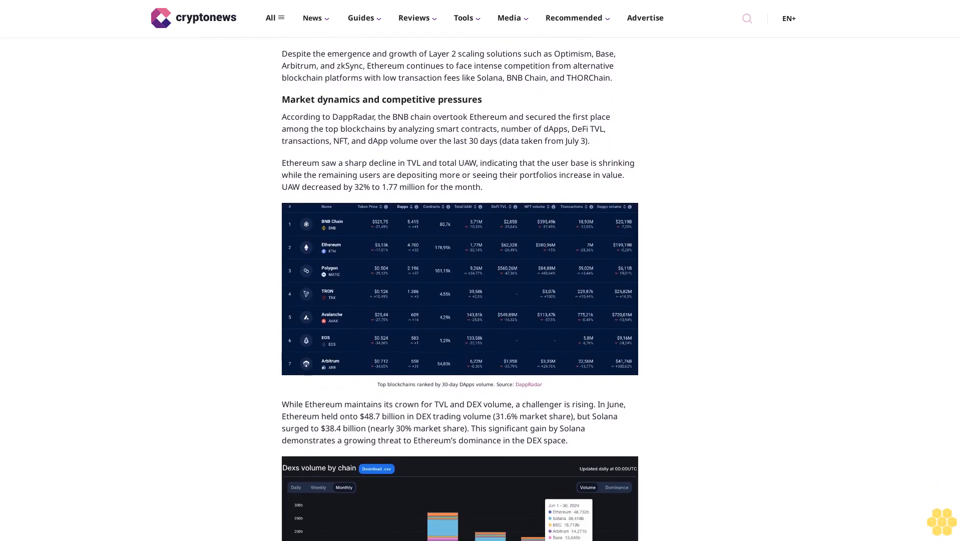
scroll("down", 3)
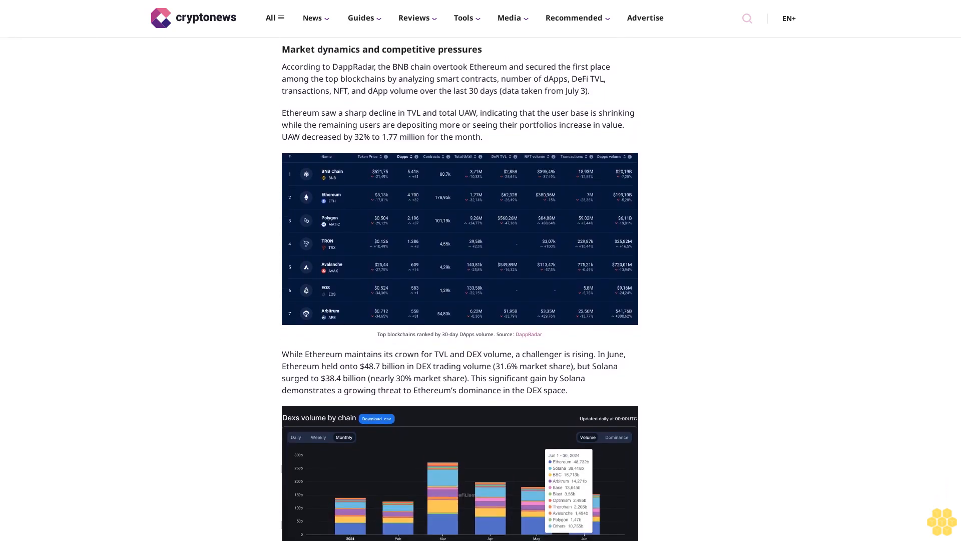
scroll("down", 3)
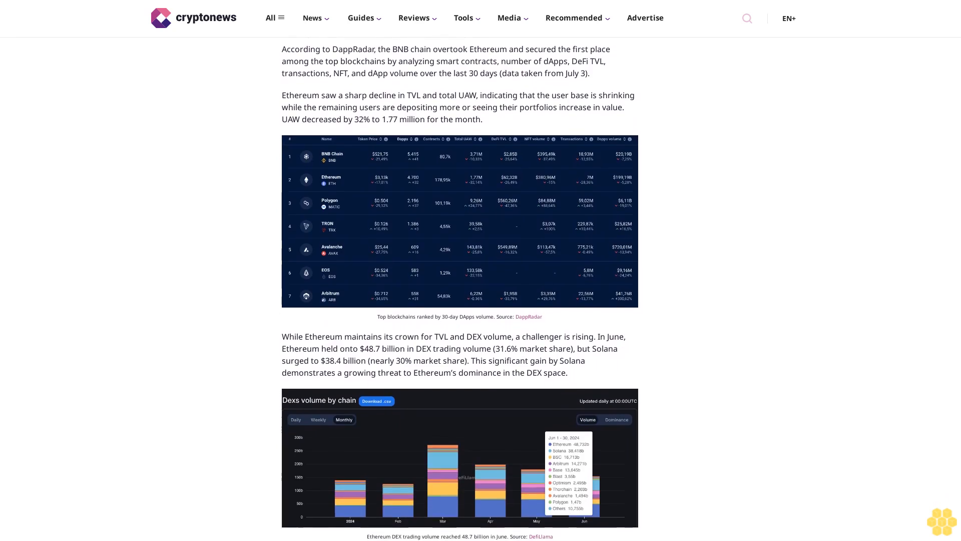
scroll("down", 3)
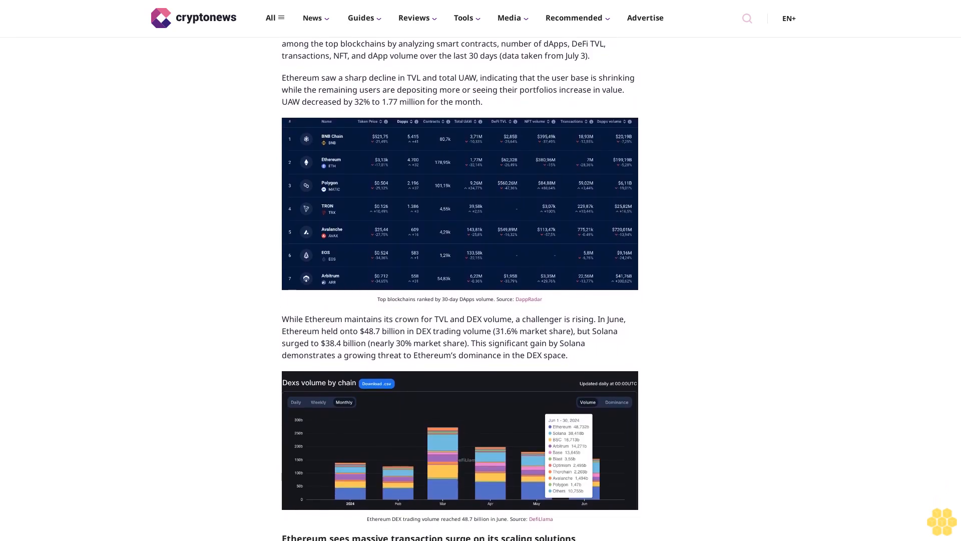
scroll("down", 3)
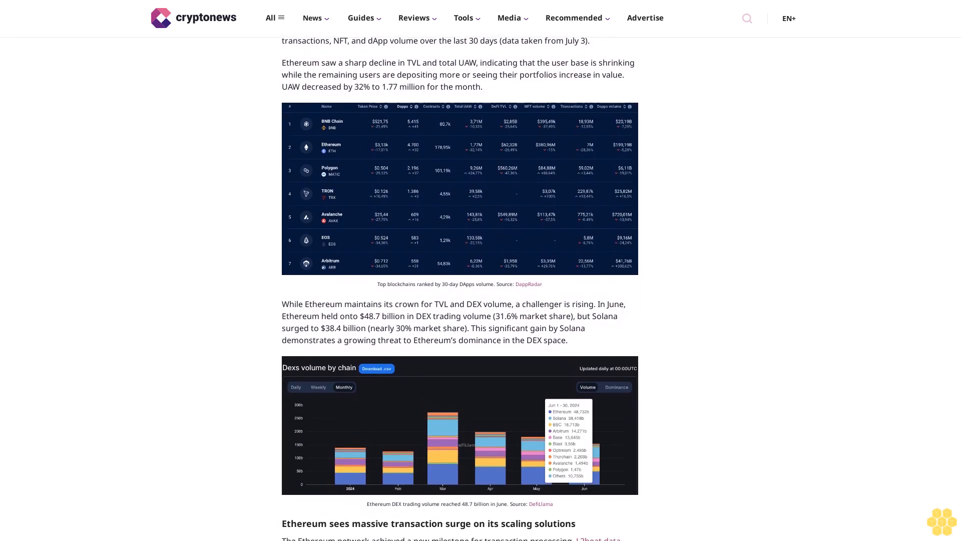
scroll("down", 3)
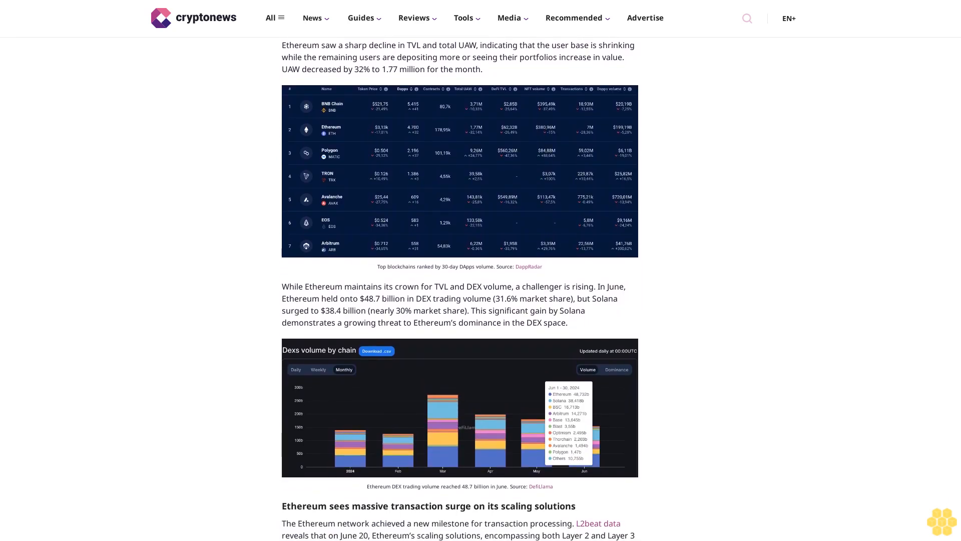
scroll("down", 3)
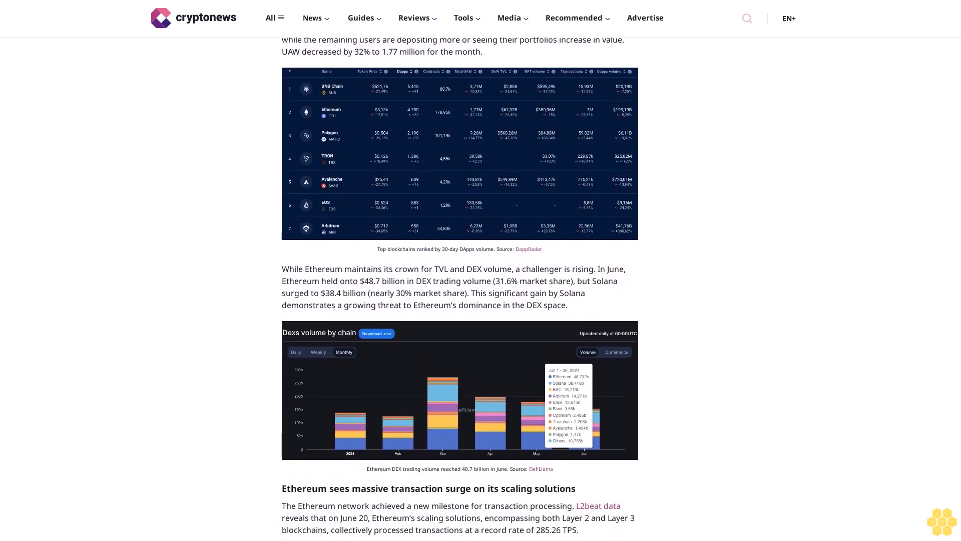
scroll("down", 3)
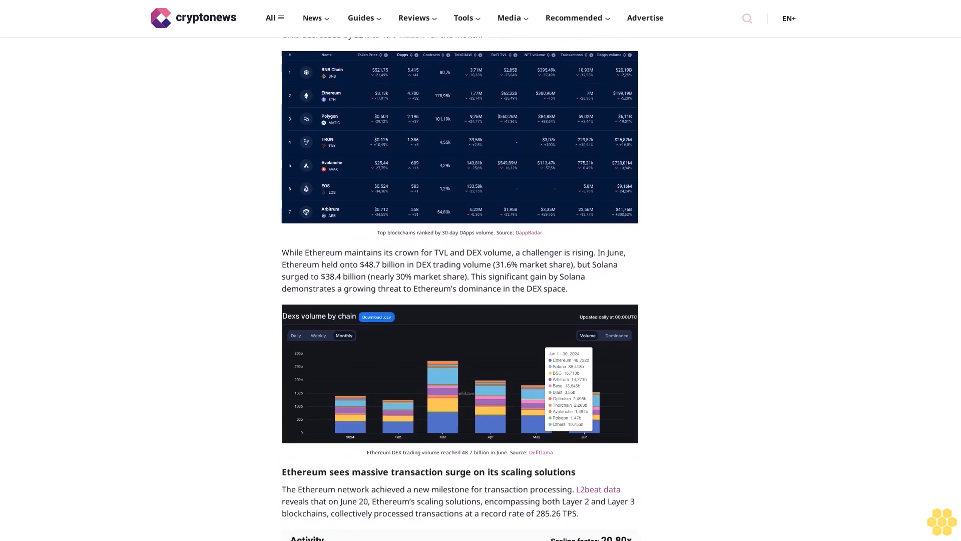
scroll("down", 3)
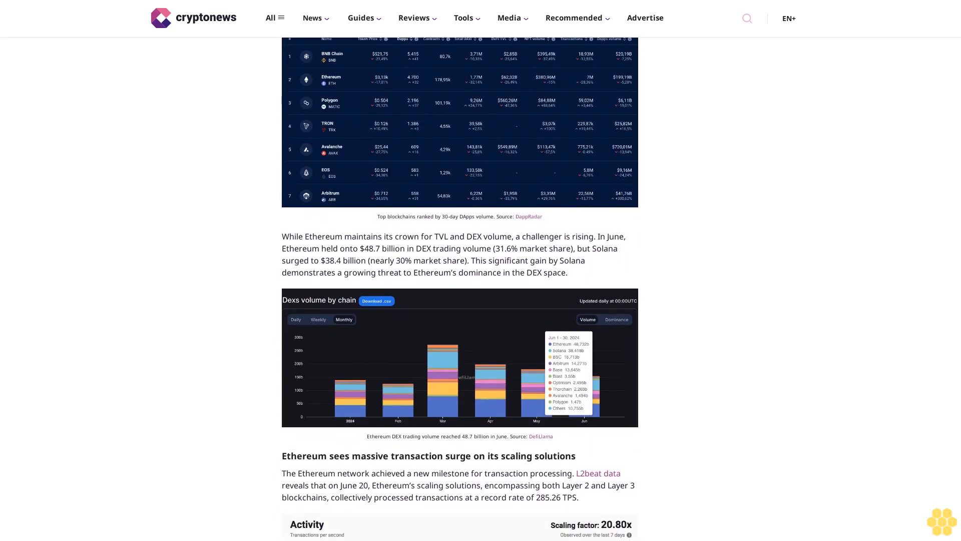
scroll("down", 3)
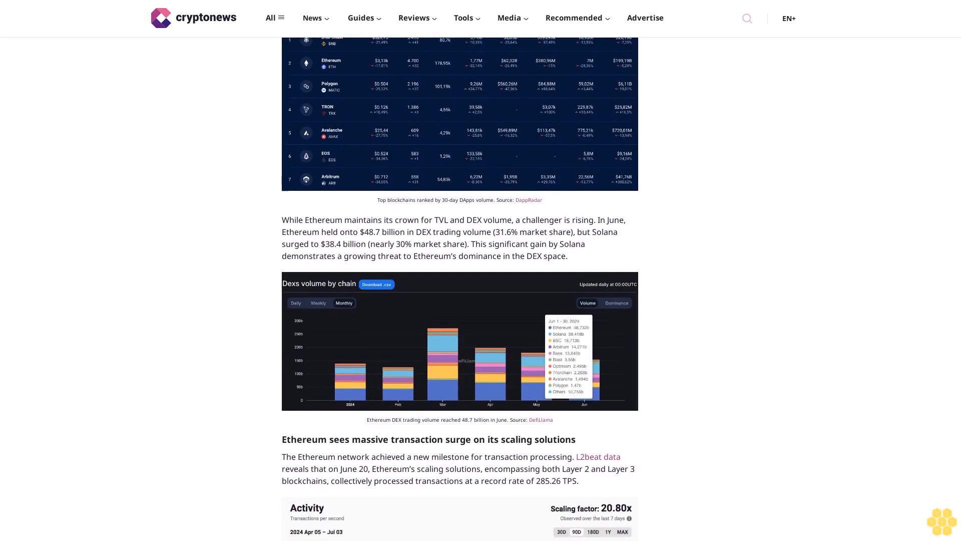
scroll("down", 3)
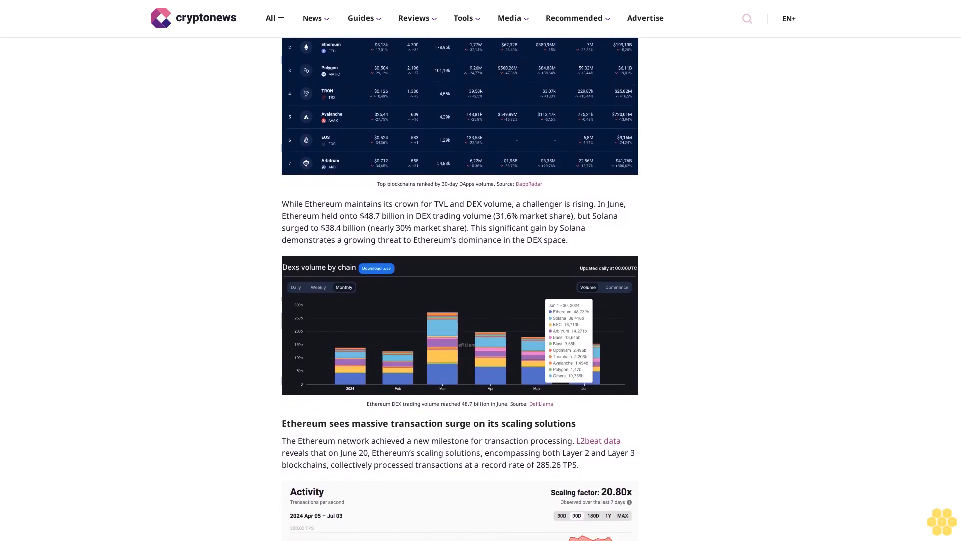
scroll("down", 3)
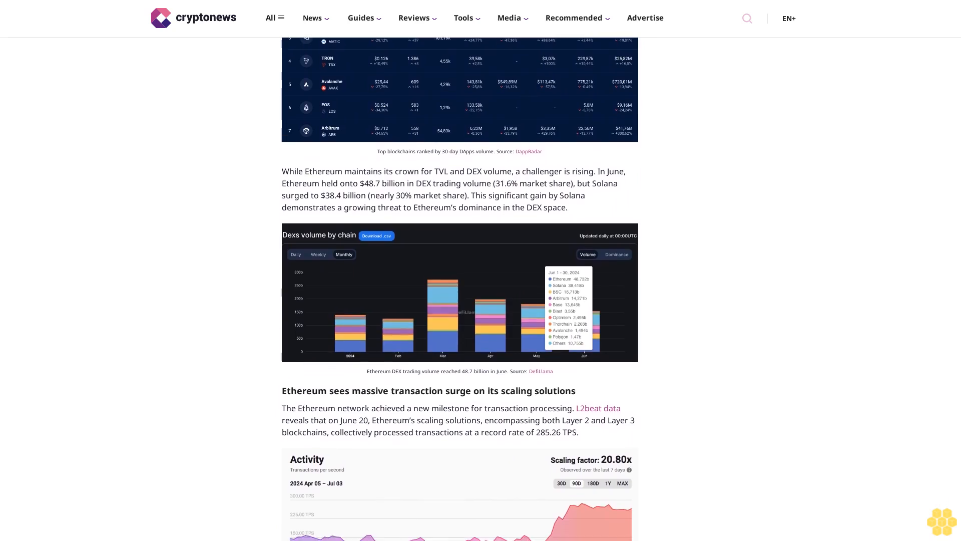
scroll("down", 3)
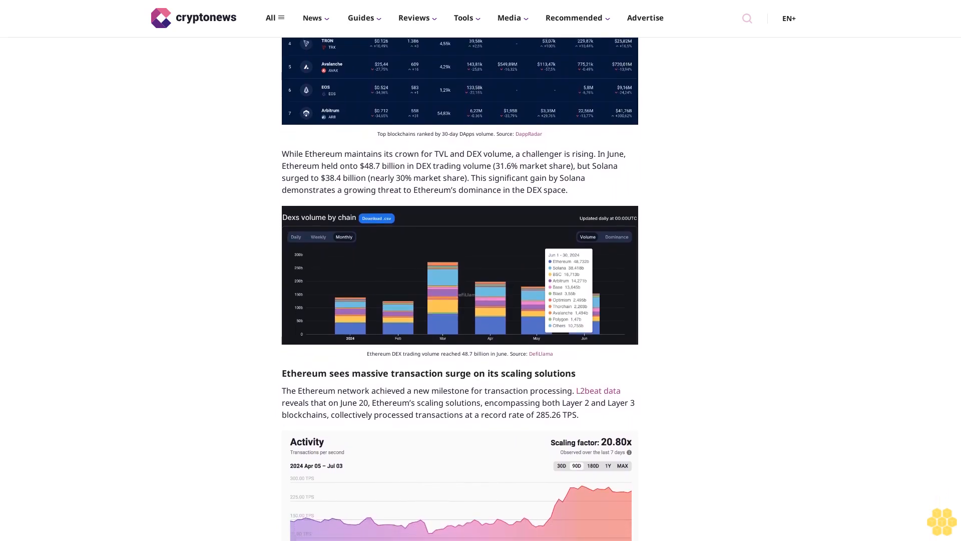
scroll("down", 3)
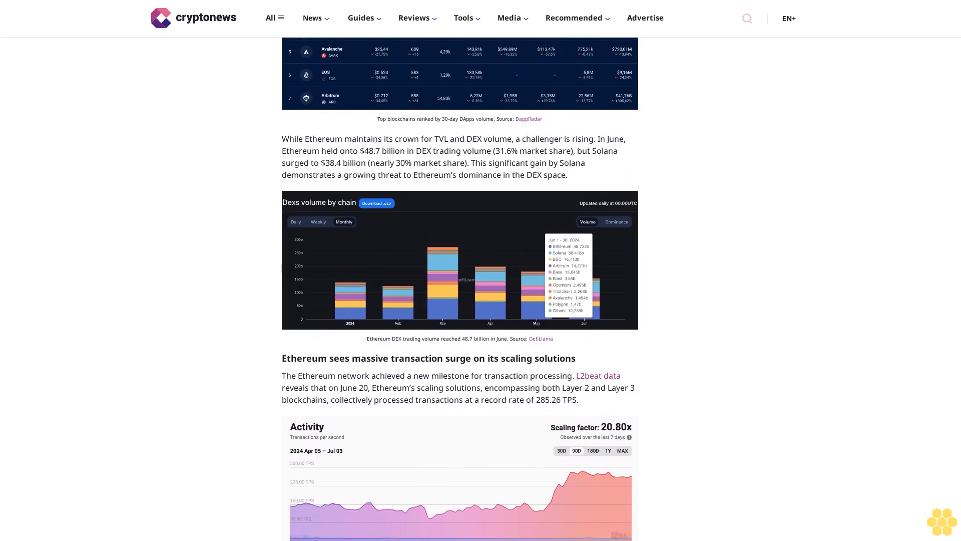
scroll("down", 3)
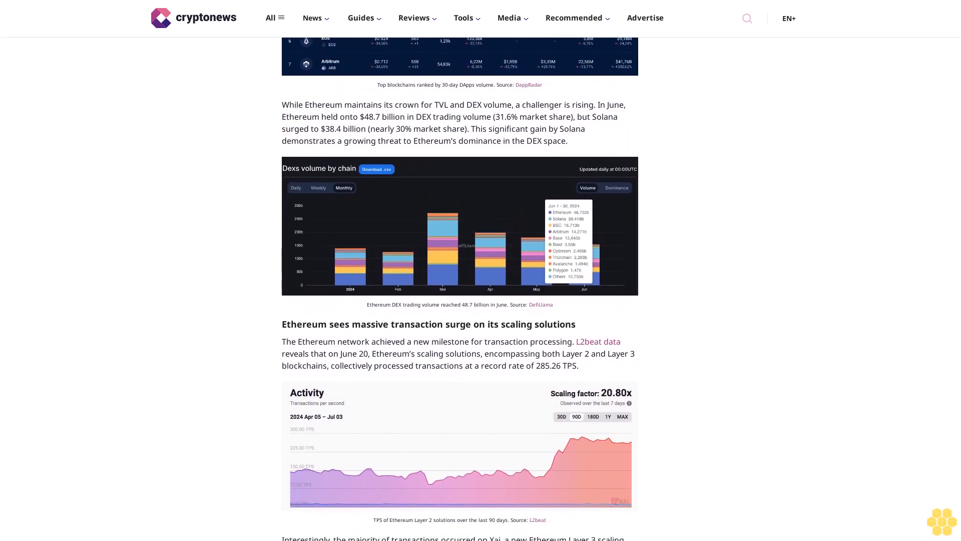
scroll("down", 3)
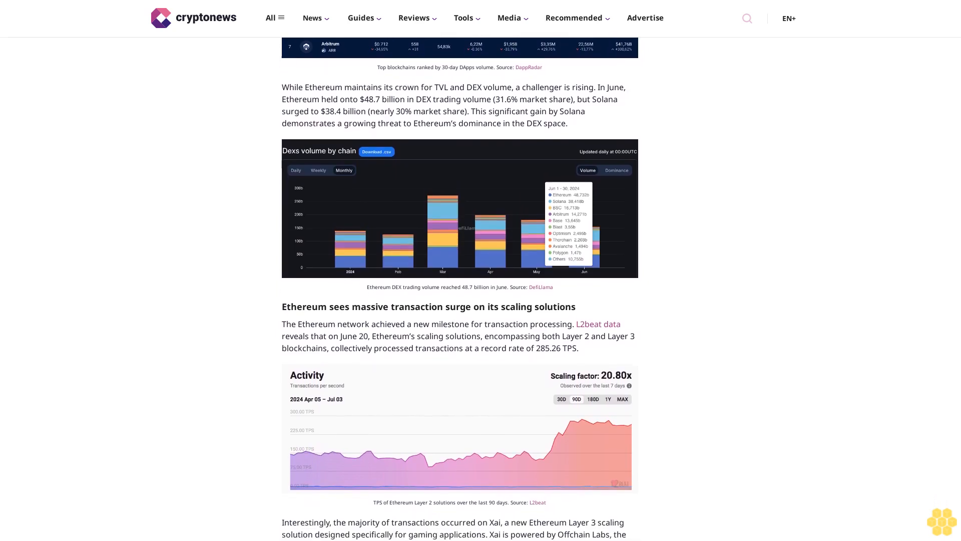
scroll("down", 3)
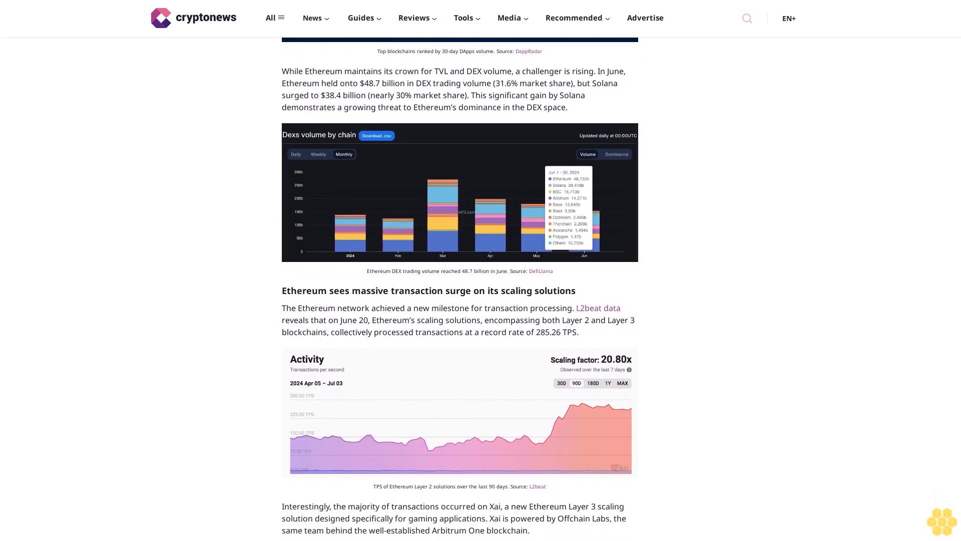
scroll("down", 3)
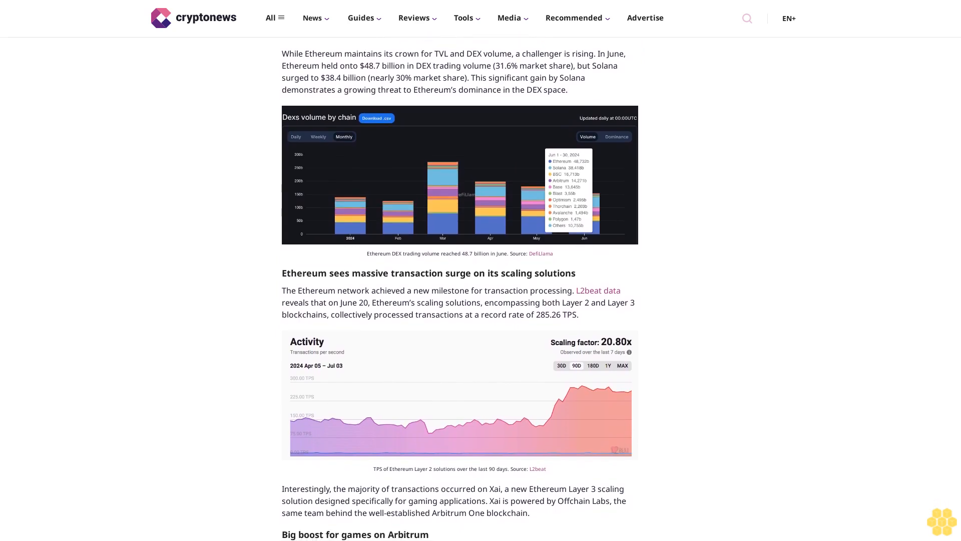
scroll("down", 3)
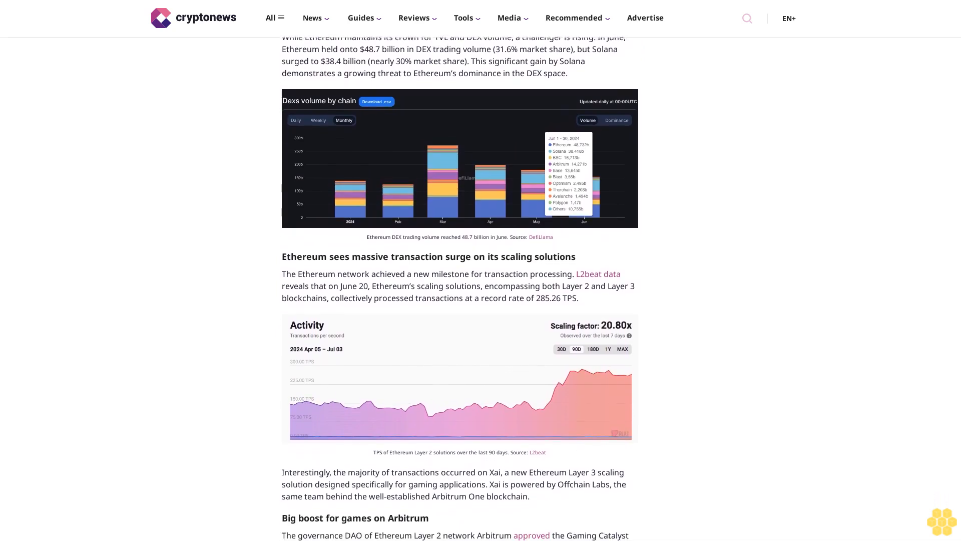
scroll("down", 3)
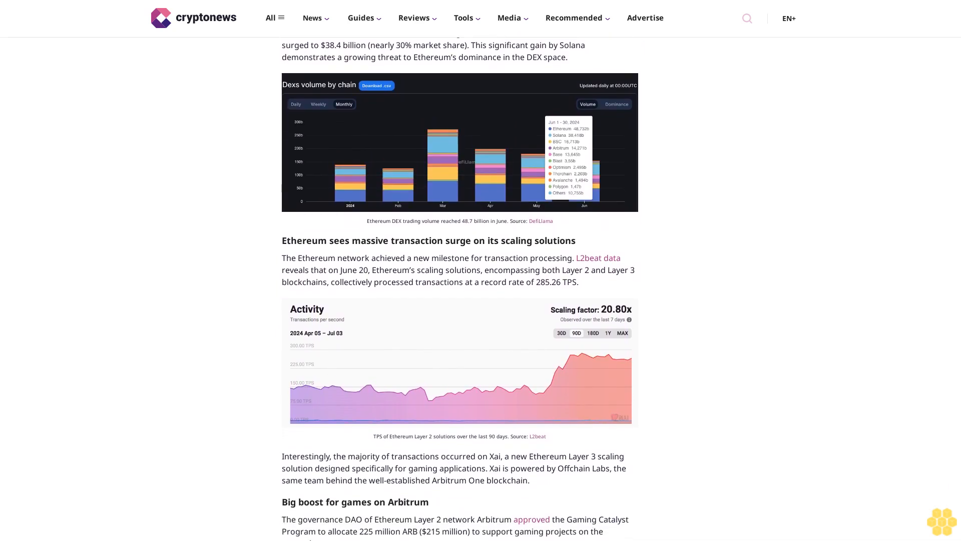
scroll("down", 3)
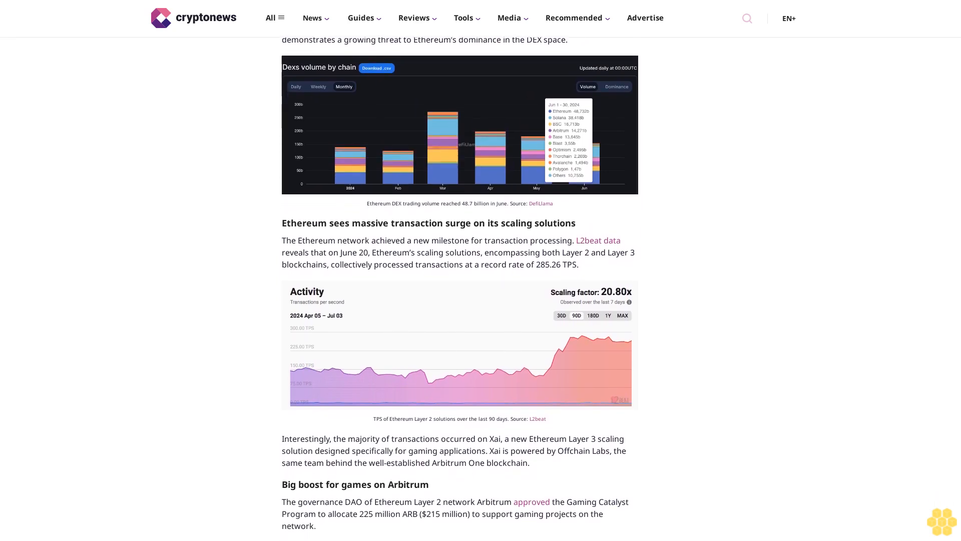
scroll("down", 3)
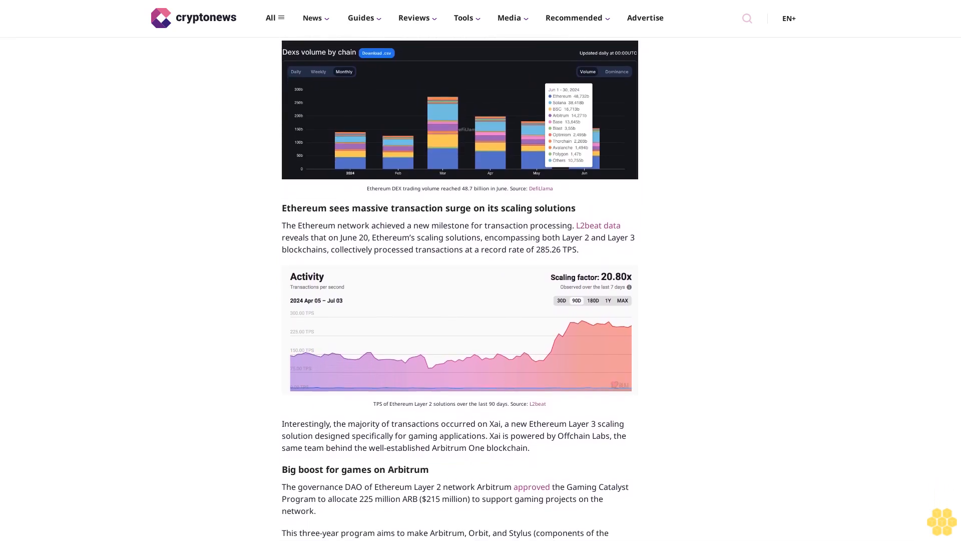
scroll("down", 3)
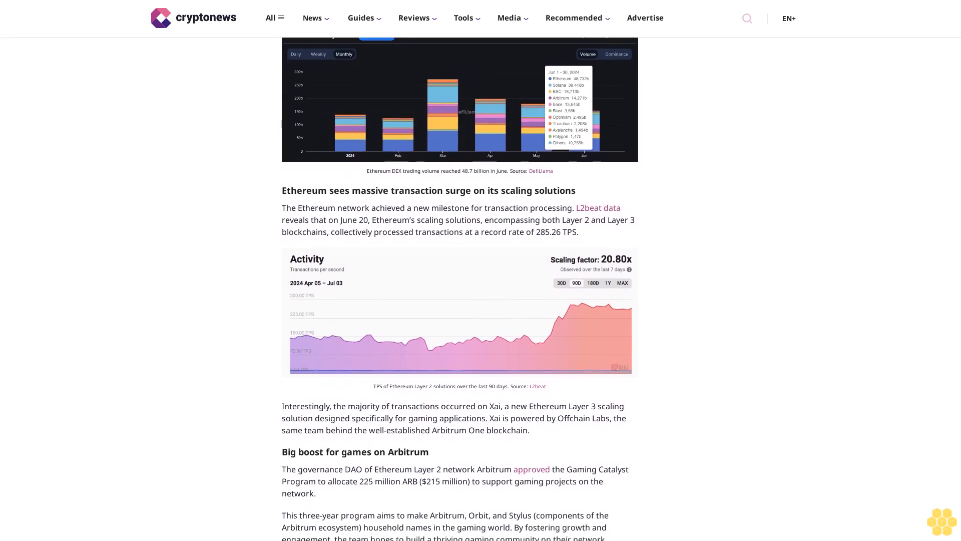
scroll("down", 3)
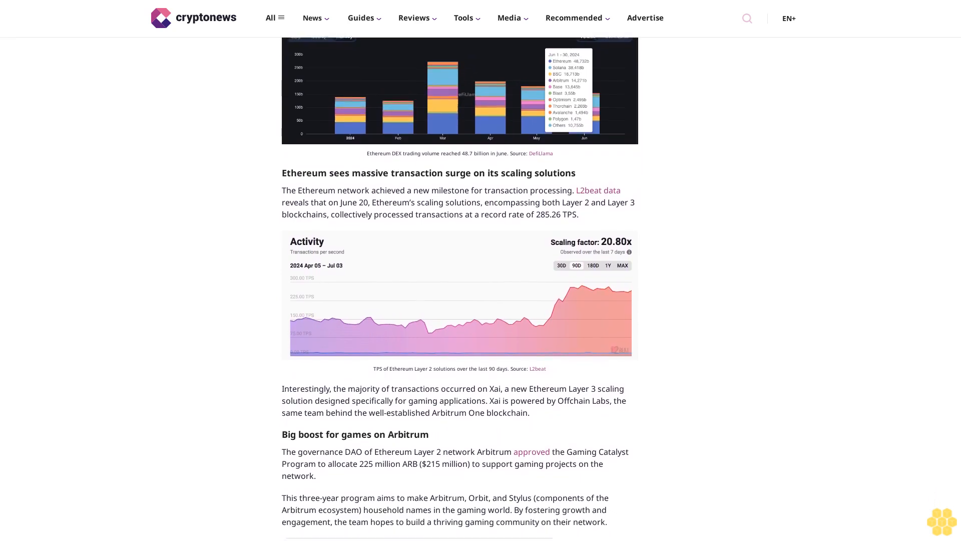
scroll("down", 3)
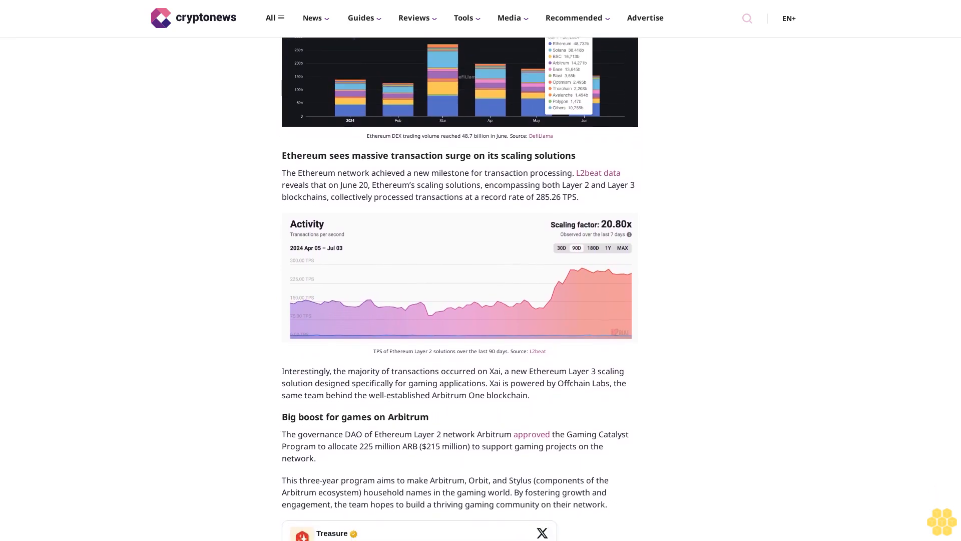
scroll("down", 3)
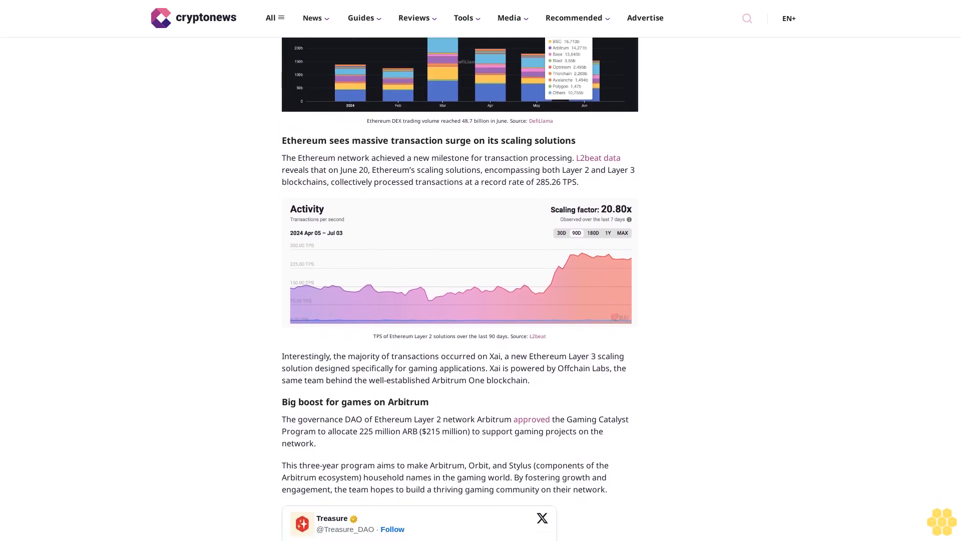
scroll("down", 3)
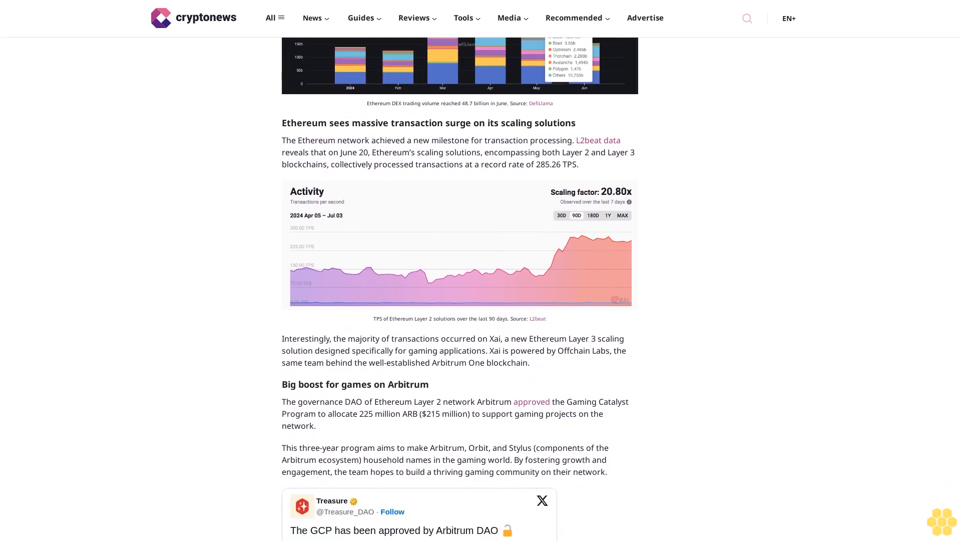
scroll("down", 3)
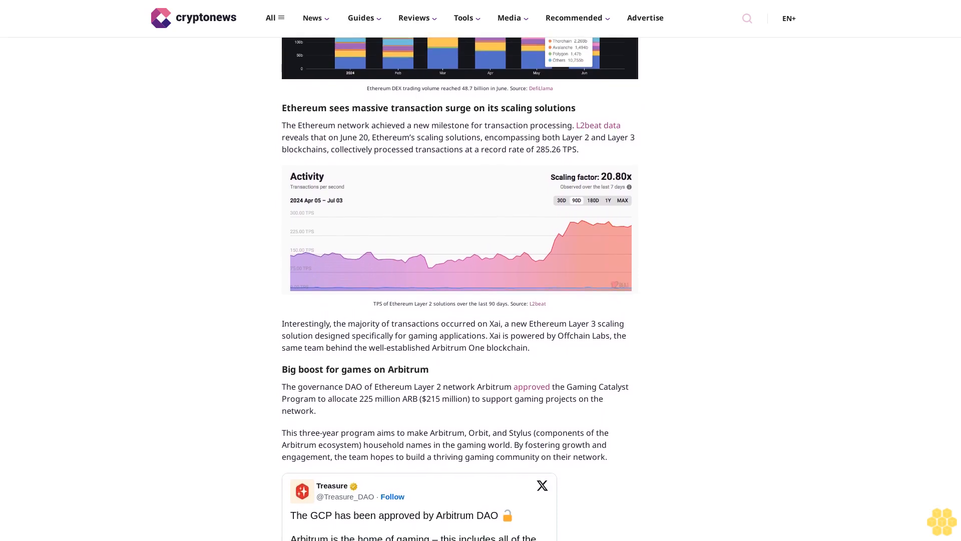
scroll("down", 3)
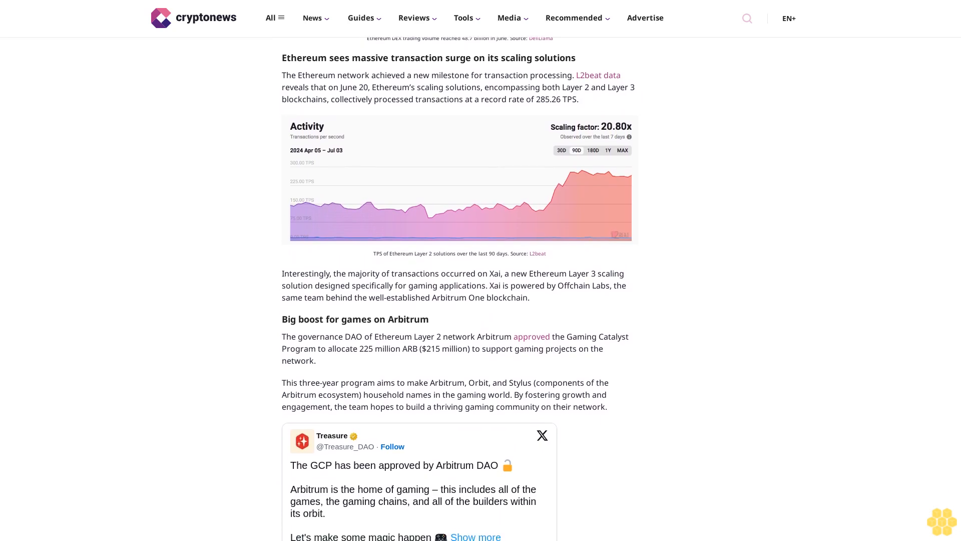
scroll("down", 3)
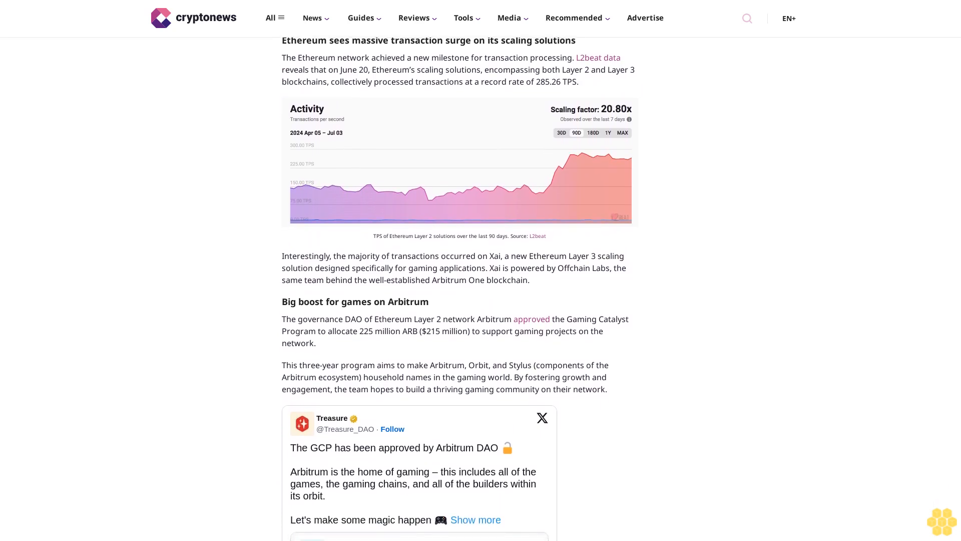
scroll("down", 3)
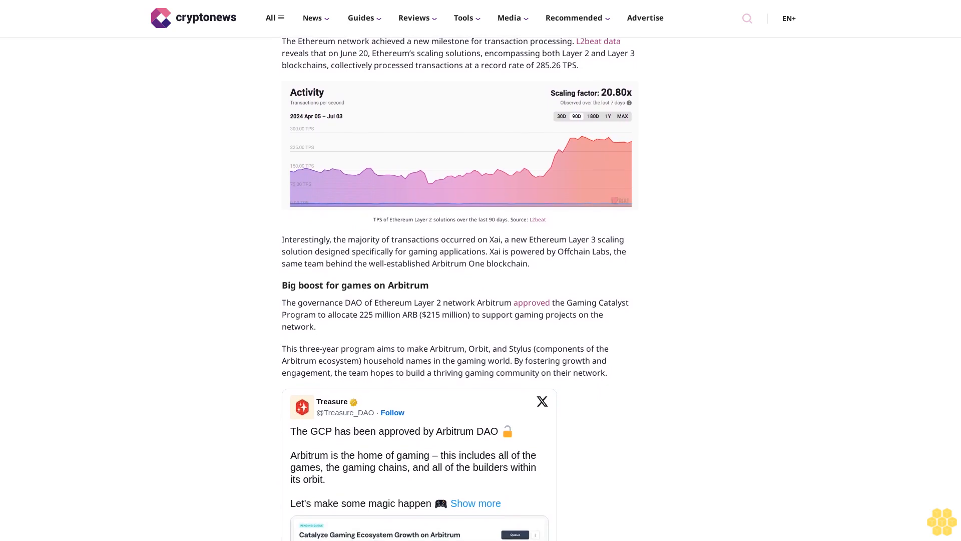
scroll("down", 3)
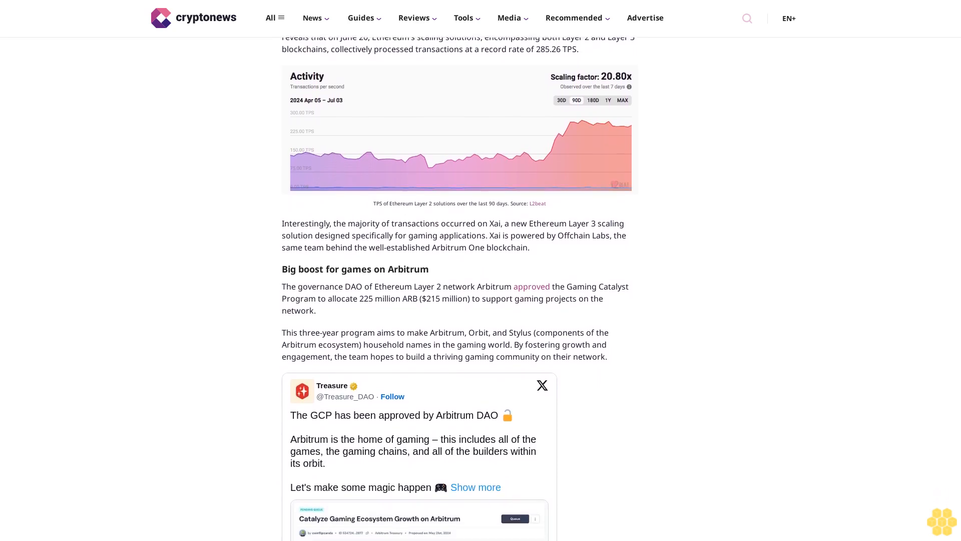
scroll("down", 3)
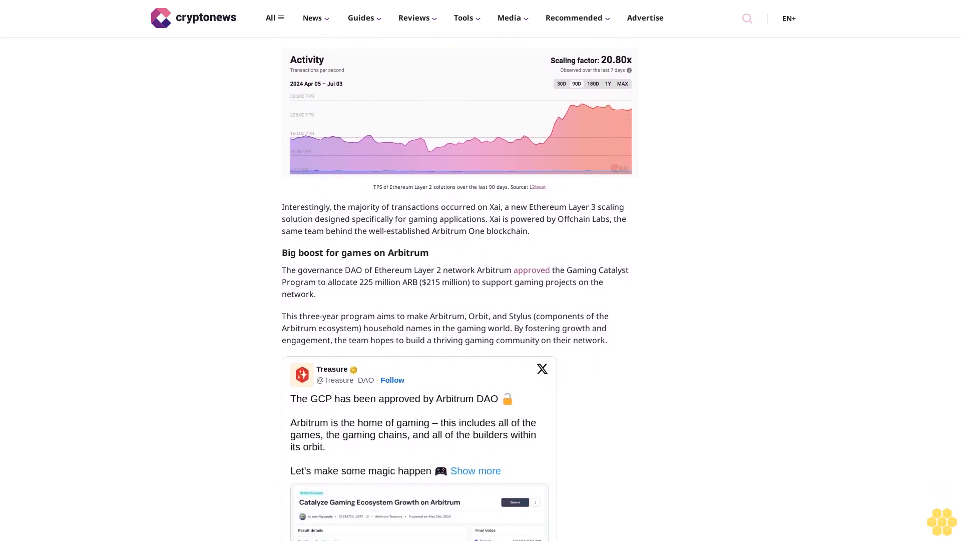
scroll("down", 3)
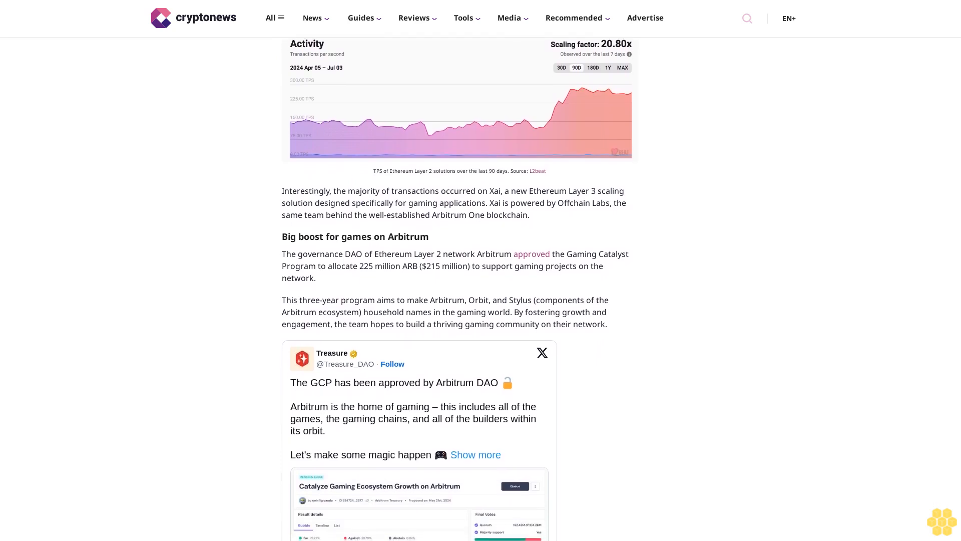
scroll("down", 3)
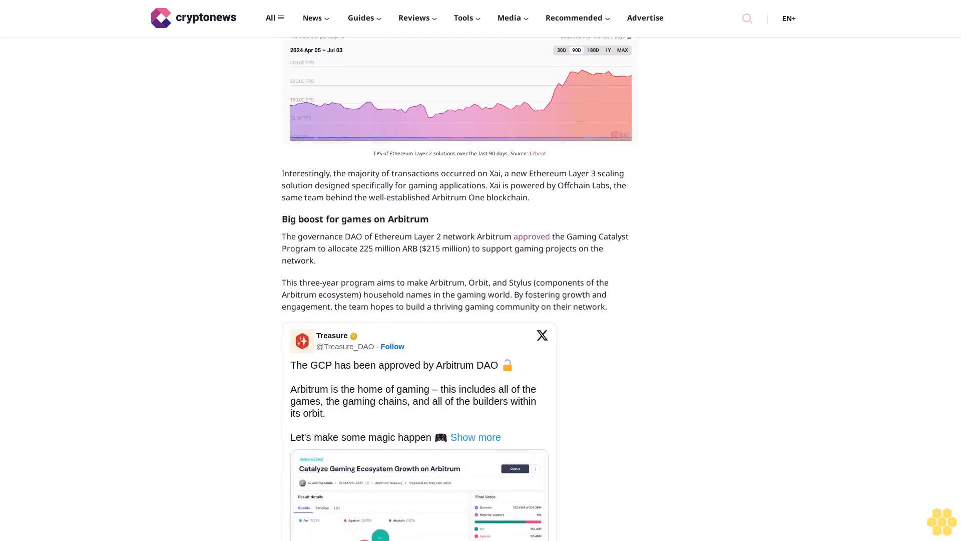
scroll("down", 3)
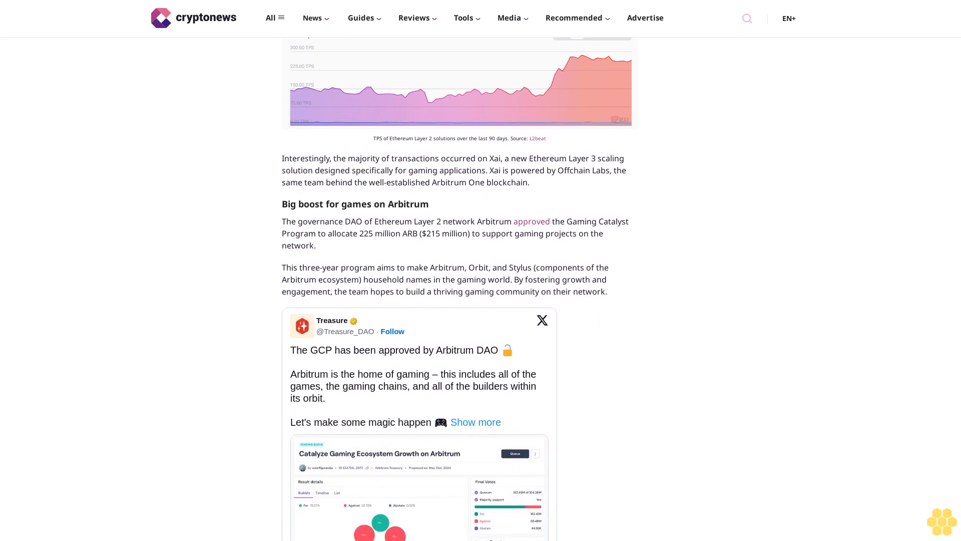
scroll("down", 3)
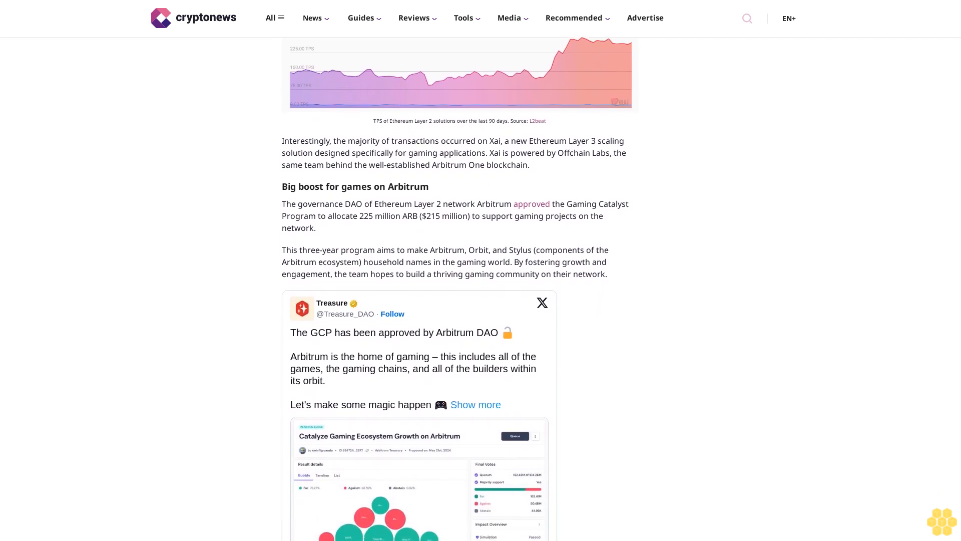
scroll("down", 3)
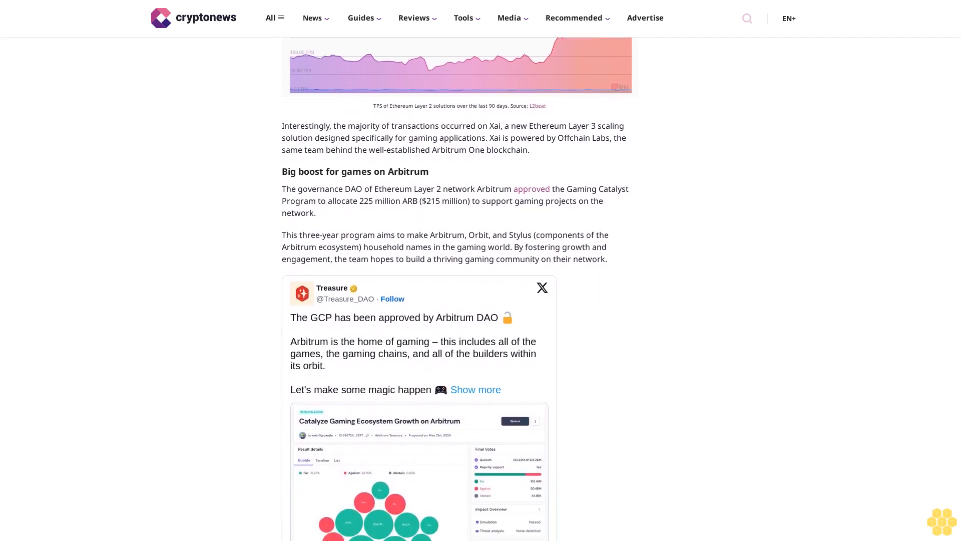
scroll("down", 3)
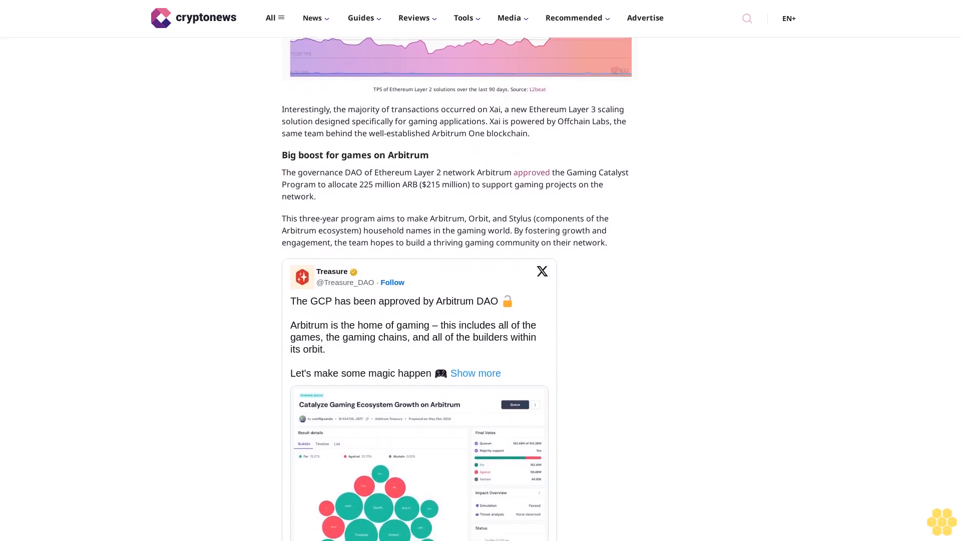
scroll("down", 3)
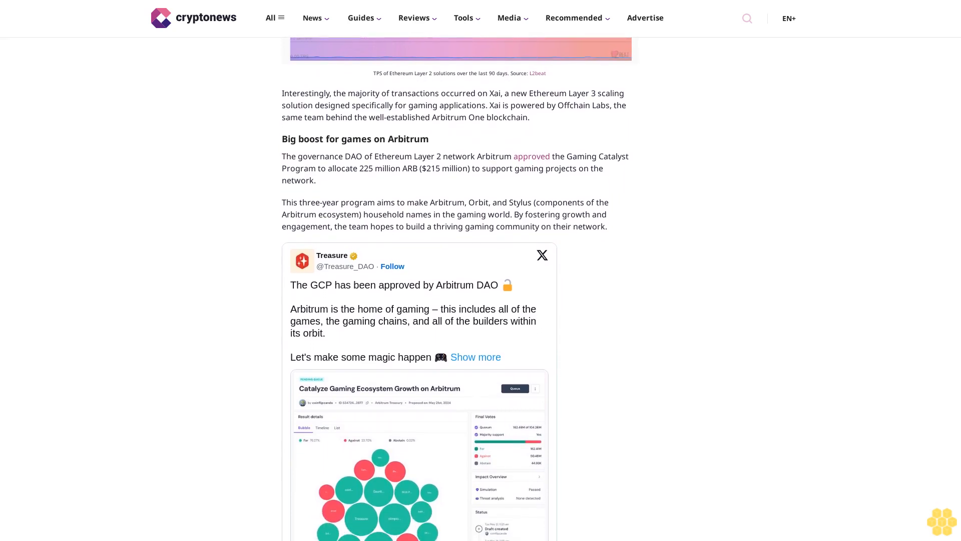
scroll("down", 3)
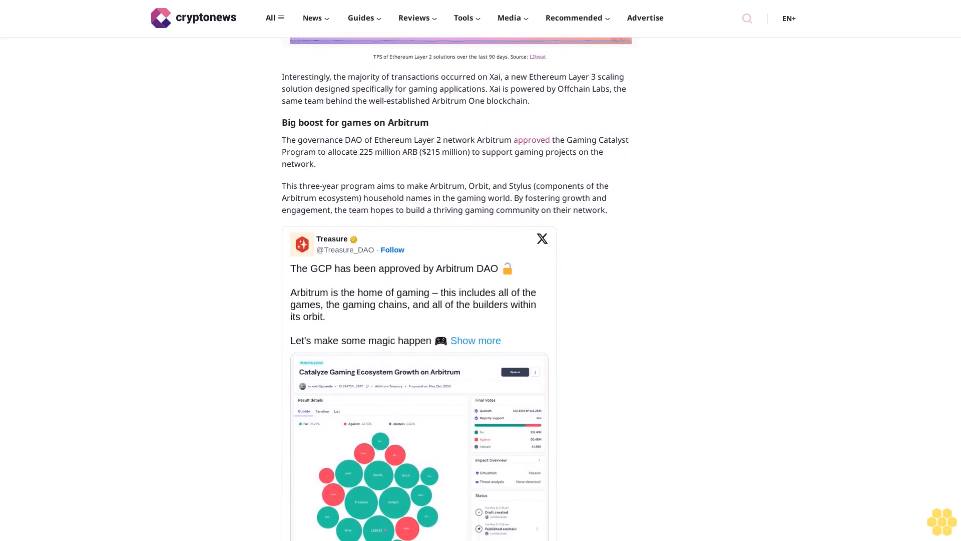
scroll("down", 3)
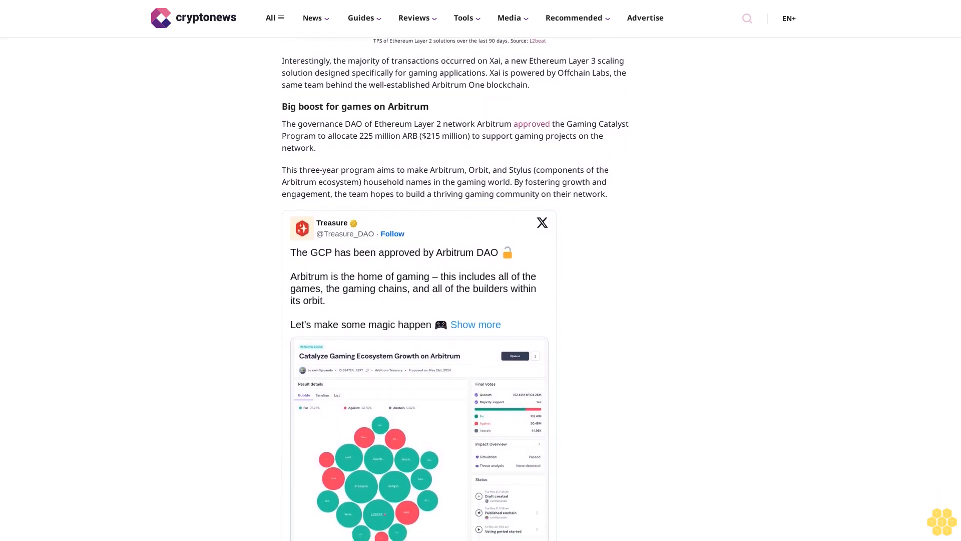
scroll("down", 3)
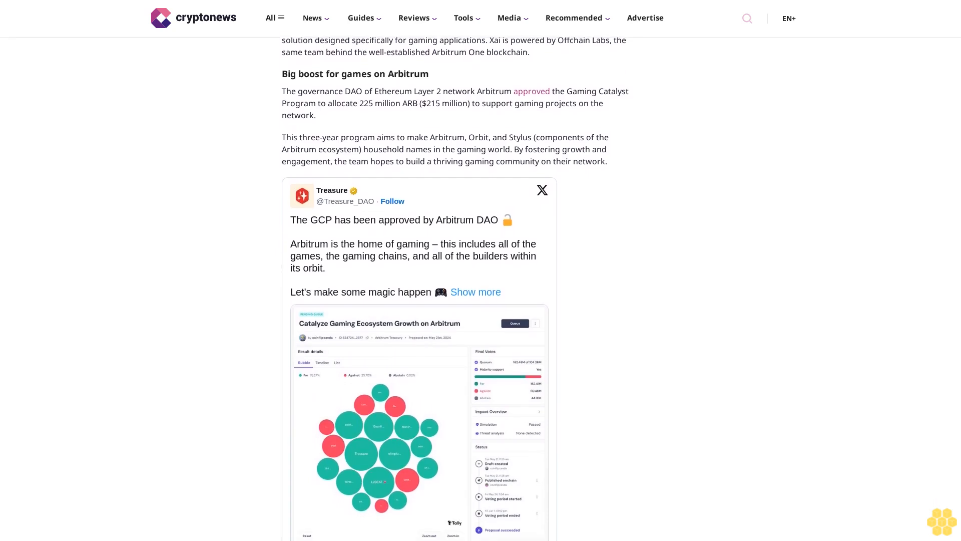
scroll("down", 3)
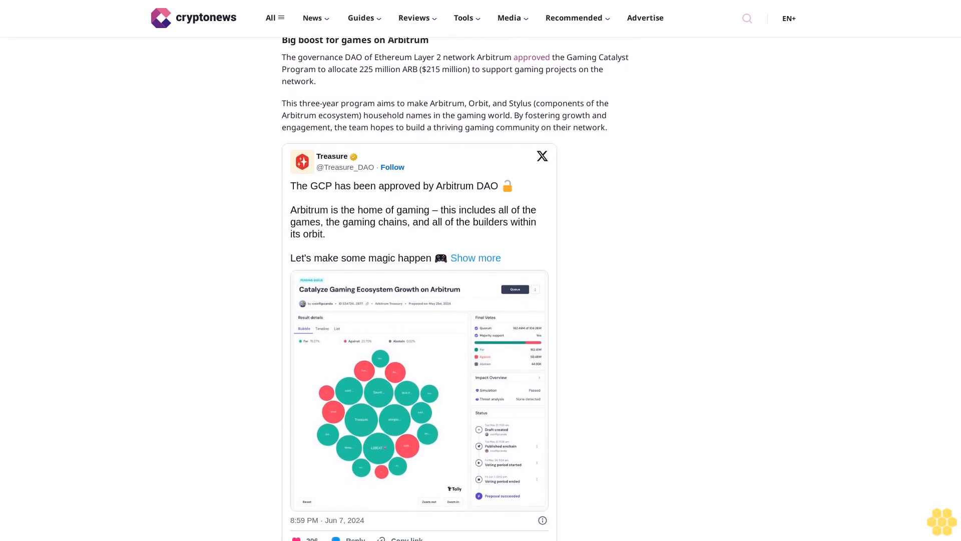
scroll("down", 3)
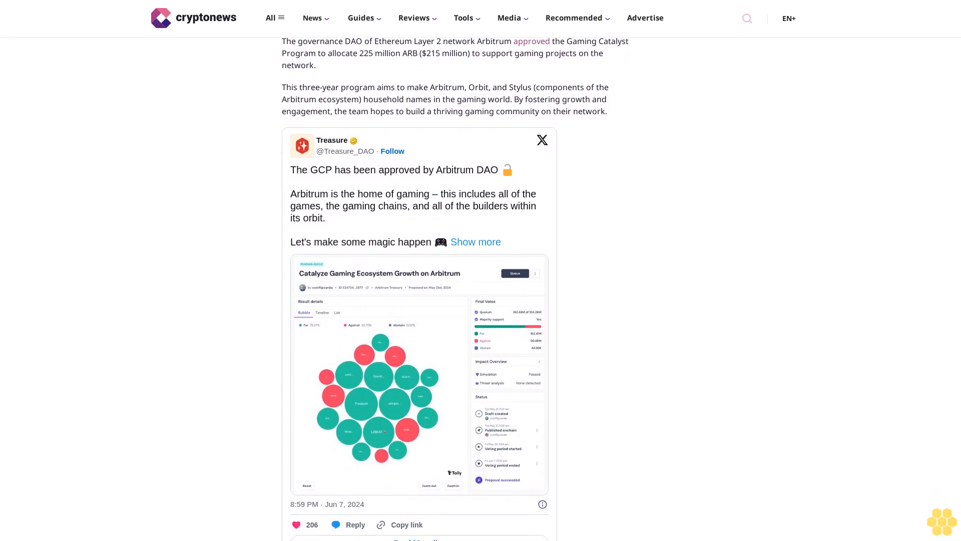
scroll("down", 3)
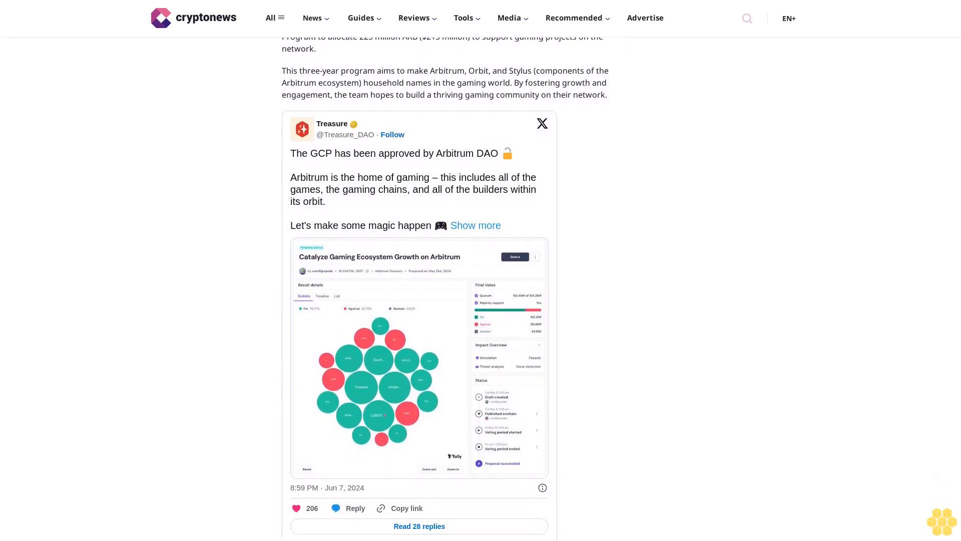
scroll("down", 3)
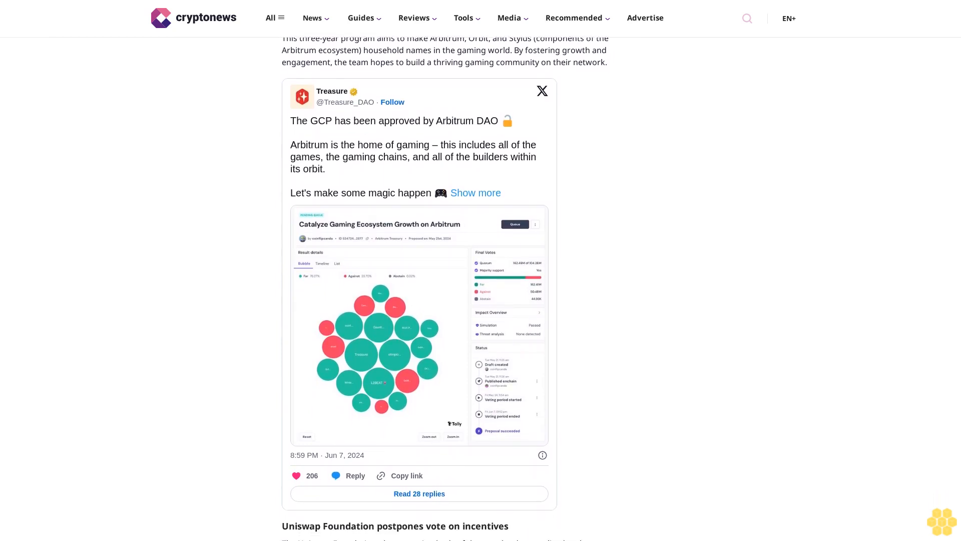
scroll("down", 3)
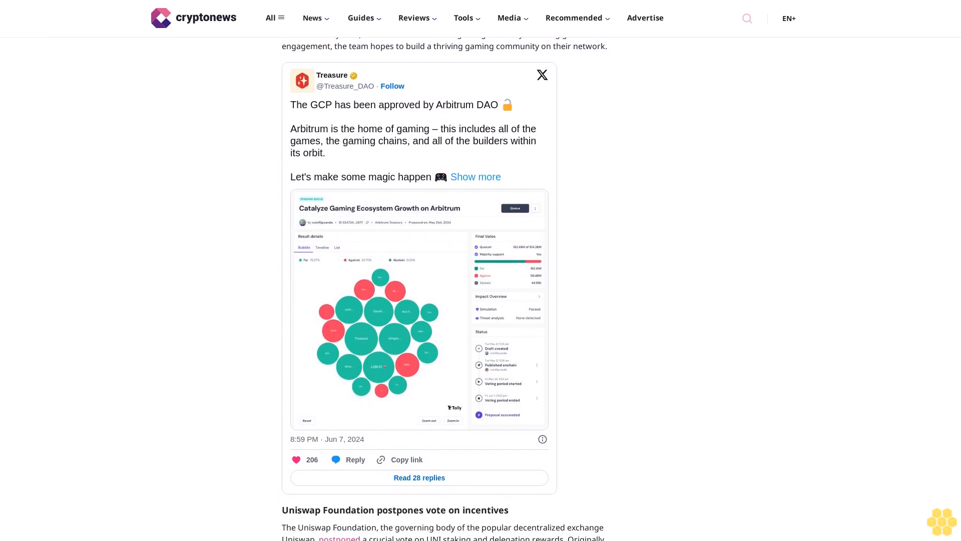
scroll("down", 3)
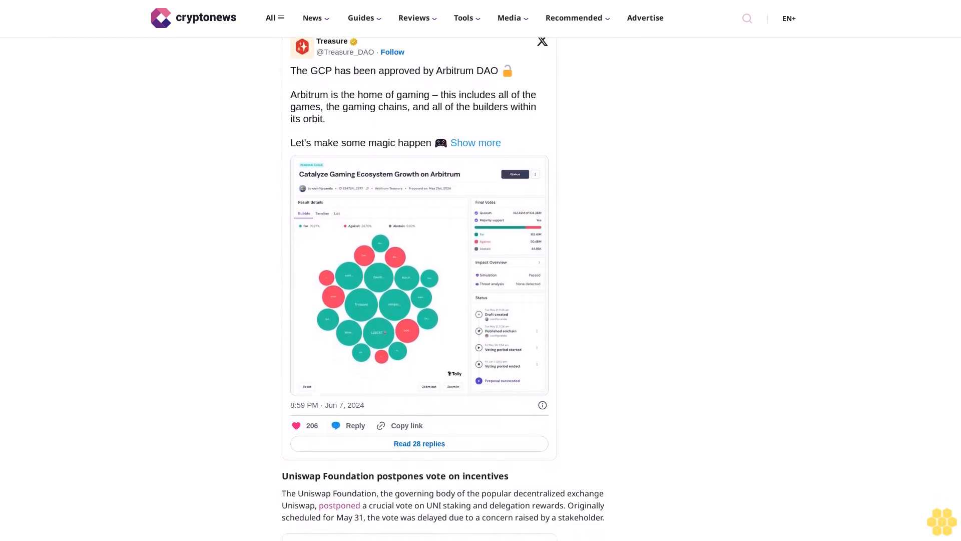
scroll("down", 3)
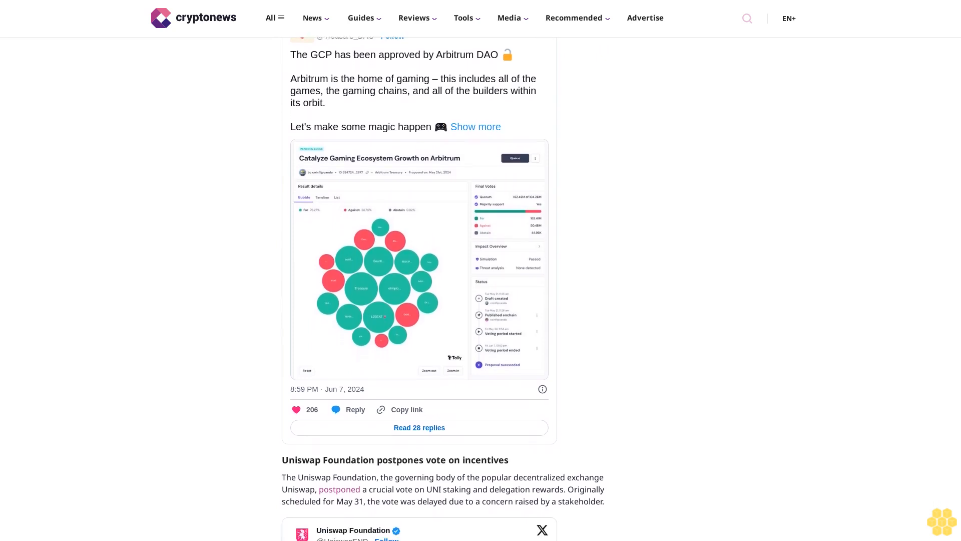
scroll("down", 3)
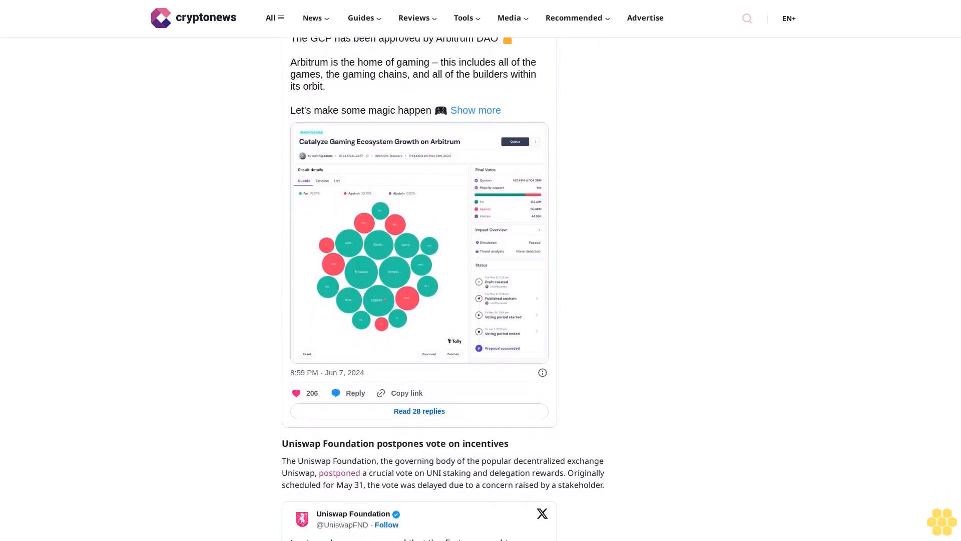
scroll("down", 3)
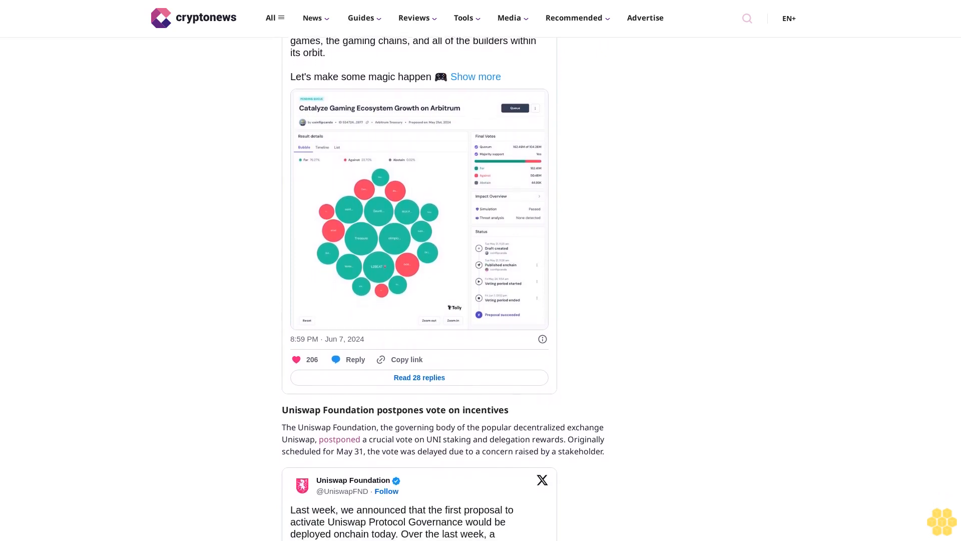
scroll("down", 3)
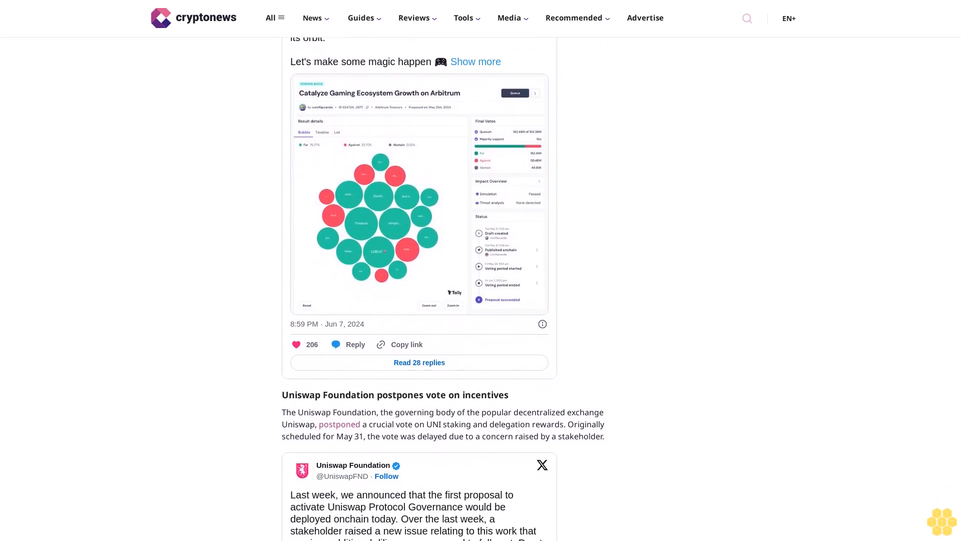
scroll("down", 3)
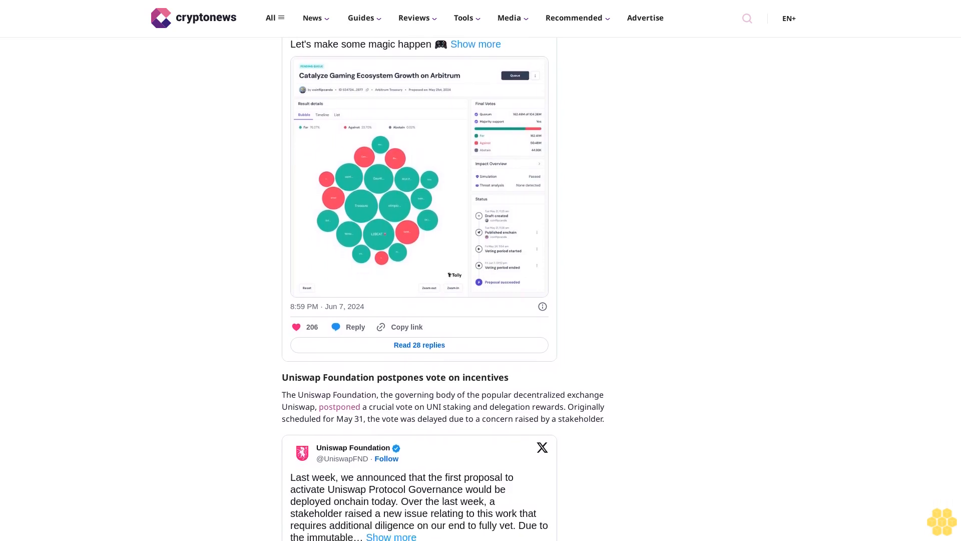
scroll("down", 3)
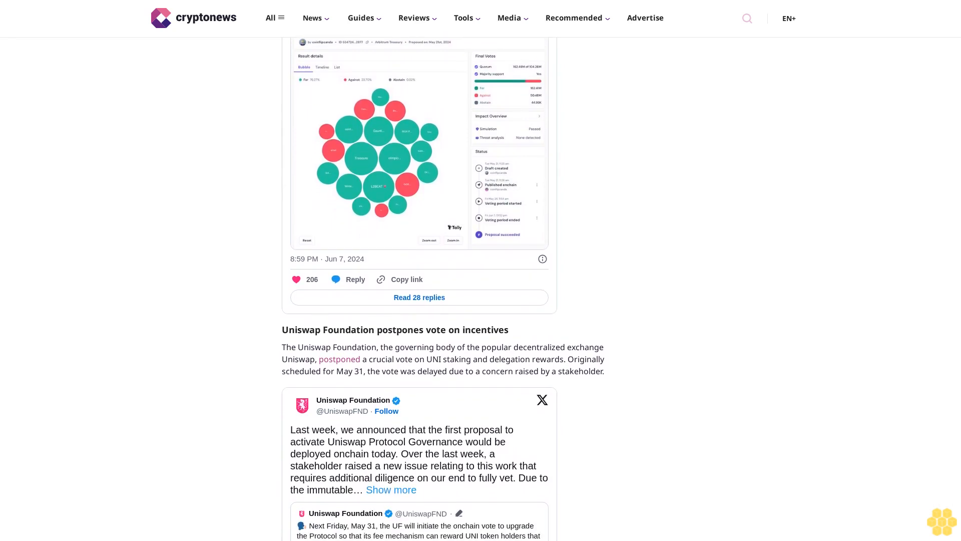
scroll("down", 3)
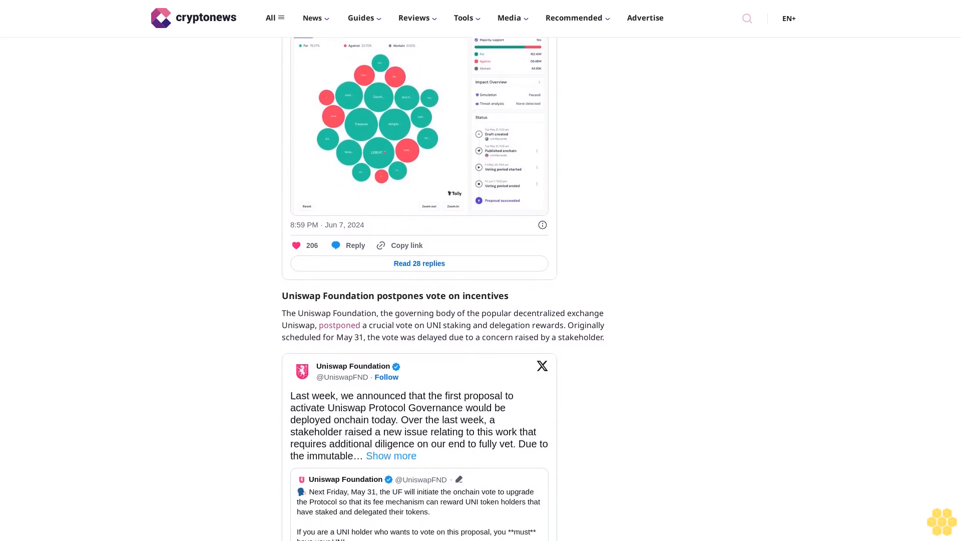
scroll("down", 3)
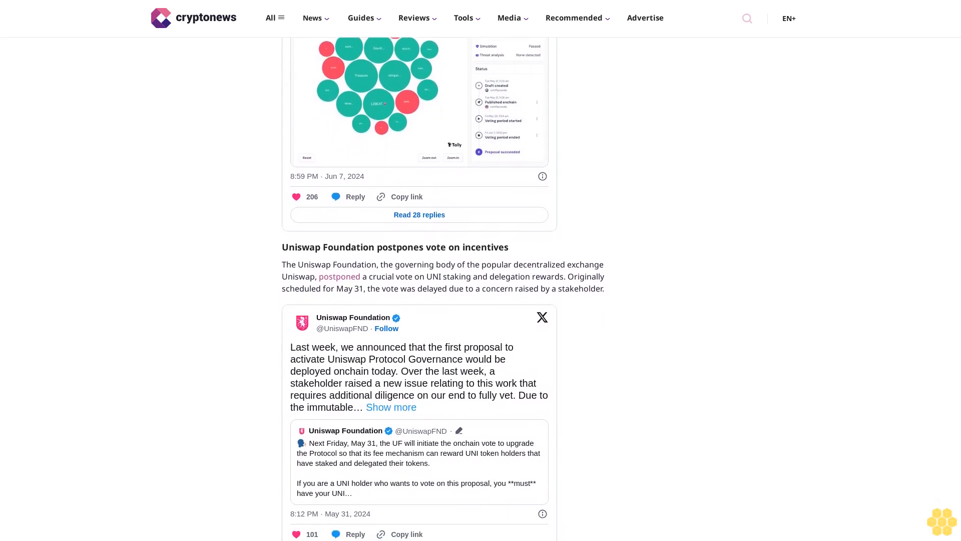
scroll("down", 3)
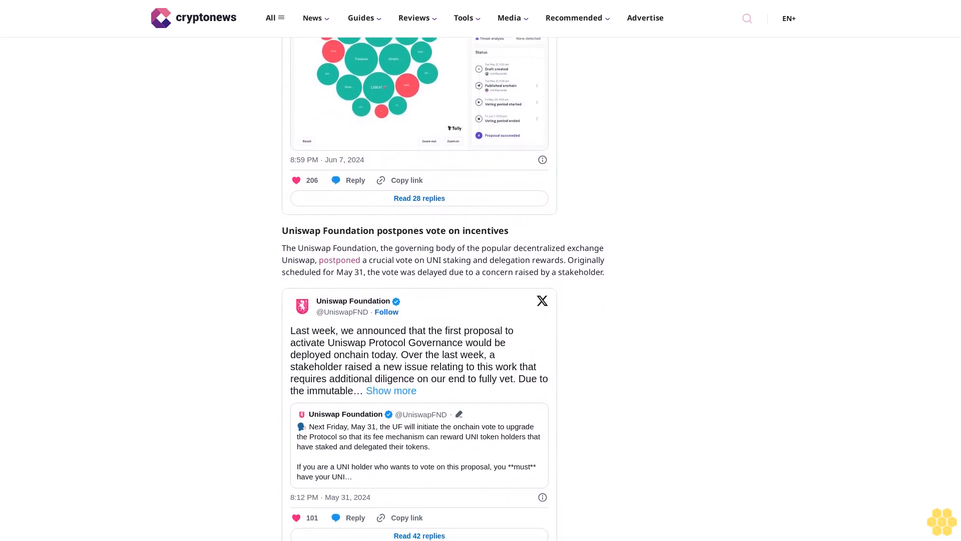
scroll("down", 3)
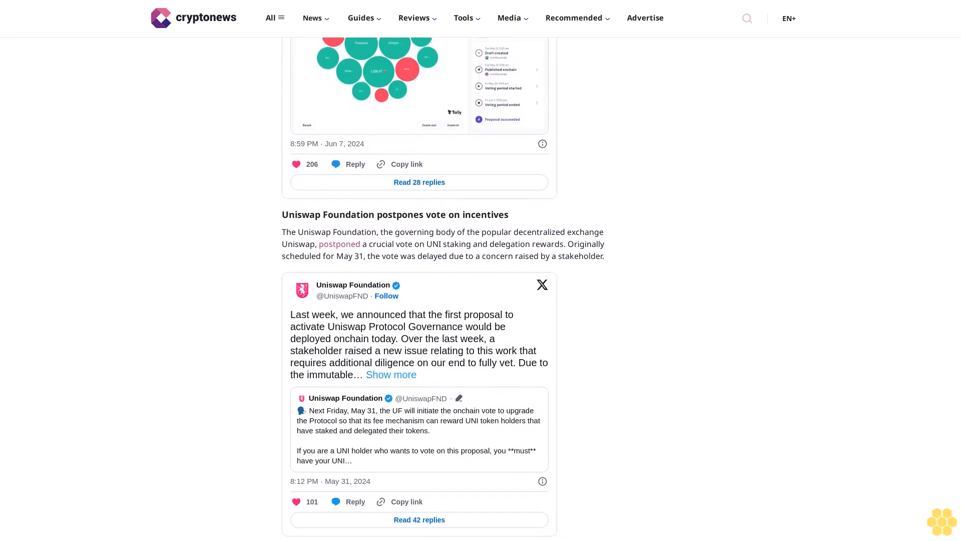
scroll("down", 3)
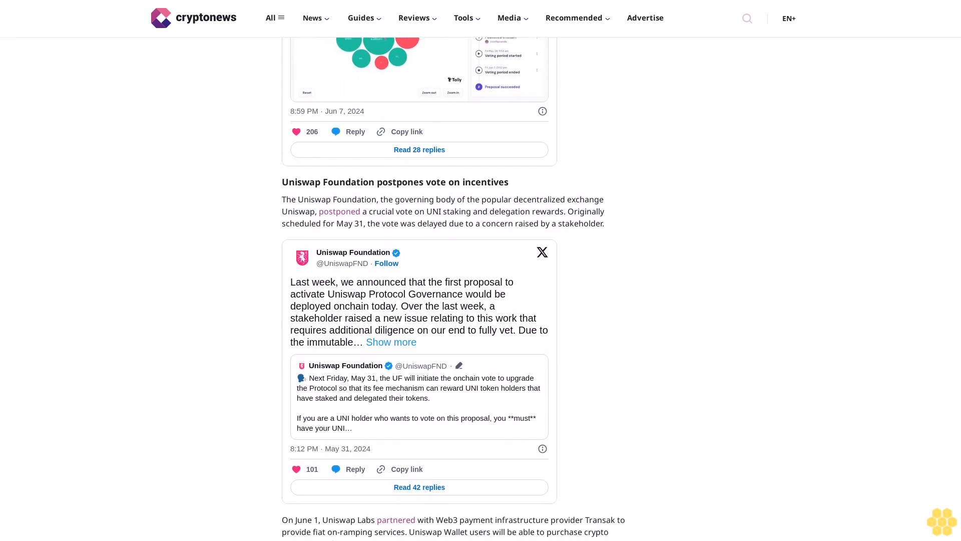
scroll("down", 3)
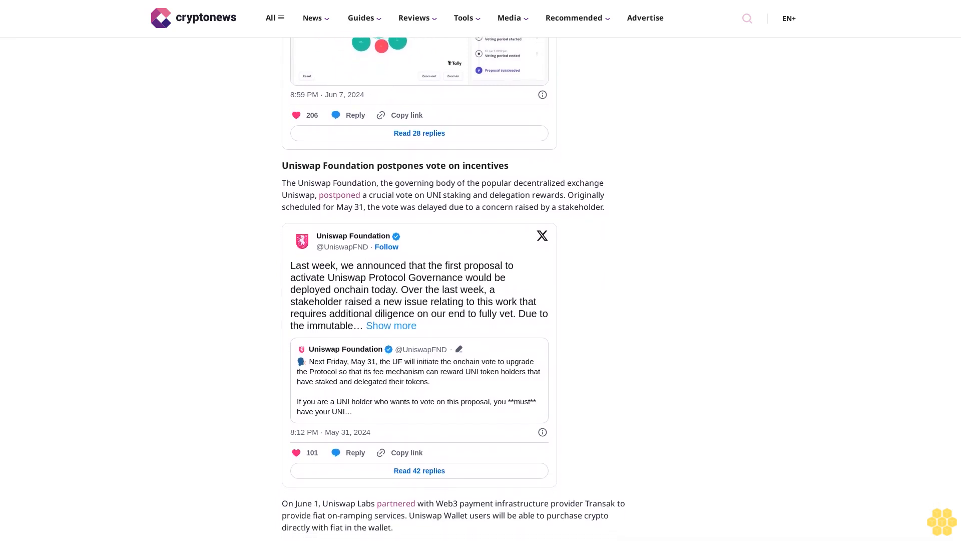
scroll("down", 3)
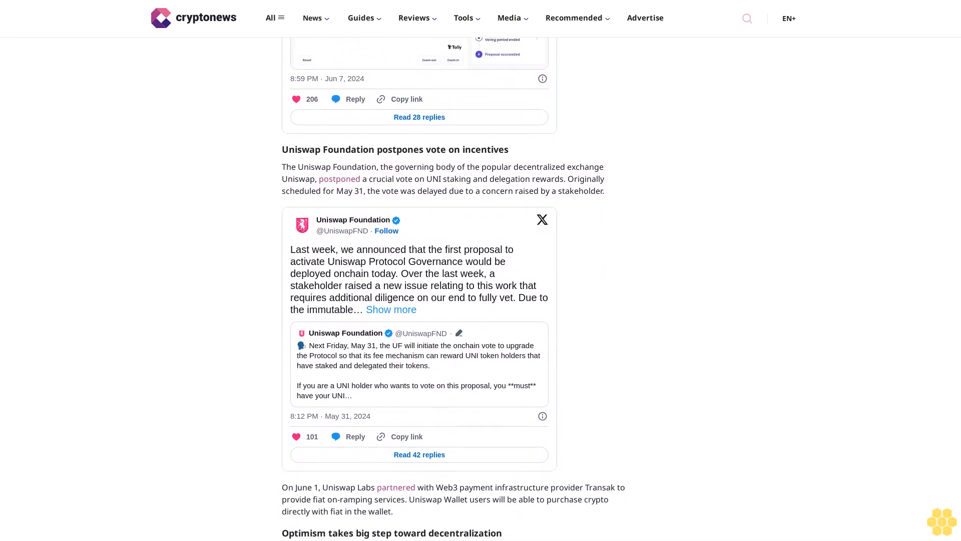
scroll("down", 3)
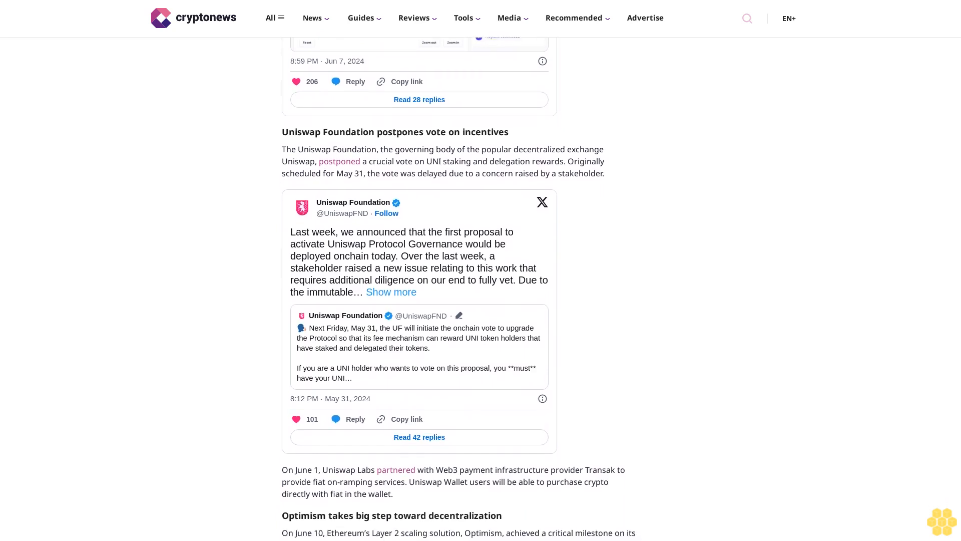
scroll("down", 3)
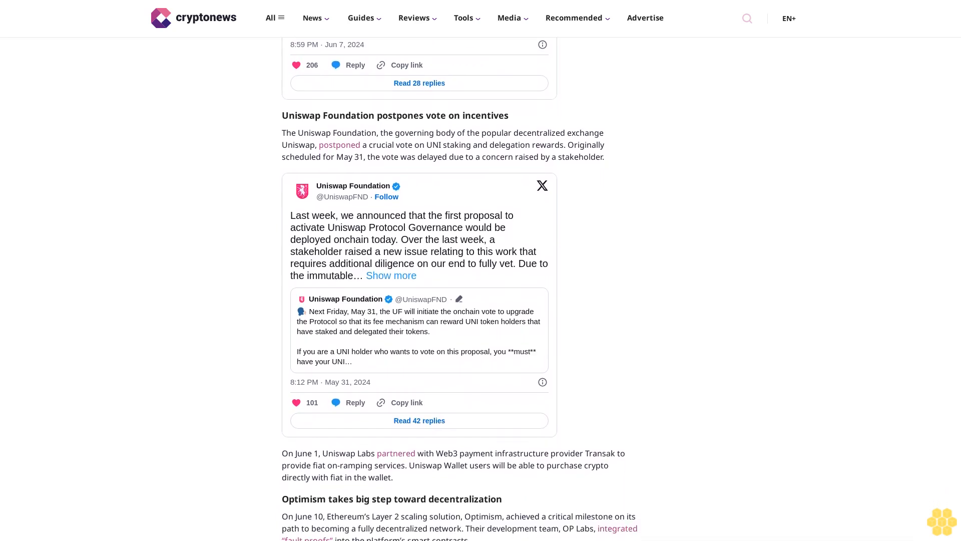
scroll("down", 3)
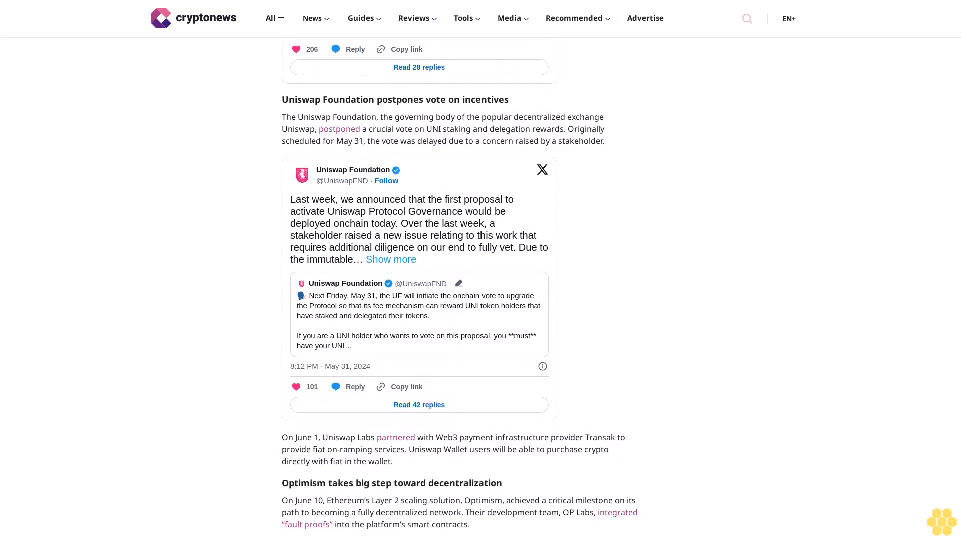
scroll("down", 3)
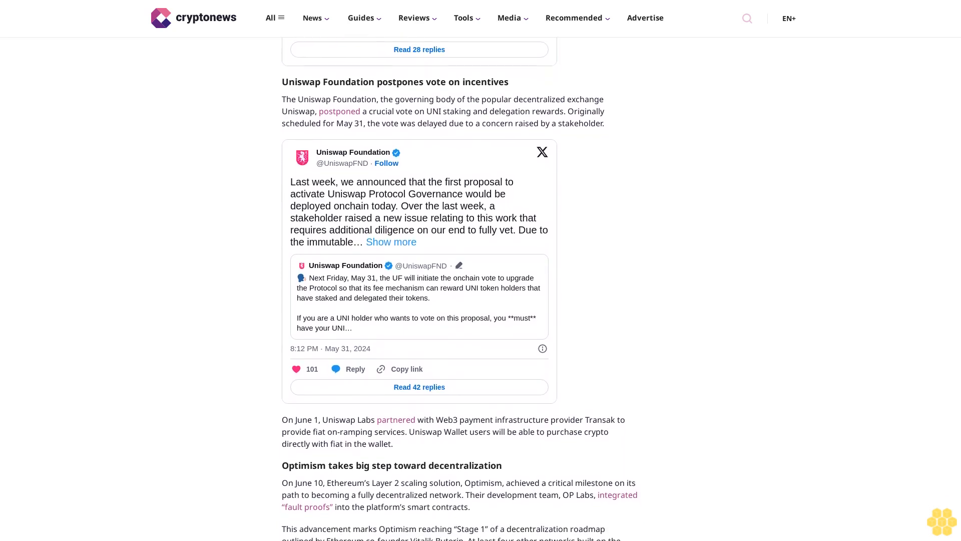
scroll("down", 3)
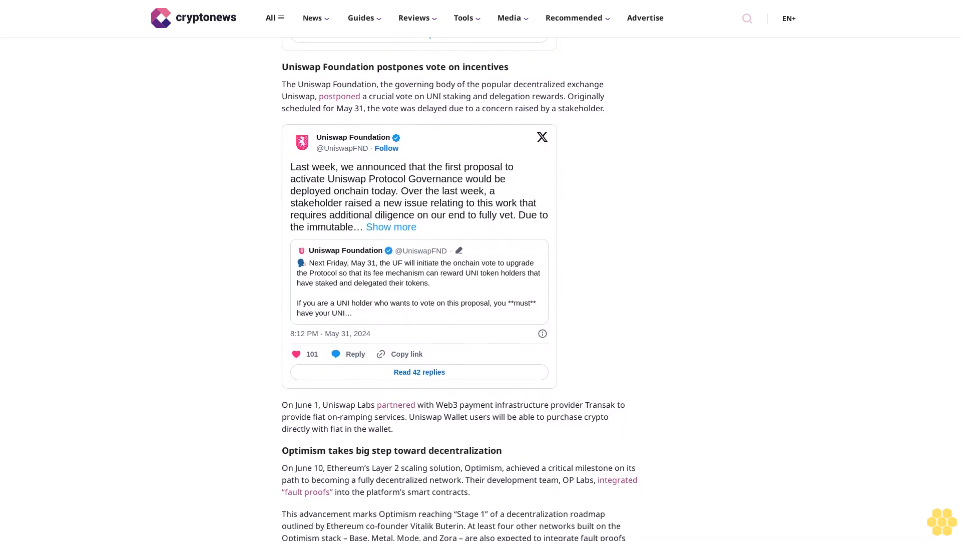
scroll("down", 3)
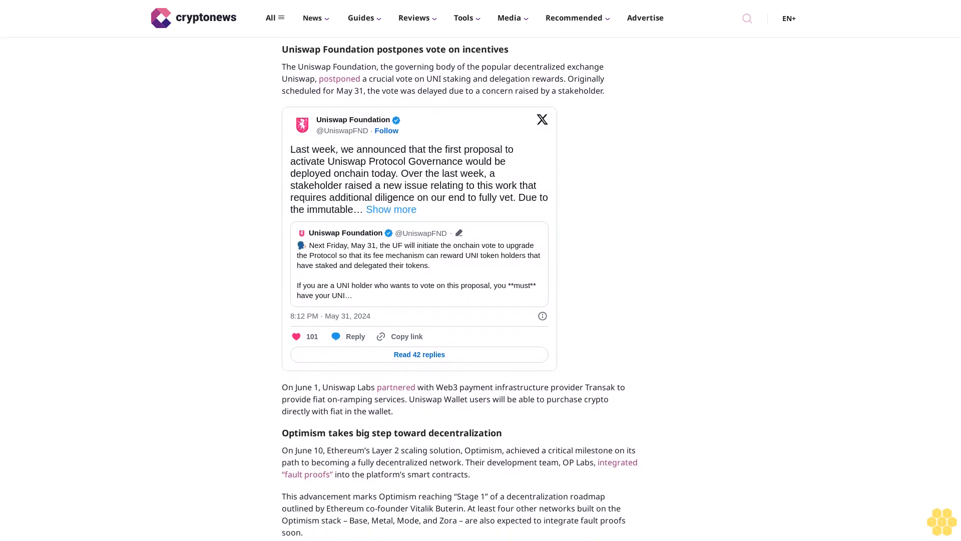
scroll("down", 3)
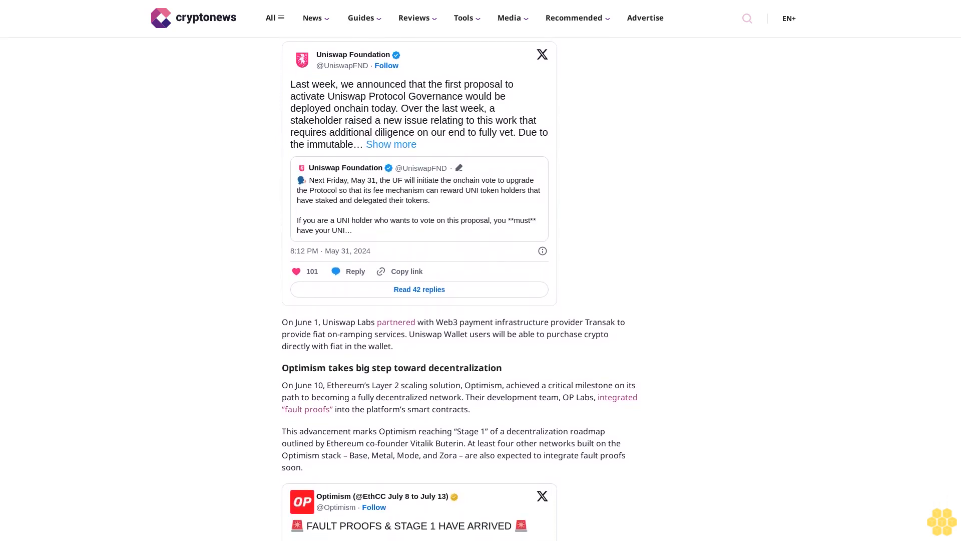
scroll("down", 3)
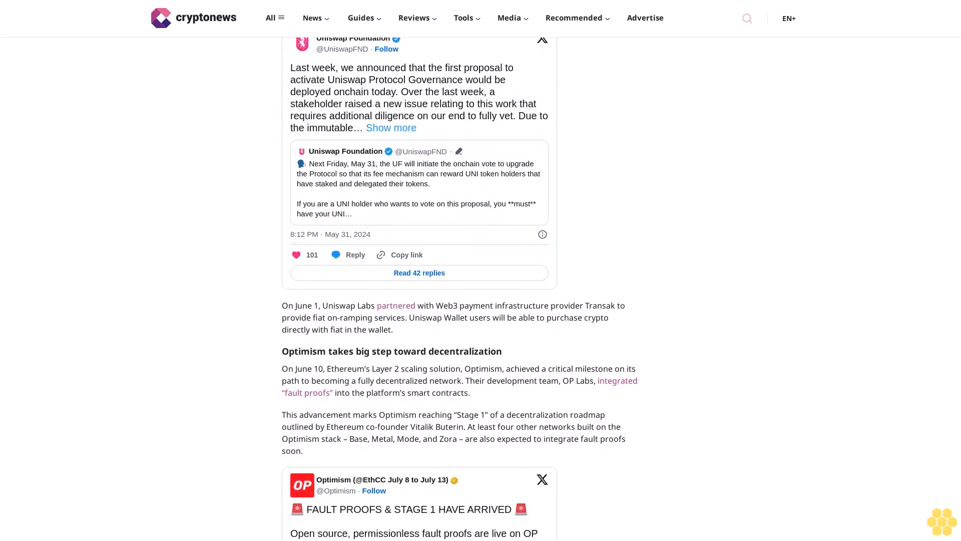
scroll("down", 3)
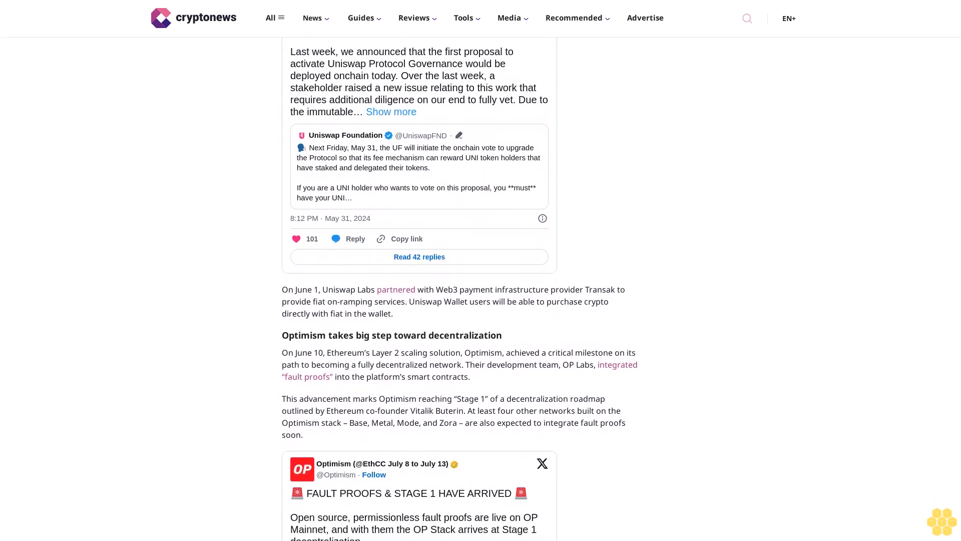
scroll("down", 3)
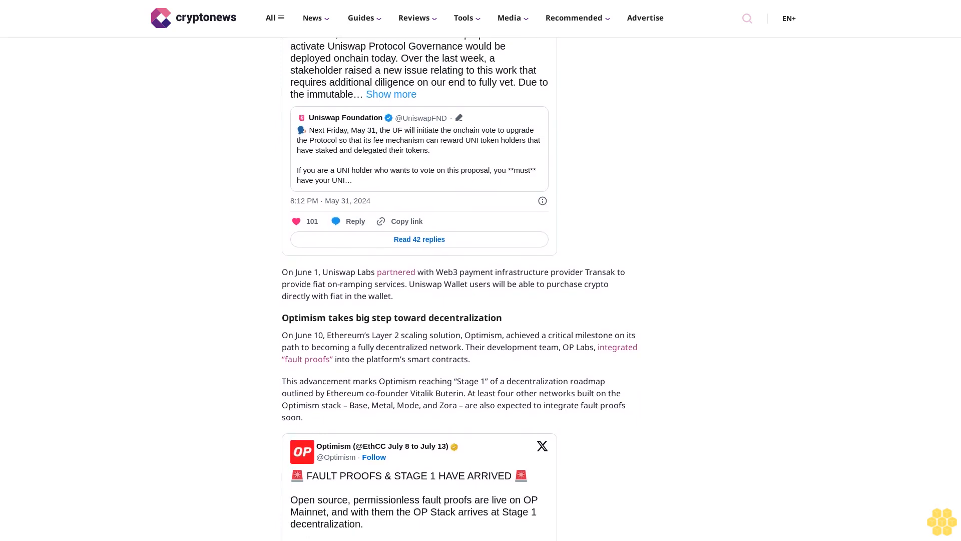
scroll("down", 3)
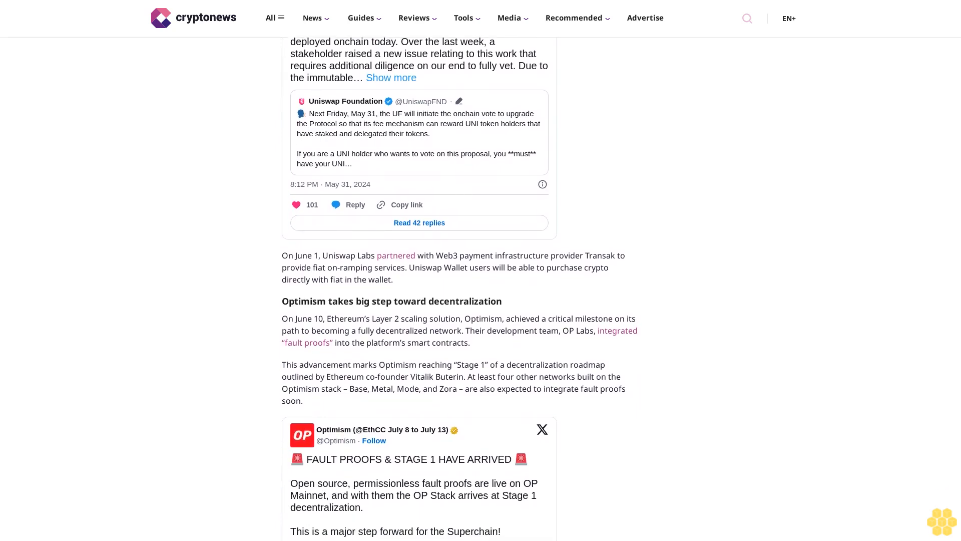
scroll("down", 3)
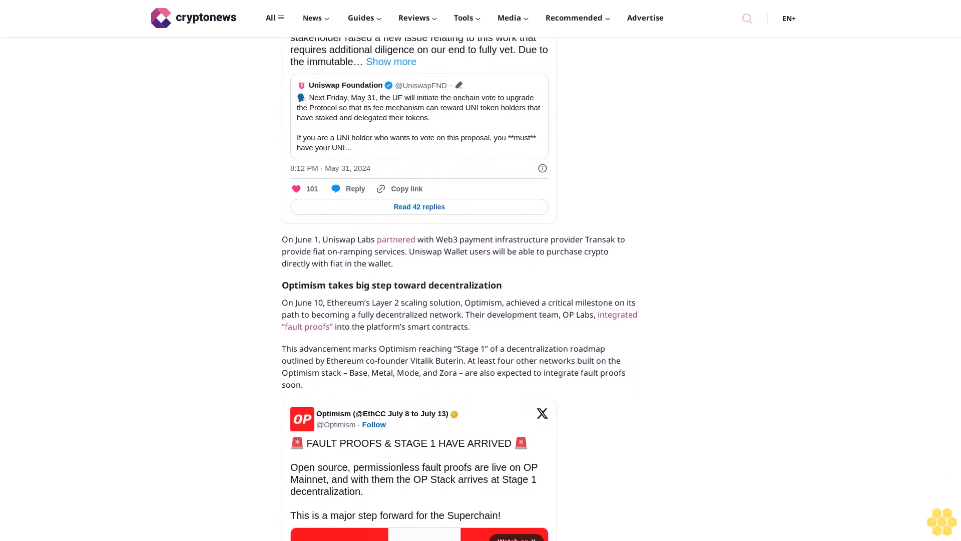
scroll("down", 3)
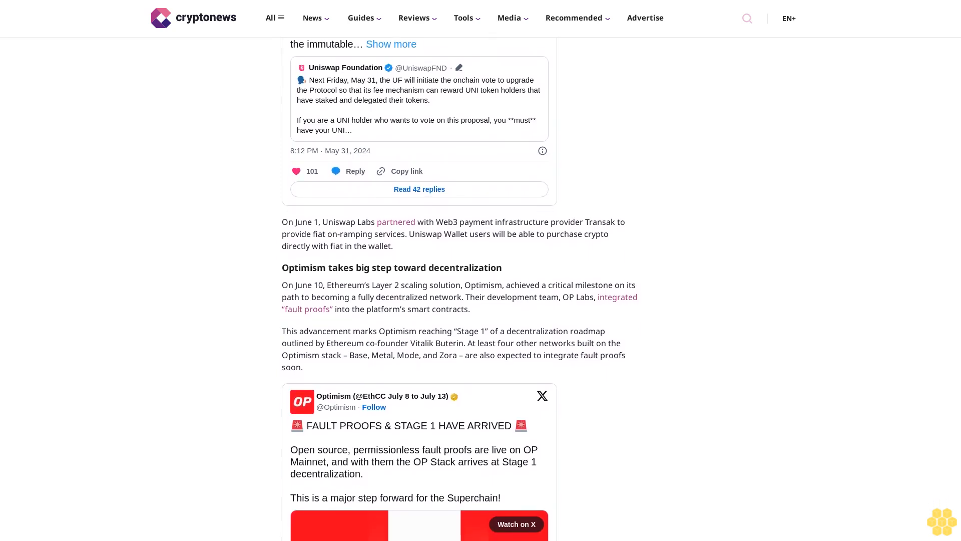
scroll("down", 3)
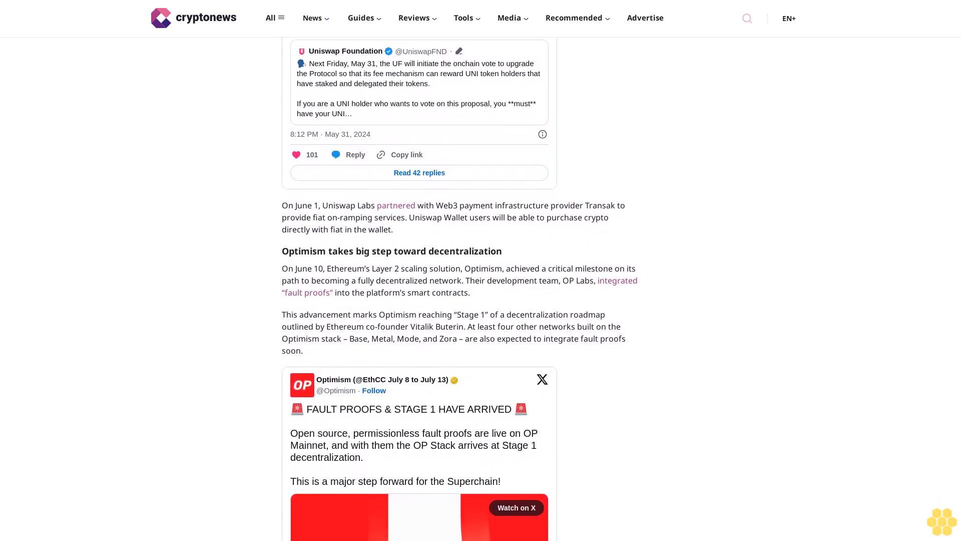
scroll("down", 3)
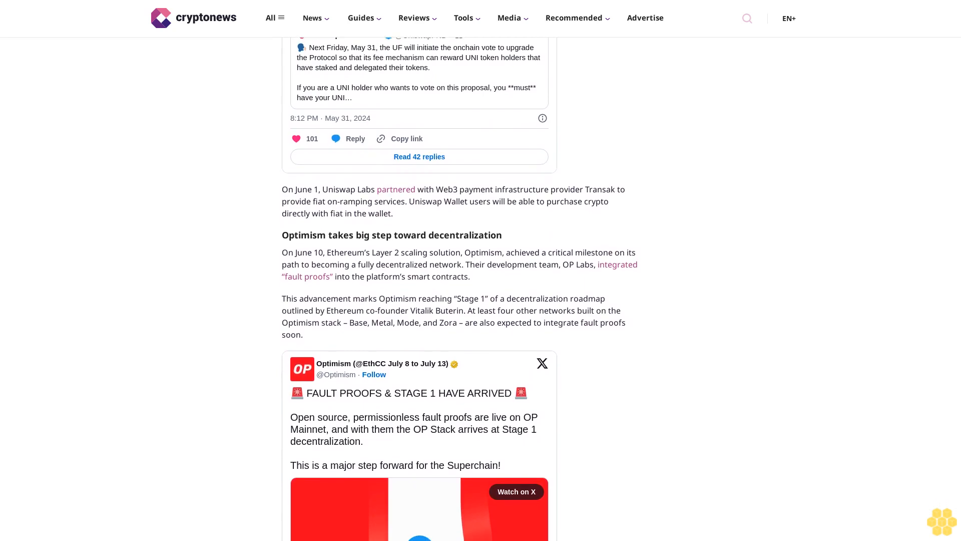
scroll("down", 3)
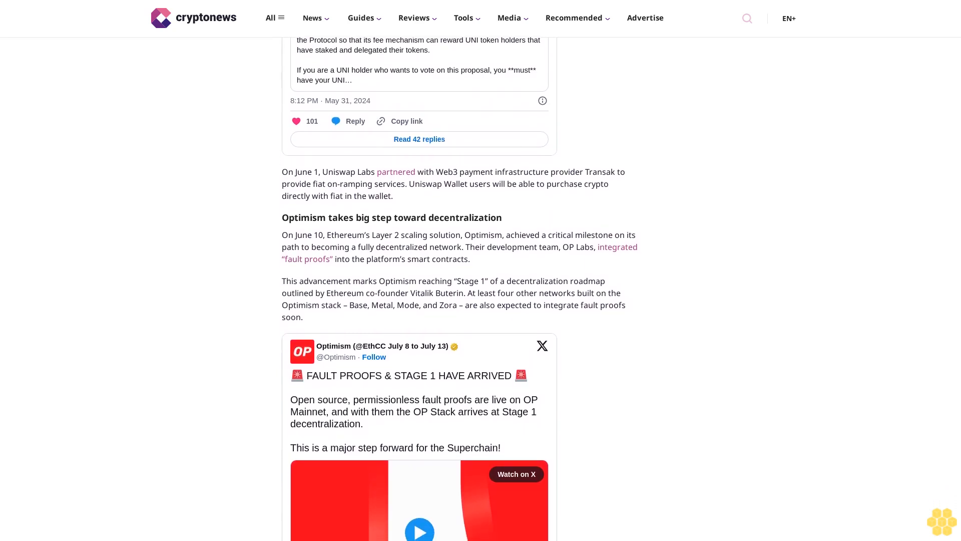
scroll("down", 3)
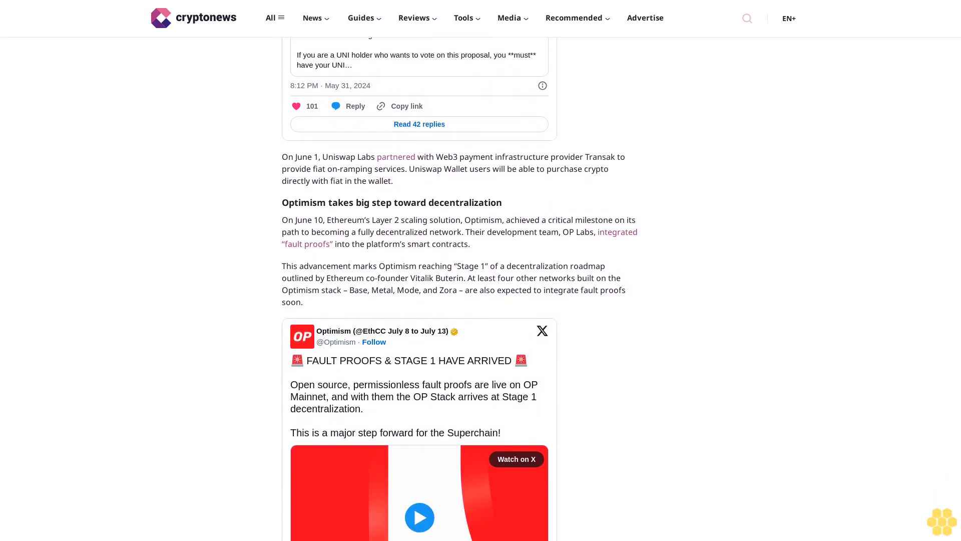
scroll("down", 3)
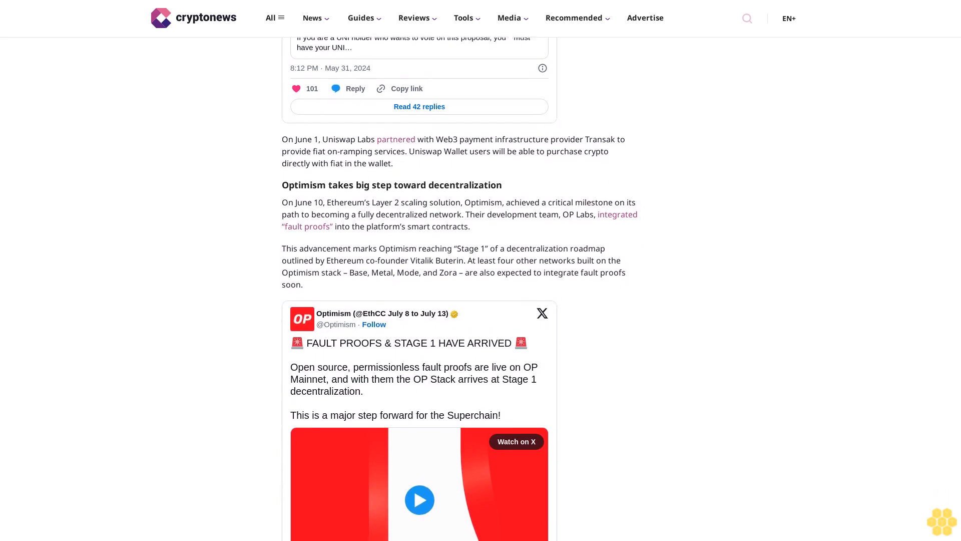
scroll("down", 3)
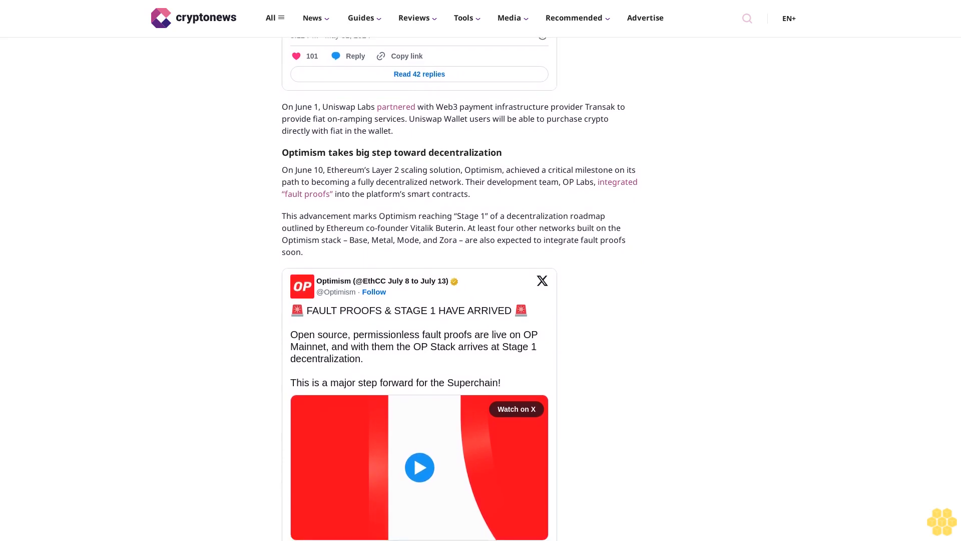
scroll("down", 3)
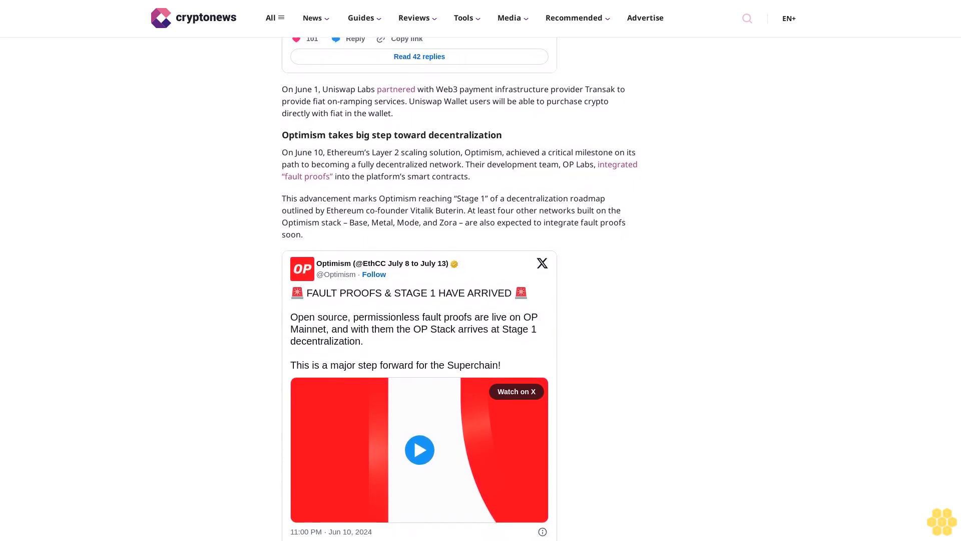
scroll("down", 3)
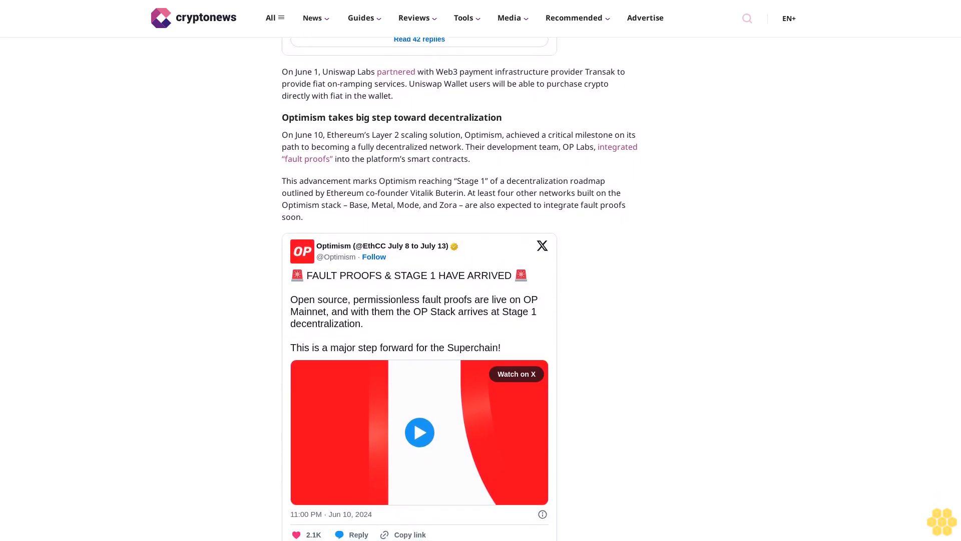
scroll("down", 3)
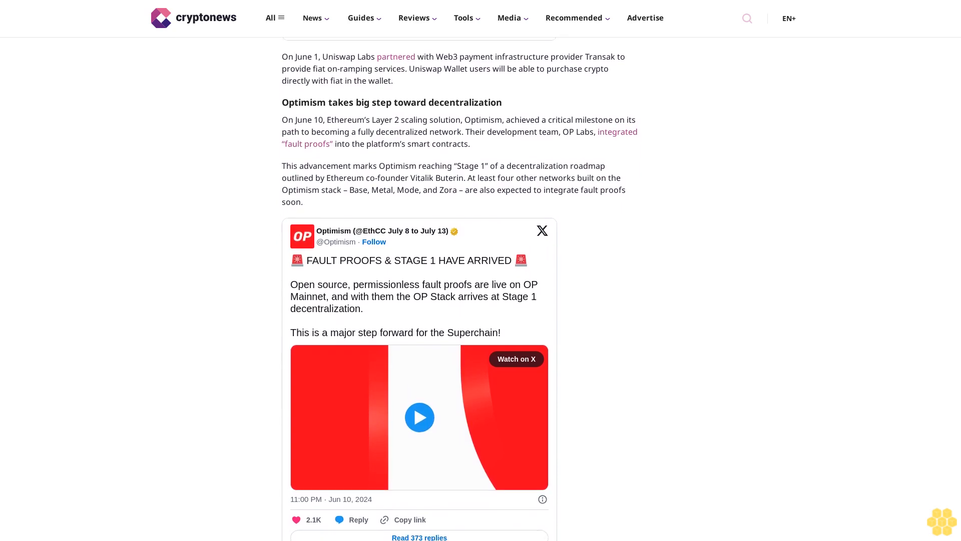
scroll("down", 3)
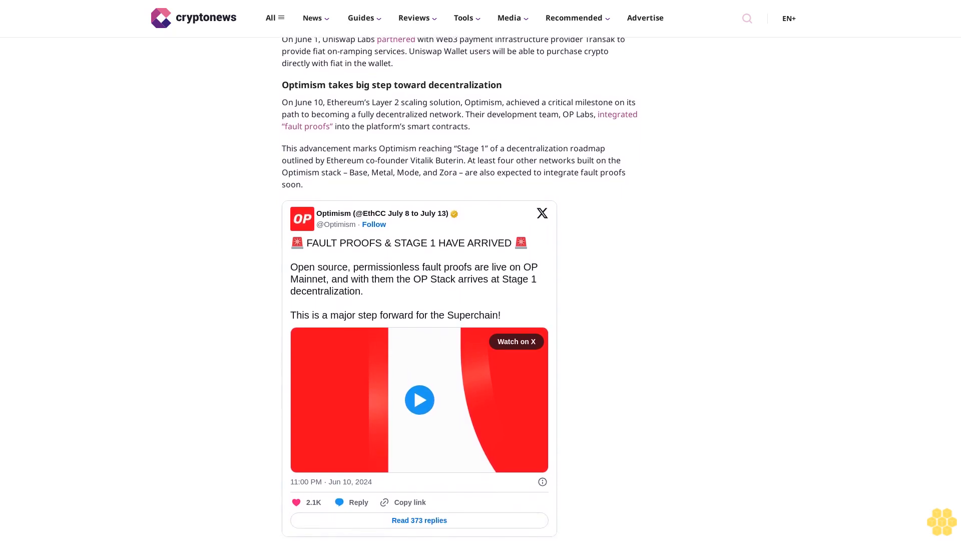
scroll("down", 3)
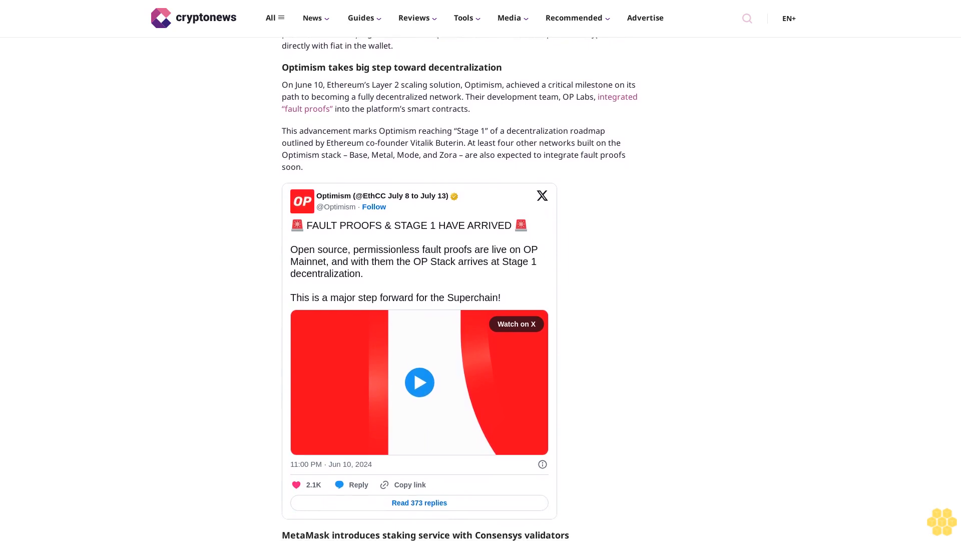
scroll("down", 3)
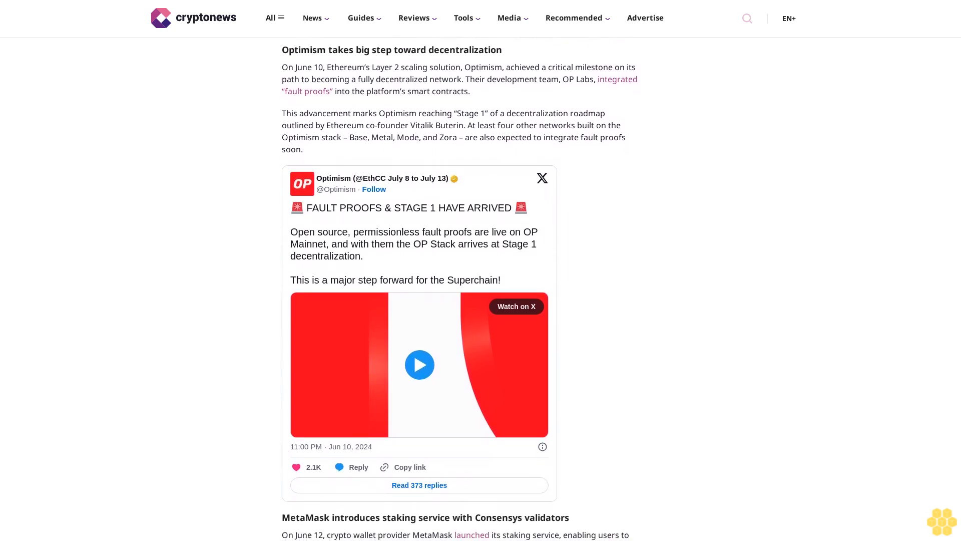
scroll("down", 3)
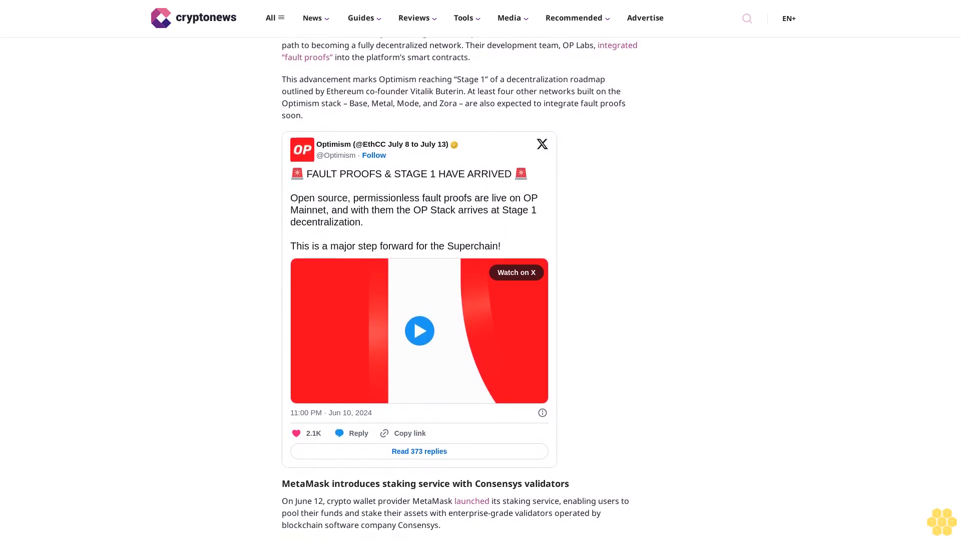
scroll("down", 3)
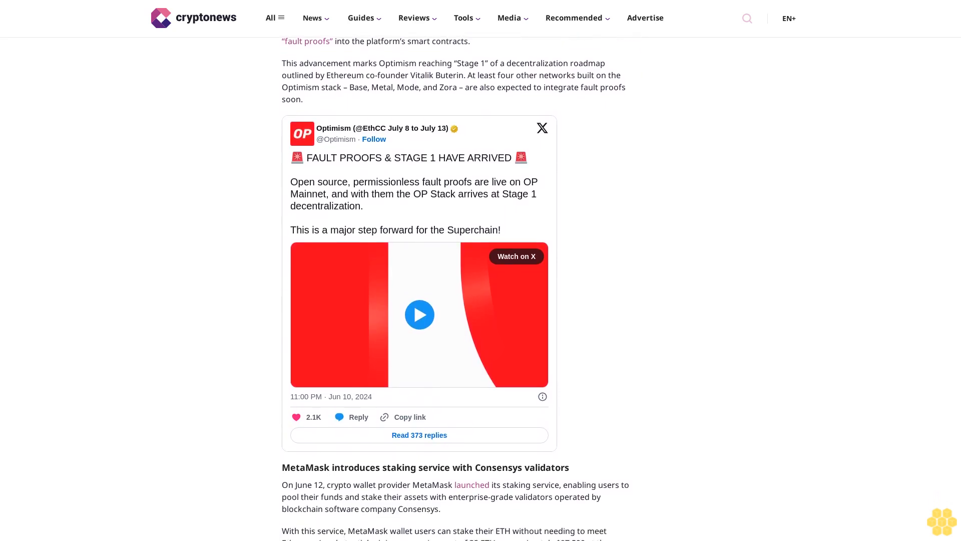
scroll("down", 3)
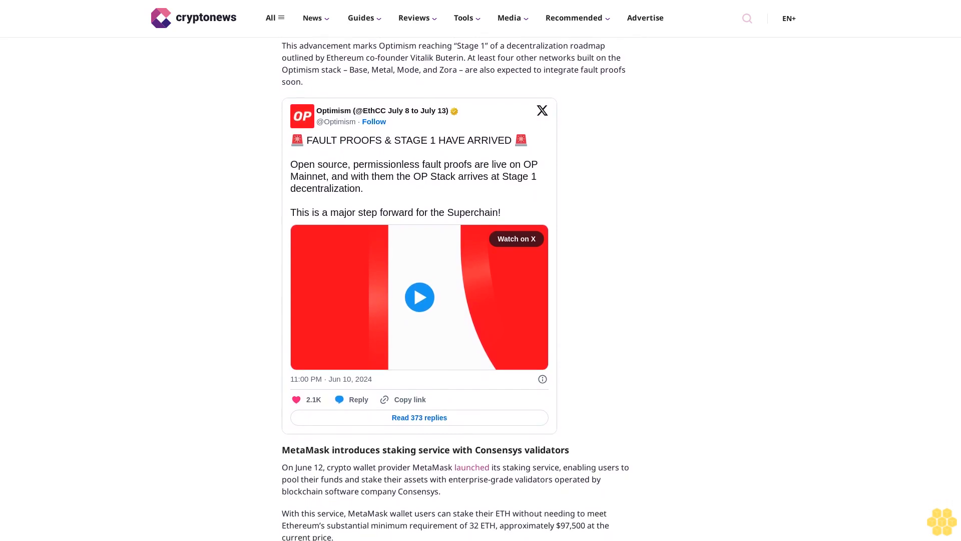
scroll("down", 3)
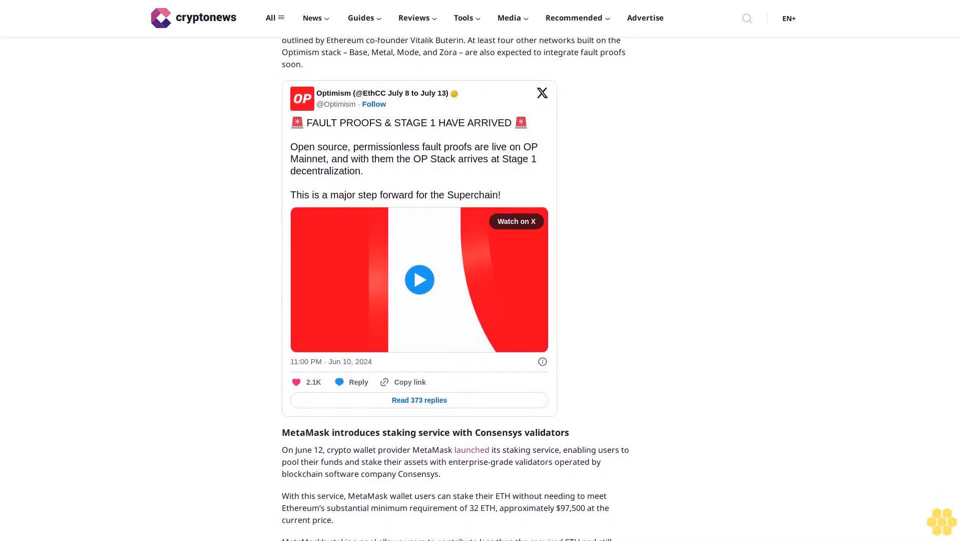
scroll("down", 3)
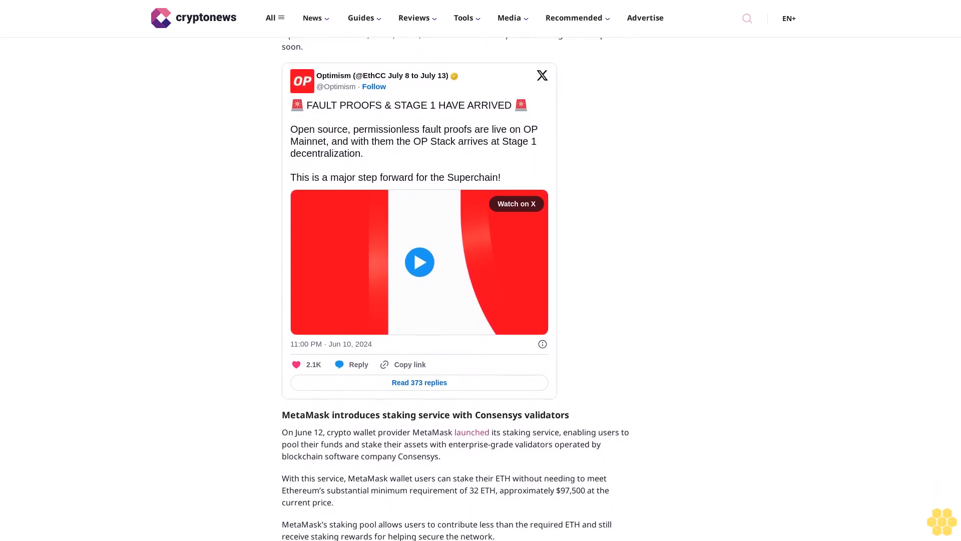
scroll("down", 3)
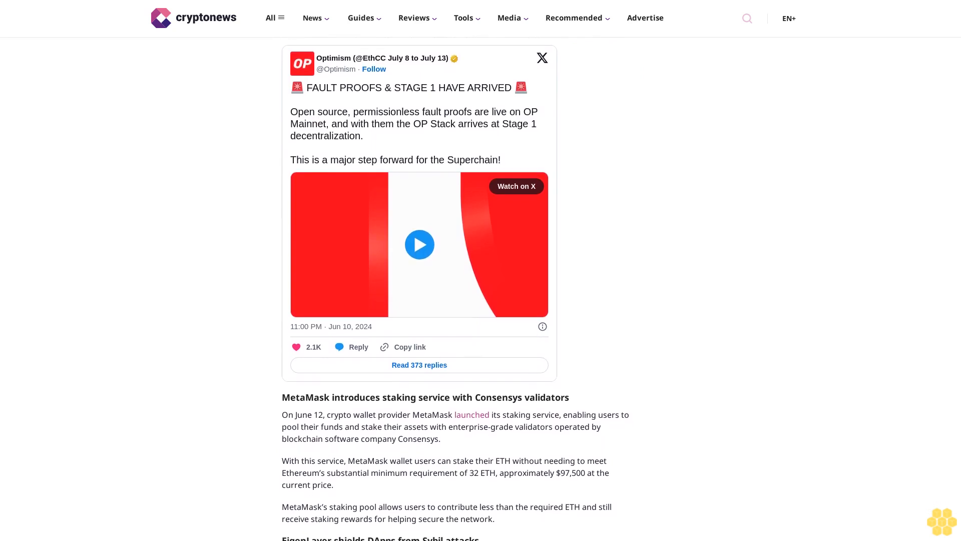
scroll("down", 3)
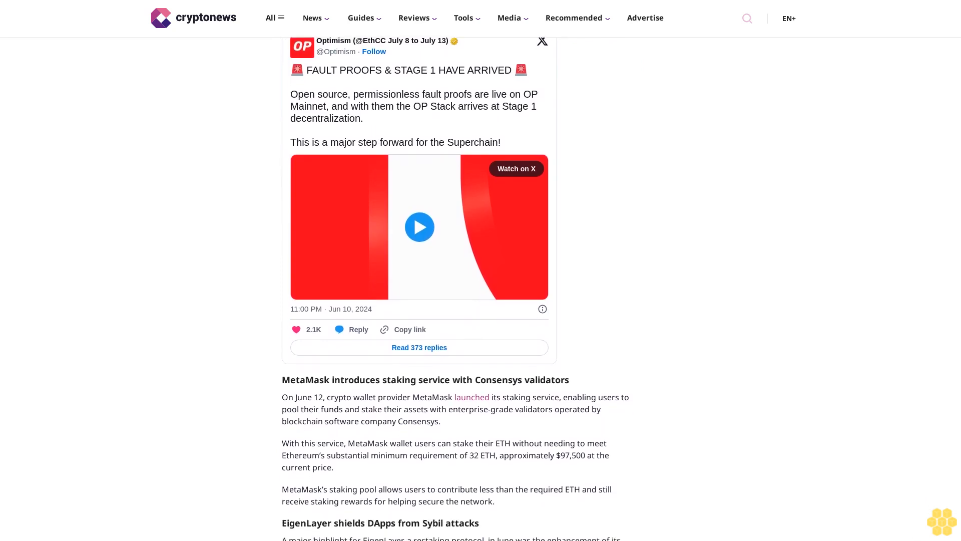
scroll("down", 3)
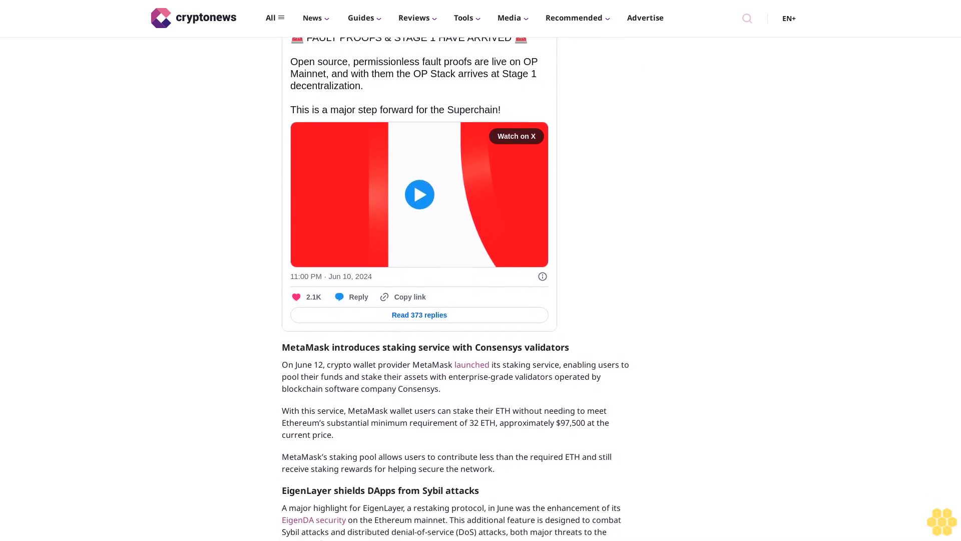
scroll("down", 3)
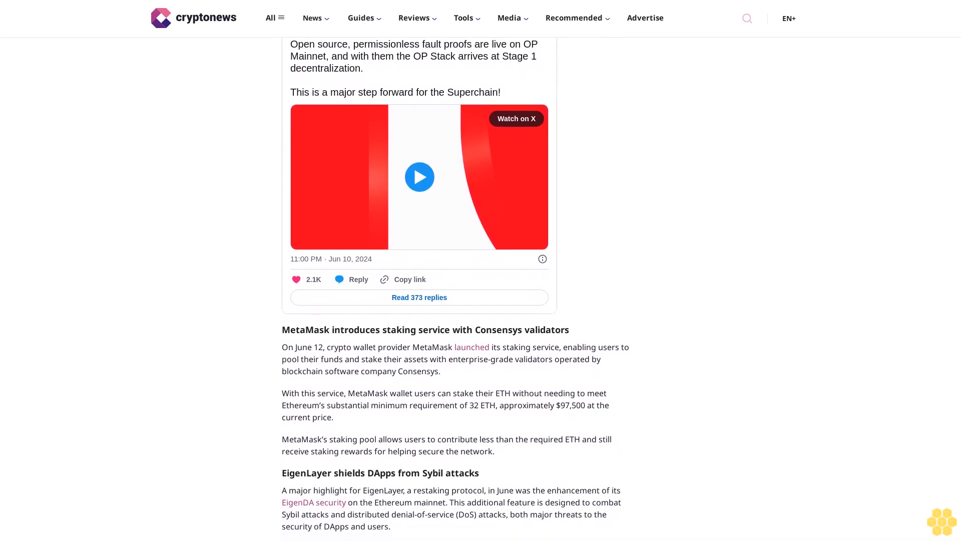
scroll("down", 3)
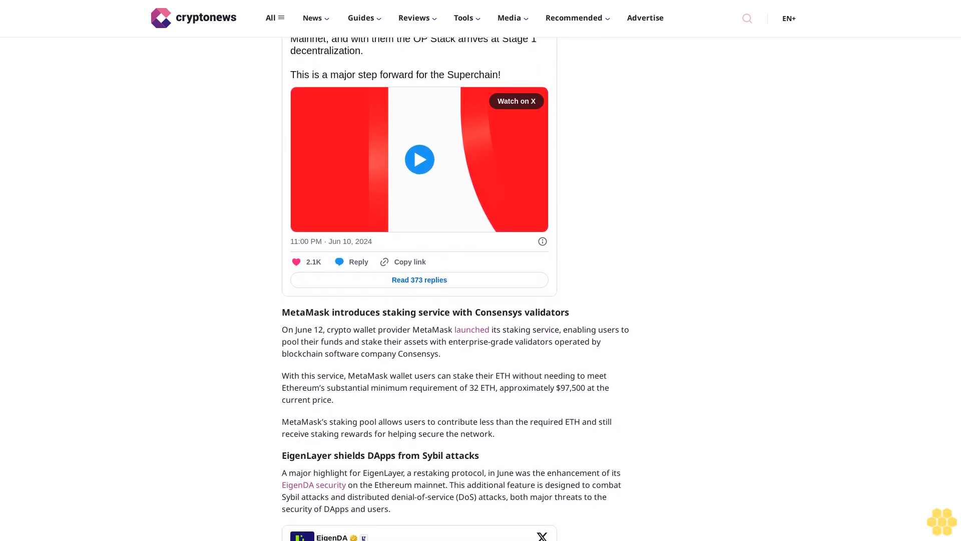
scroll("down", 3)
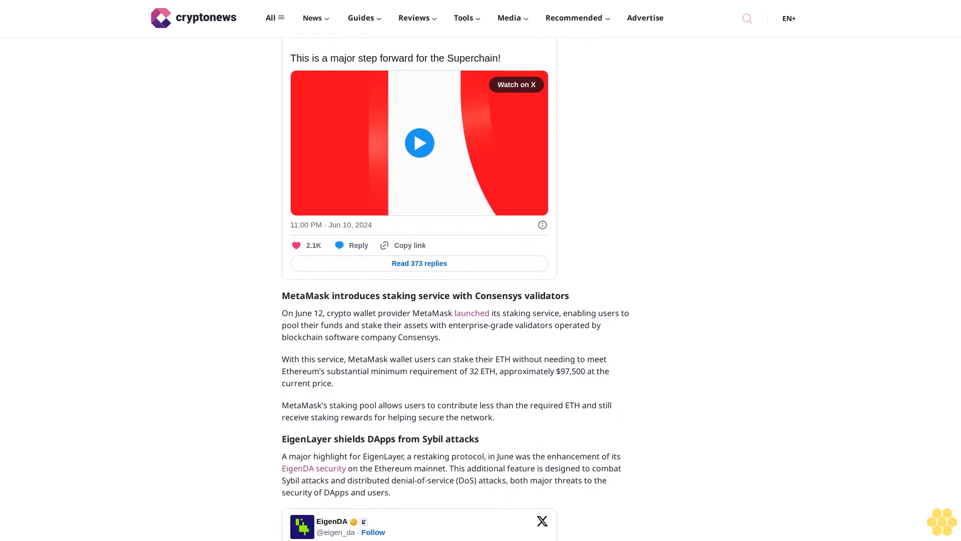
scroll("down", 3)
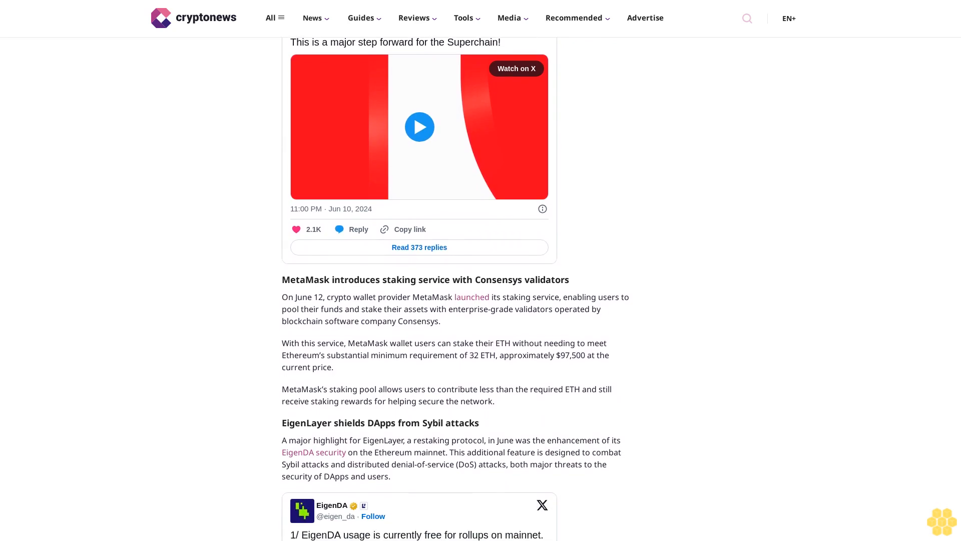
scroll("down", 3)
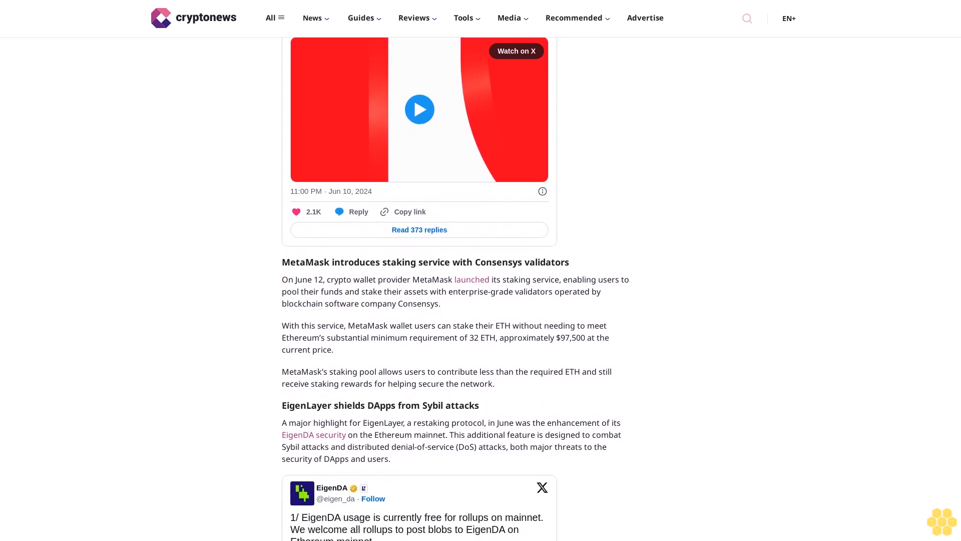
scroll("down", 3)
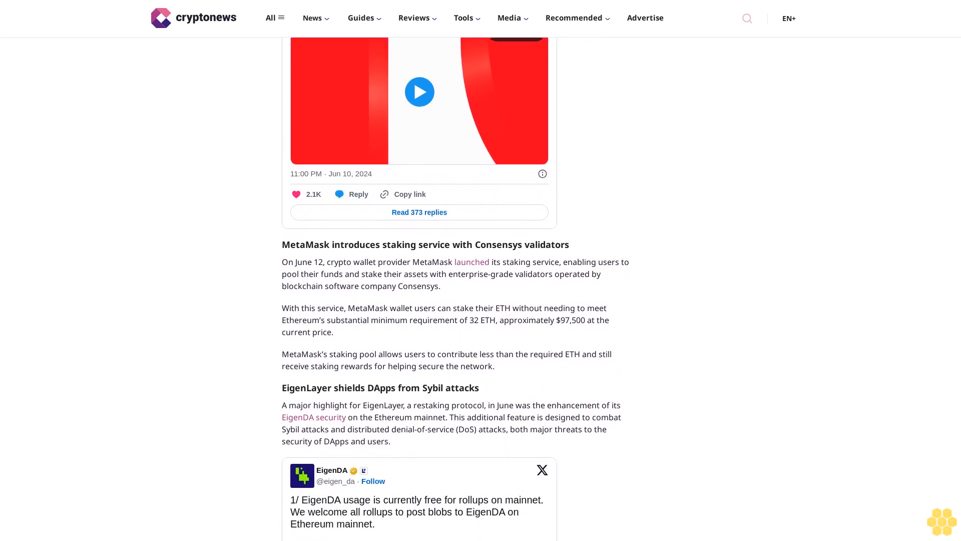
scroll("down", 3)
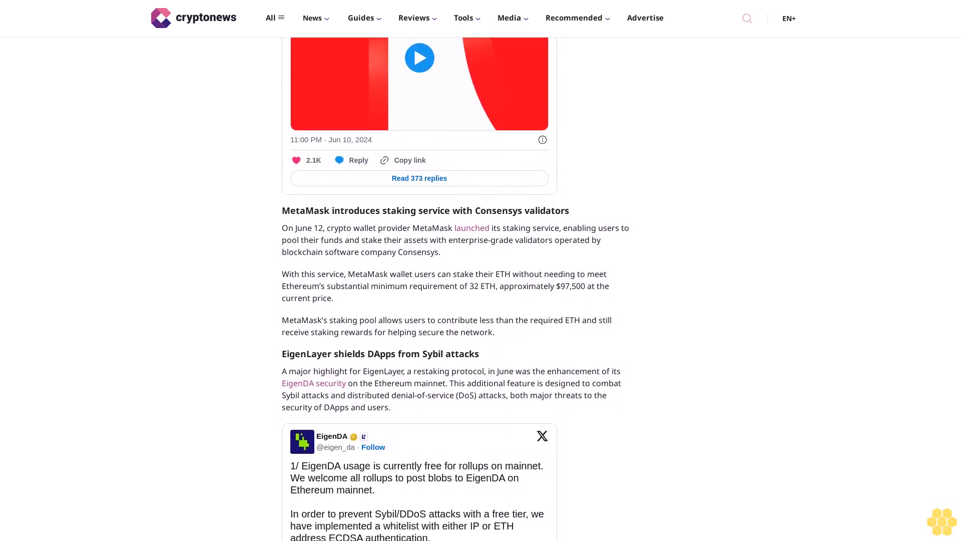
scroll("down", 3)
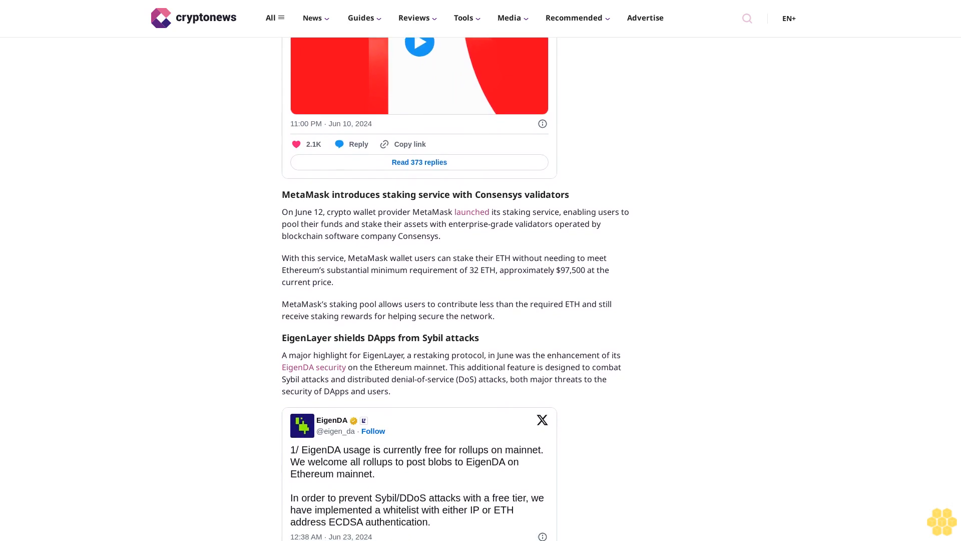
scroll("down", 3)
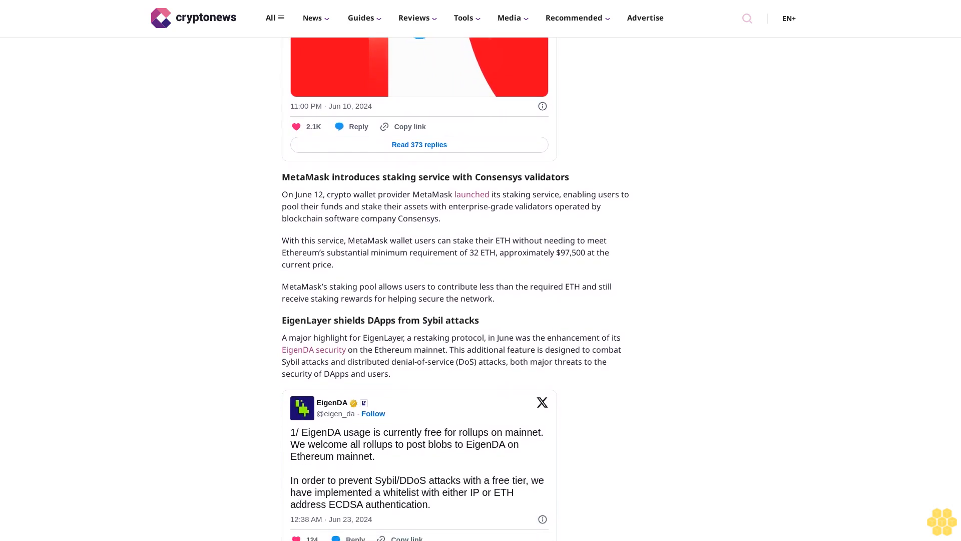
scroll("down", 3)
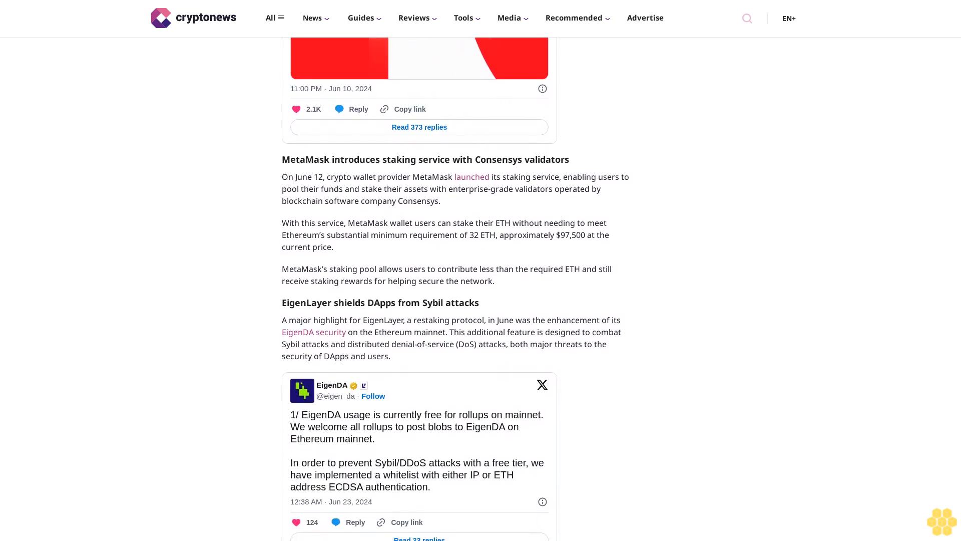
scroll("down", 3)
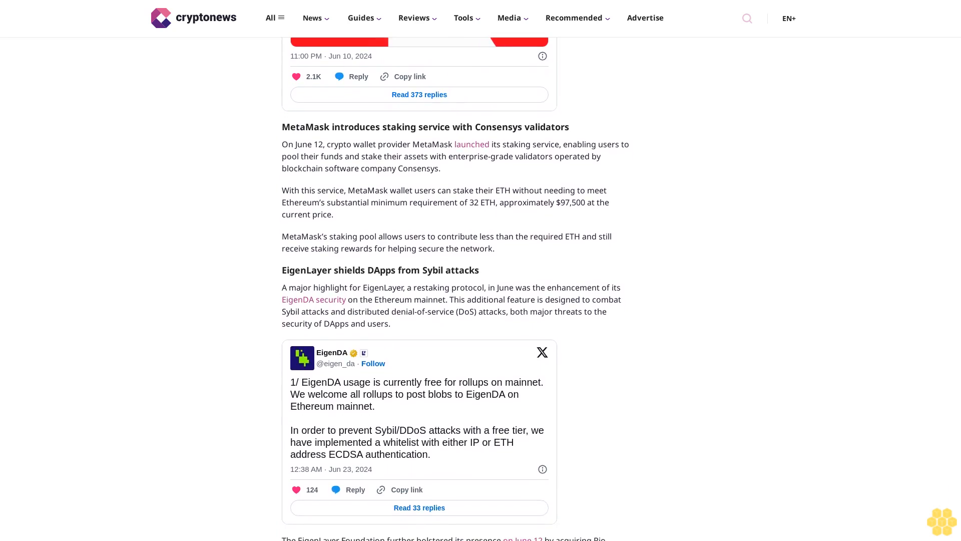
scroll("down", 3)
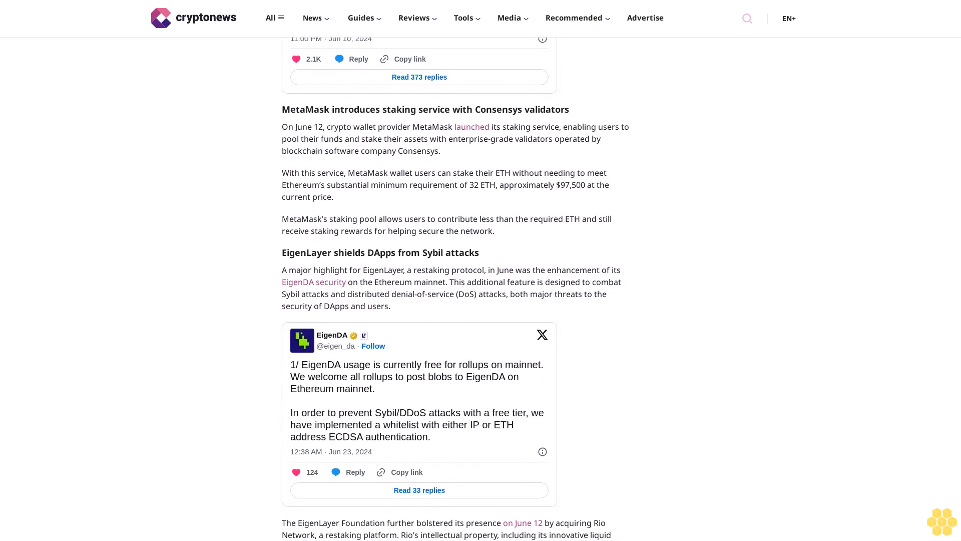
scroll("down", 3)
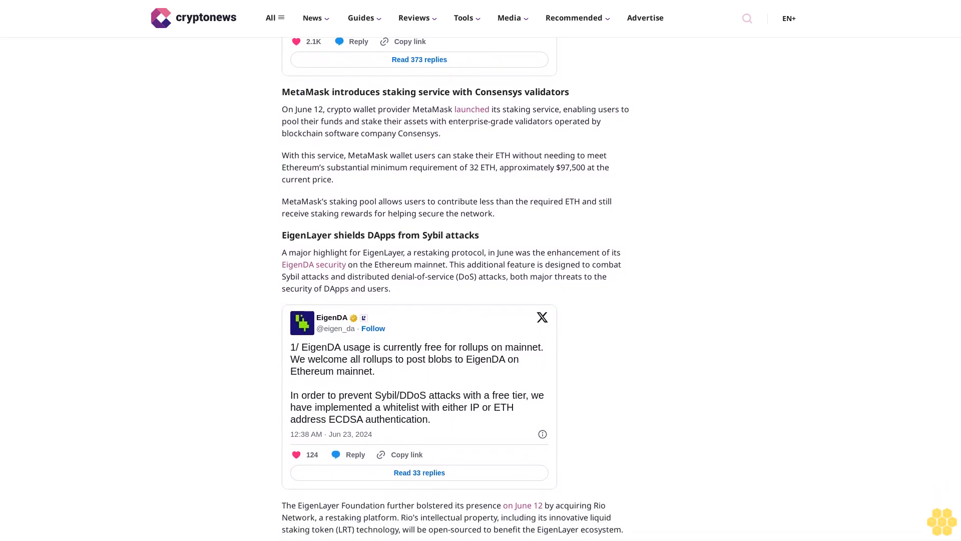
scroll("down", 3)
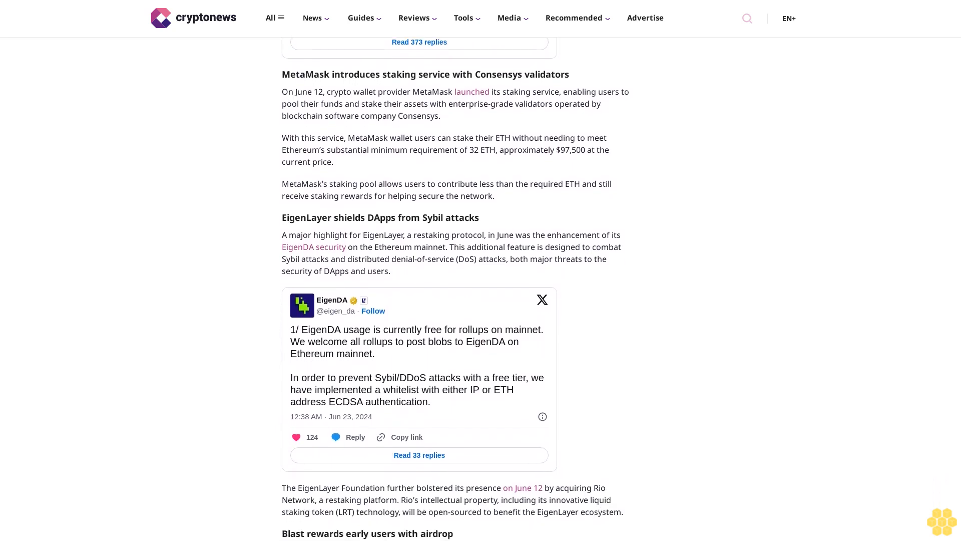
scroll("down", 3)
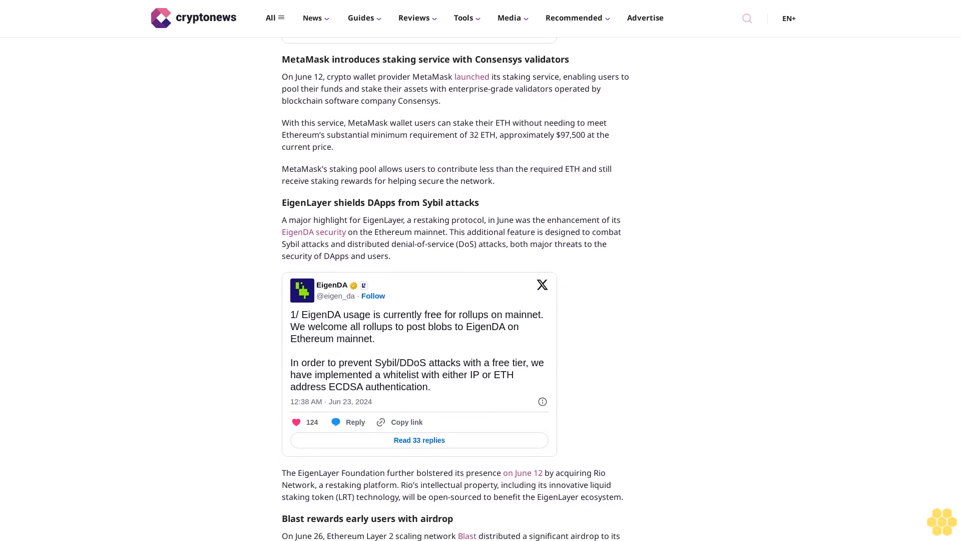
scroll("down", 3)
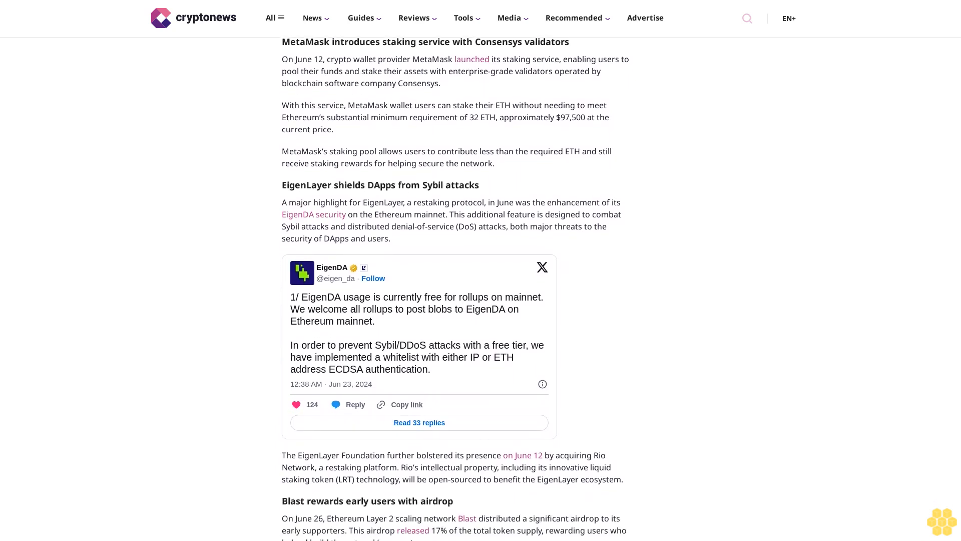
scroll("down", 3)
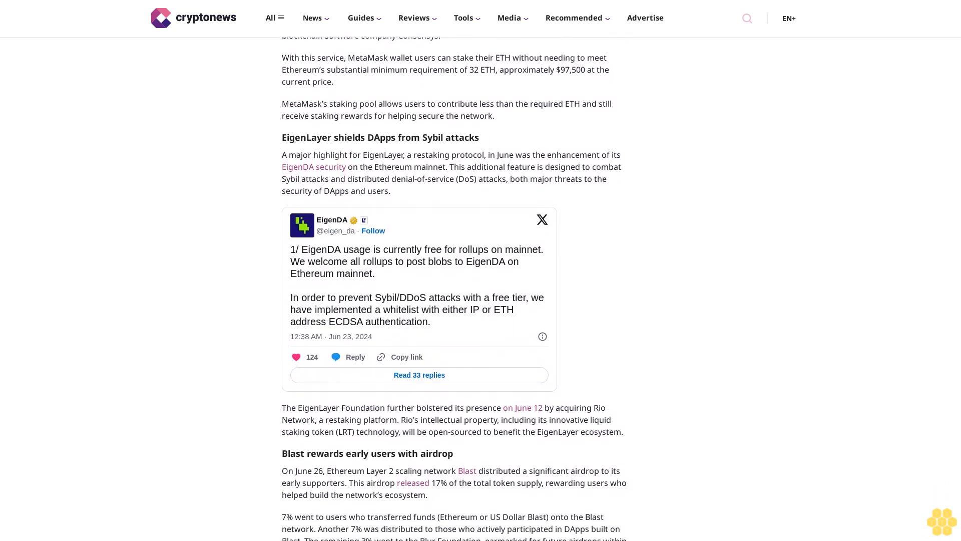
scroll("down", 3)
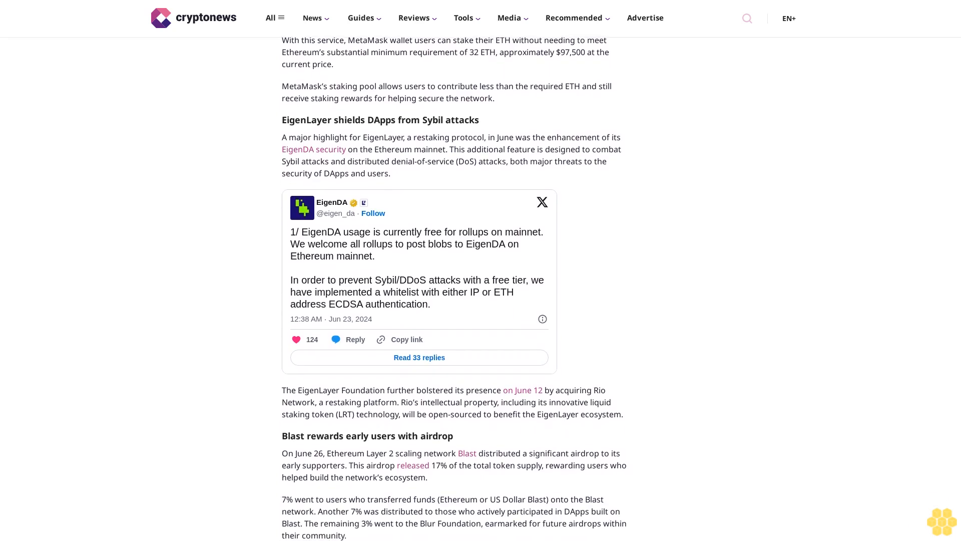
scroll("down", 3)
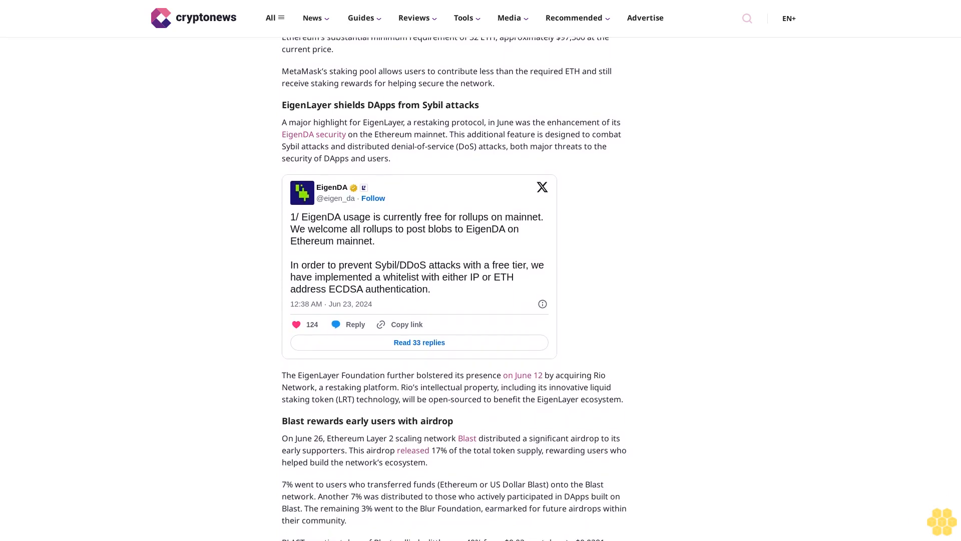
scroll("down", 3)
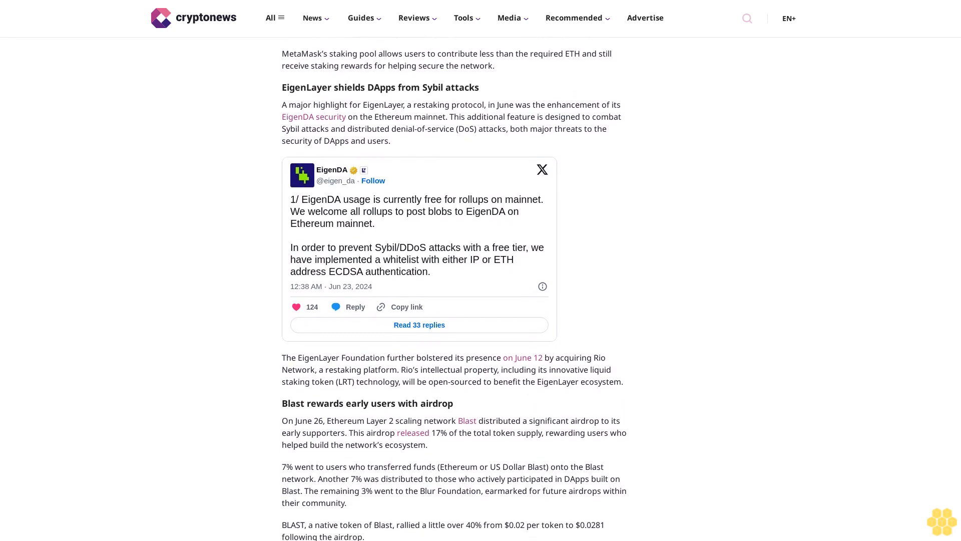
scroll("down", 3)
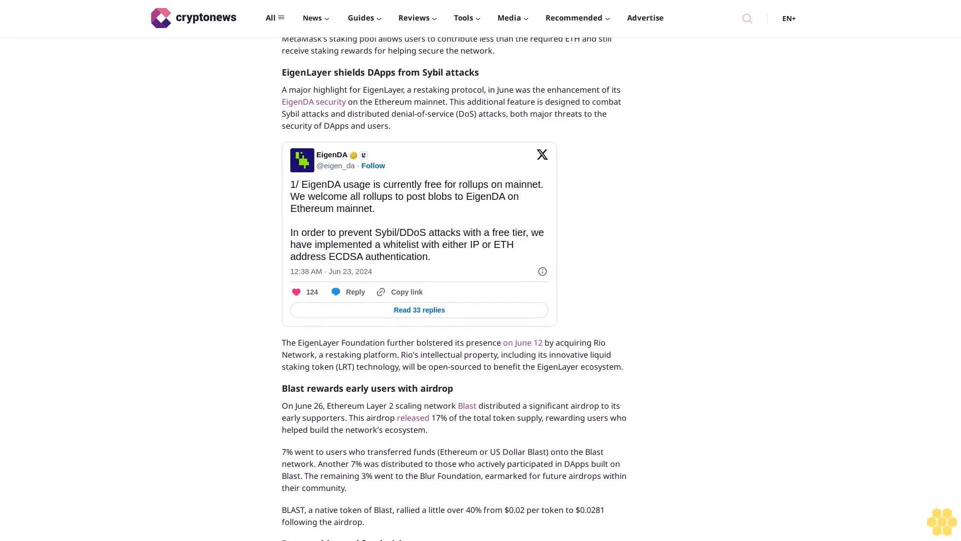
scroll("down", 3)
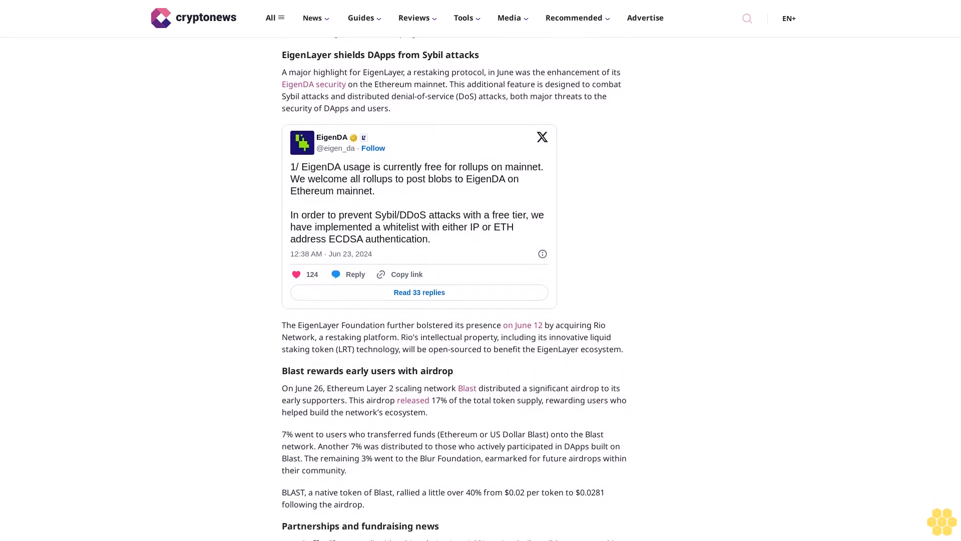
scroll("down", 3)
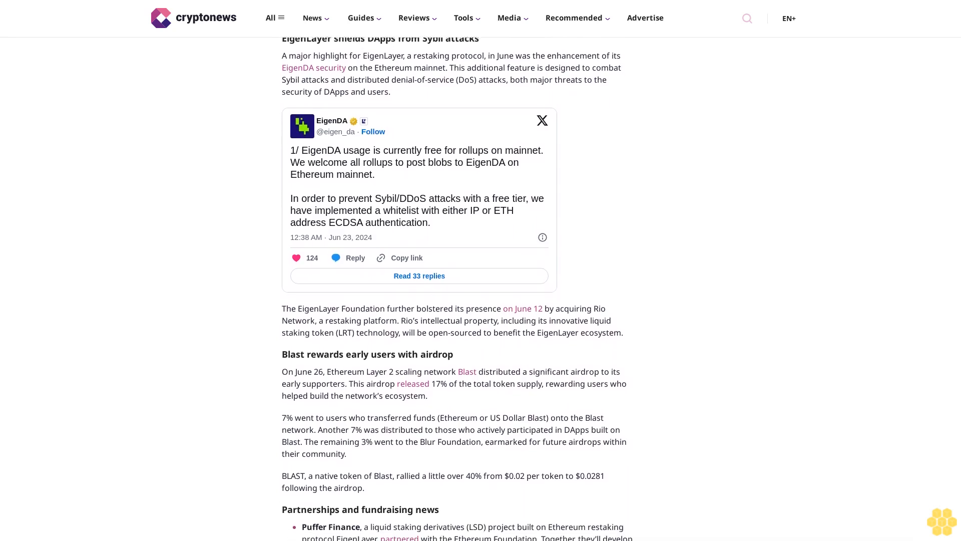
scroll("down", 3)
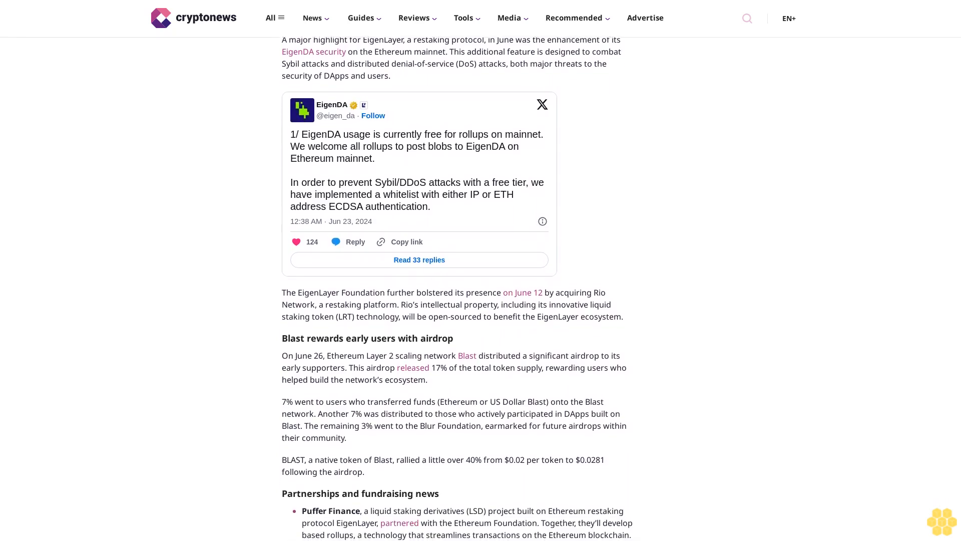
scroll("down", 3)
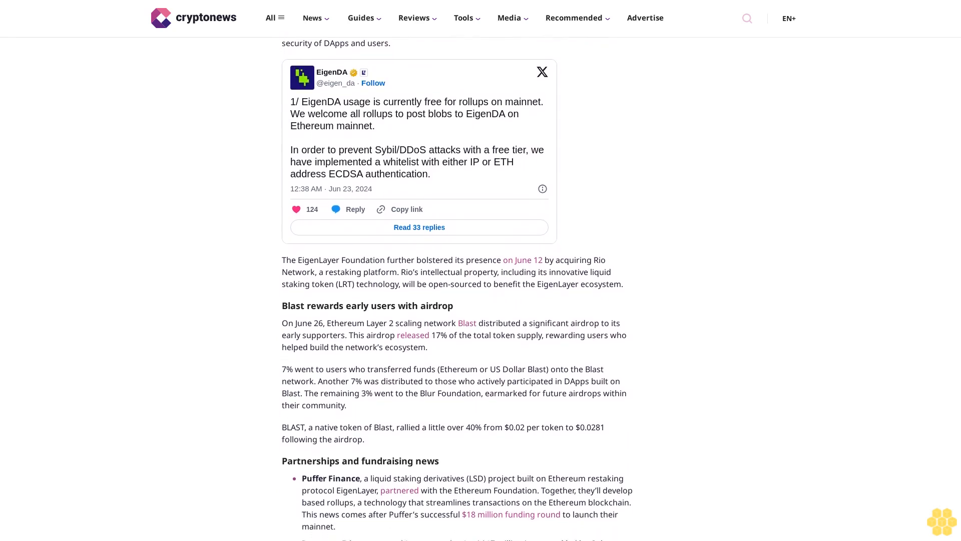
scroll("down", 3)
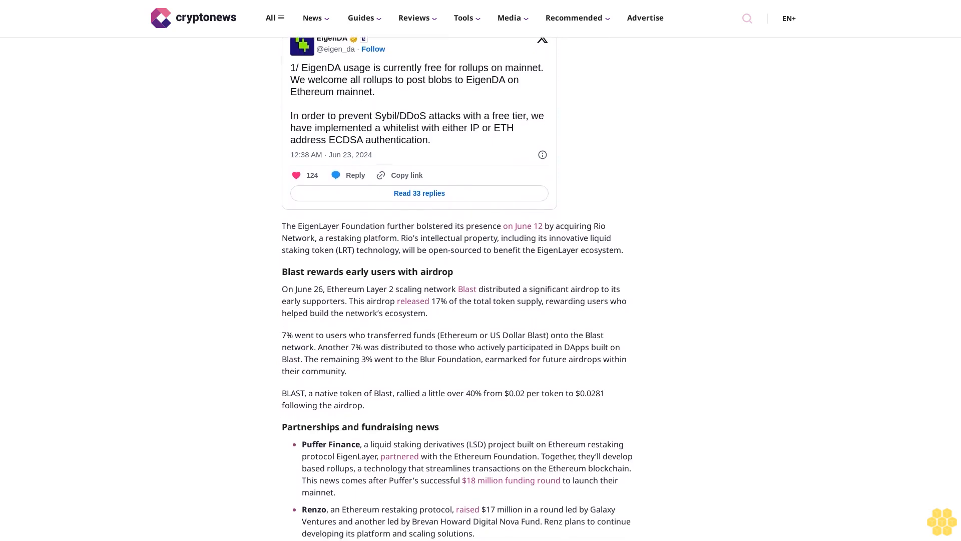
scroll("down", 3)
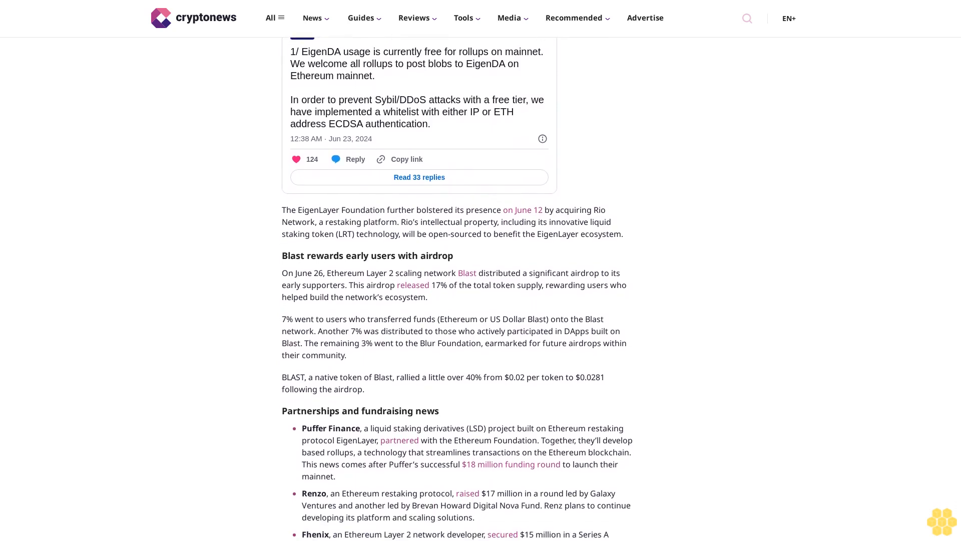
scroll("down", 3)
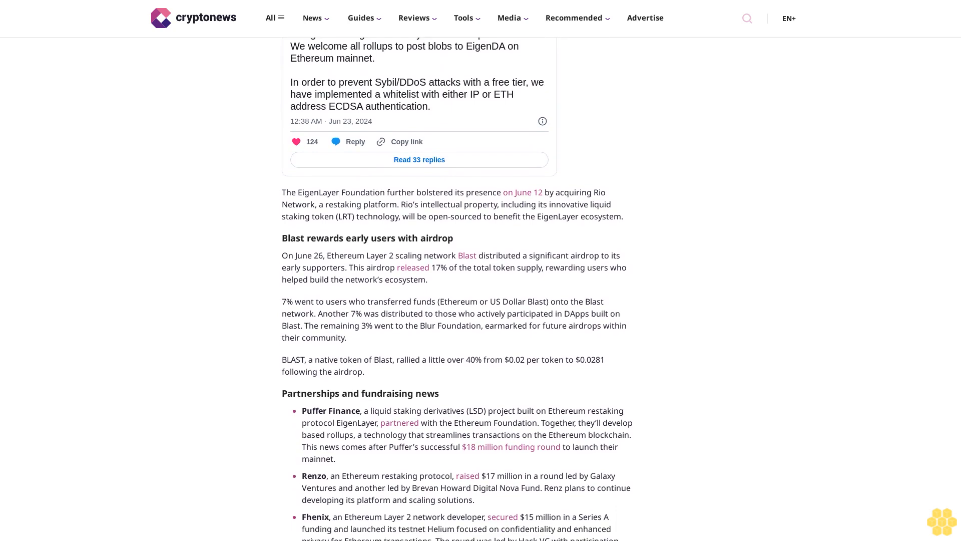
scroll("down", 3)
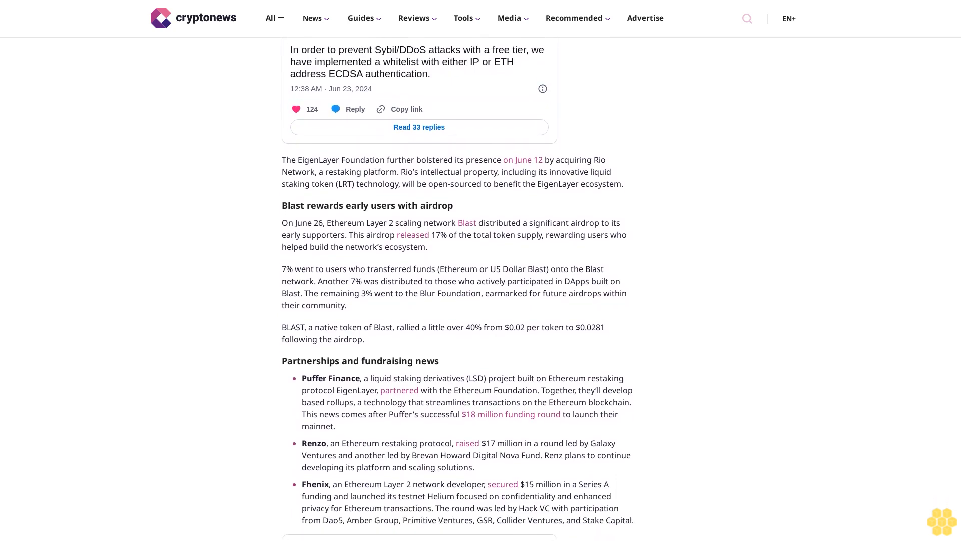
scroll("down", 3)
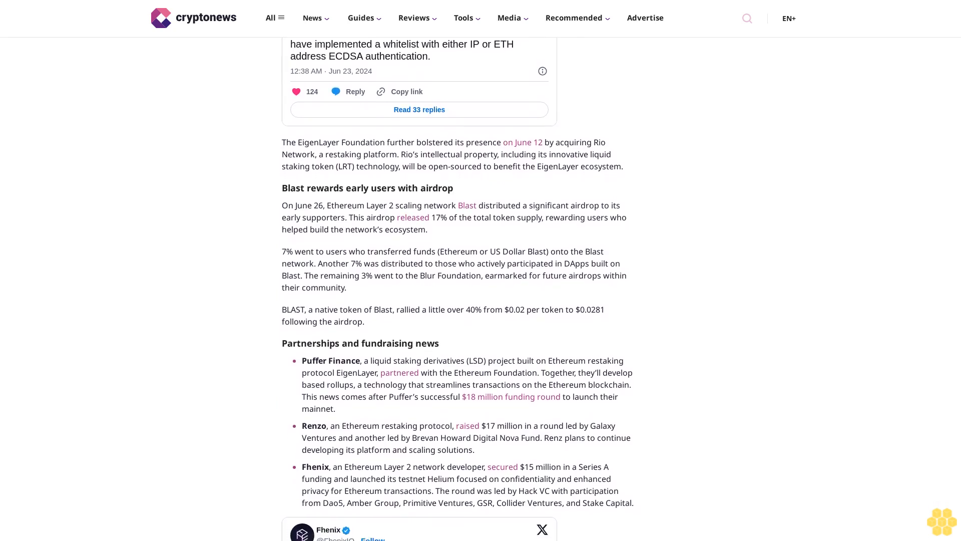
scroll("down", 3)
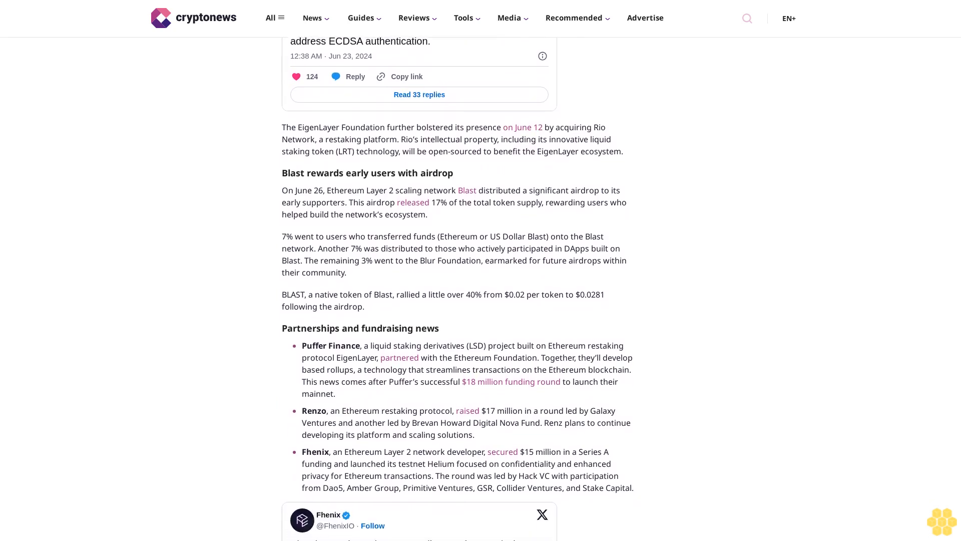
scroll("down", 3)
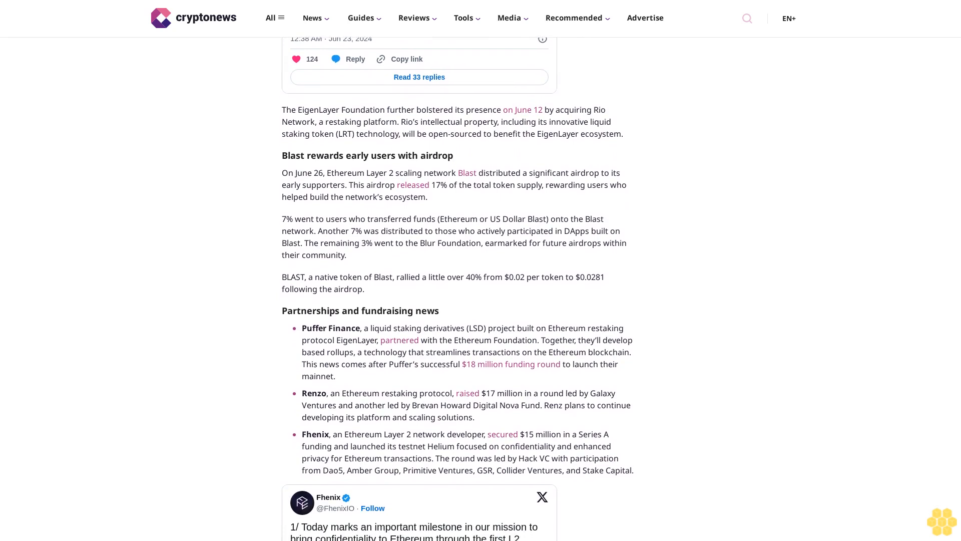
scroll("down", 3)
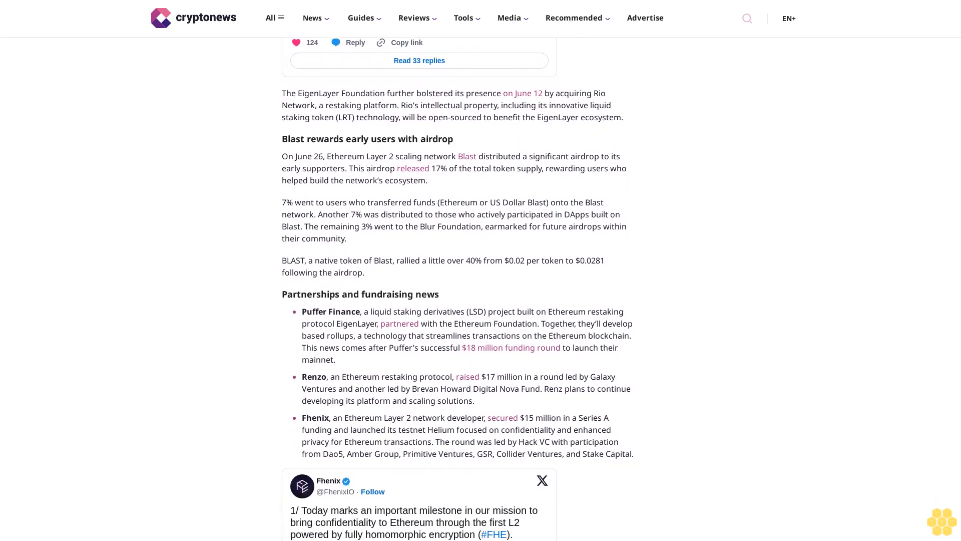
scroll("down", 3)
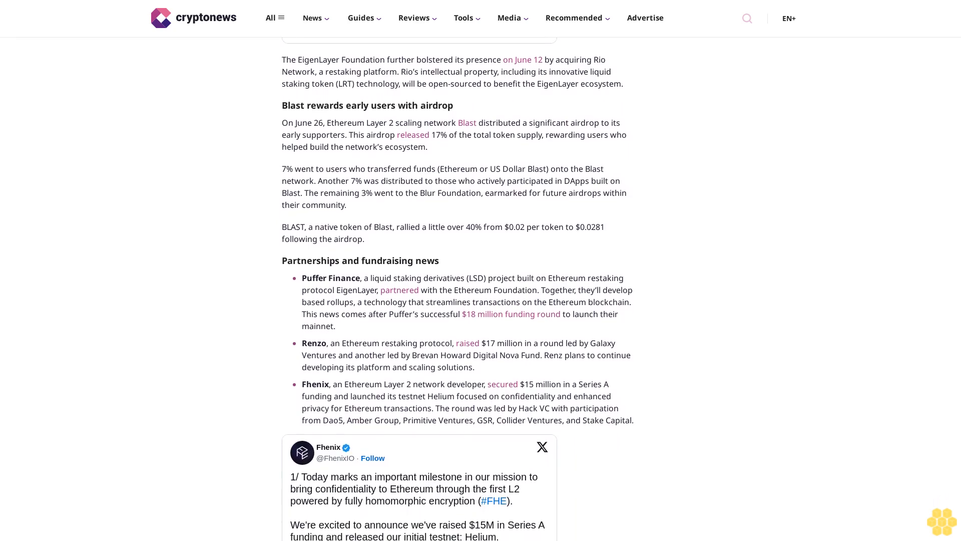
scroll("down", 3)
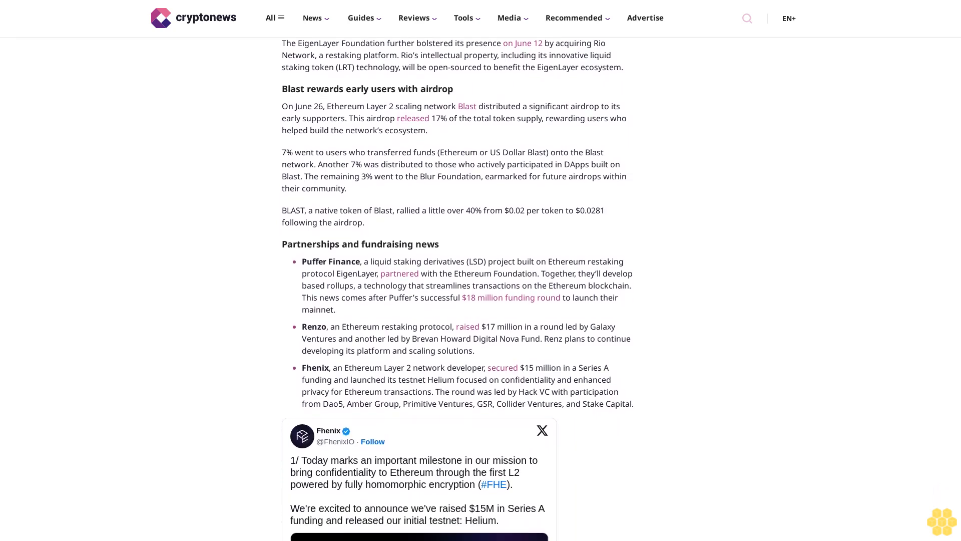
scroll("down", 3)
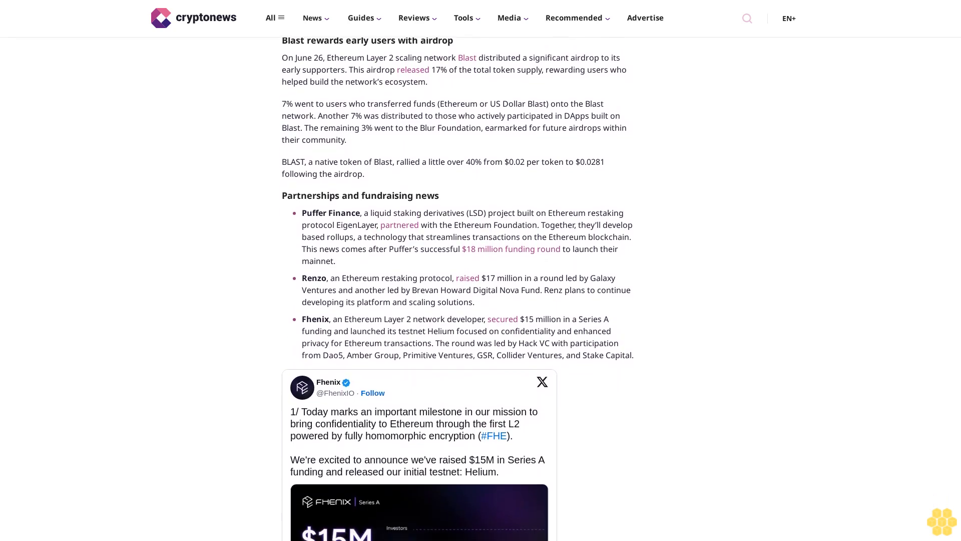
scroll("down", 3)
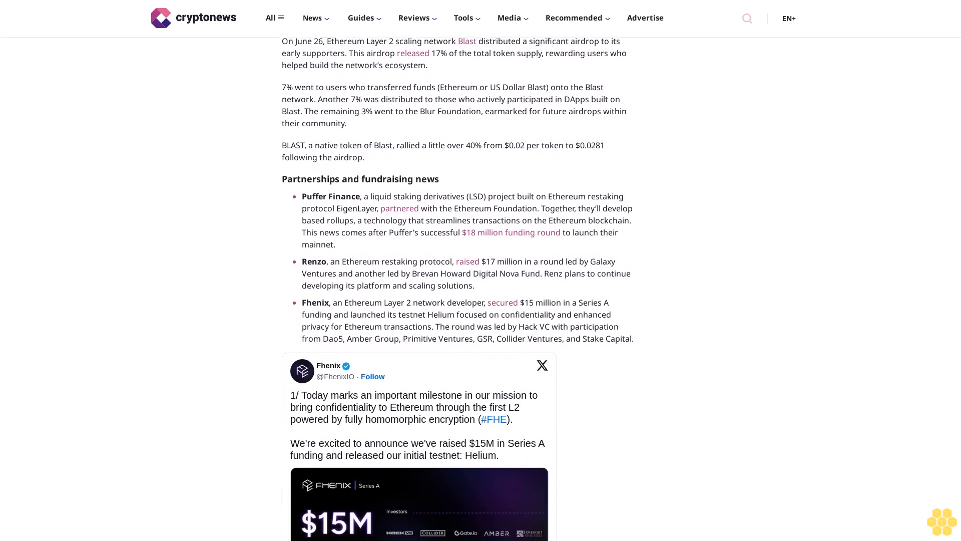
scroll("down", 3)
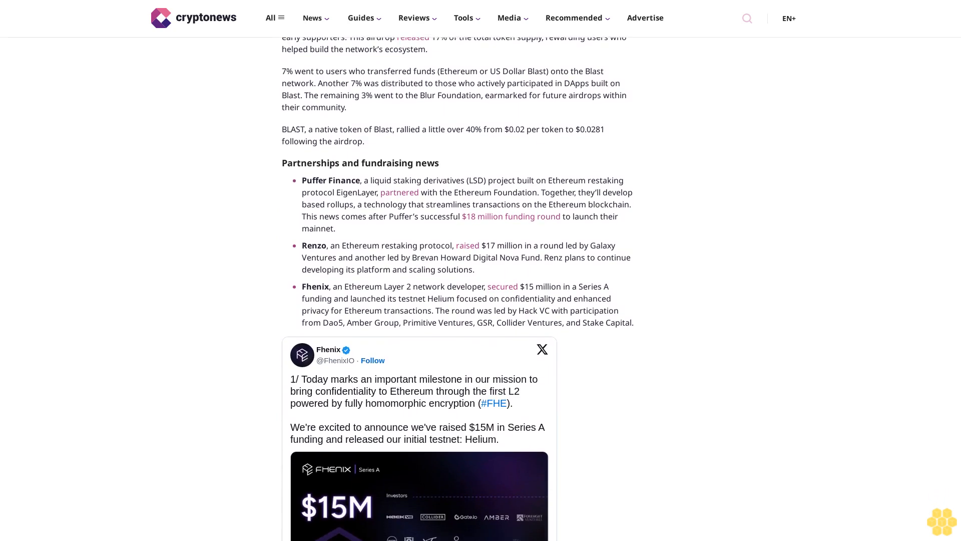
scroll("down", 3)
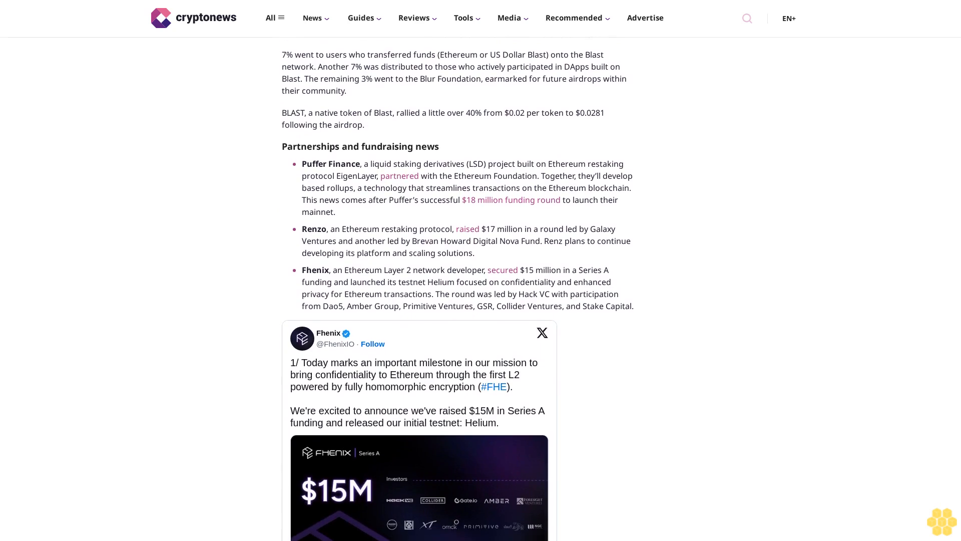
scroll("down", 3)
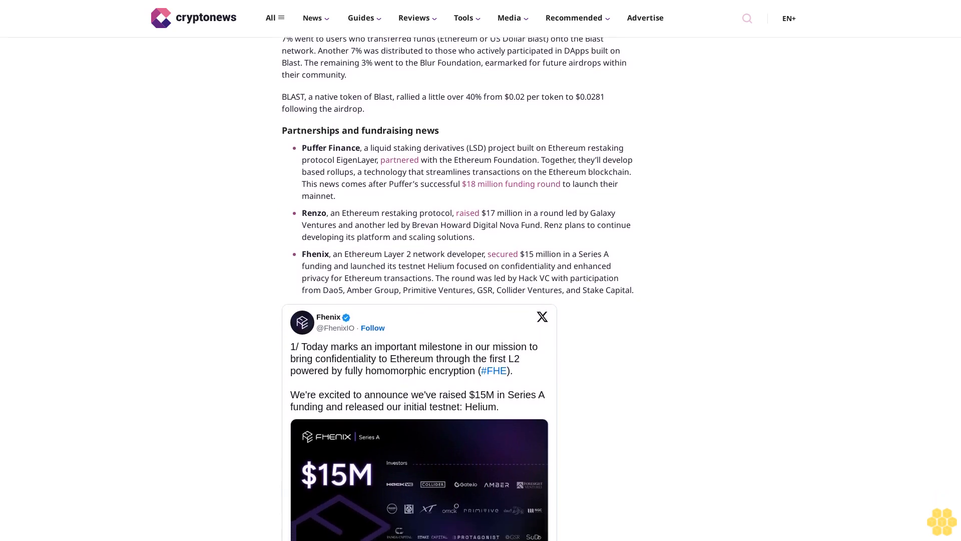
scroll("down", 3)
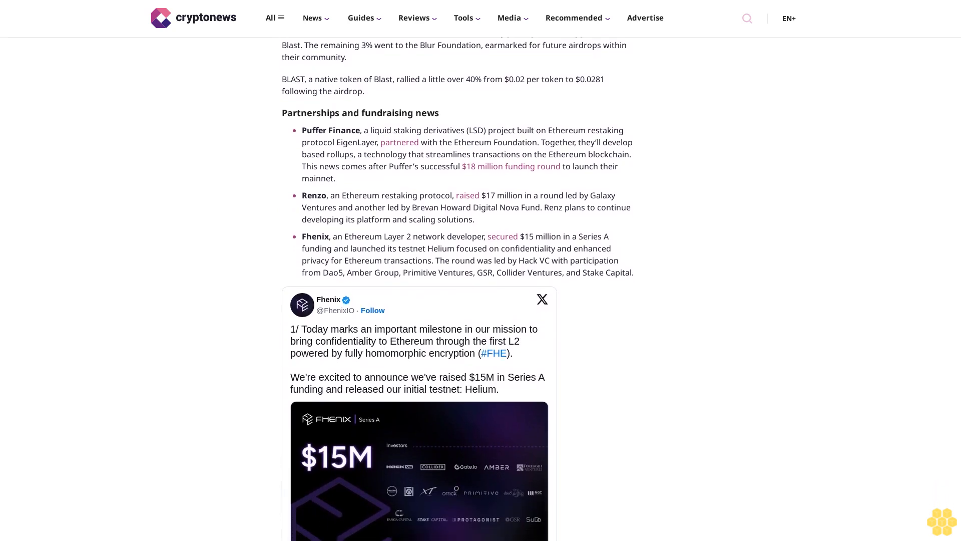
scroll("down", 3)
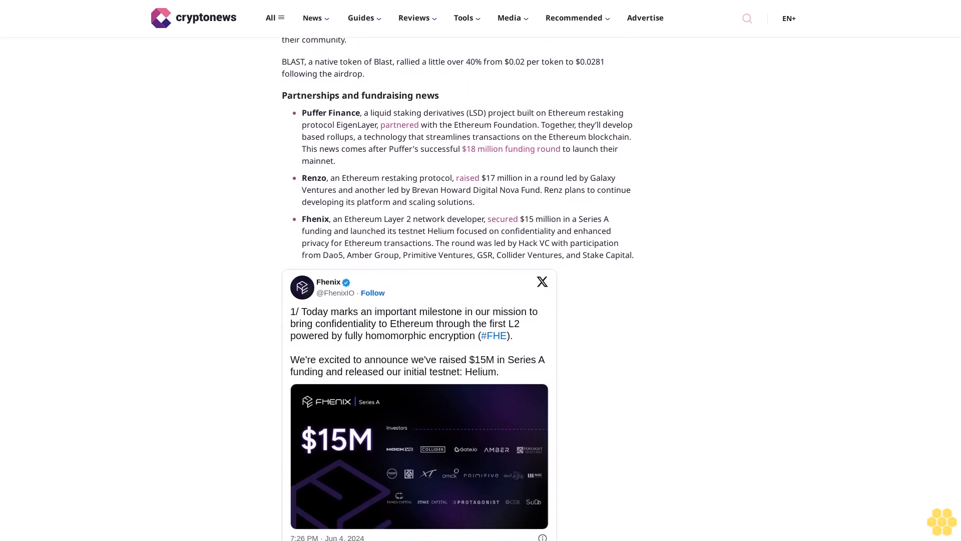
scroll("down", 3)
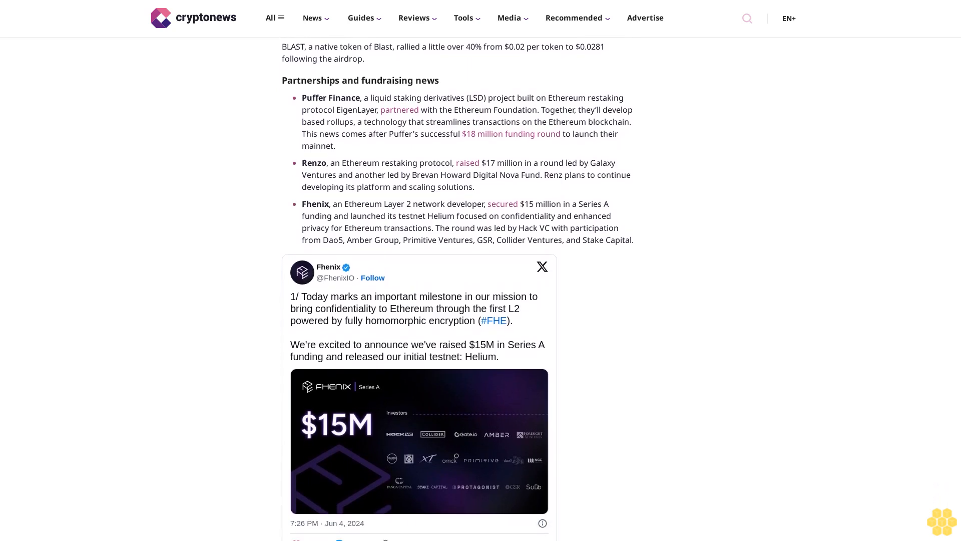
scroll("down", 3)
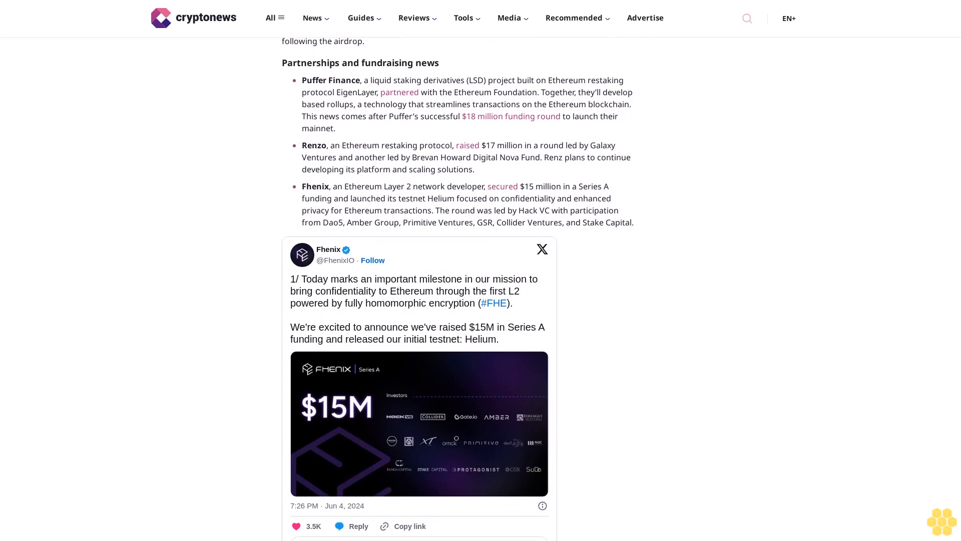
scroll("down", 3)
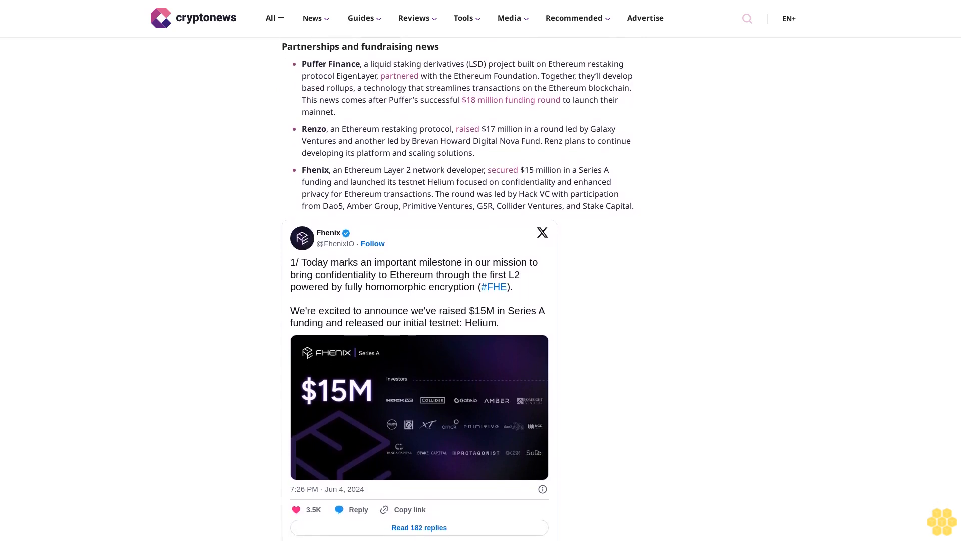
scroll("down", 3)
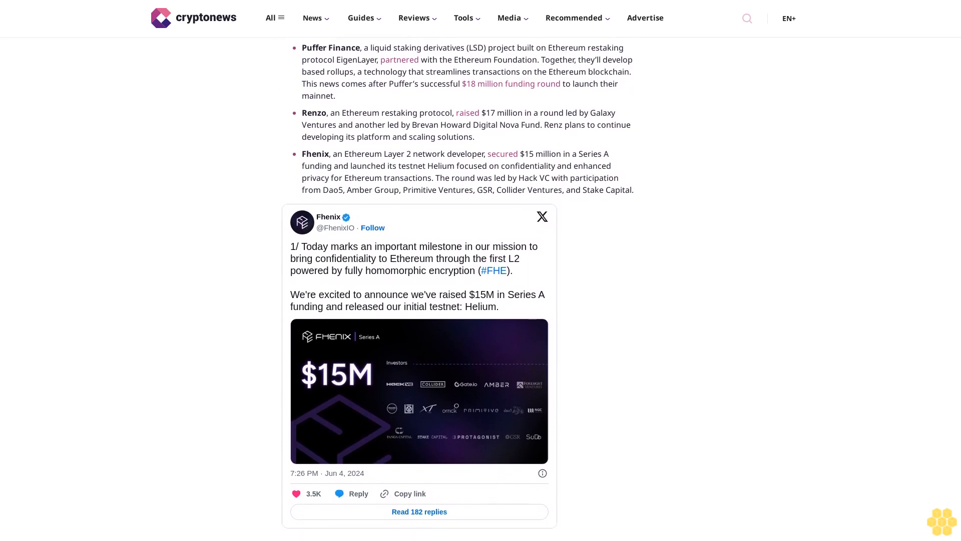
scroll("down", 3)
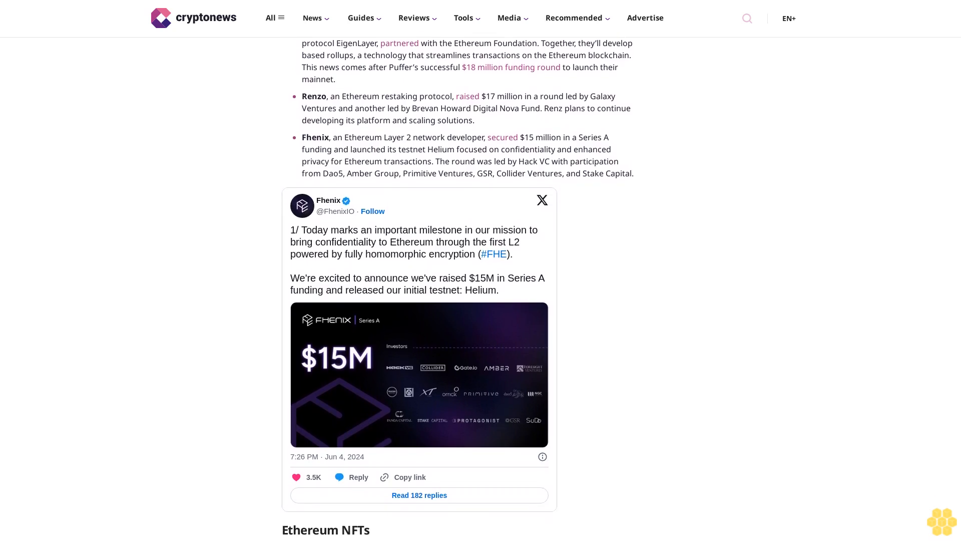
scroll("down", 3)
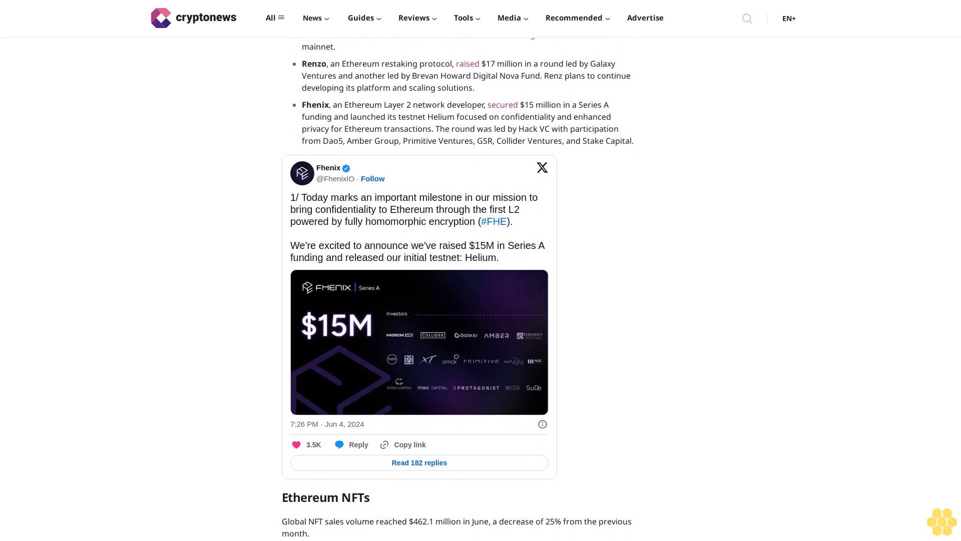
scroll("down", 3)
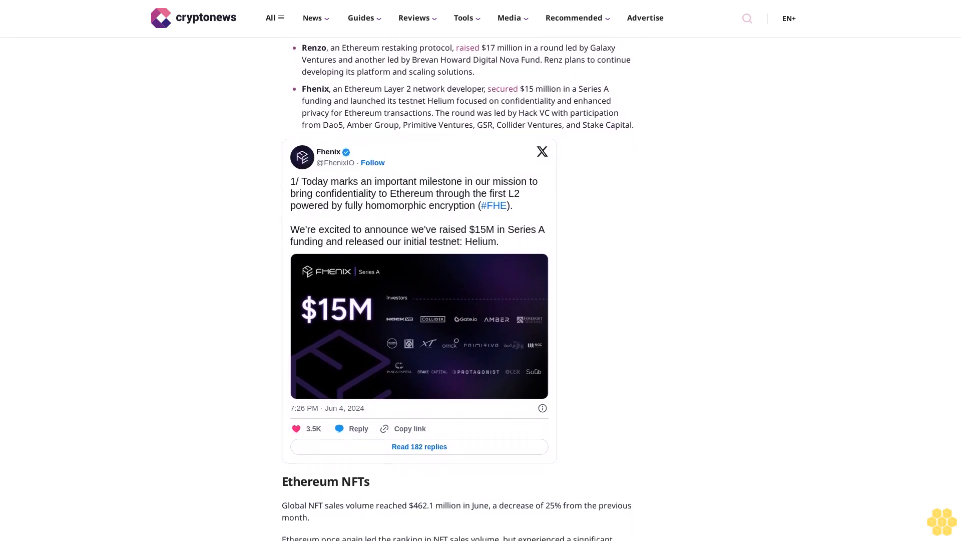
scroll("down", 3)
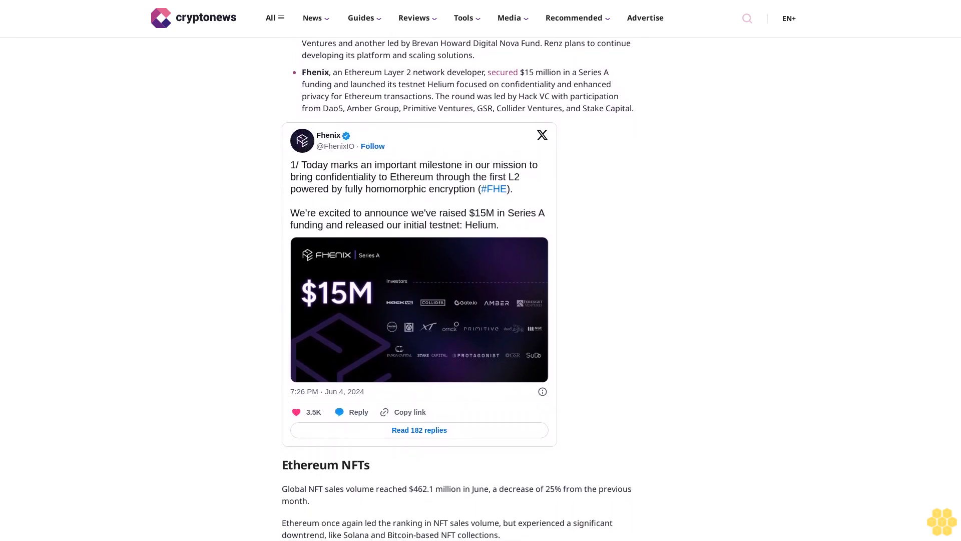
scroll("down", 3)
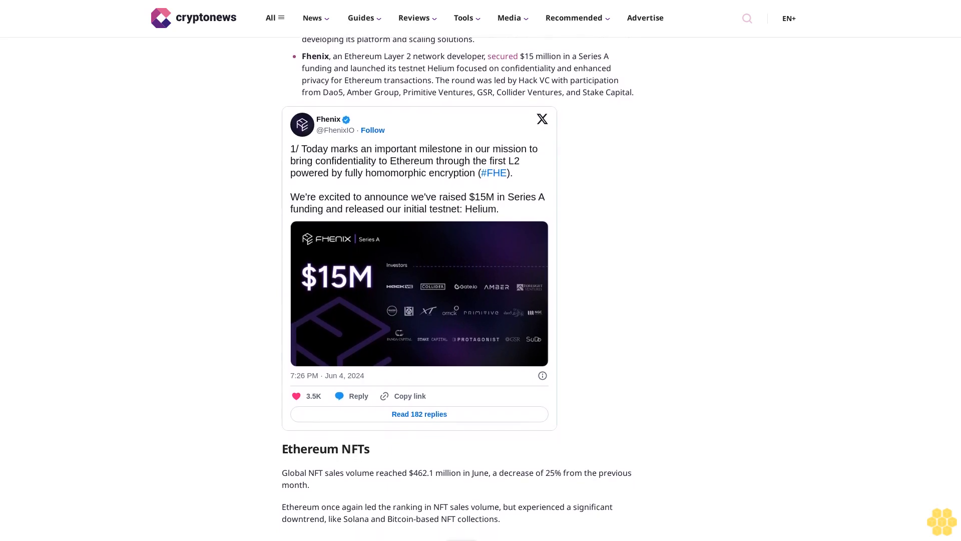
scroll("down", 3)
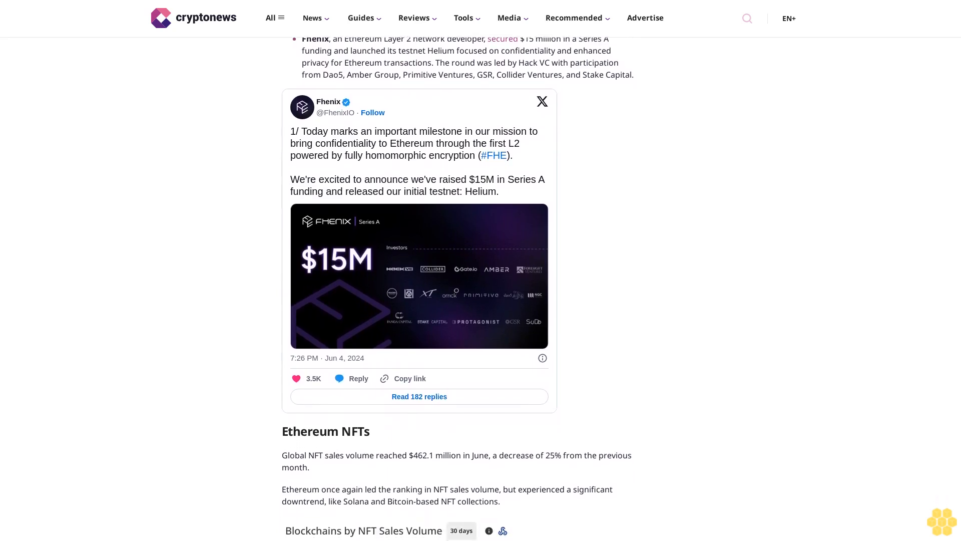
scroll("down", 3)
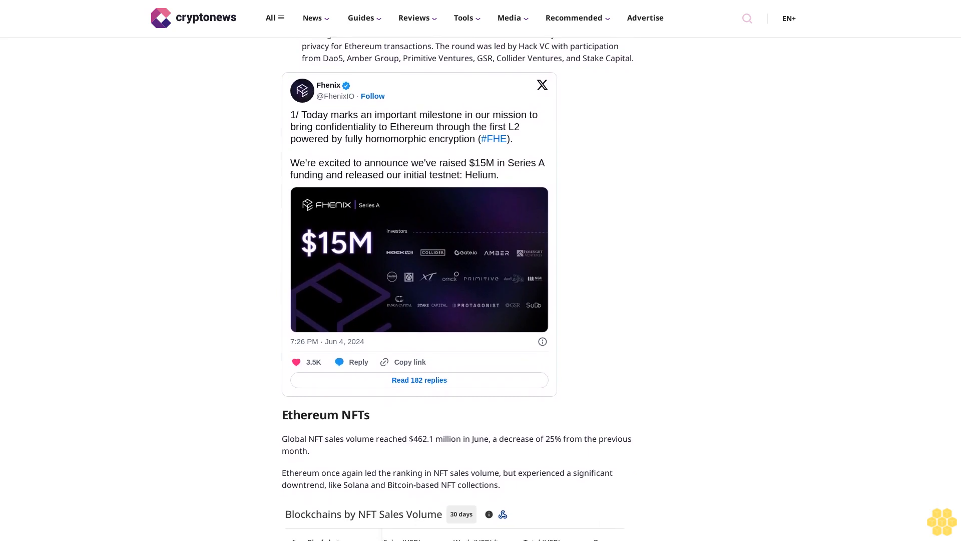
scroll("down", 3)
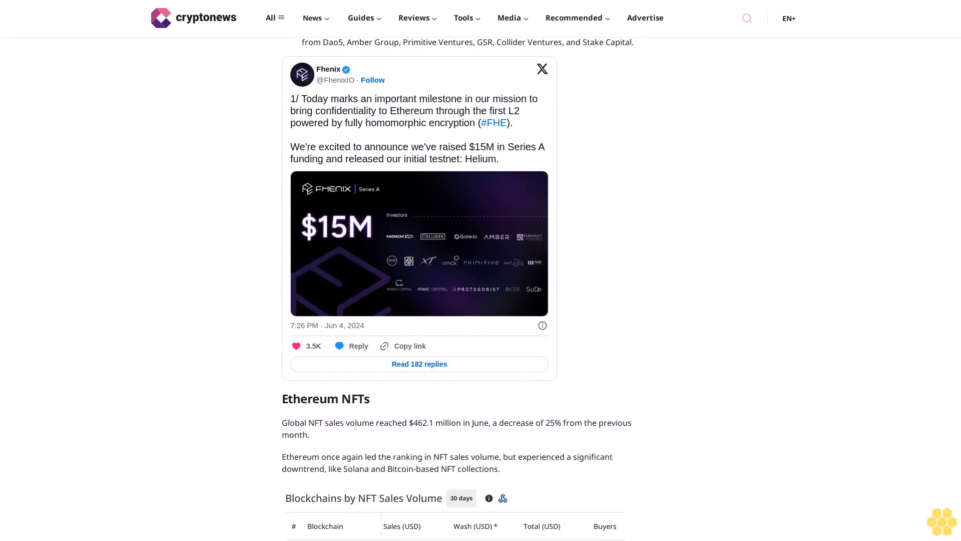
scroll("down", 3)
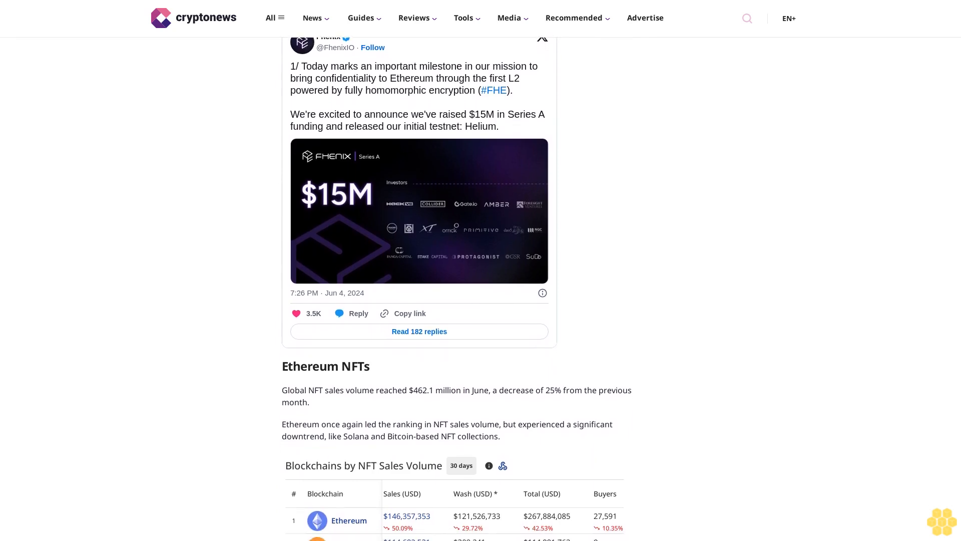
scroll("down", 3)
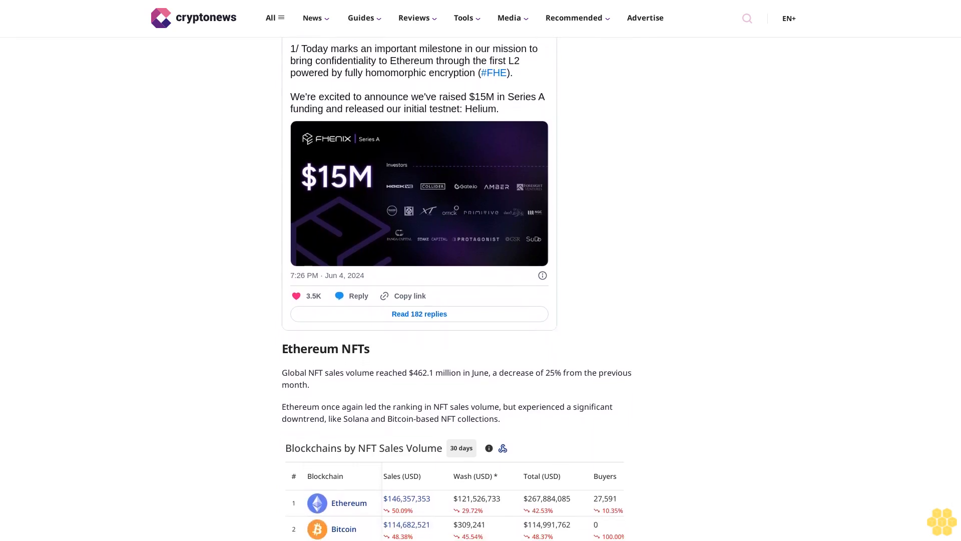
scroll("down", 3)
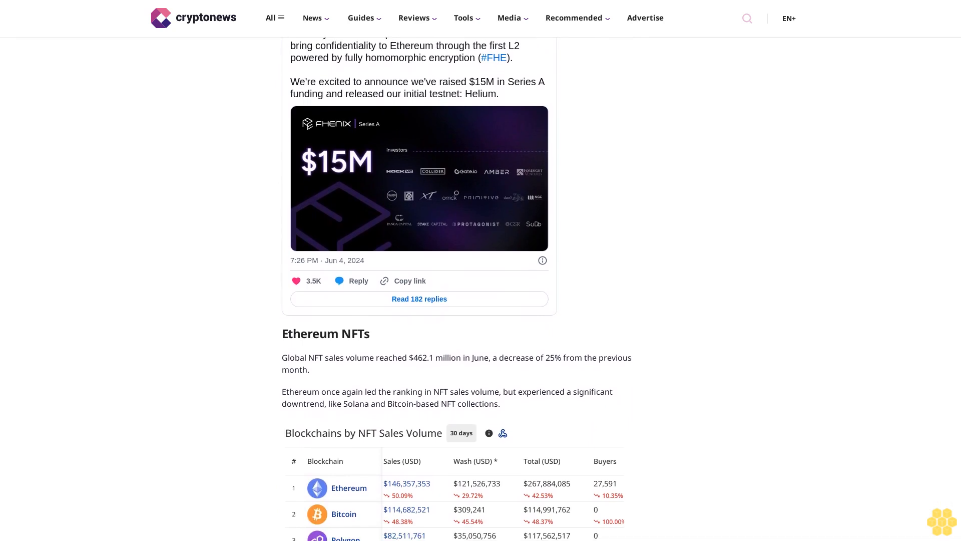
scroll("down", 3)
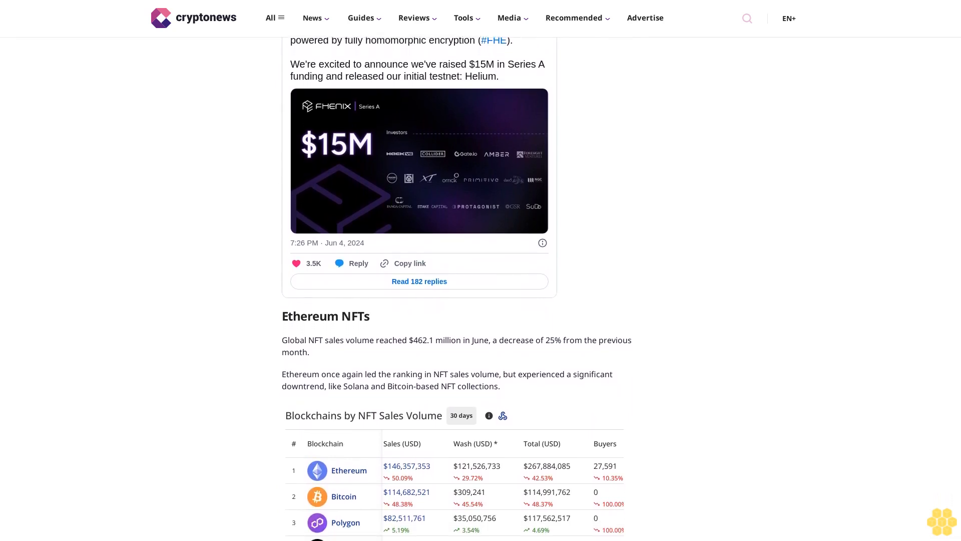
scroll("down", 3)
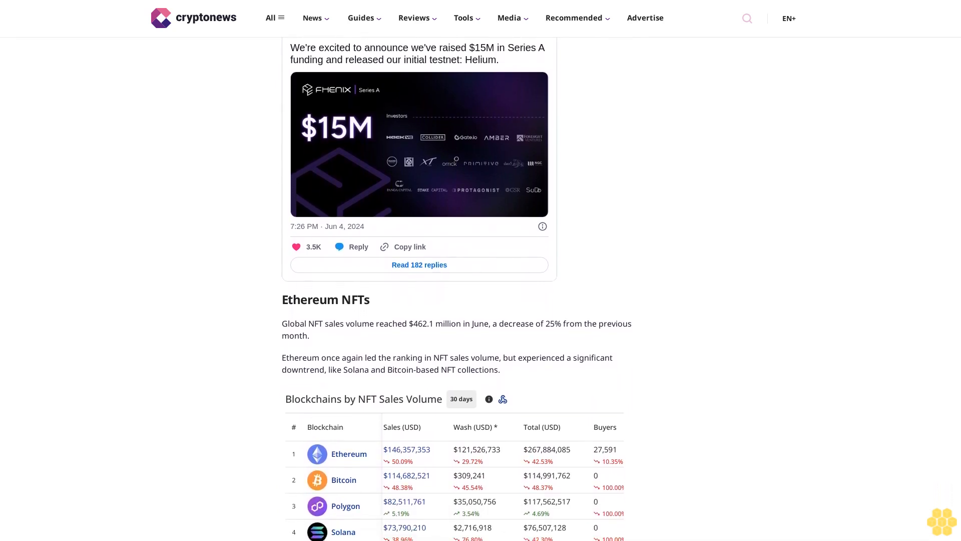
scroll("down", 3)
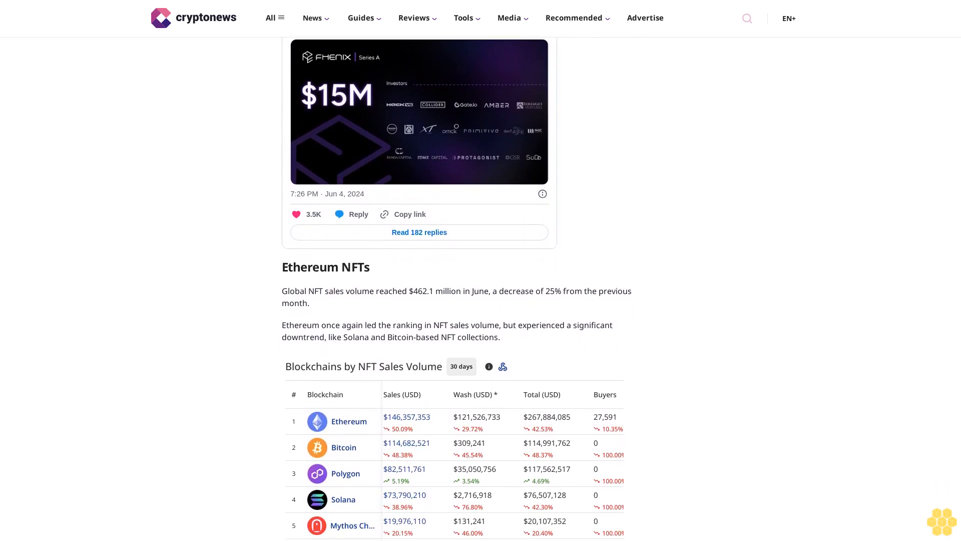
scroll("down", 3)
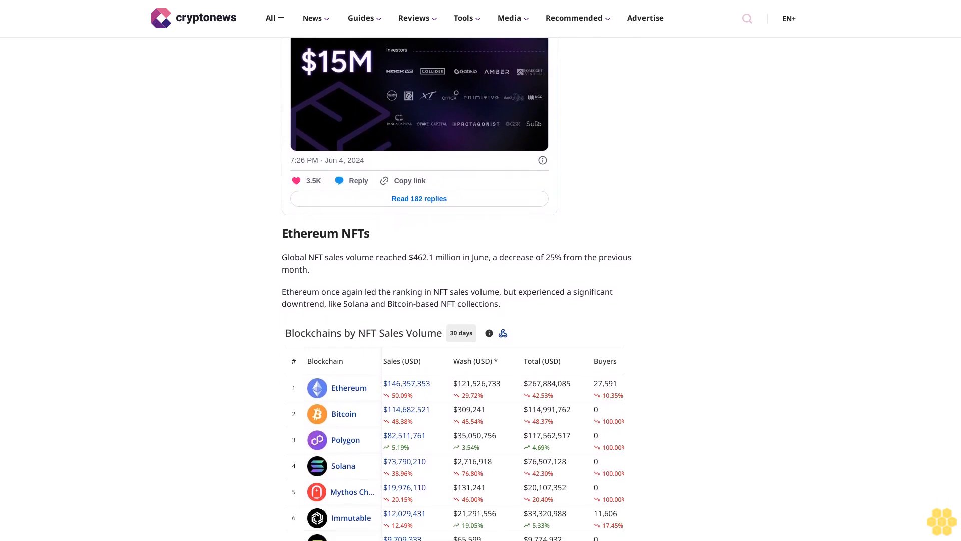
scroll("down", 3)
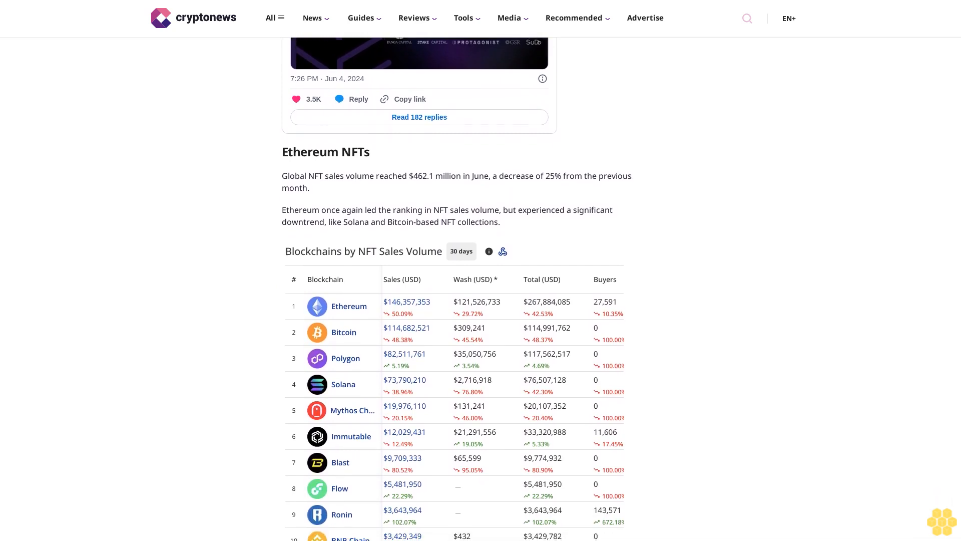
scroll("down", 3)
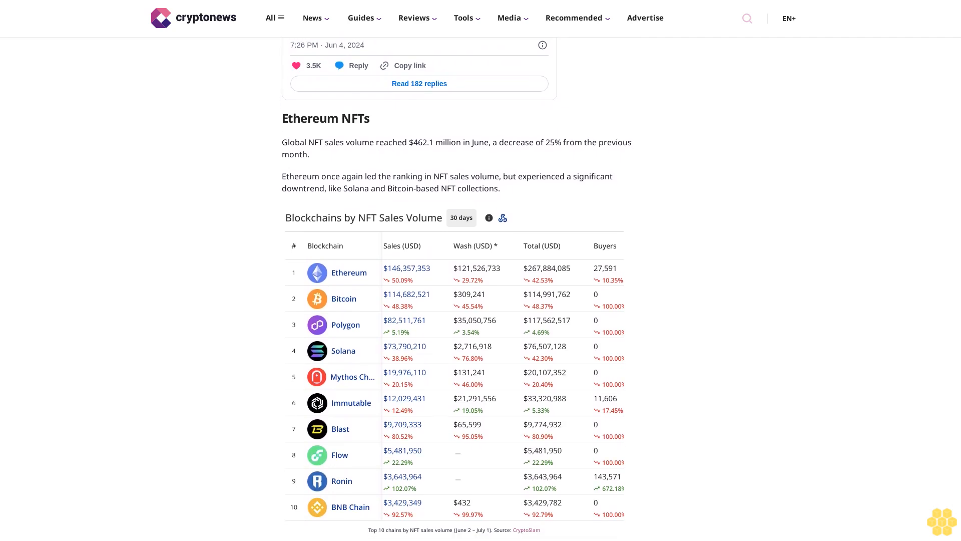
scroll("down", 3)
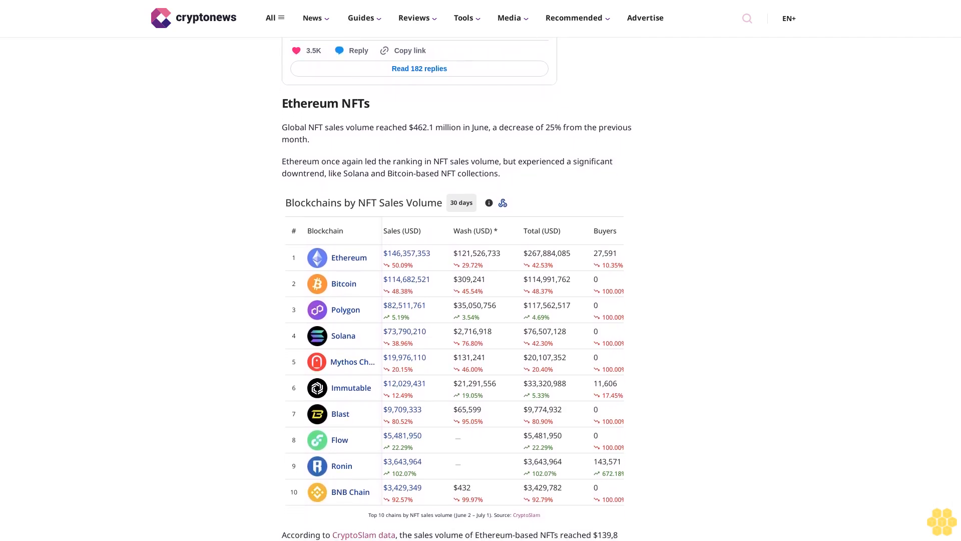
scroll("down", 3)
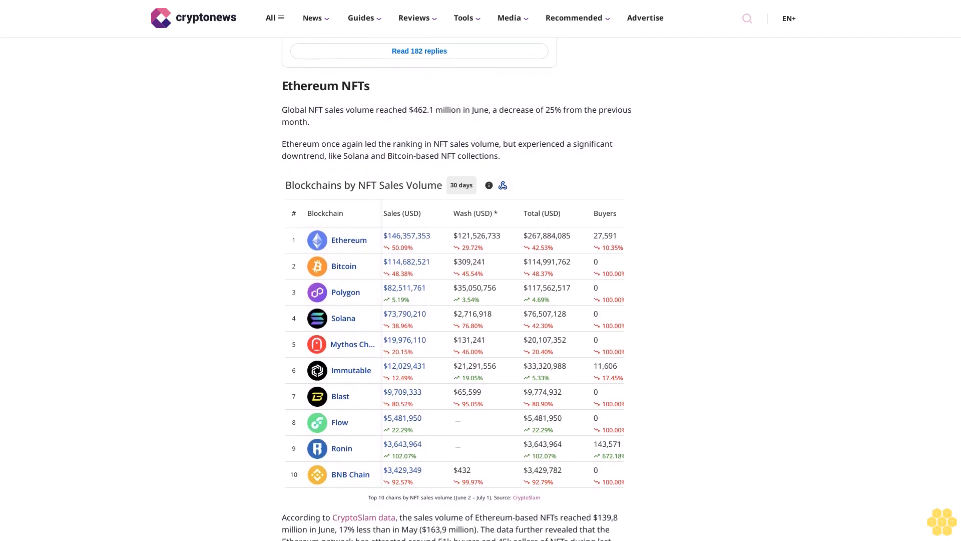
scroll("down", 3)
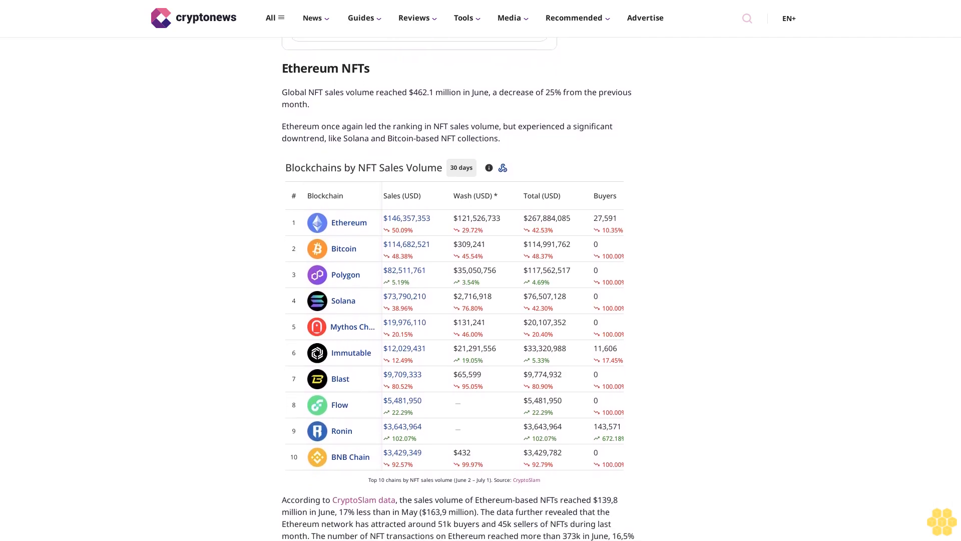
scroll("down", 3)
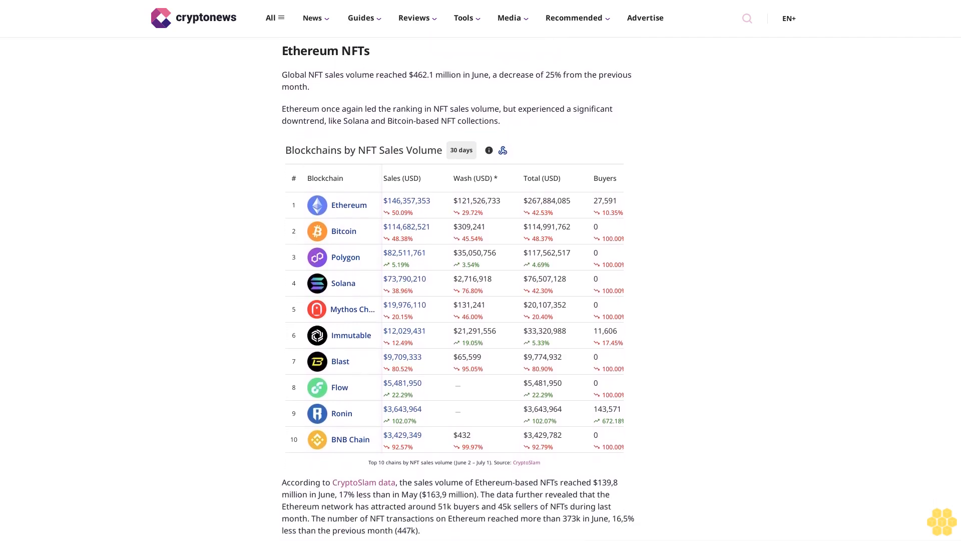
scroll("down", 3)
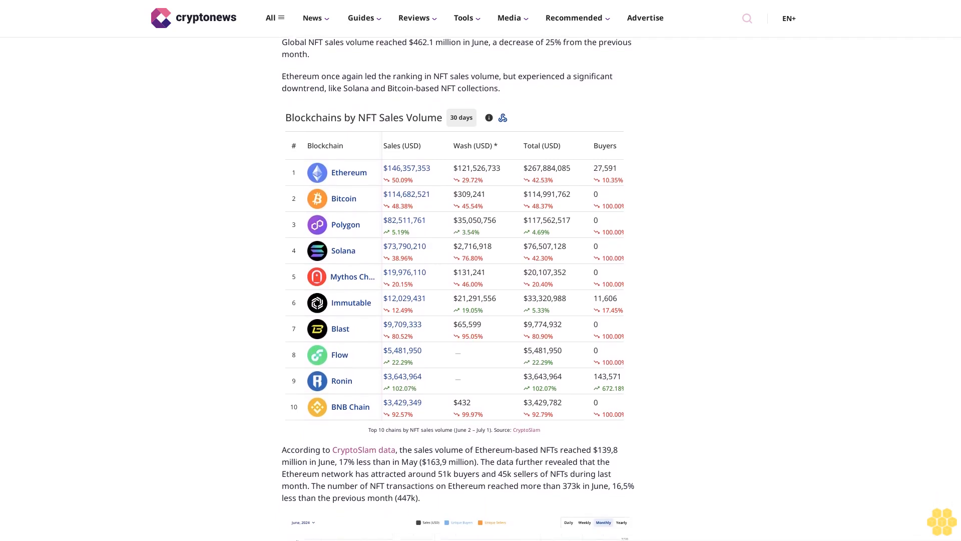
scroll("down", 3)
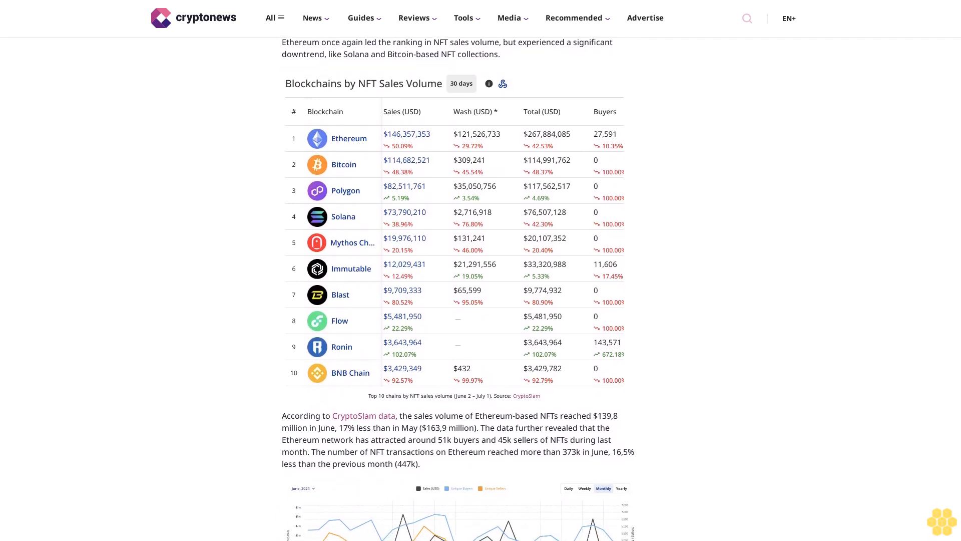
scroll("down", 3)
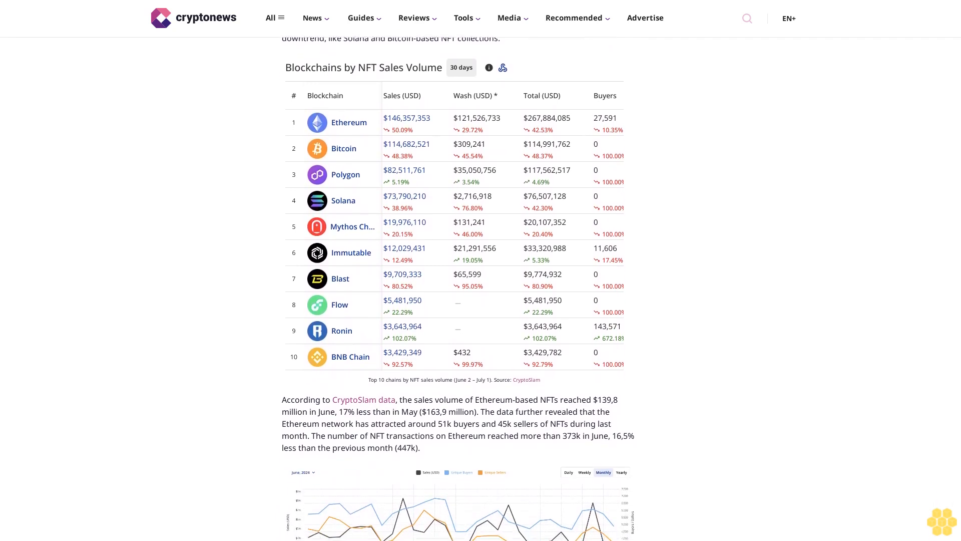
scroll("down", 3)
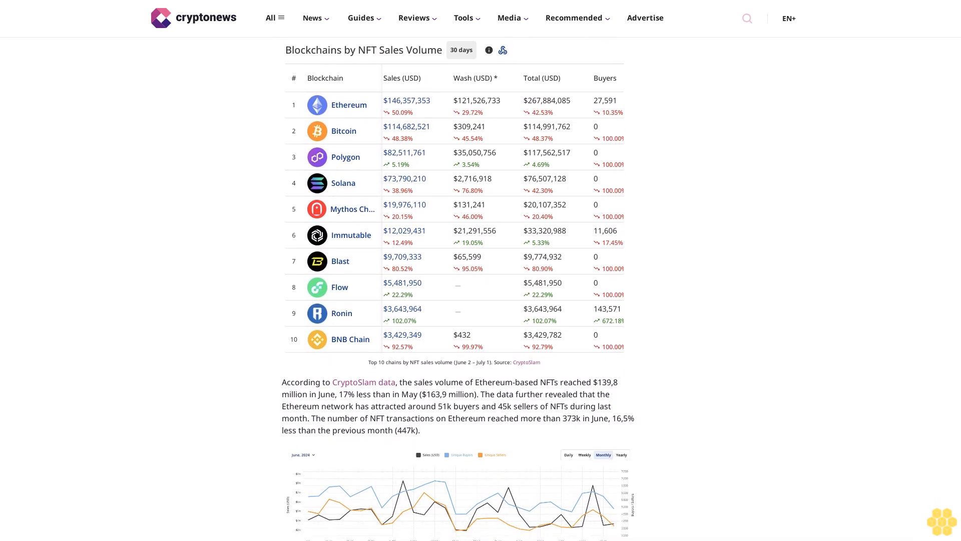
scroll("down", 3)
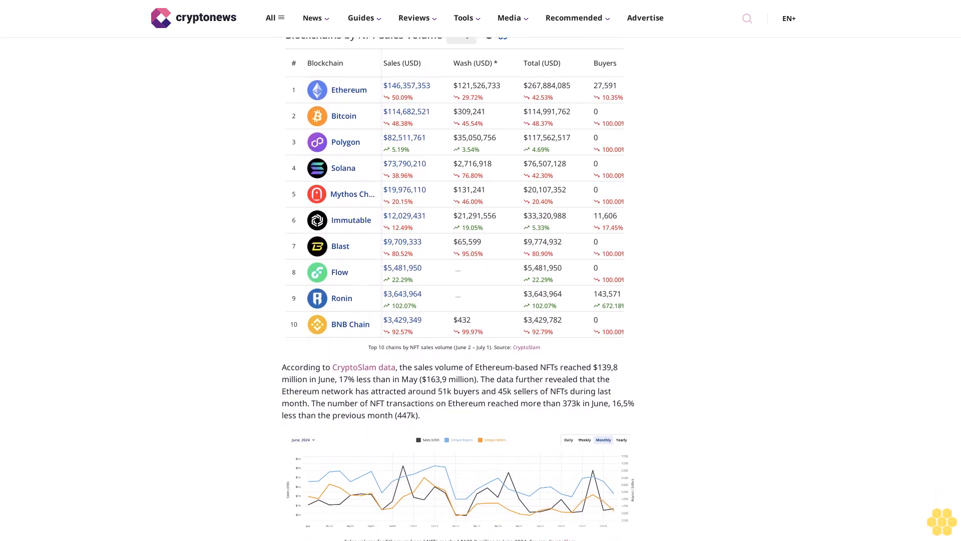
scroll("down", 3)
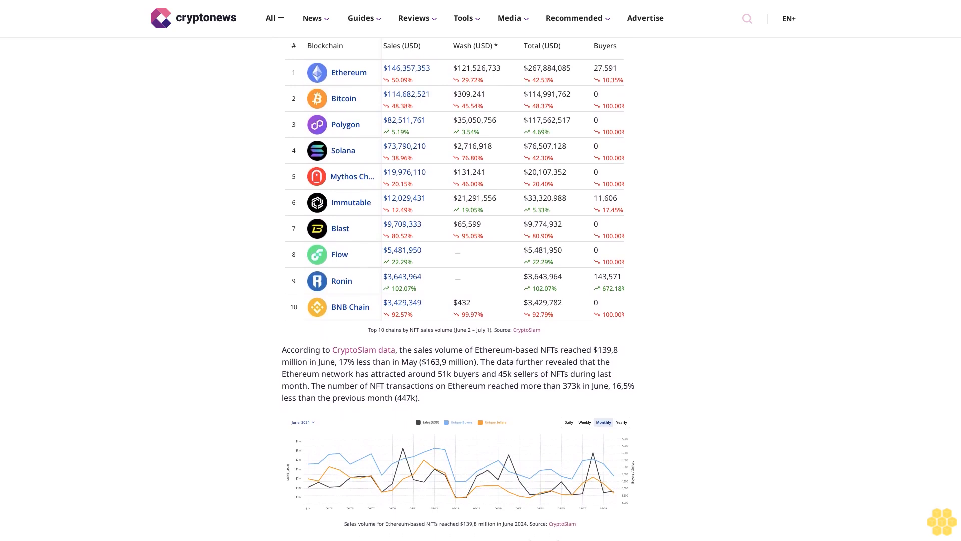
scroll("down", 3)
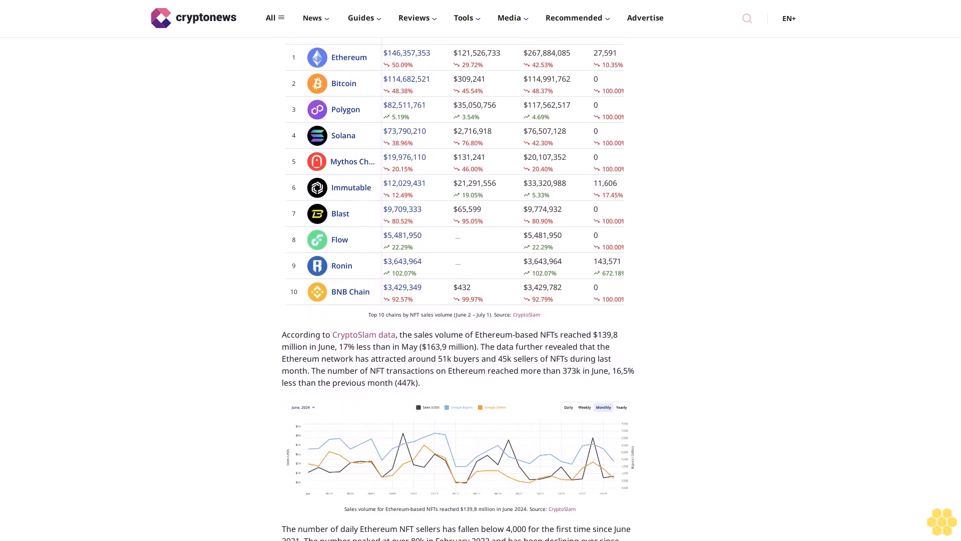
scroll("down", 3)
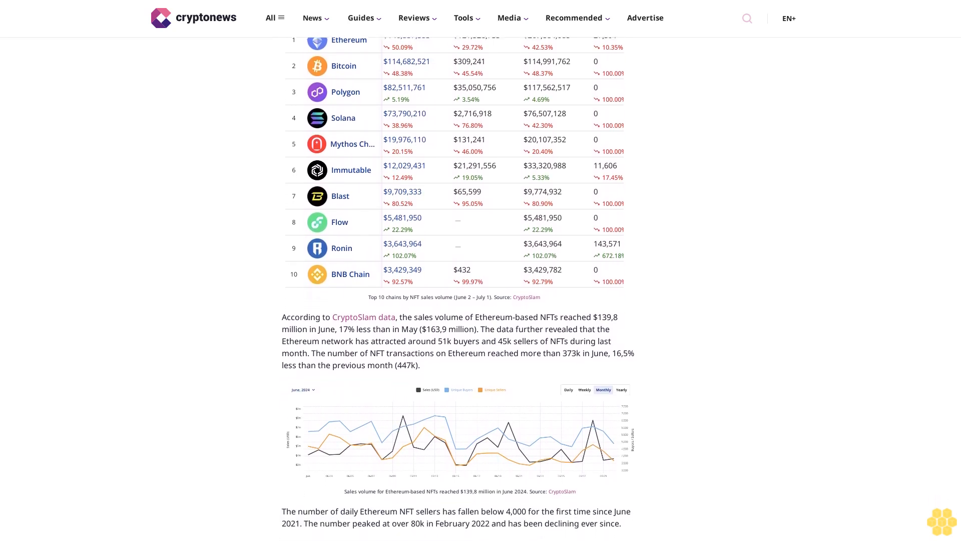
scroll("down", 3)
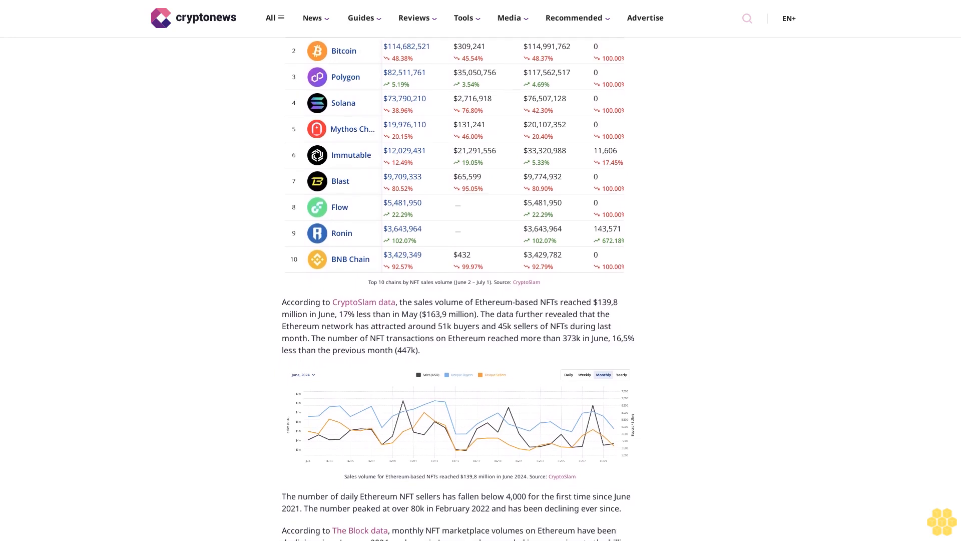
scroll("down", 3)
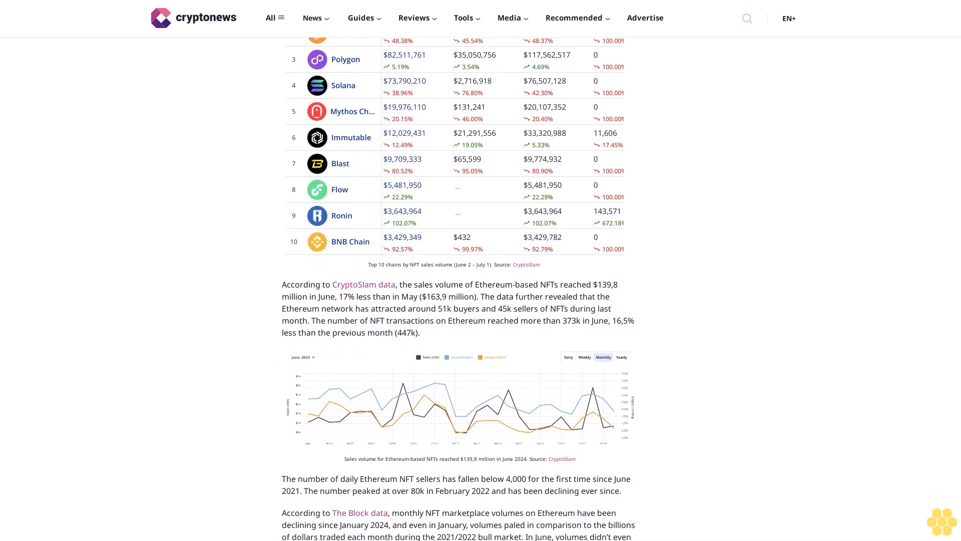
scroll("down", 3)
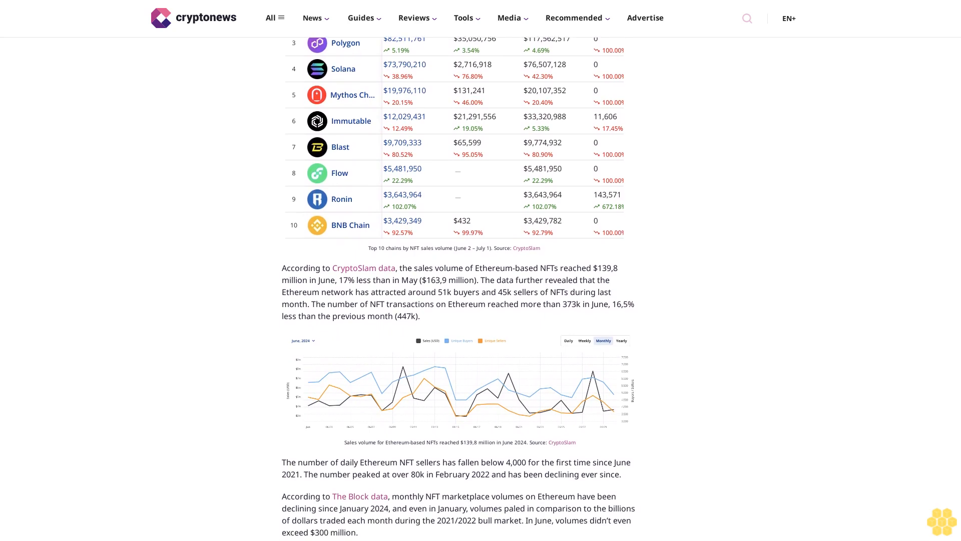
scroll("down", 3)
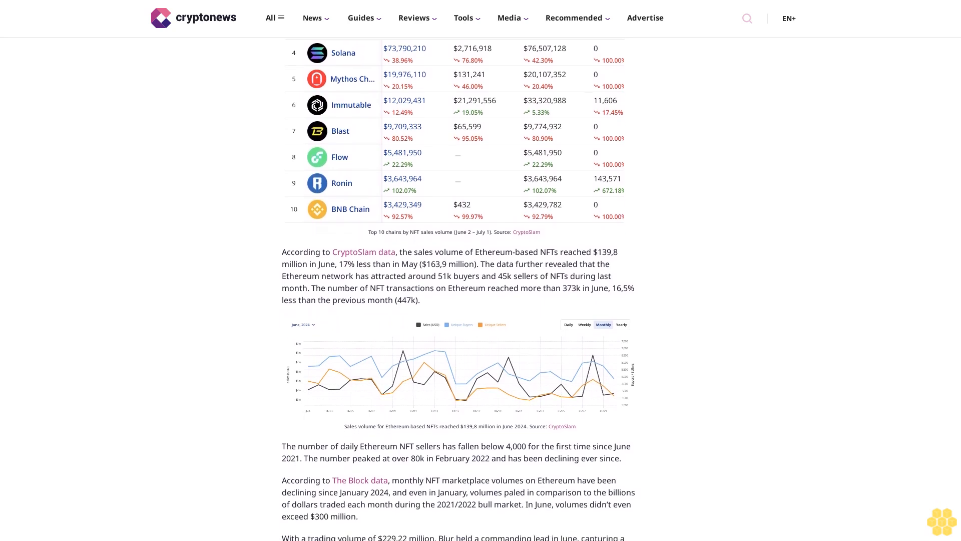
scroll("down", 3)
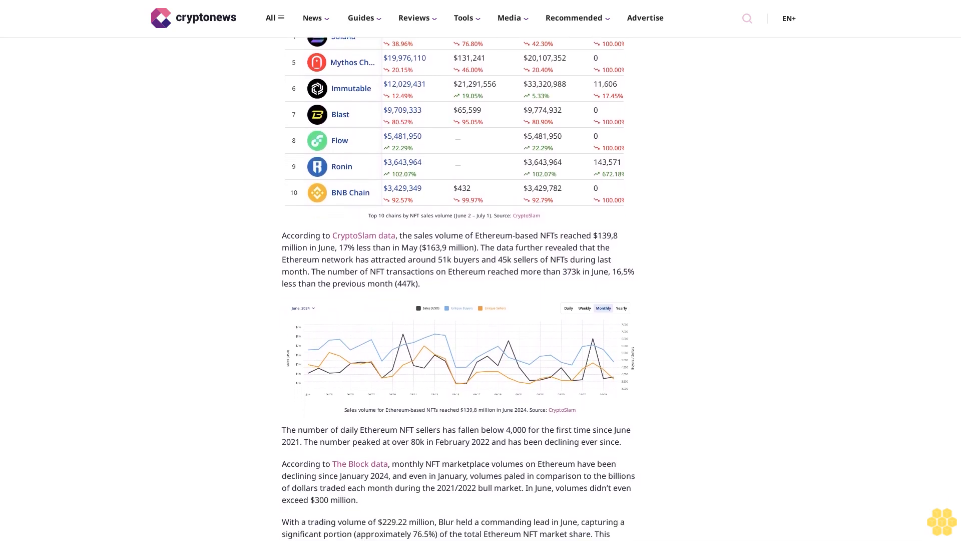
scroll("down", 3)
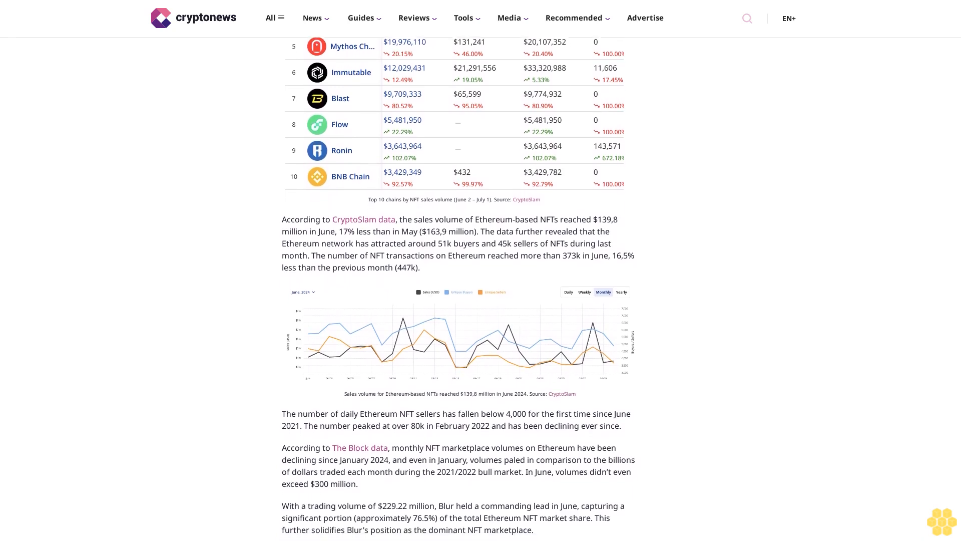
scroll("down", 3)
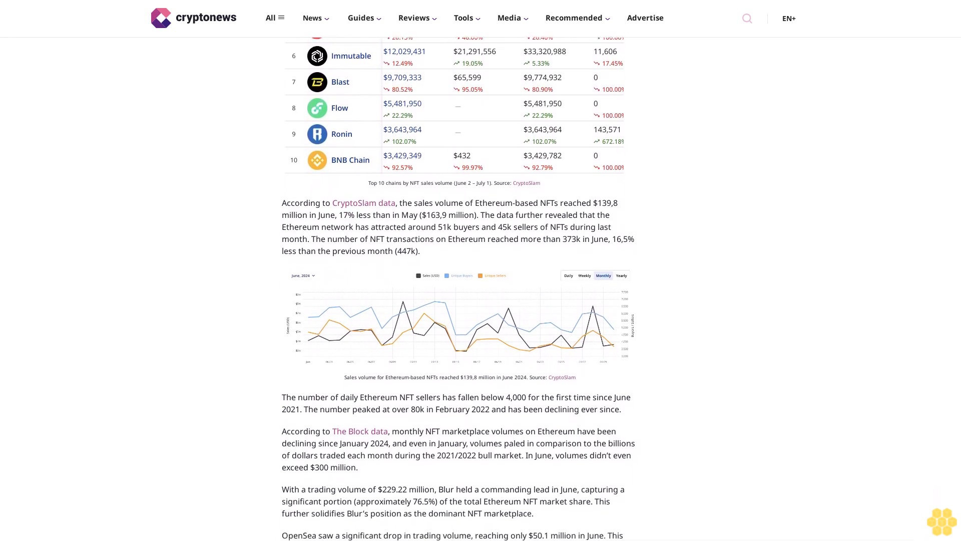
scroll("down", 3)
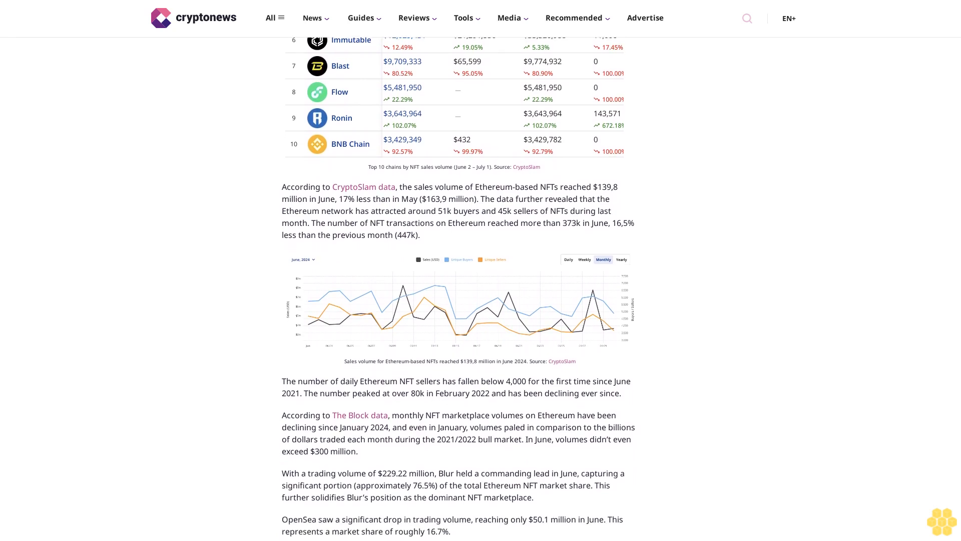
scroll("down", 3)
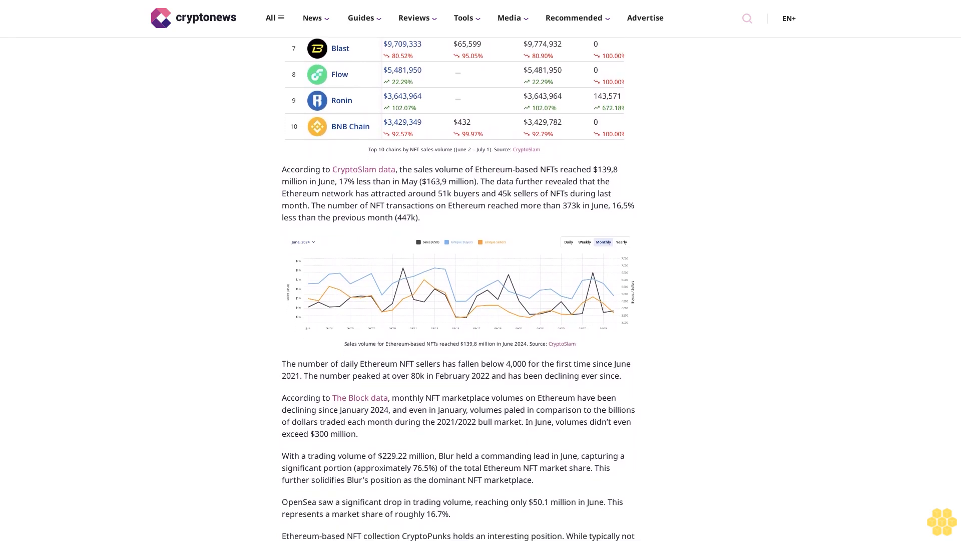
scroll("down", 3)
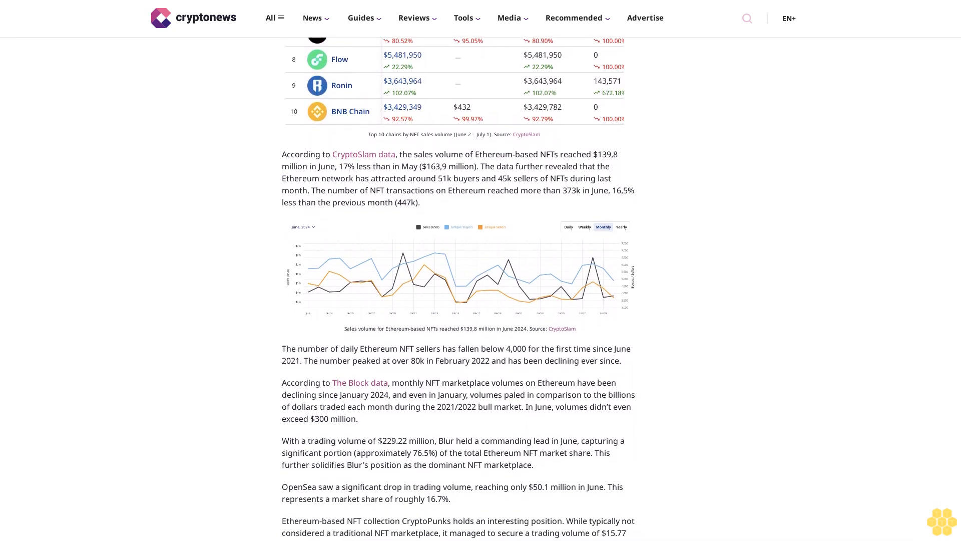
scroll("down", 3)
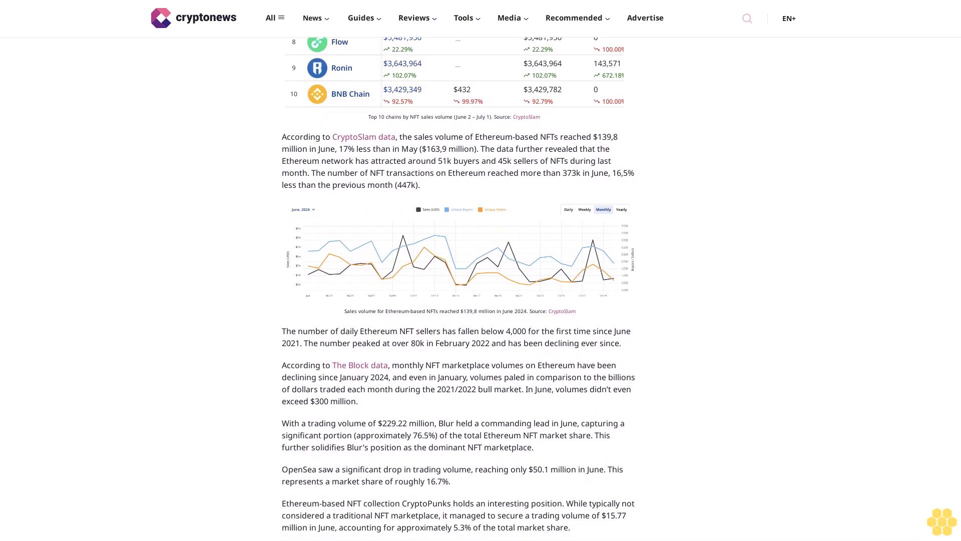
scroll("down", 3)
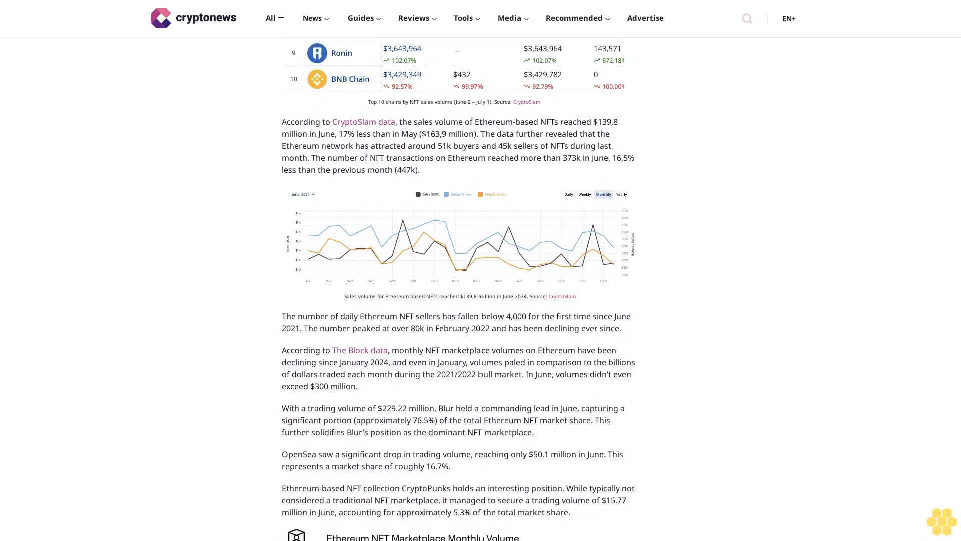
scroll("down", 3)
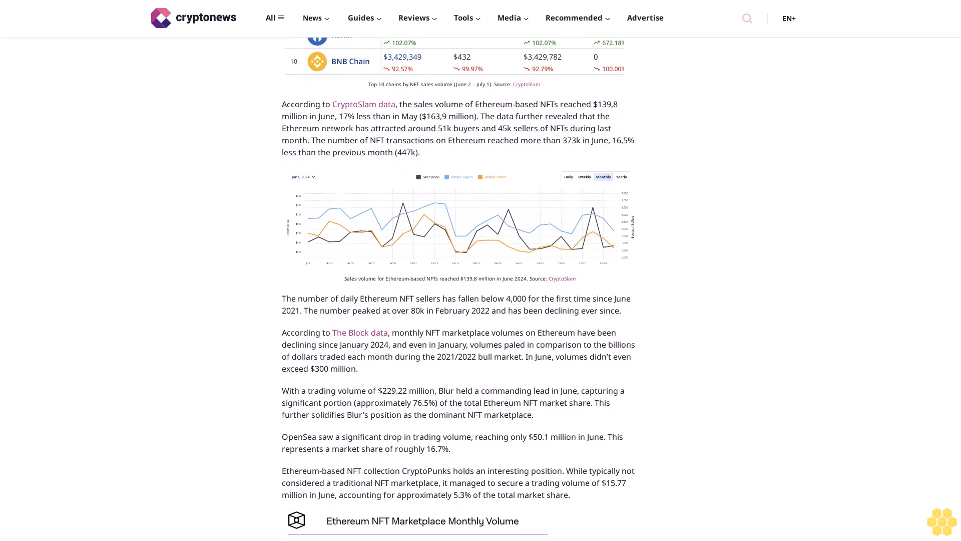
scroll("down", 3)
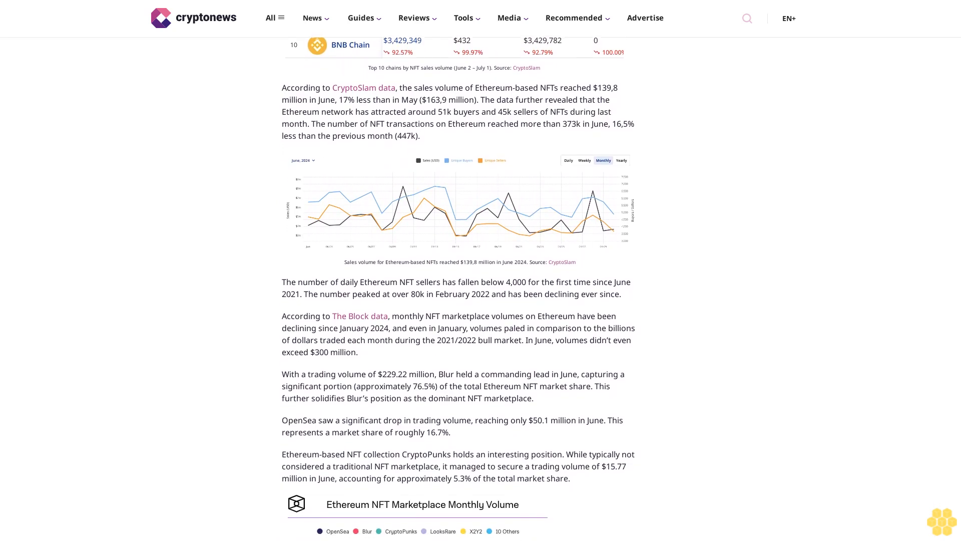
scroll("down", 3)
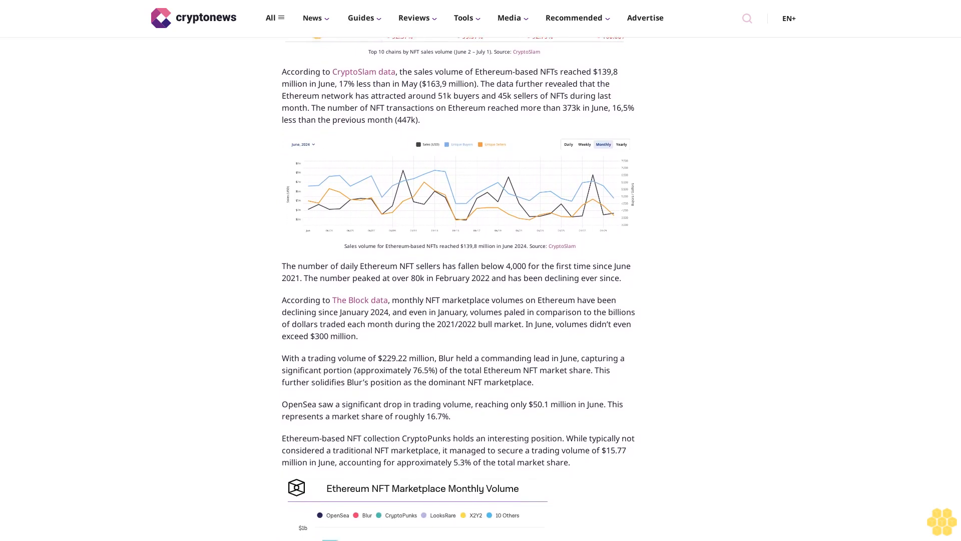
scroll("down", 3)
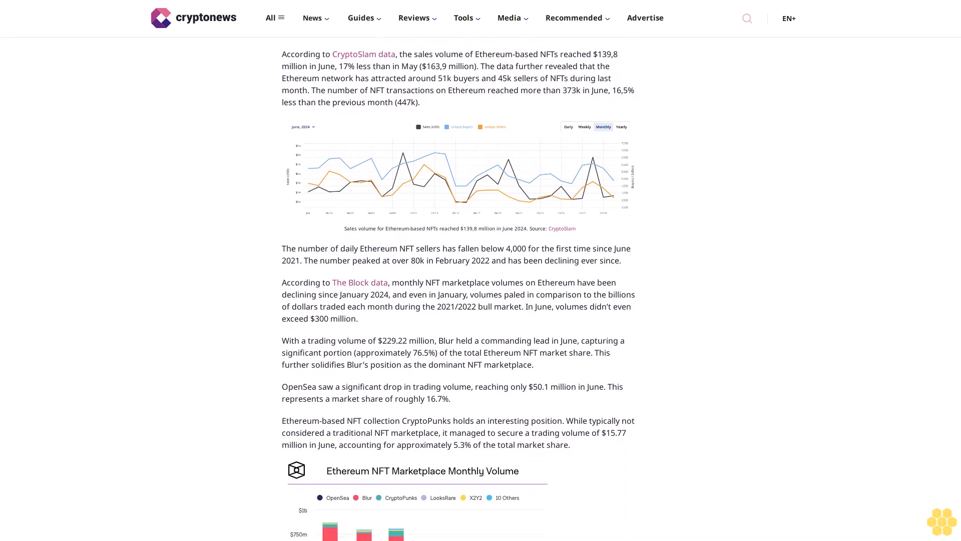
scroll("down", 3)
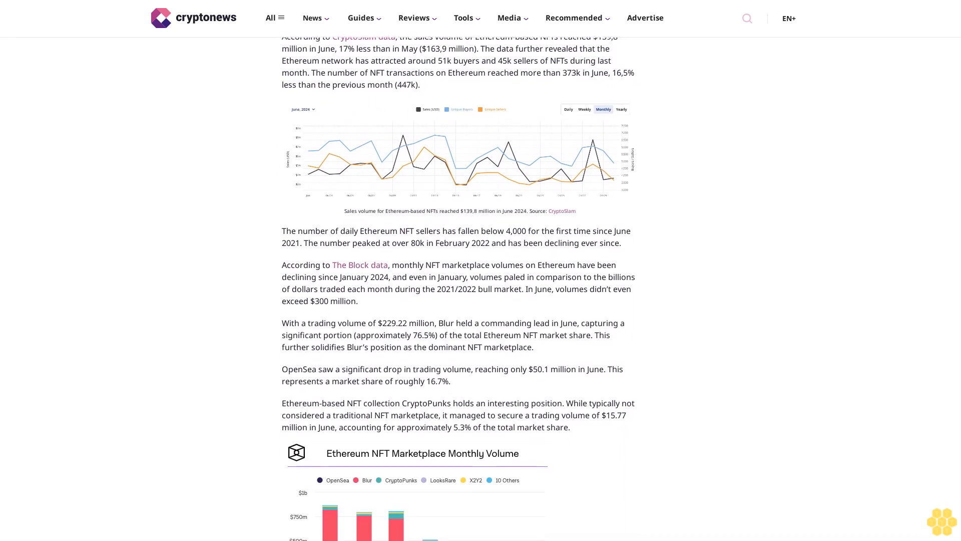
scroll("down", 3)
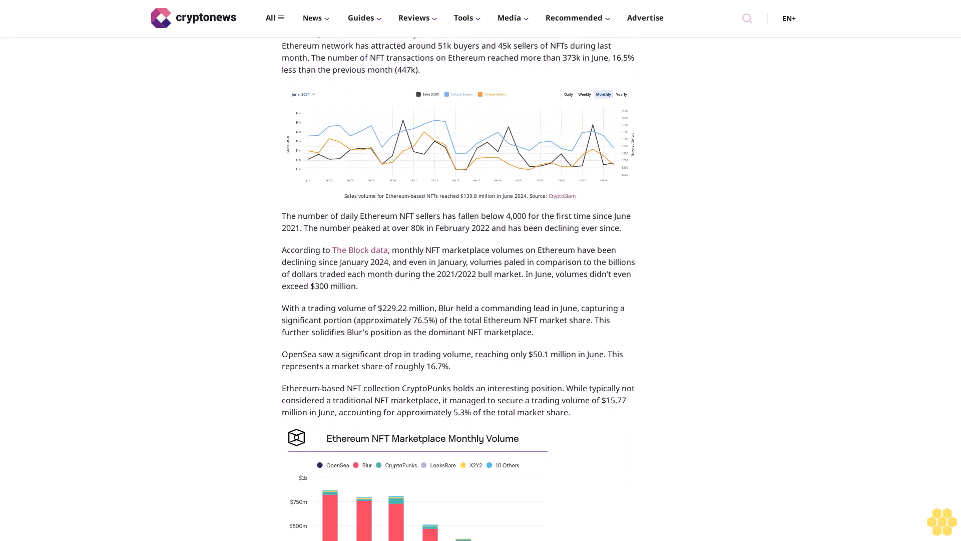
scroll("down", 3)
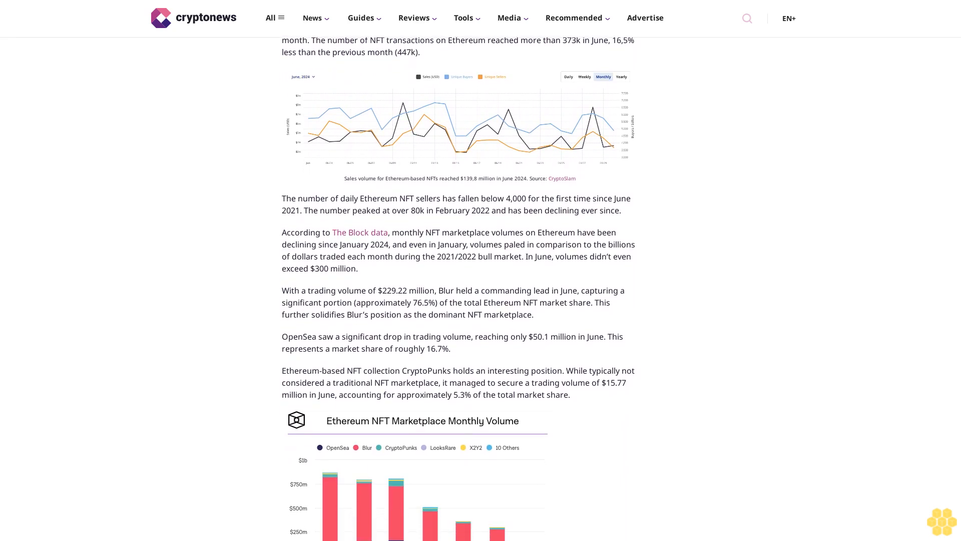
scroll("down", 3)
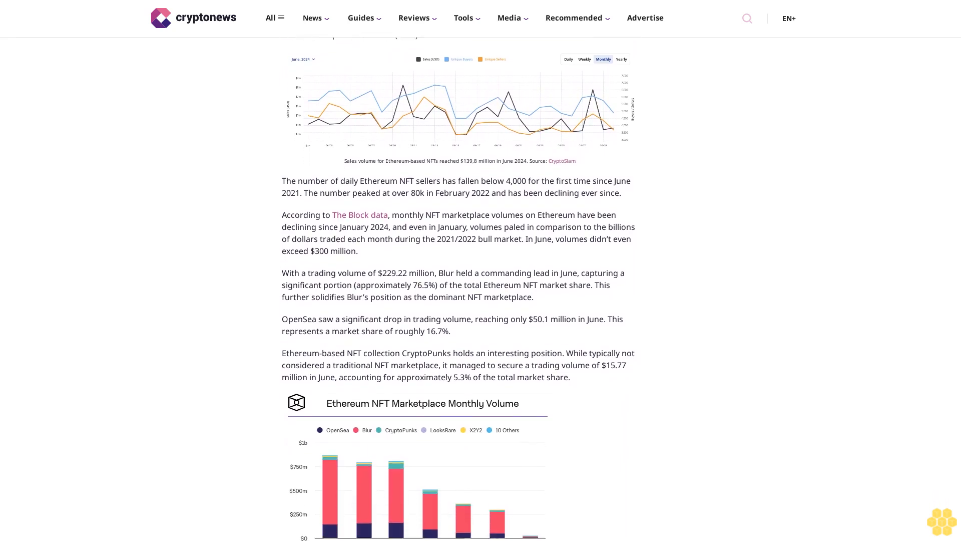
scroll("down", 3)
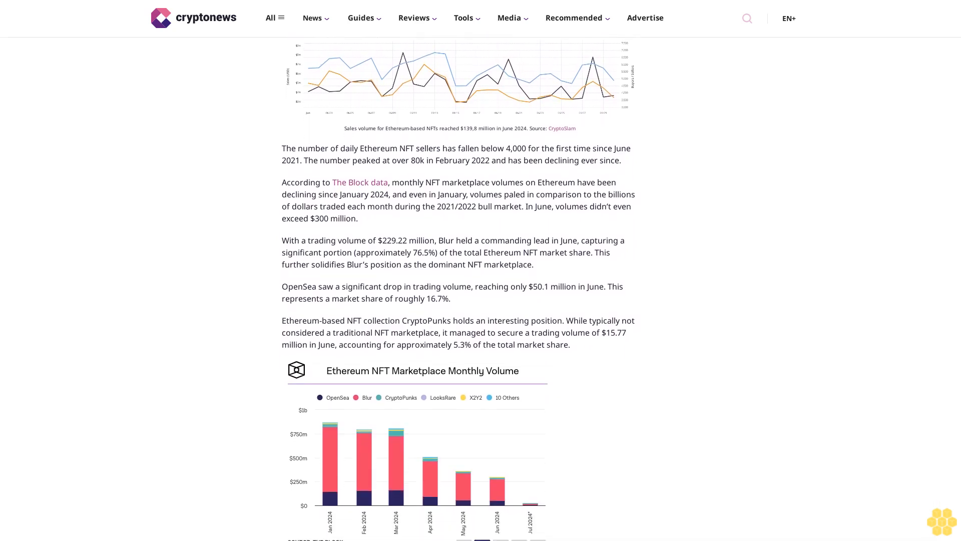
scroll("down", 3)
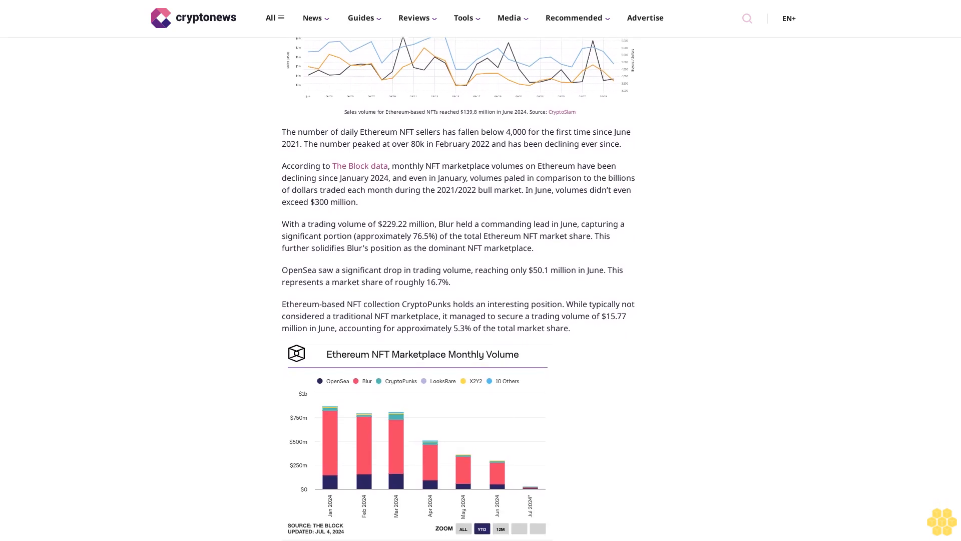
scroll("down", 3)
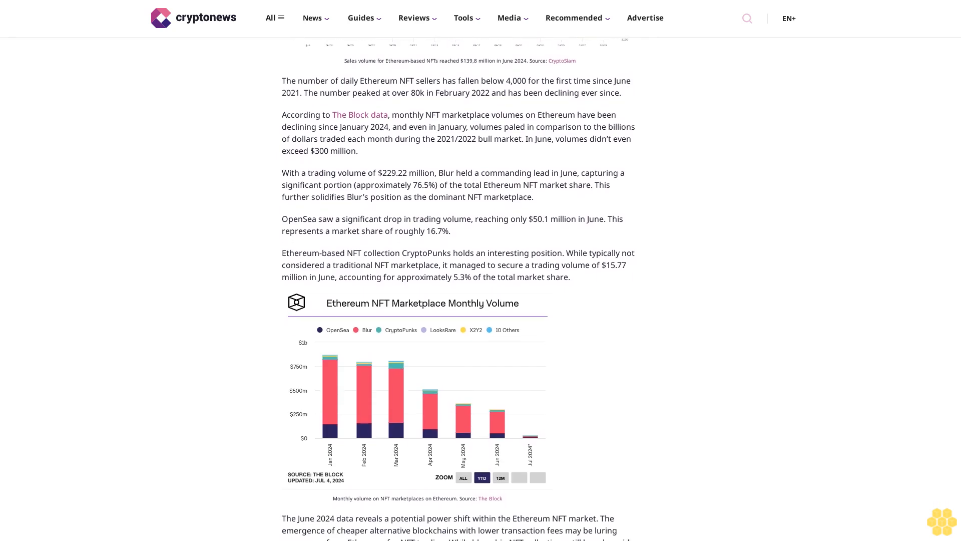
scroll("down", 3)
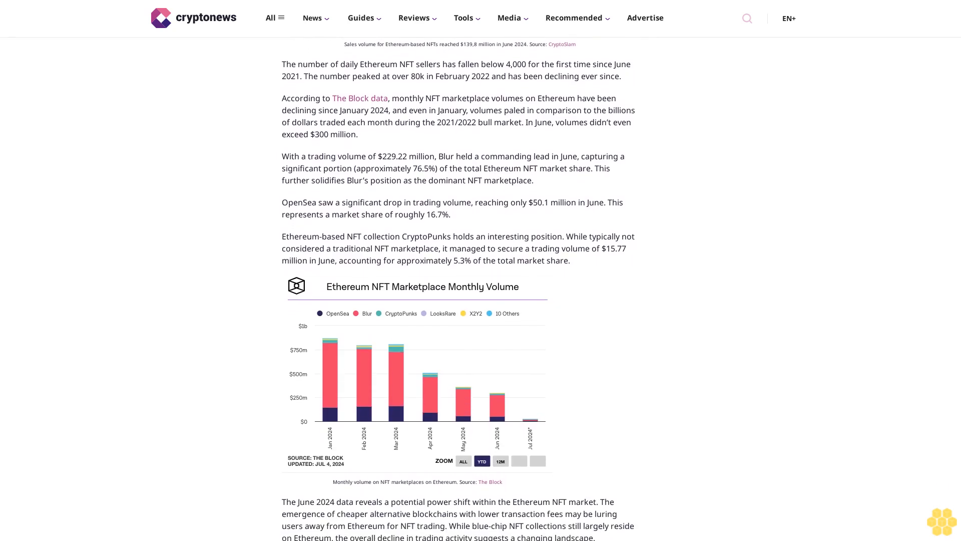
scroll("down", 3)
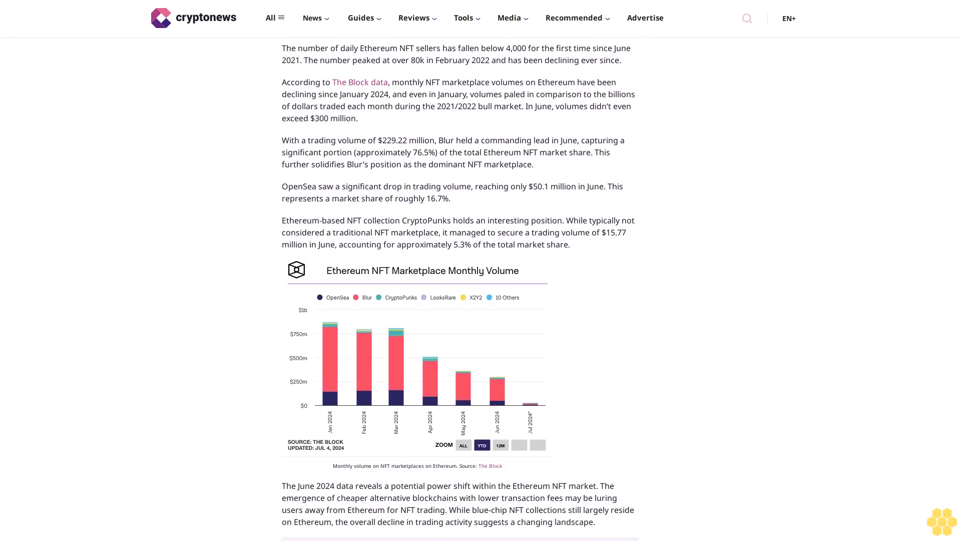
scroll("down", 3)
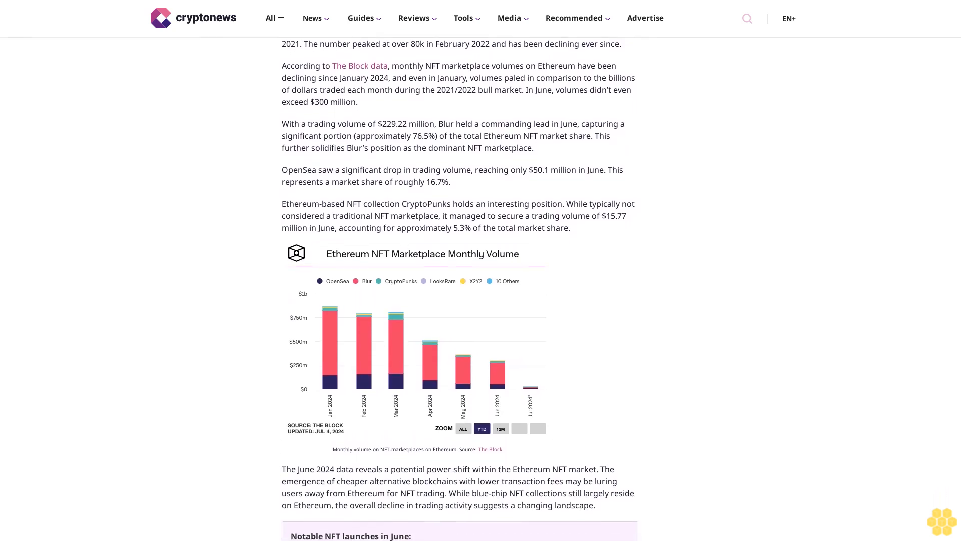
scroll("down", 3)
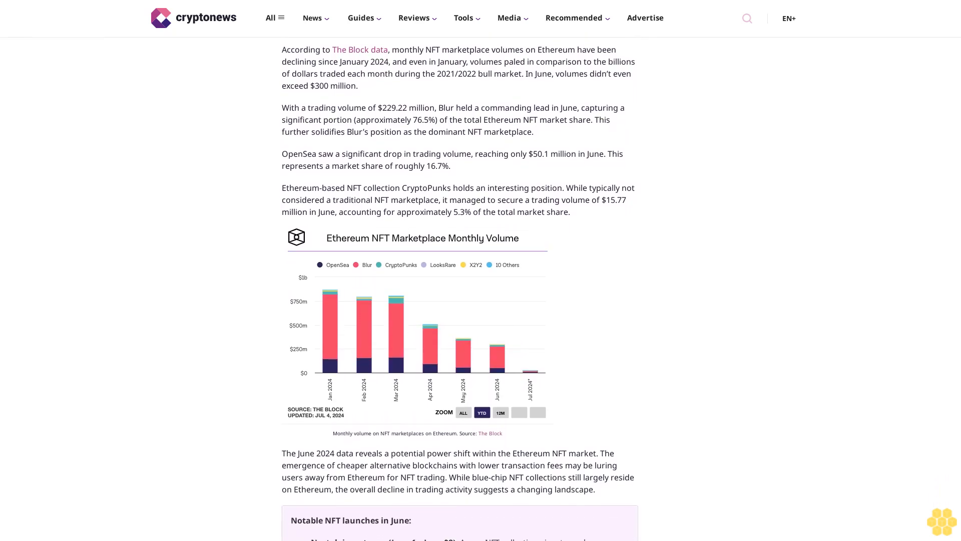
scroll("down", 3)
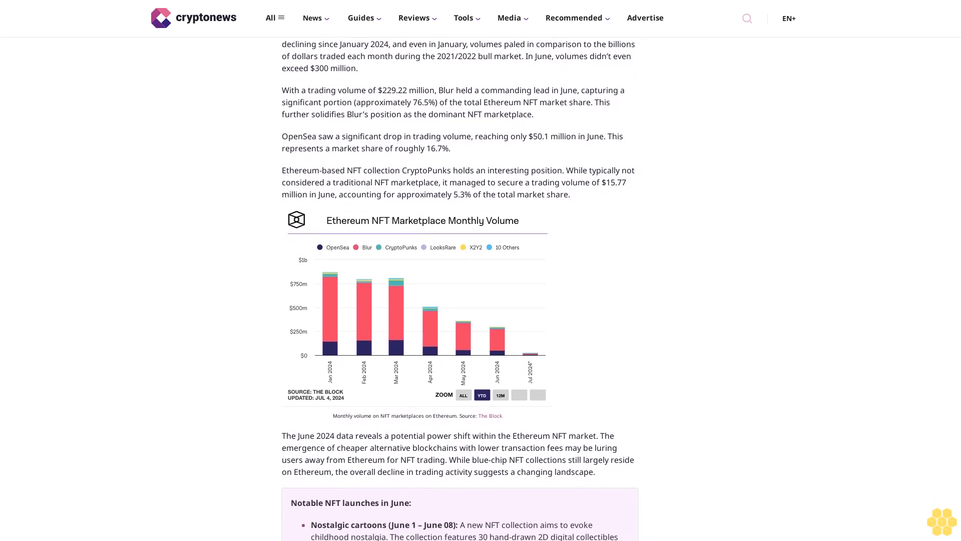
scroll("down", 3)
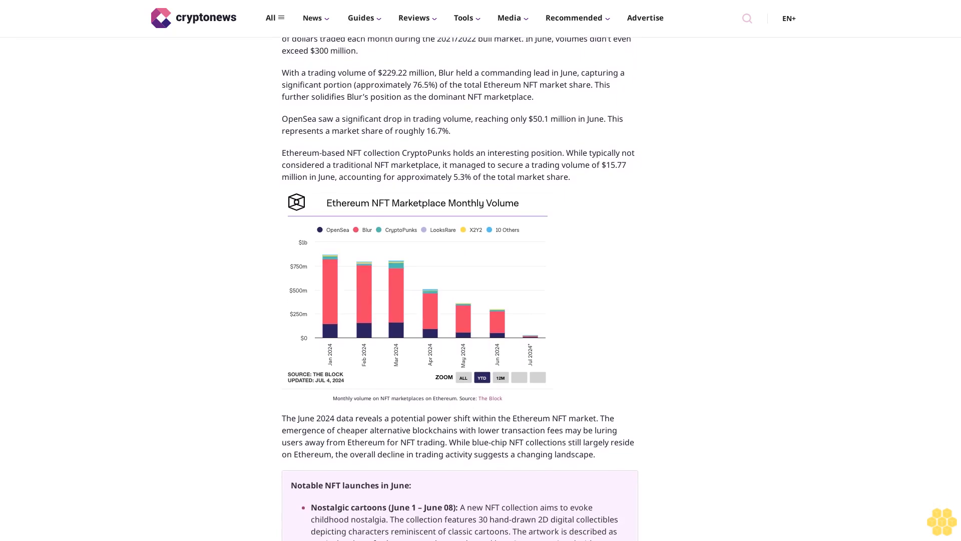
scroll("down", 3)
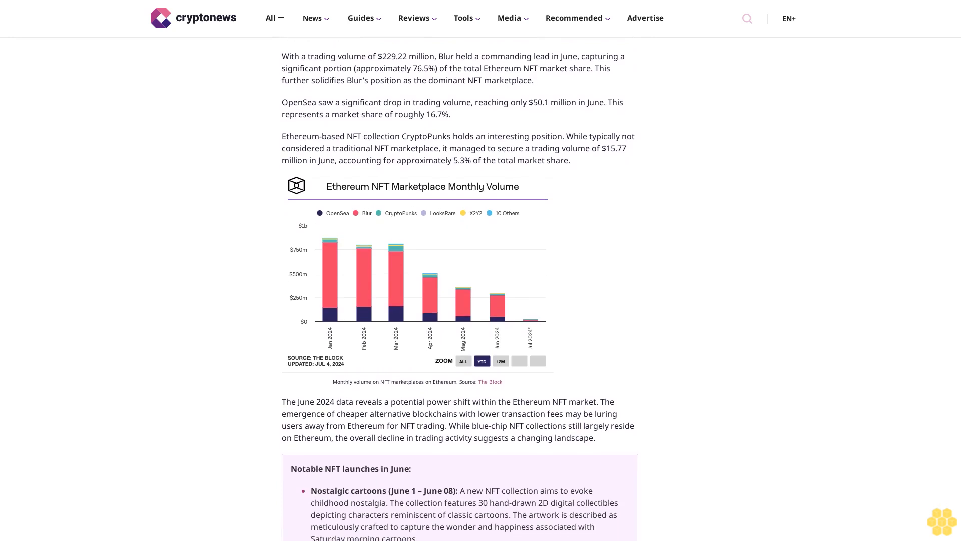
scroll("down", 3)
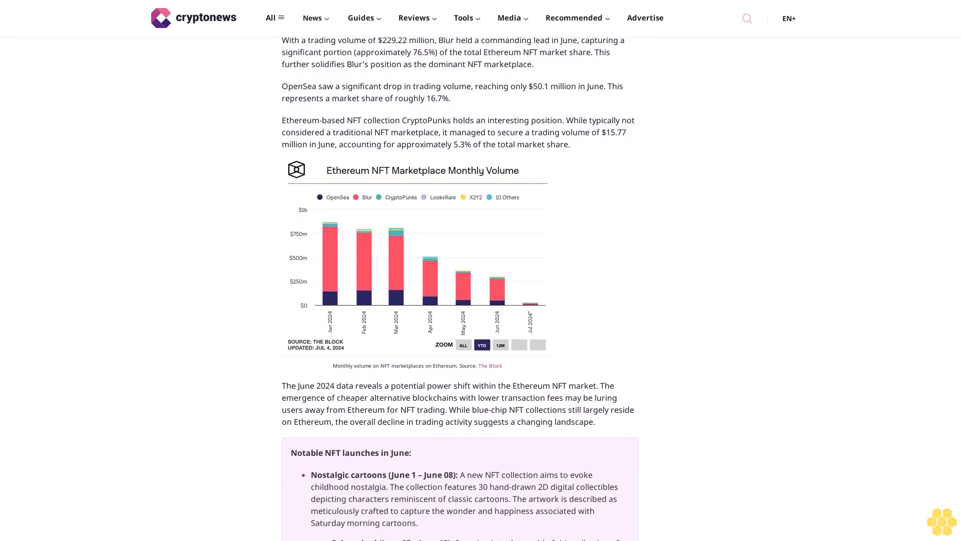
scroll("down", 3)
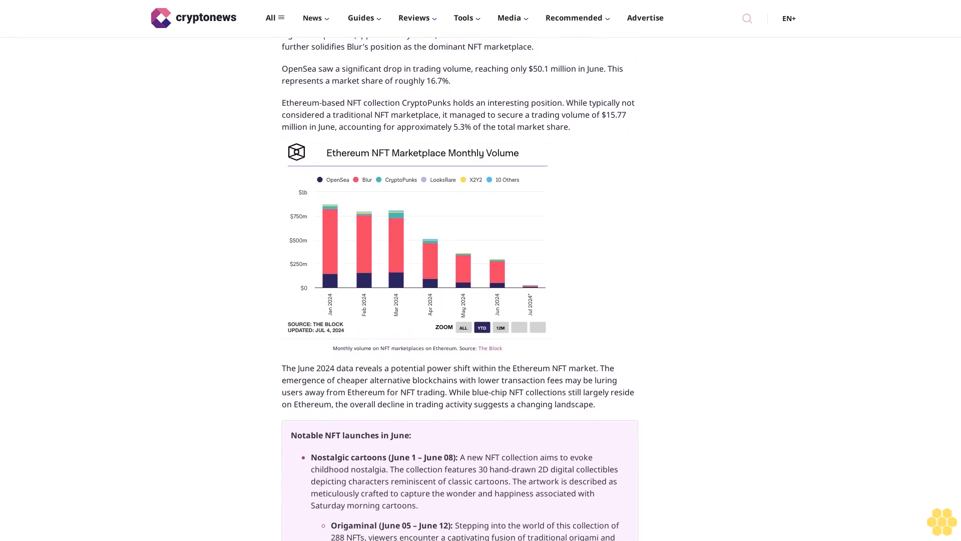
scroll("down", 3)
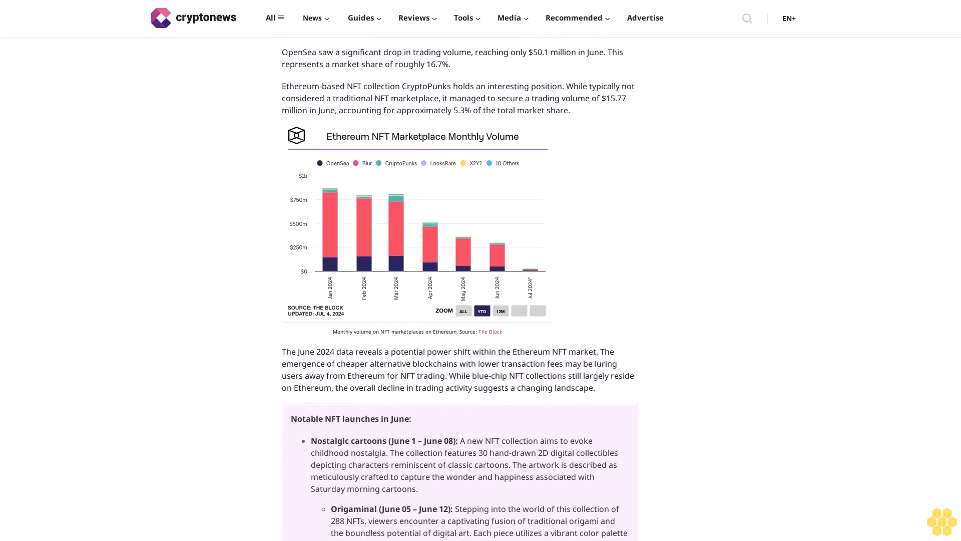
scroll("down", 3)
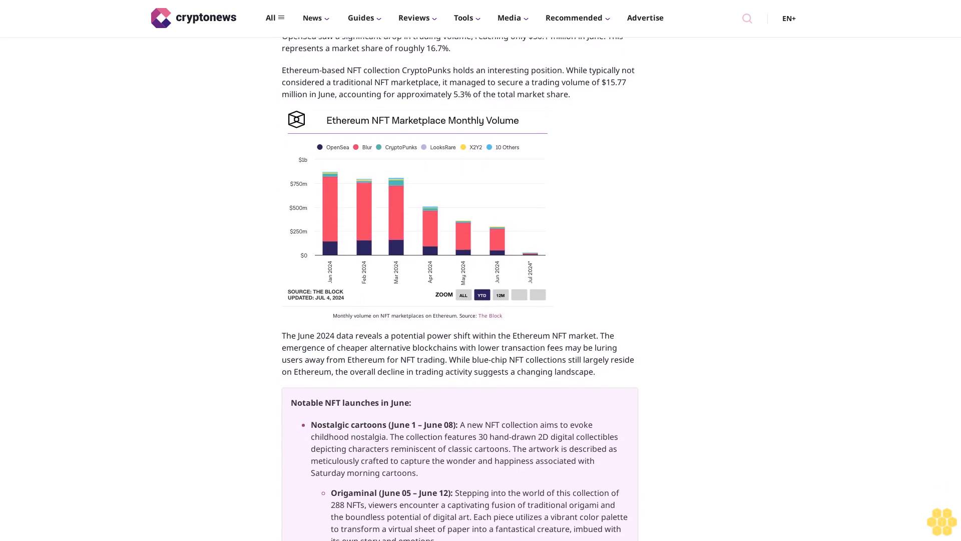
scroll("down", 3)
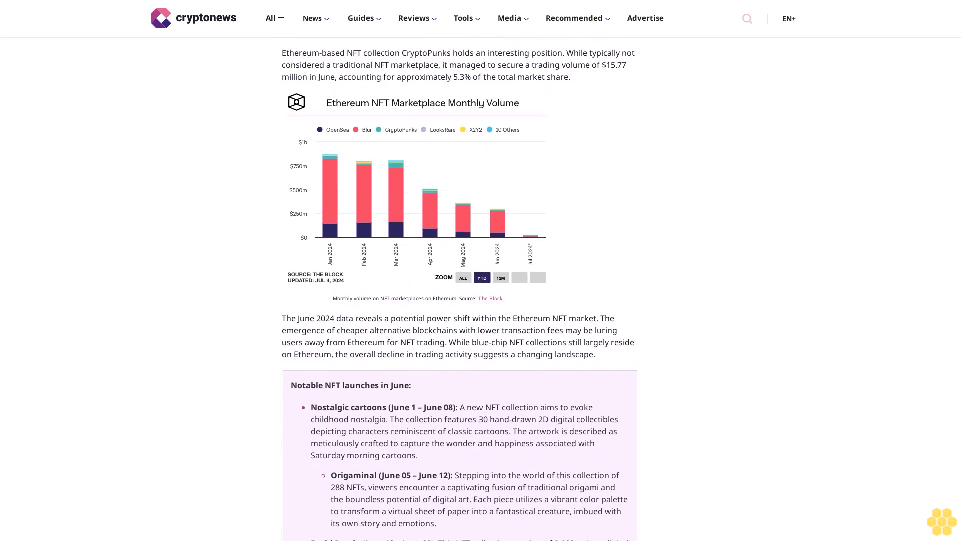
scroll("down", 3)
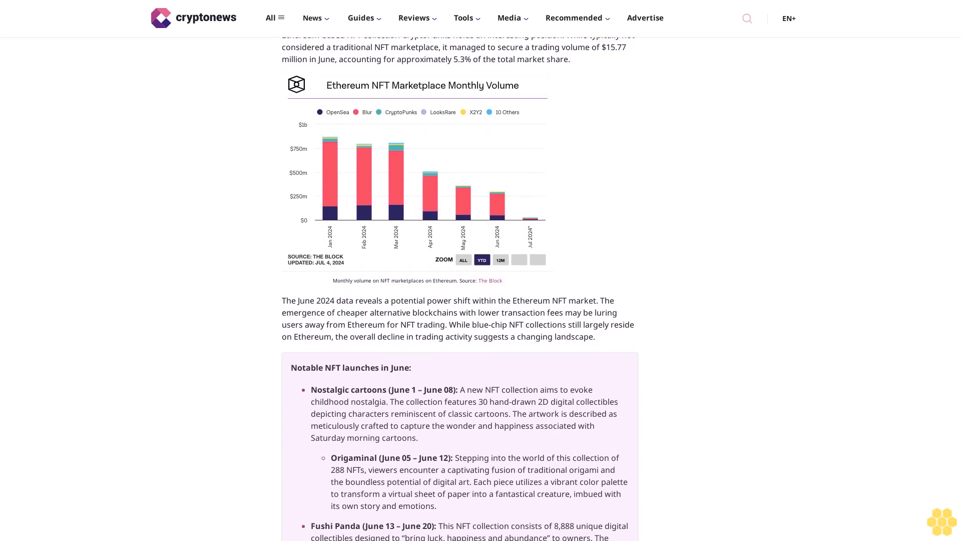
scroll("down", 3)
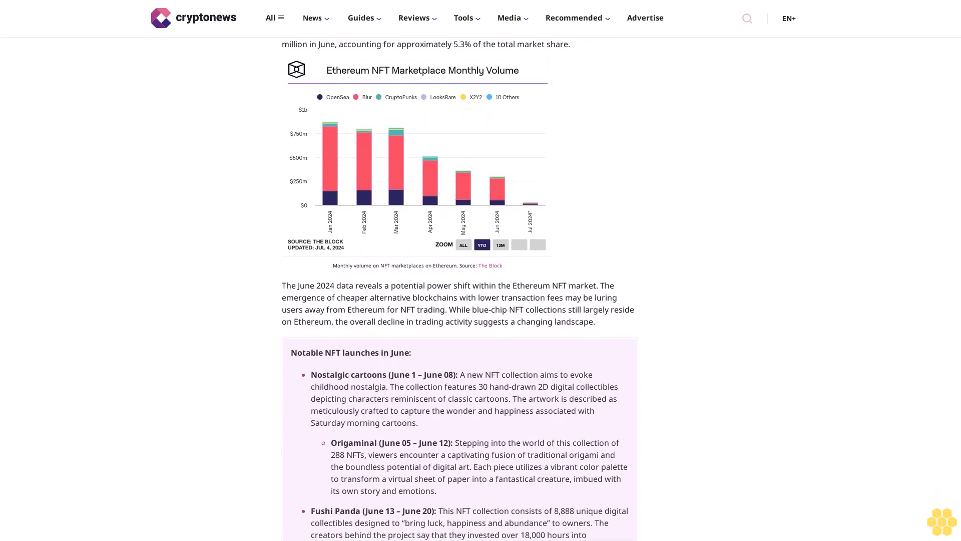
scroll("down", 3)
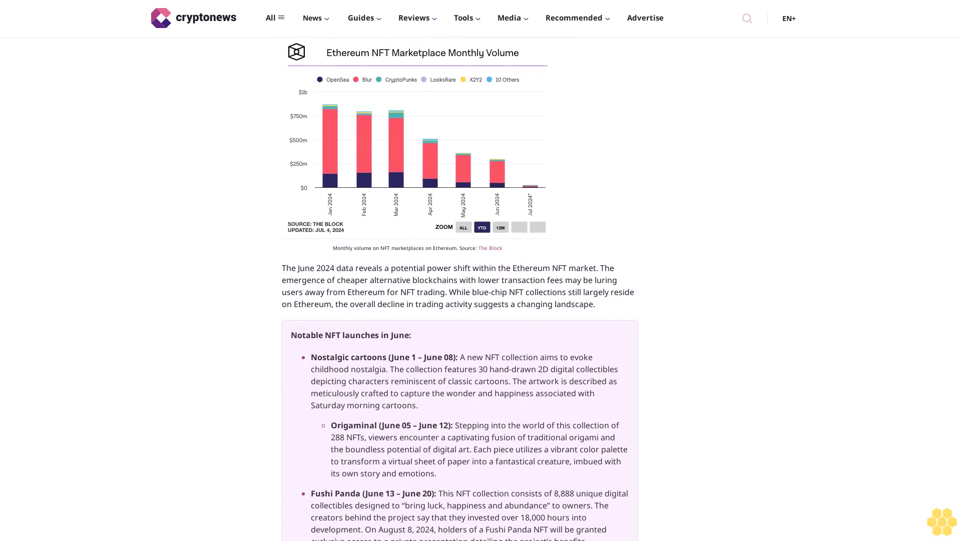
scroll("down", 3)
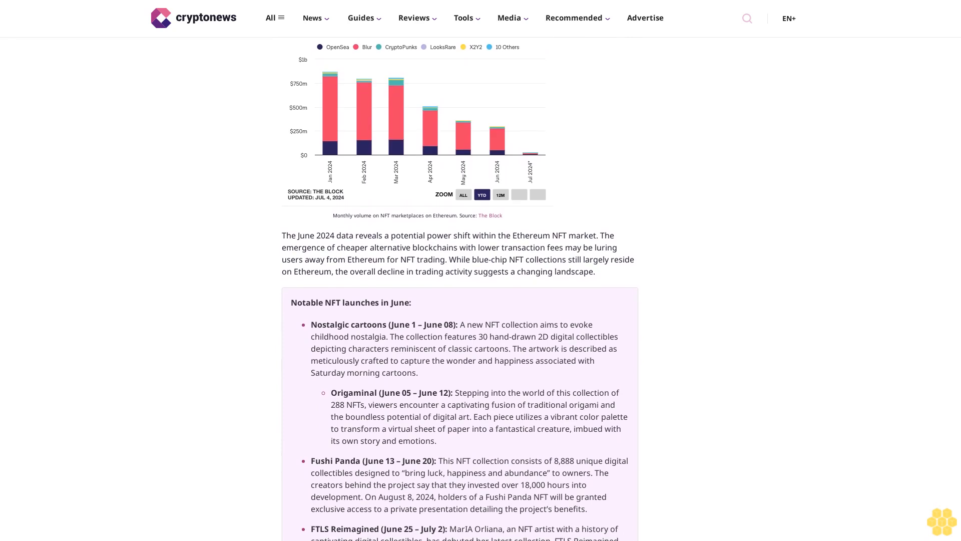
scroll("down", 3)
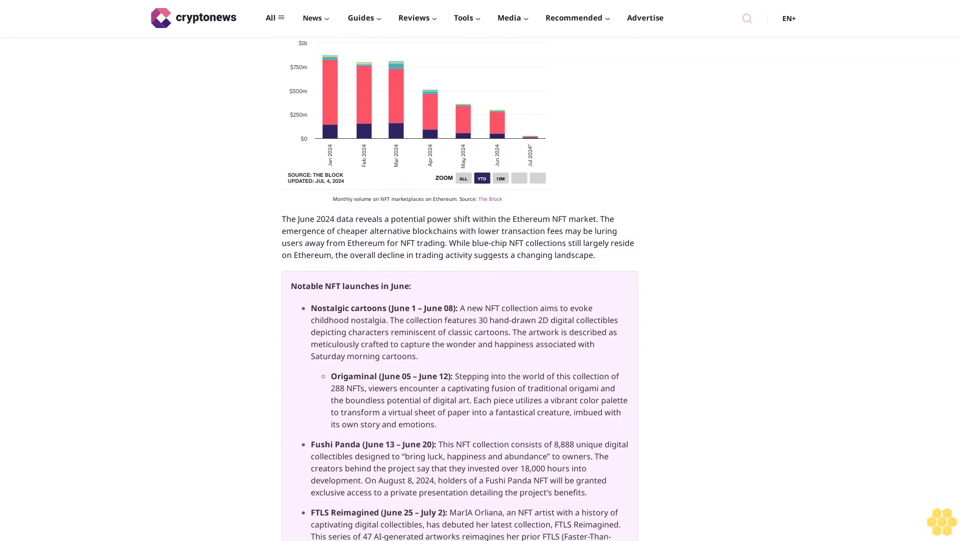
scroll("down", 3)
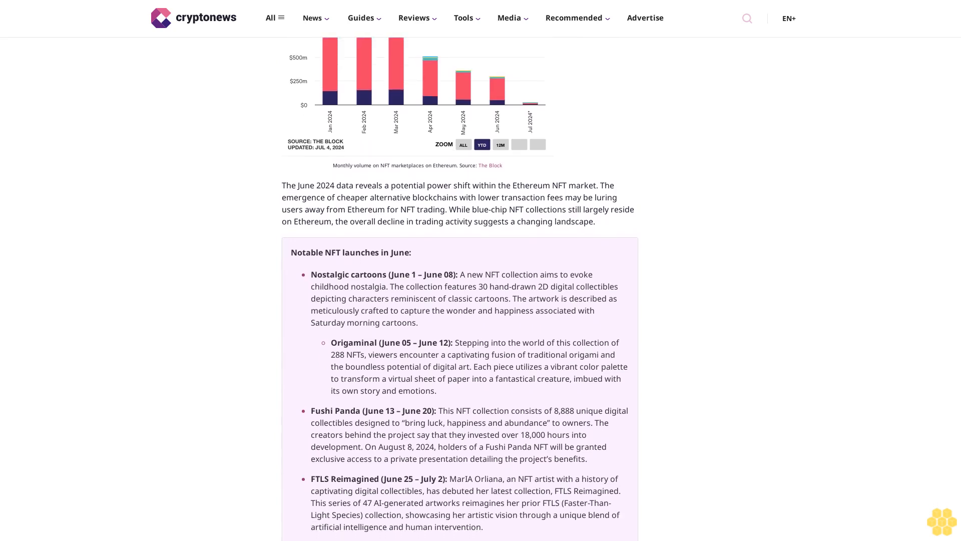
scroll("down", 3)
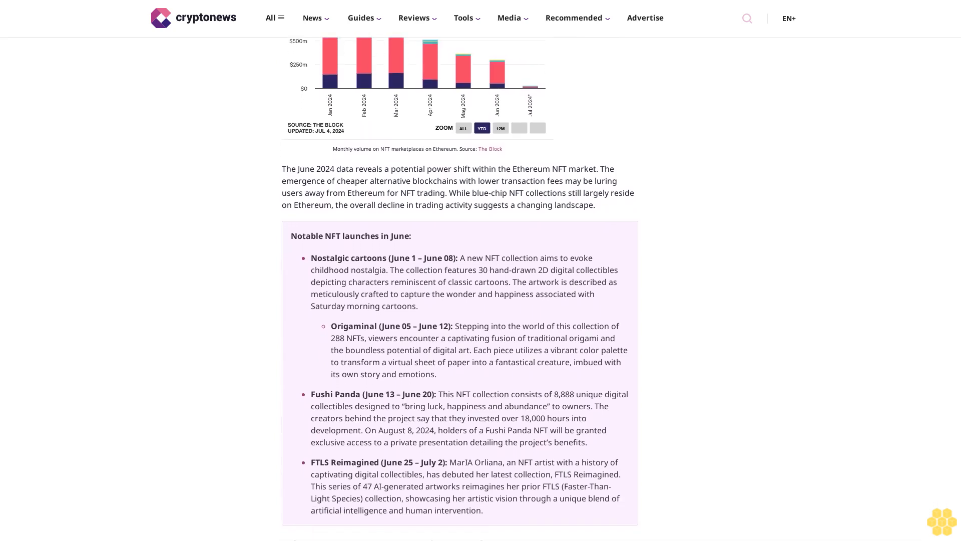
scroll("down", 3)
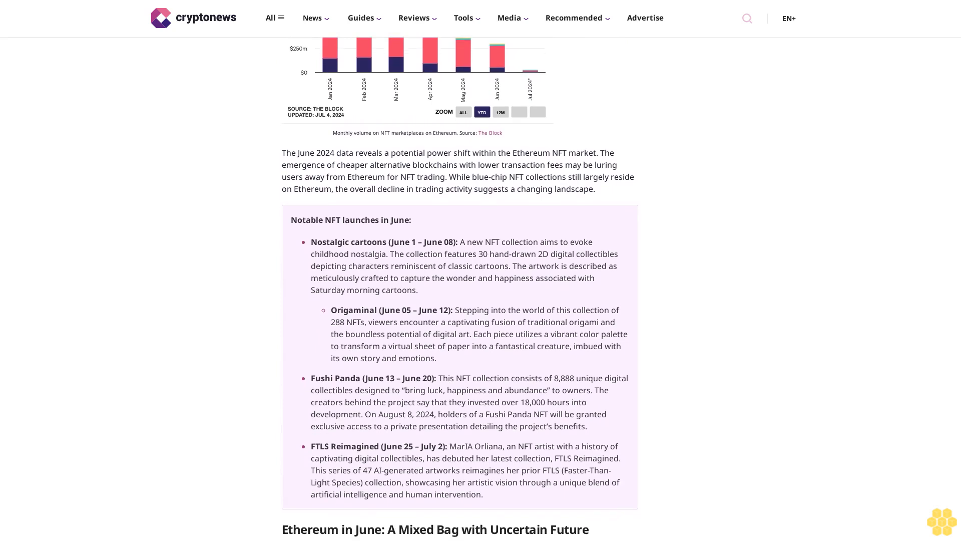
scroll("down", 3)
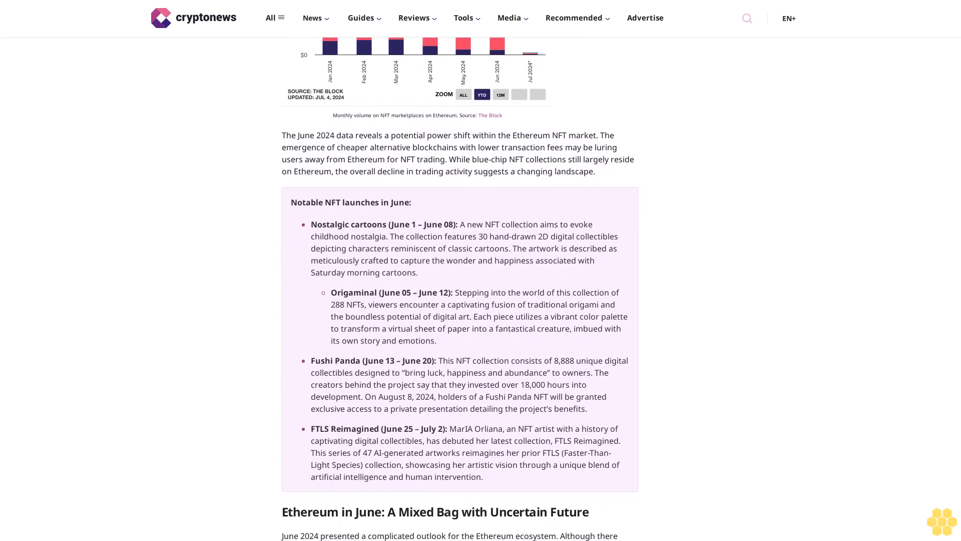
scroll("down", 3)
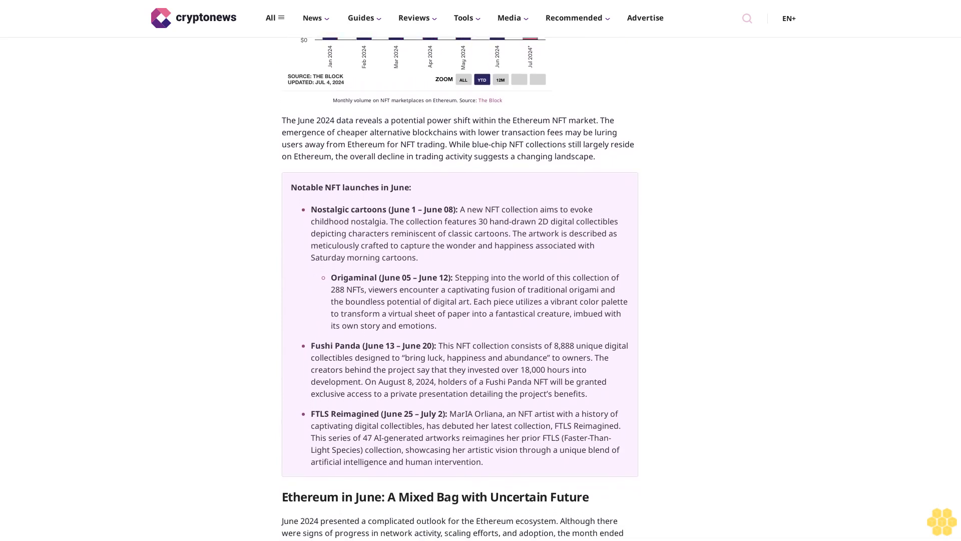
scroll("down", 3)
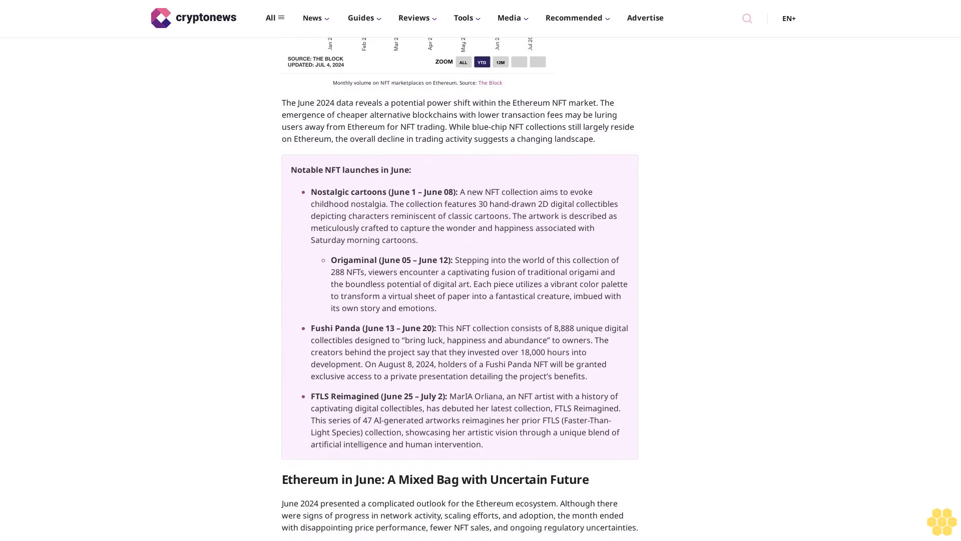
scroll("down", 3)
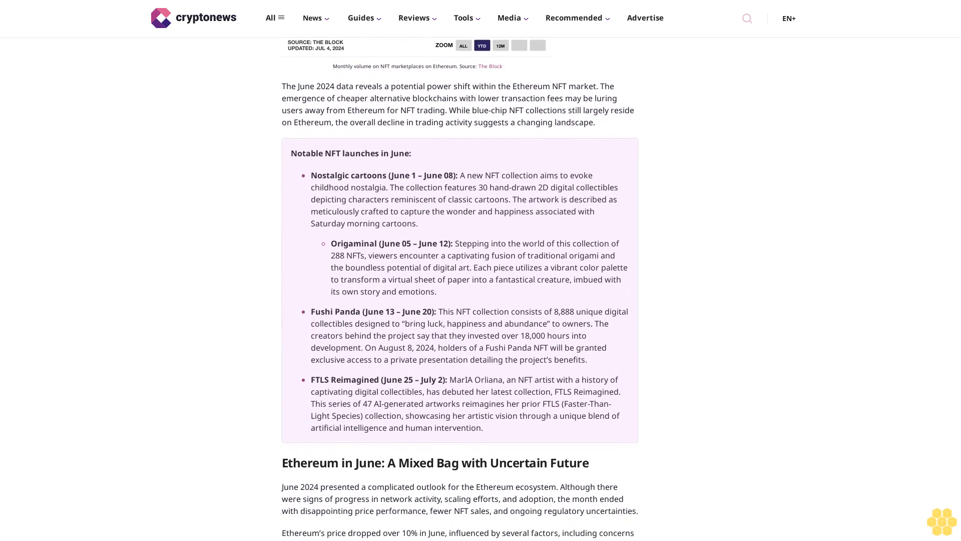
scroll("down", 3)
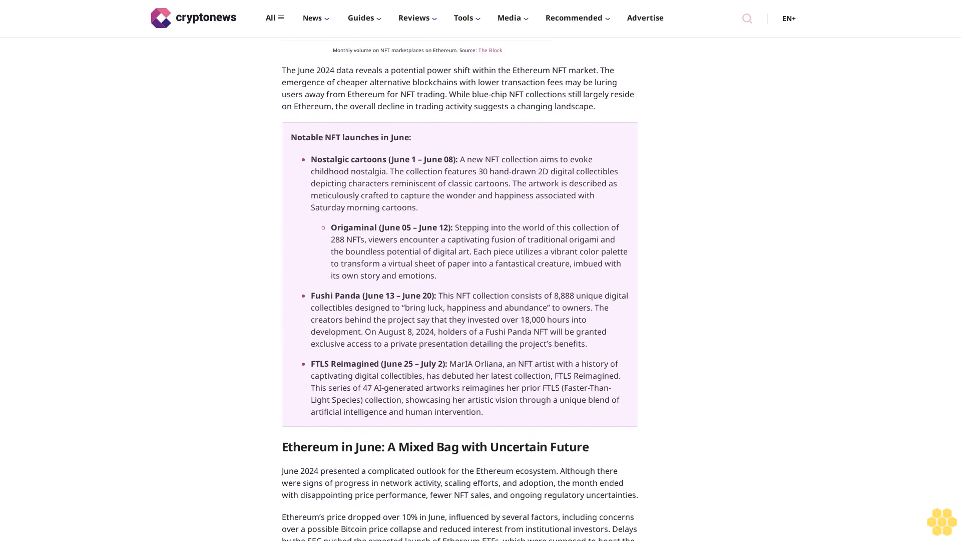
scroll("down", 3)
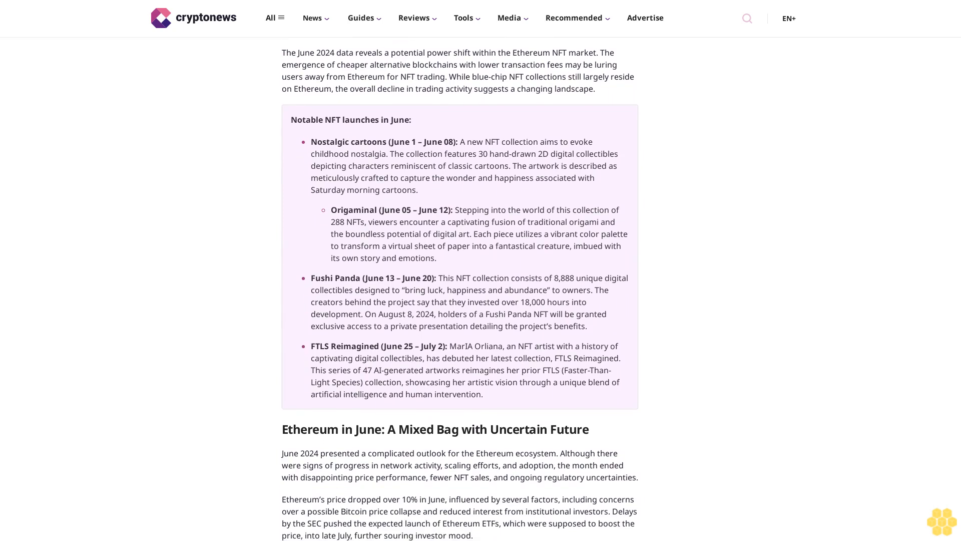
scroll("down", 3)
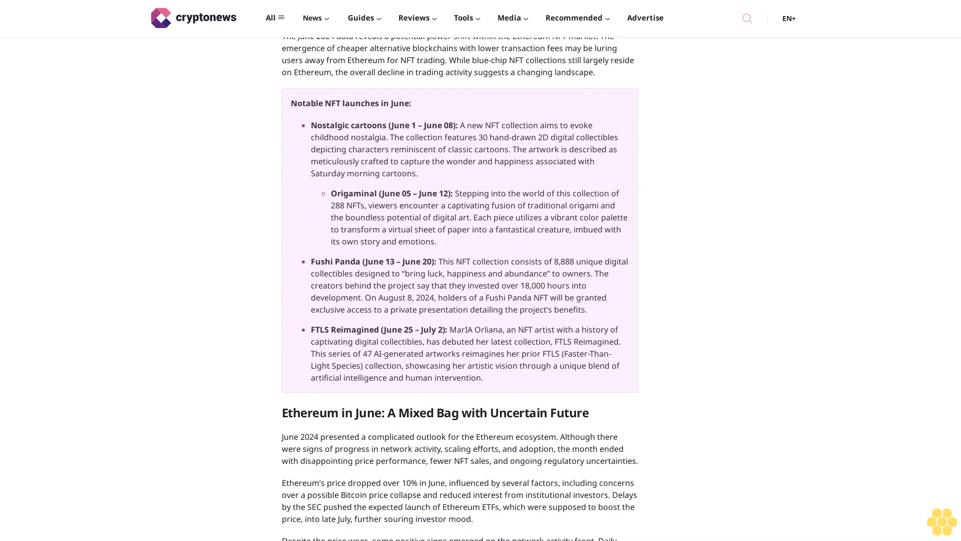
scroll("down", 3)
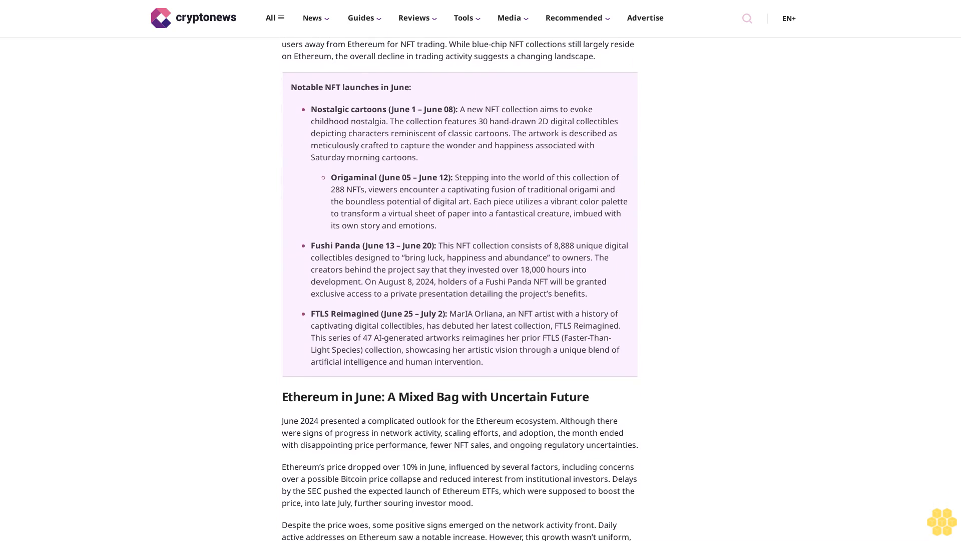
scroll("down", 3)
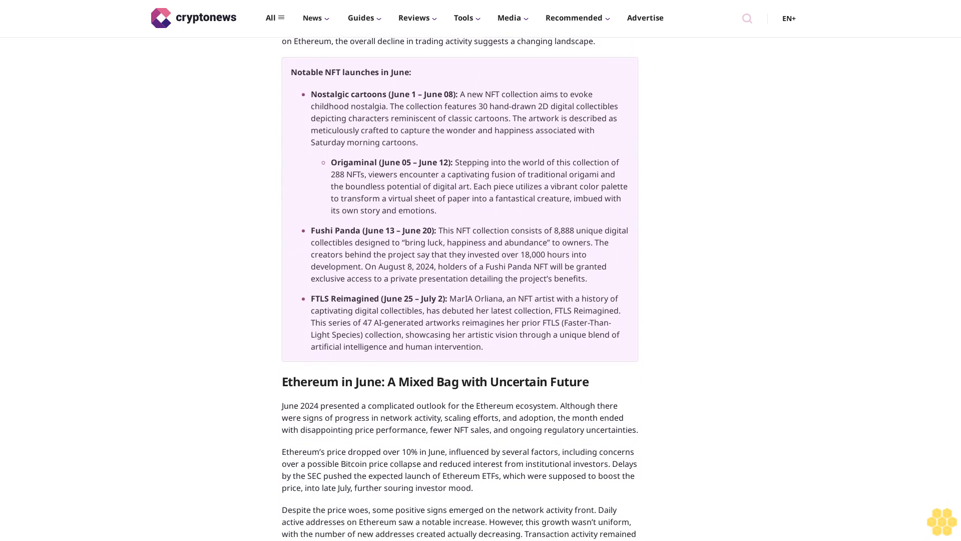
scroll("down", 3)
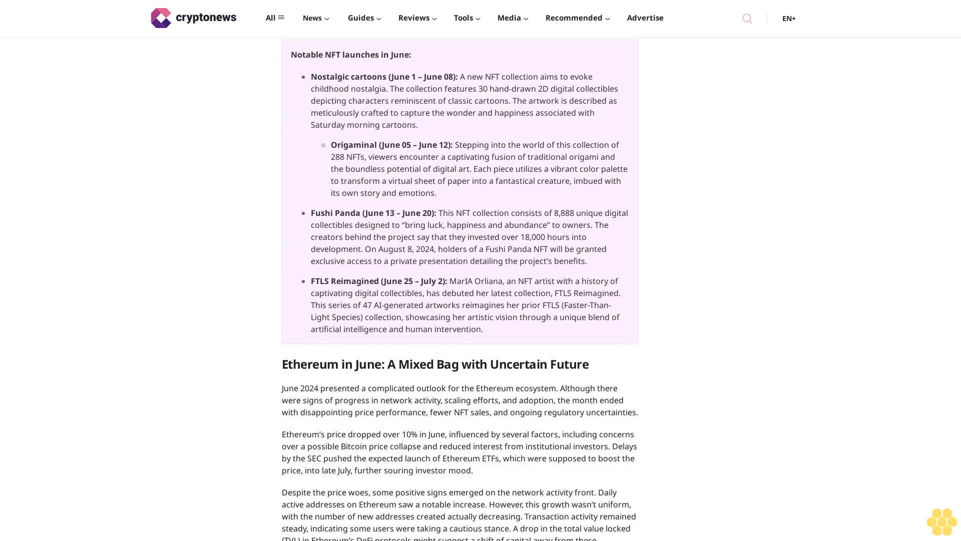
scroll("down", 3)
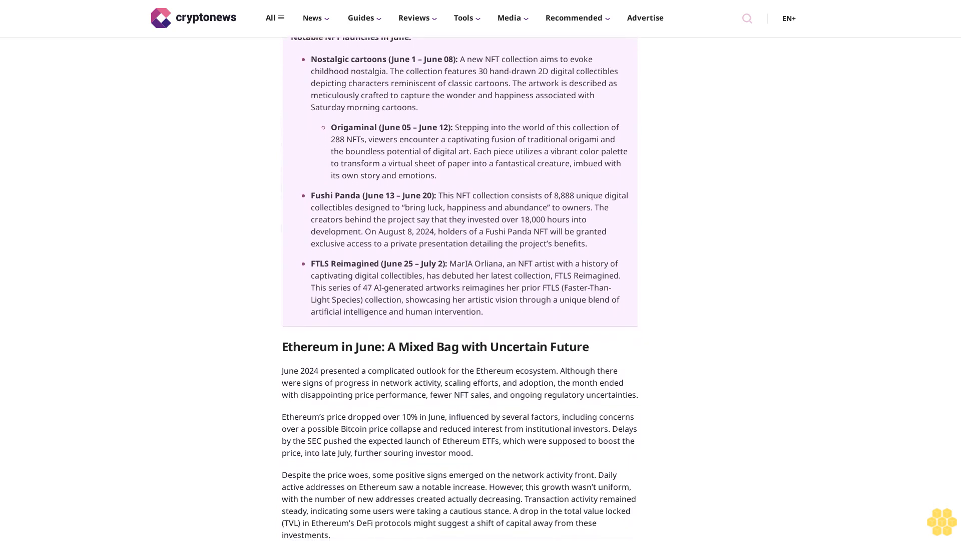
scroll("down", 3)
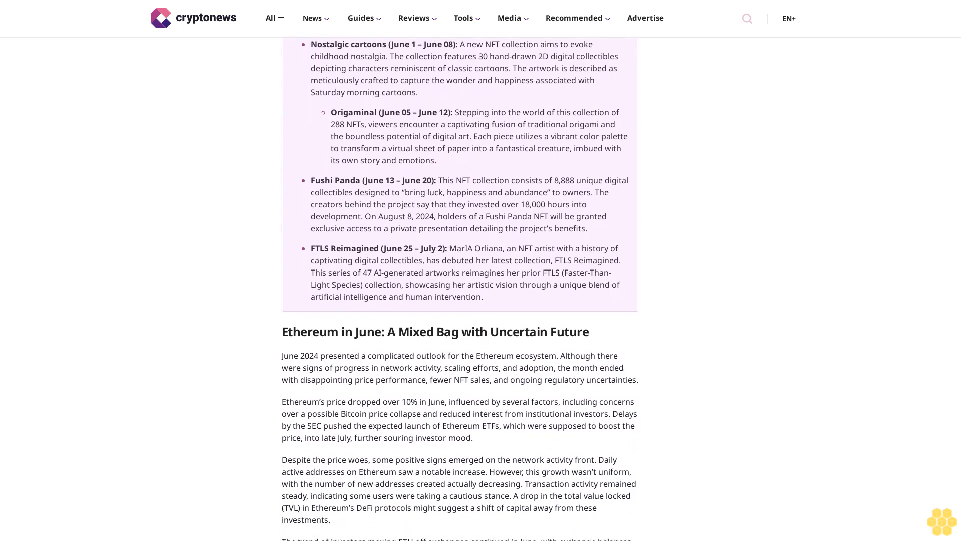
scroll("down", 3)
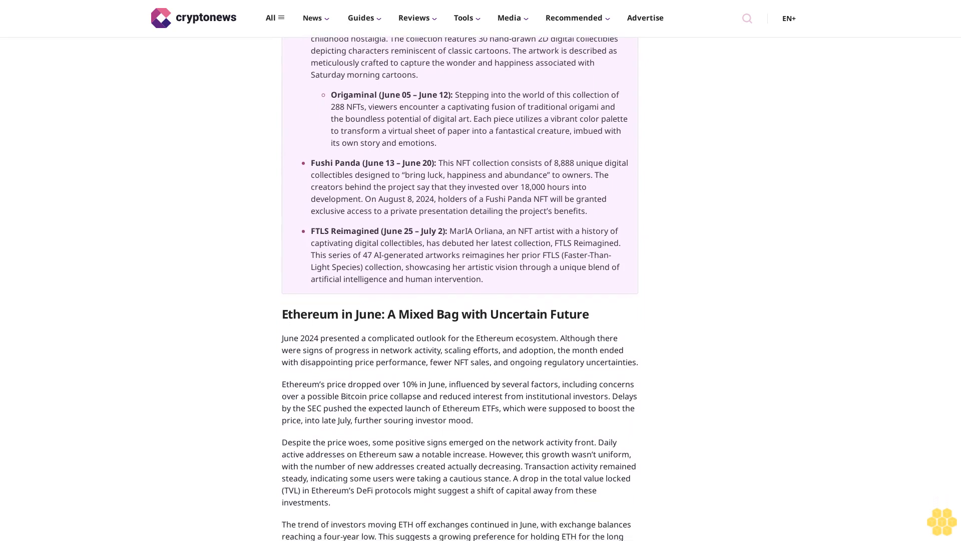
scroll("down", 3)
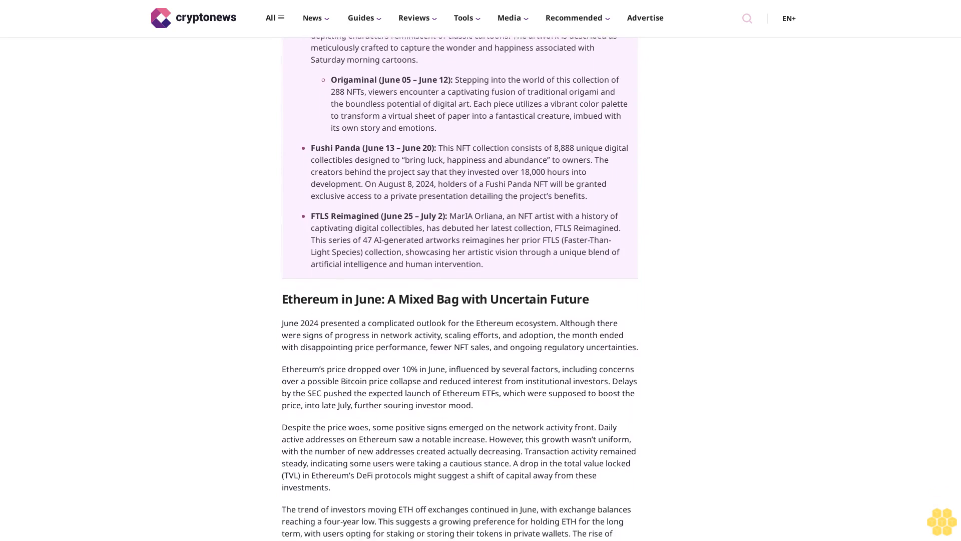
scroll("down", 3)
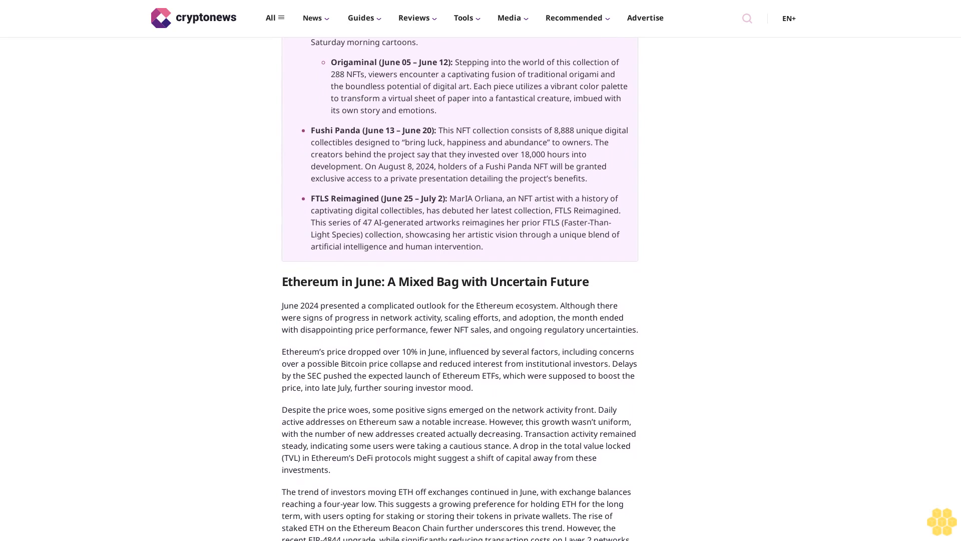
scroll("down", 3)
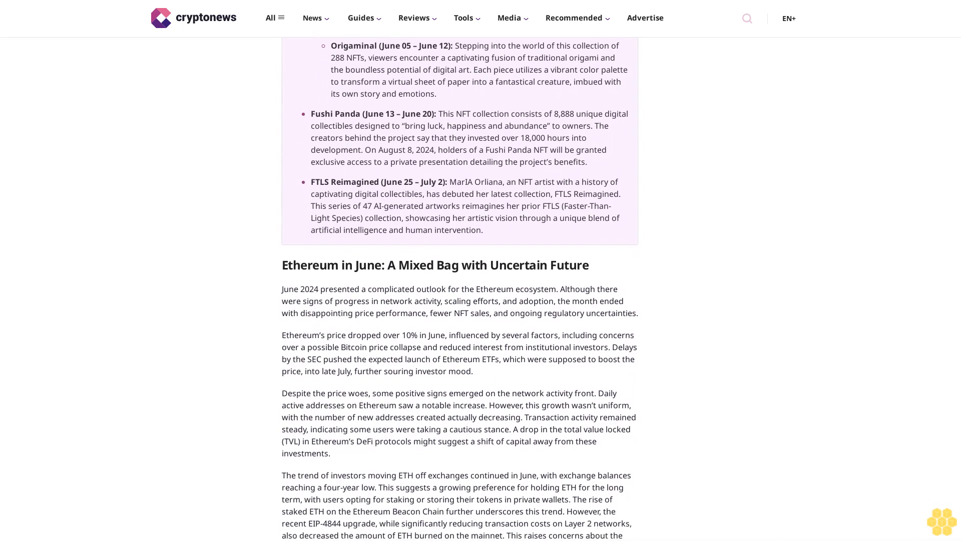
scroll("down", 3)
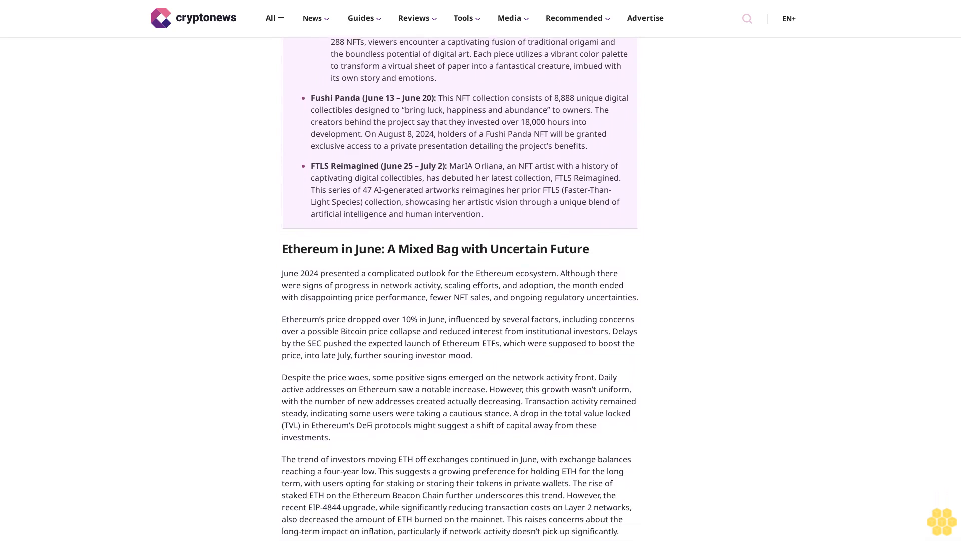
scroll("down", 3)
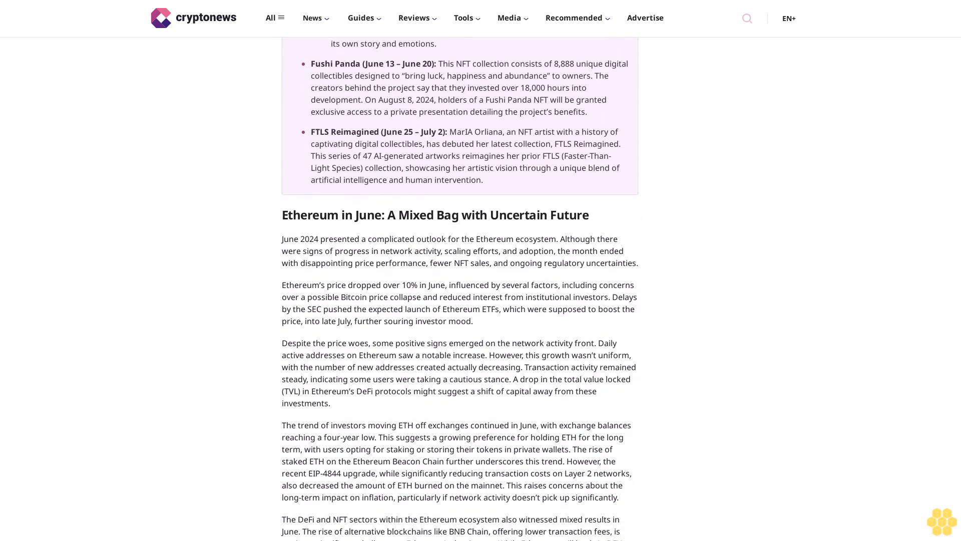
scroll("down", 3)
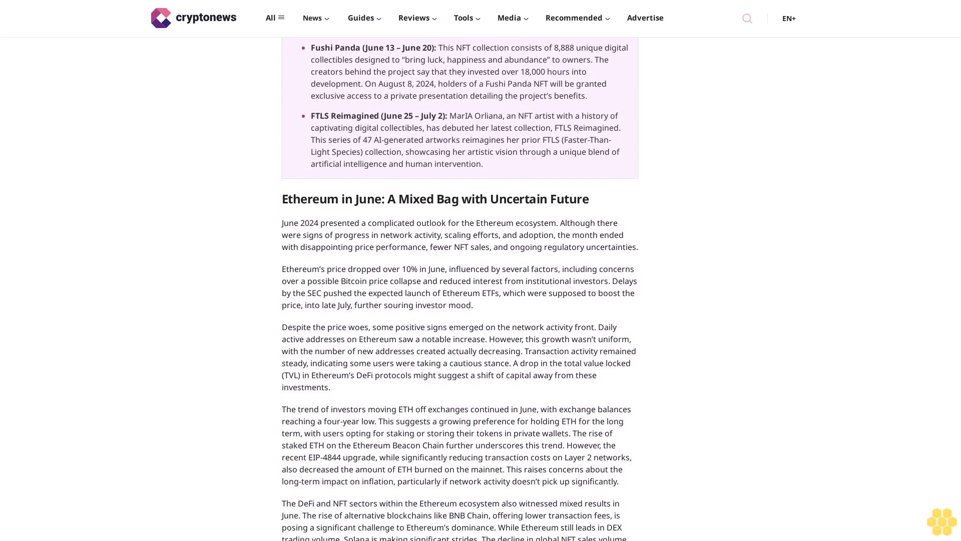
scroll("down", 3)
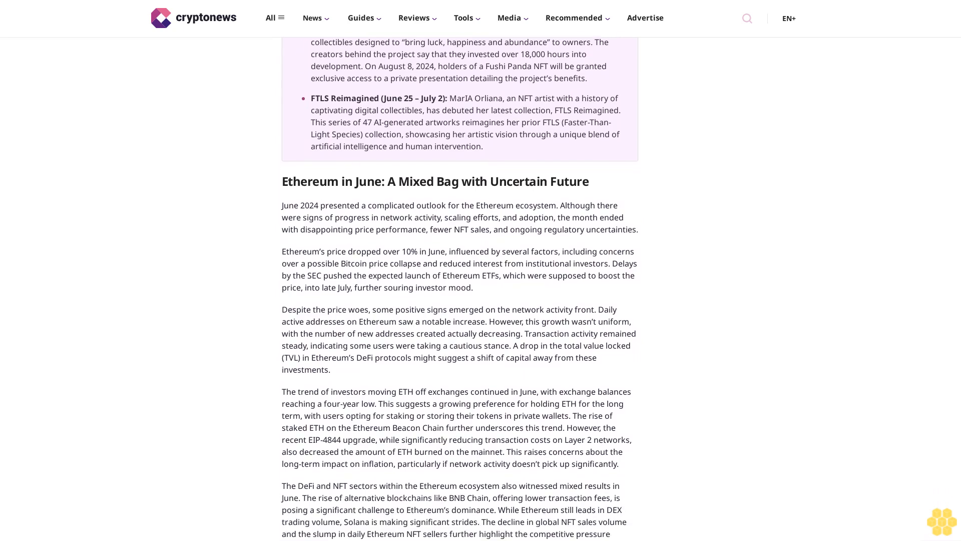
scroll("down", 3)
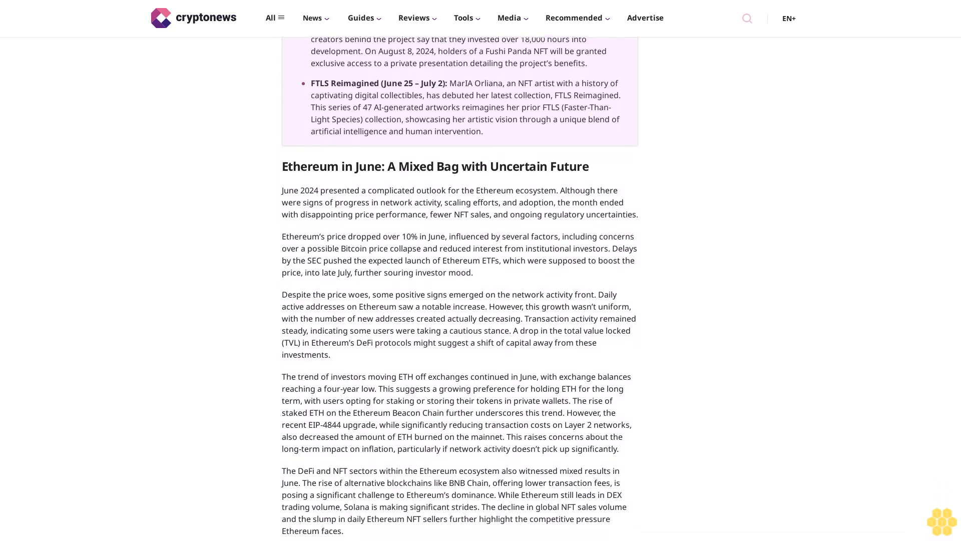
scroll("down", 3)
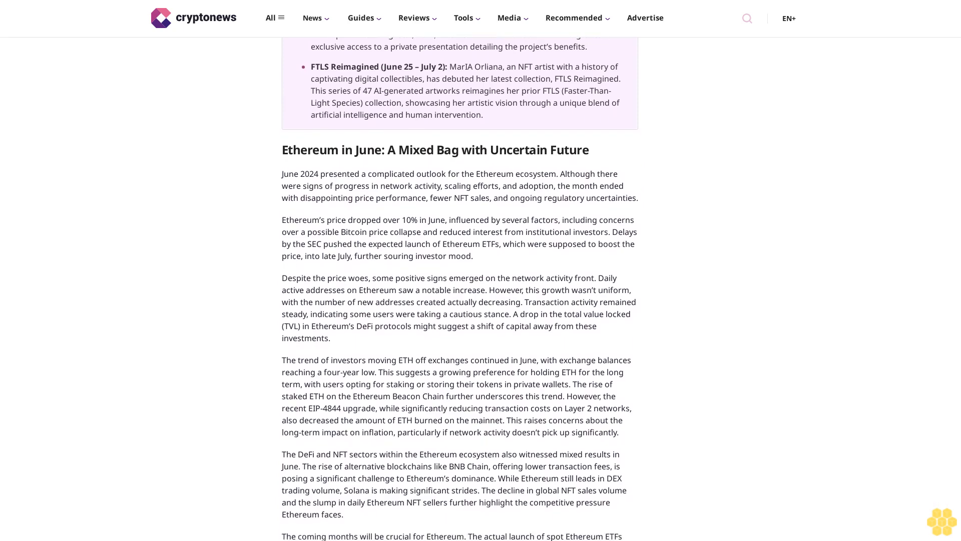
scroll("down", 3)
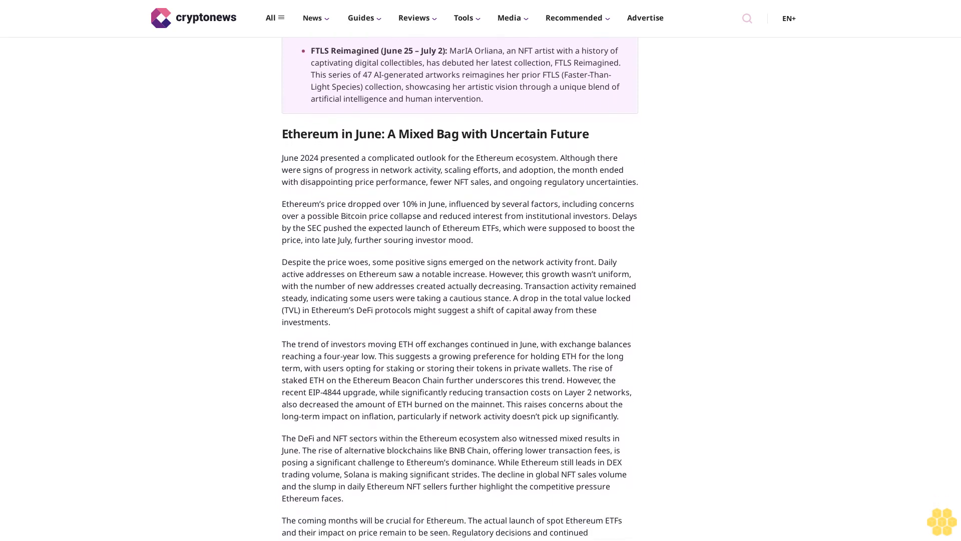
scroll("down", 3)
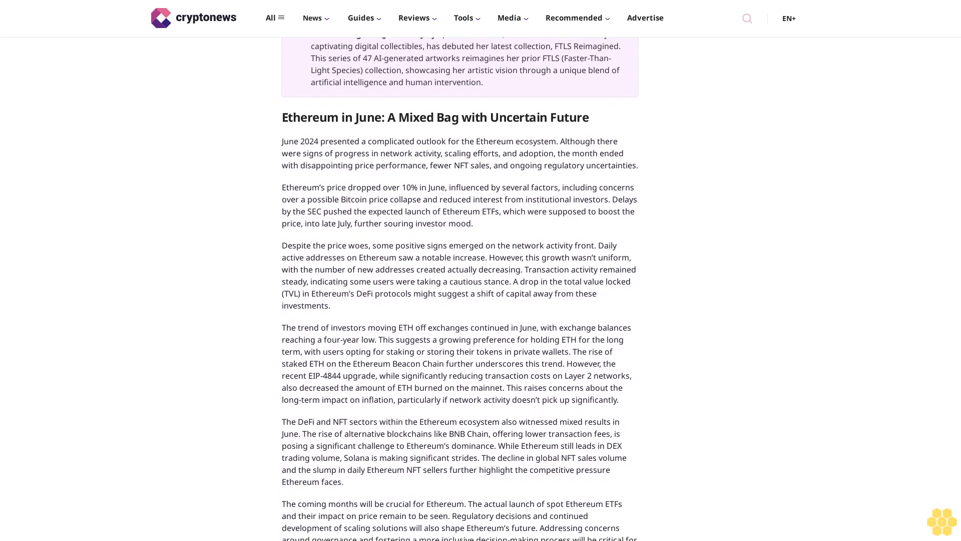
scroll("down", 3)
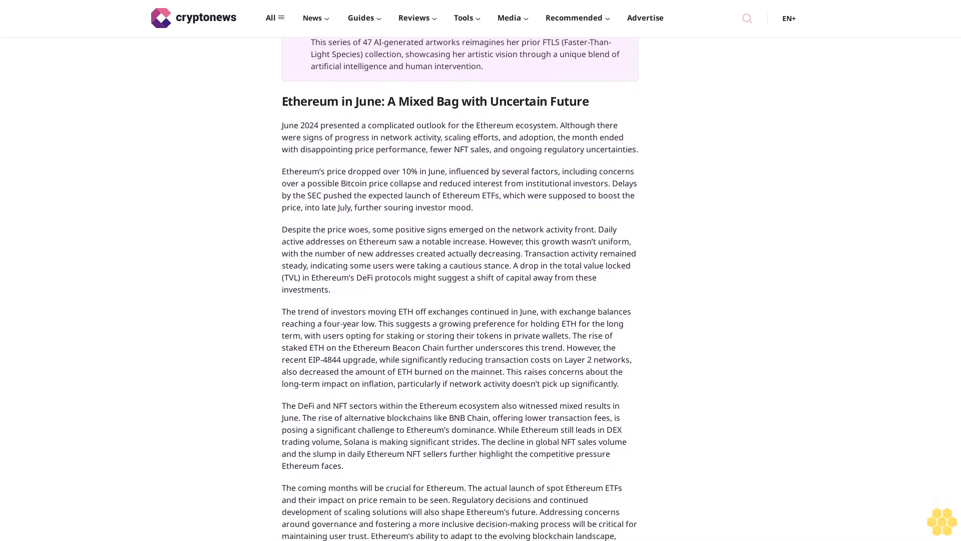
scroll("down", 3)
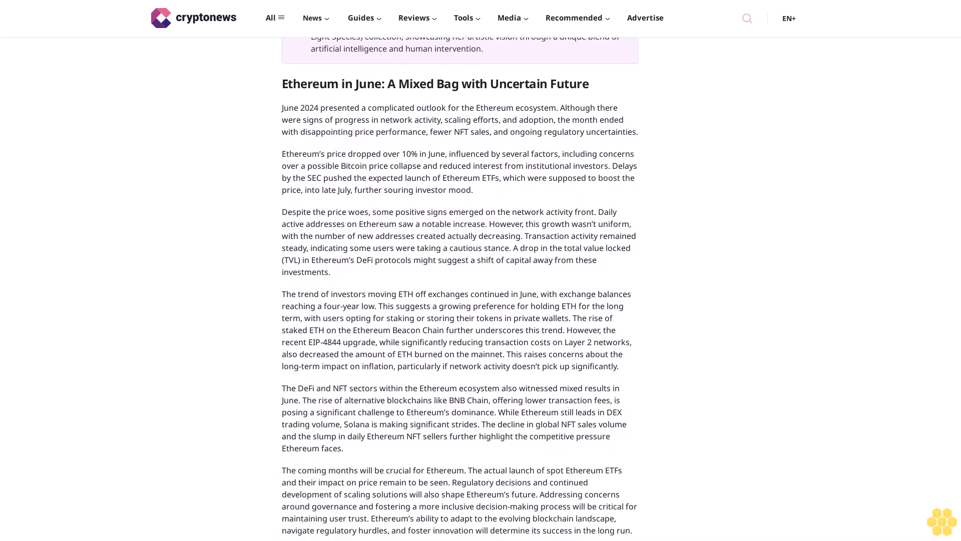
scroll("down", 3)
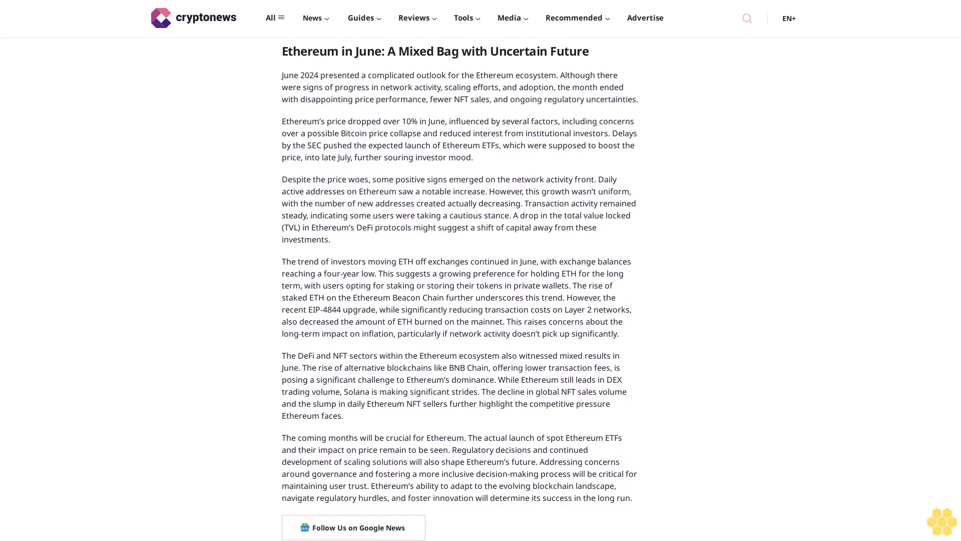
scroll("down", 3)
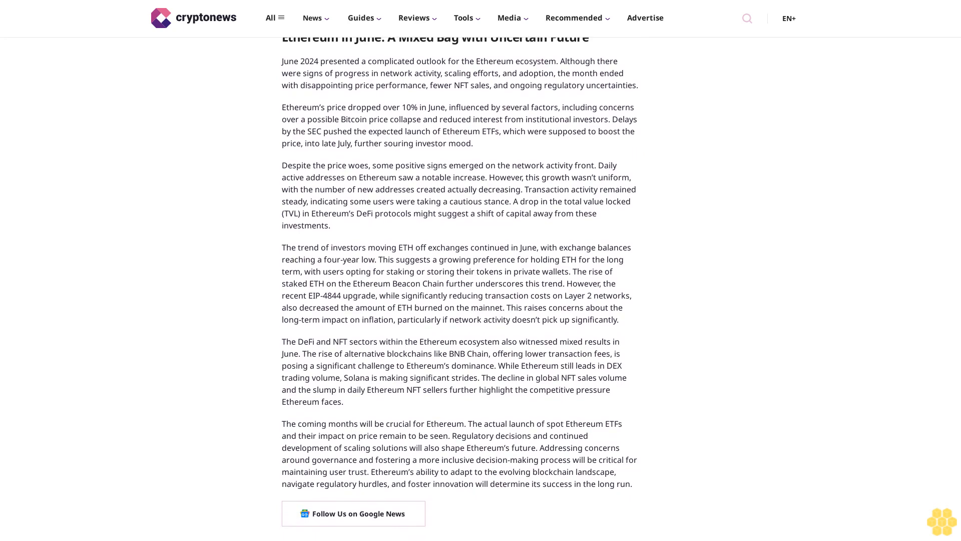